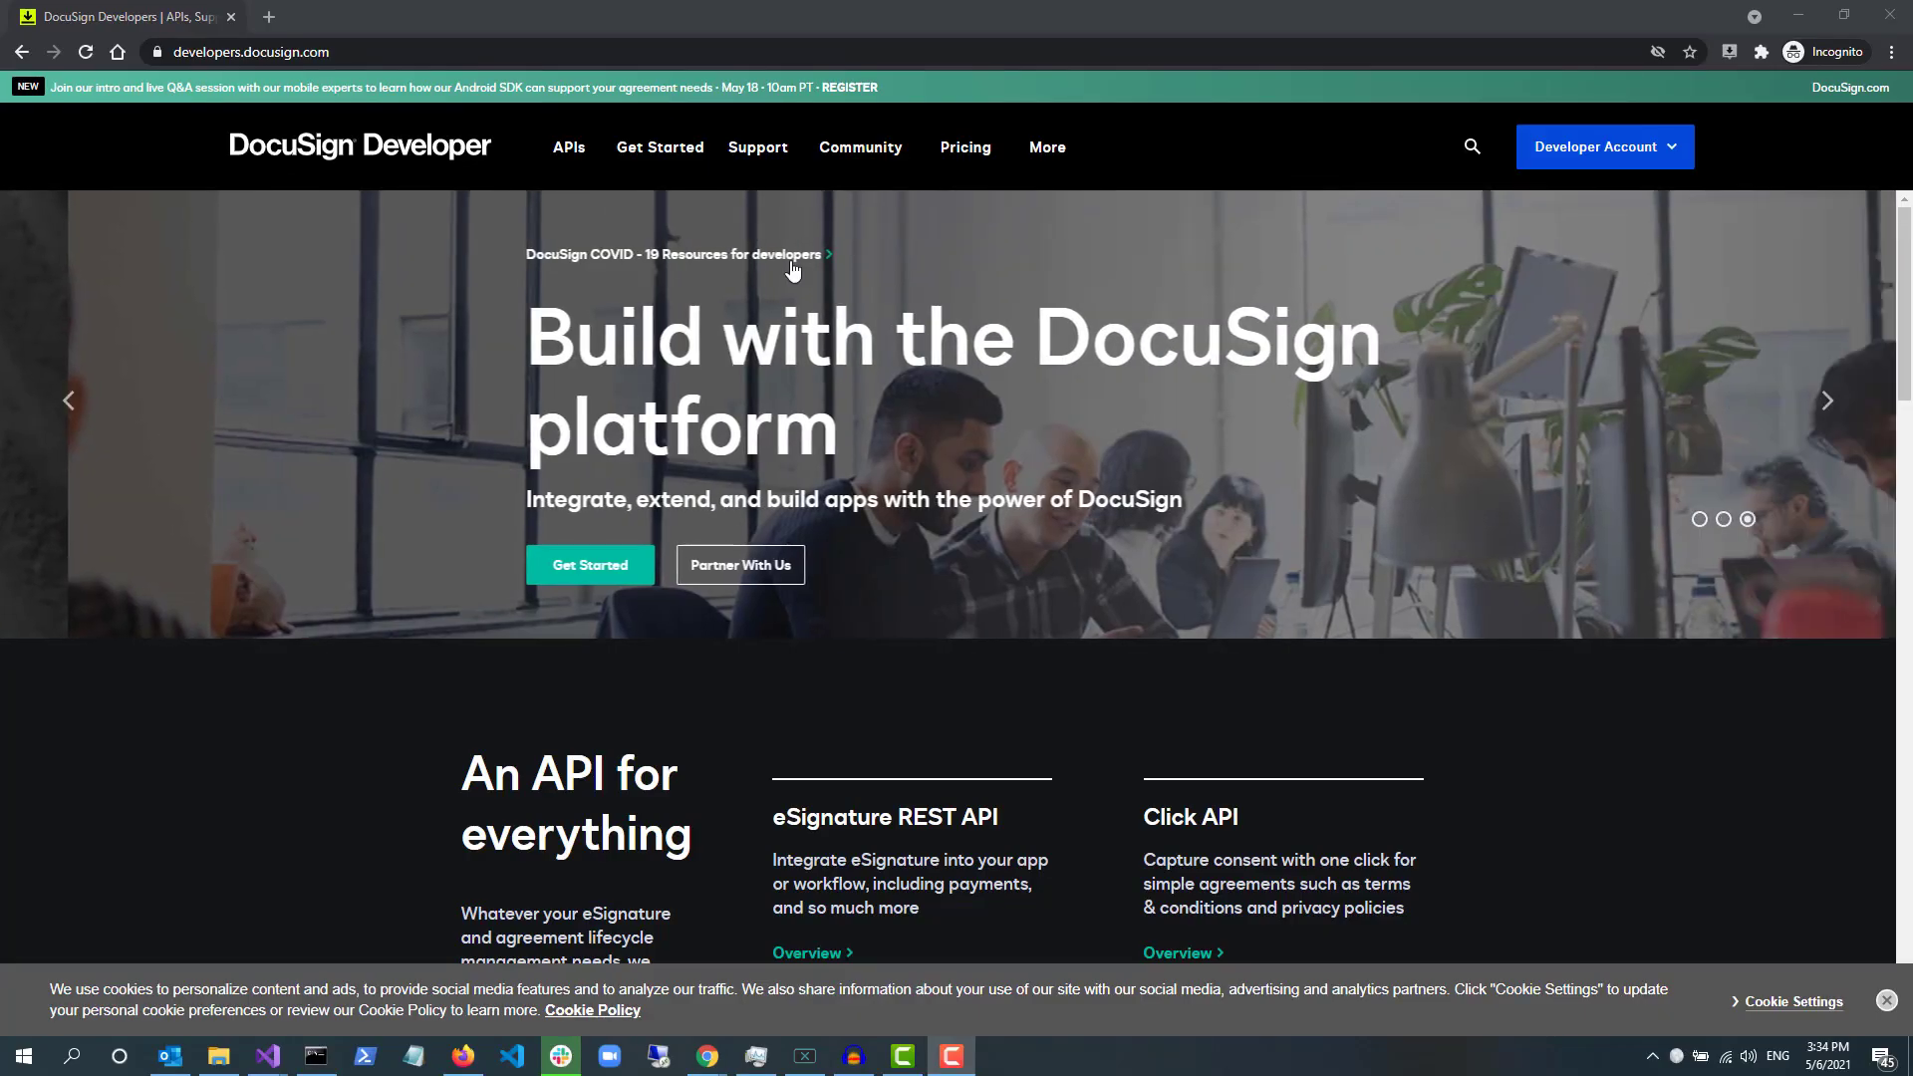
# Step: Open Sample Apps from the More menu and scroll down to the MySure (Insurance Industry) entry
pyautogui.click(1045, 146)
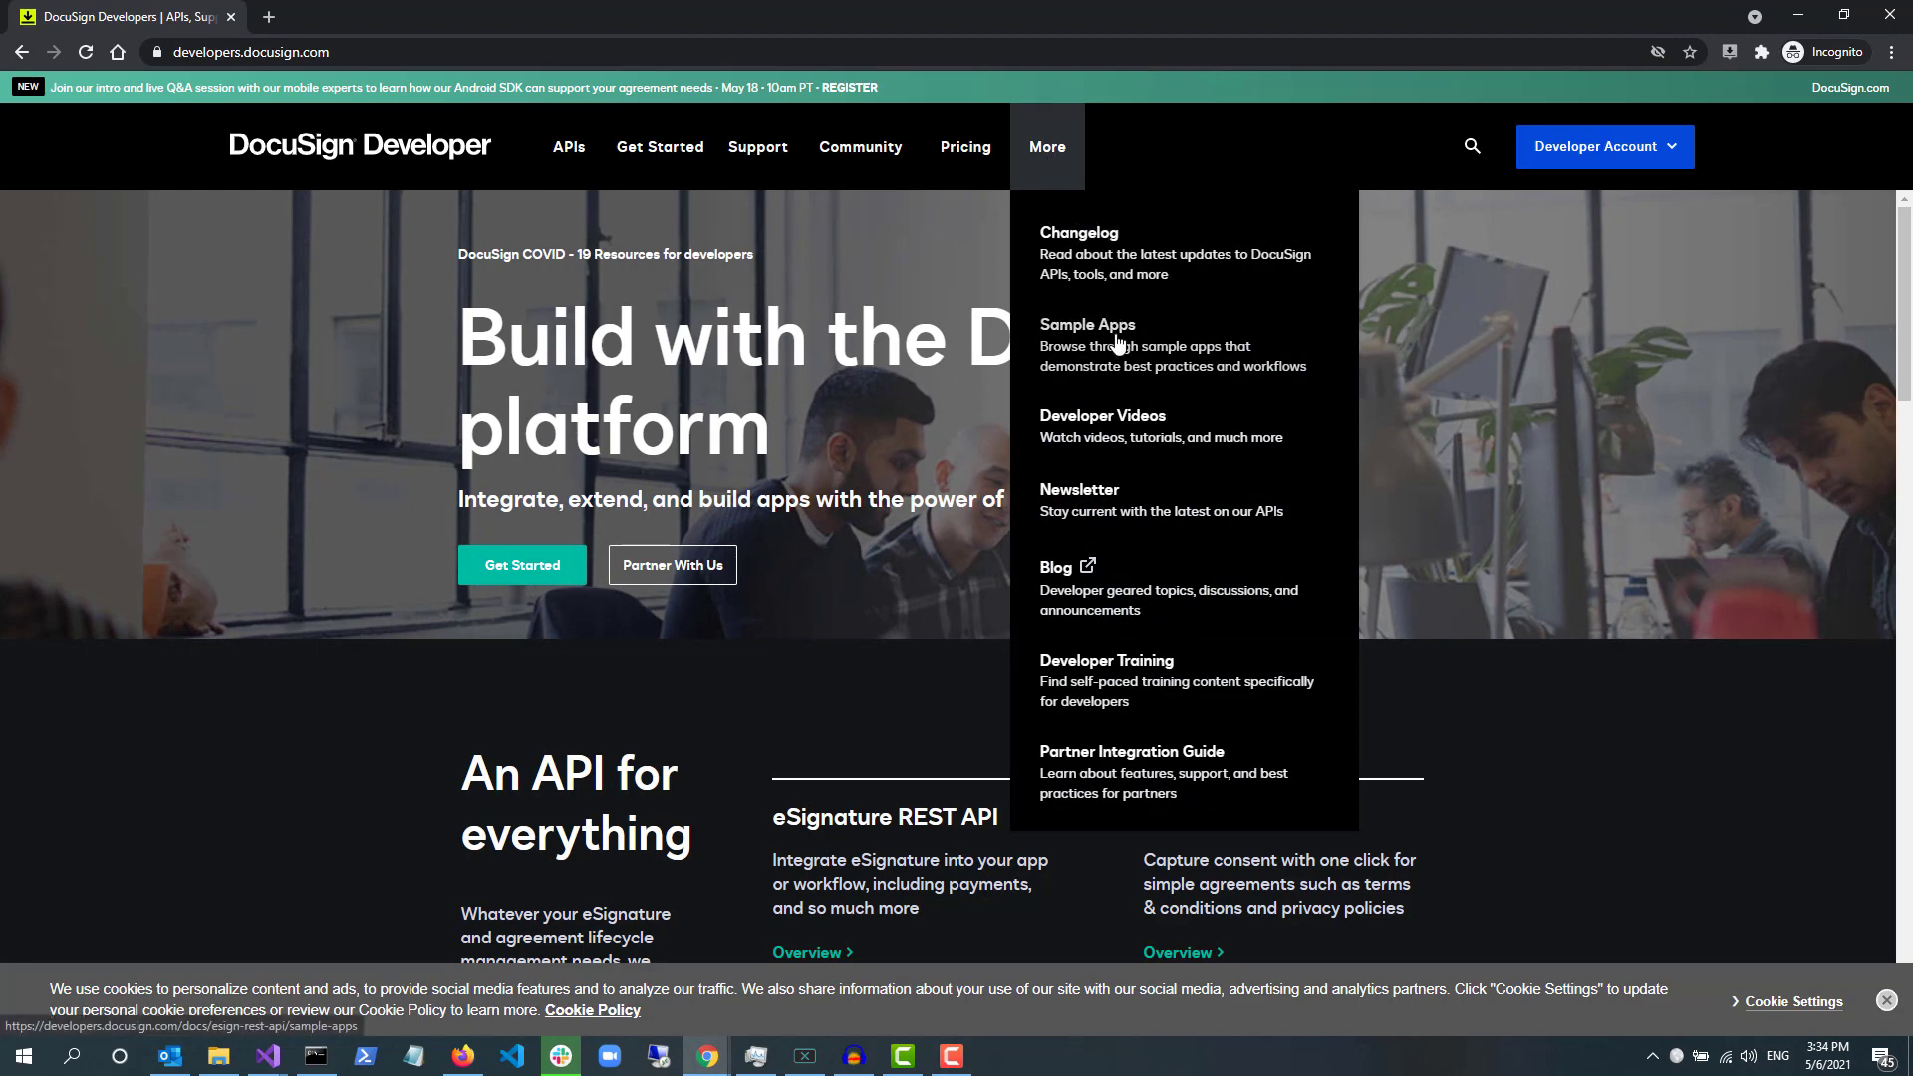
pyautogui.click(1086, 323)
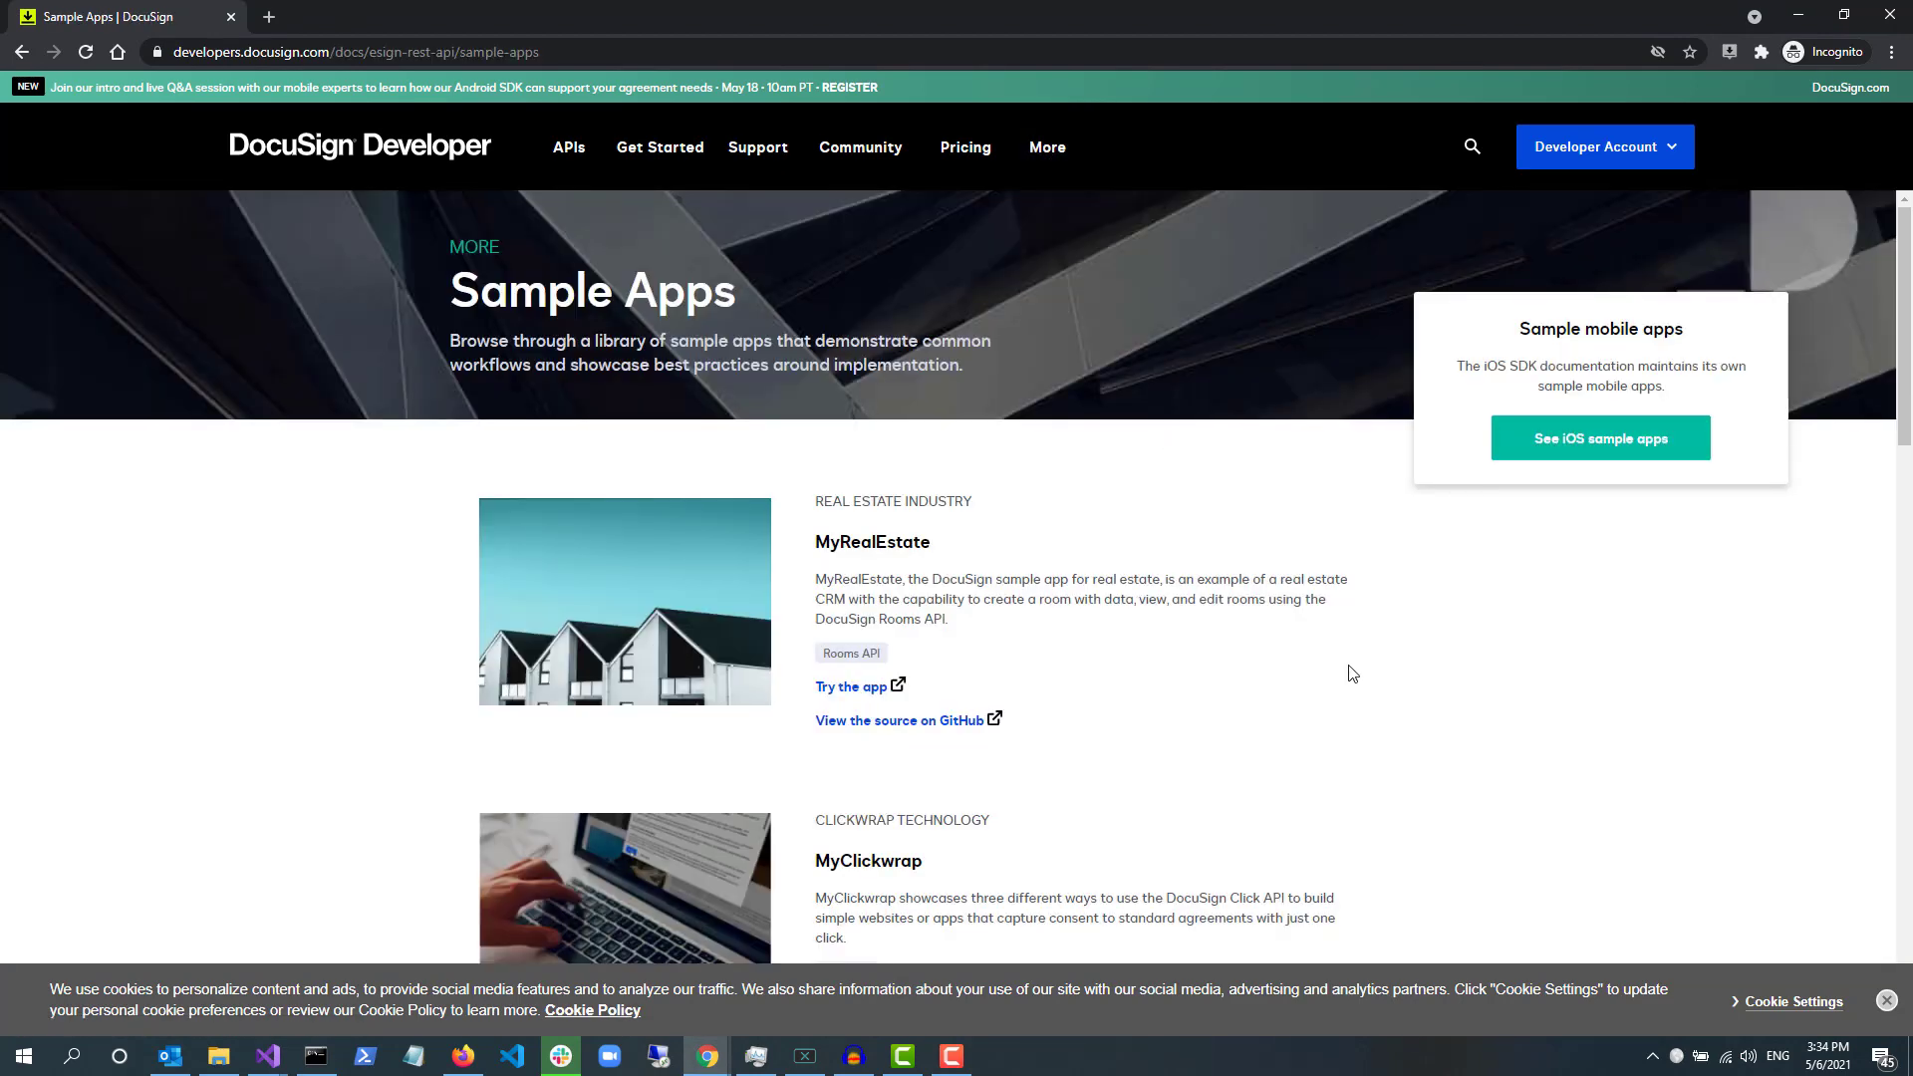
pyautogui.scroll(-3)
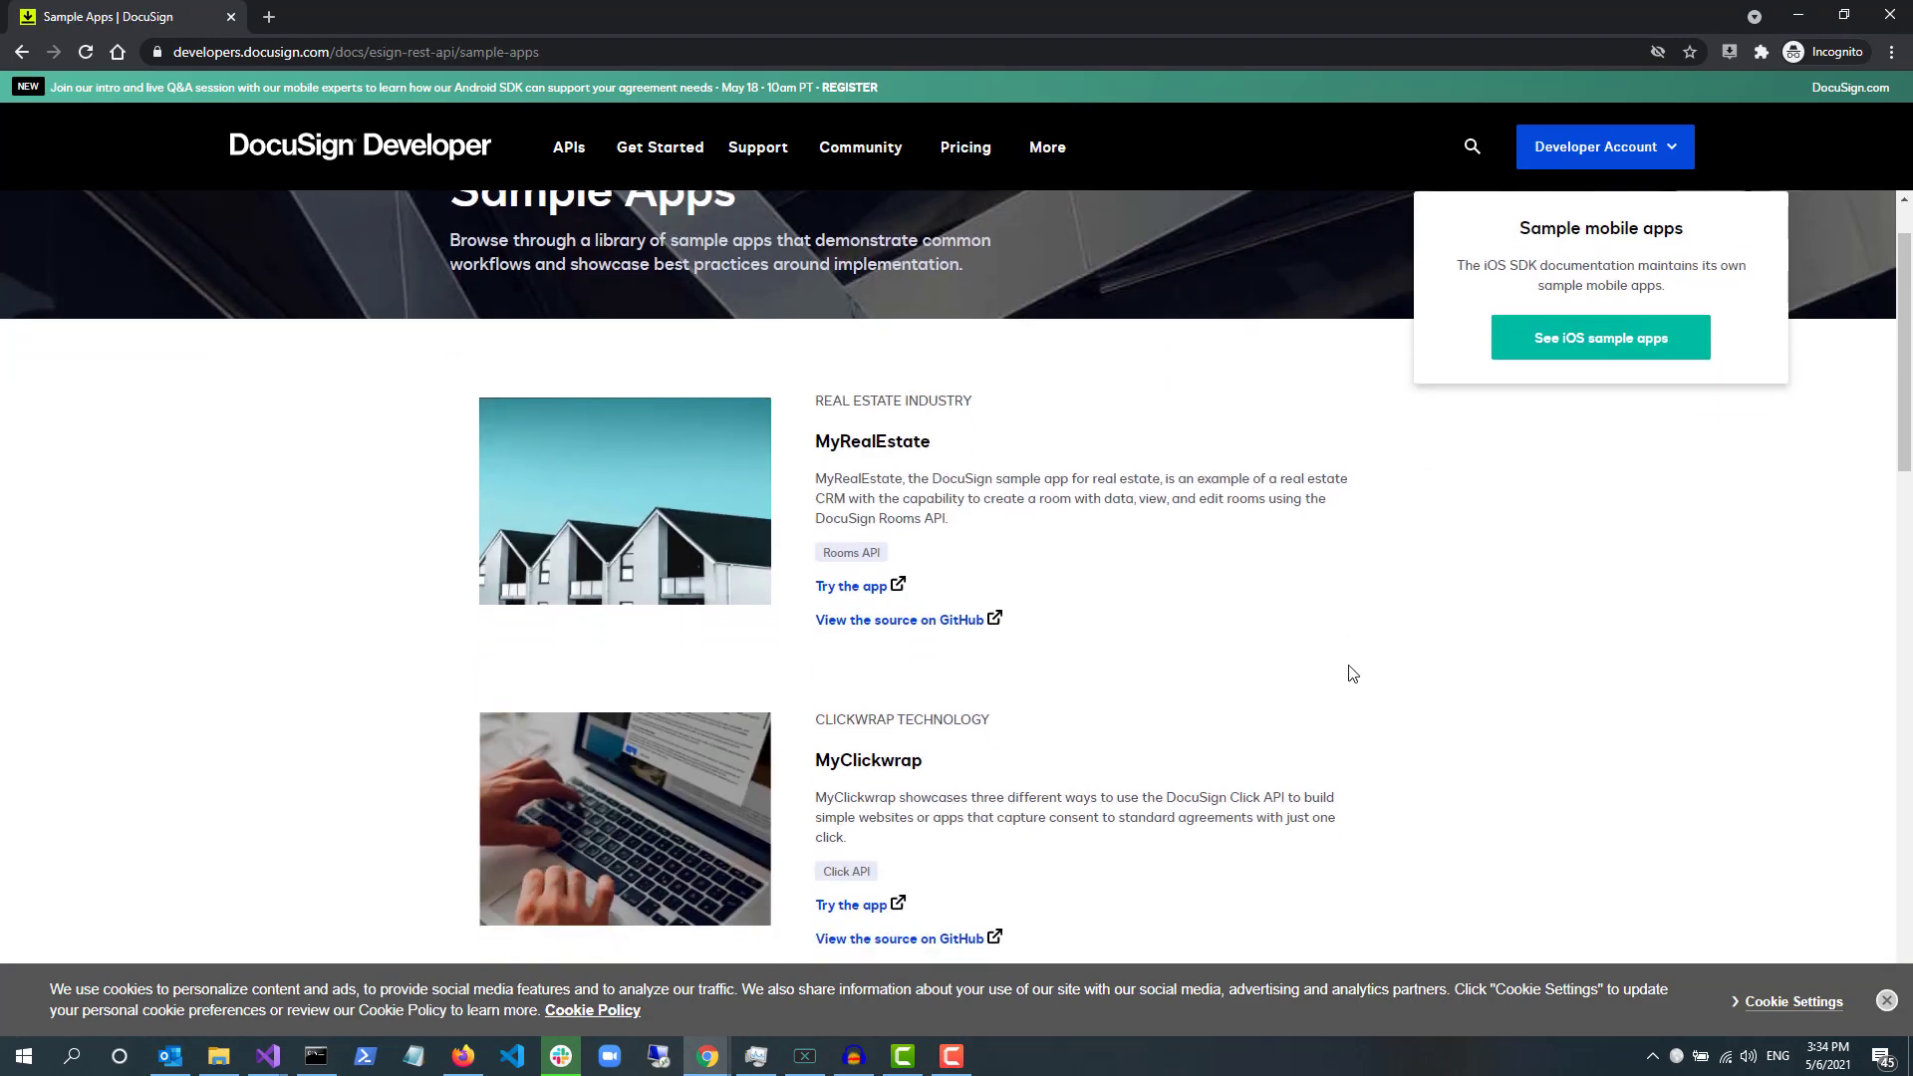
pyautogui.scroll(-3)
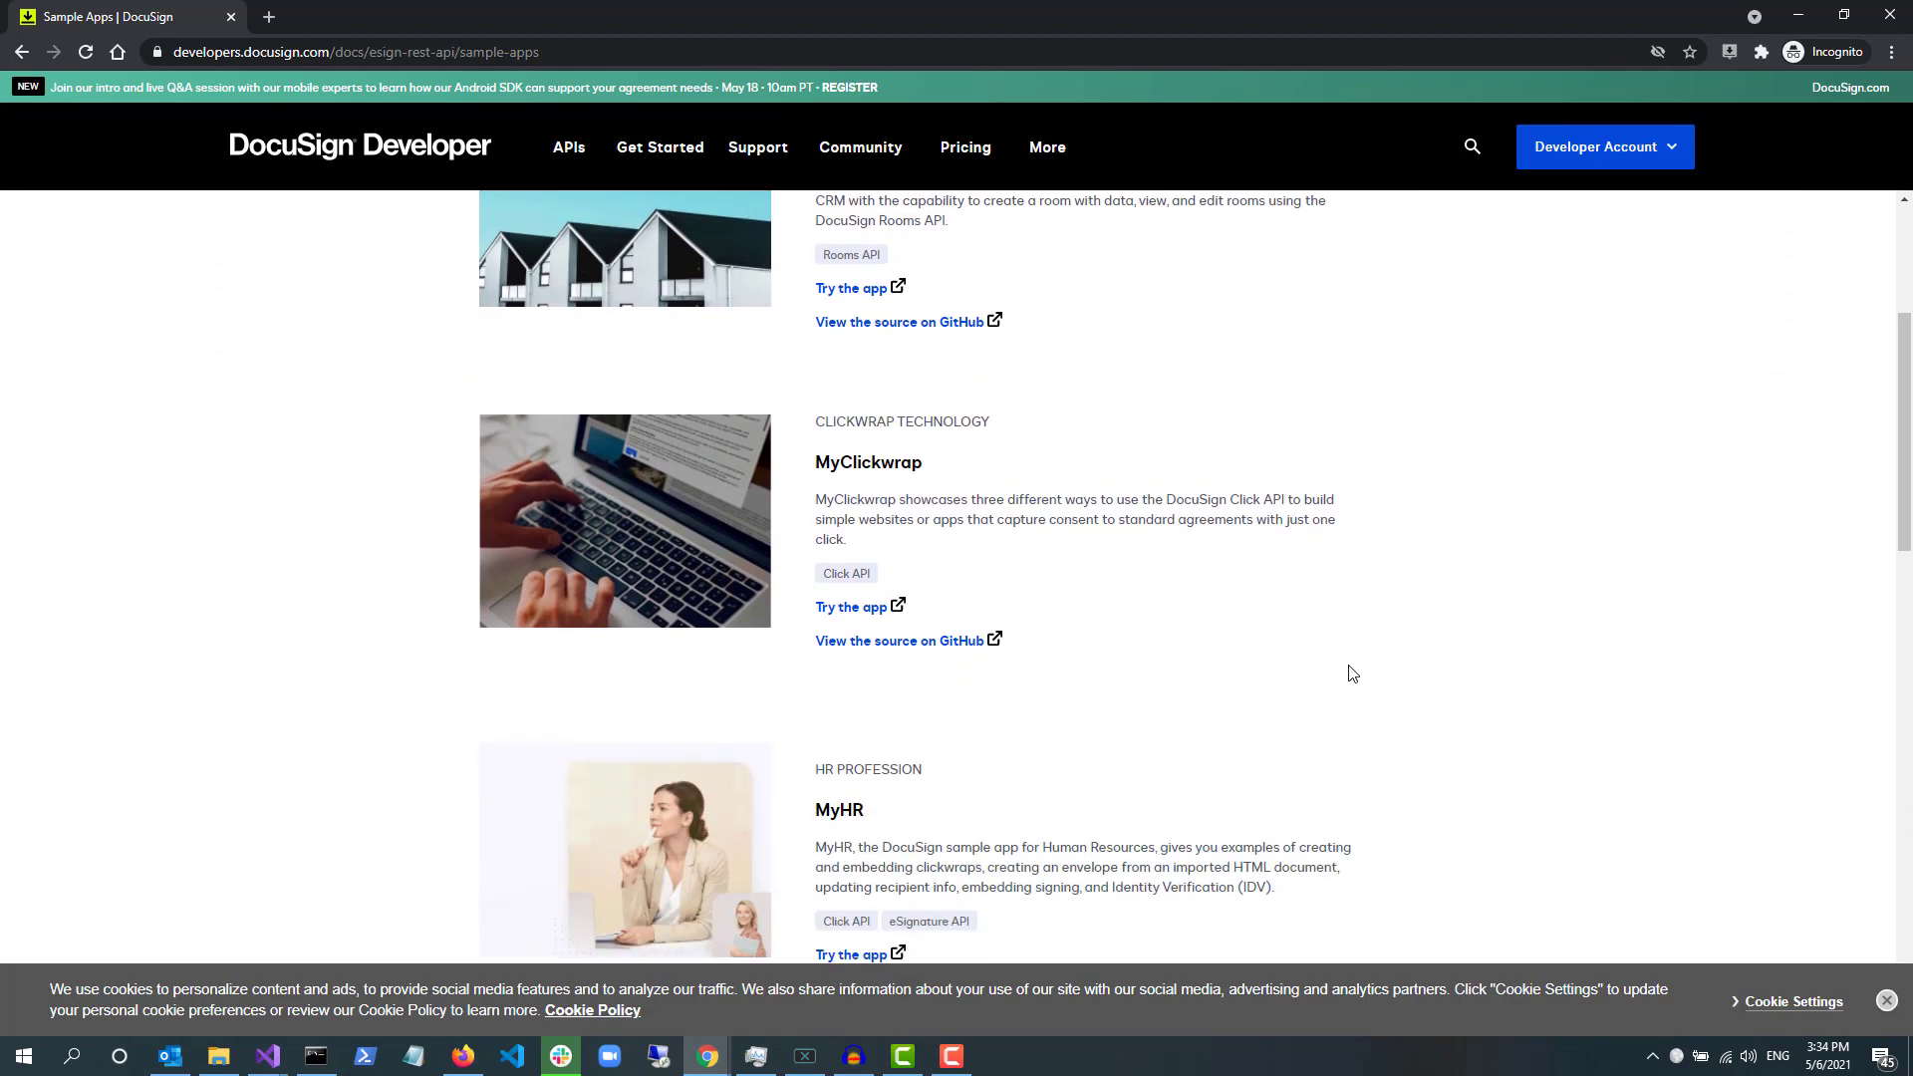
pyautogui.scroll(-3)
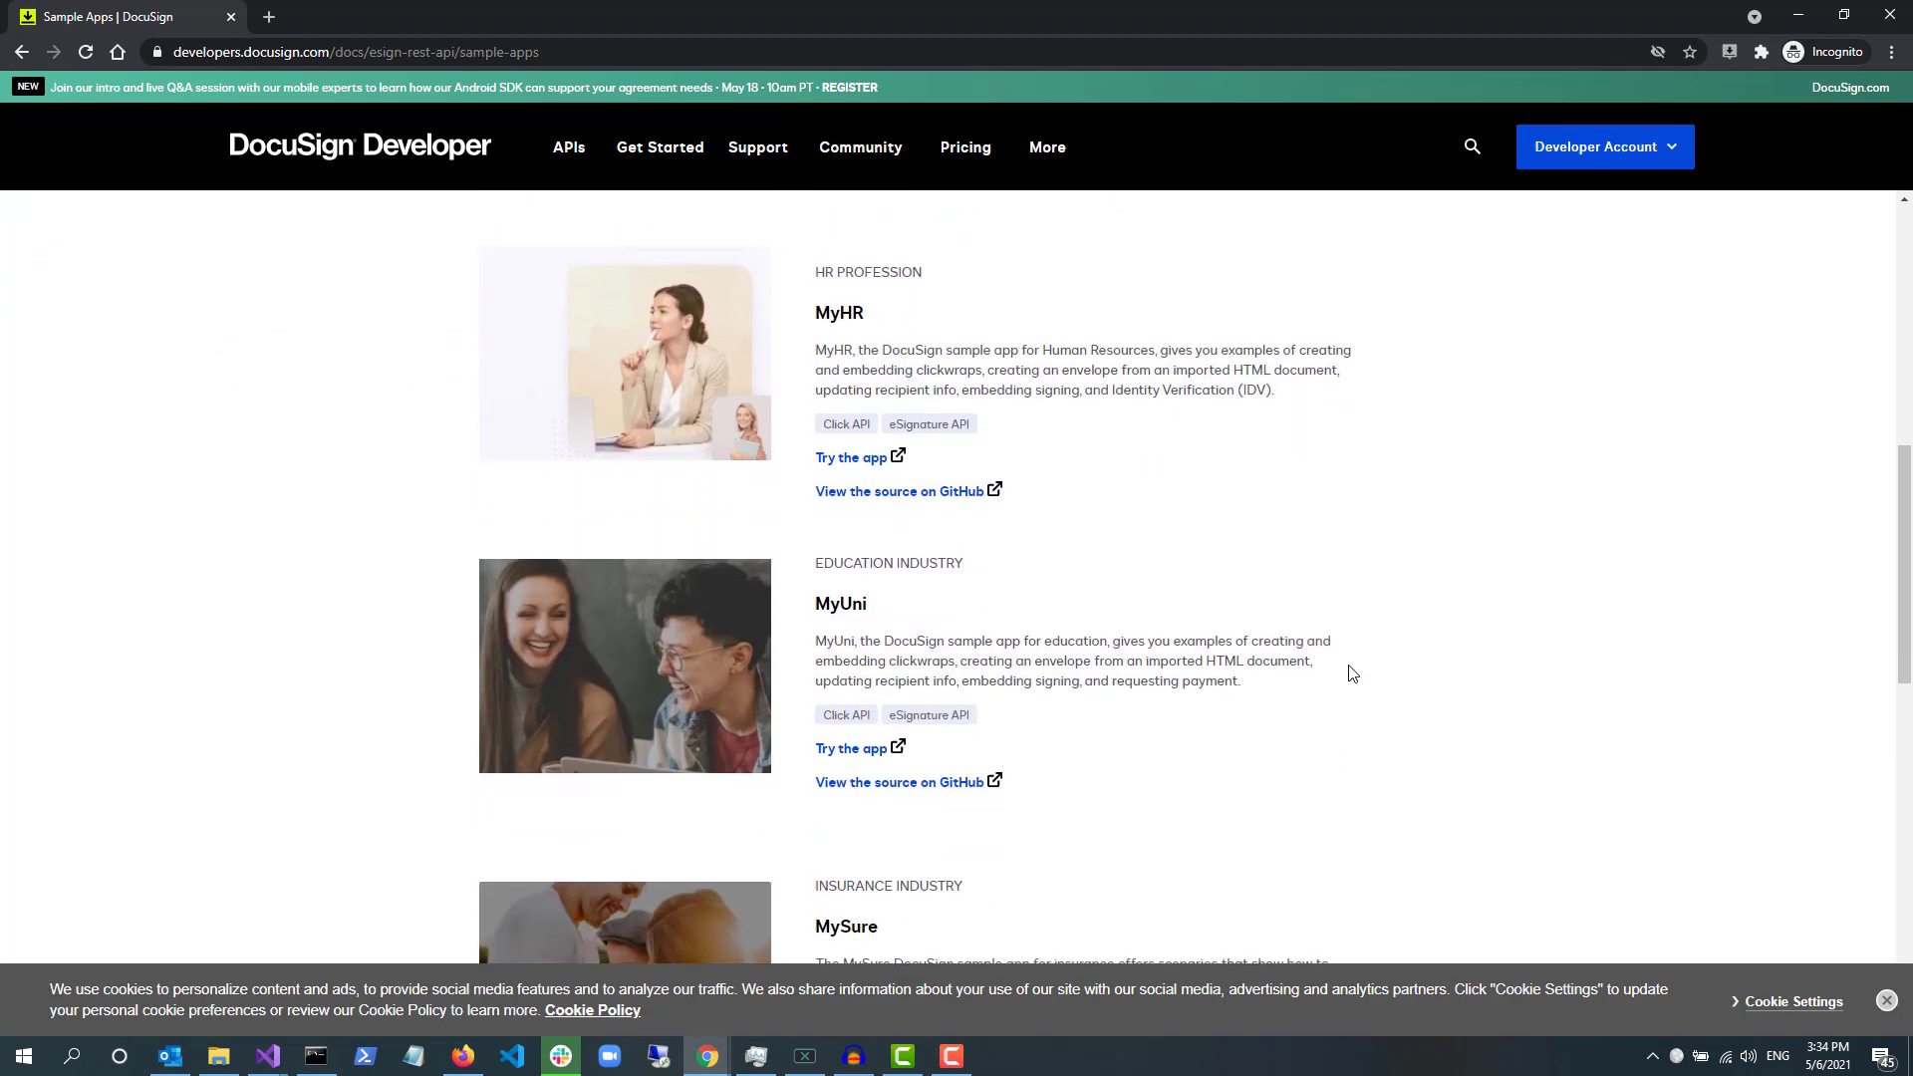
pyautogui.scroll(-3)
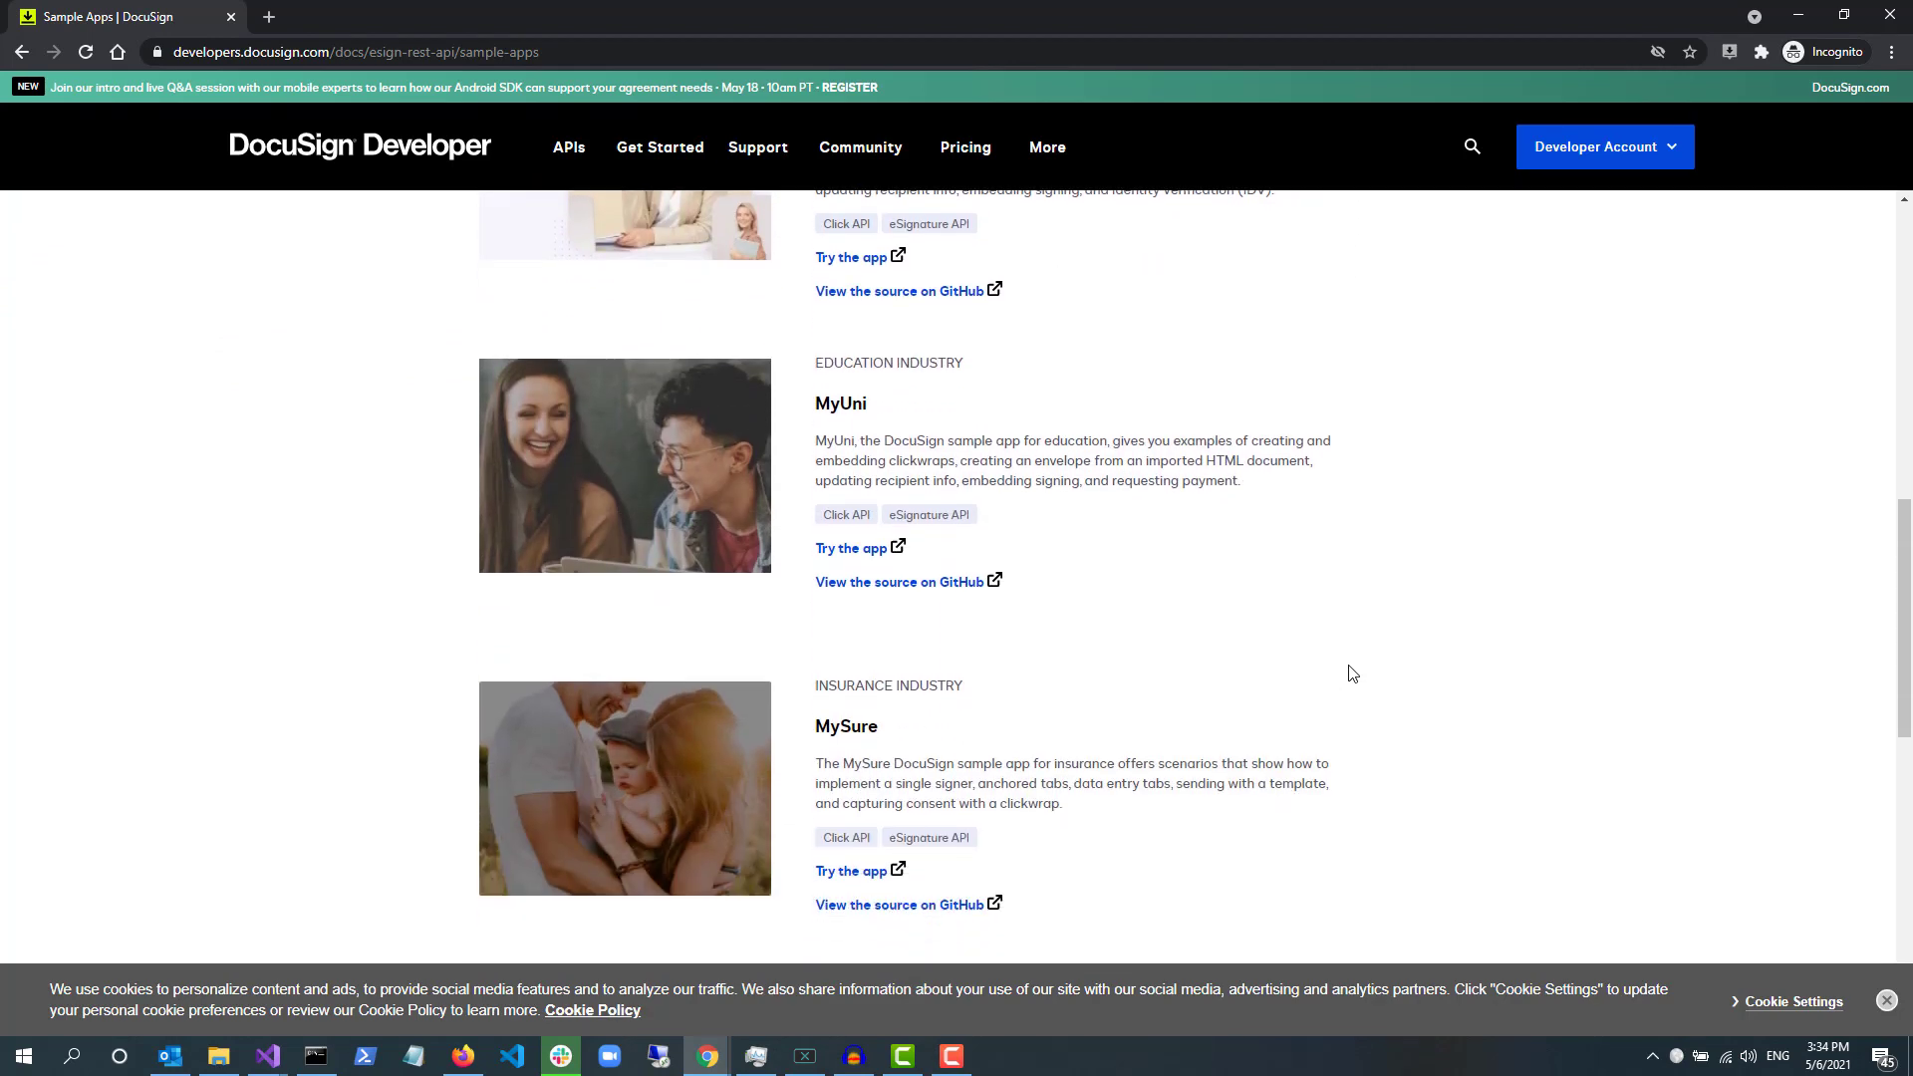
pyautogui.moveTo(950, 714)
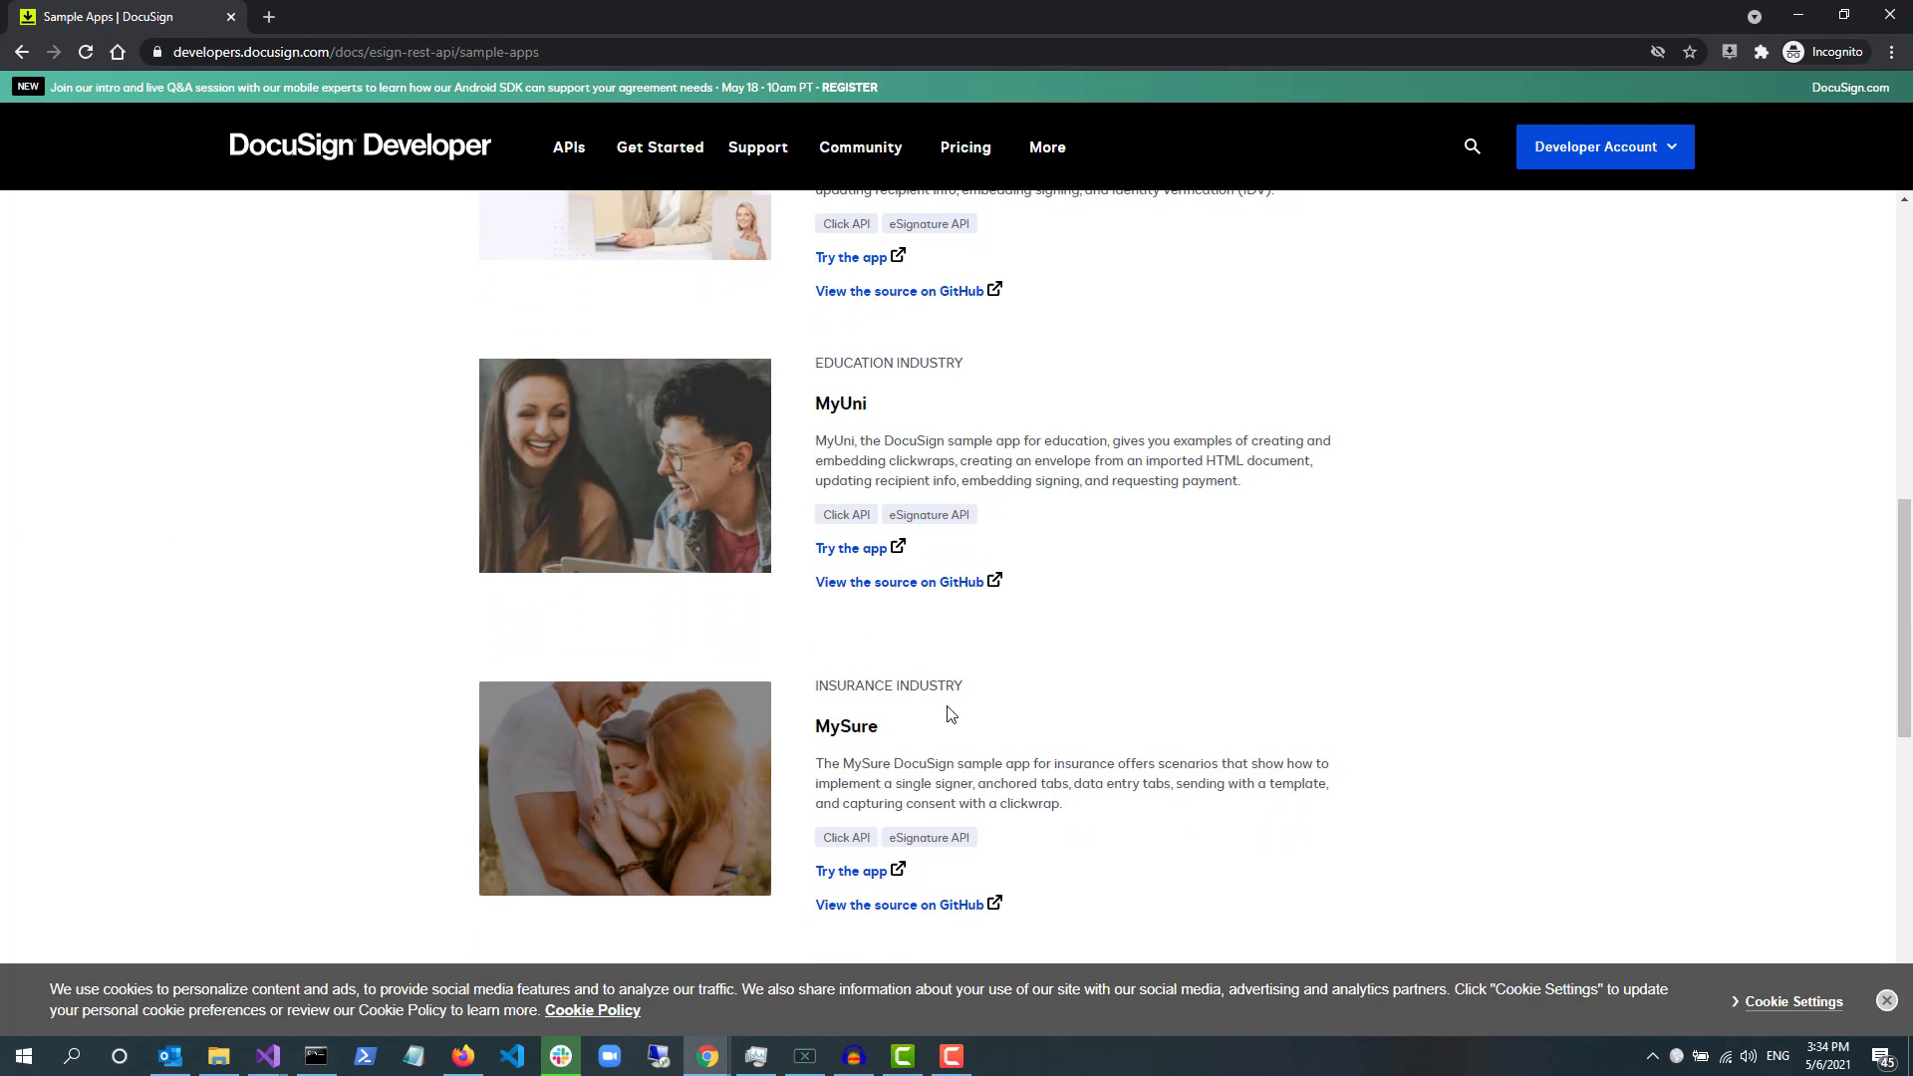
pyautogui.moveTo(844, 871)
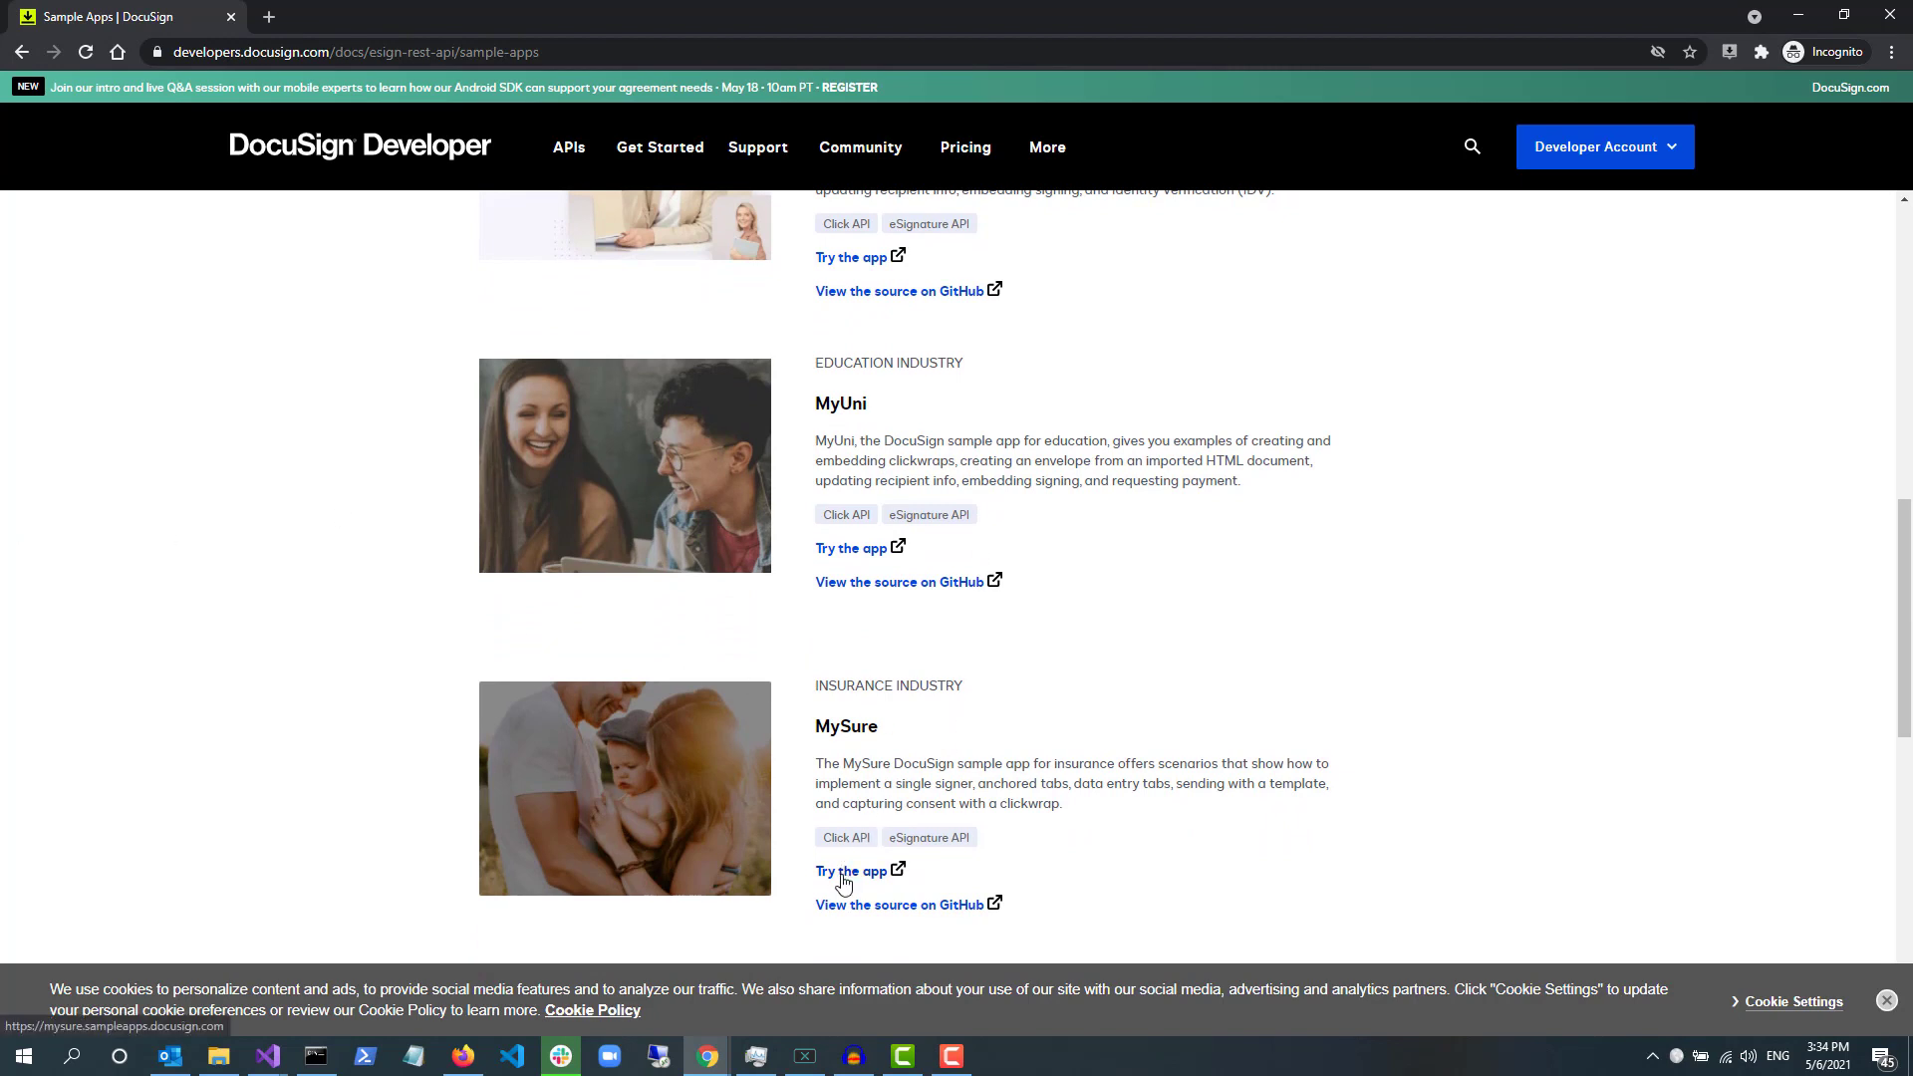
# Step: Launch the live MySure app, dismiss the cookie banner, and scroll to the feature cards
pyautogui.click(852, 870)
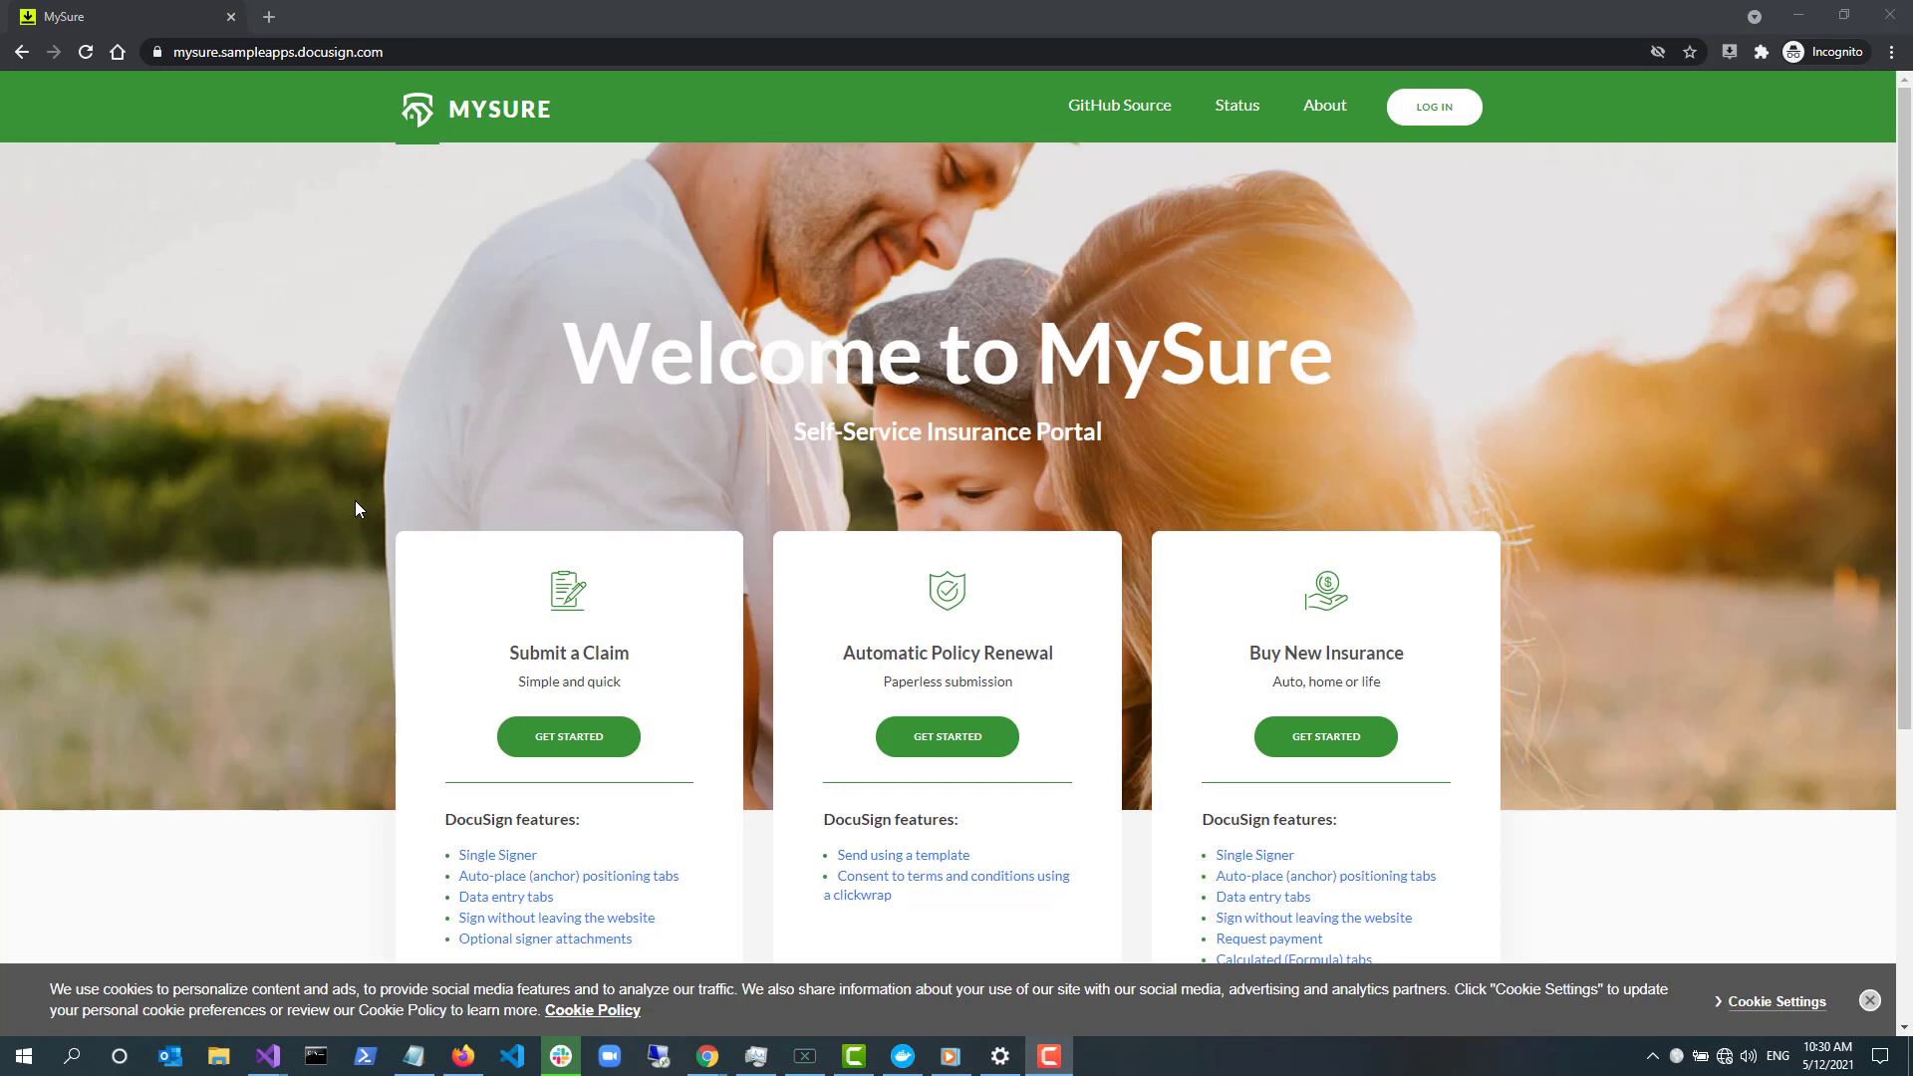
pyautogui.moveTo(1277, 727)
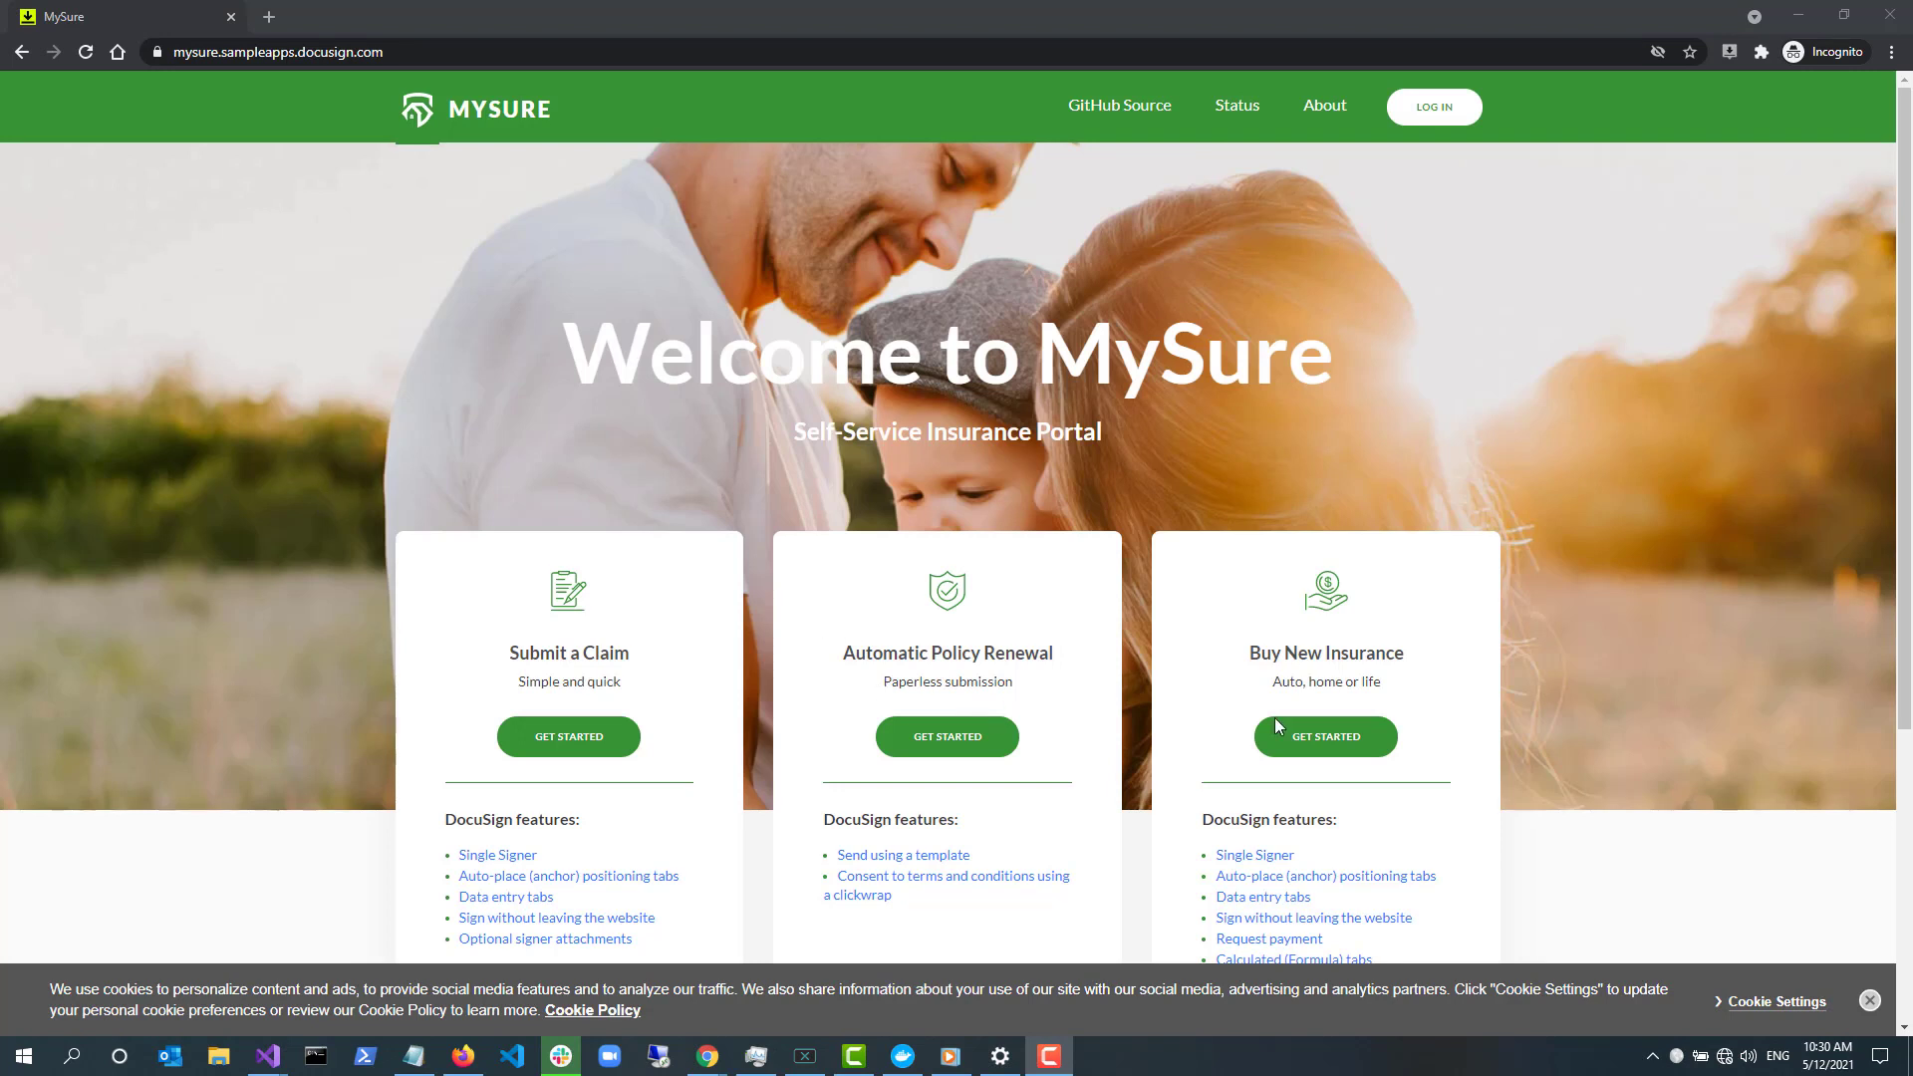
pyautogui.click(1869, 1000)
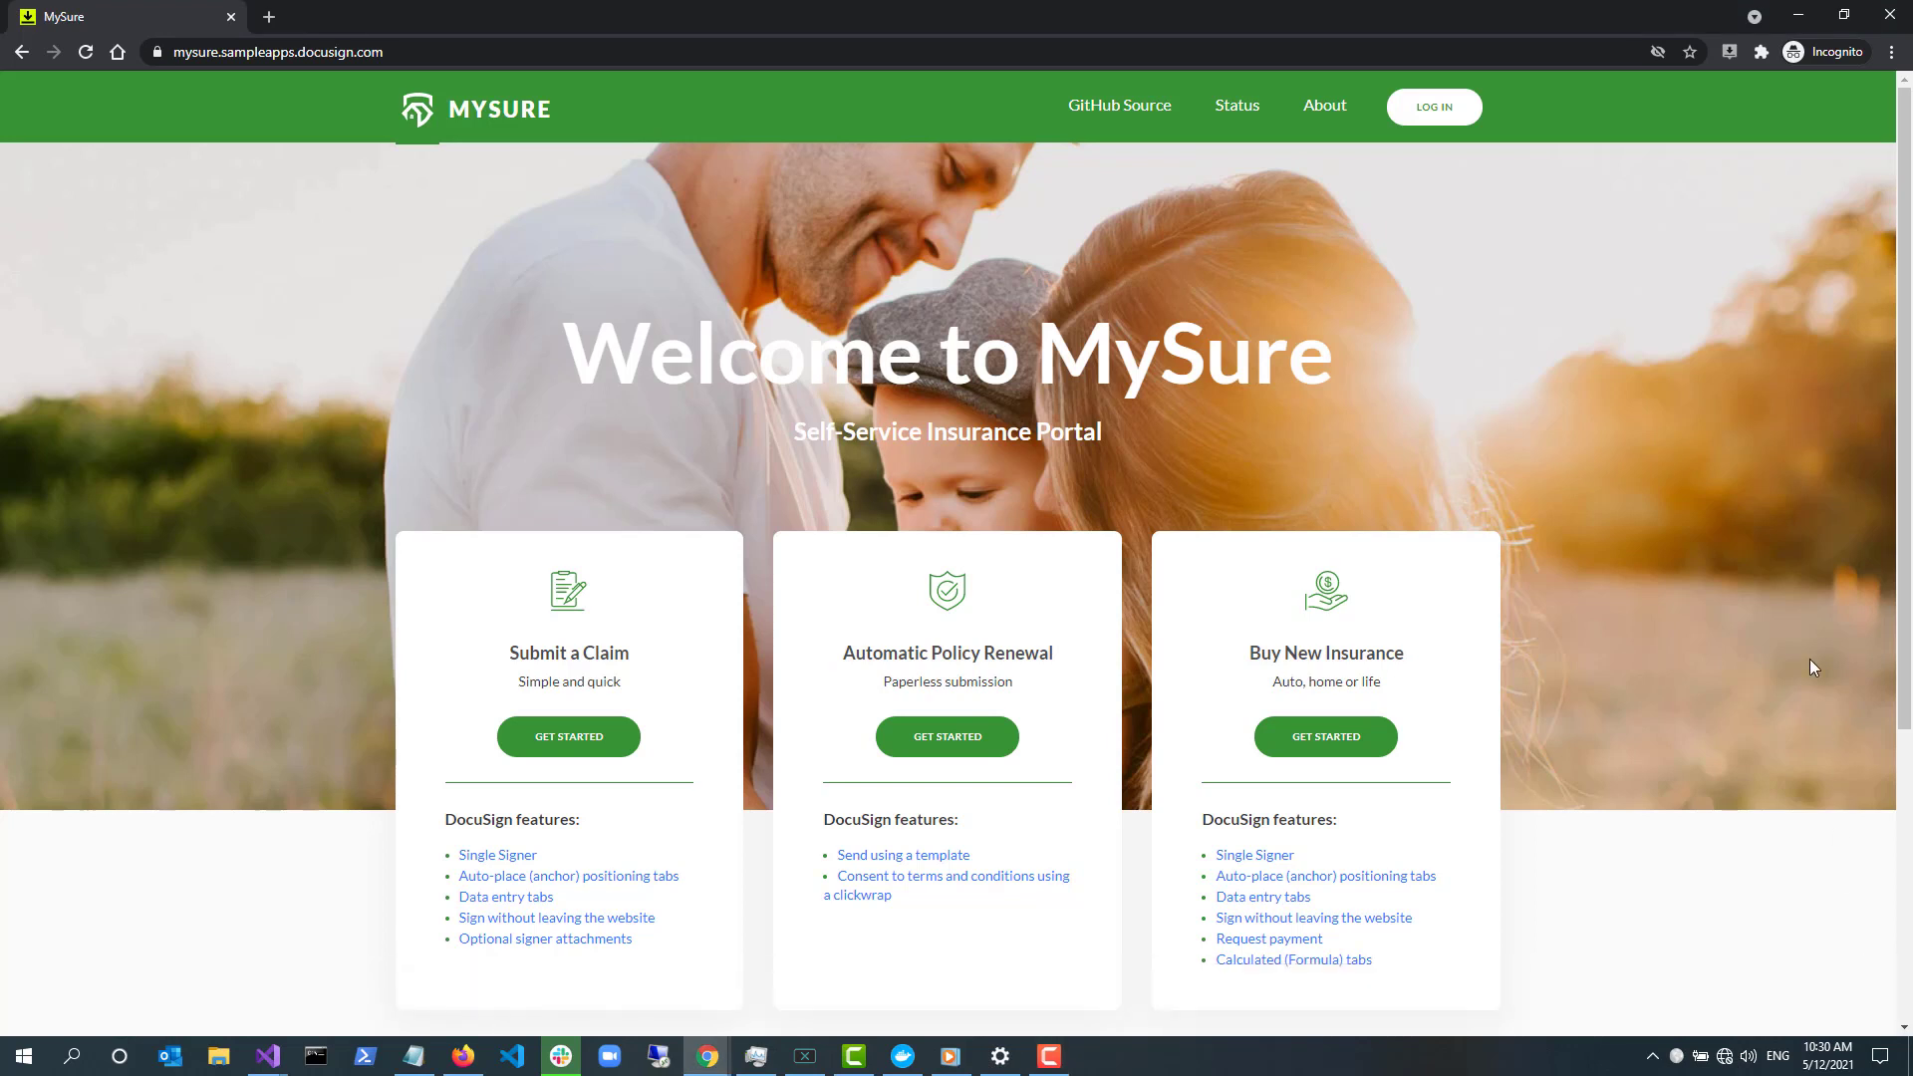
pyautogui.scroll(-3)
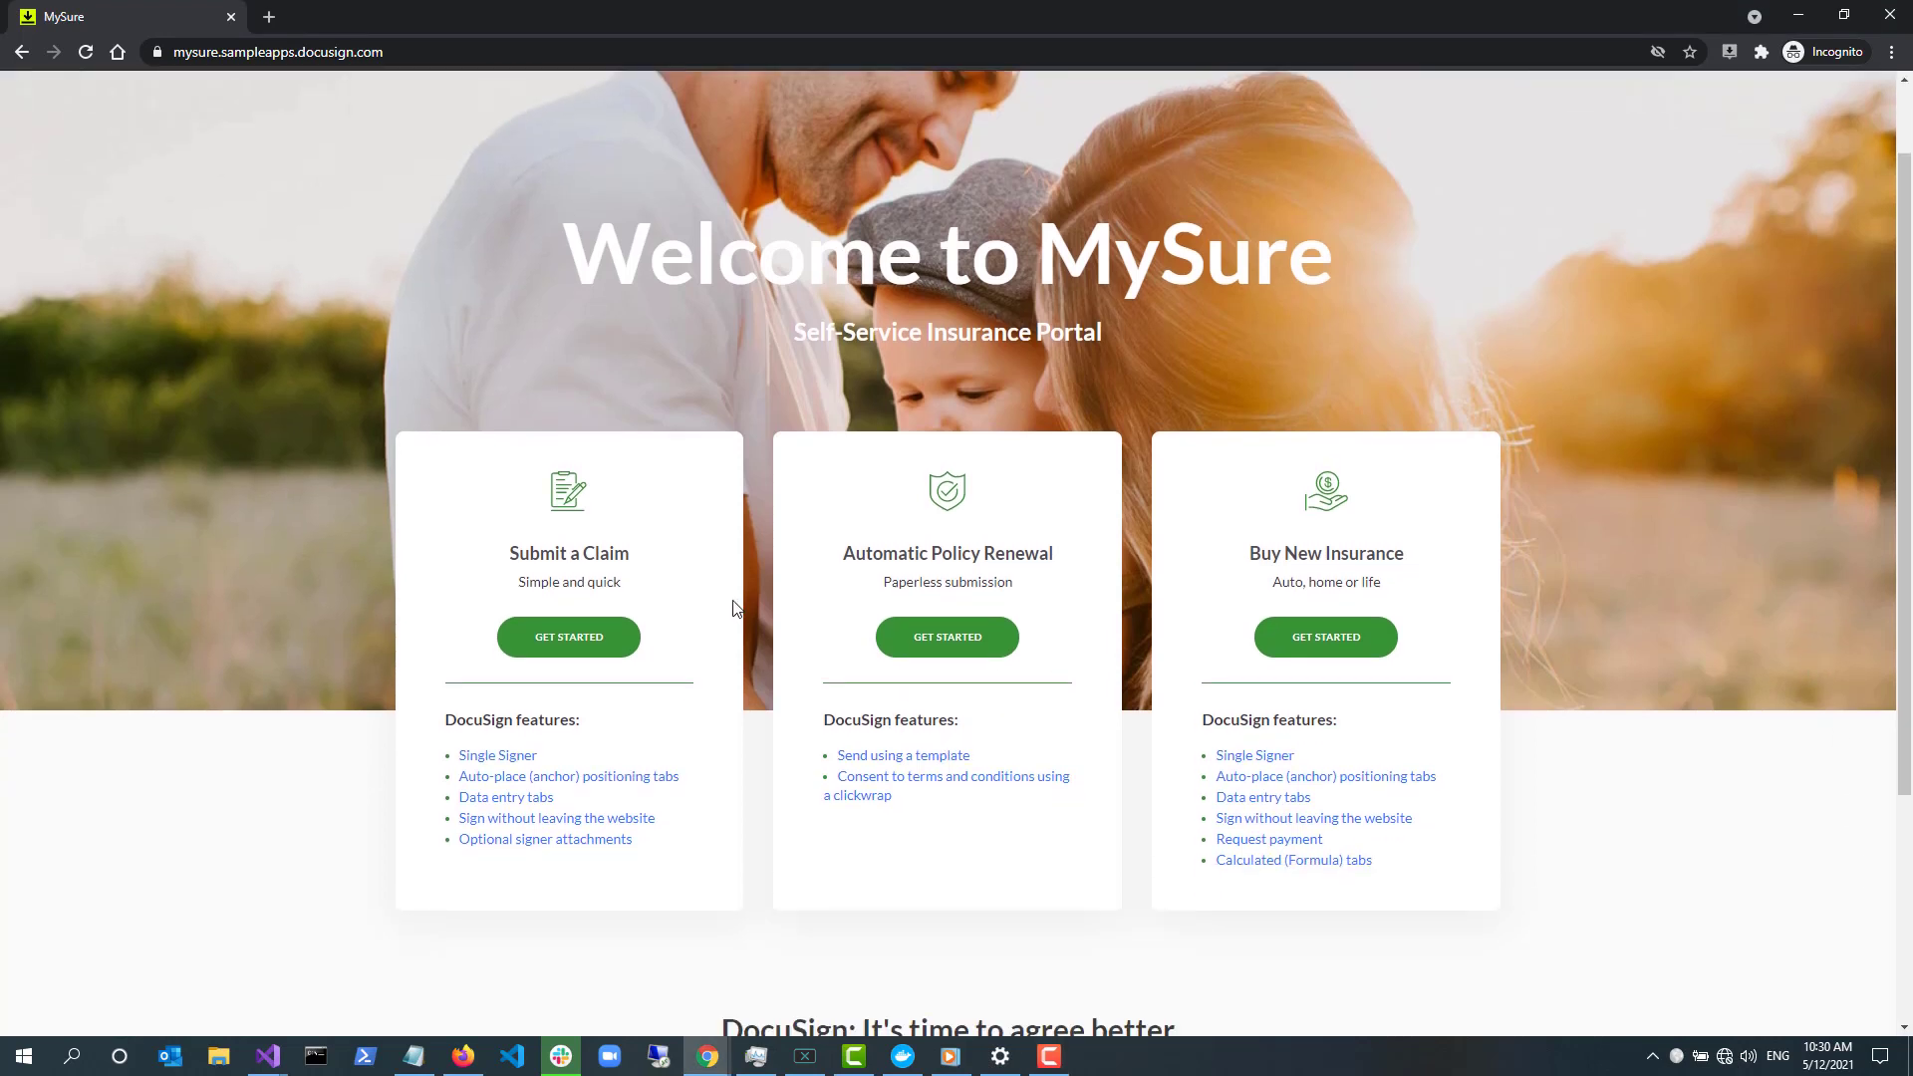
pyautogui.scroll(-3)
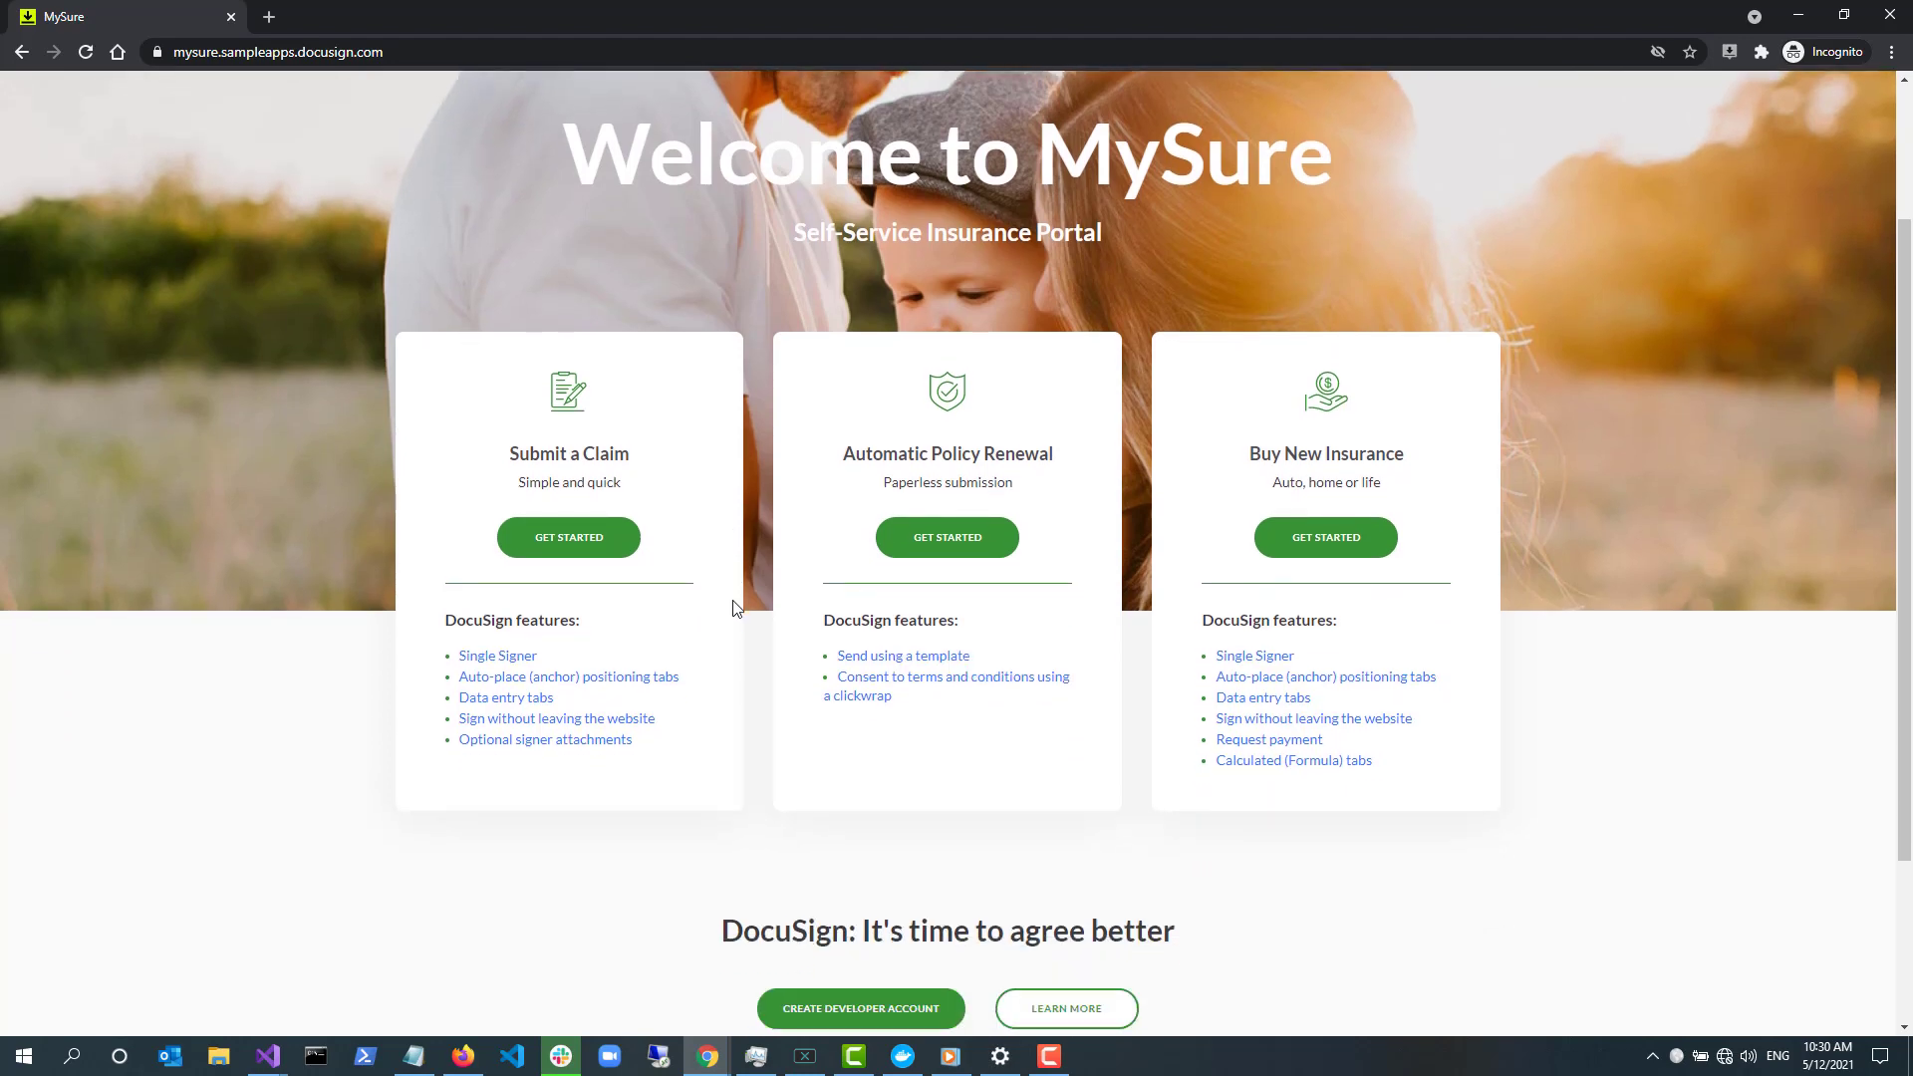
pyautogui.moveTo(575, 556)
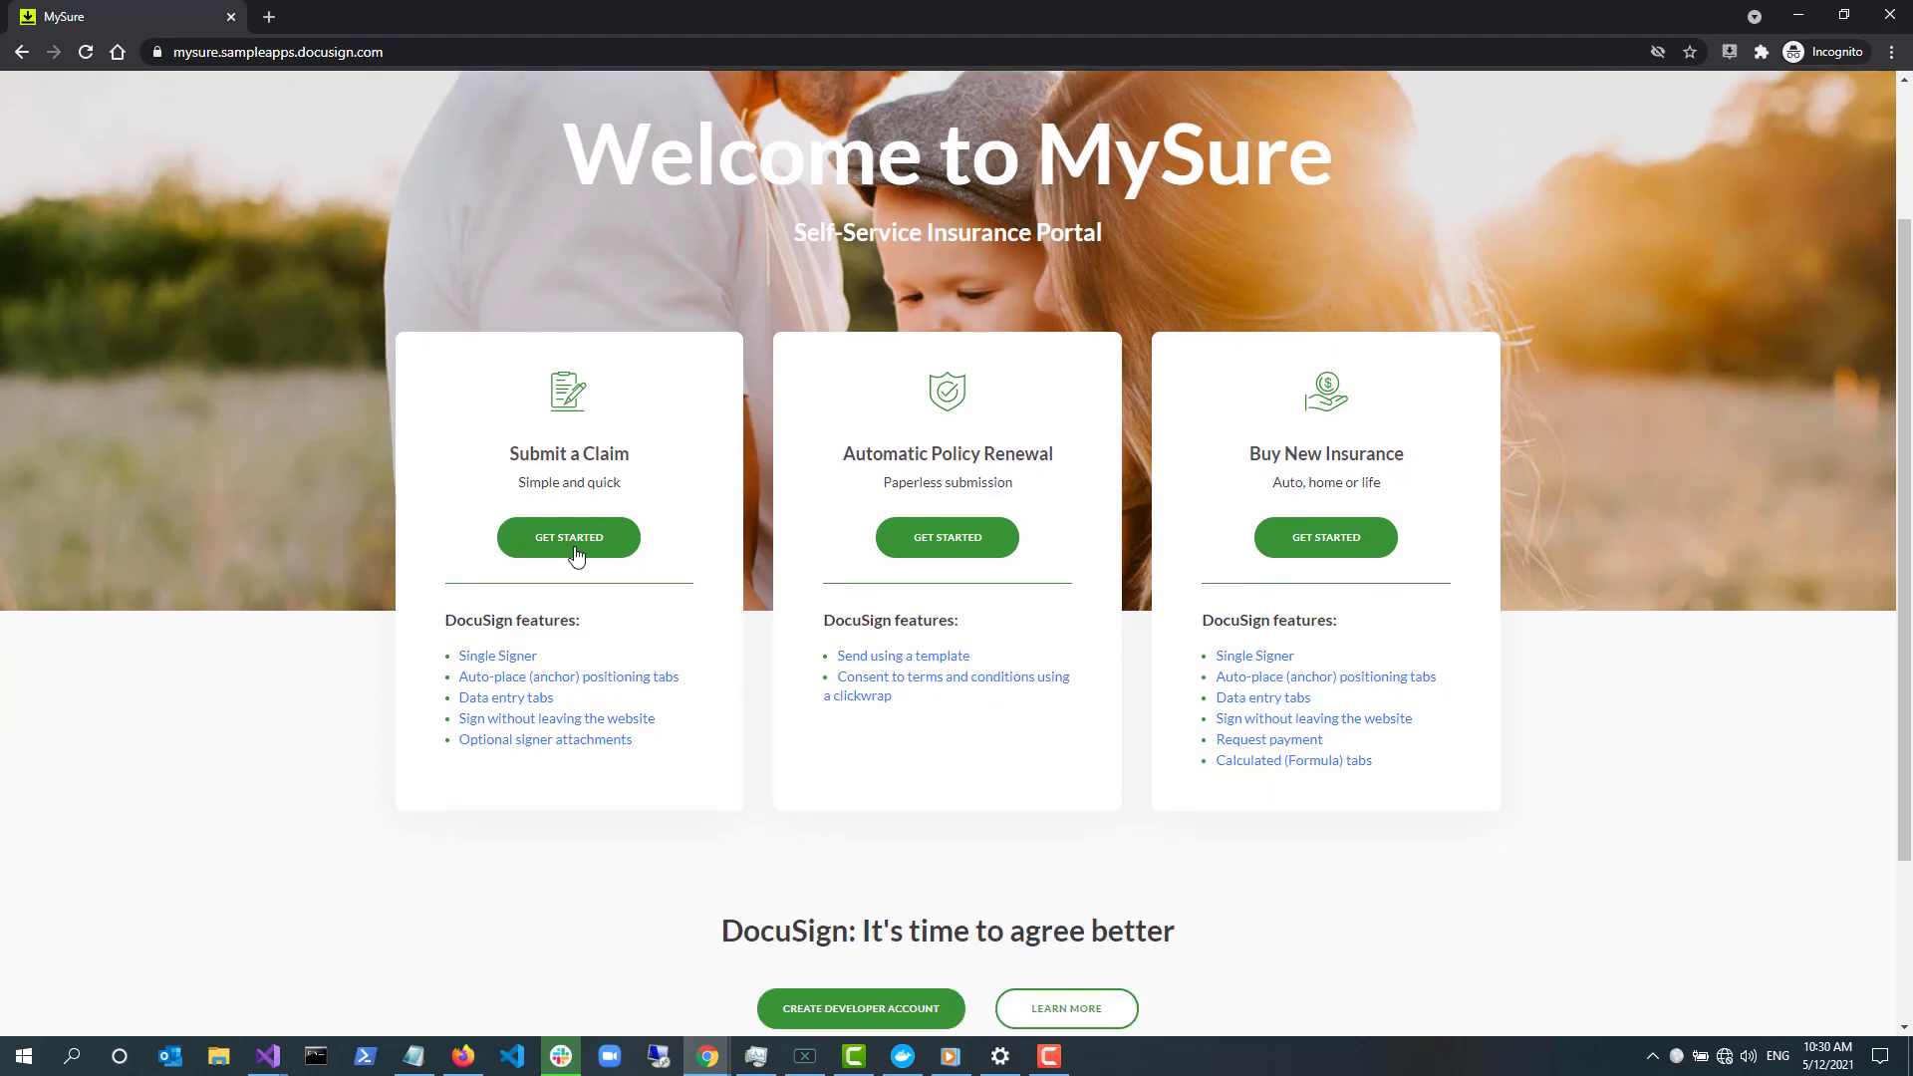
# Step: Start Submit a Claim and select 'Continue with a preconfigured login' in the DocuSign login dialog
pyautogui.click(567, 537)
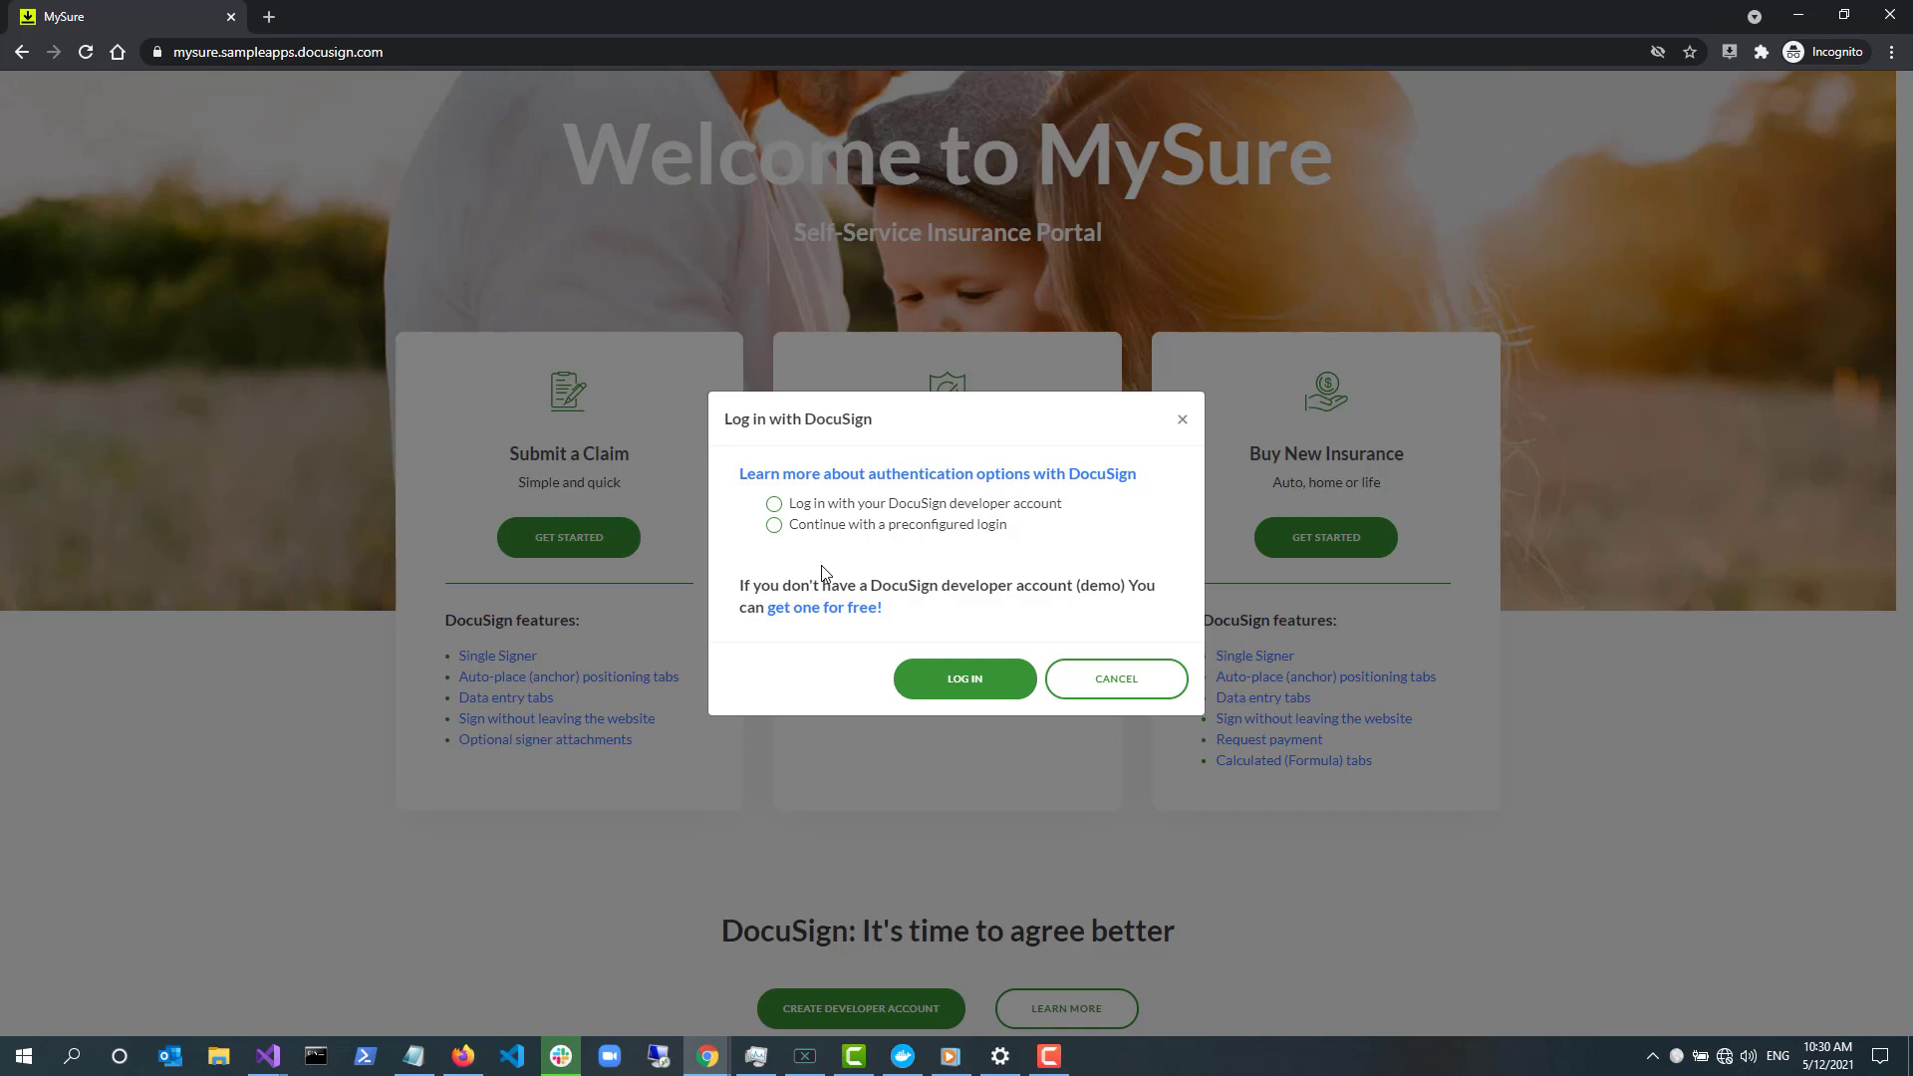
pyautogui.moveTo(955, 553)
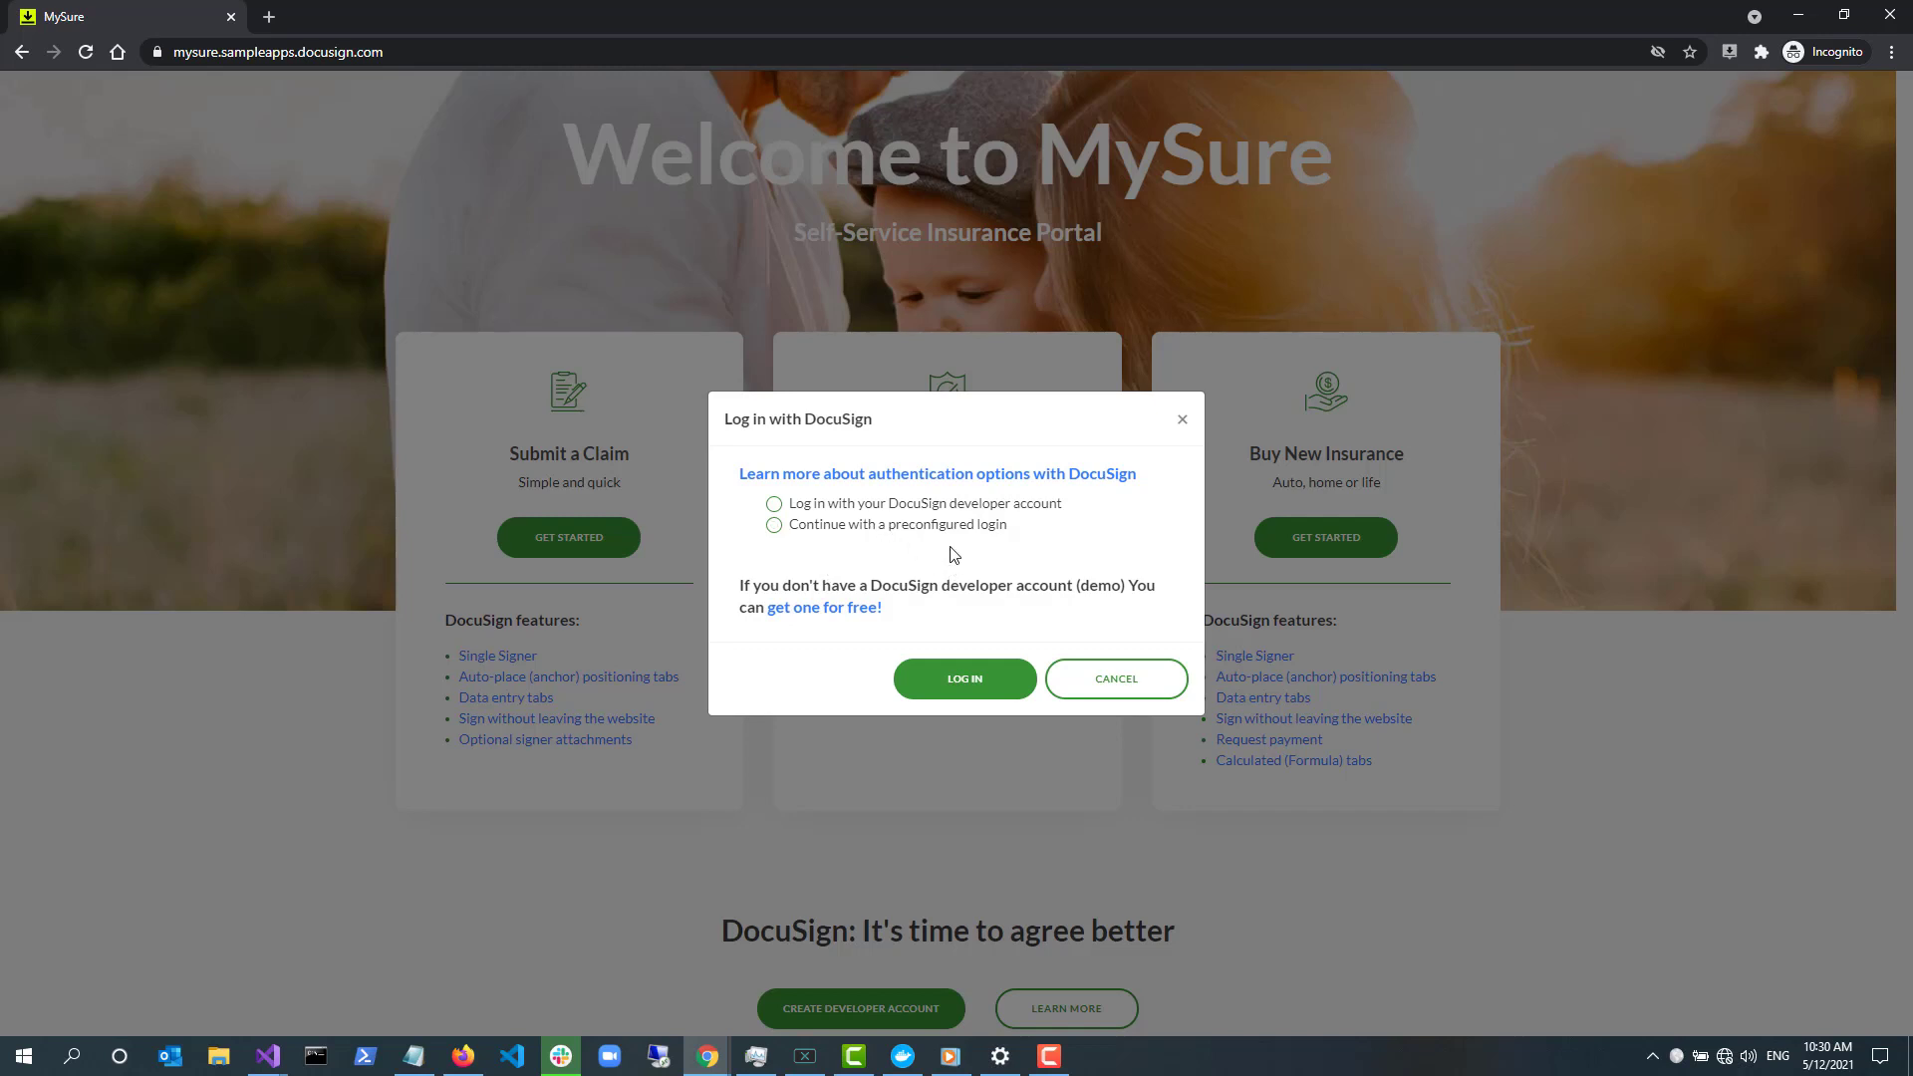
pyautogui.click(773, 502)
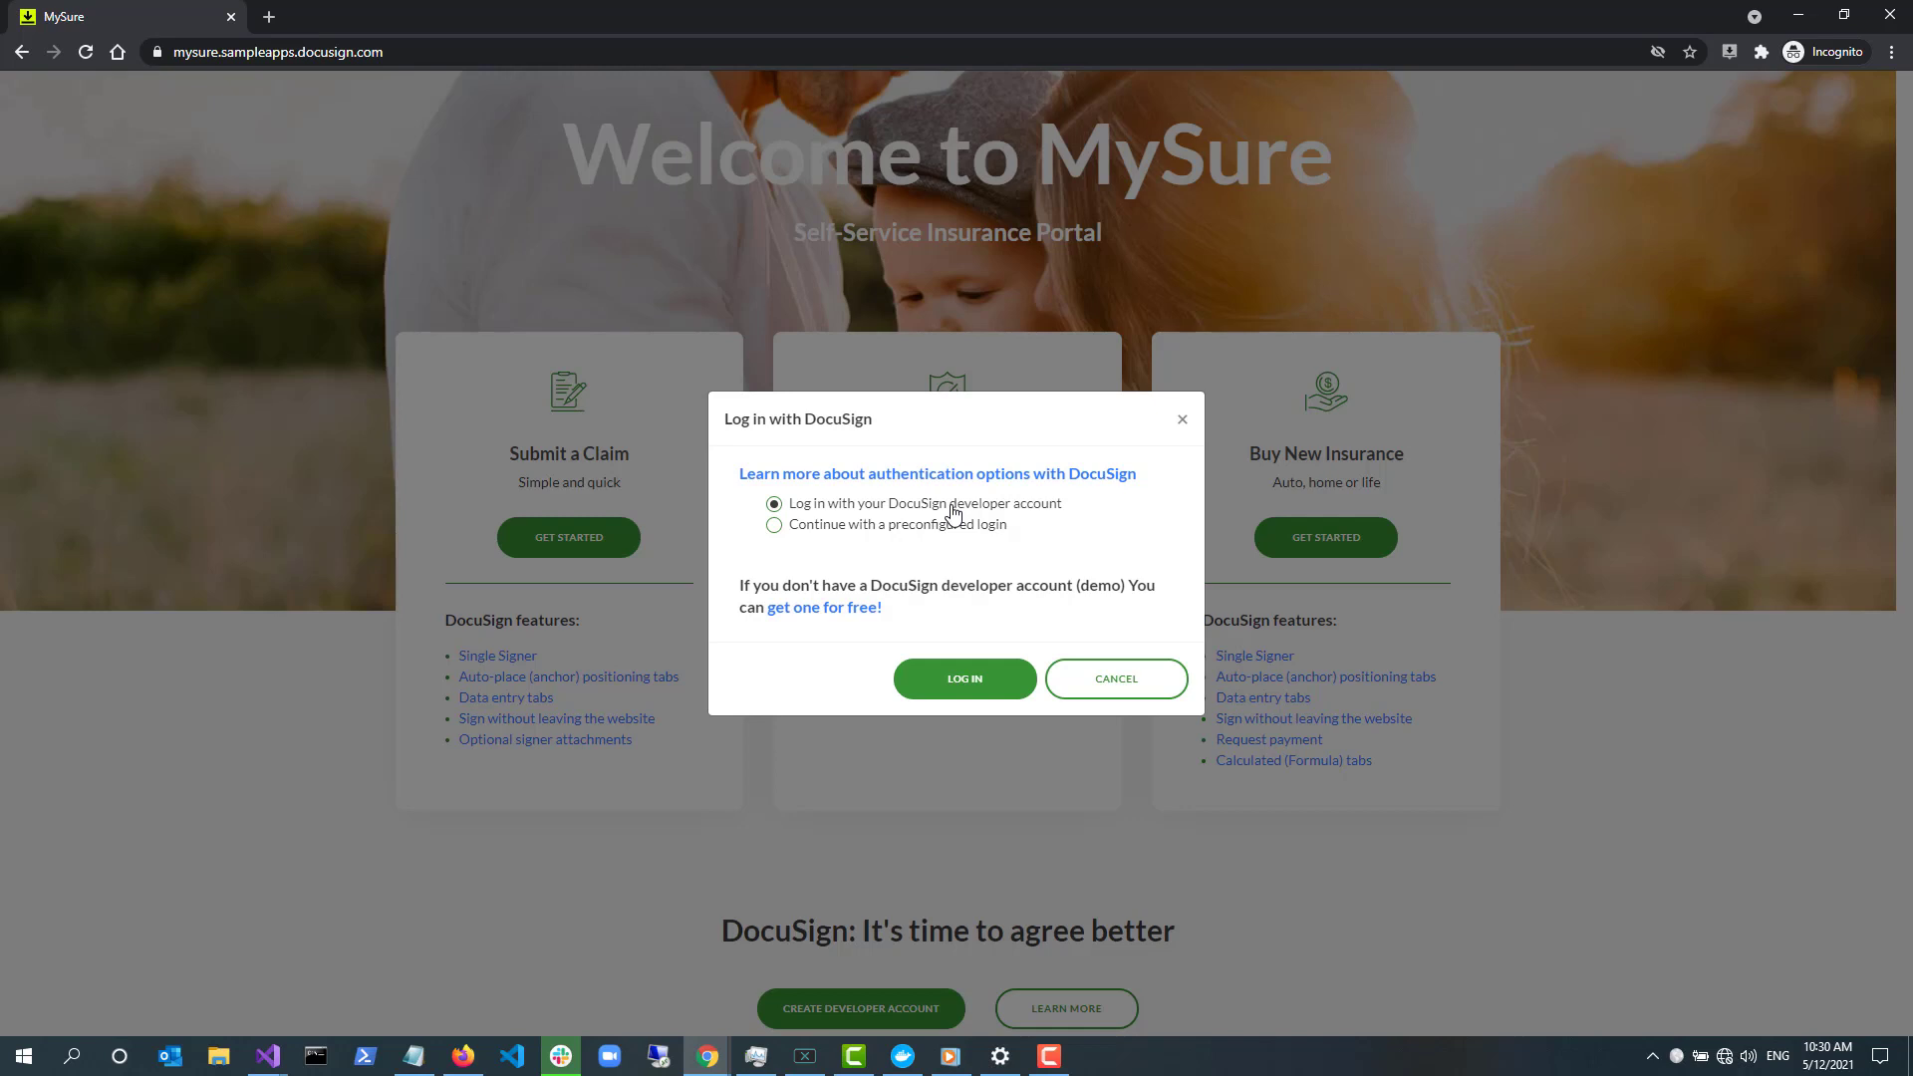
pyautogui.click(773, 525)
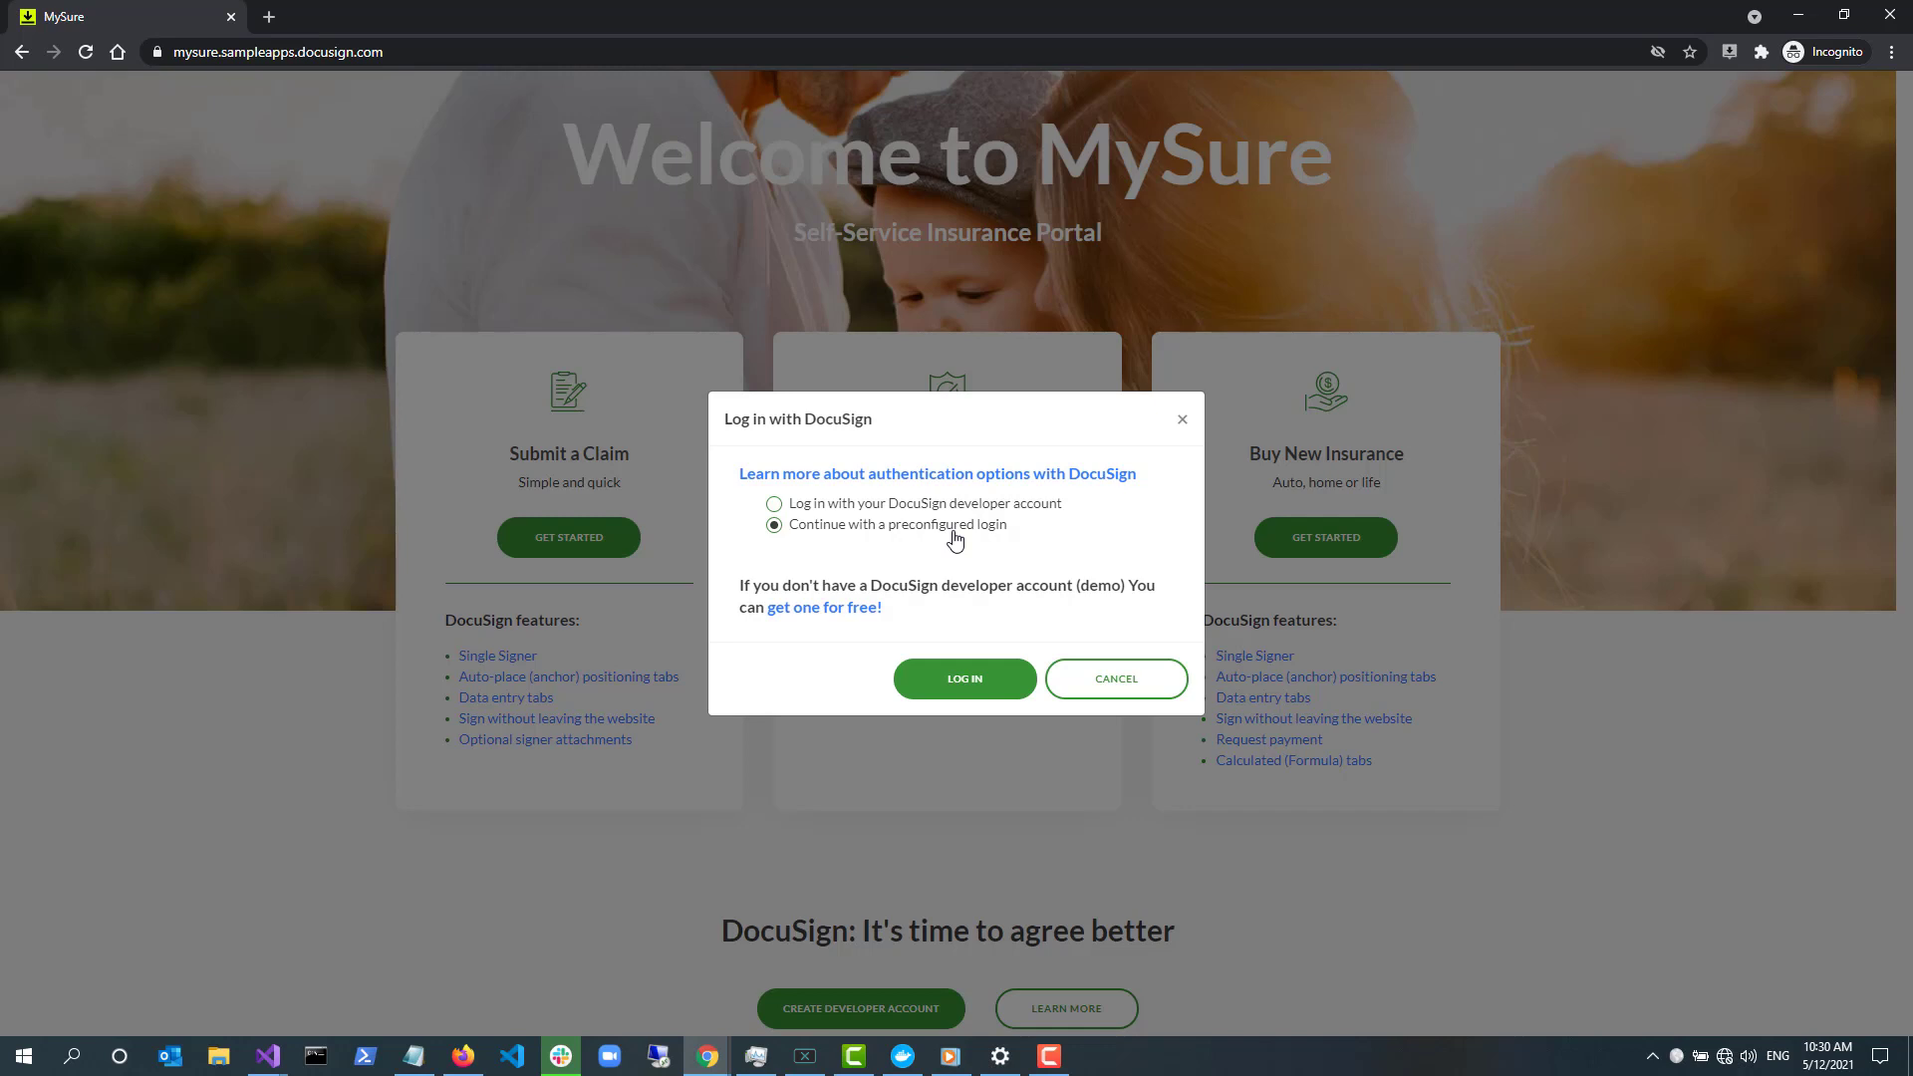
pyautogui.click(774, 525)
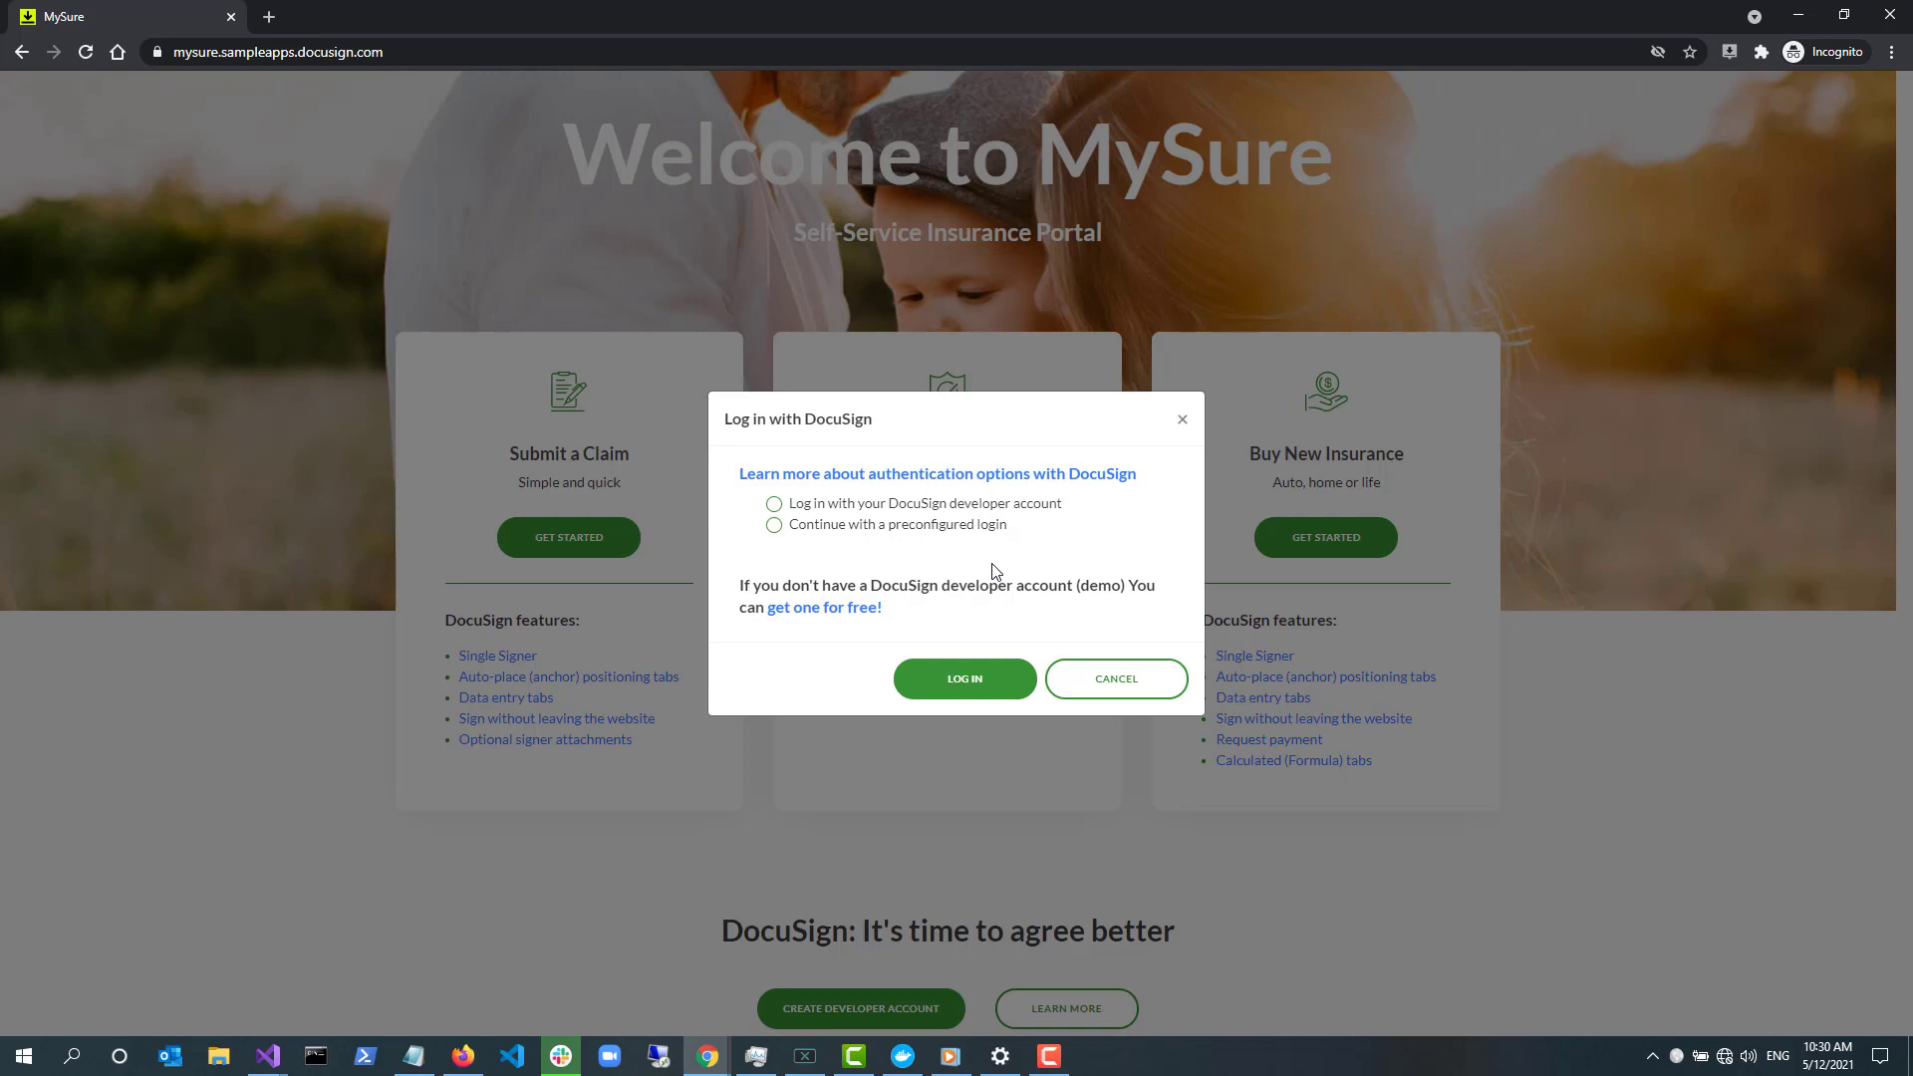
pyautogui.click(774, 502)
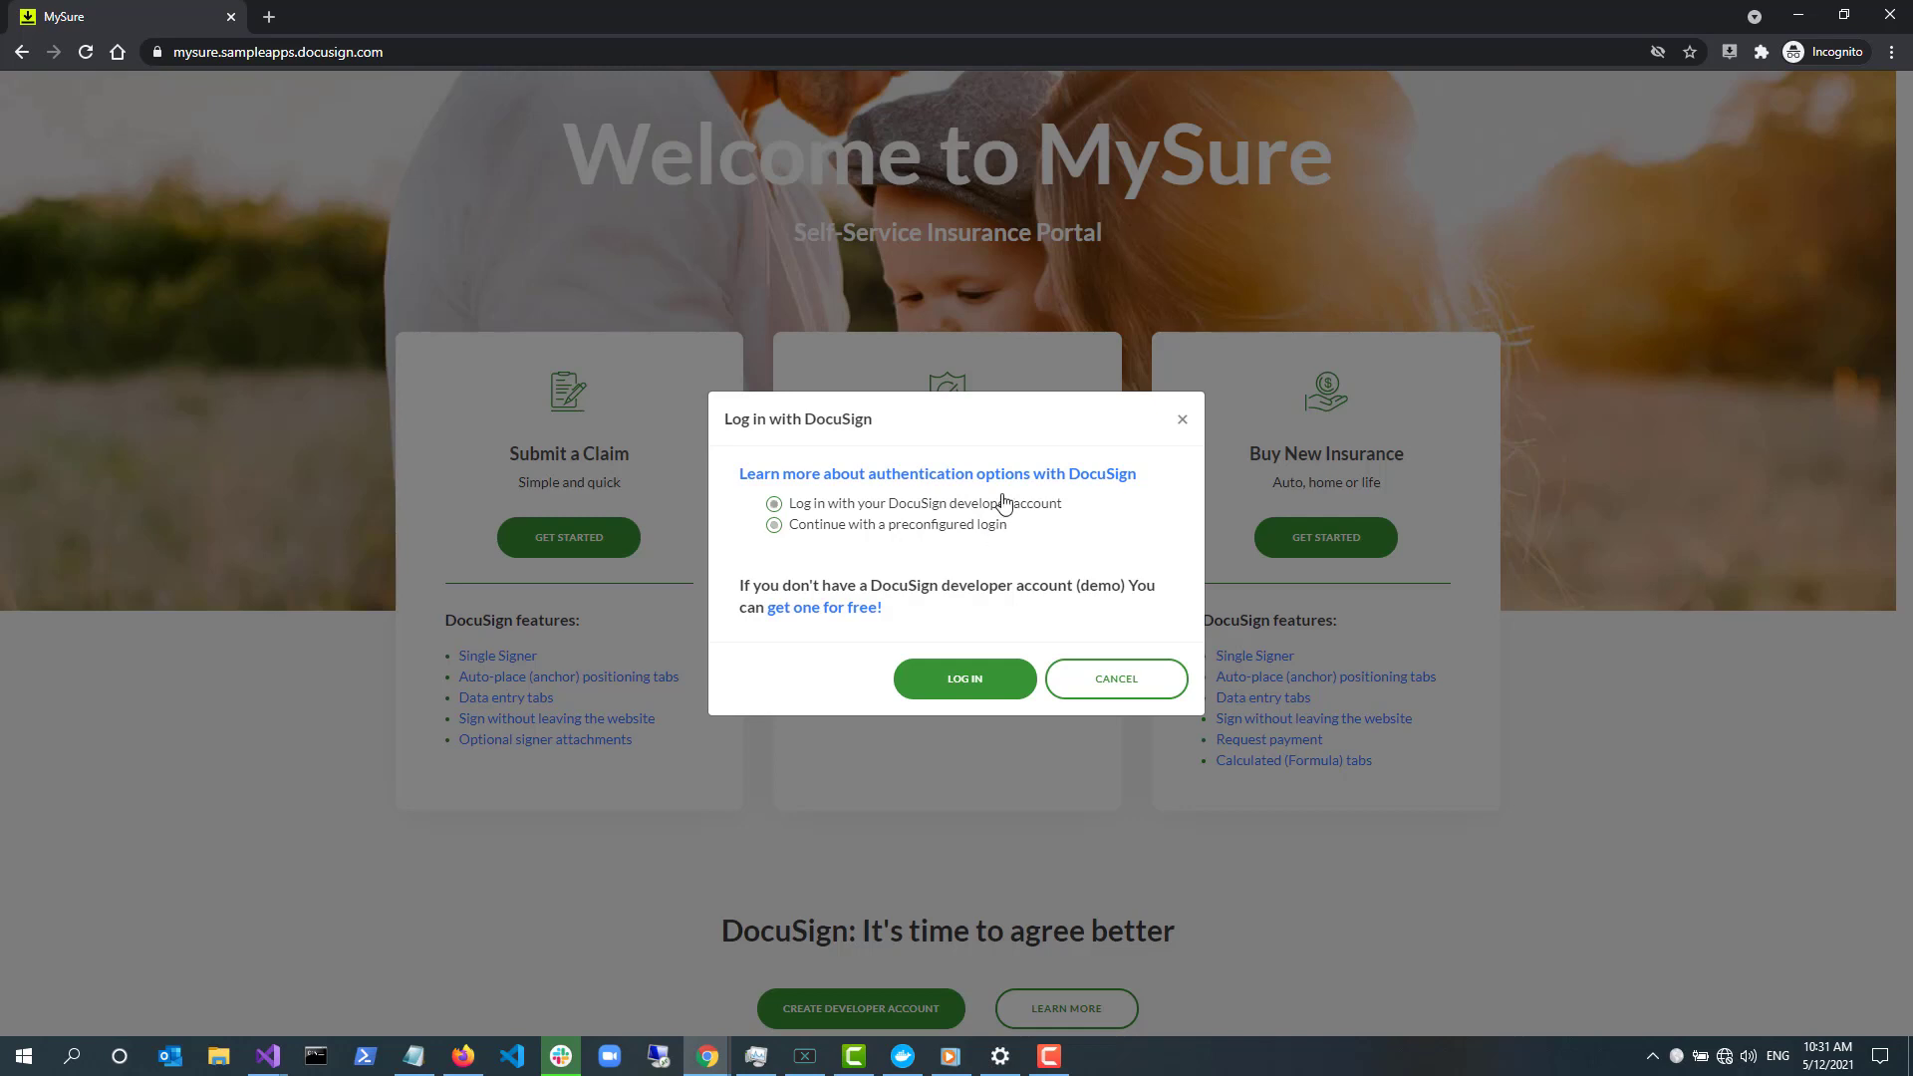
pyautogui.click(775, 502)
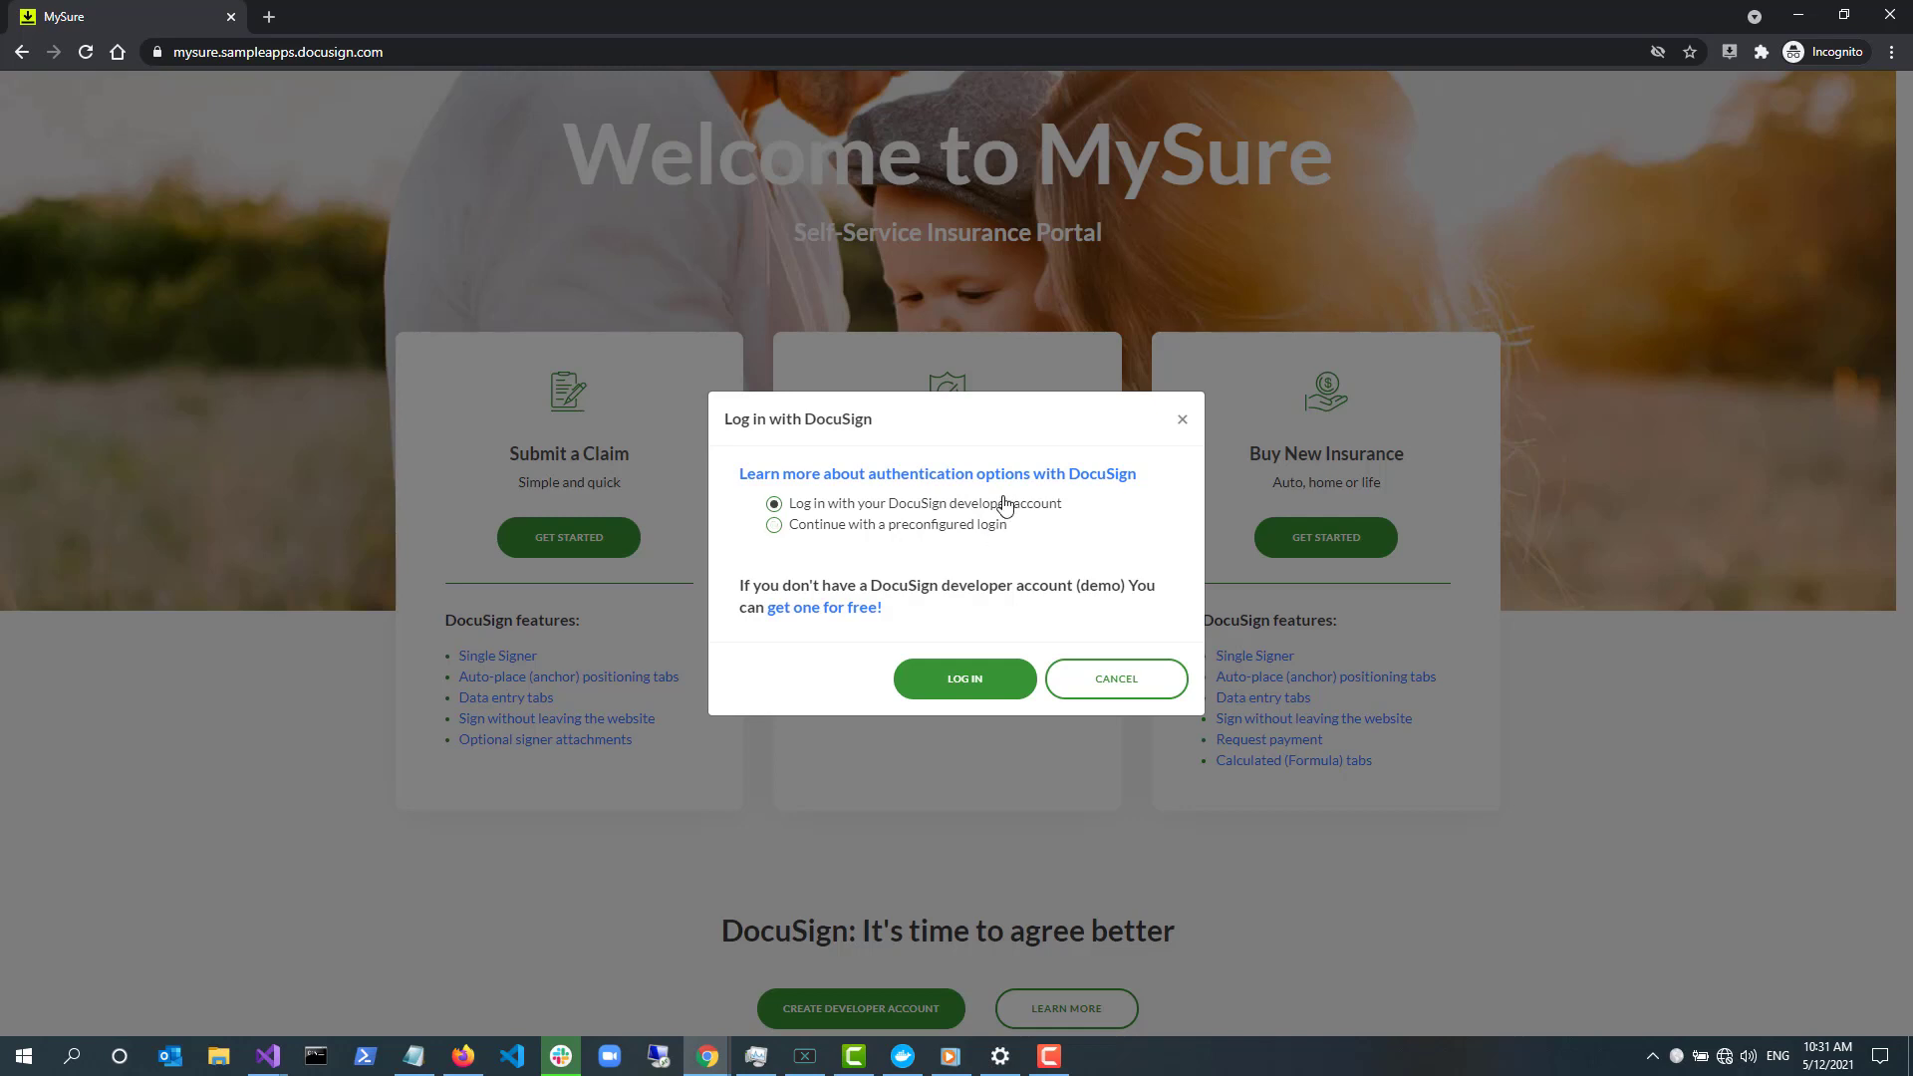
pyautogui.click(776, 525)
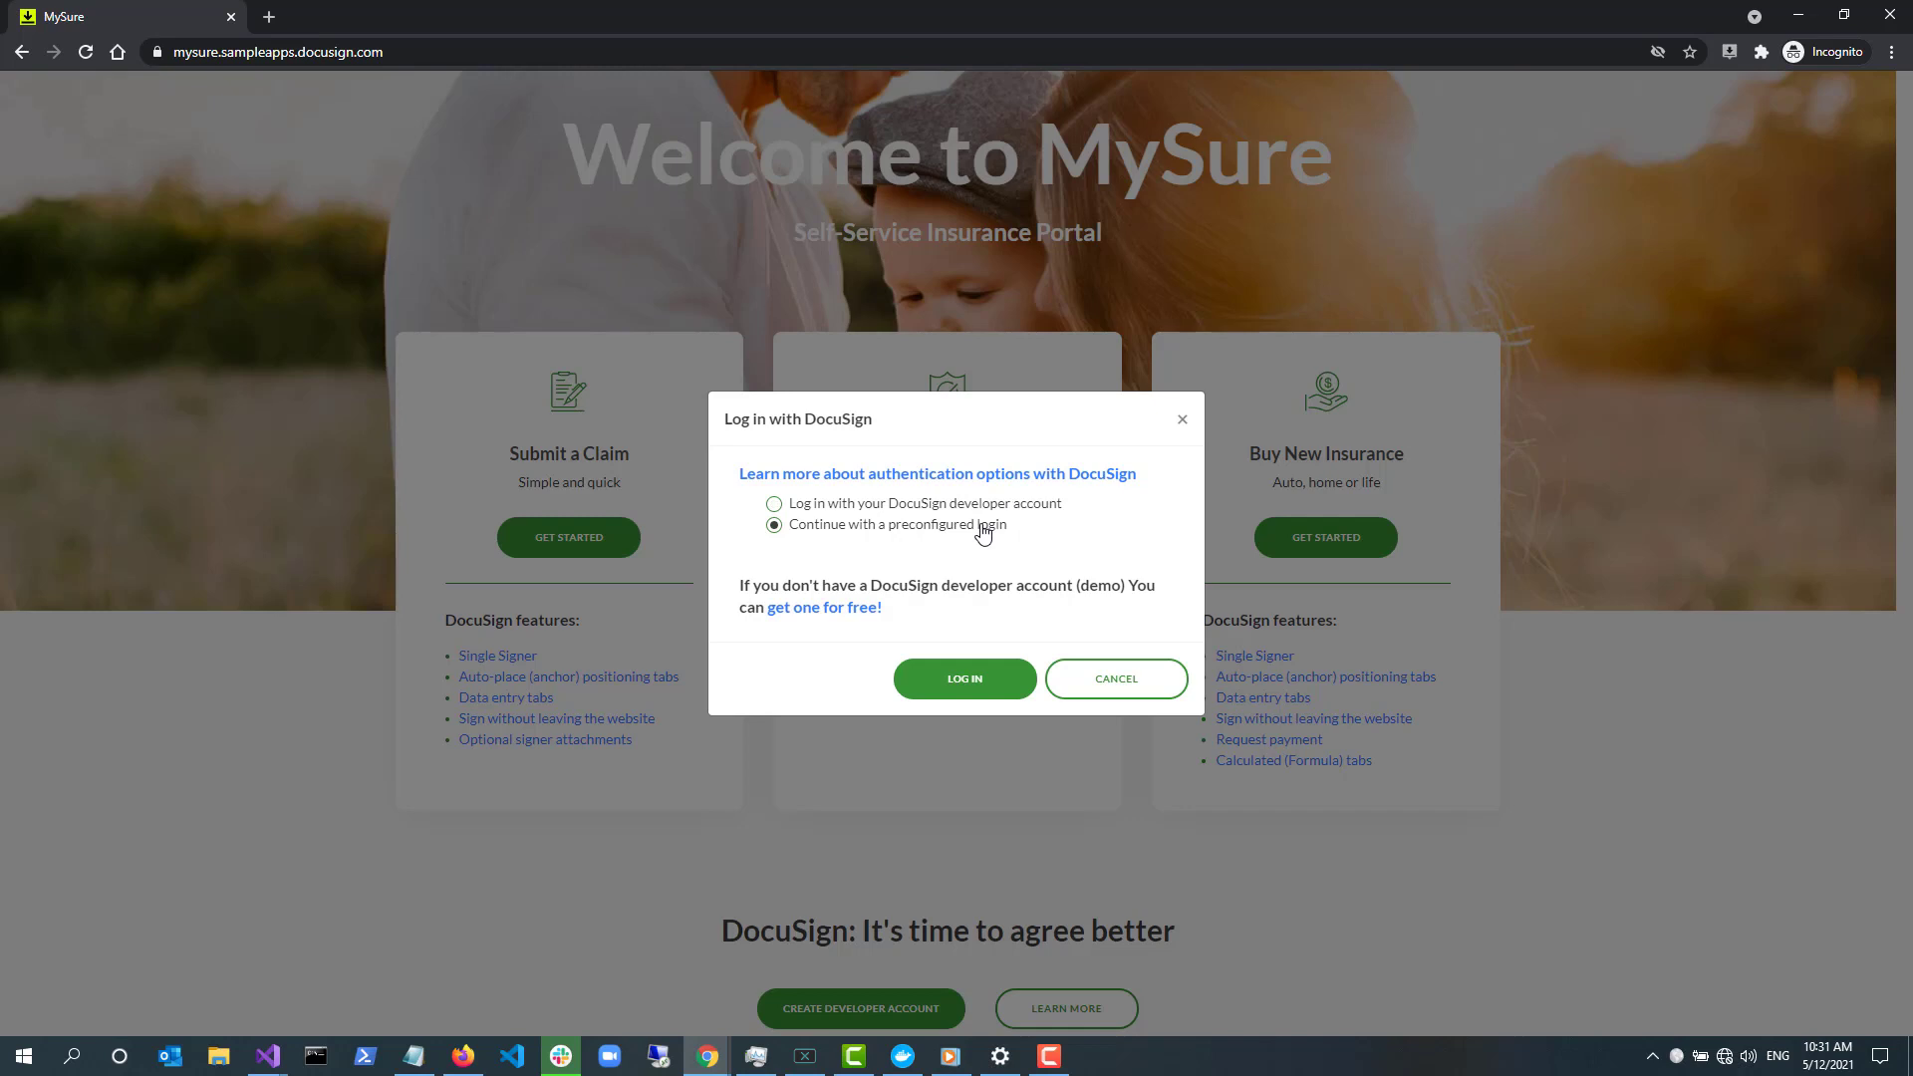
pyautogui.moveTo(1064, 560)
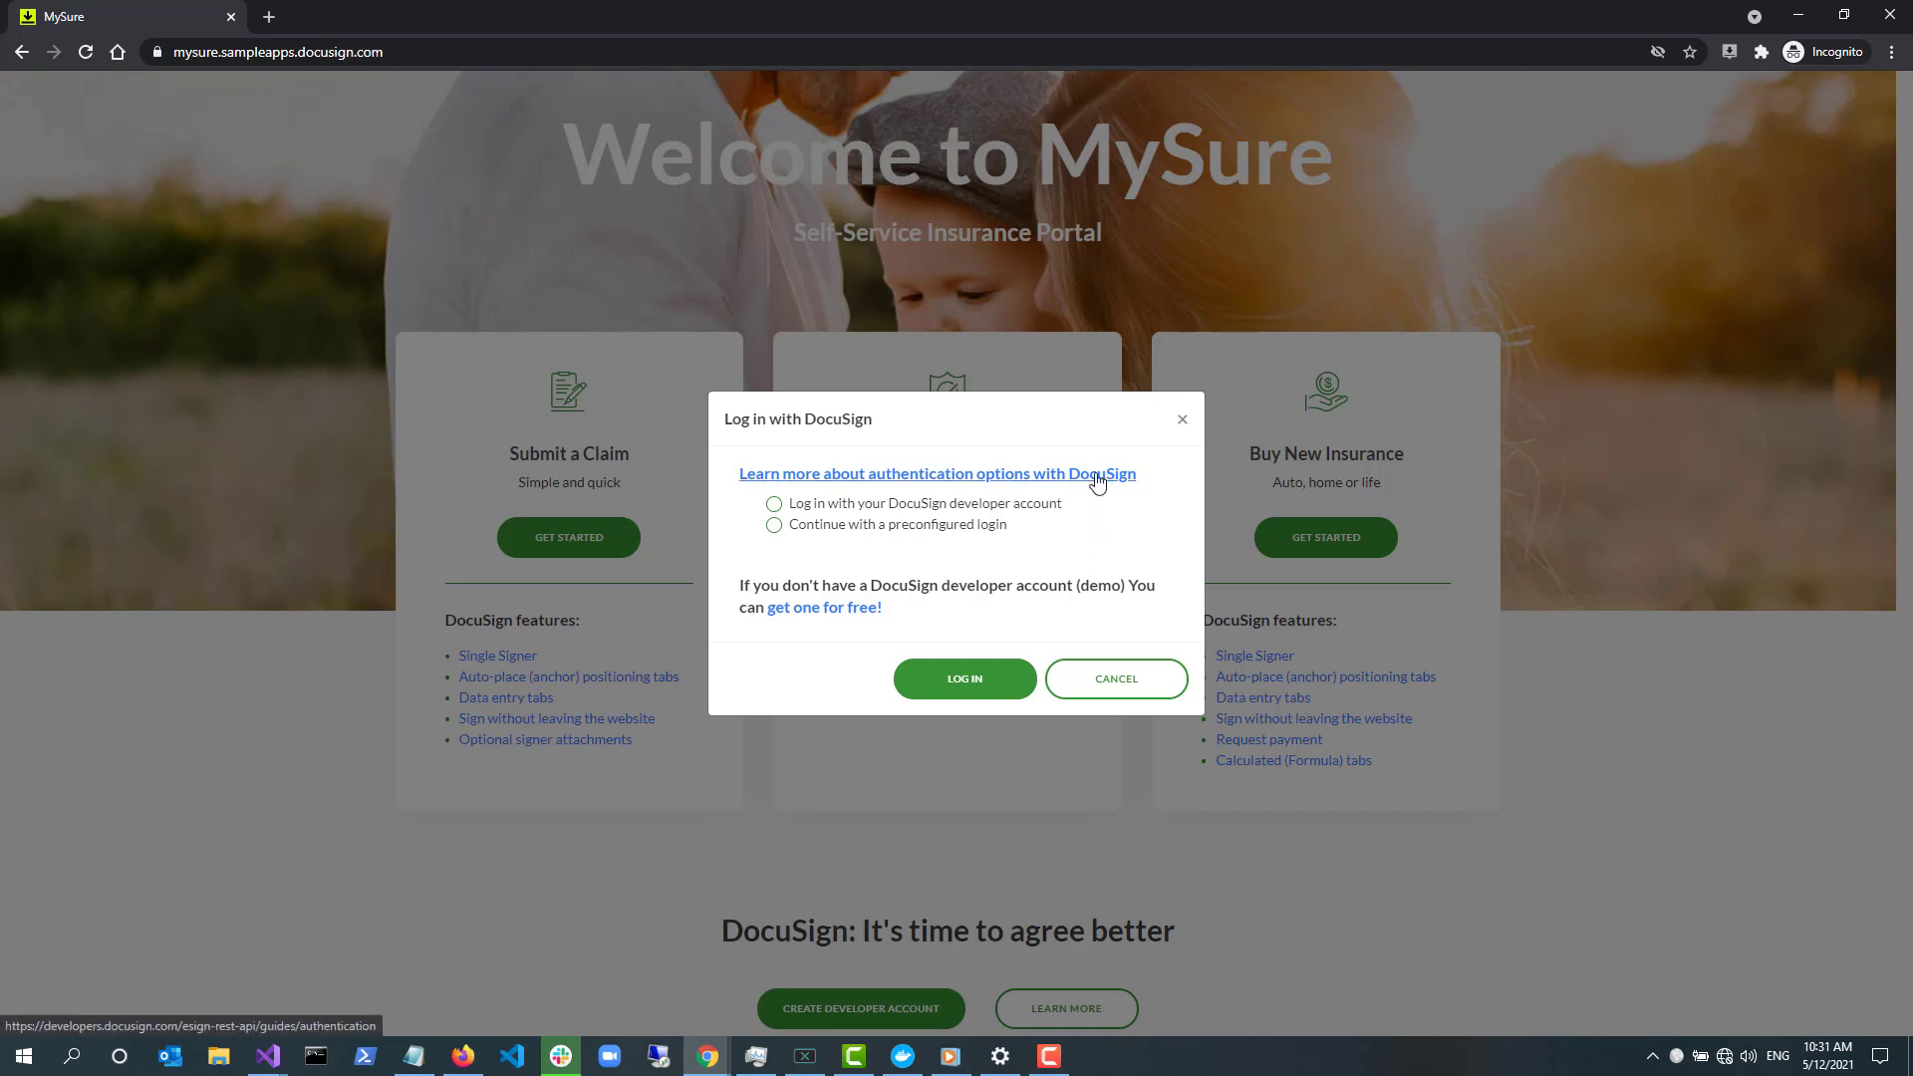
pyautogui.moveTo(1083, 478)
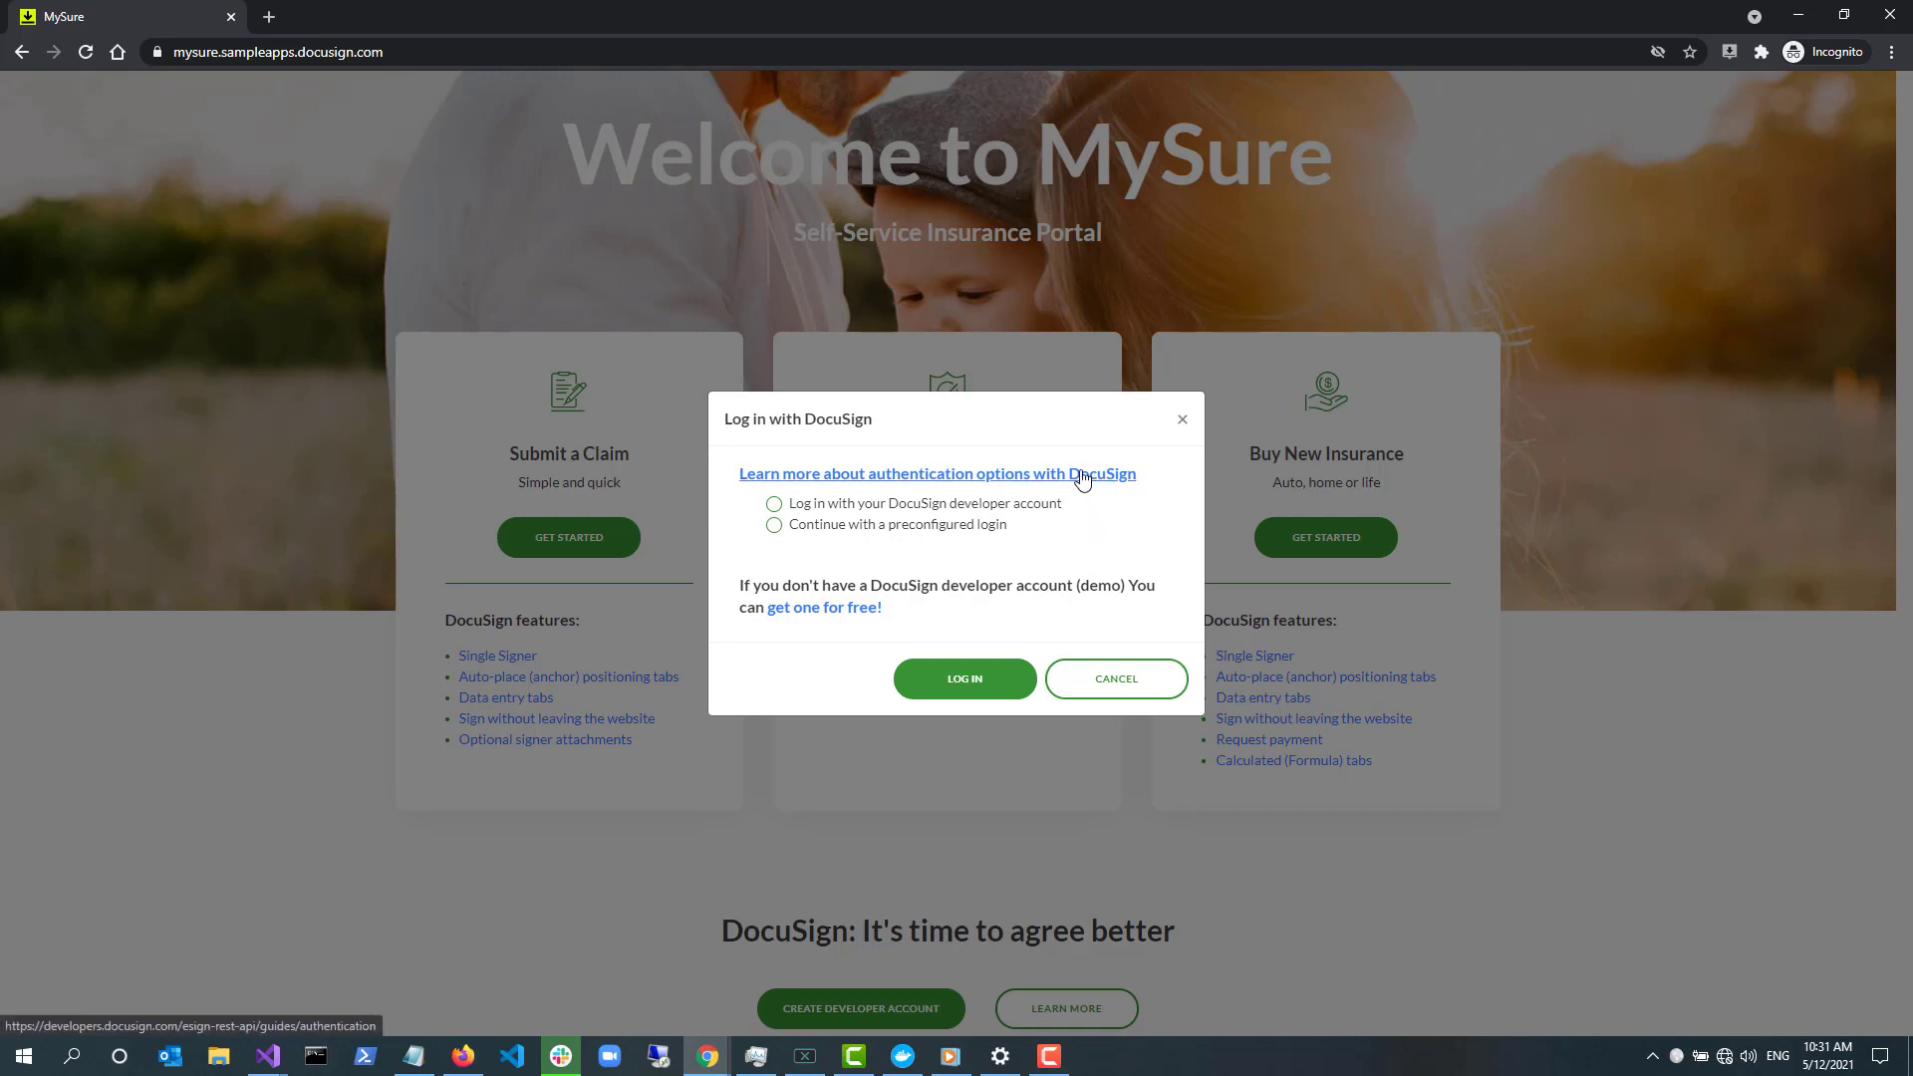
pyautogui.moveTo(873, 543)
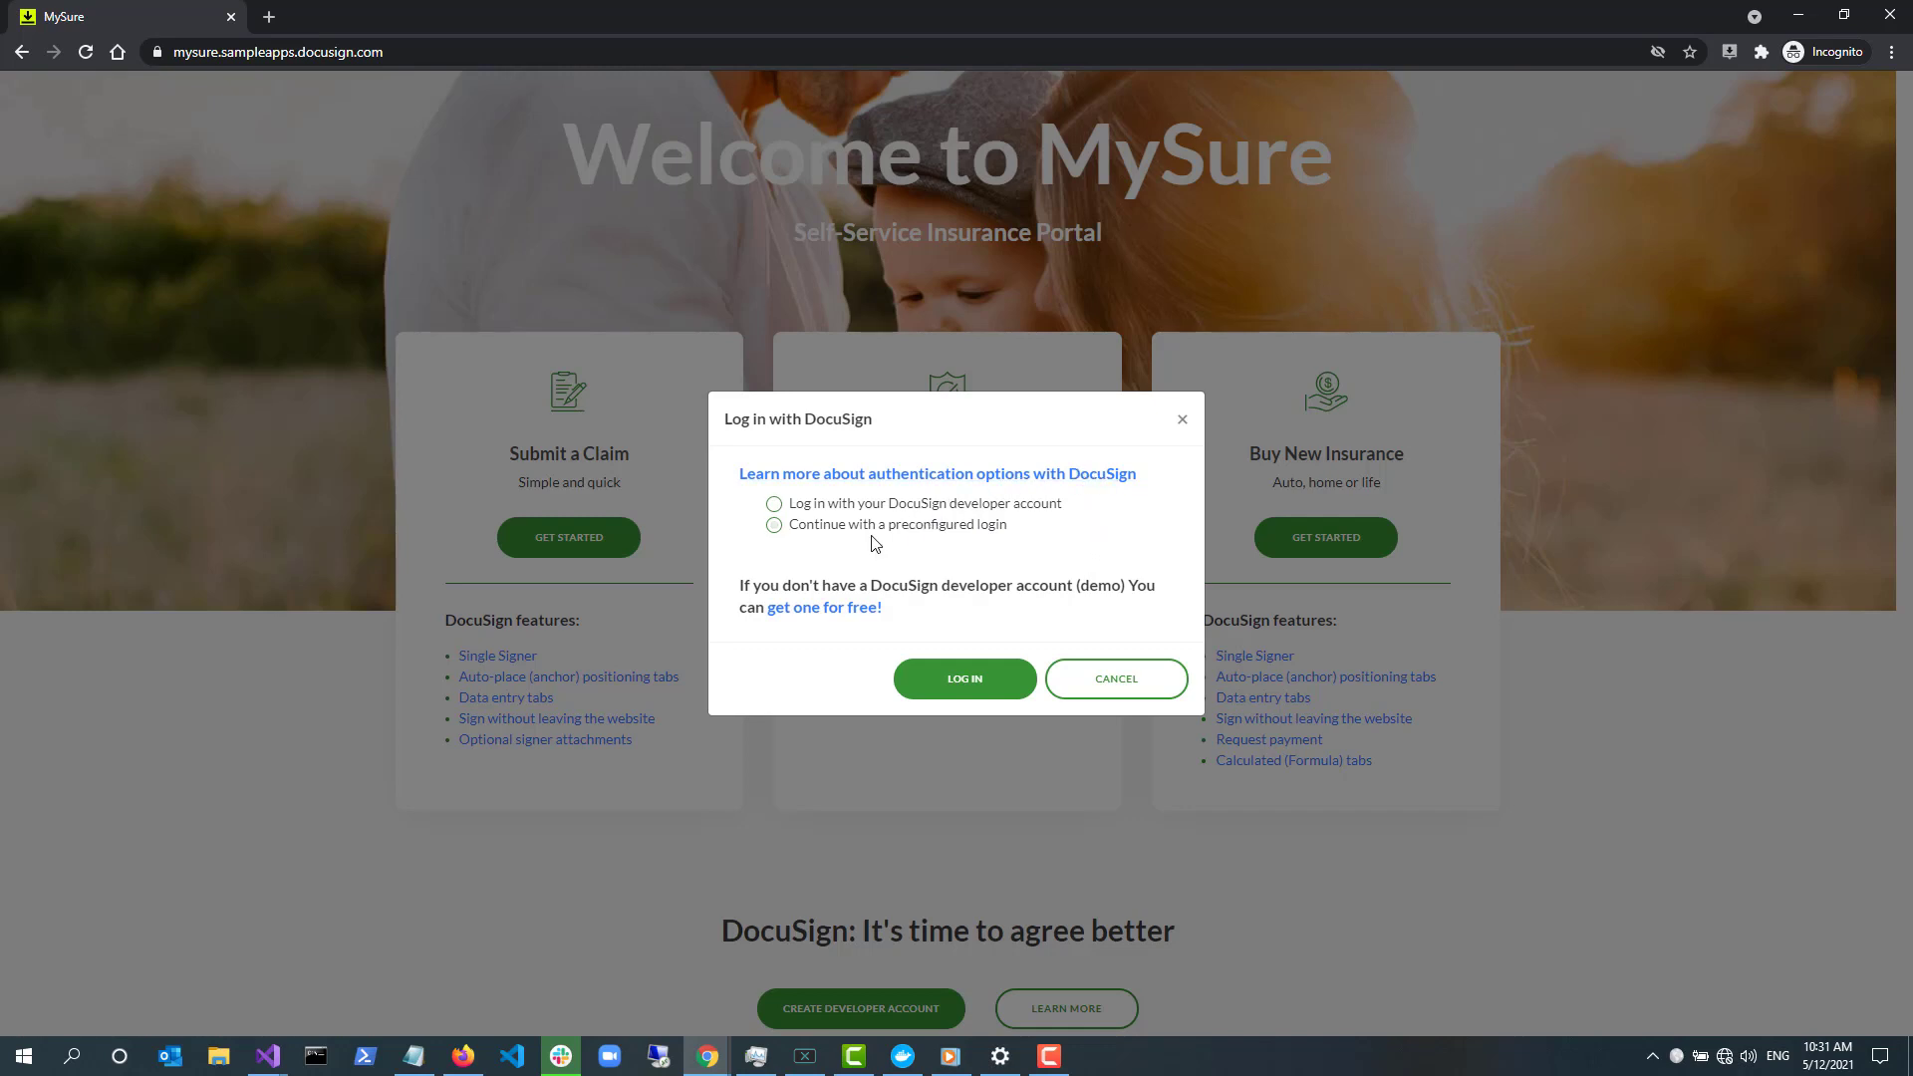
pyautogui.click(774, 523)
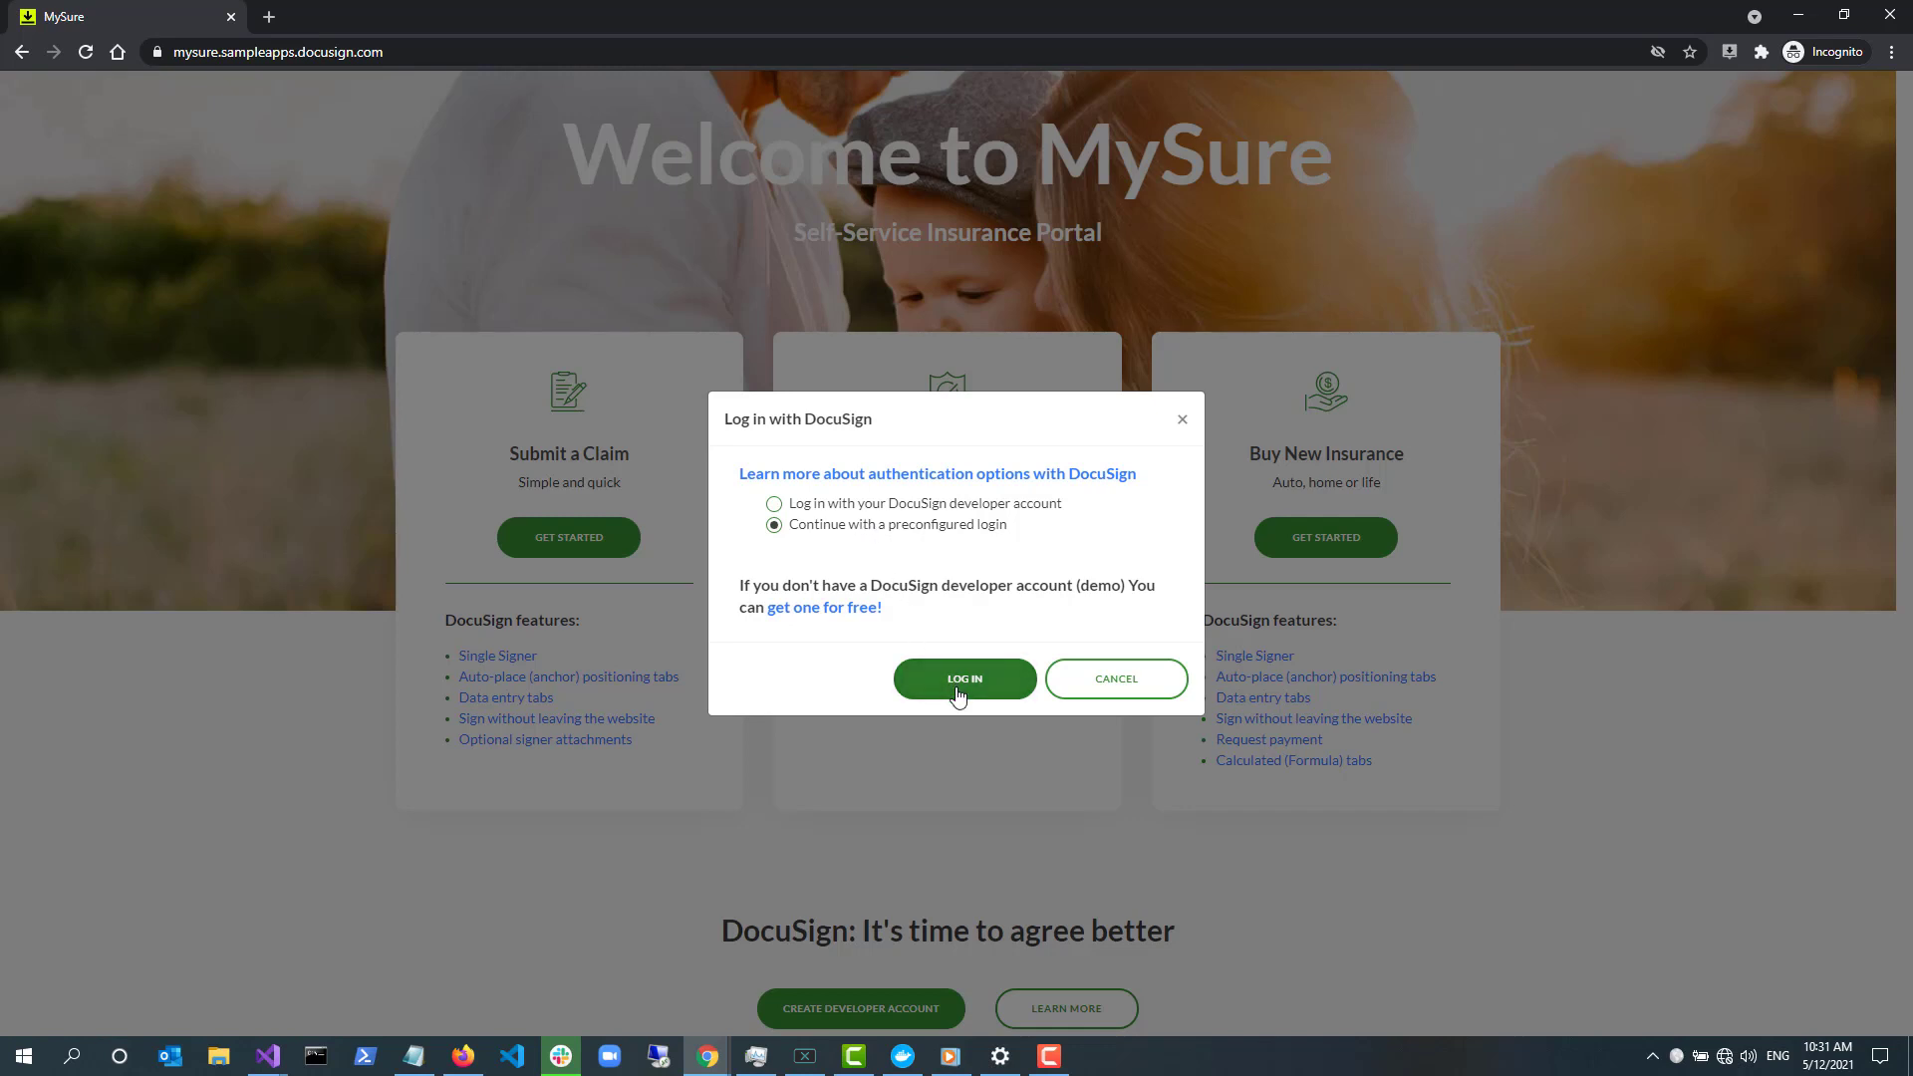
pyautogui.click(963, 678)
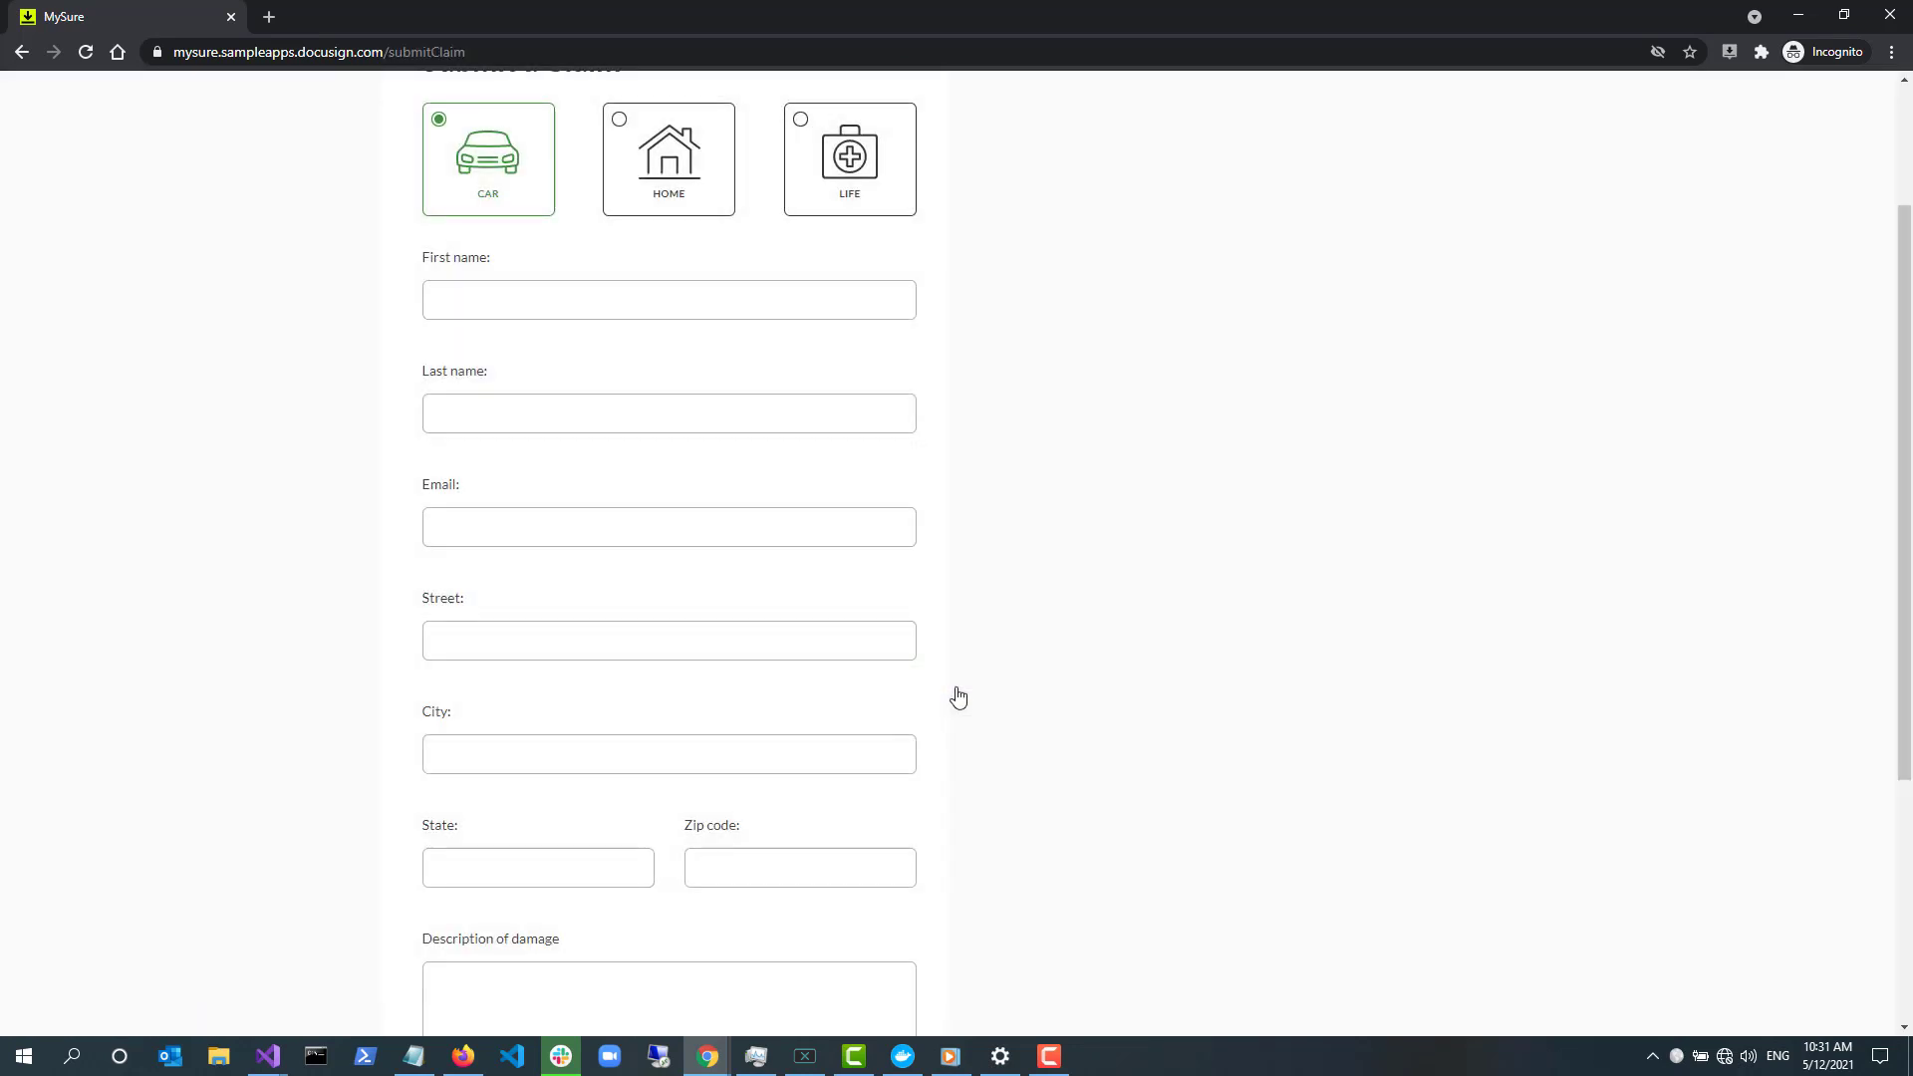
pyautogui.scroll(3)
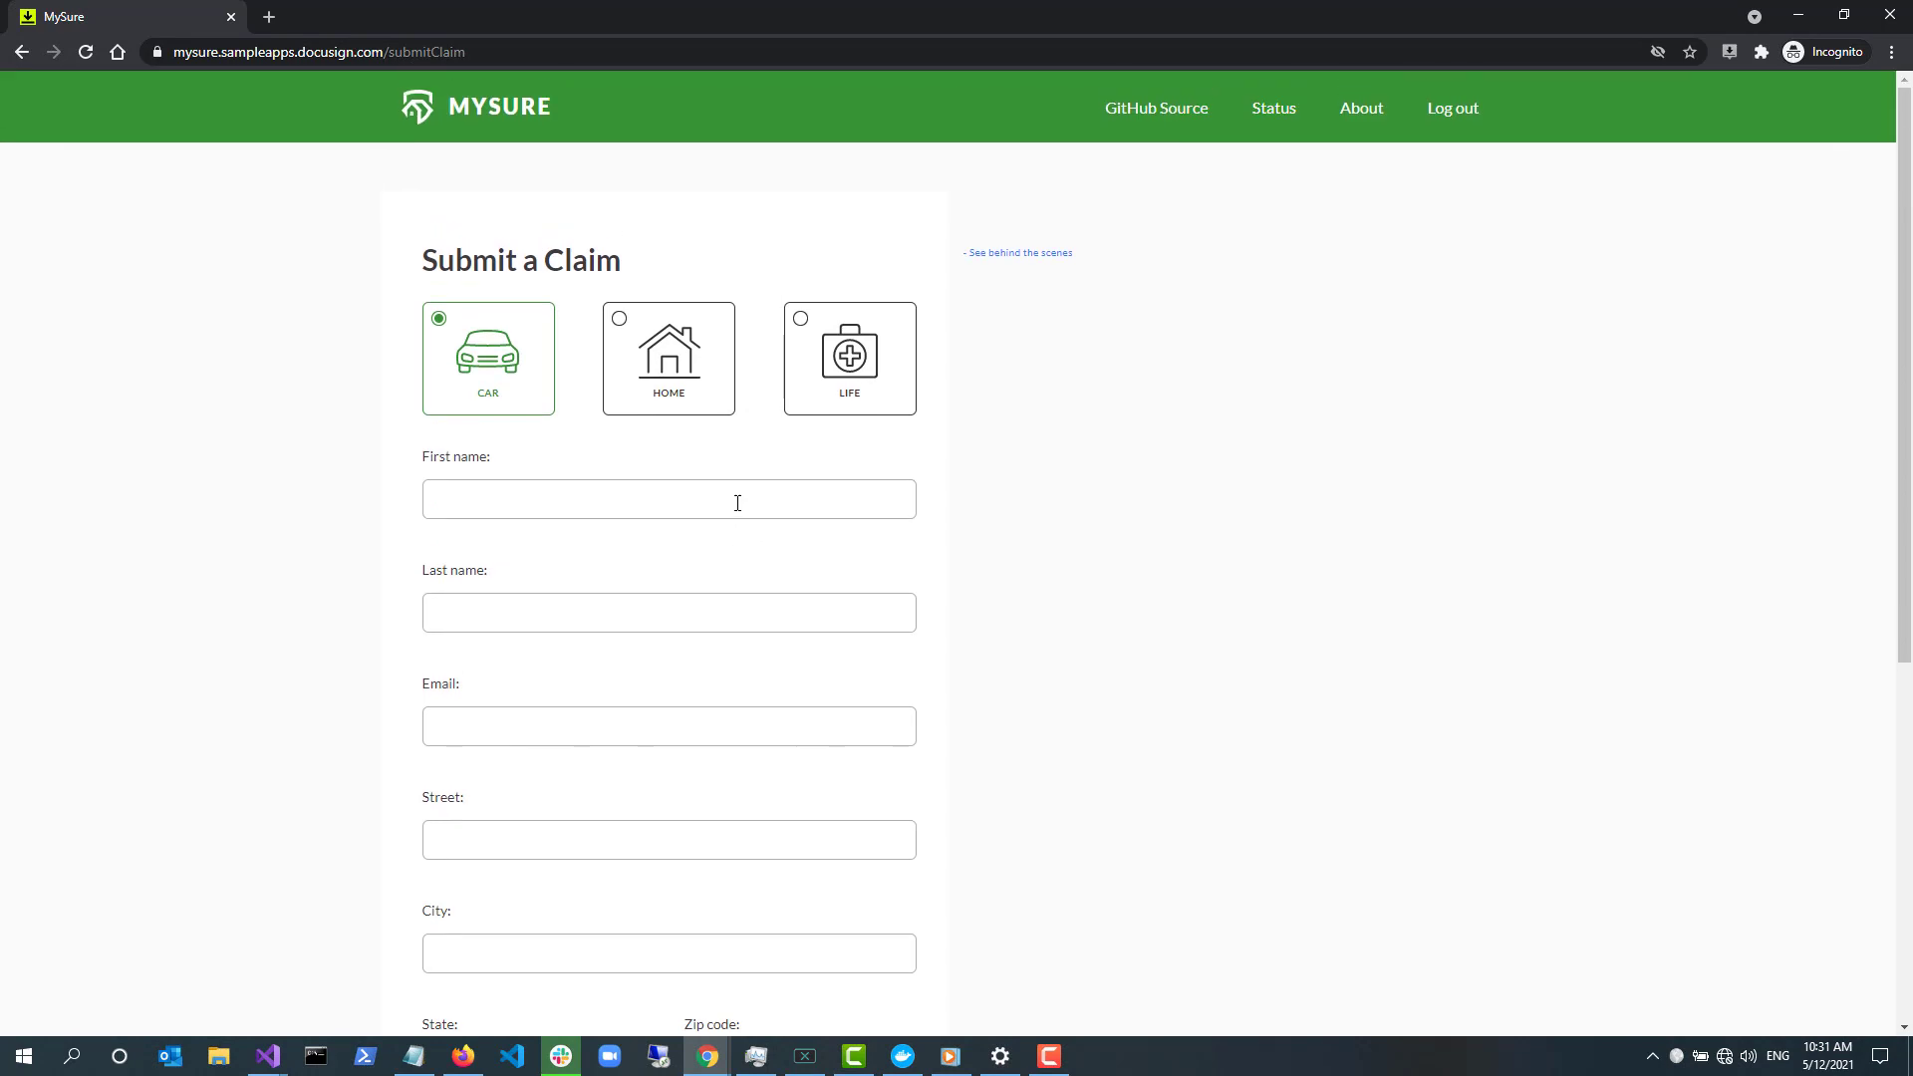
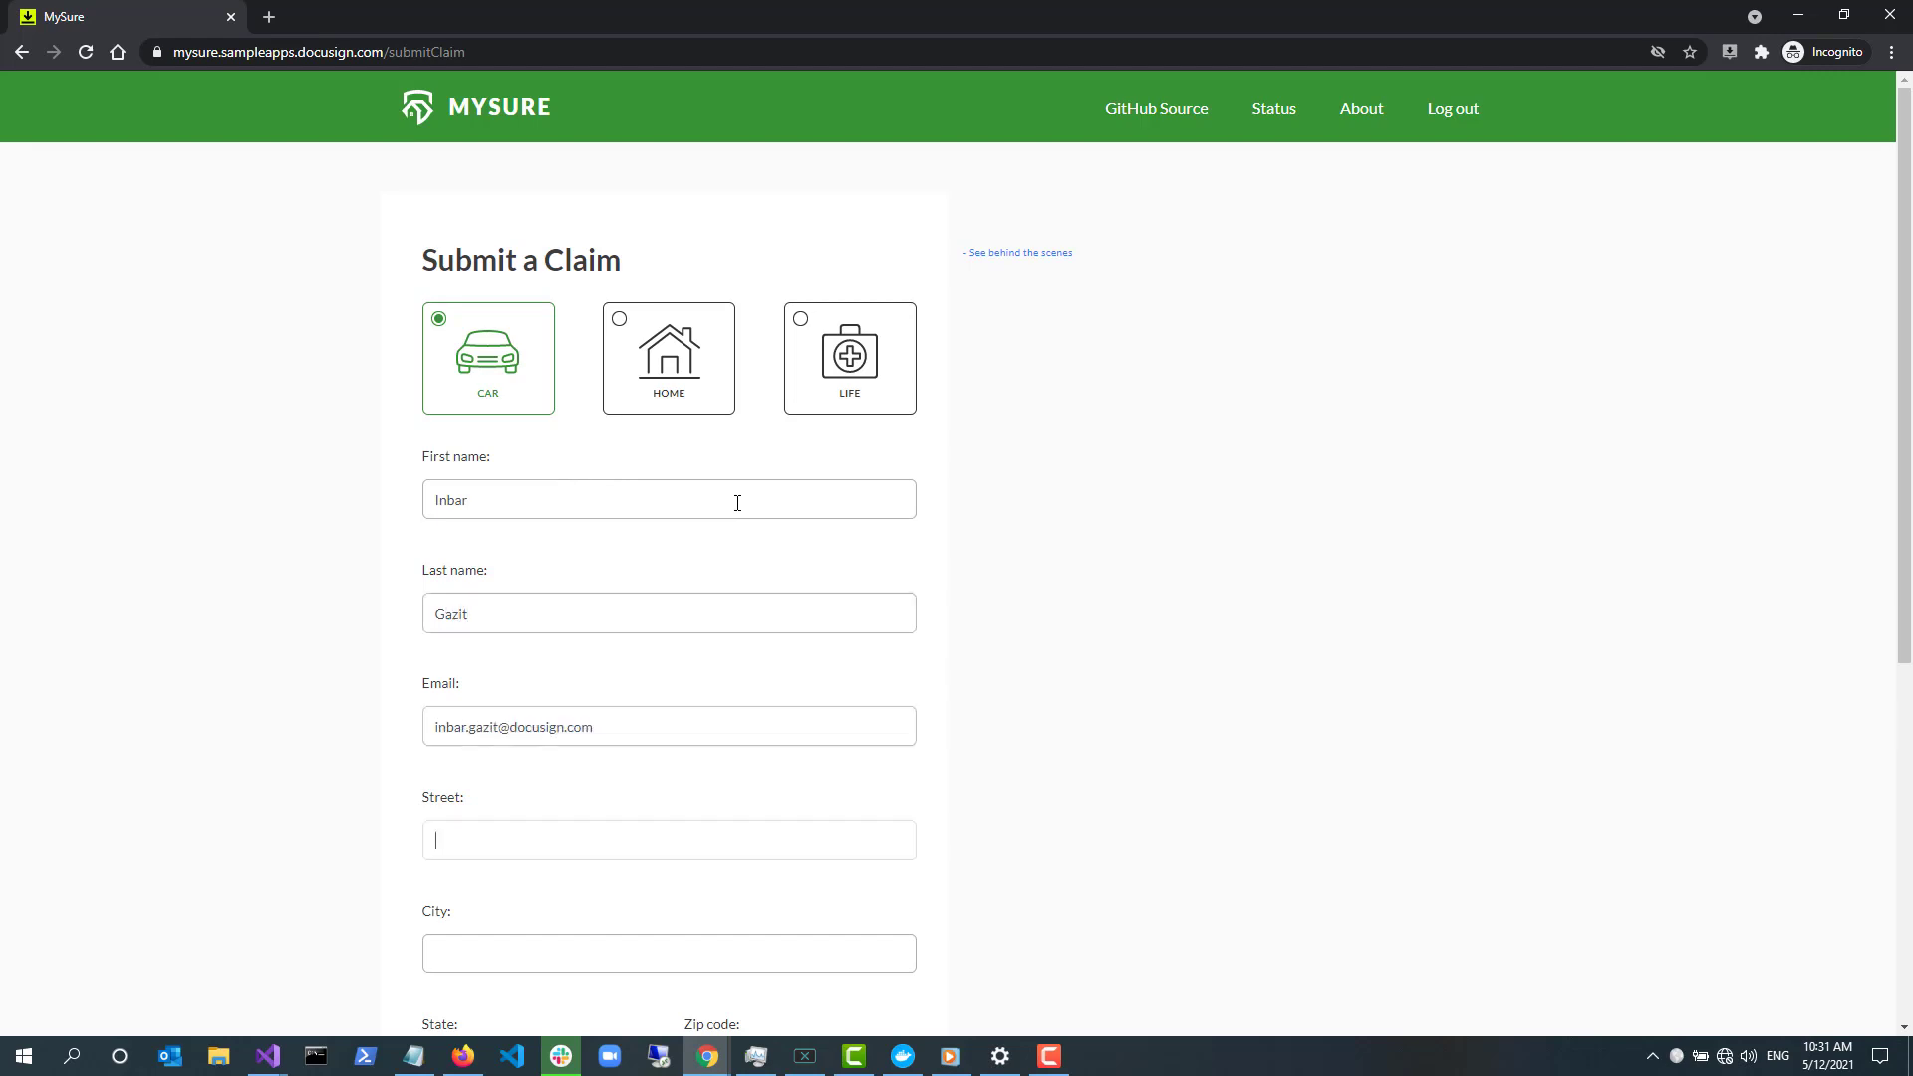
# Step: Enter address 100 Main Street, Seattle, zip 98101, and begin the description 'My car'
pyautogui.write('100 Main')
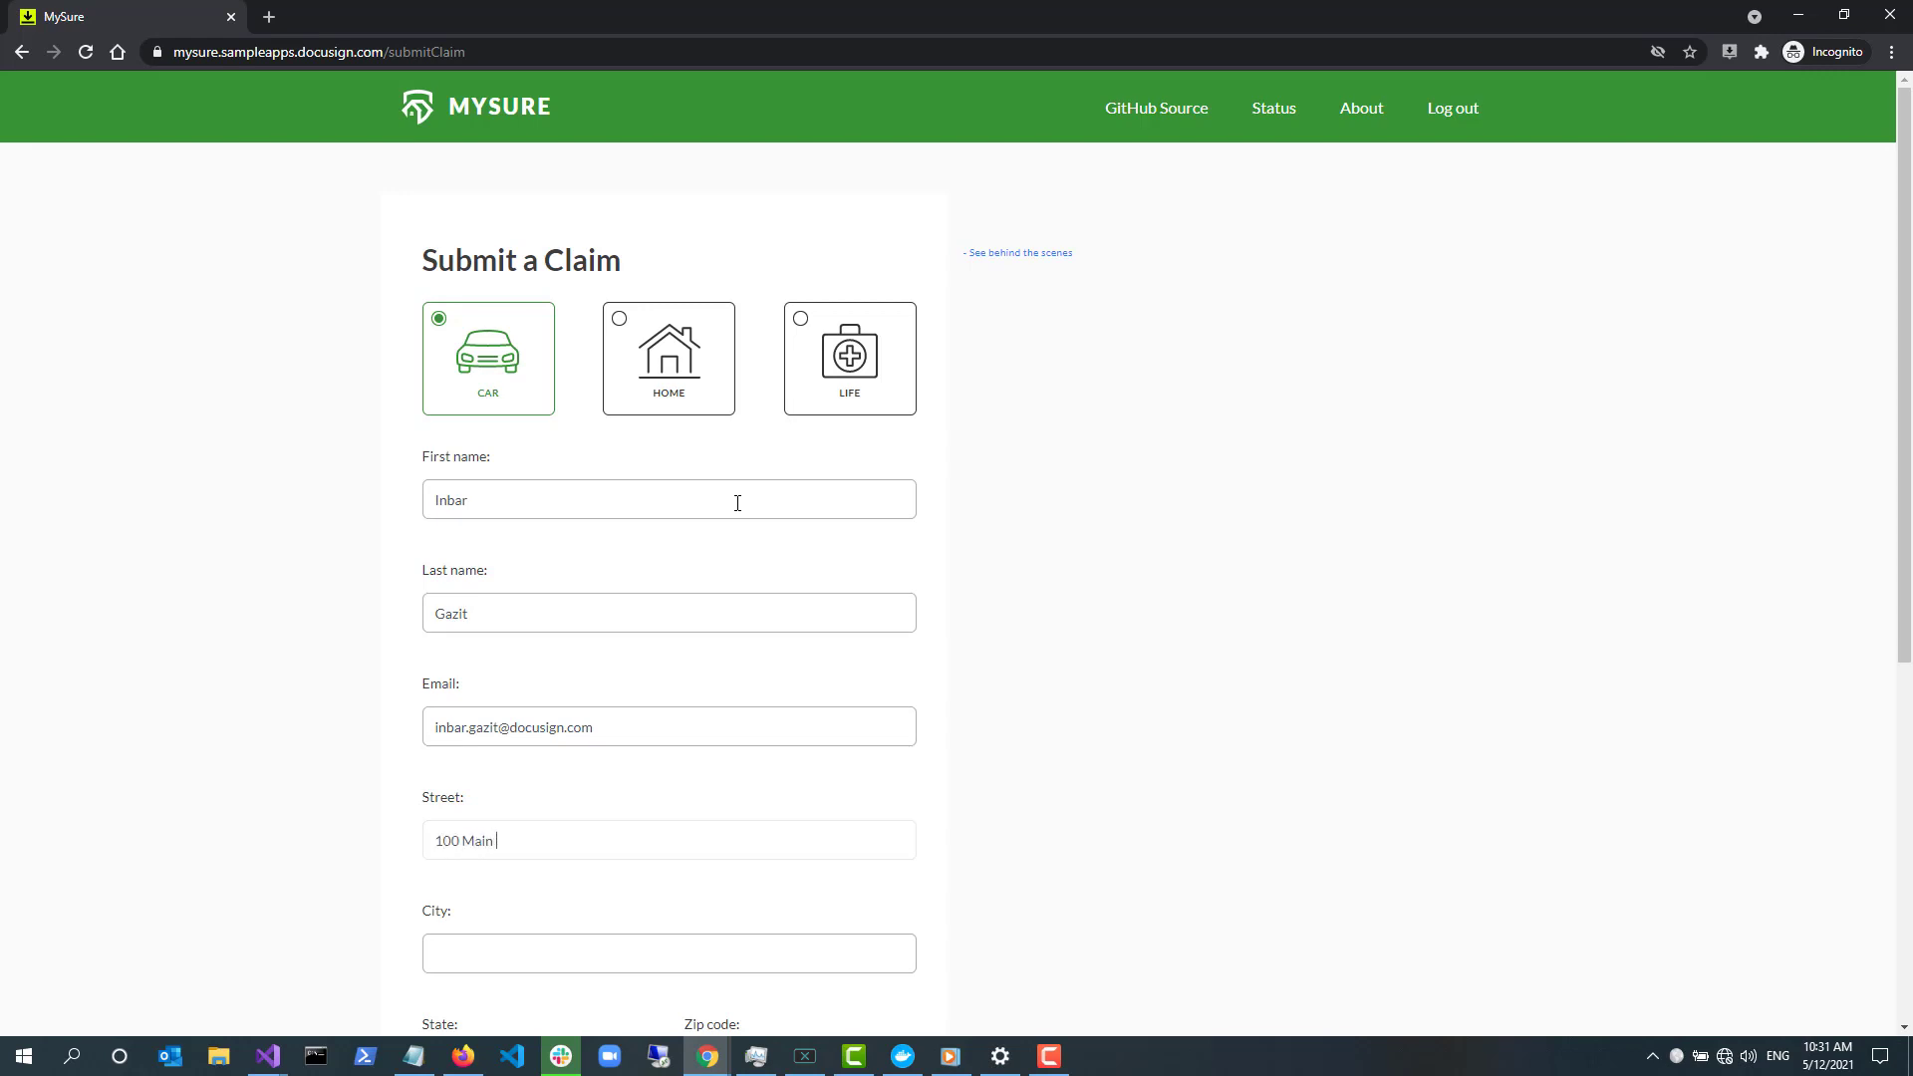
pyautogui.write('Street')
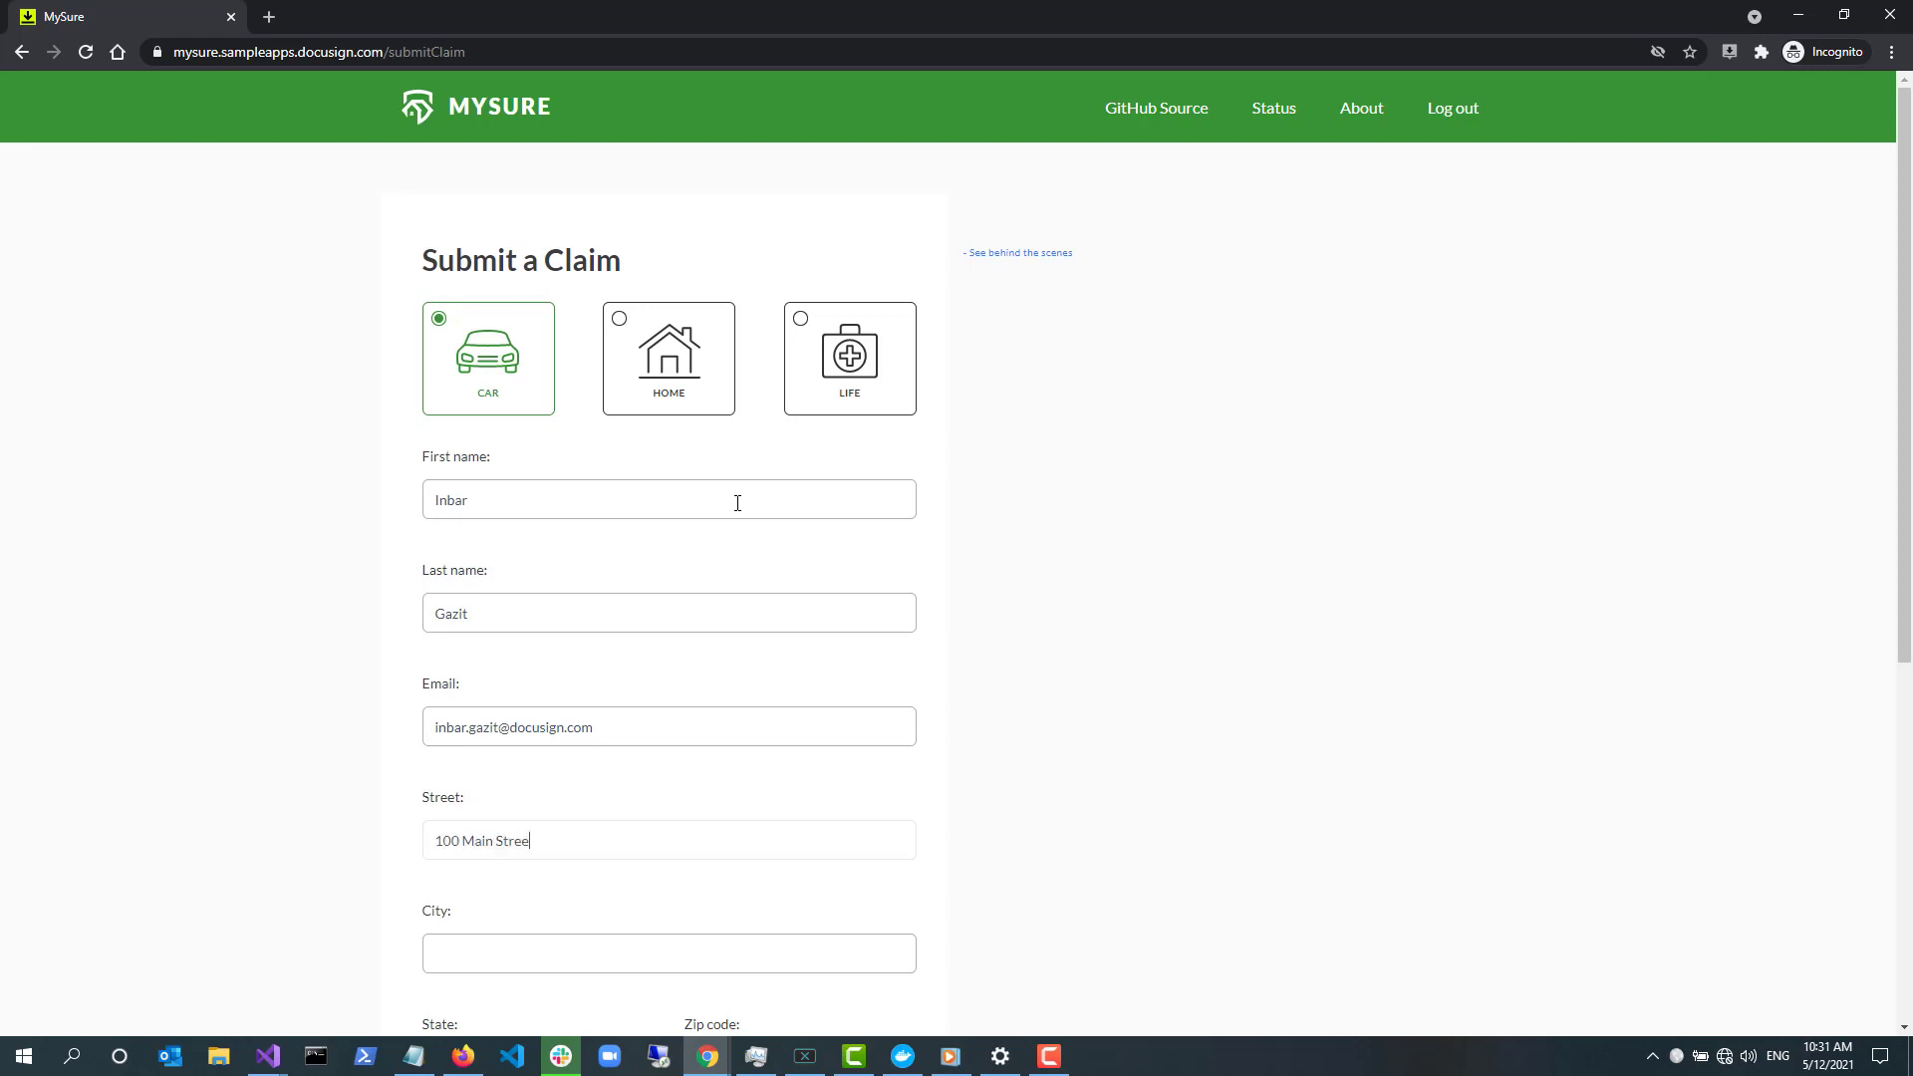
pyautogui.write('Seattle')
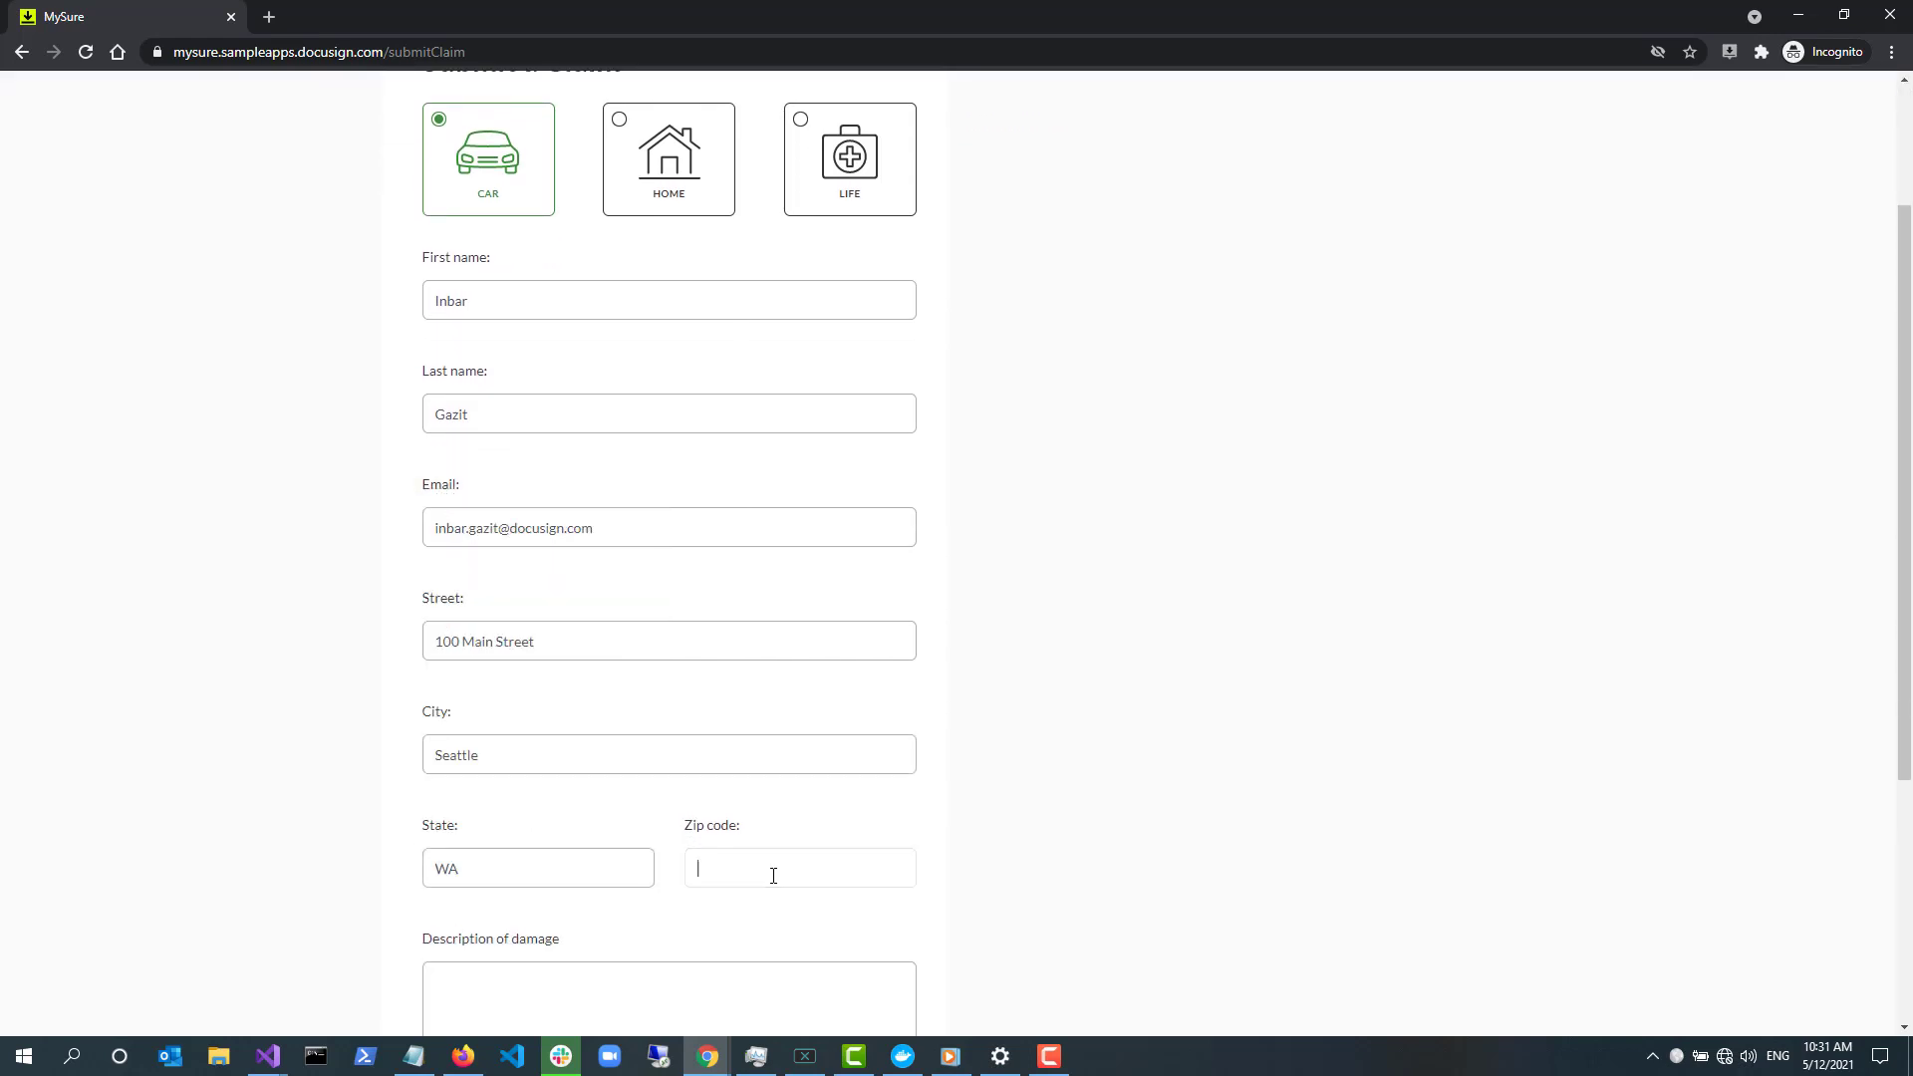
pyautogui.write('98101')
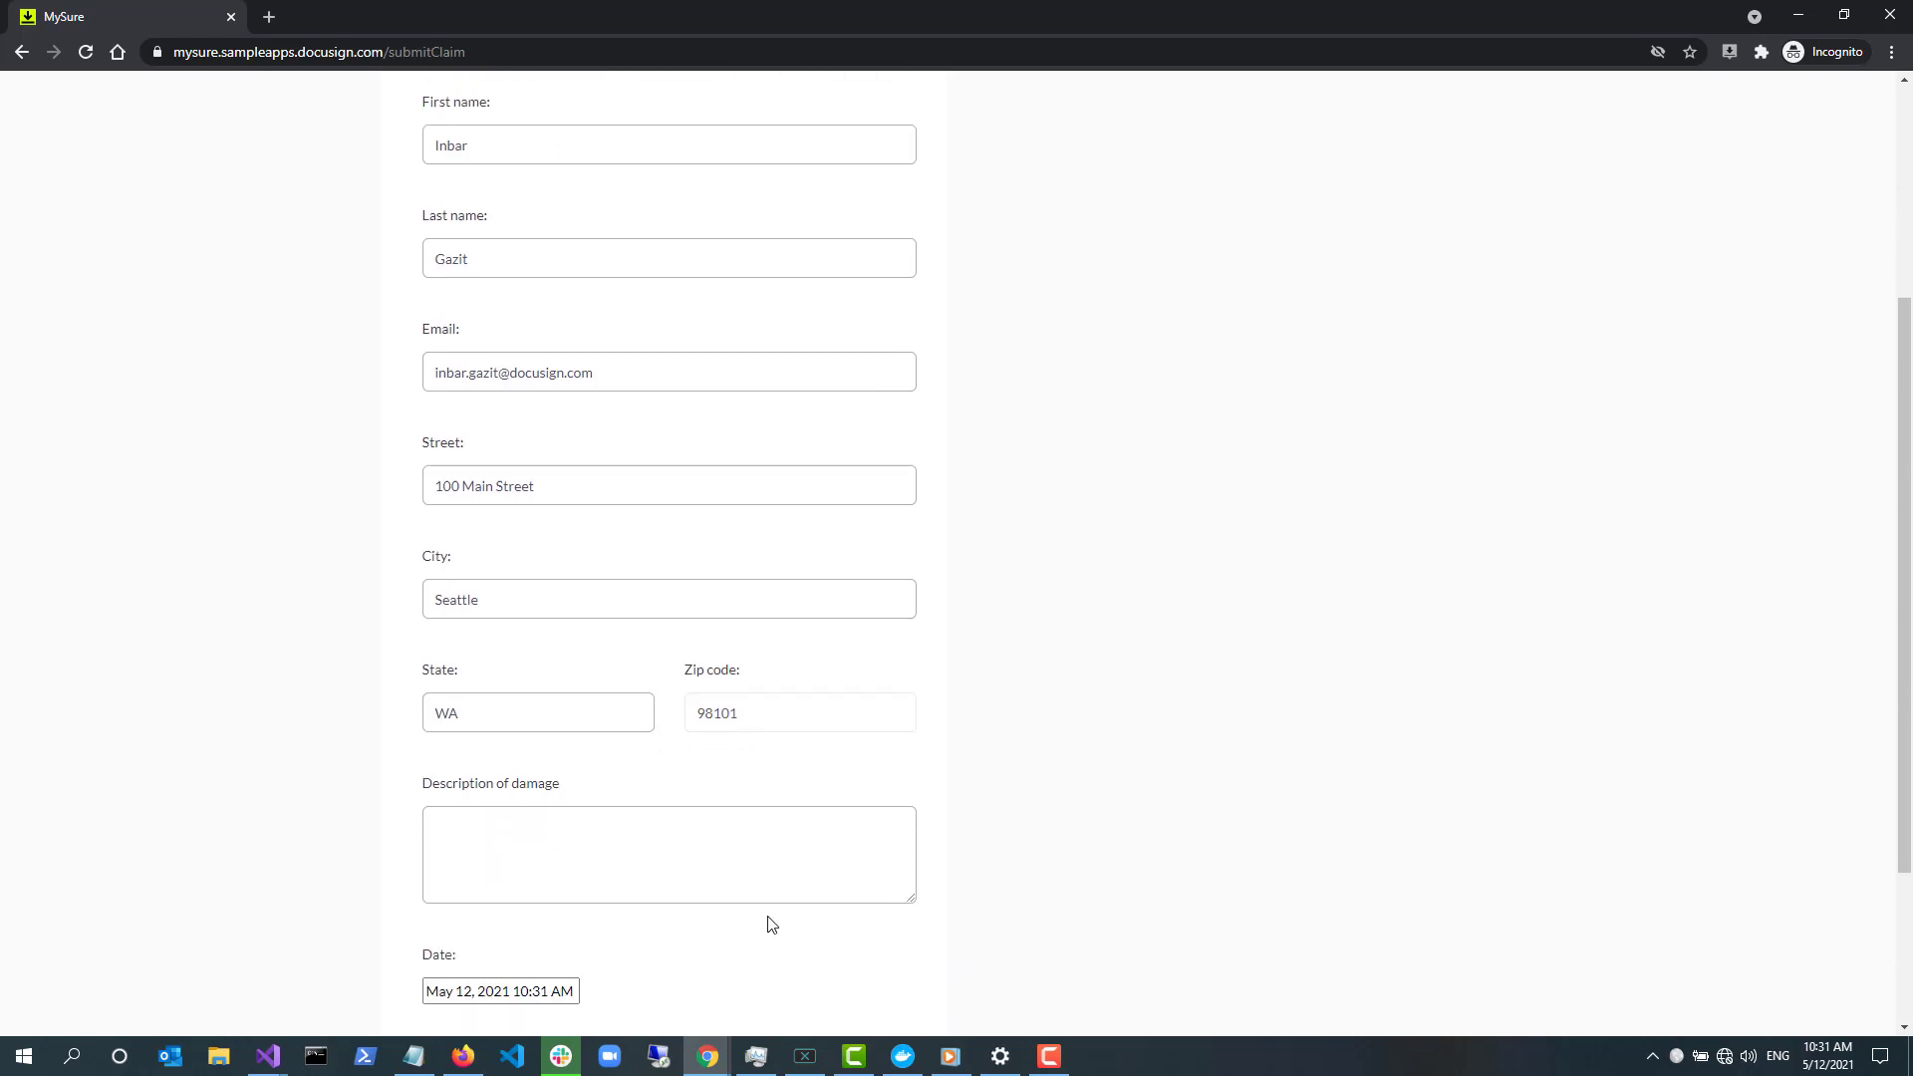
pyautogui.write('My car')
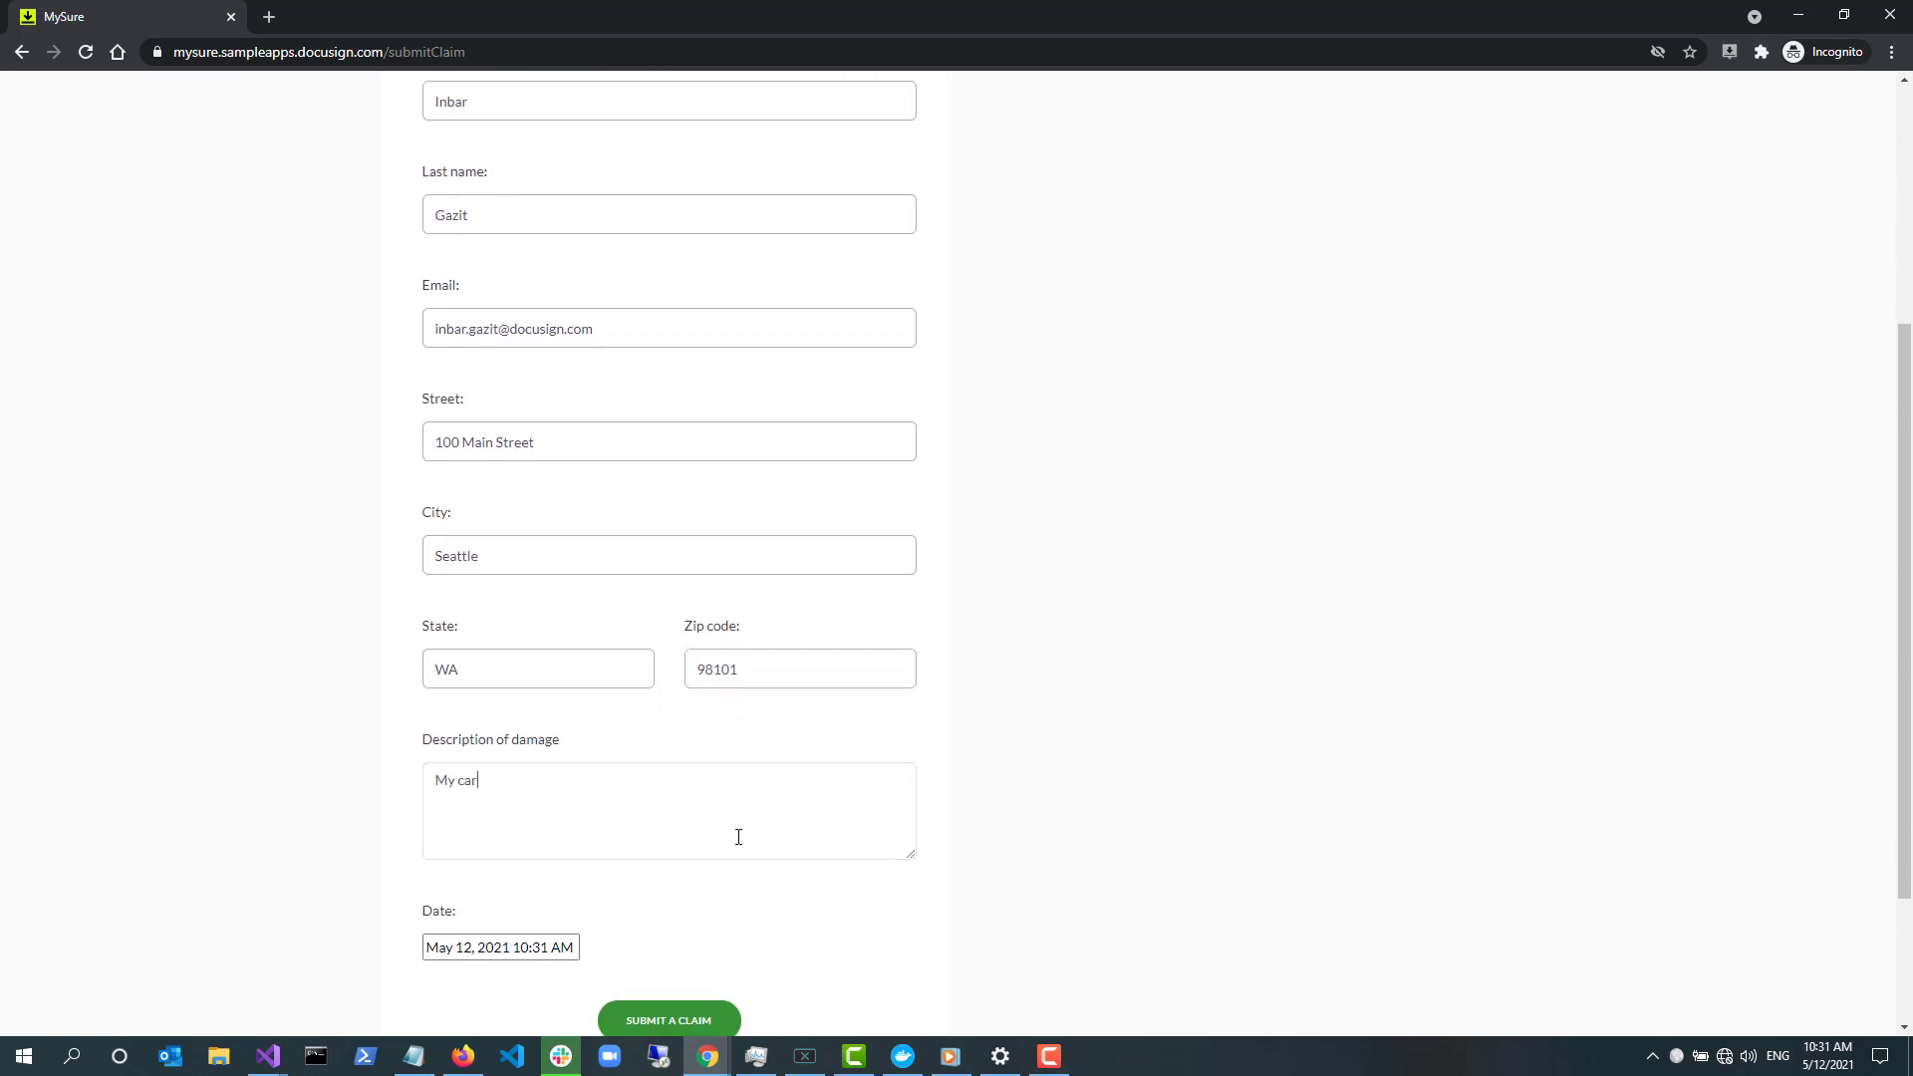
pyautogui.scroll(3)
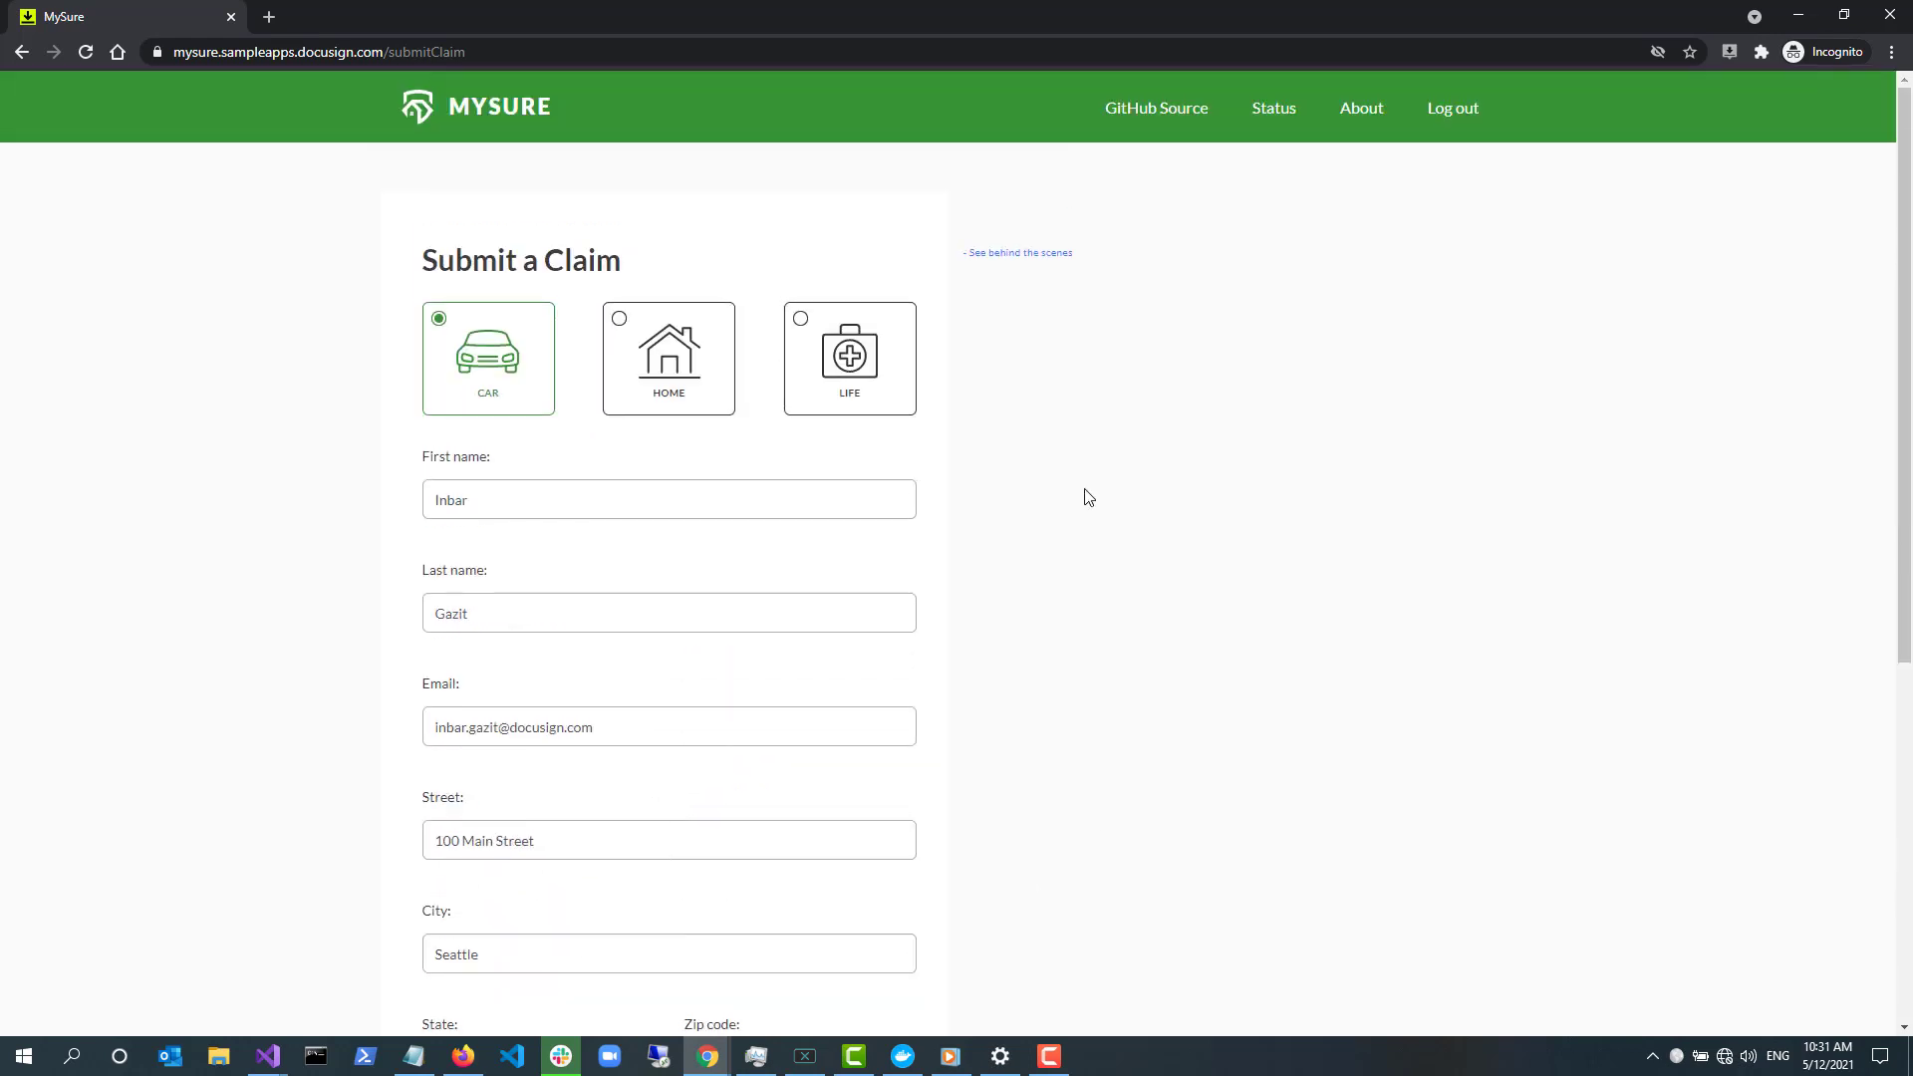
# Step: Expand the 'See behind the scenes' code flow notes and scroll down the form
pyautogui.click(1016, 252)
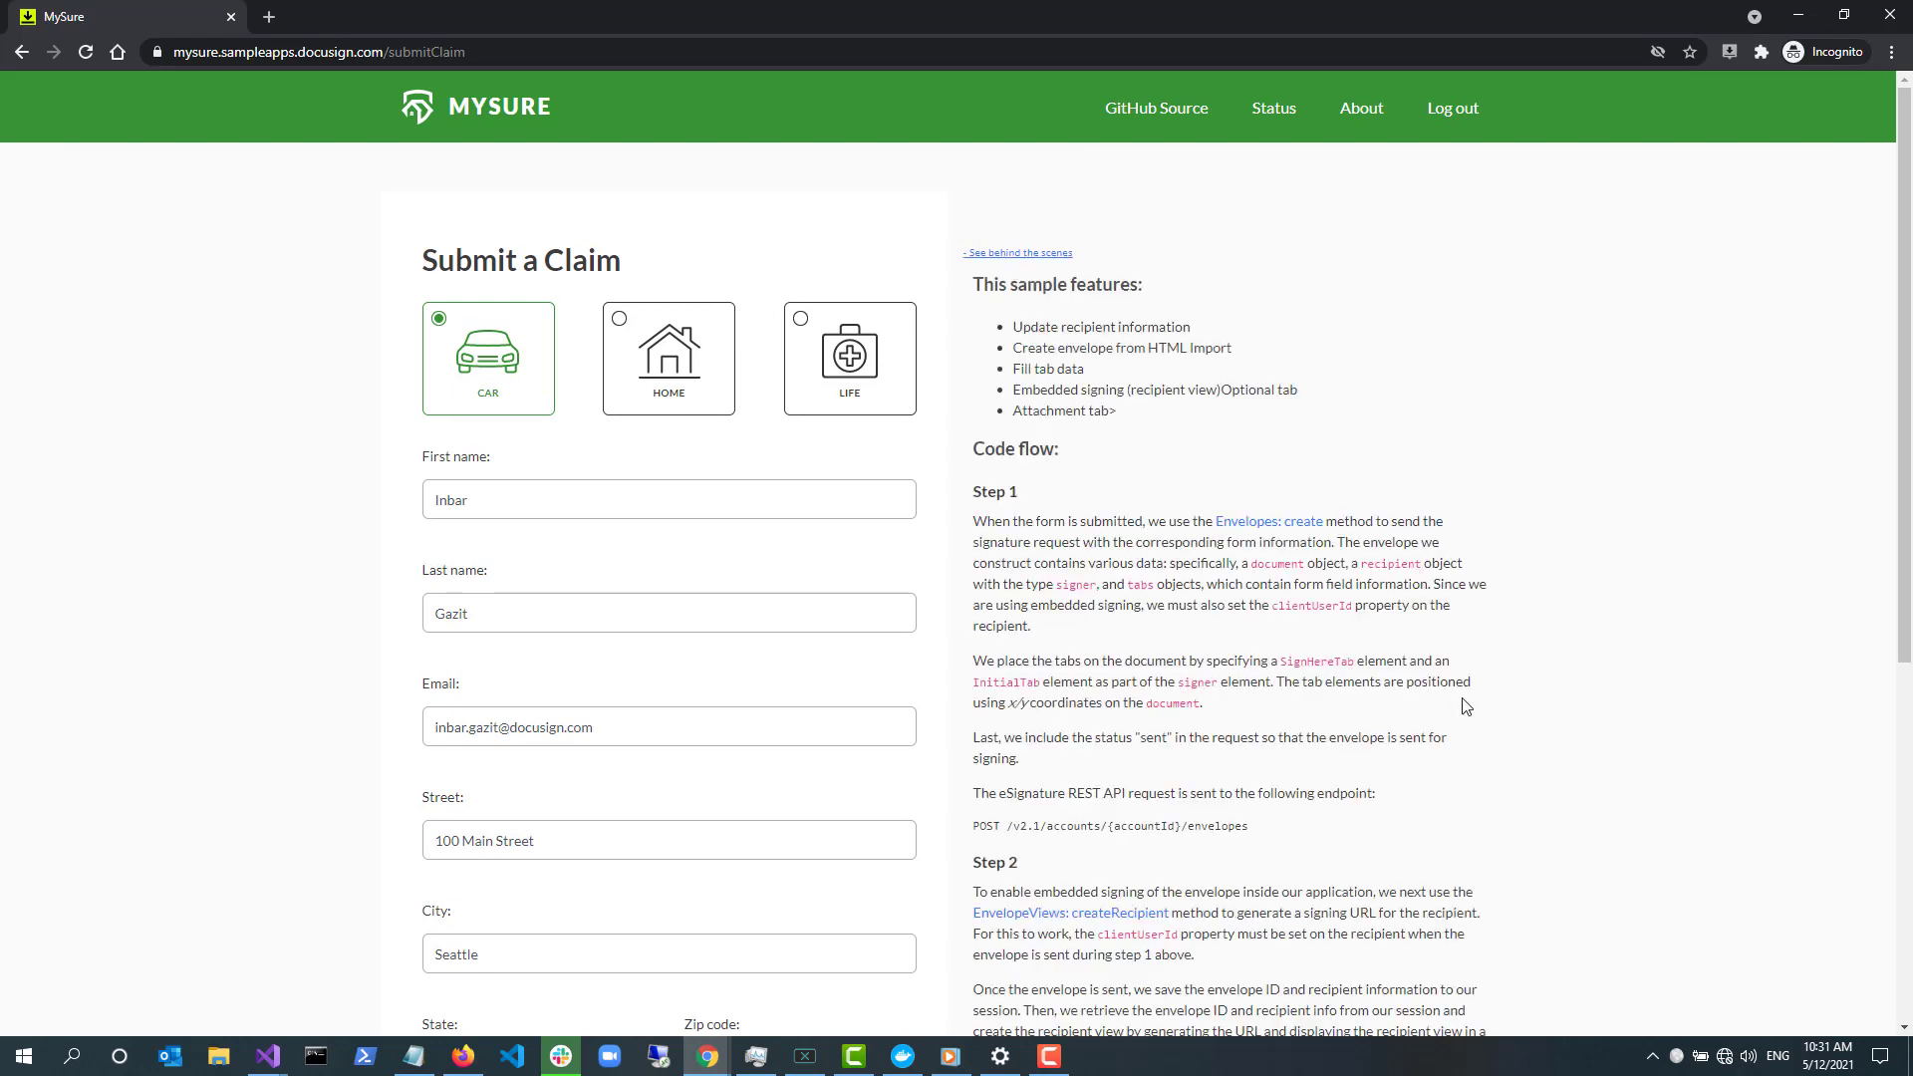
pyautogui.scroll(-3)
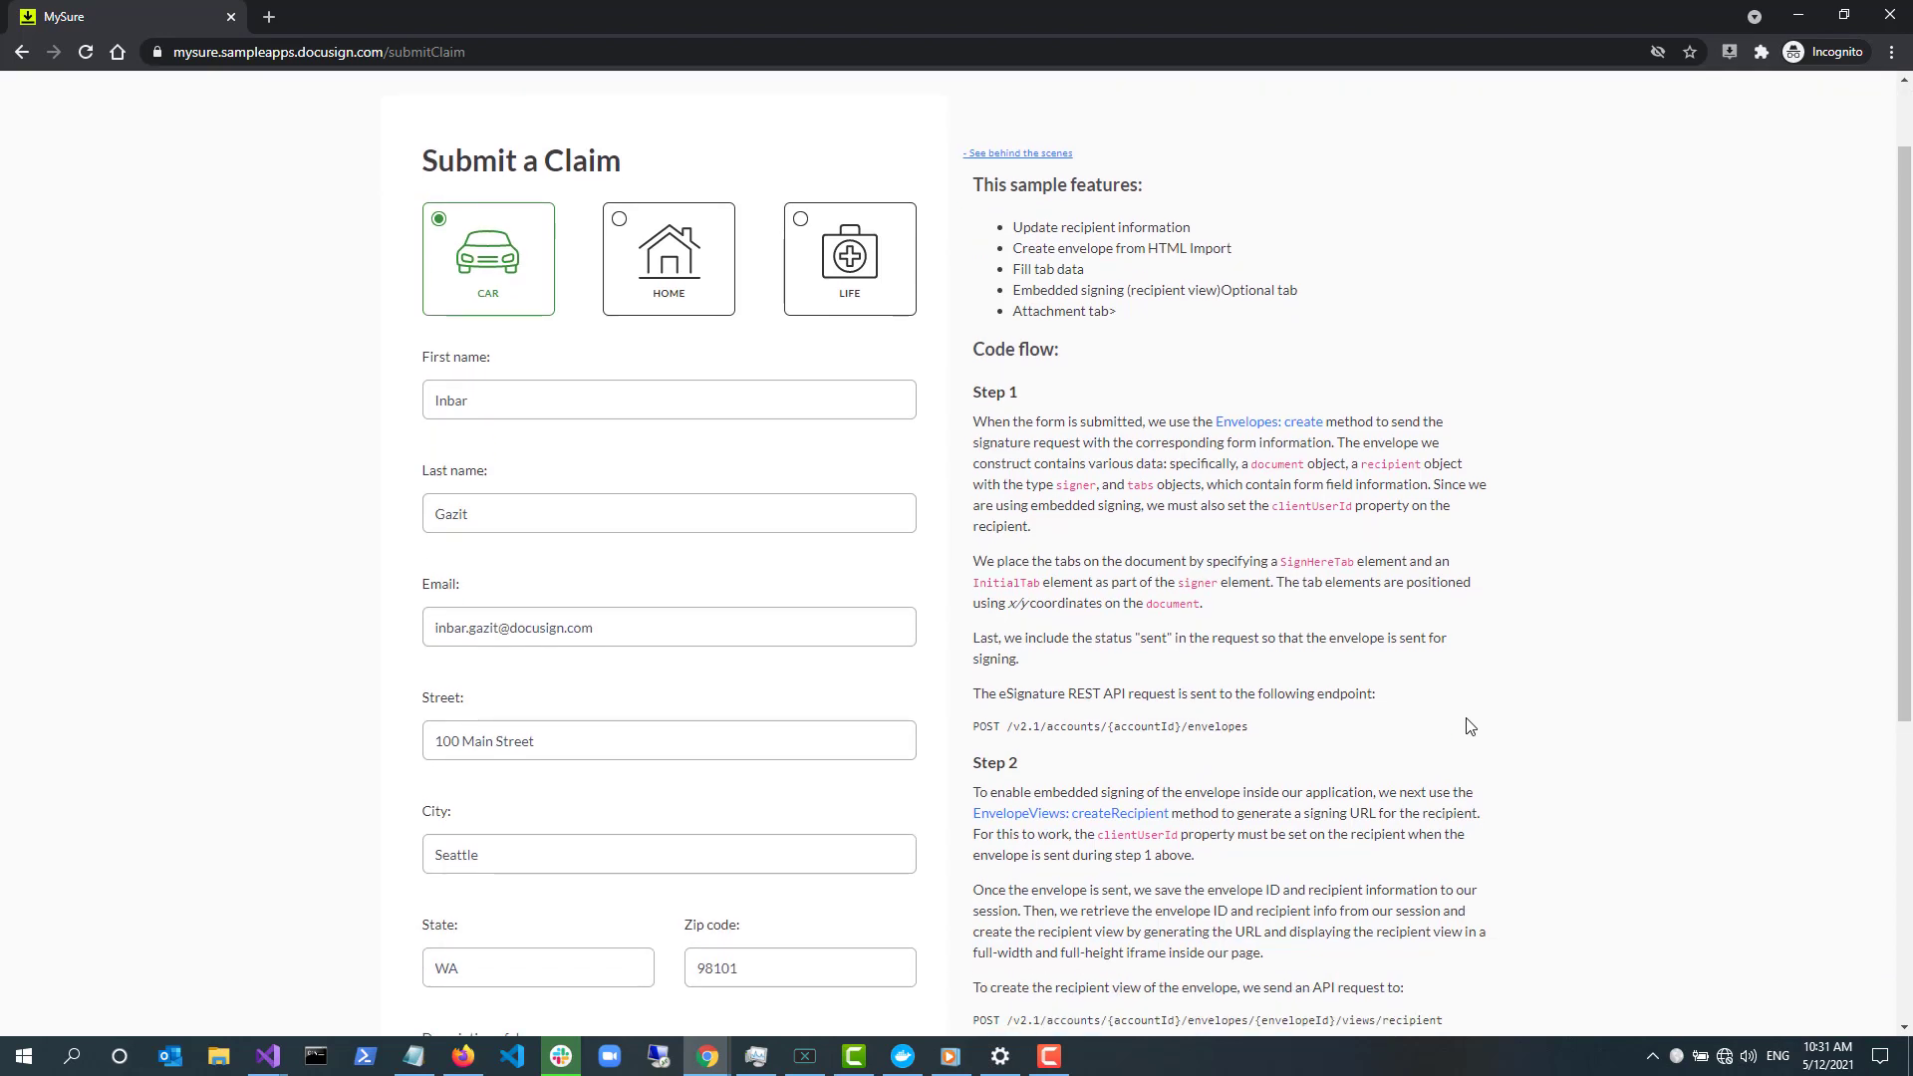
pyautogui.scroll(-3)
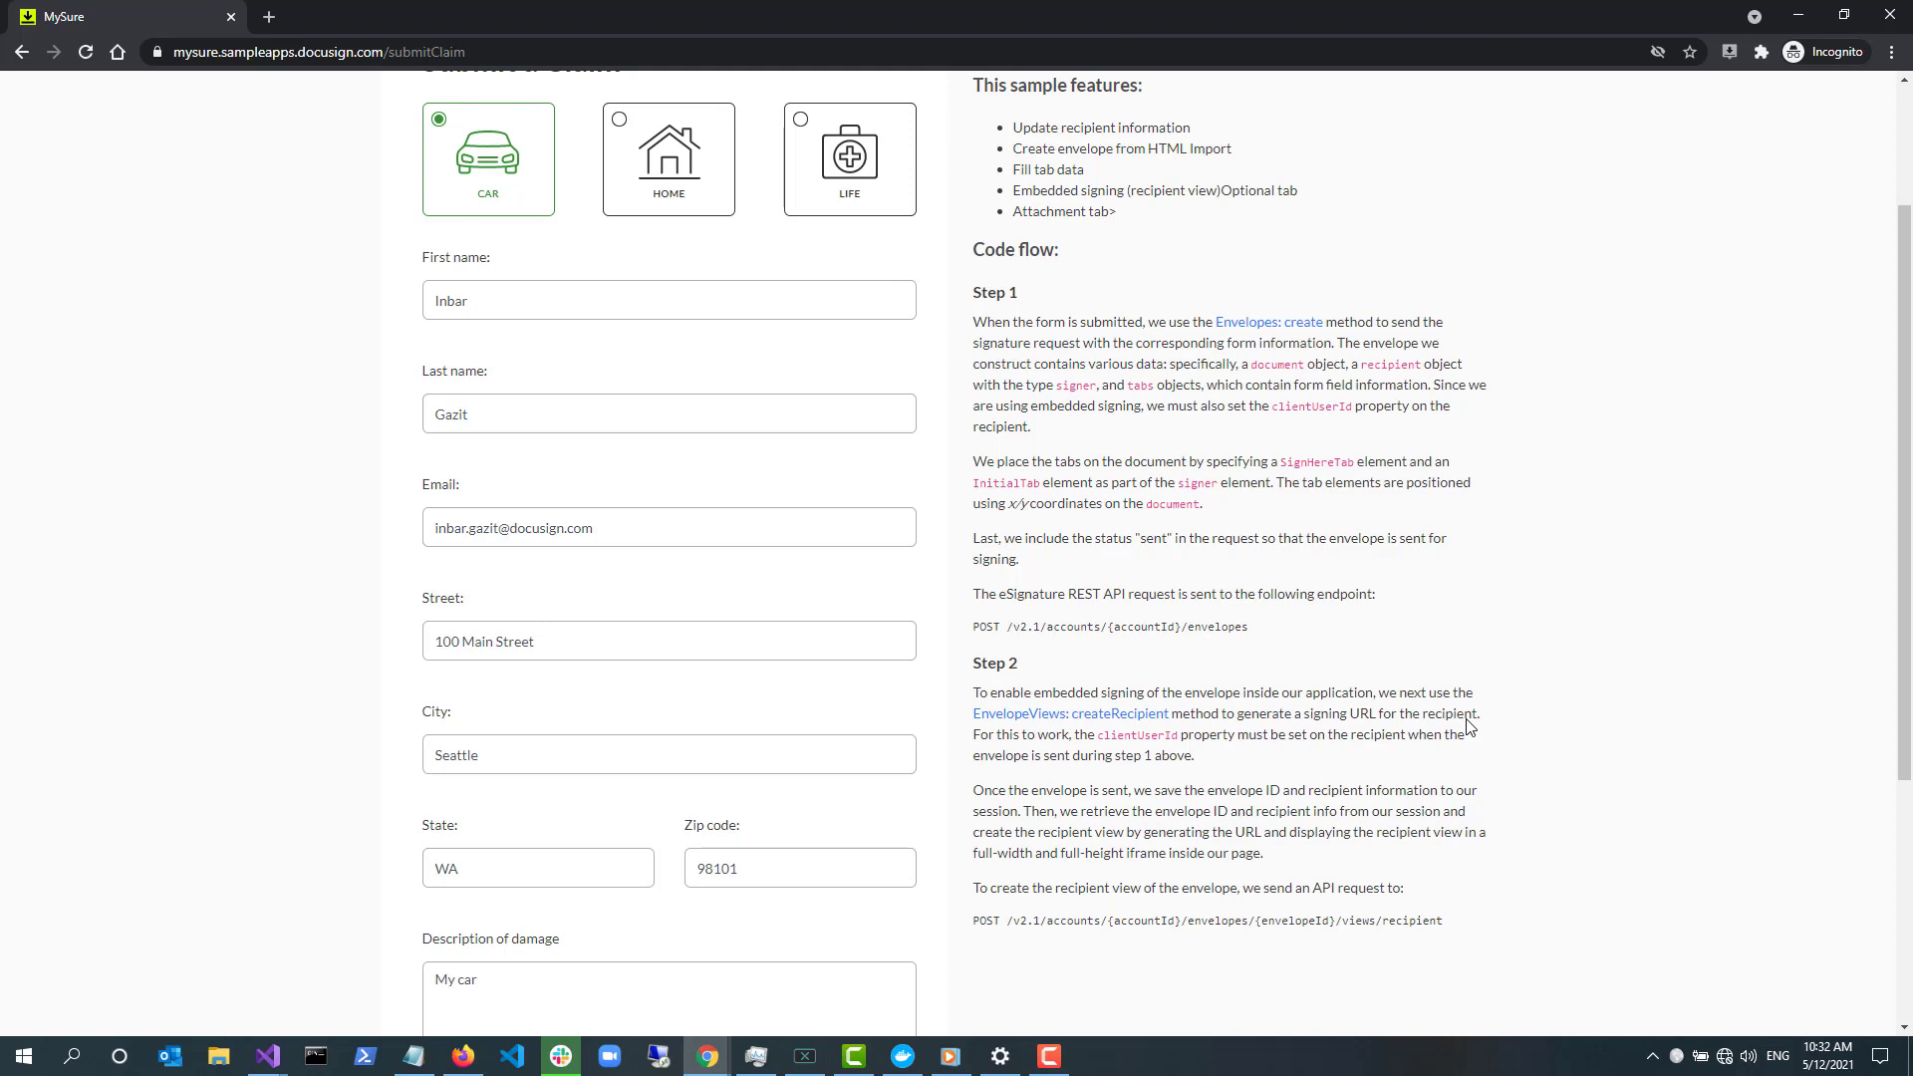
pyautogui.scroll(-3)
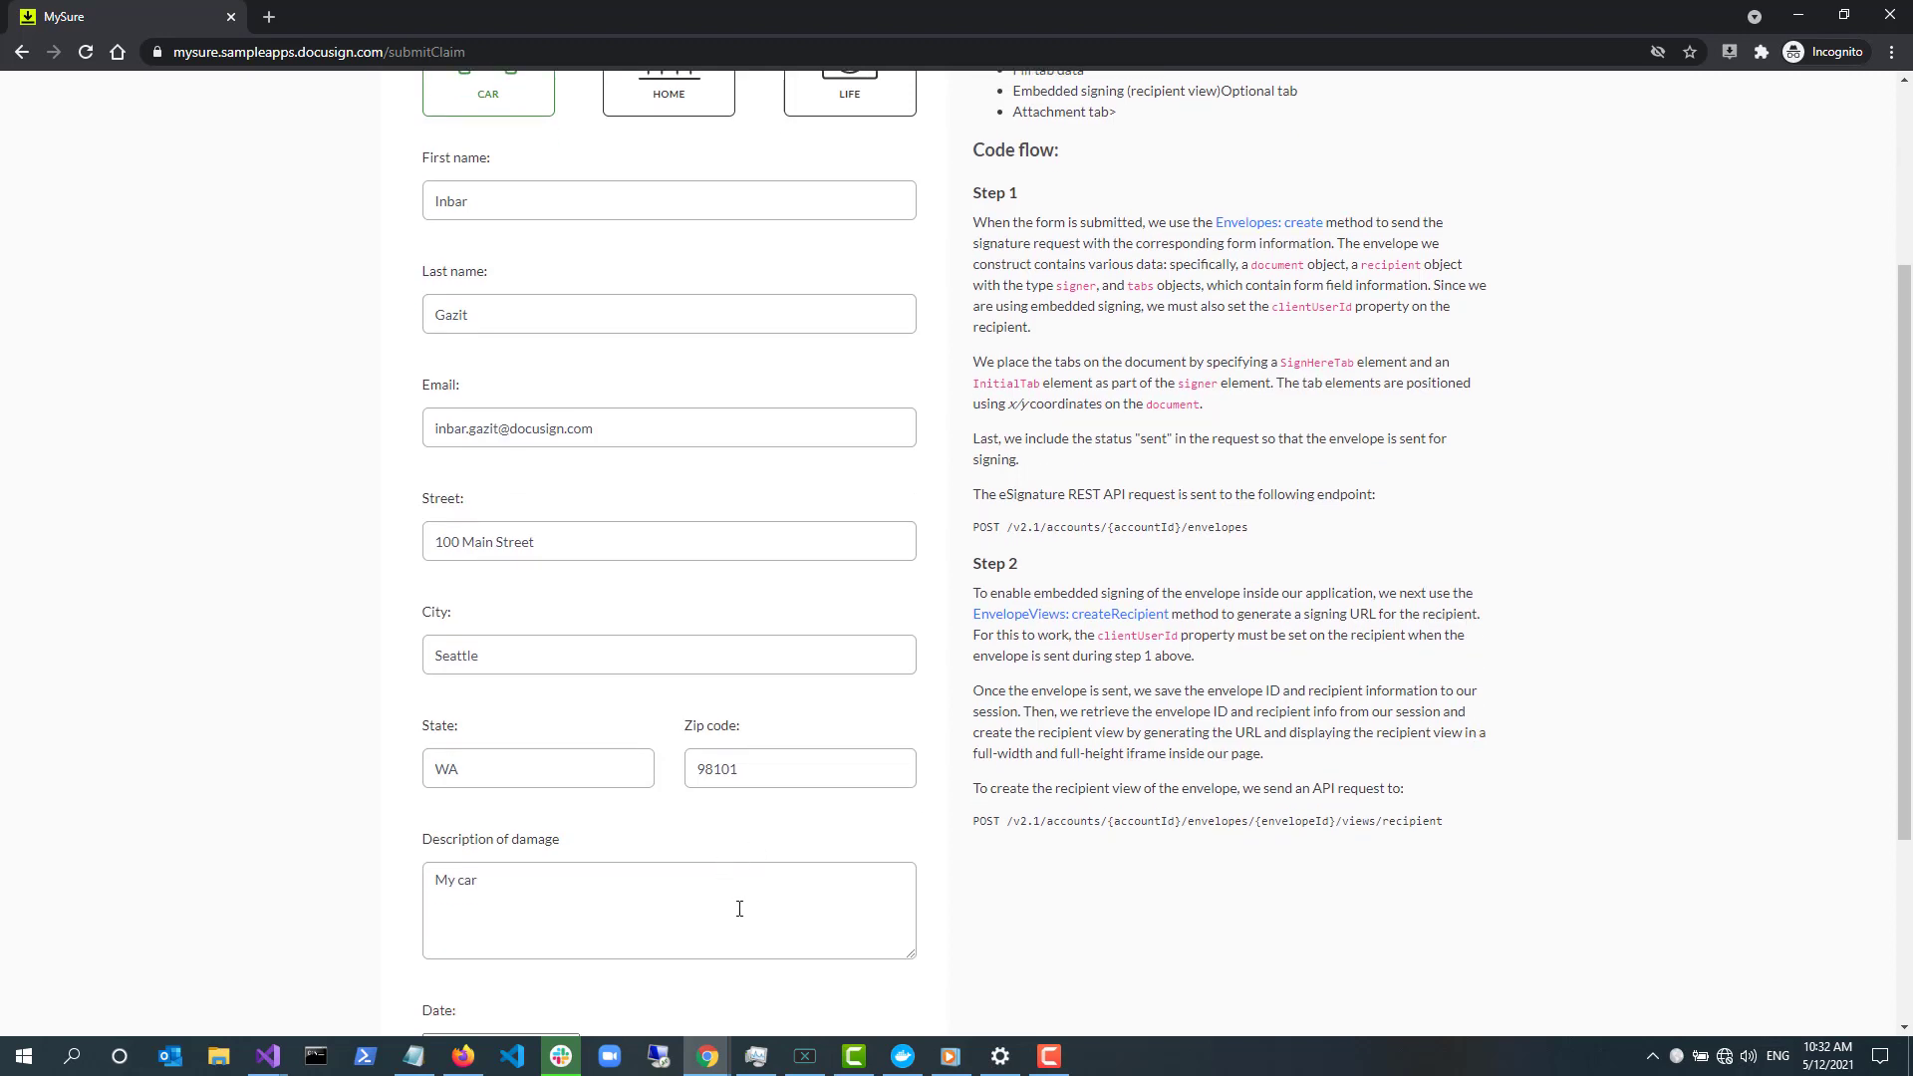
pyautogui.moveTo(745, 886)
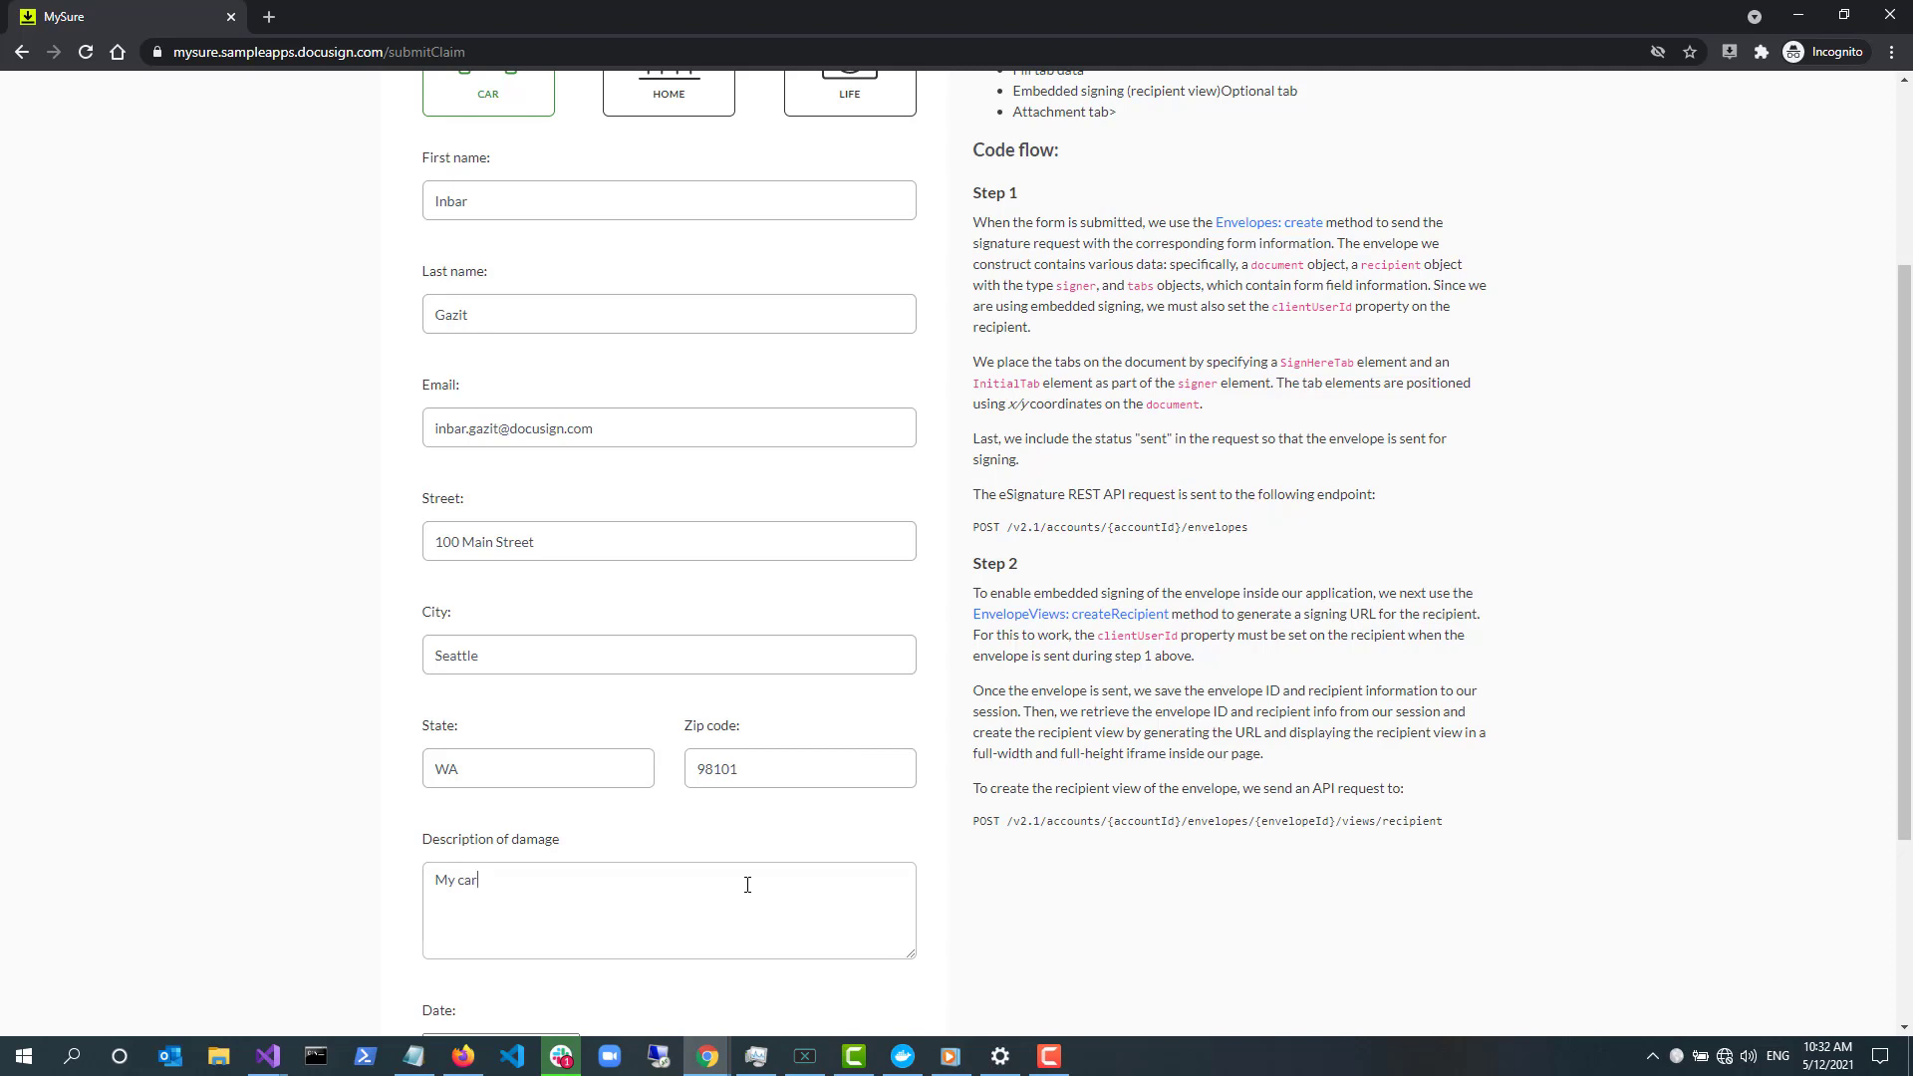
# Step: Complete the damage description: 'My car was damaged and my taillight was broken'
pyautogui.write('was')
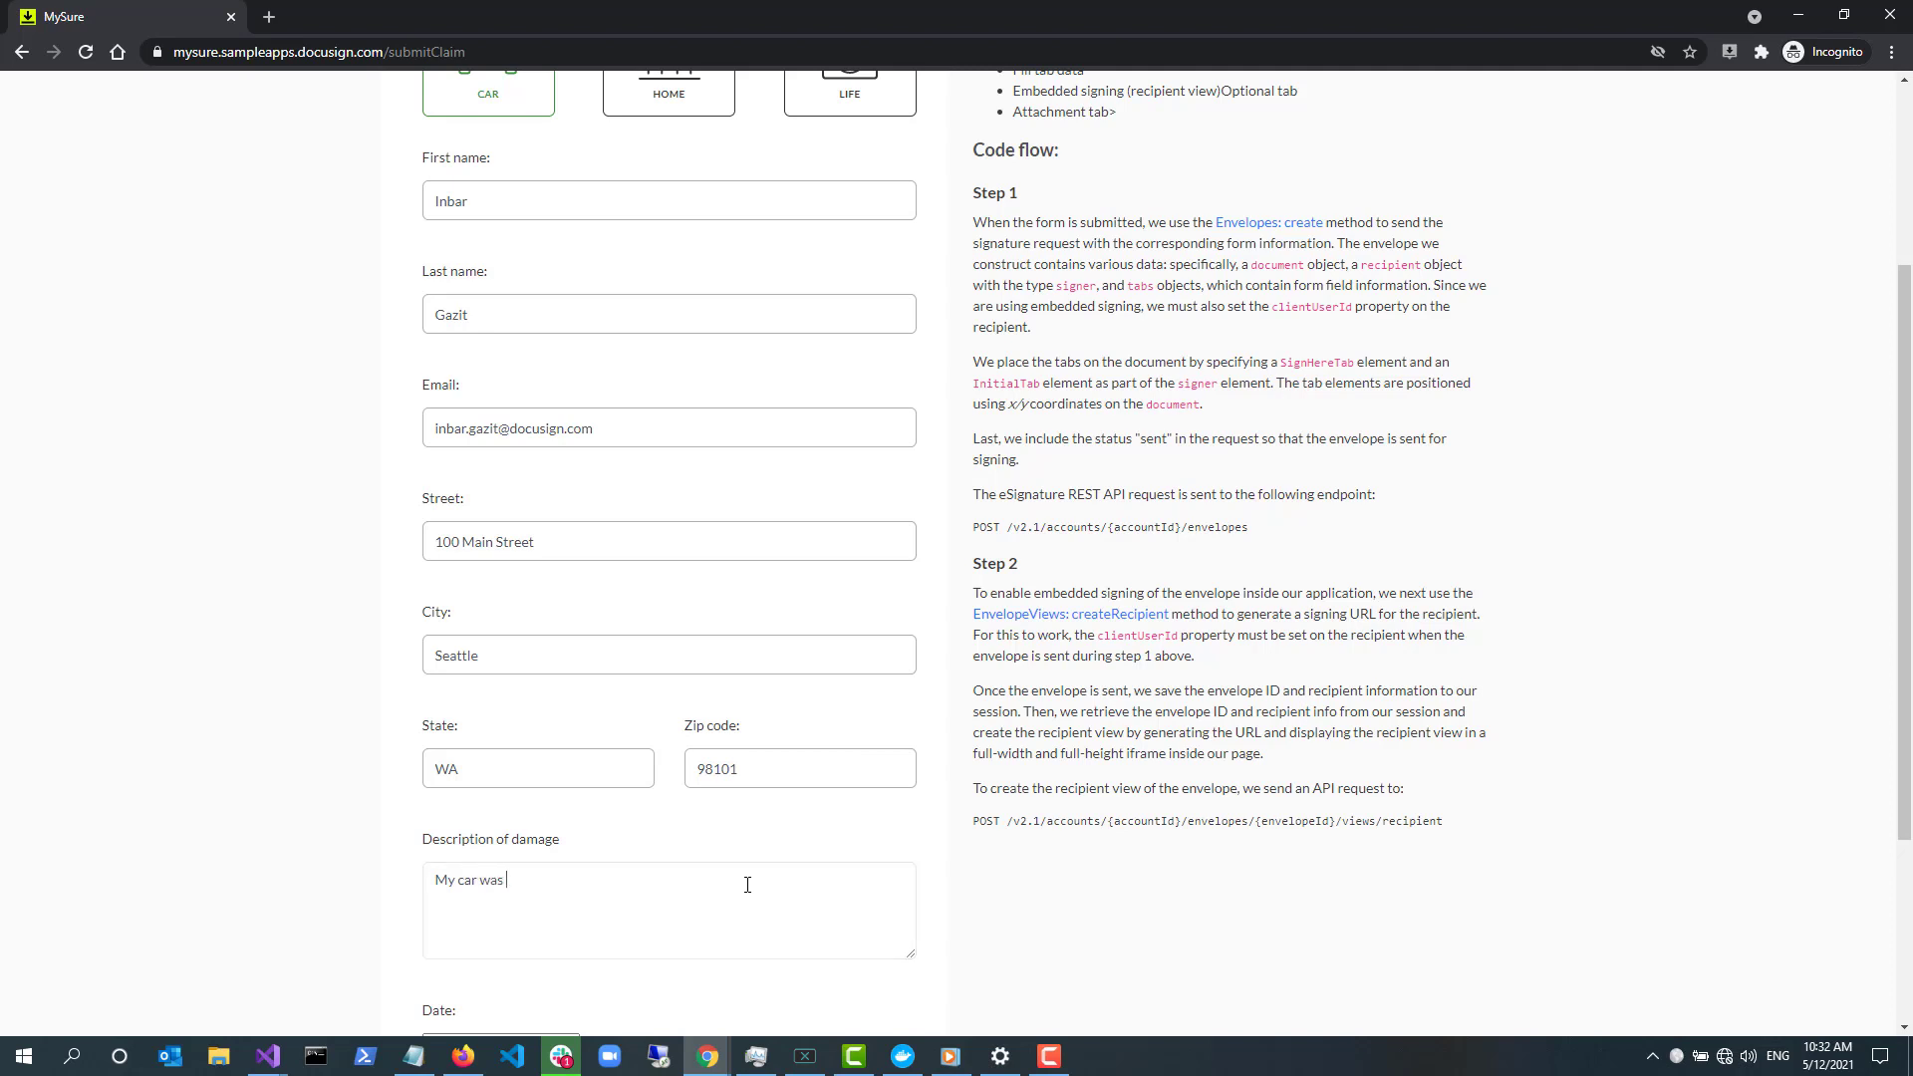
pyautogui.write('damaged')
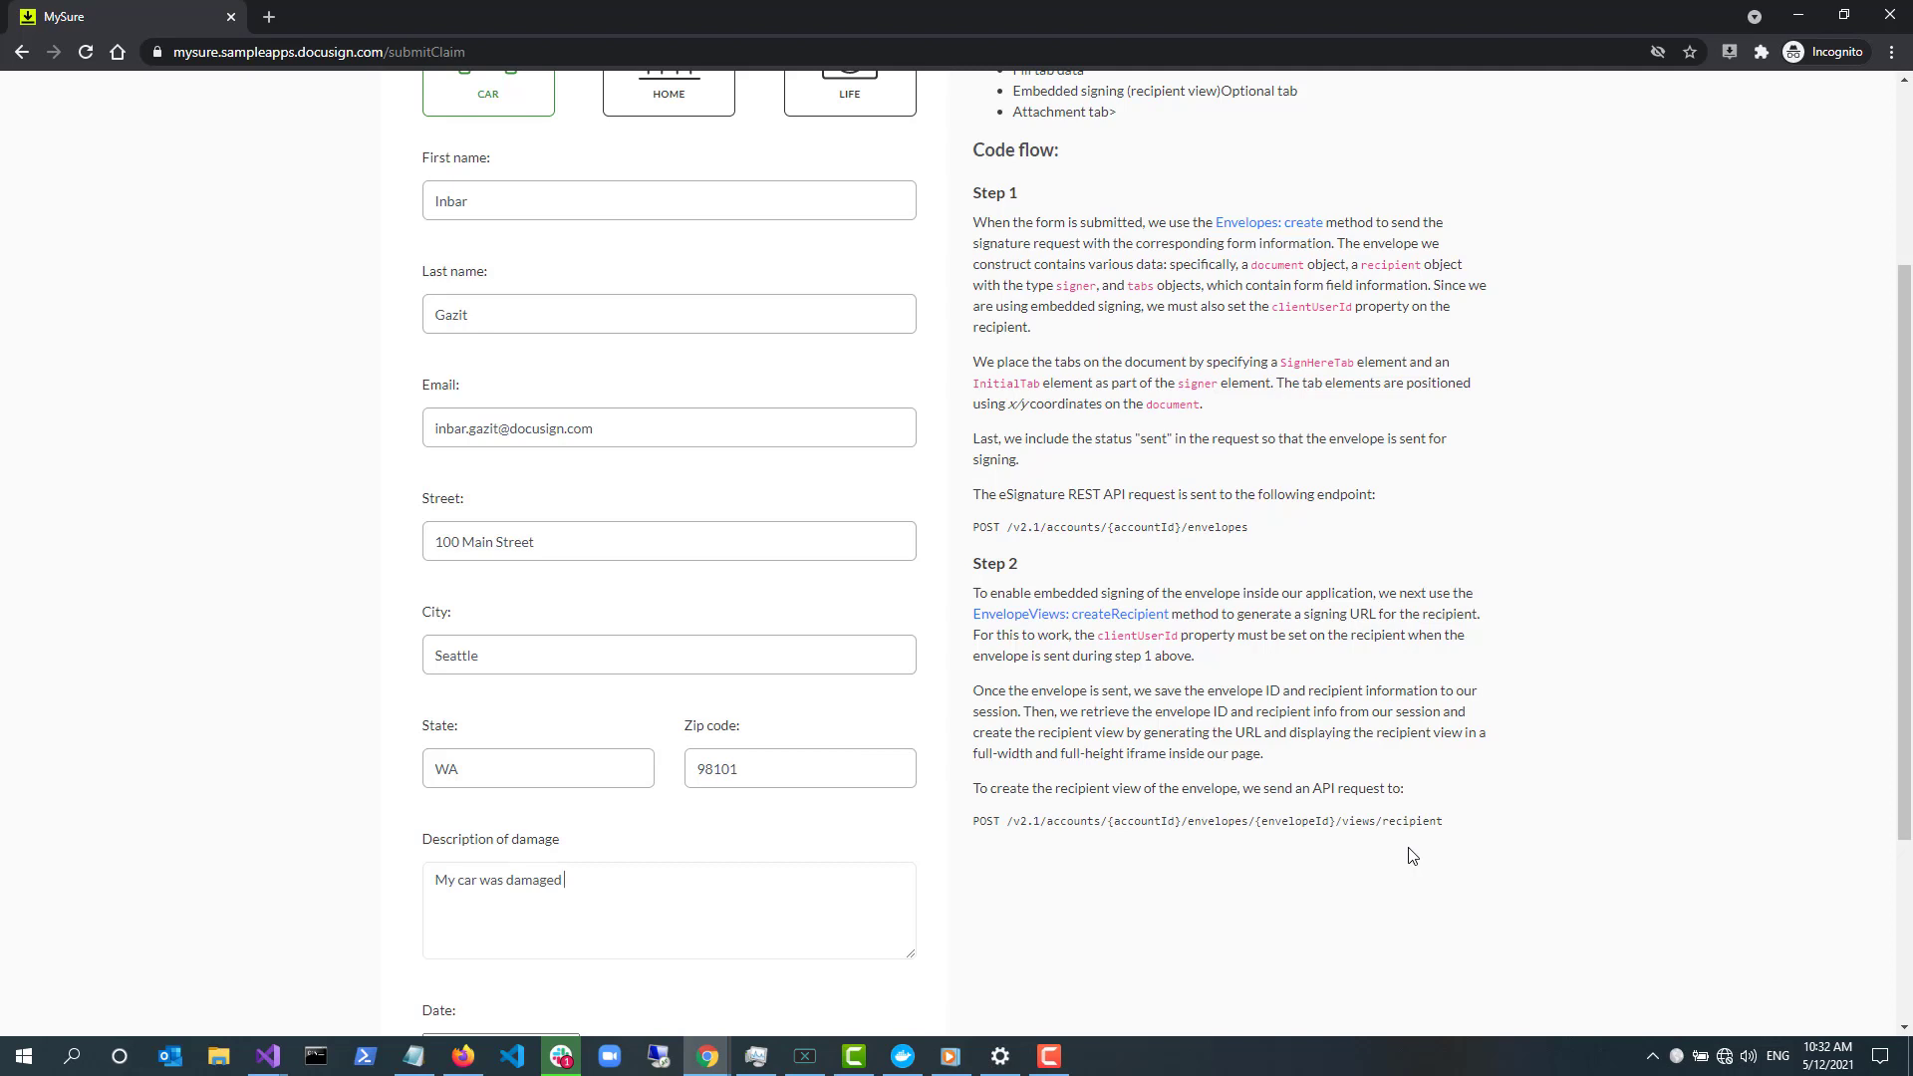
pyautogui.write('and my tai')
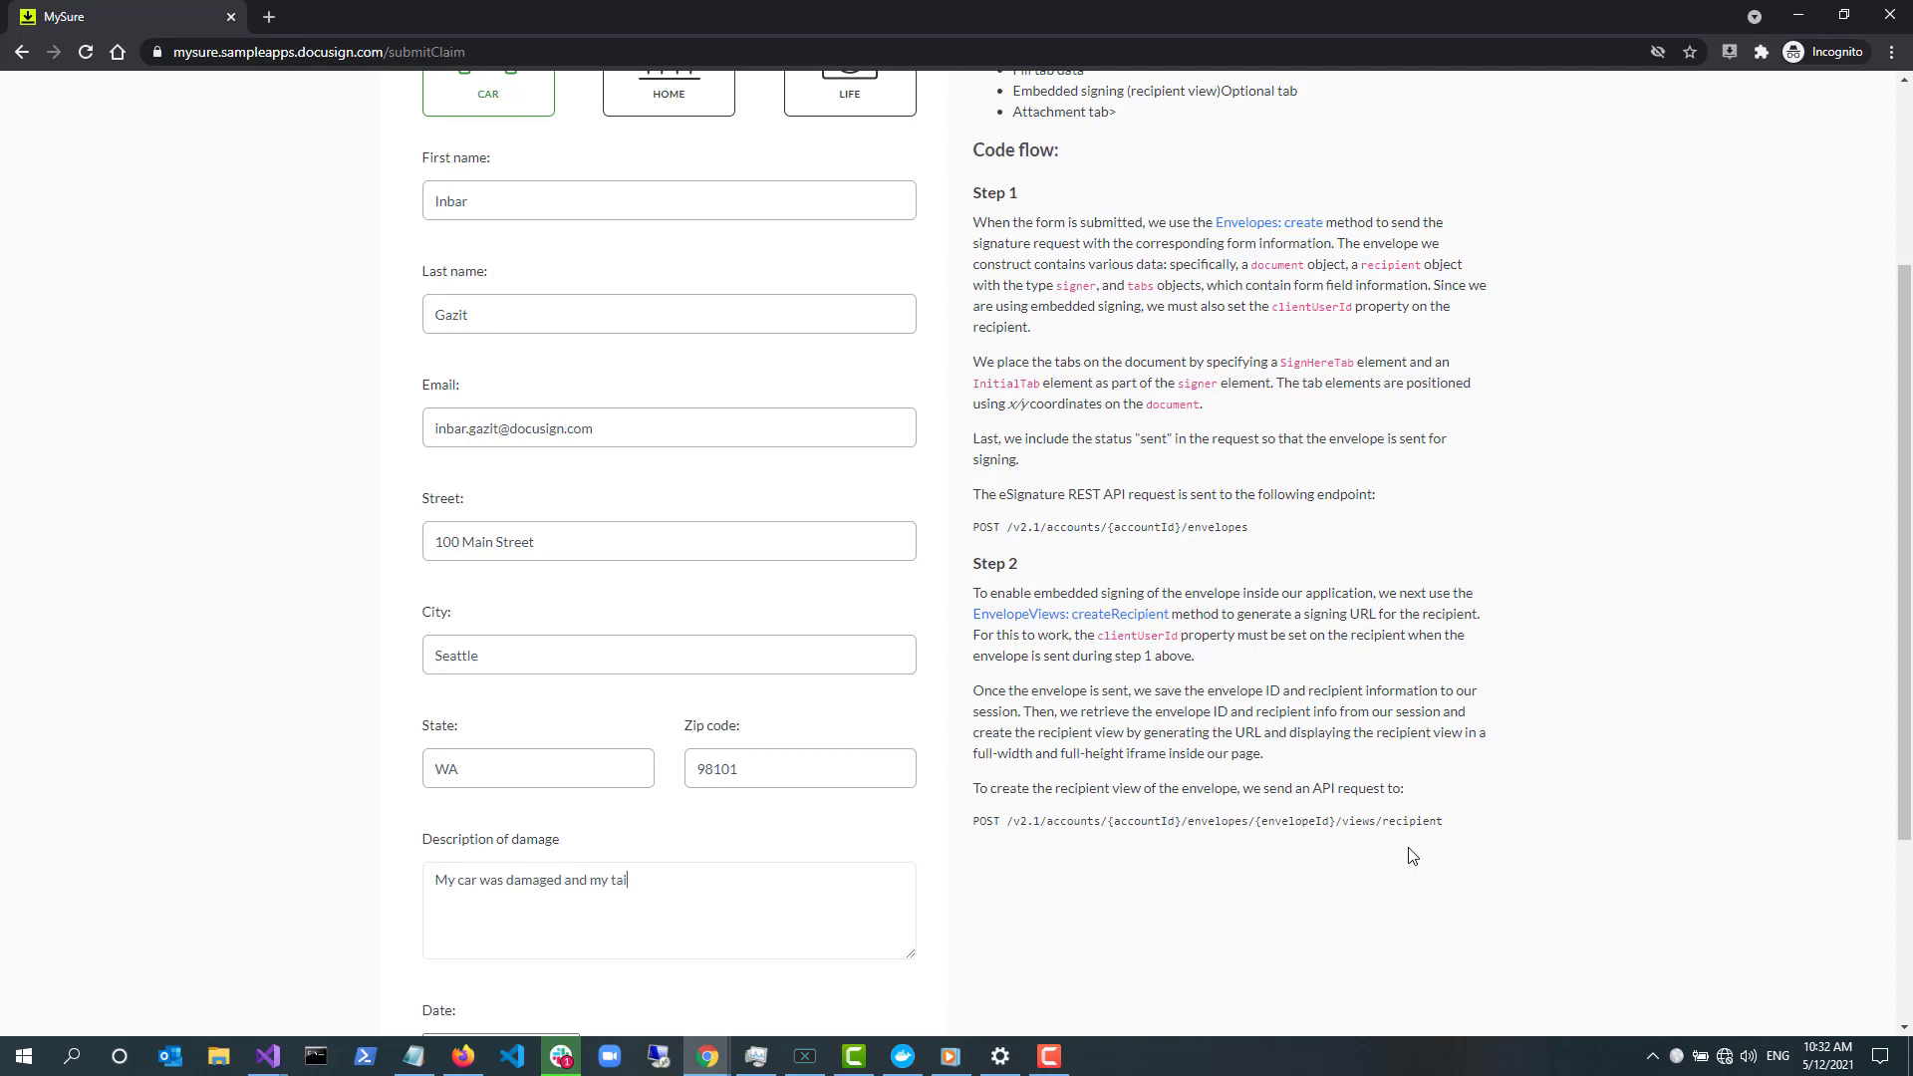
pyautogui.write('light w')
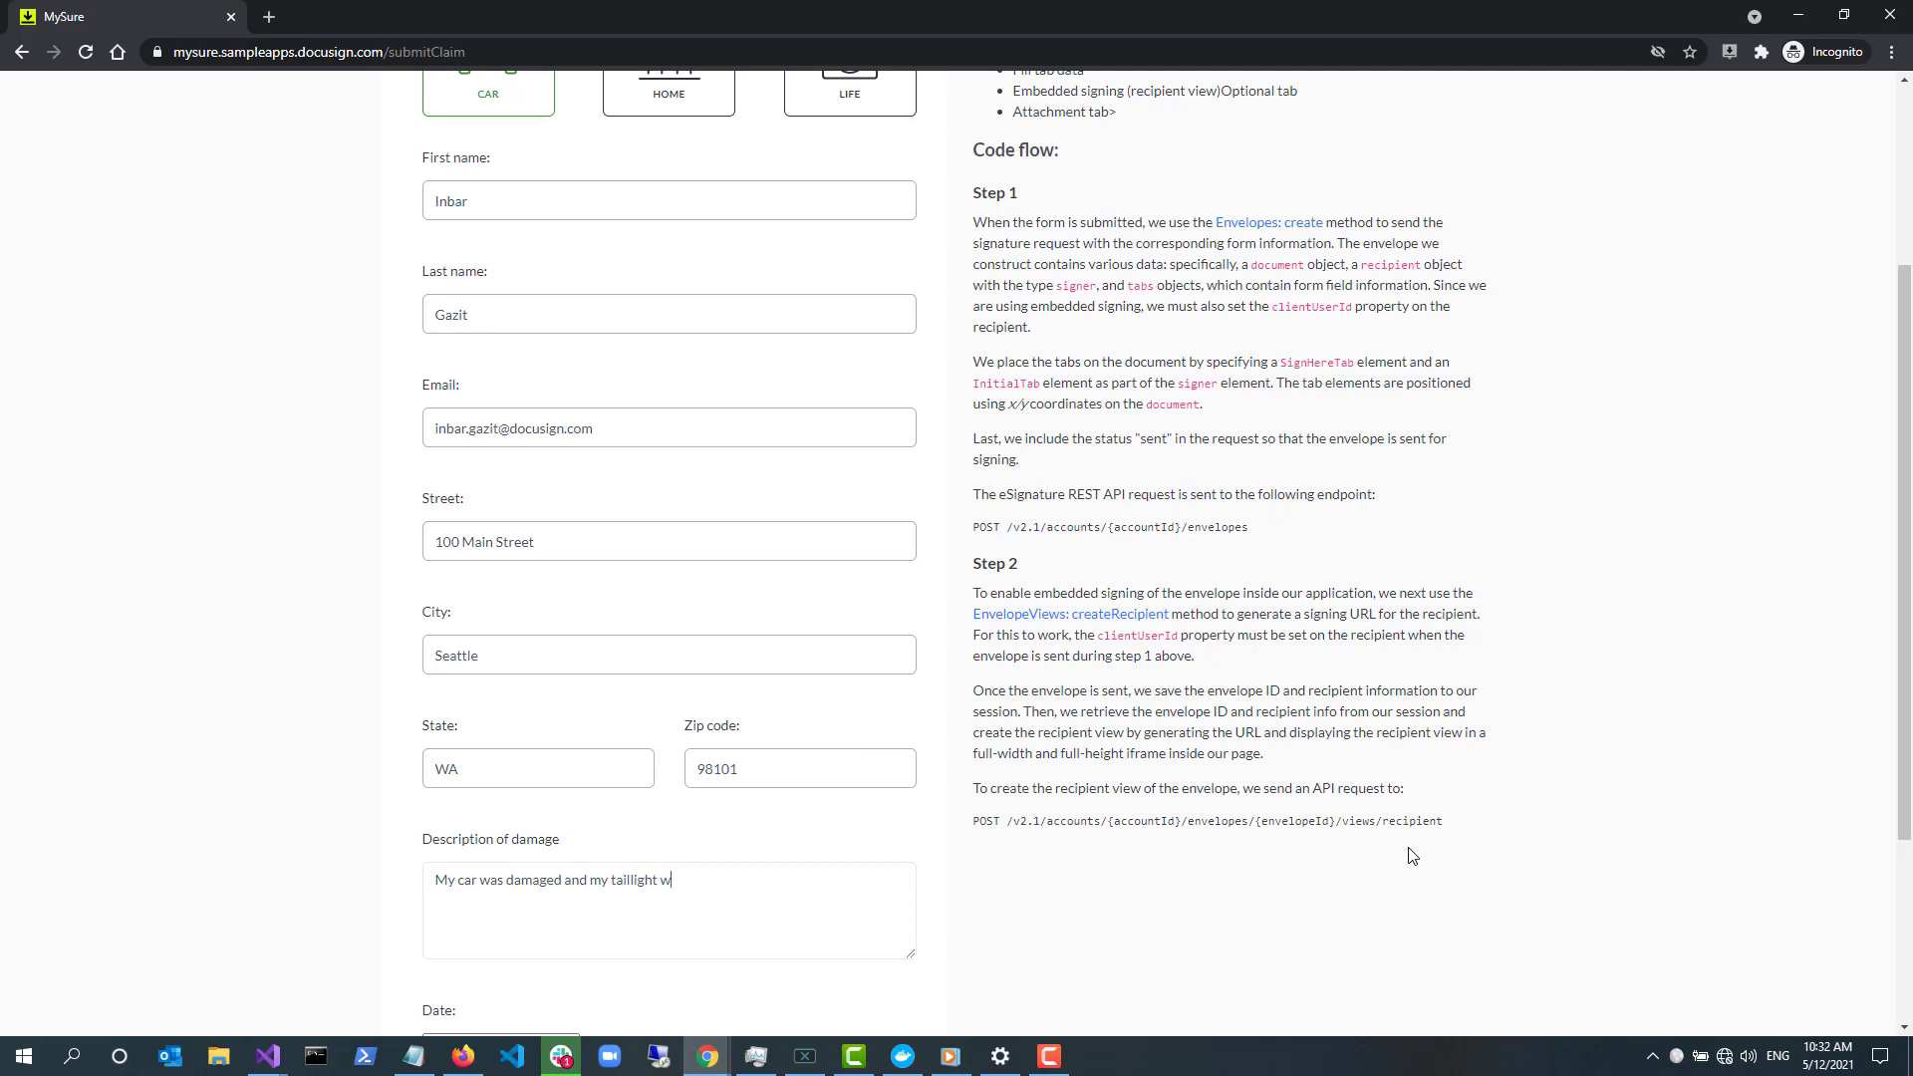
pyautogui.write('as broken.')
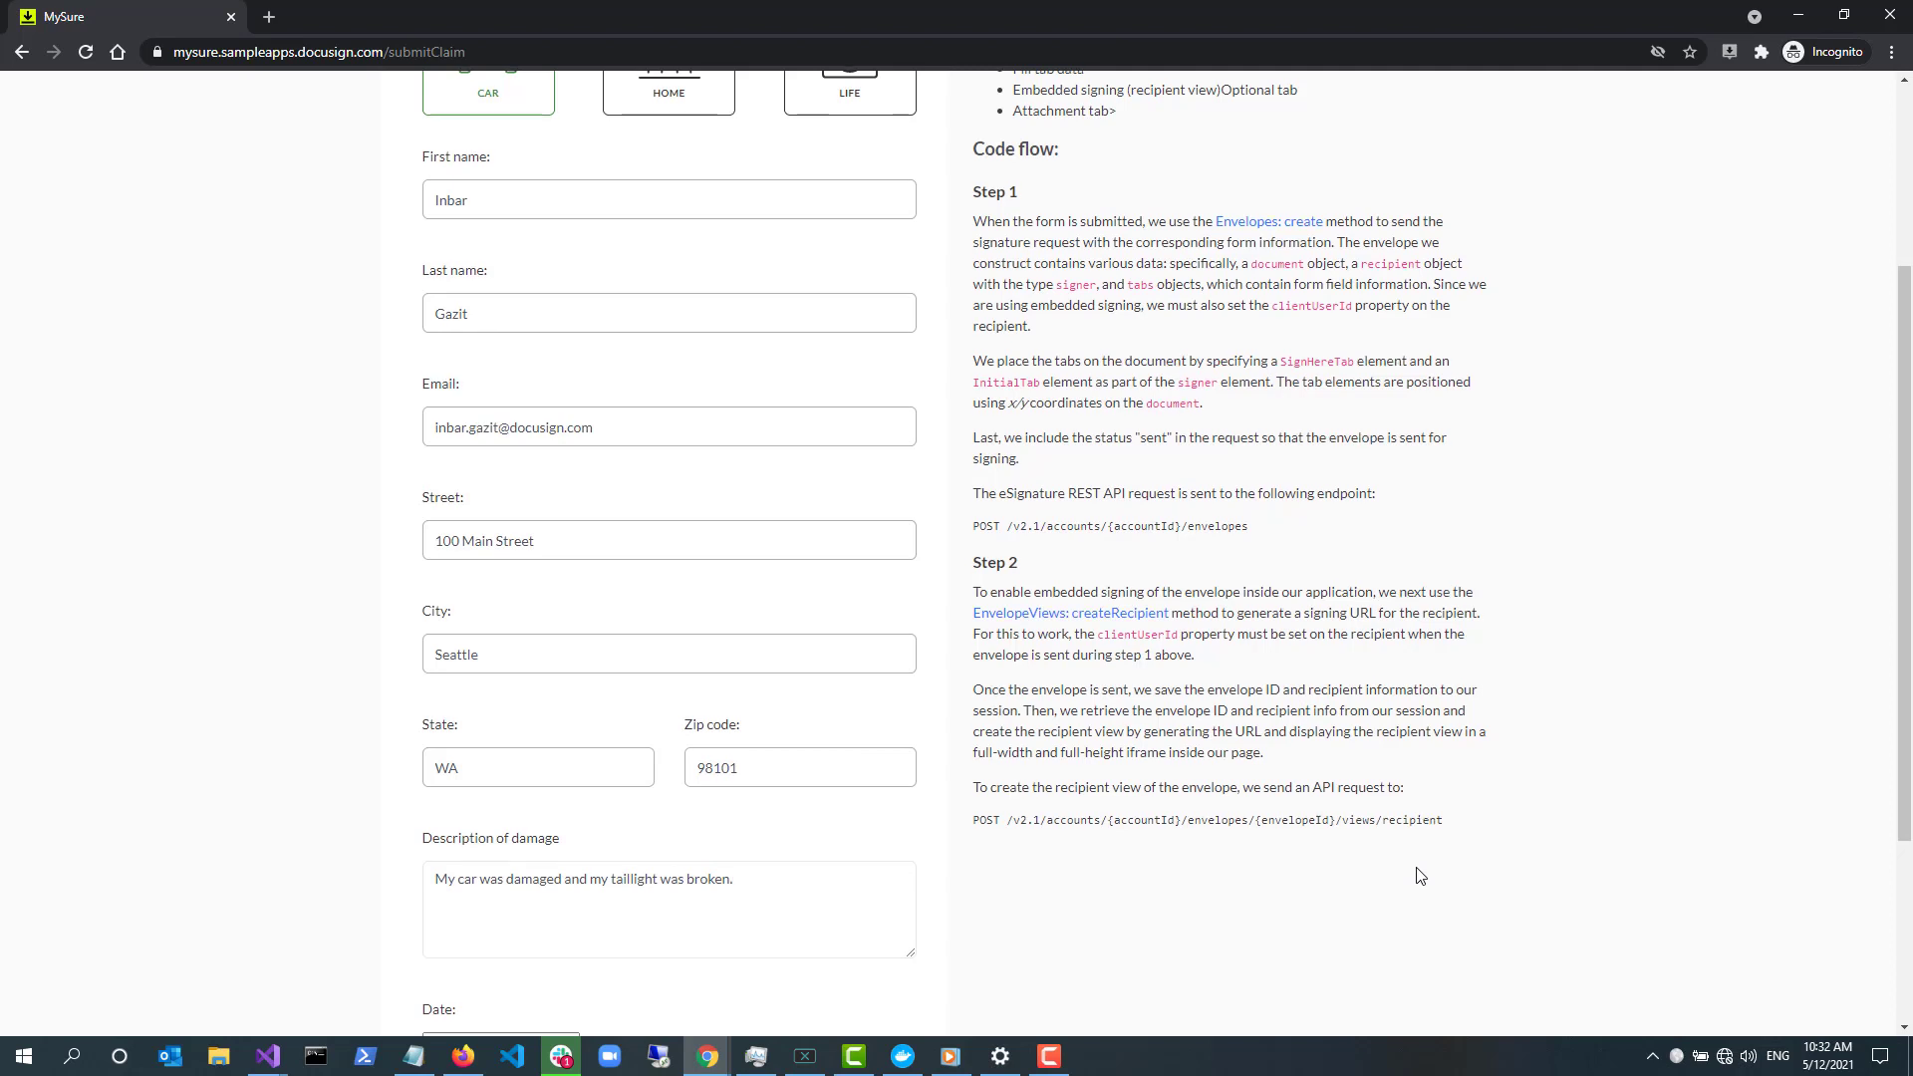
pyautogui.scroll(-3)
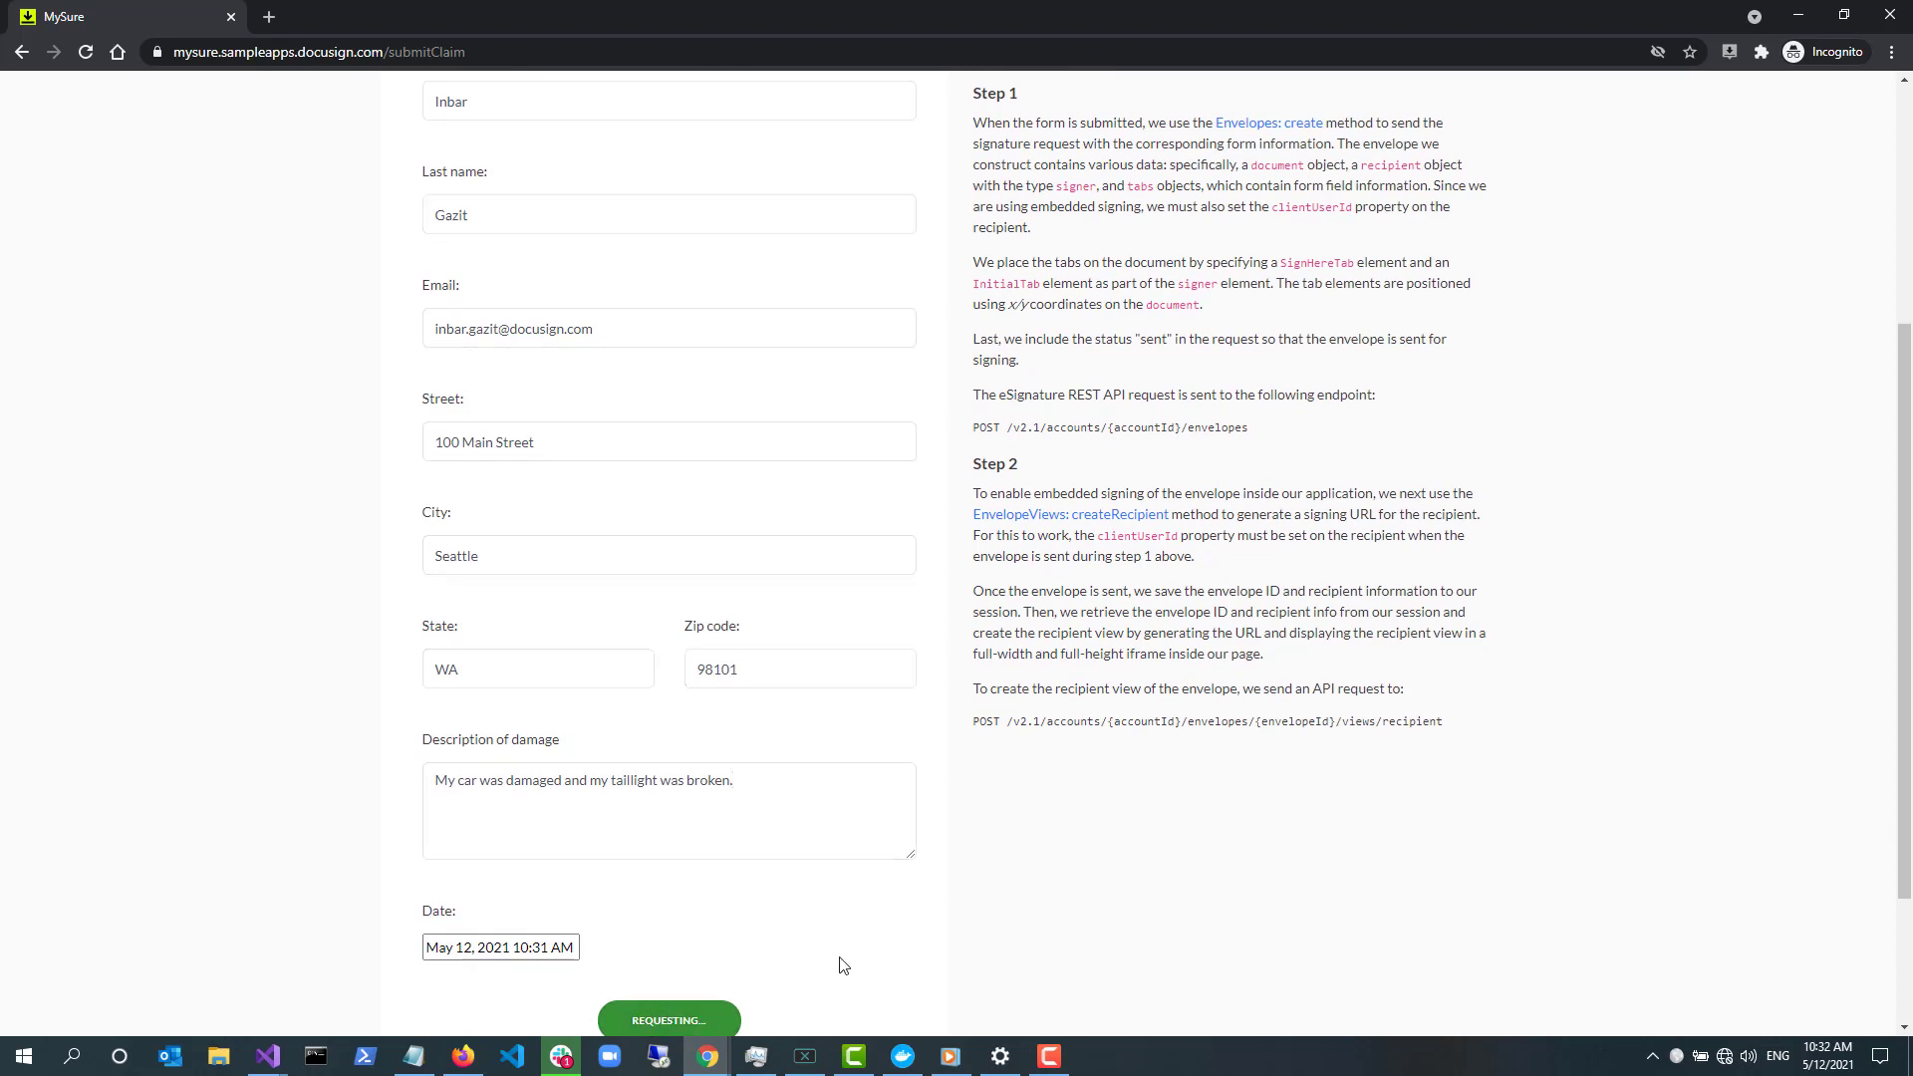
# Step: Submit the claim, open the document in the signing session, and add the adopted signature
pyautogui.click(669, 1020)
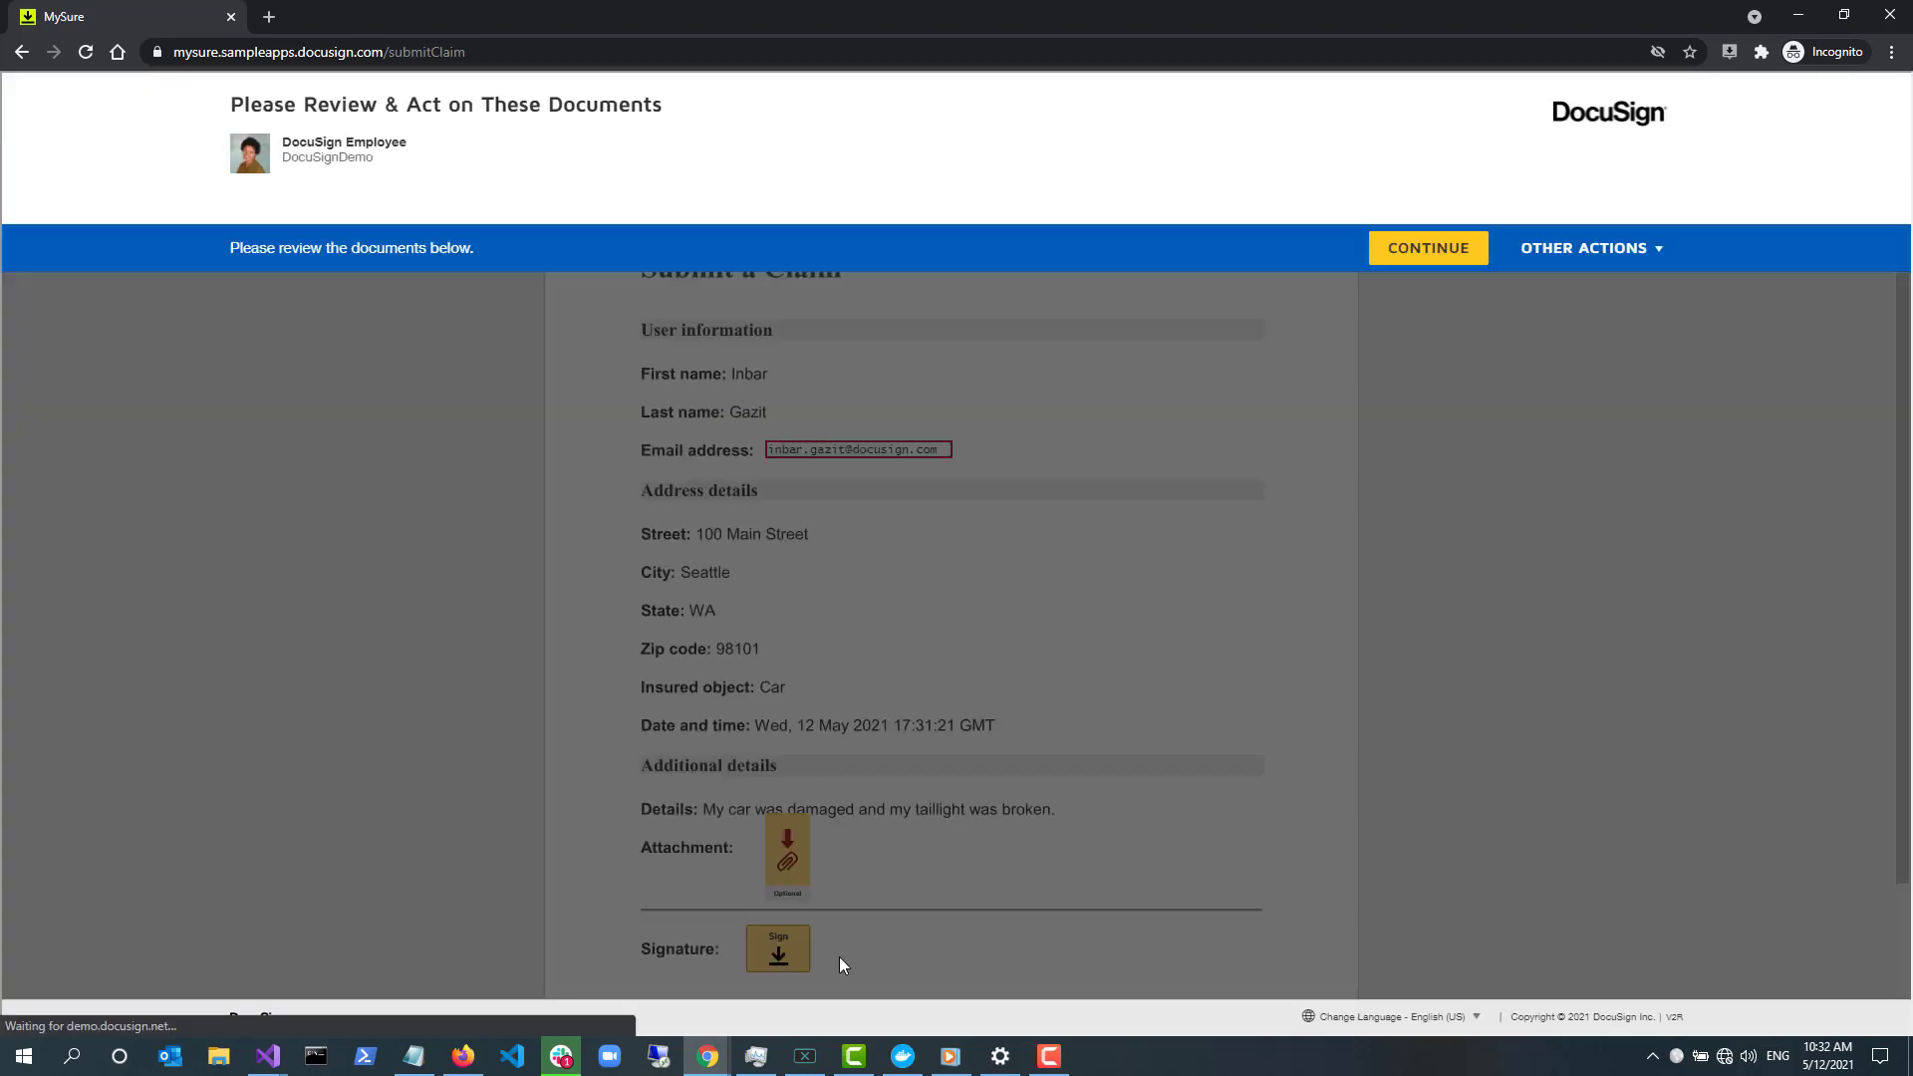
pyautogui.moveTo(1429, 248)
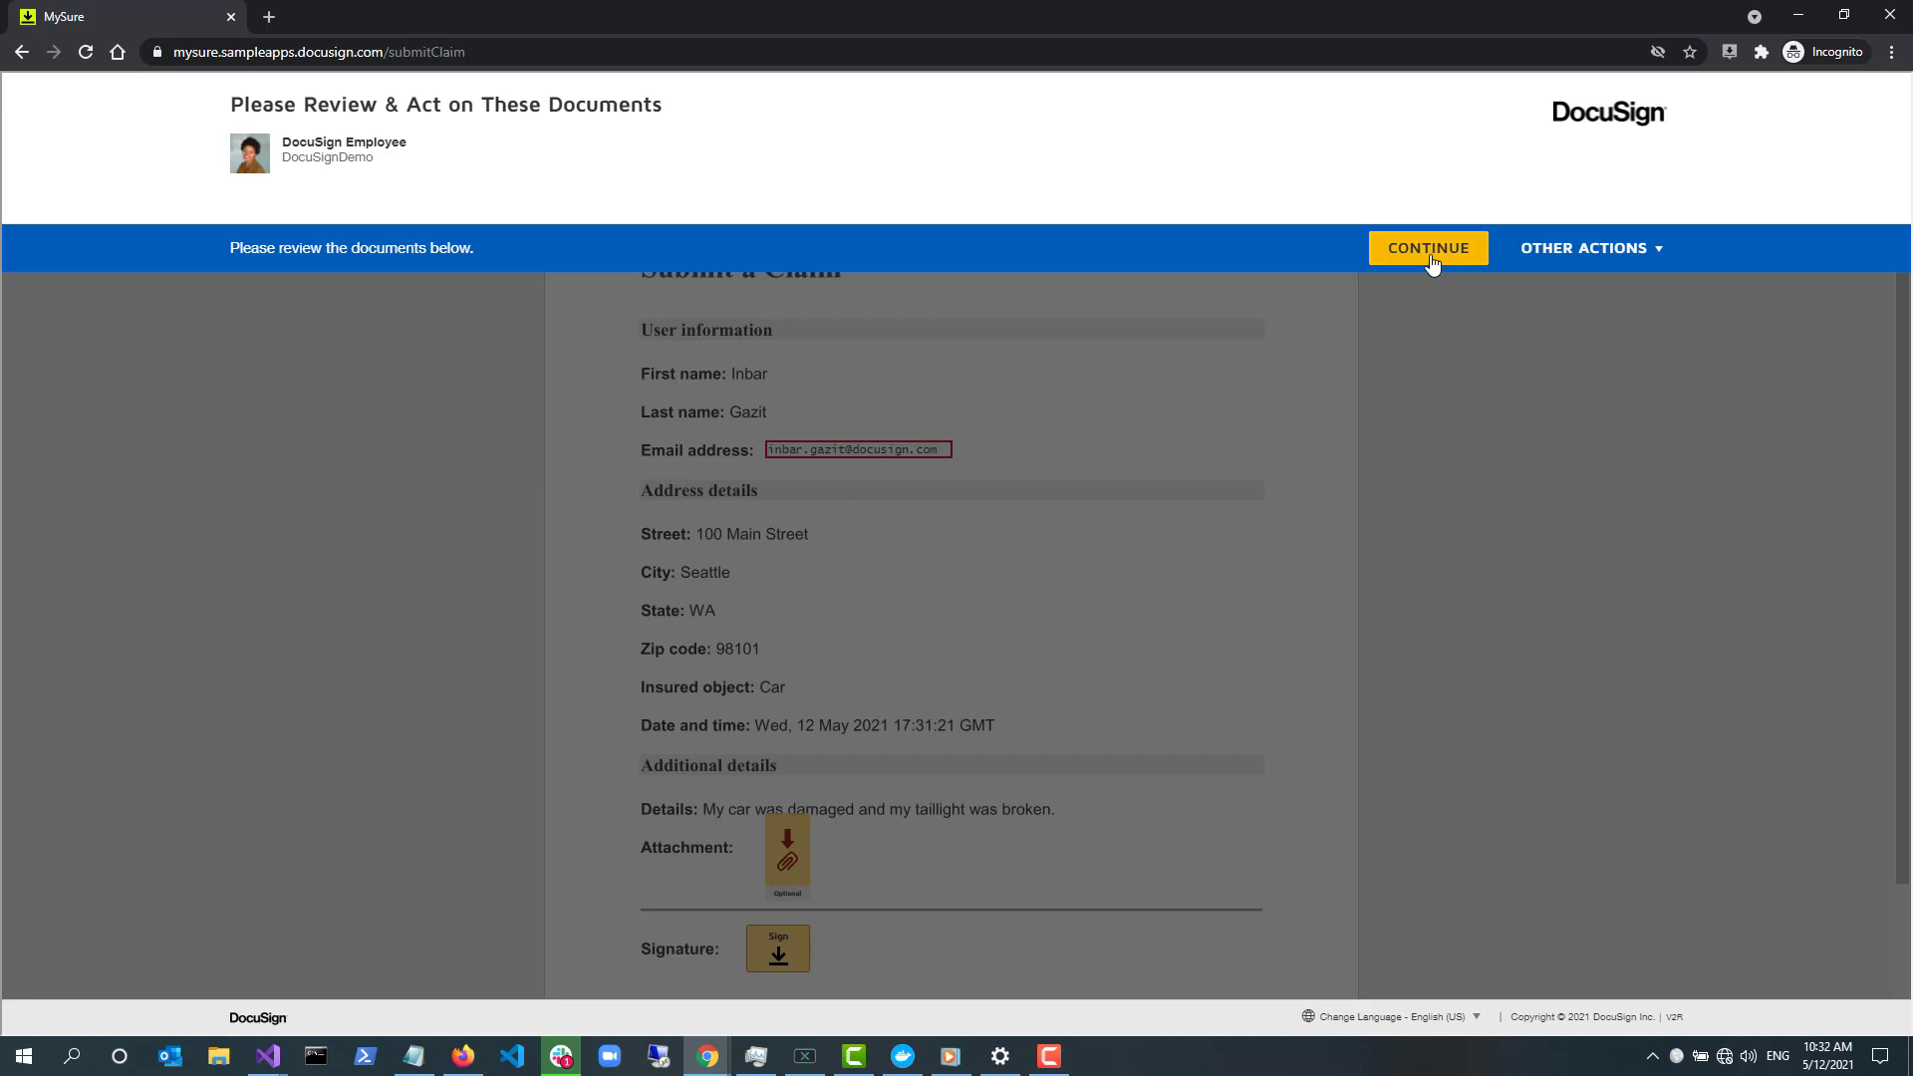
pyautogui.click(1426, 248)
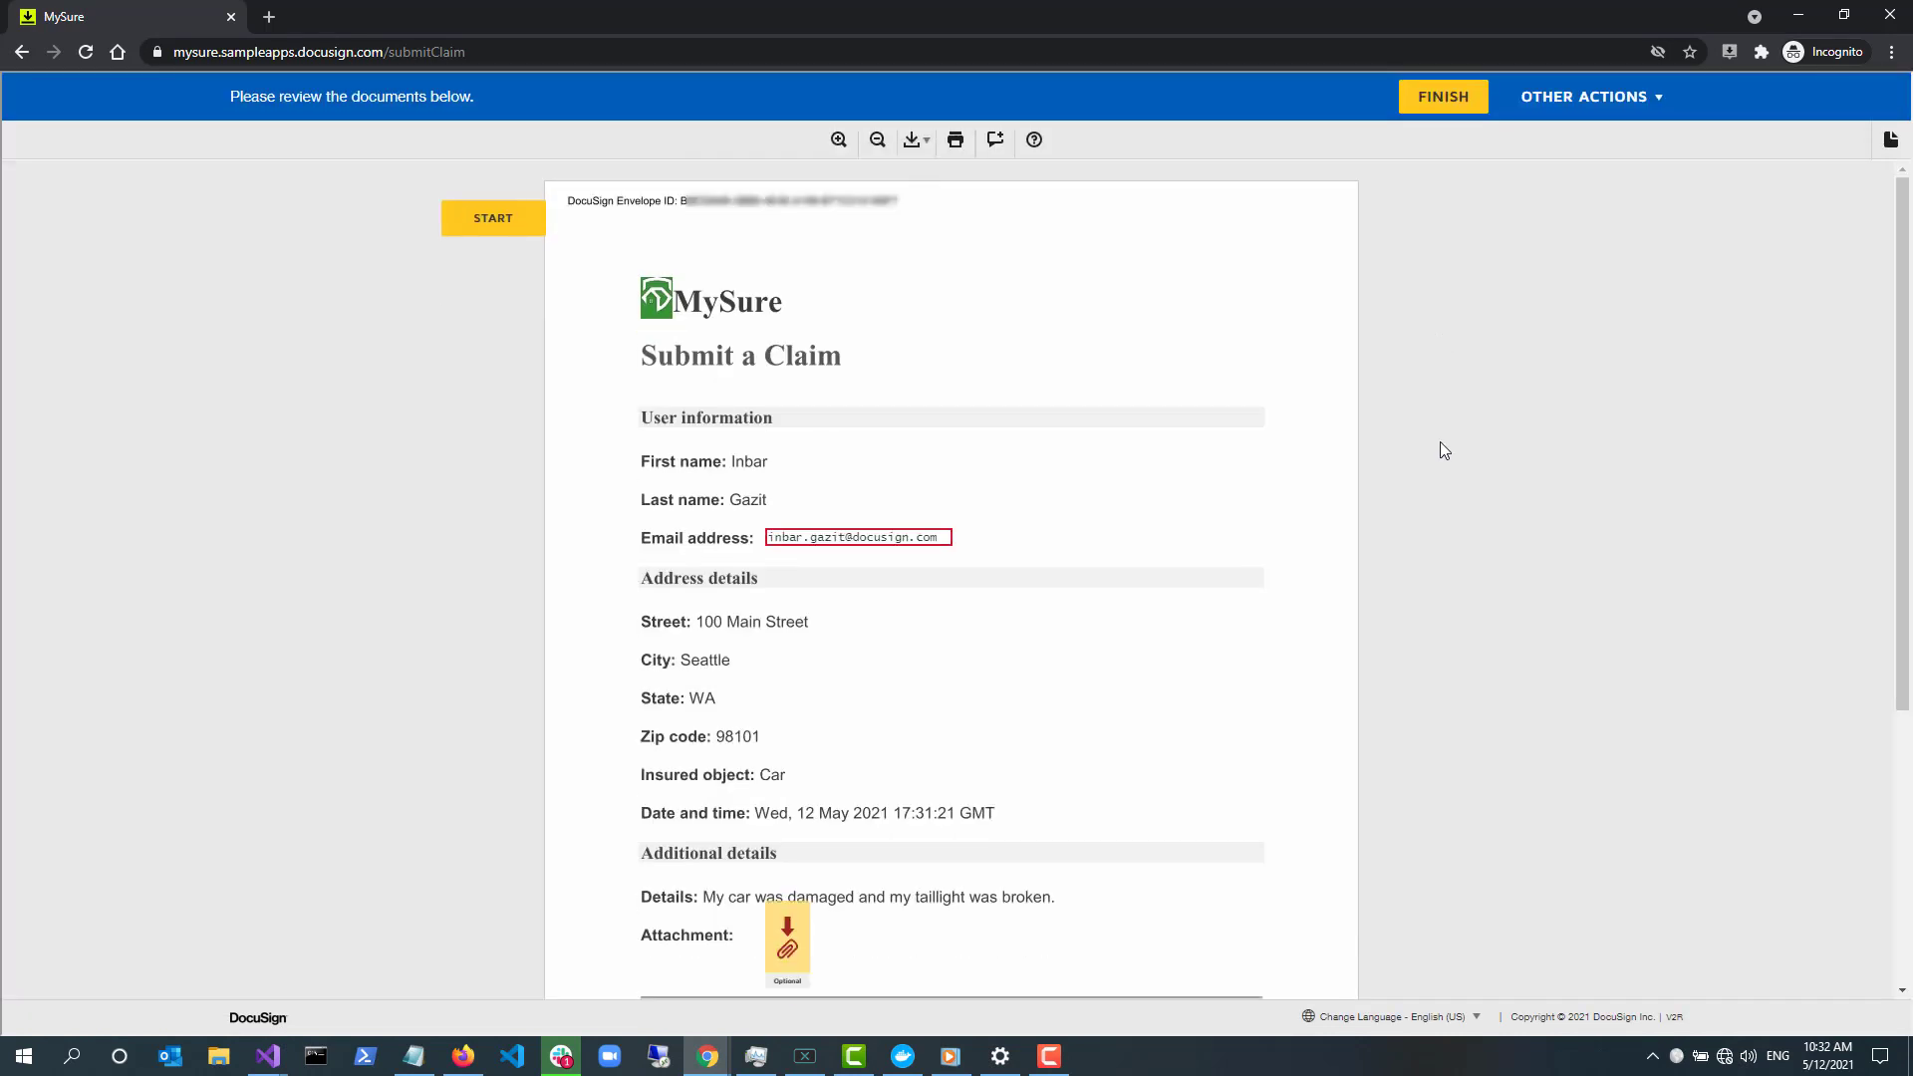
pyautogui.scroll(-3)
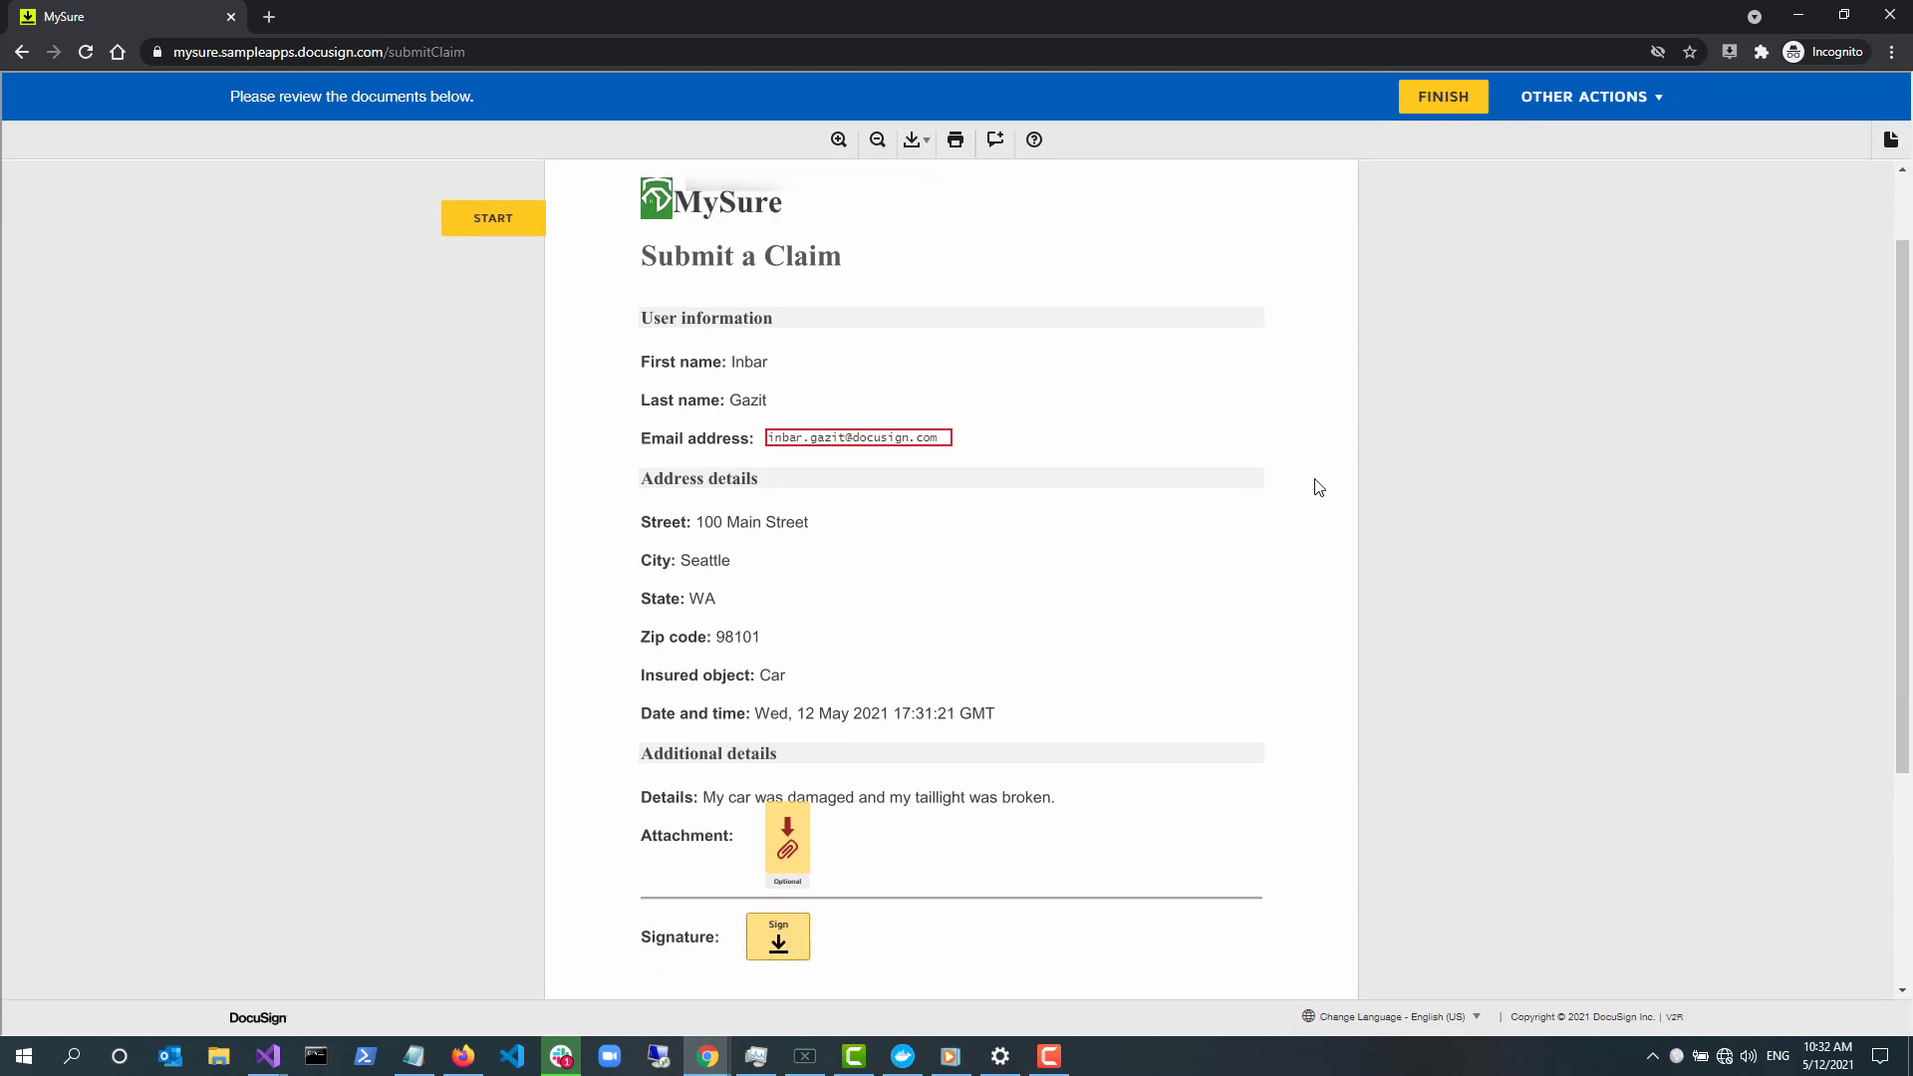
pyautogui.scroll(-3)
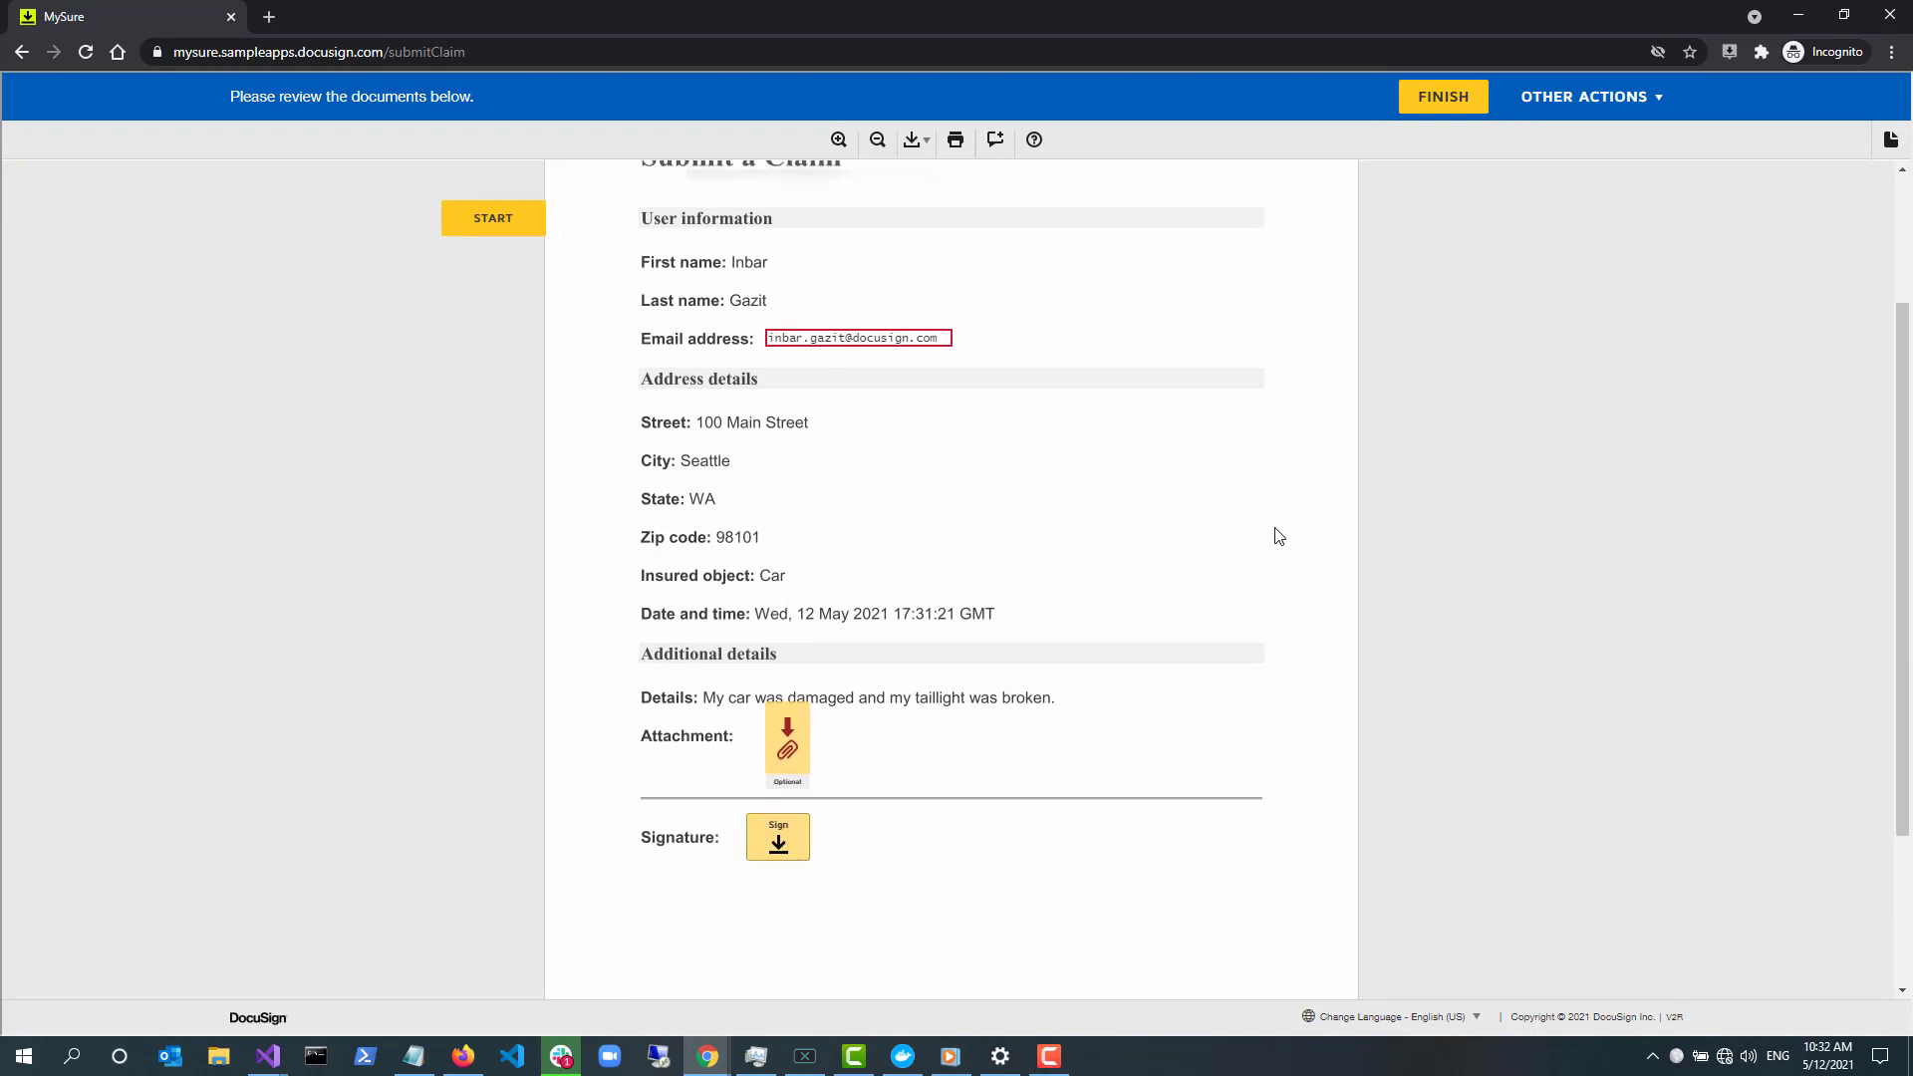
pyautogui.moveTo(777, 838)
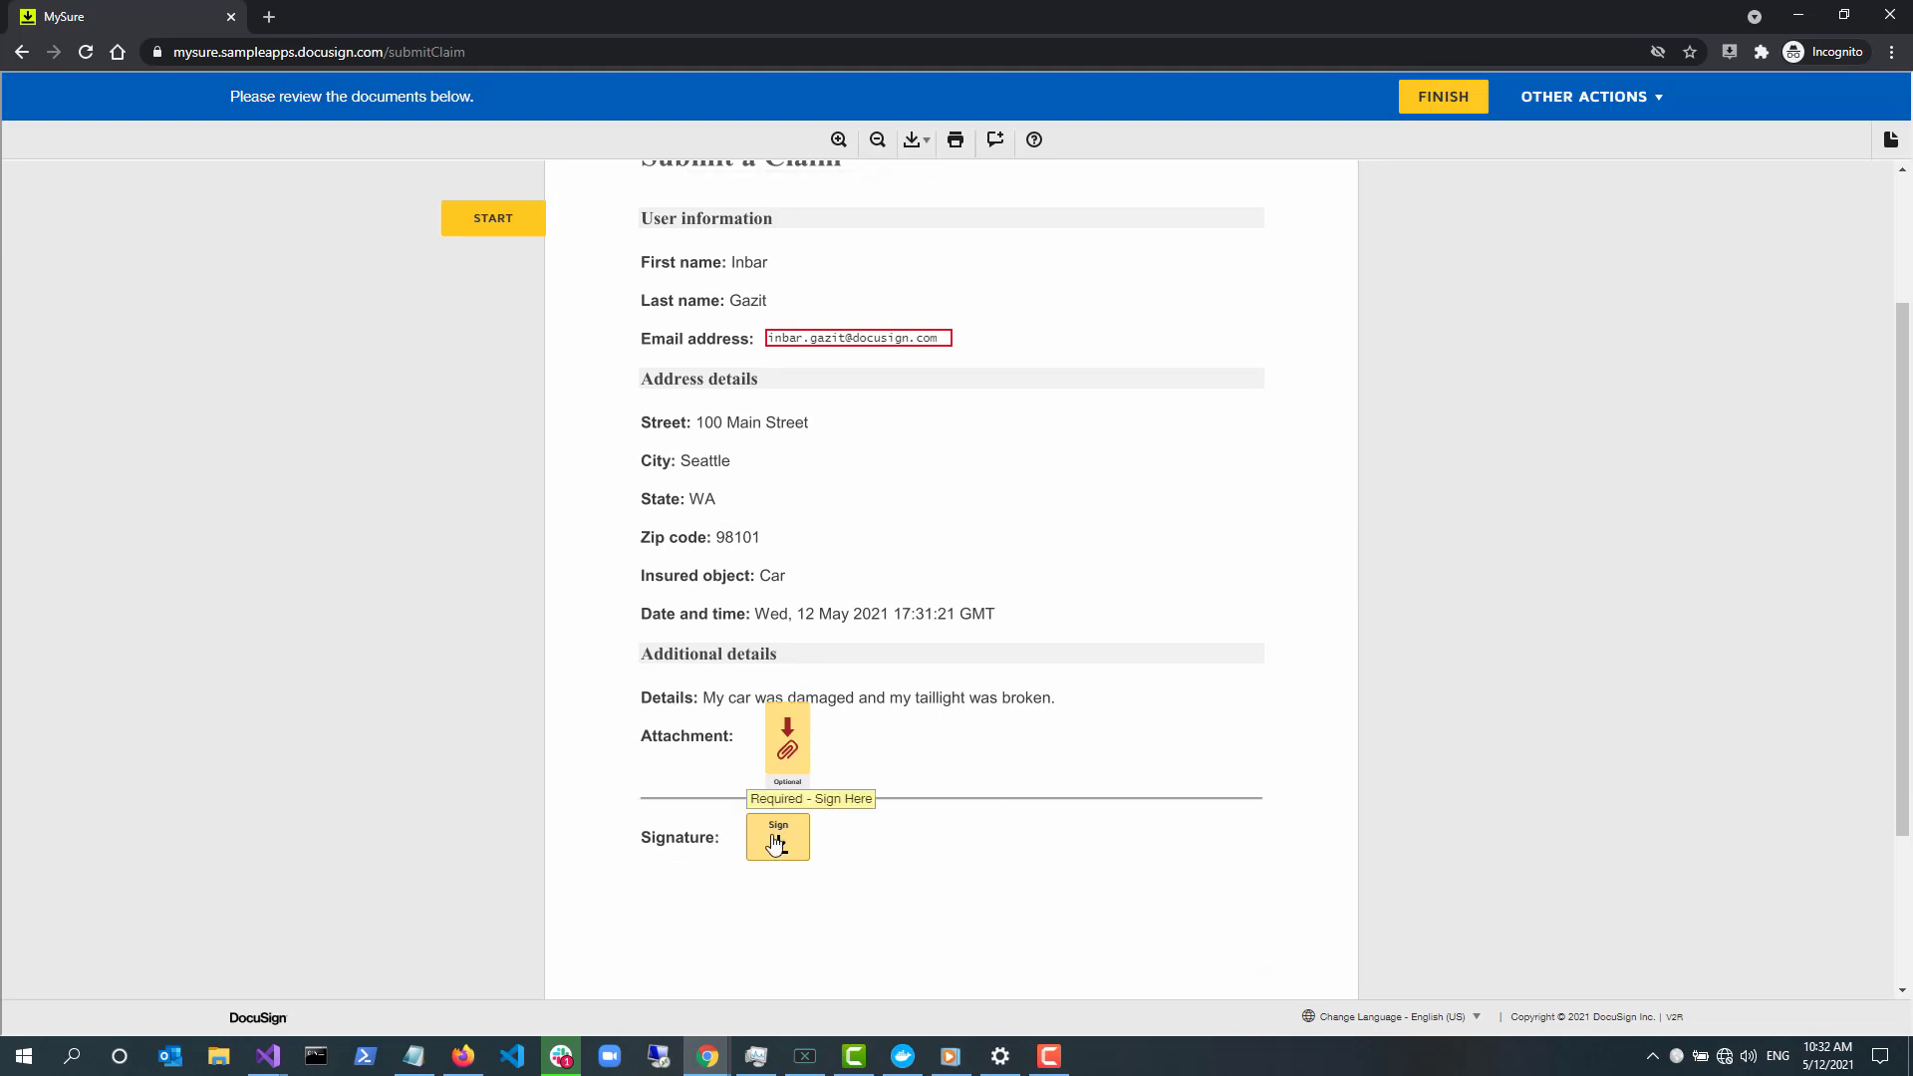
pyautogui.moveTo(787, 740)
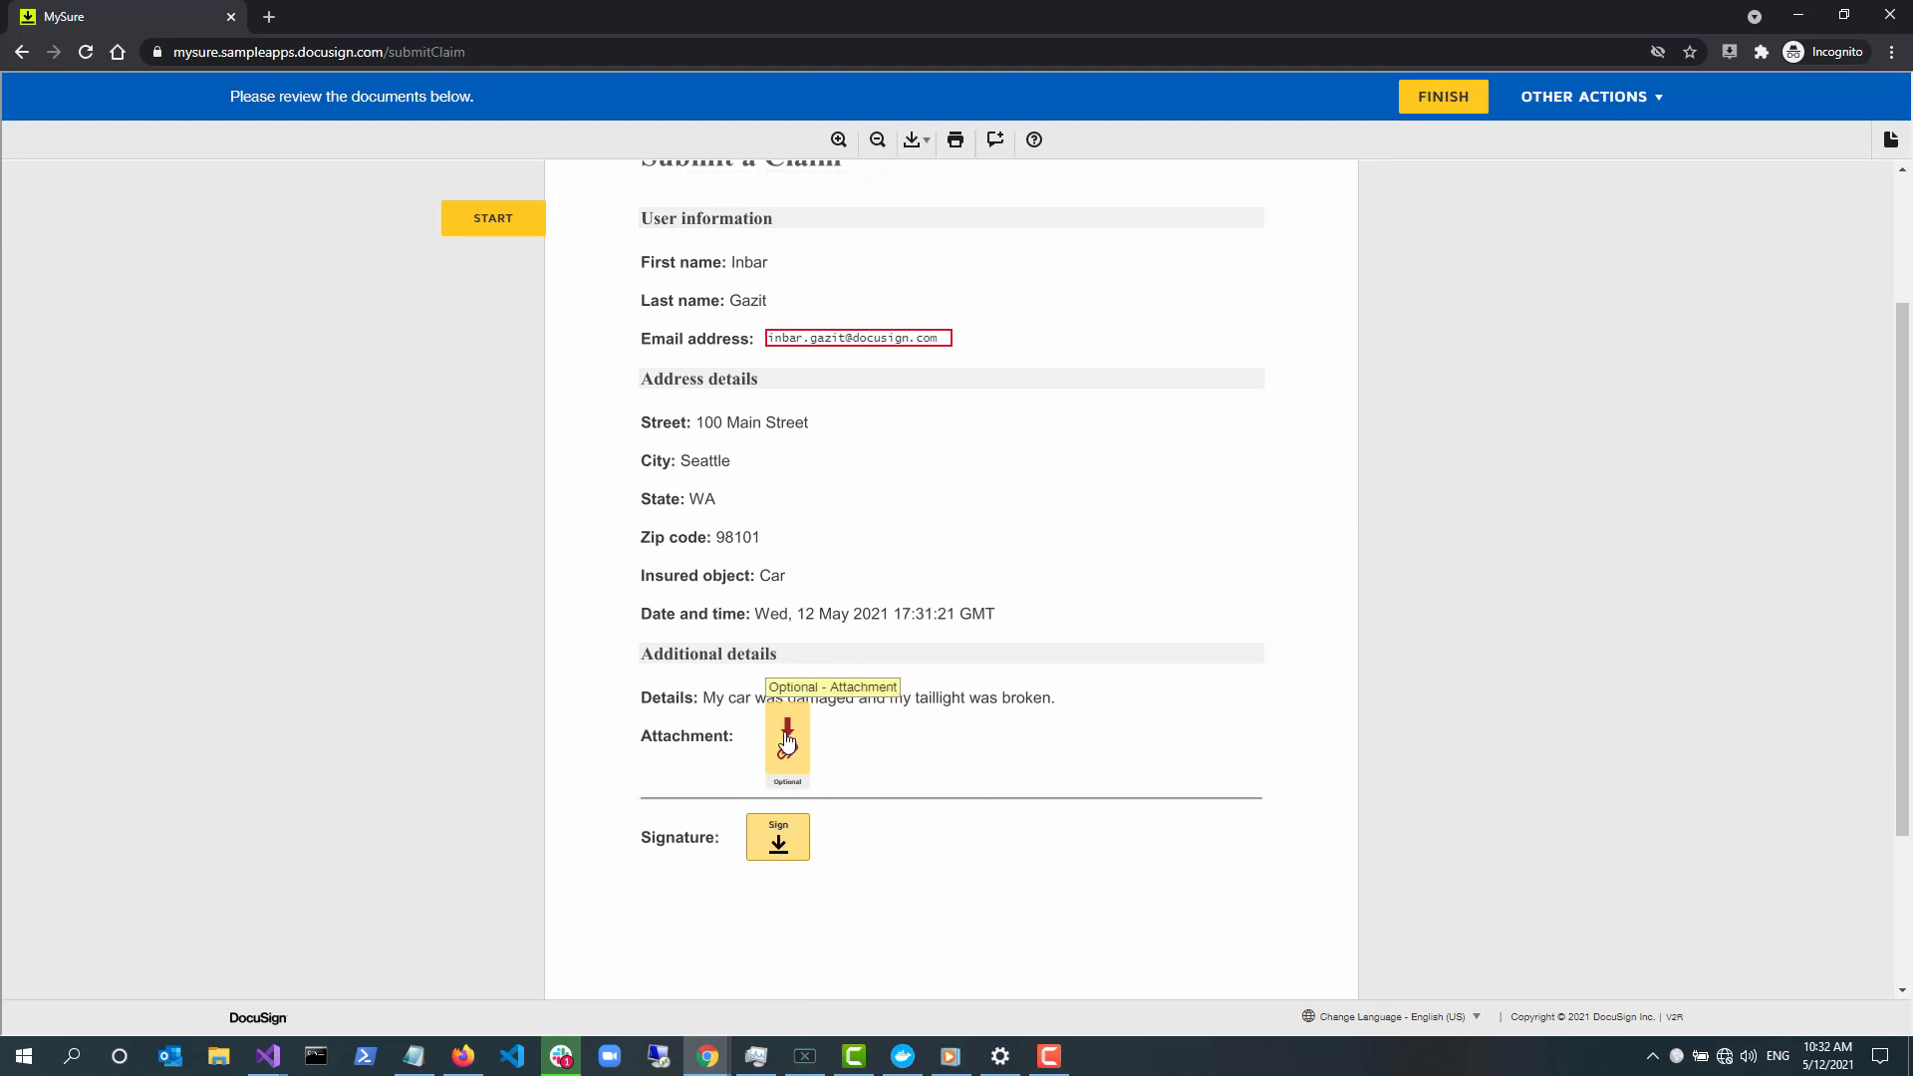
pyautogui.moveTo(778, 858)
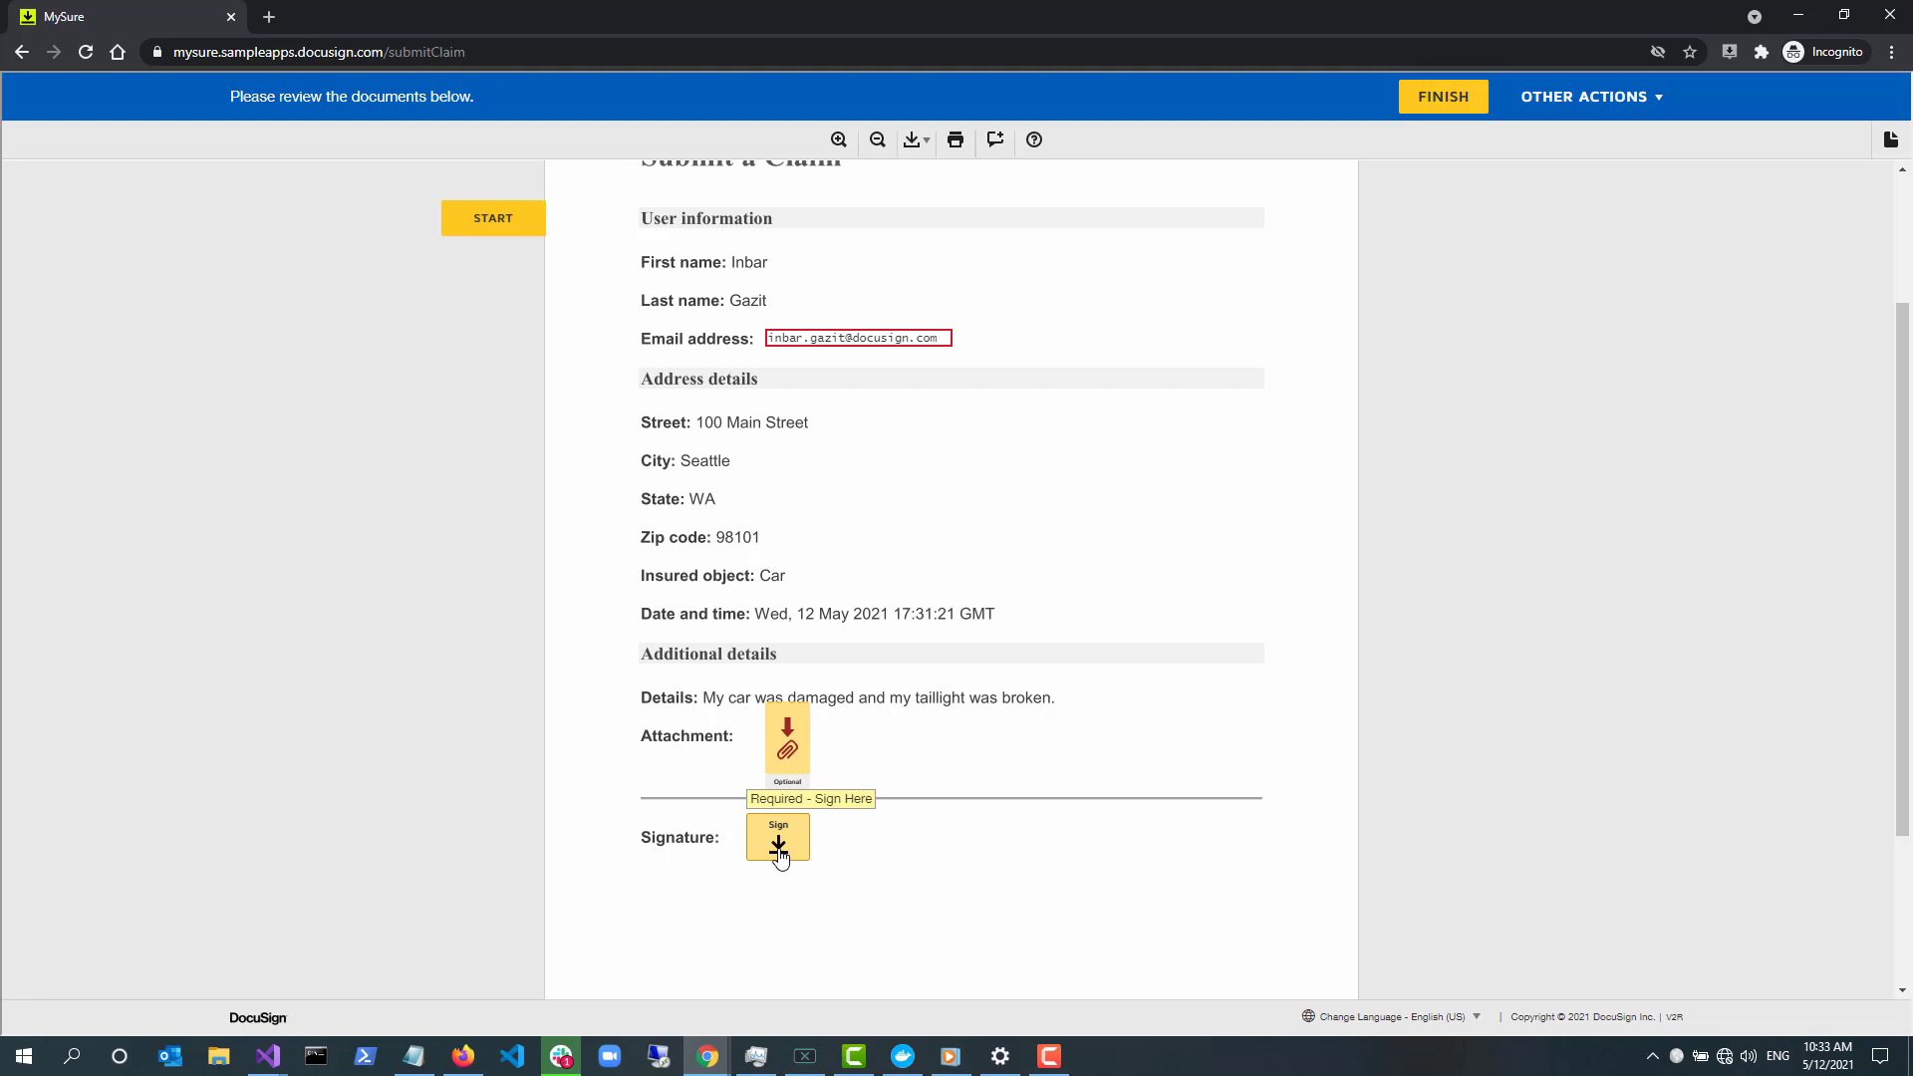
pyautogui.click(777, 842)
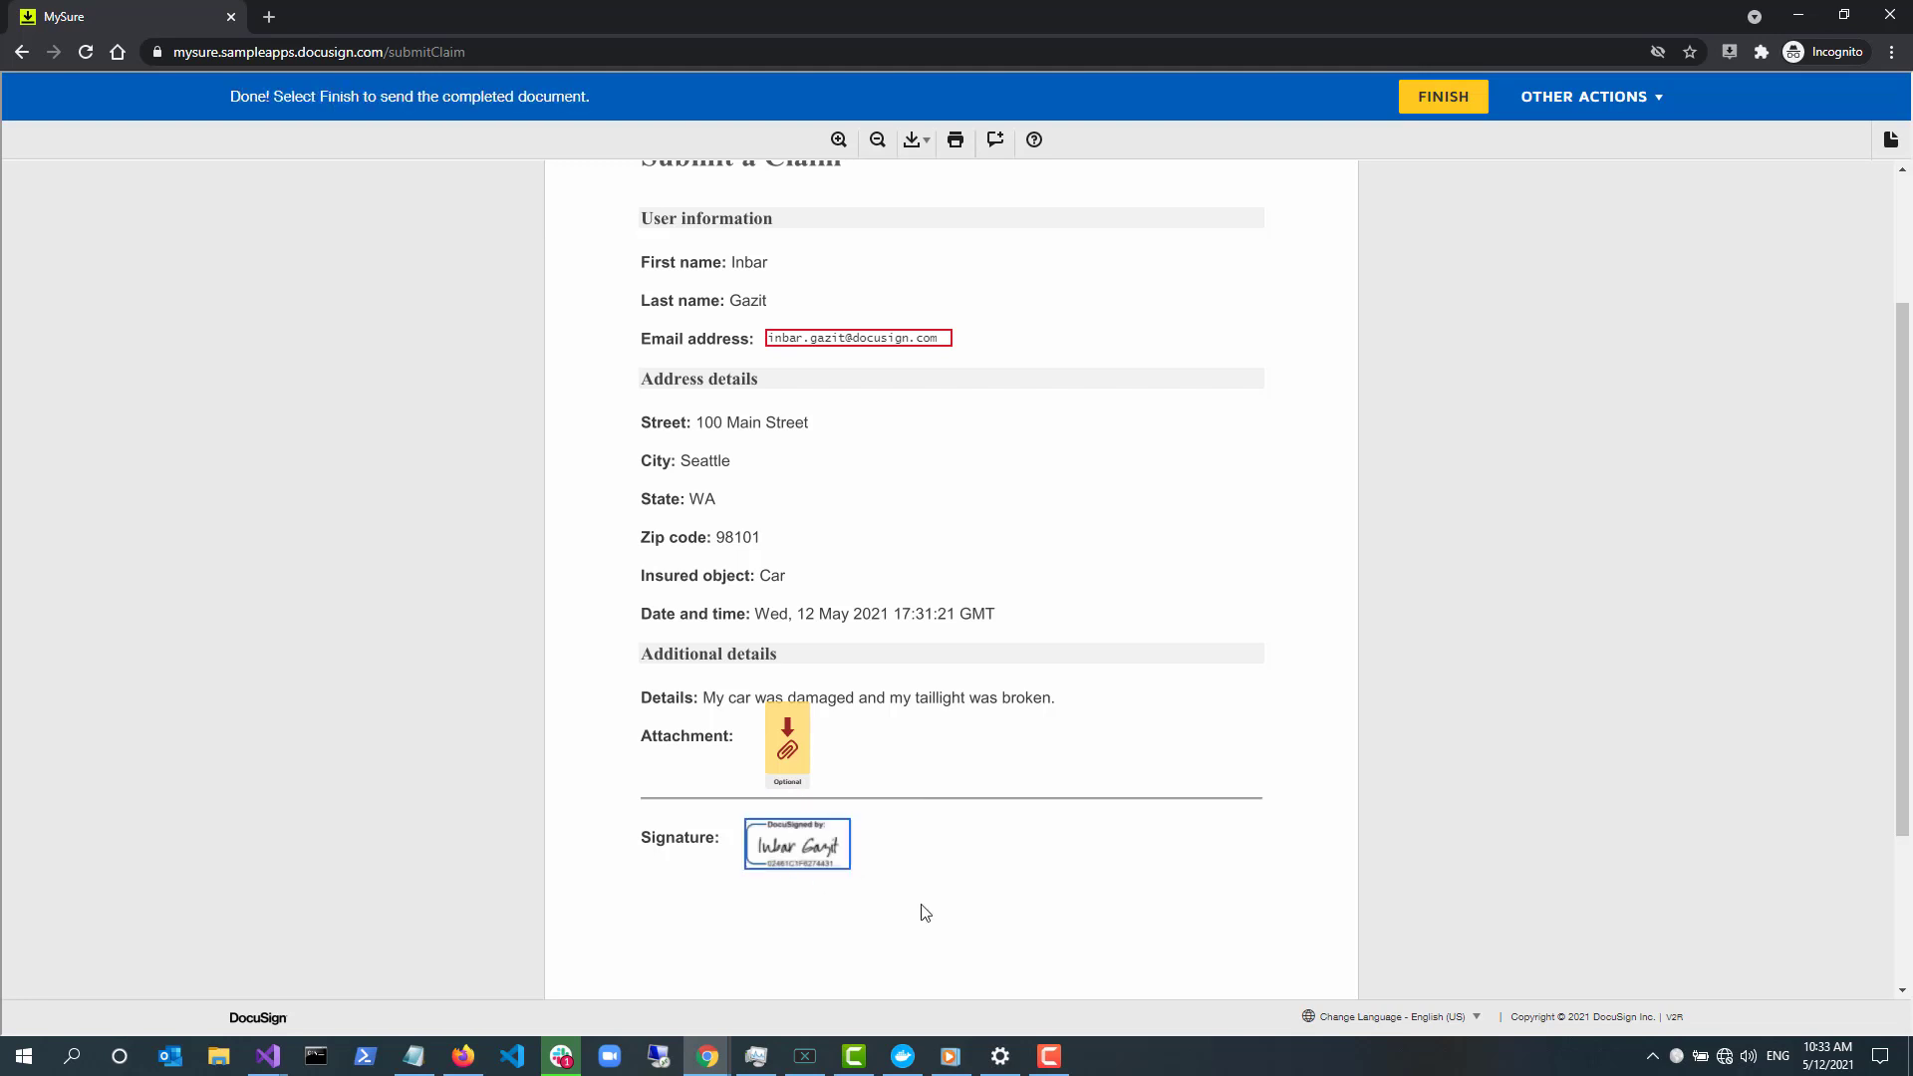
pyautogui.moveTo(788, 745)
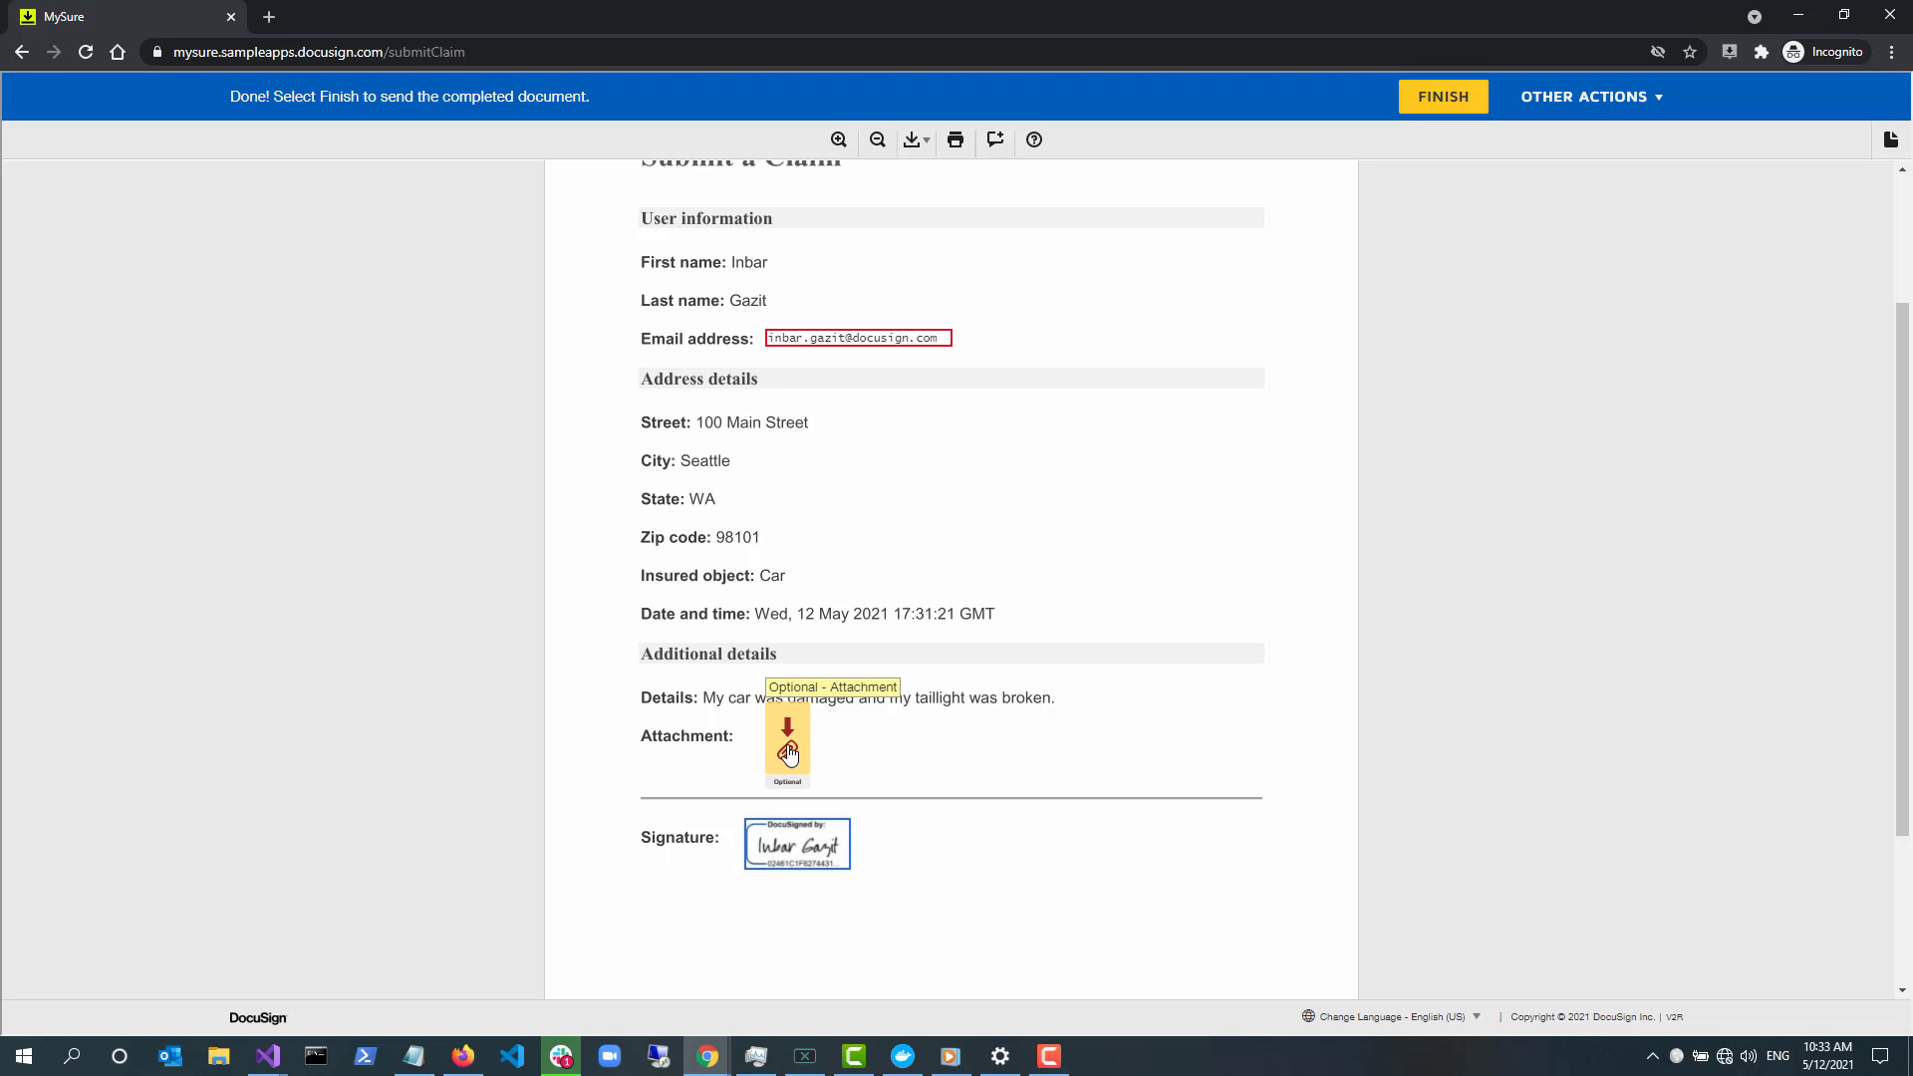
pyautogui.moveTo(826, 739)
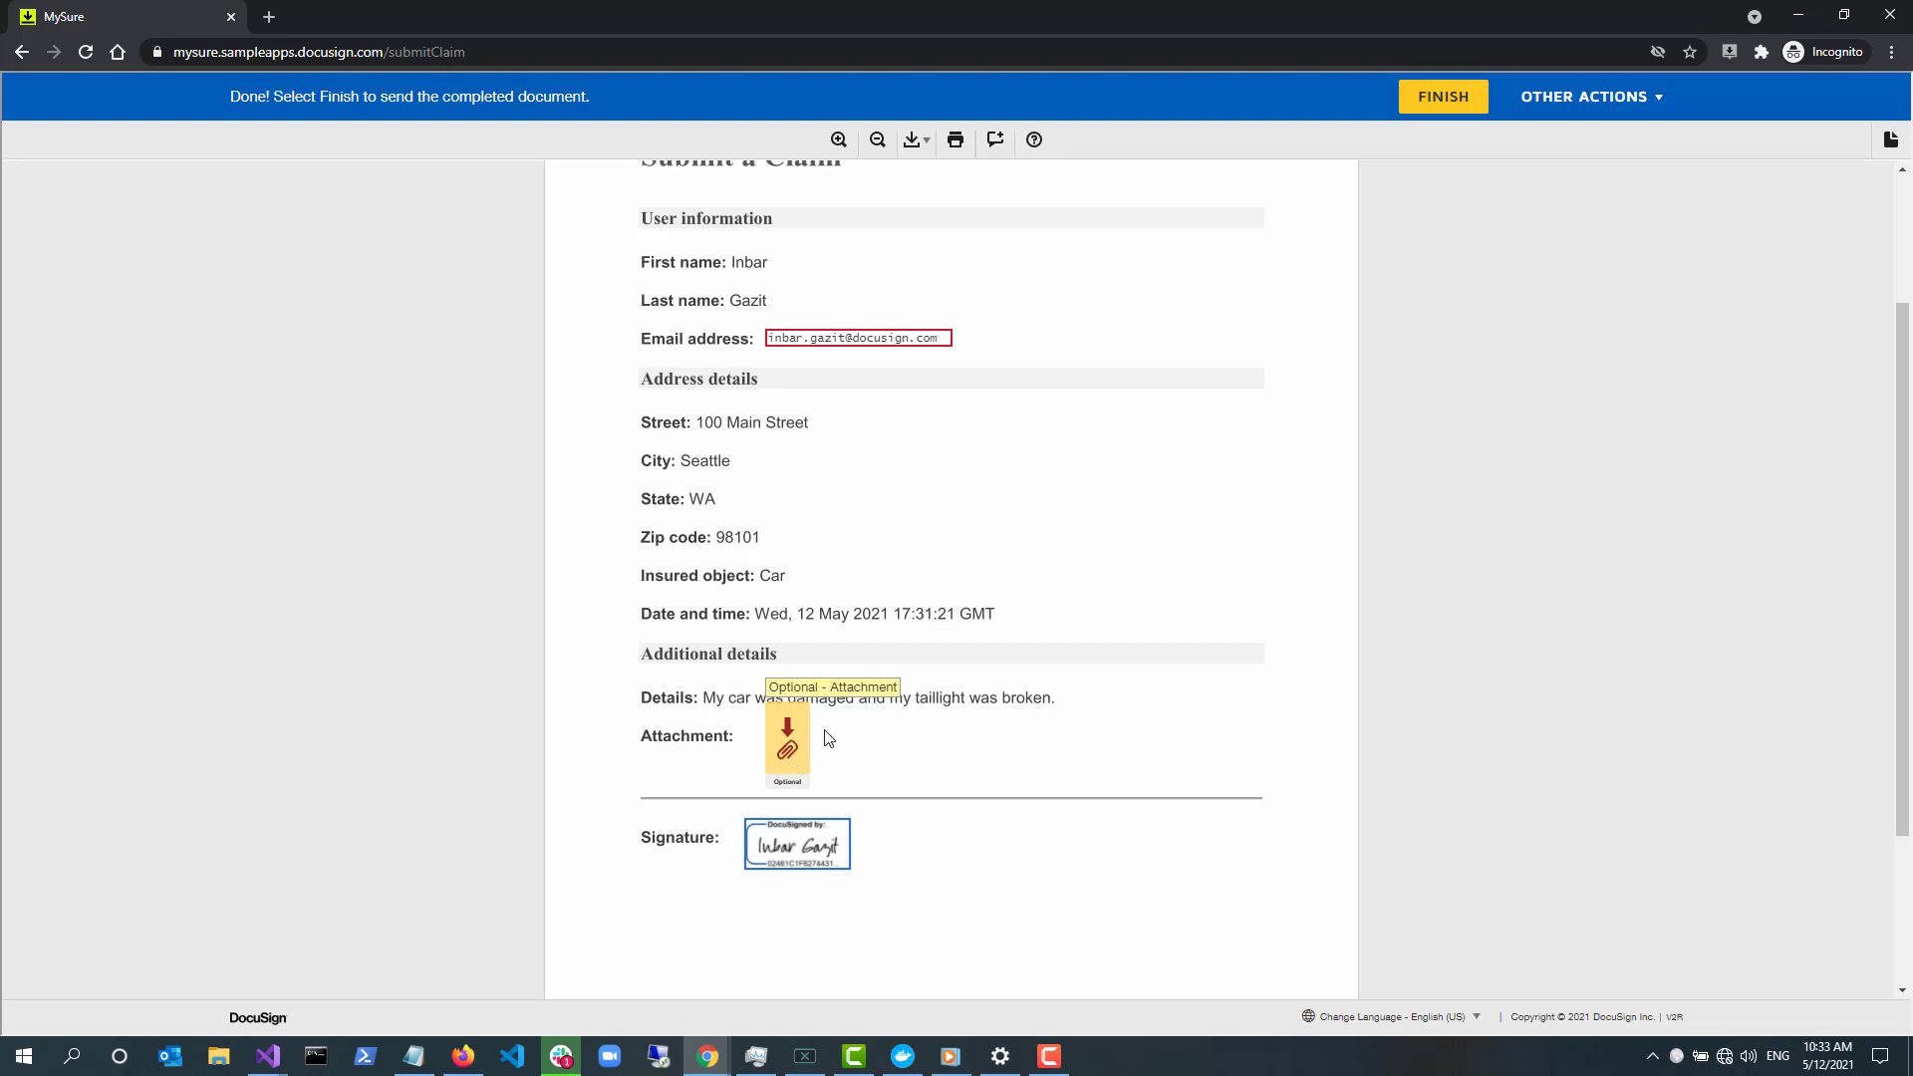
# Step: Finish the signing session using the FINISH button in the signing banner
pyautogui.click(1442, 97)
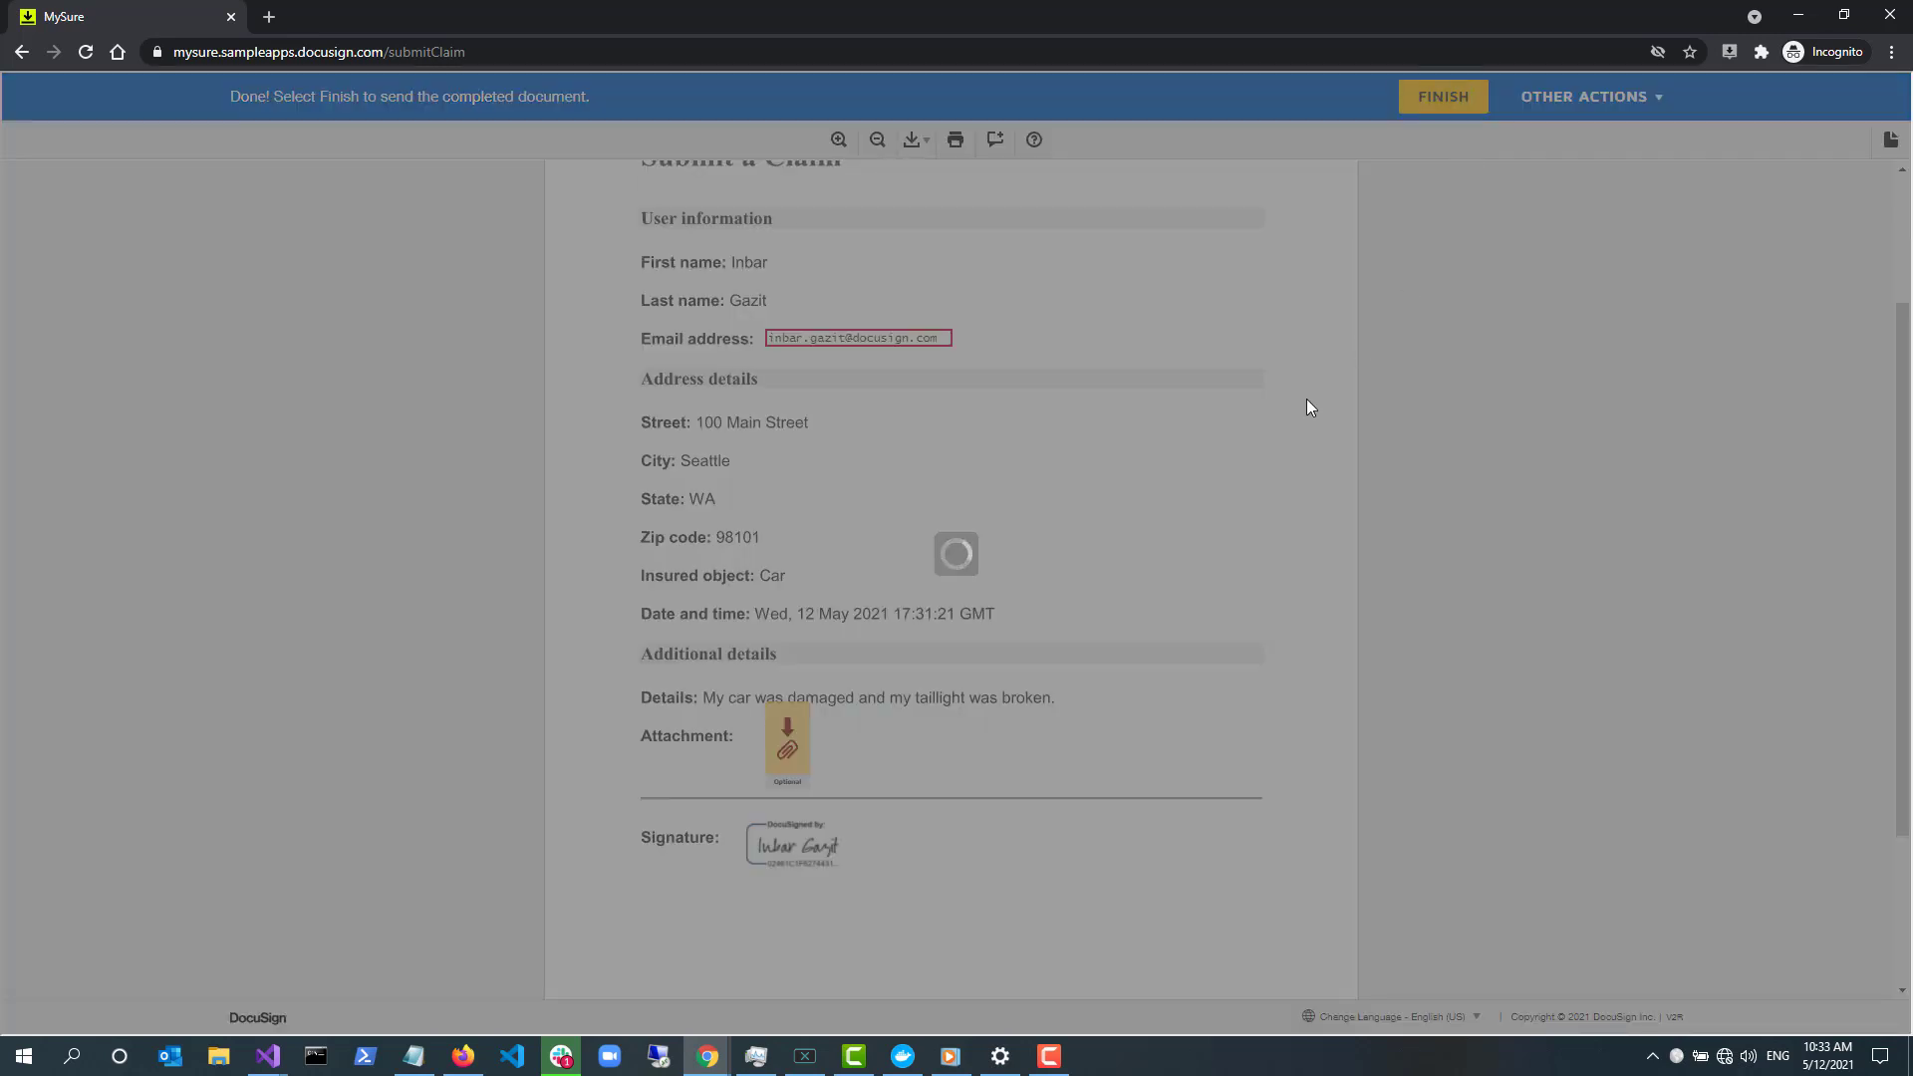
pyautogui.click(1442, 96)
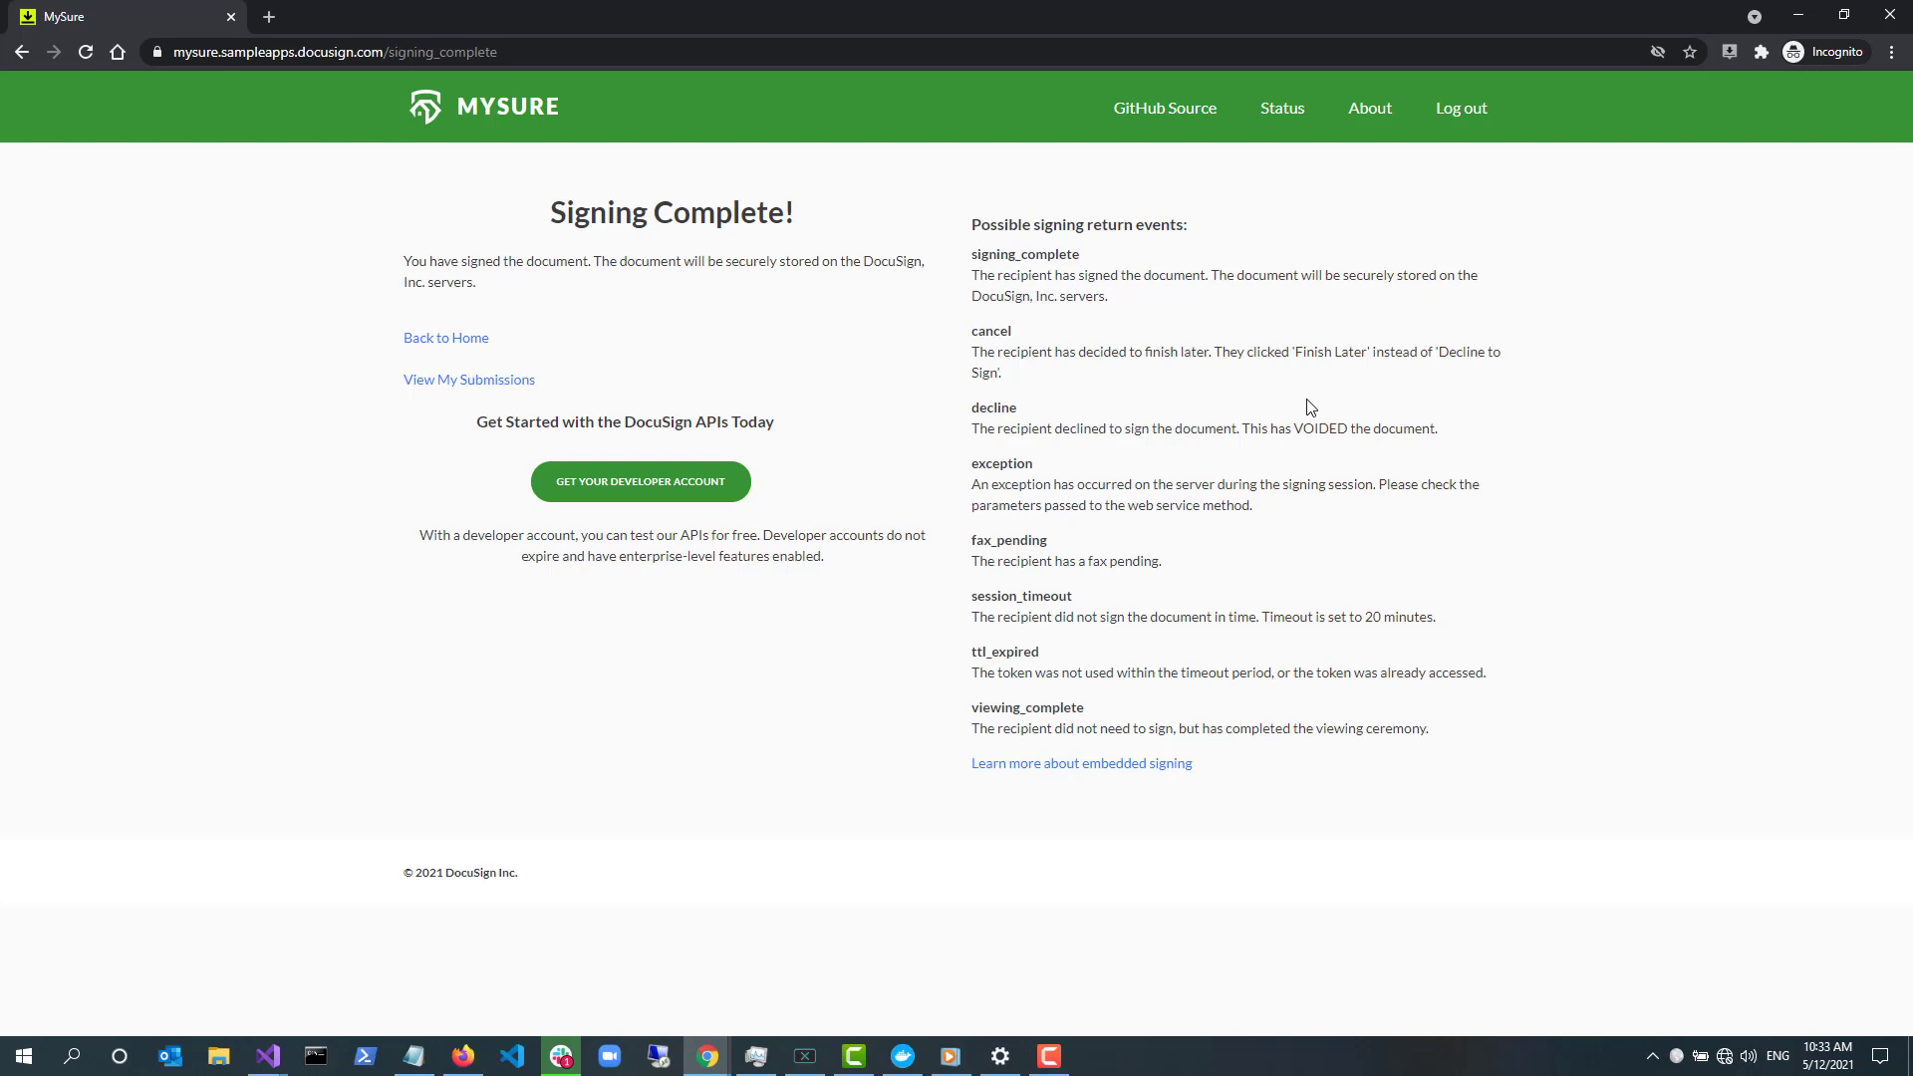
pyautogui.moveTo(1288, 248)
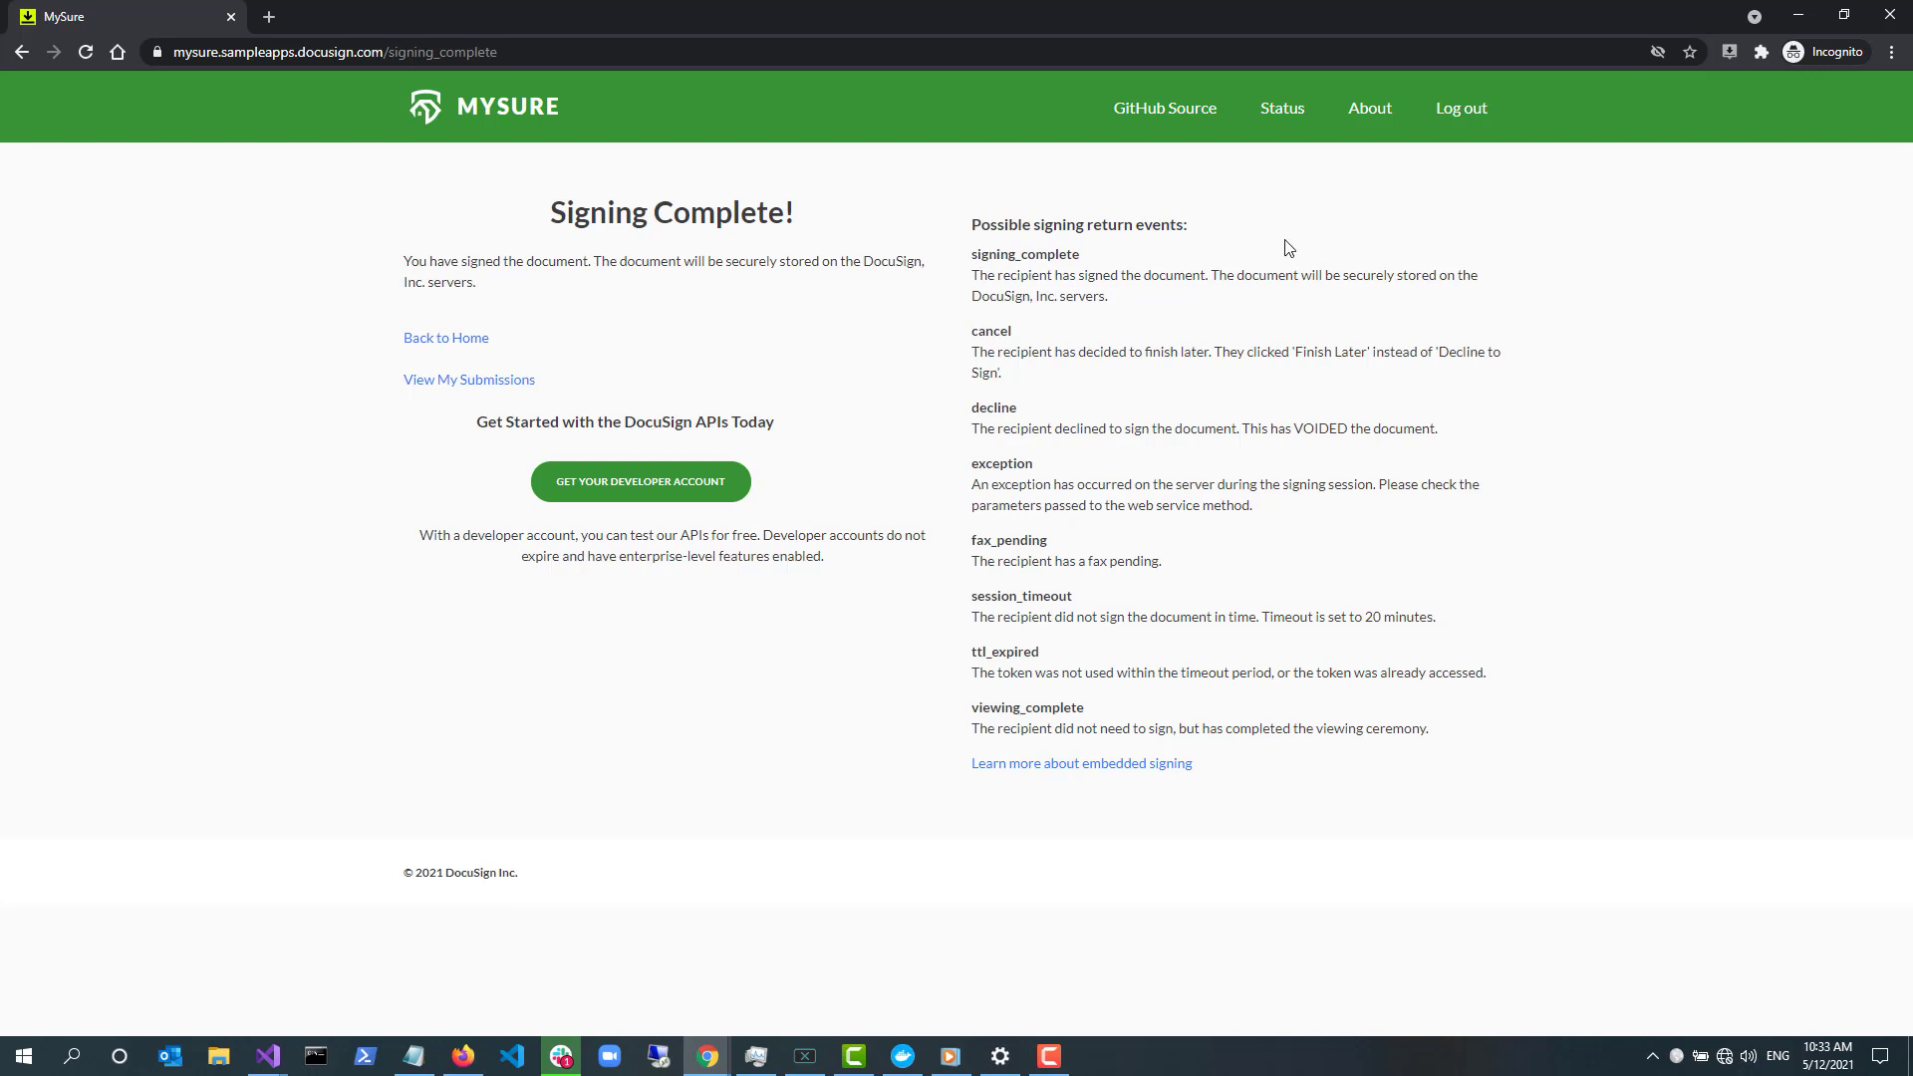
pyautogui.moveTo(1352, 424)
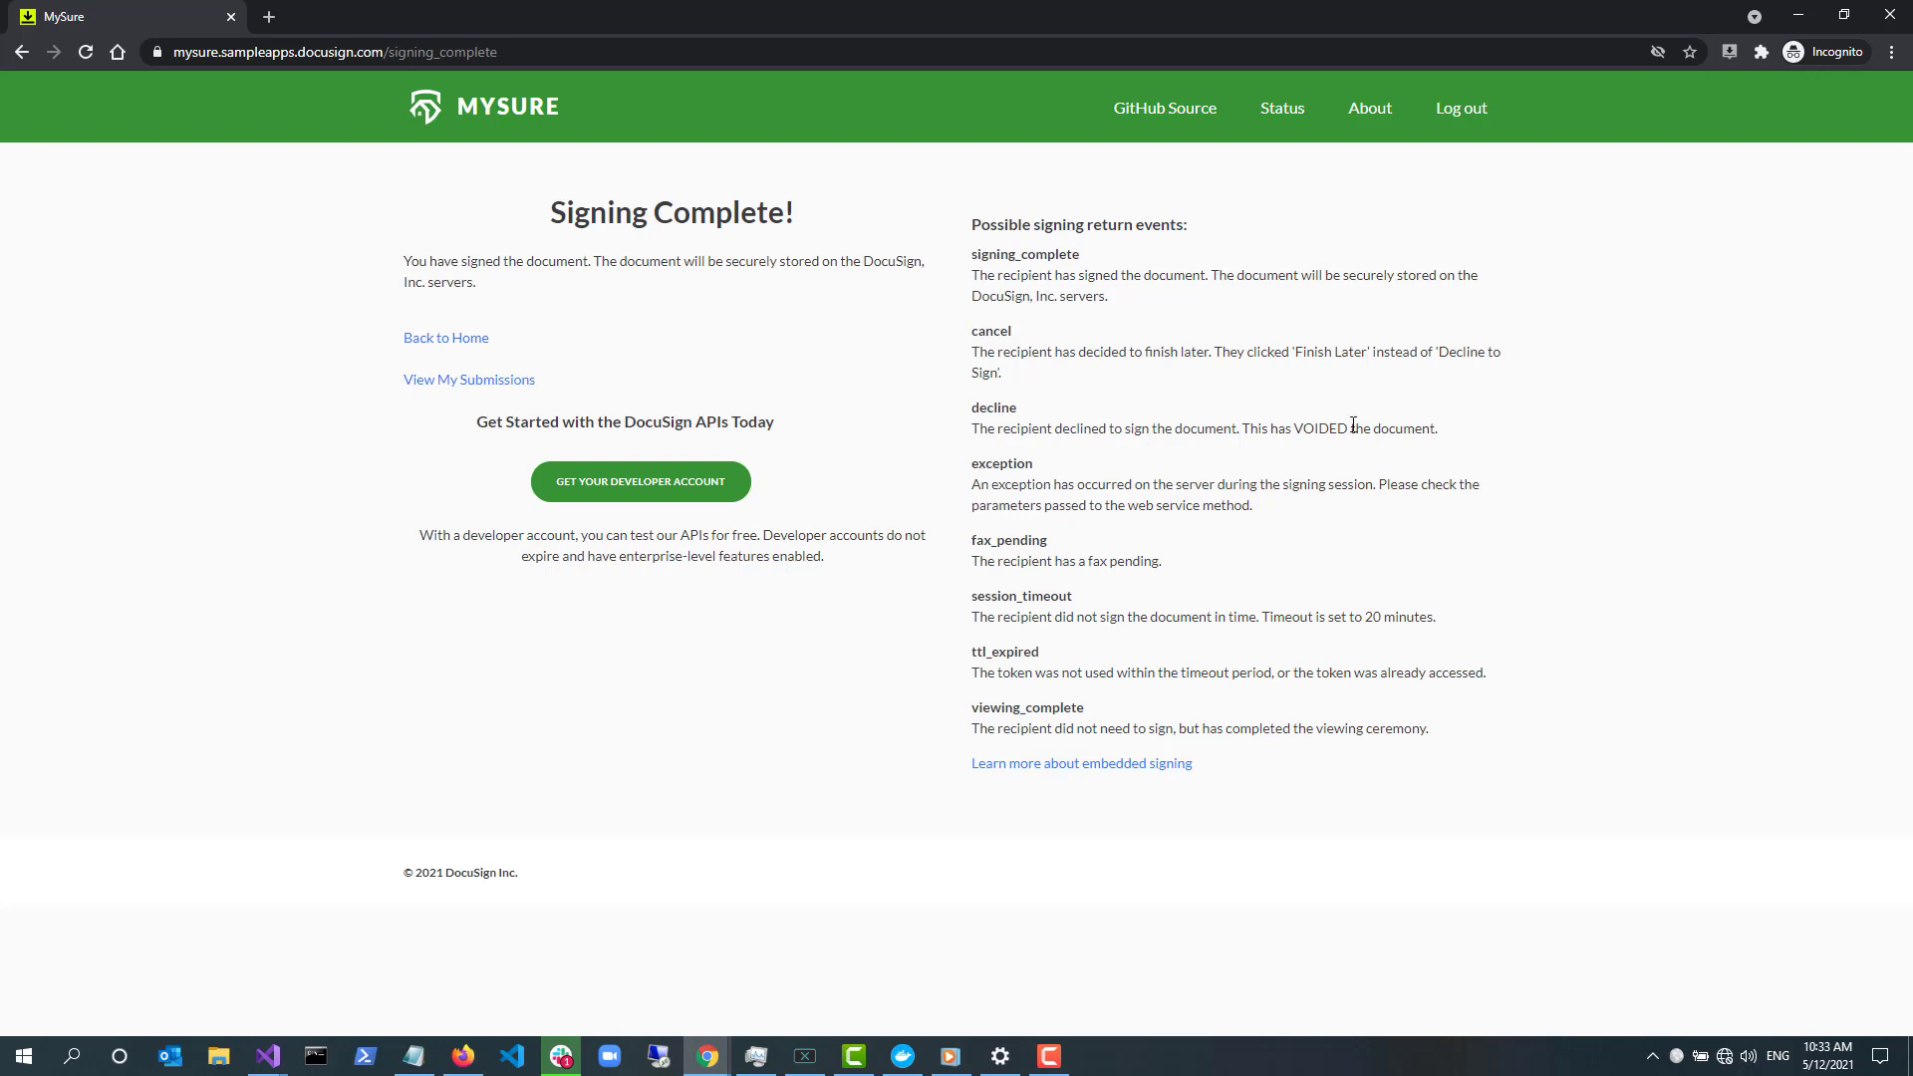
pyautogui.moveTo(751, 751)
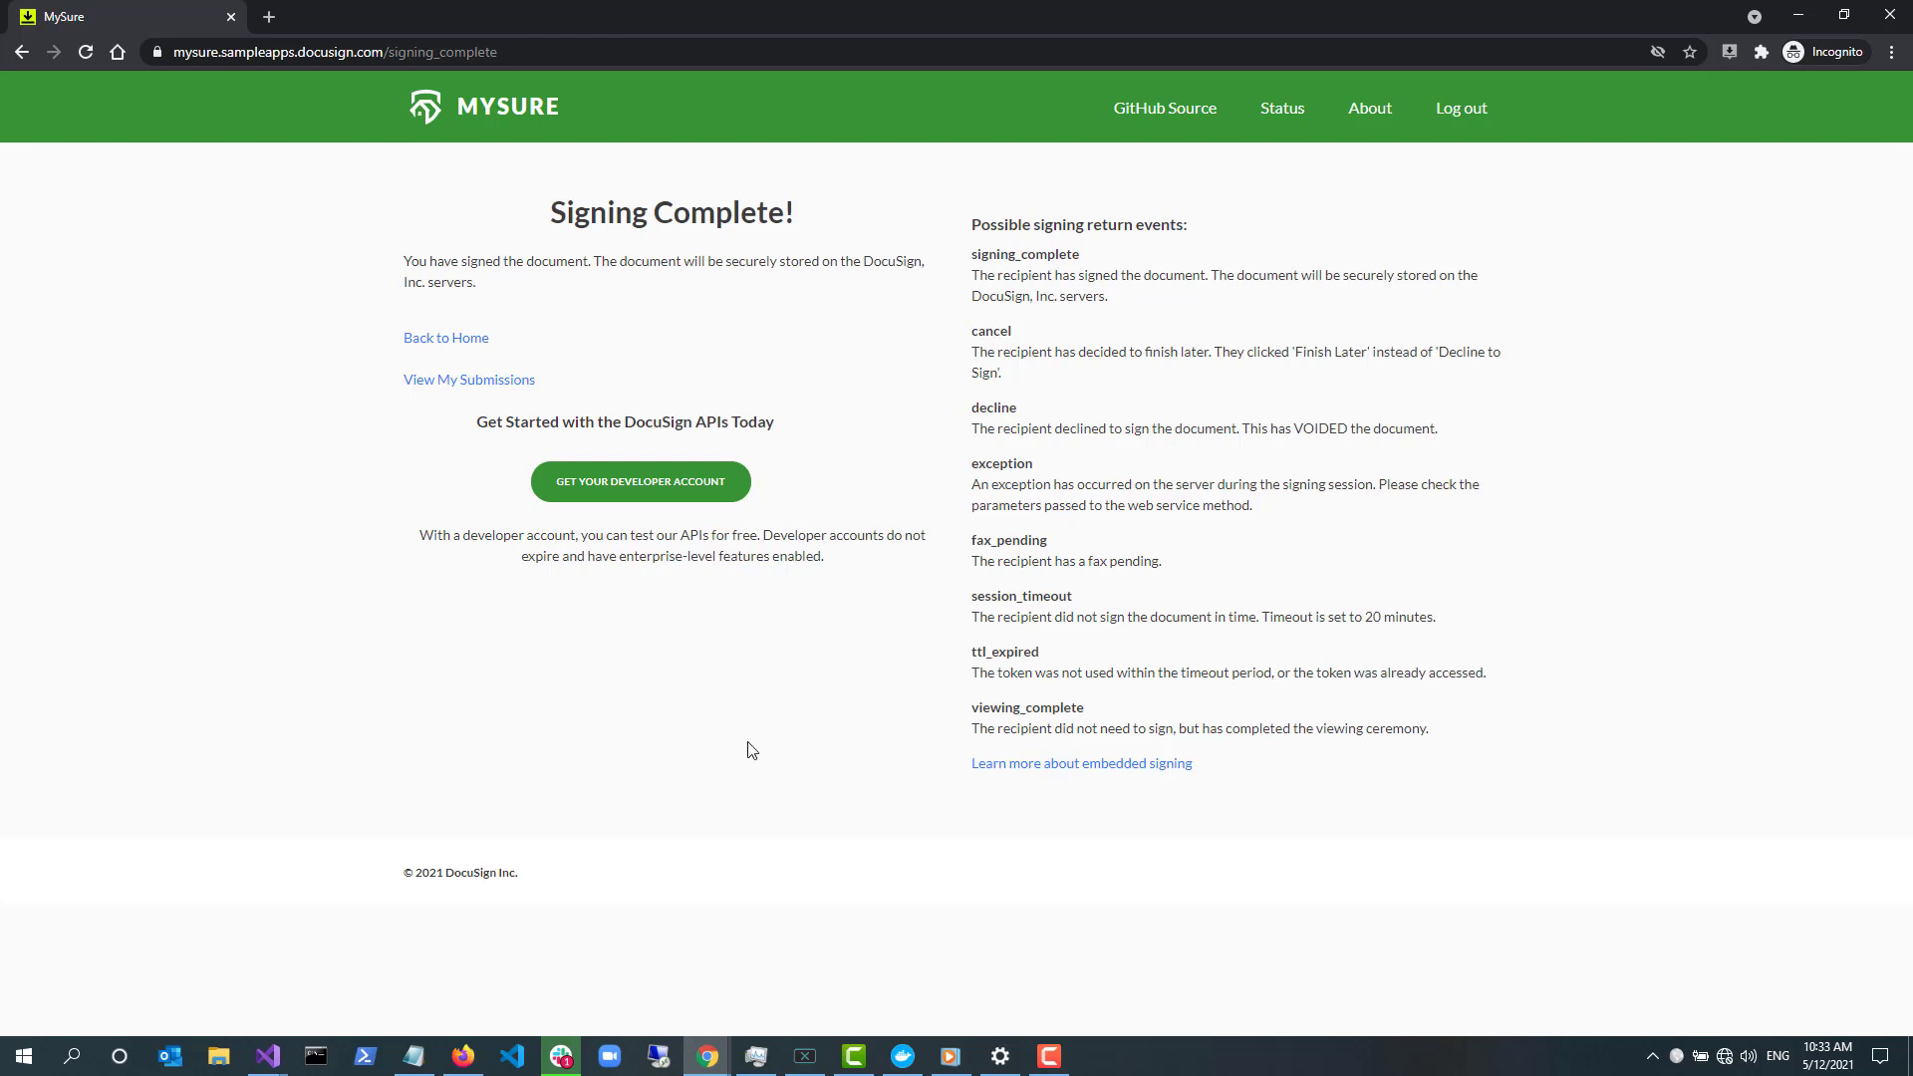
pyautogui.moveTo(574, 722)
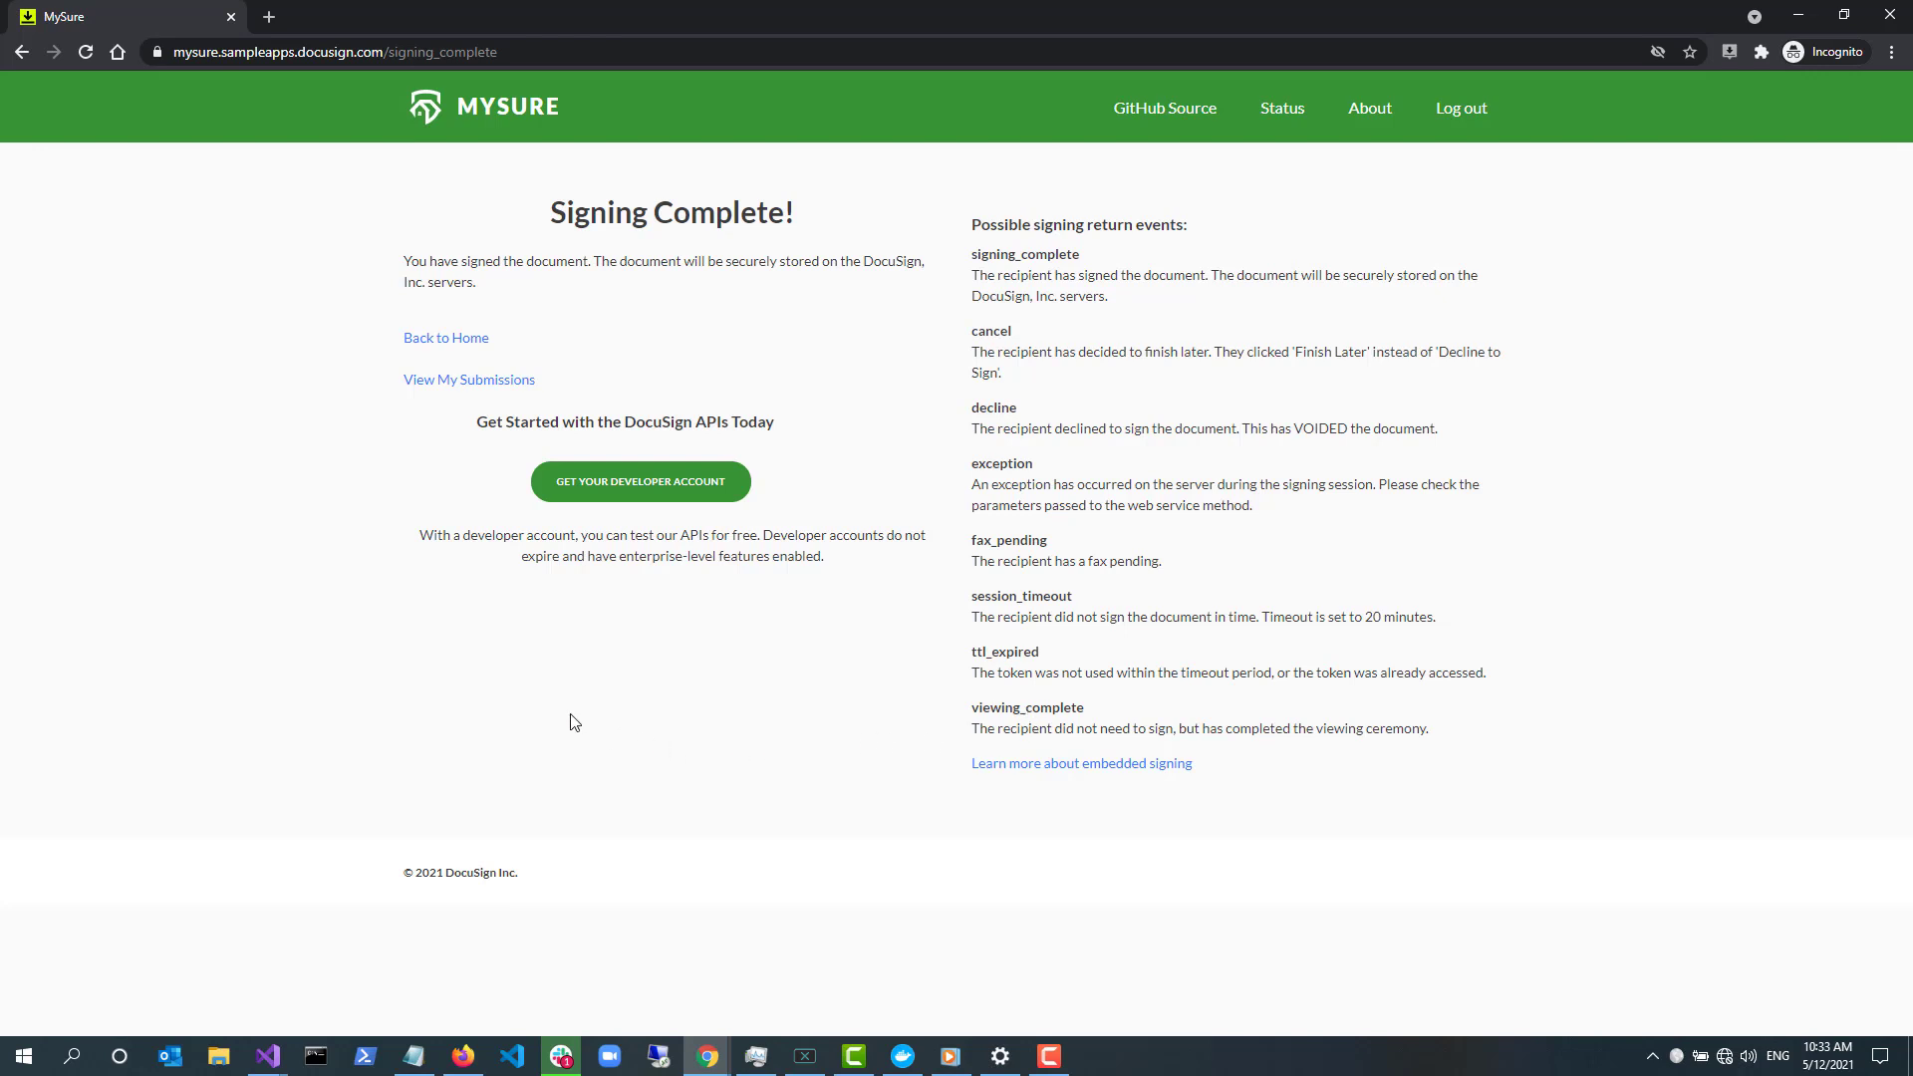
pyautogui.moveTo(446, 338)
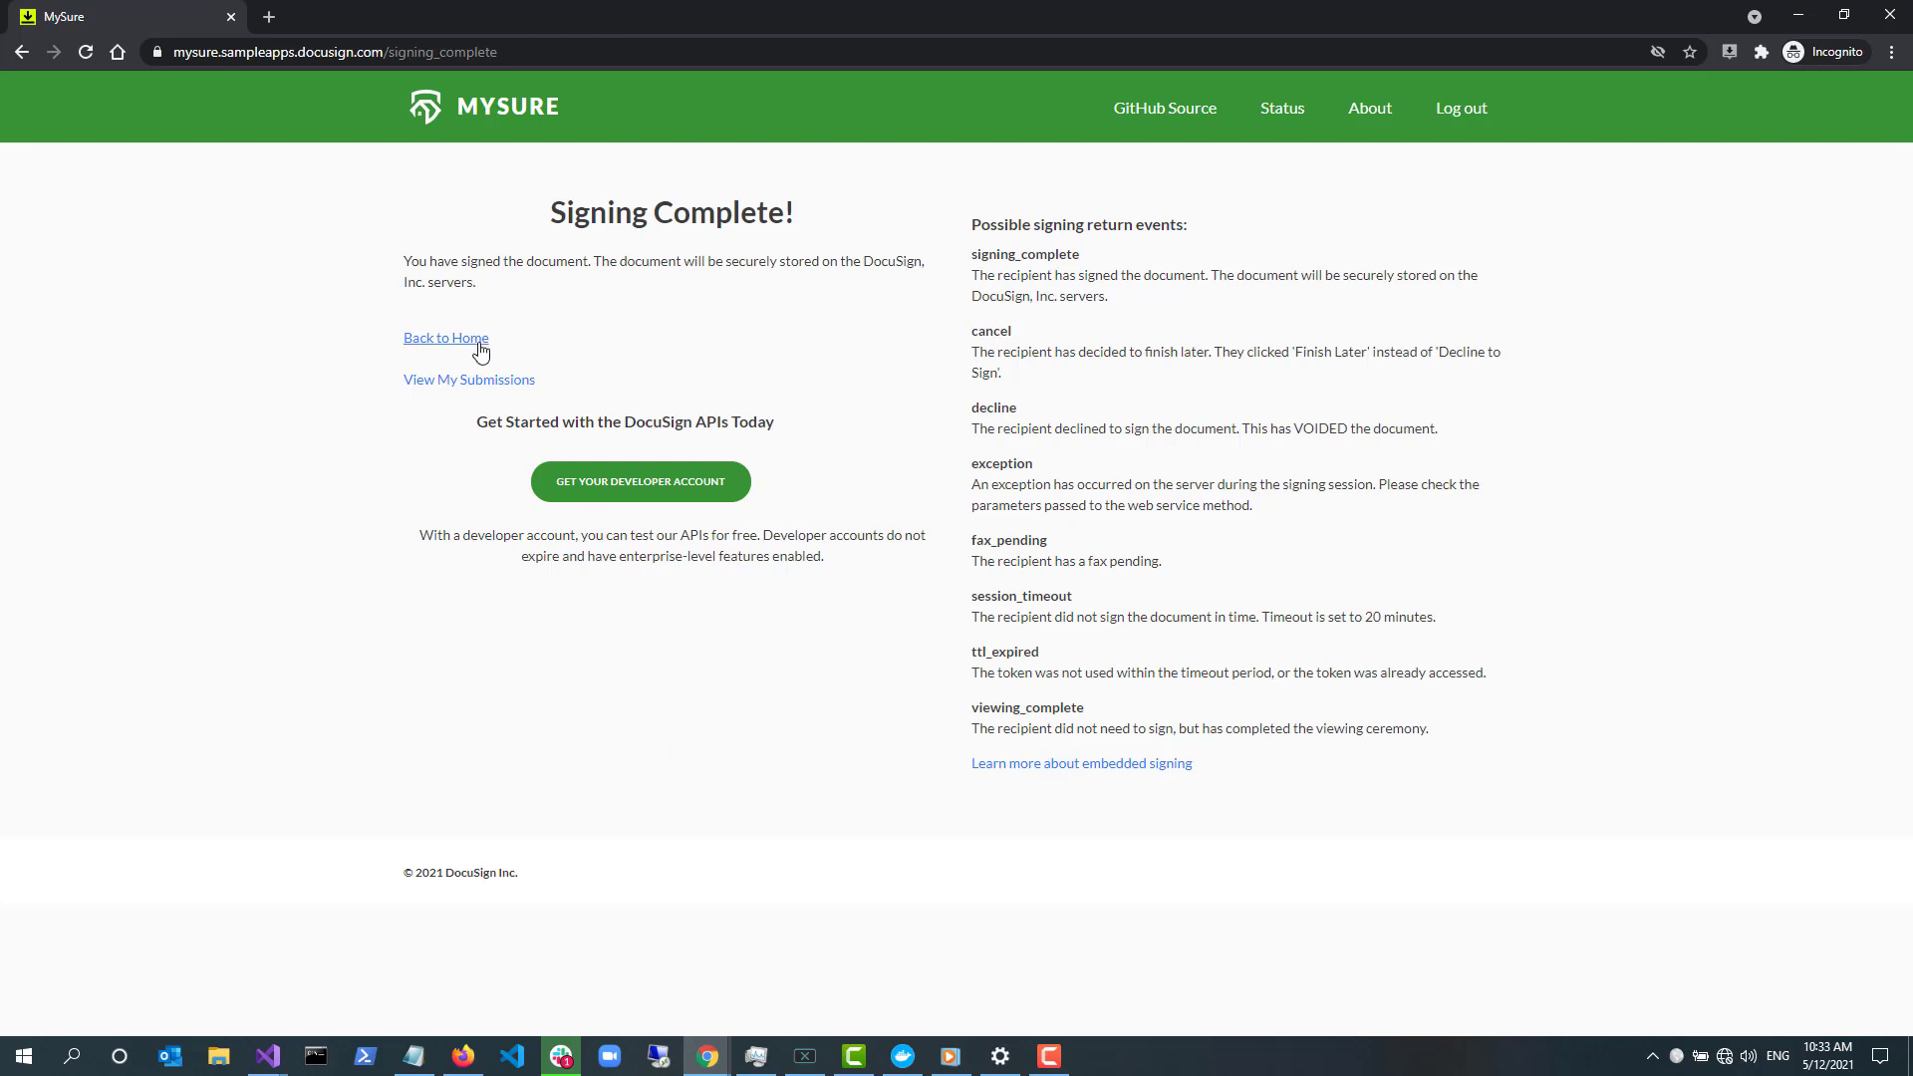
# Step: Return home, open Automatic Policy Renewal, and enter first name Inbar, last name Gazit, and email
pyautogui.click(445, 338)
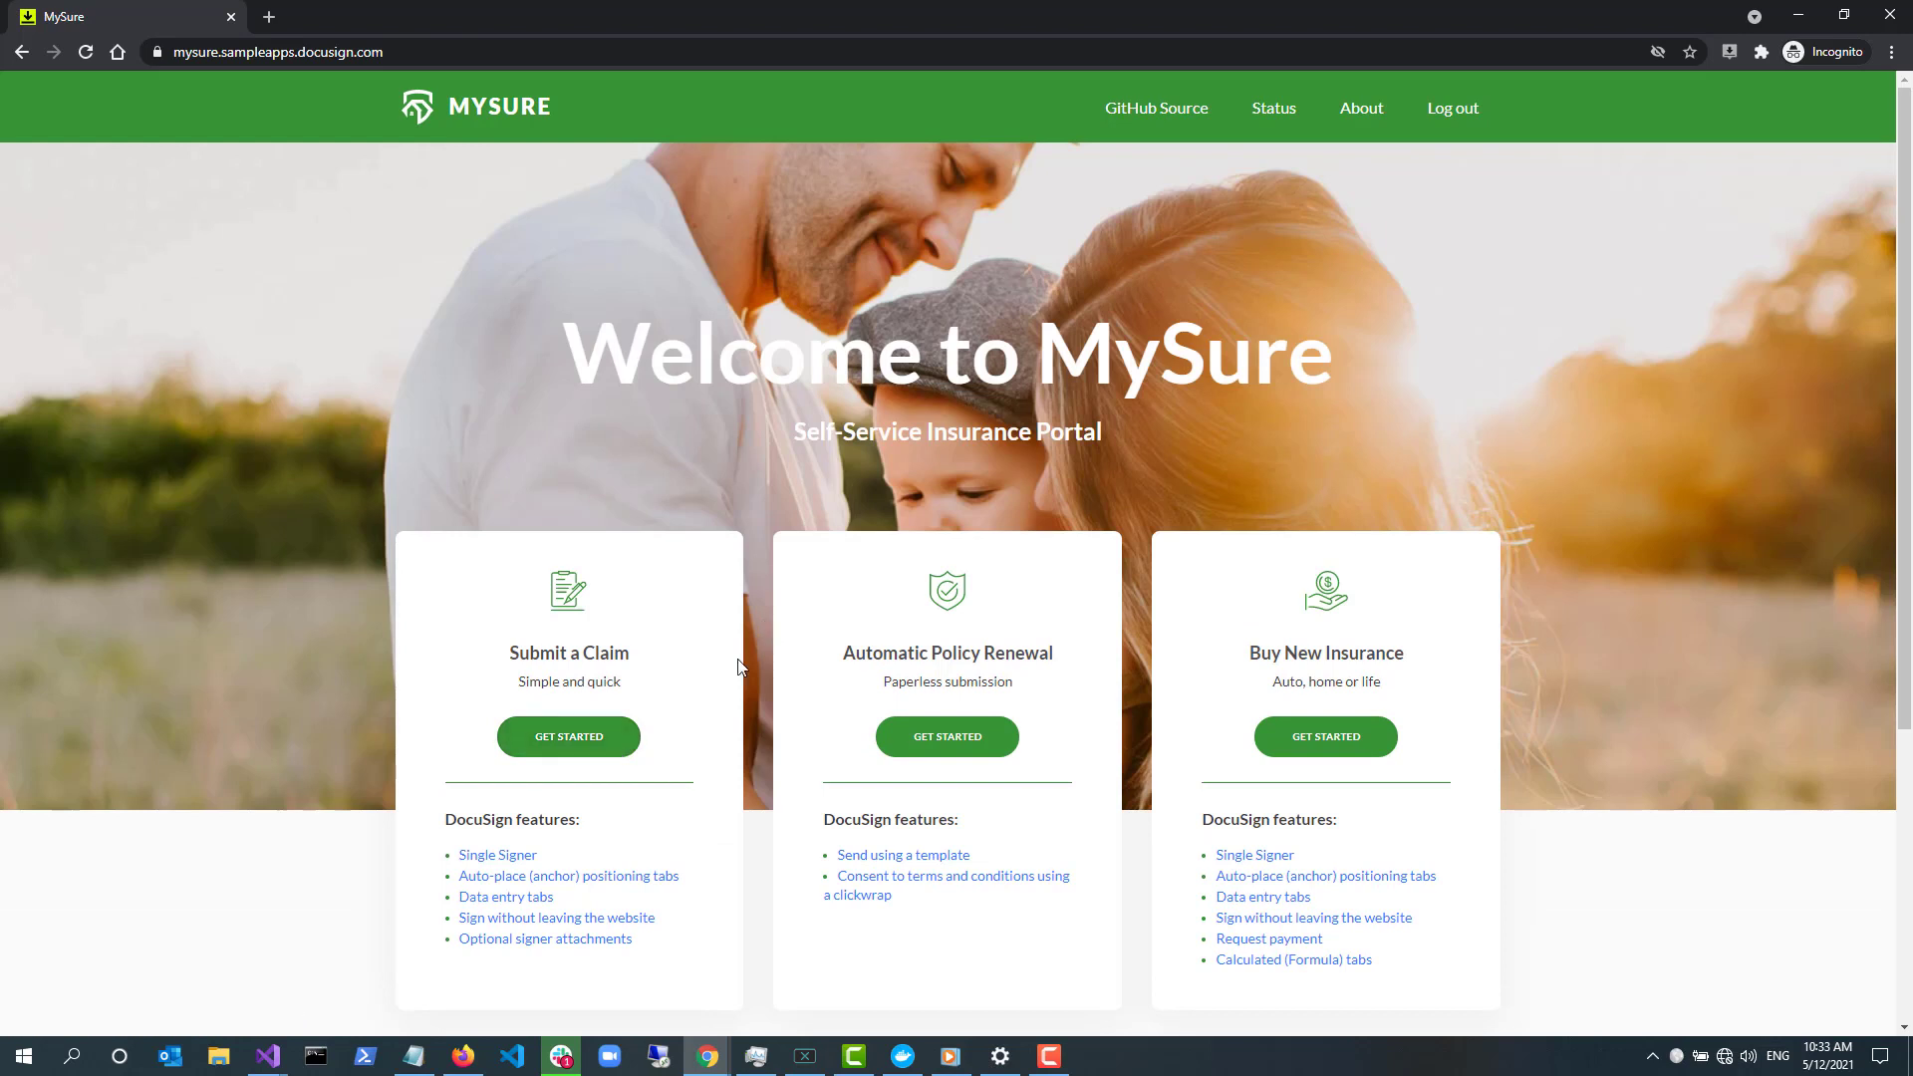
pyautogui.scroll(-3)
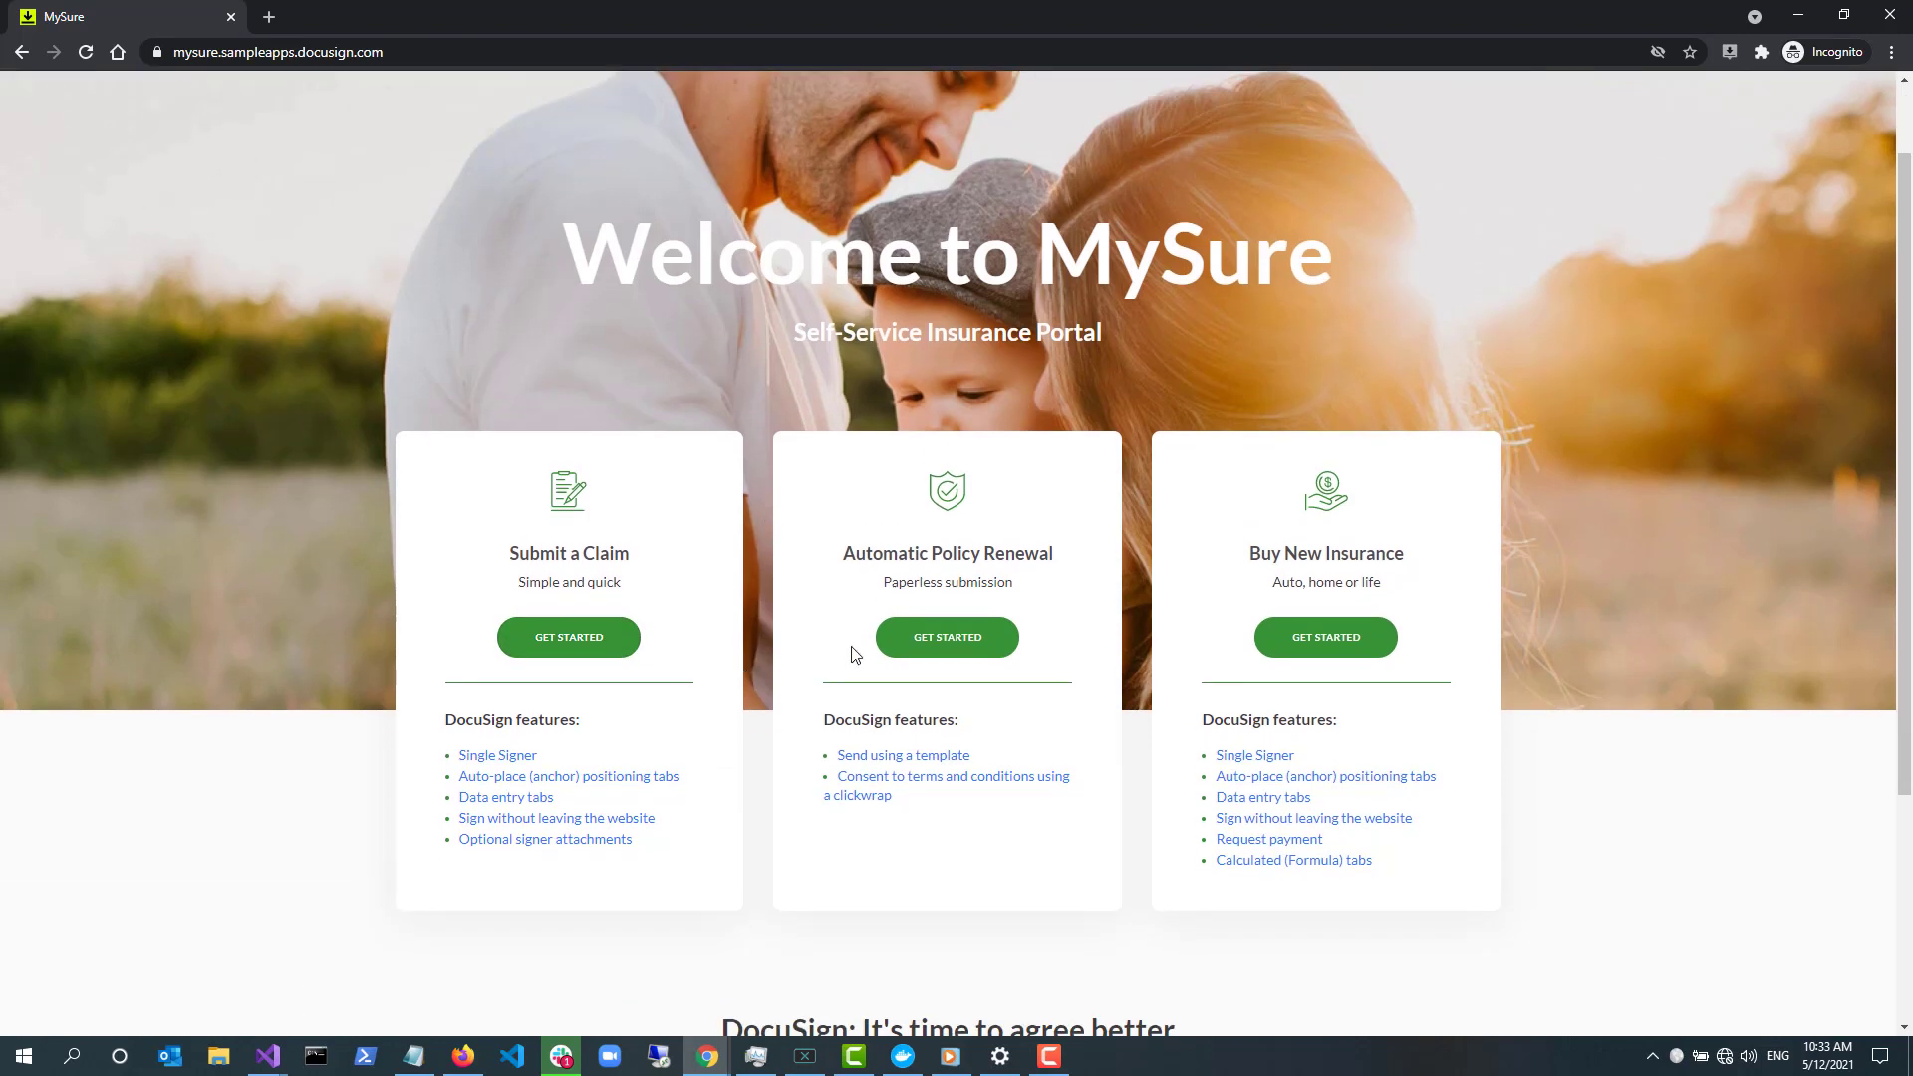
pyautogui.moveTo(946, 637)
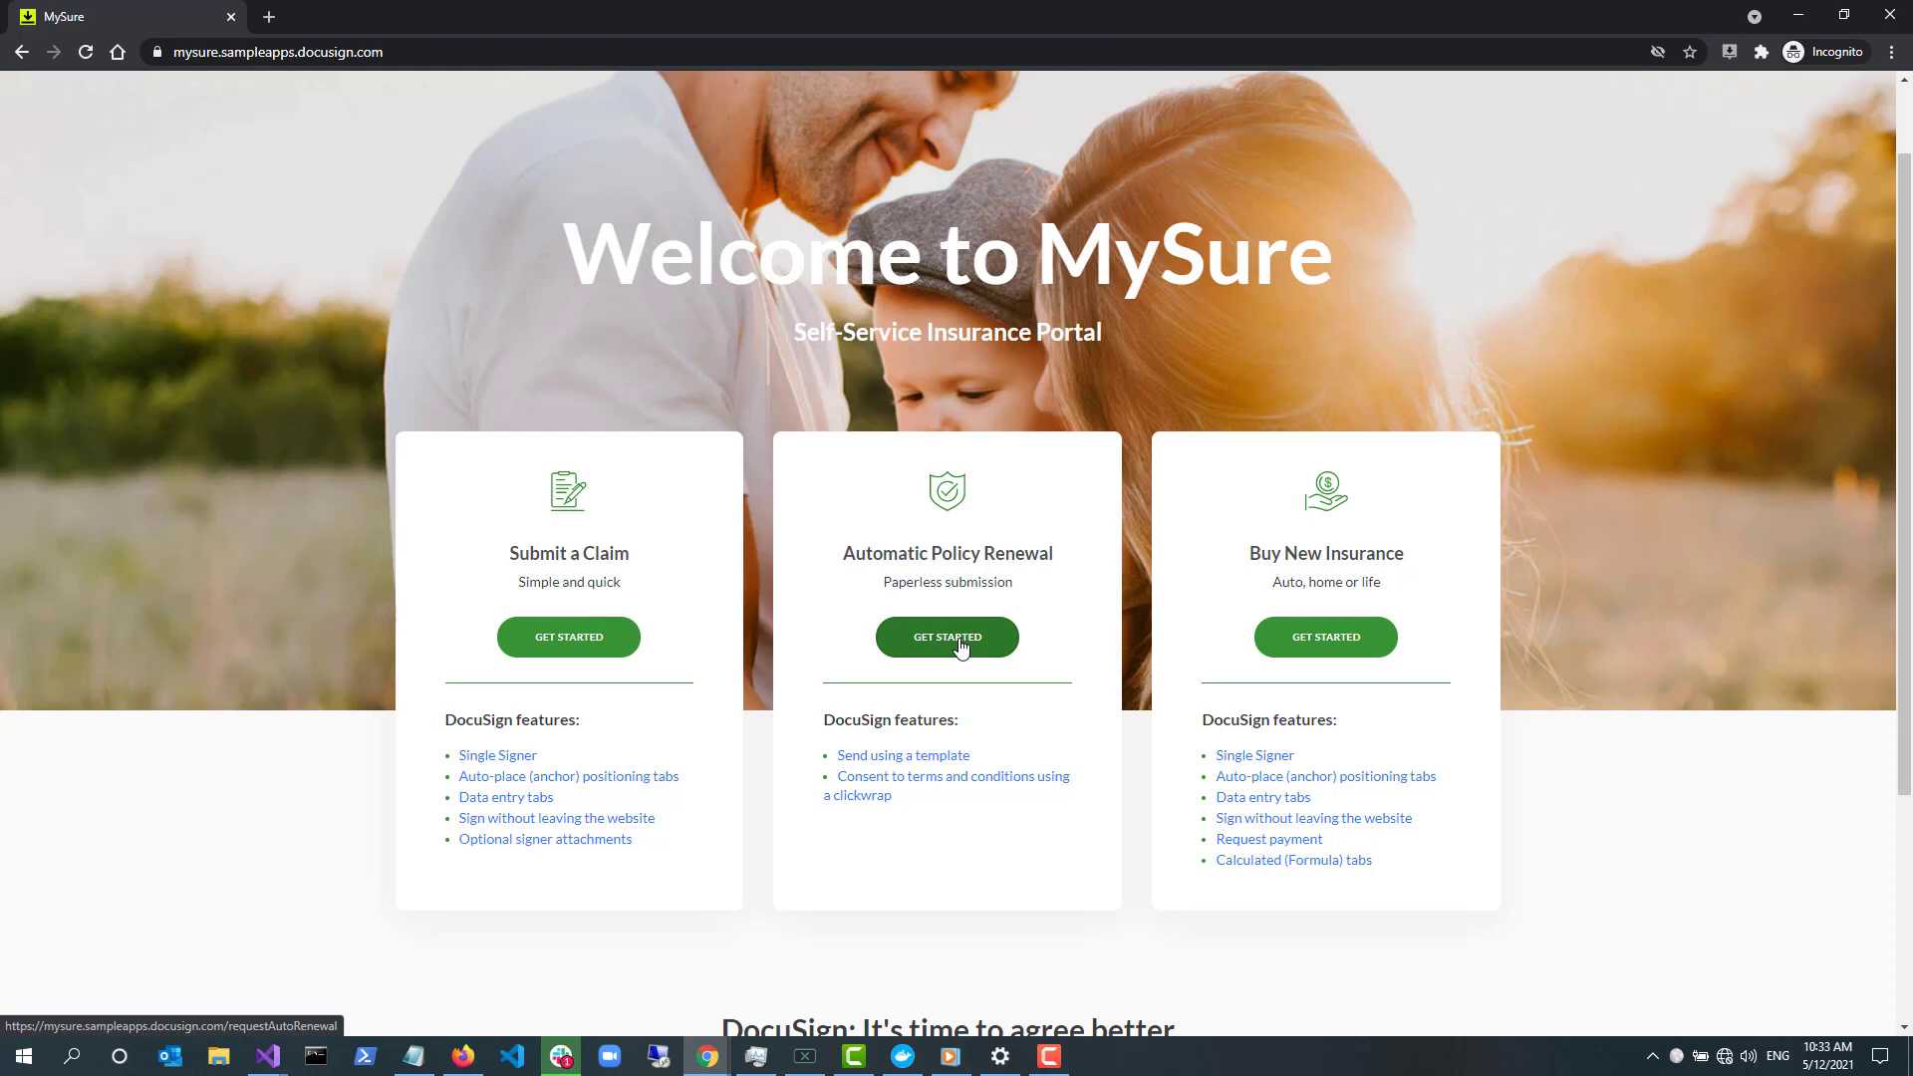
pyautogui.click(946, 636)
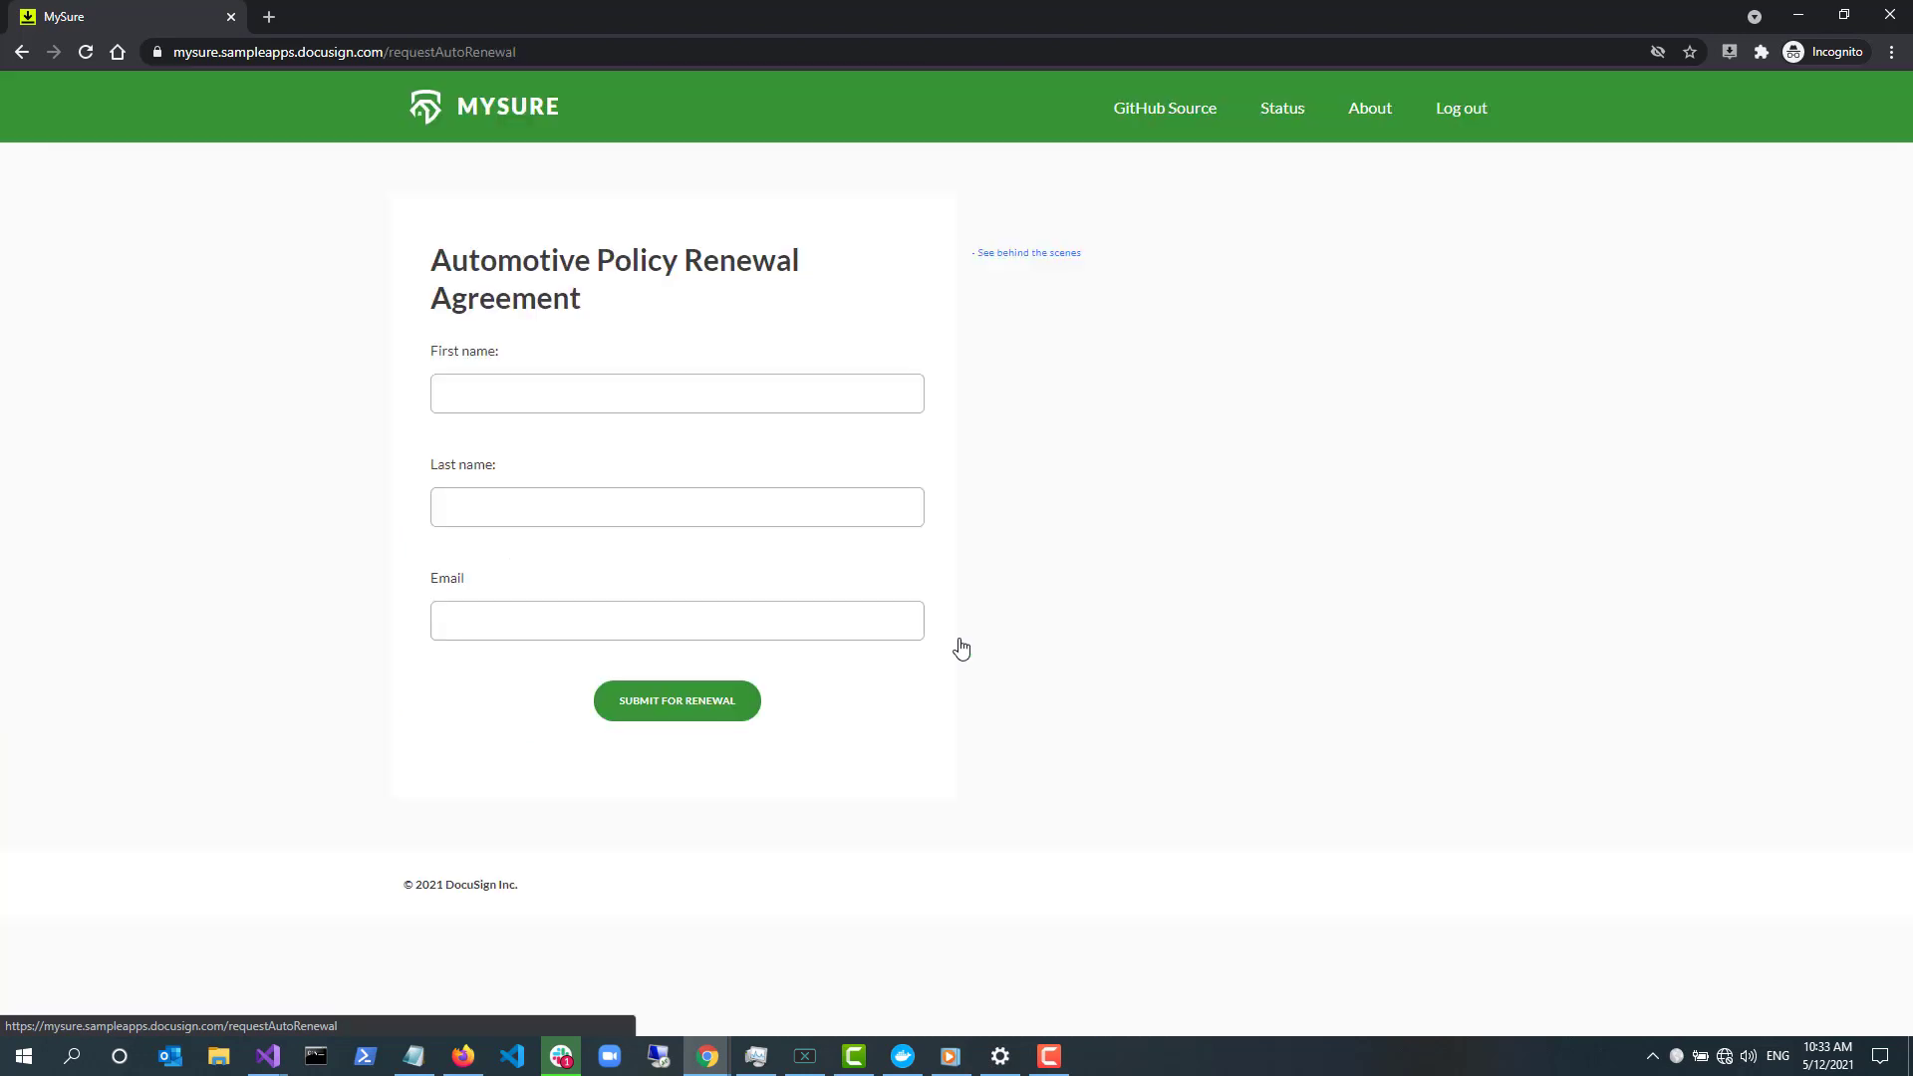
pyautogui.click(676, 393)
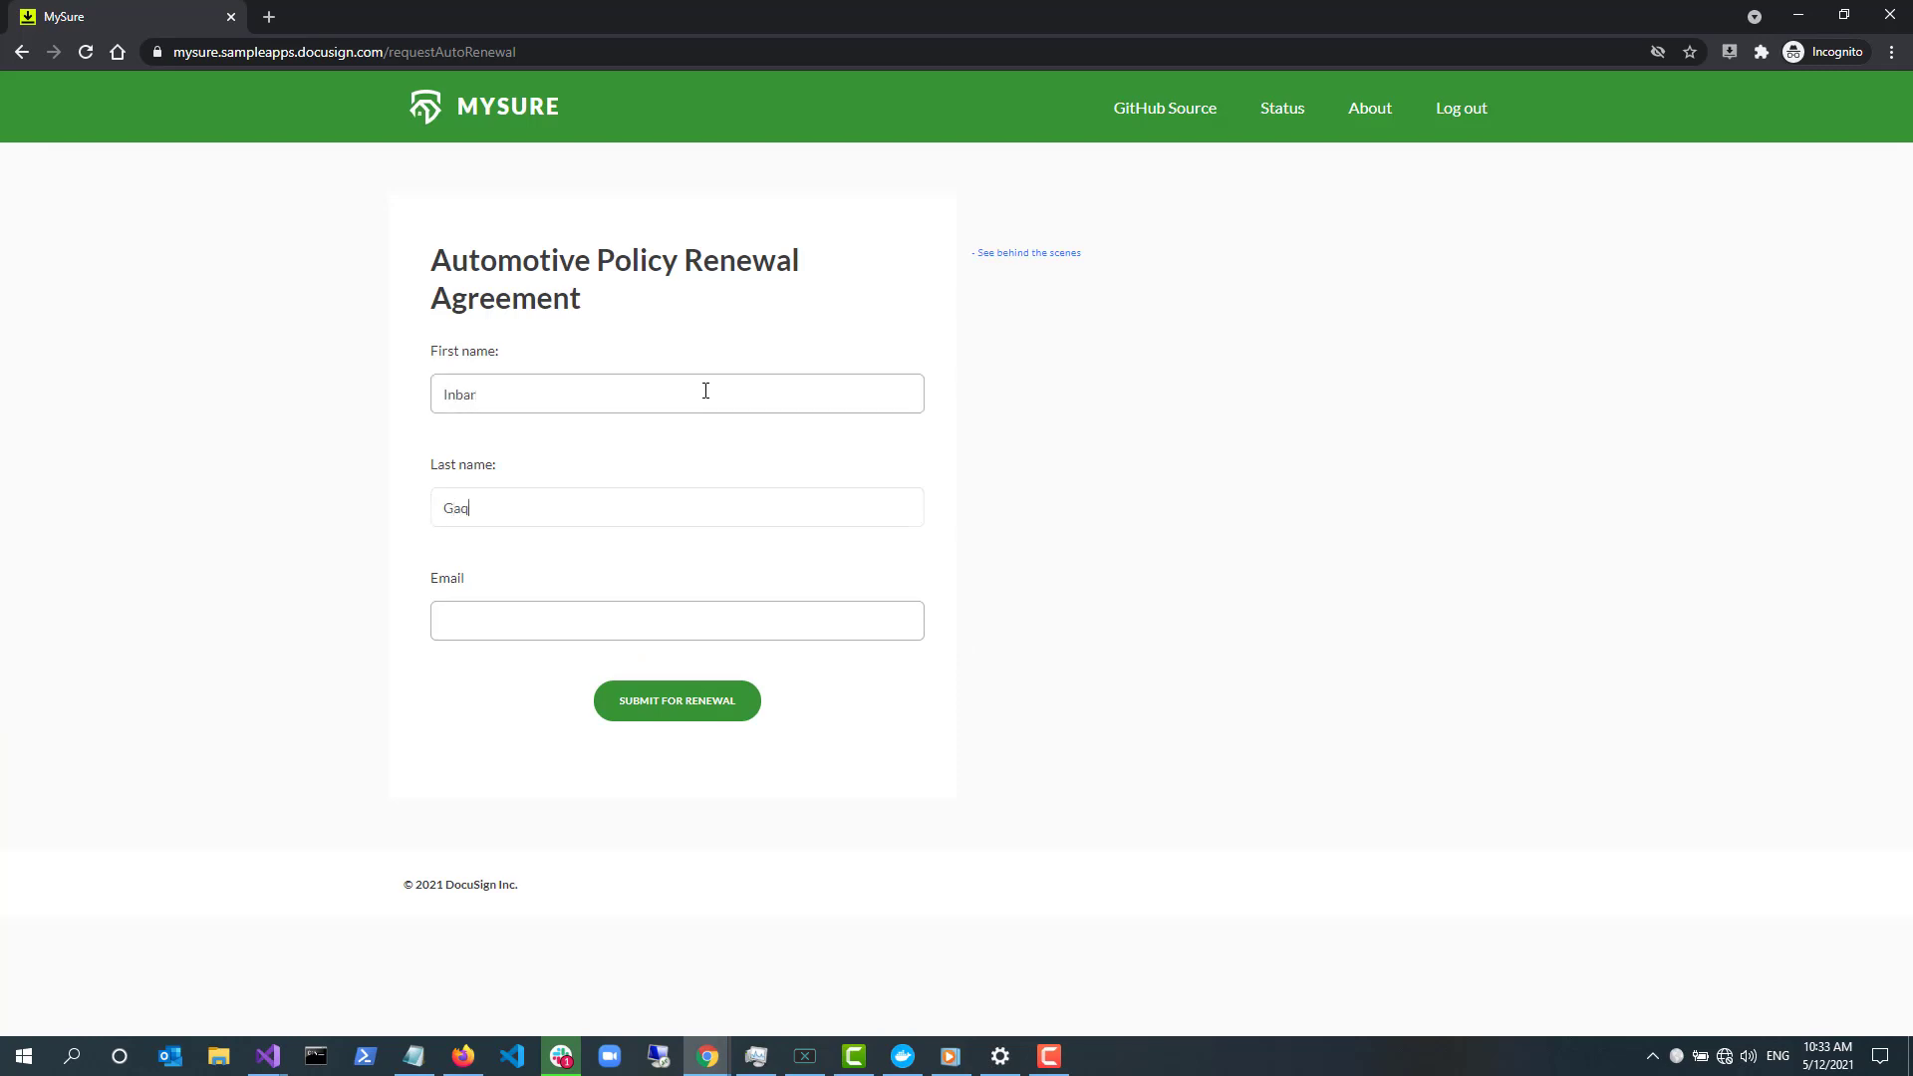
pyautogui.press('Backspace')
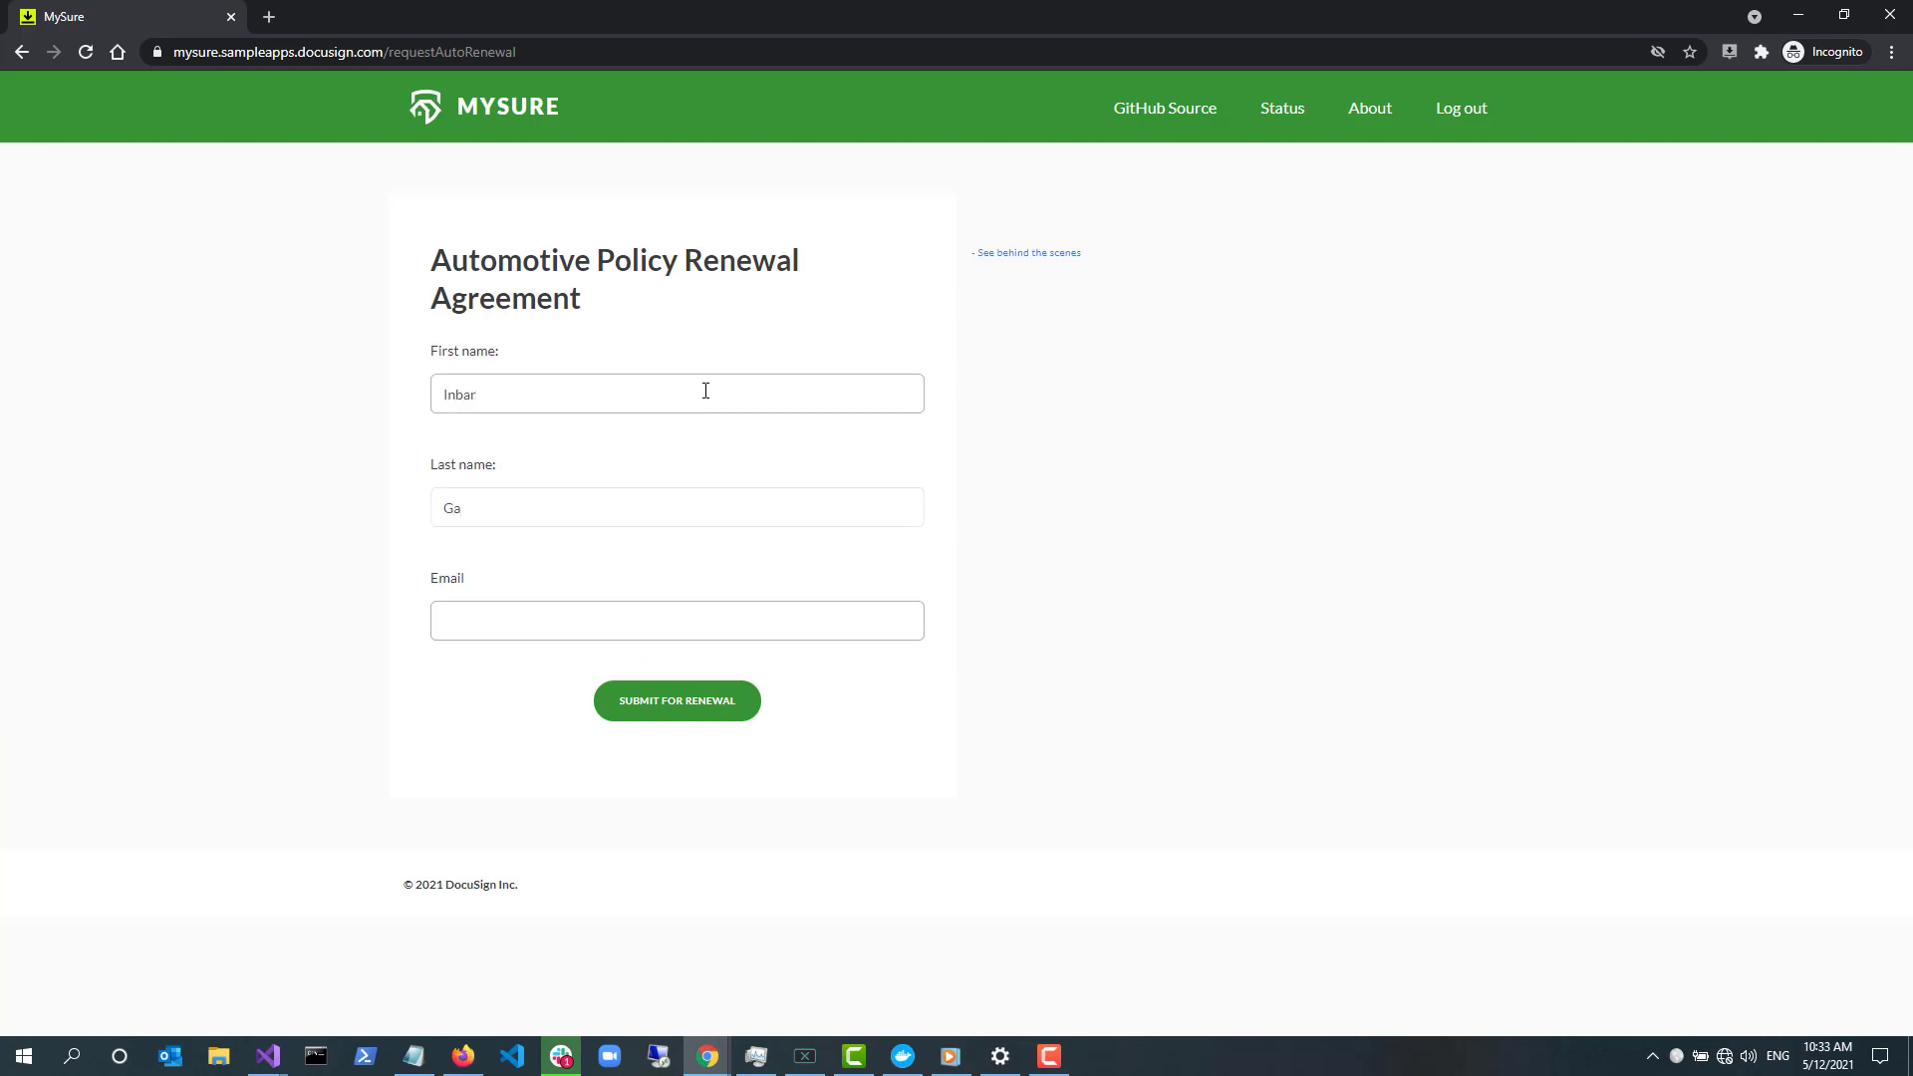
pyautogui.write('zit')
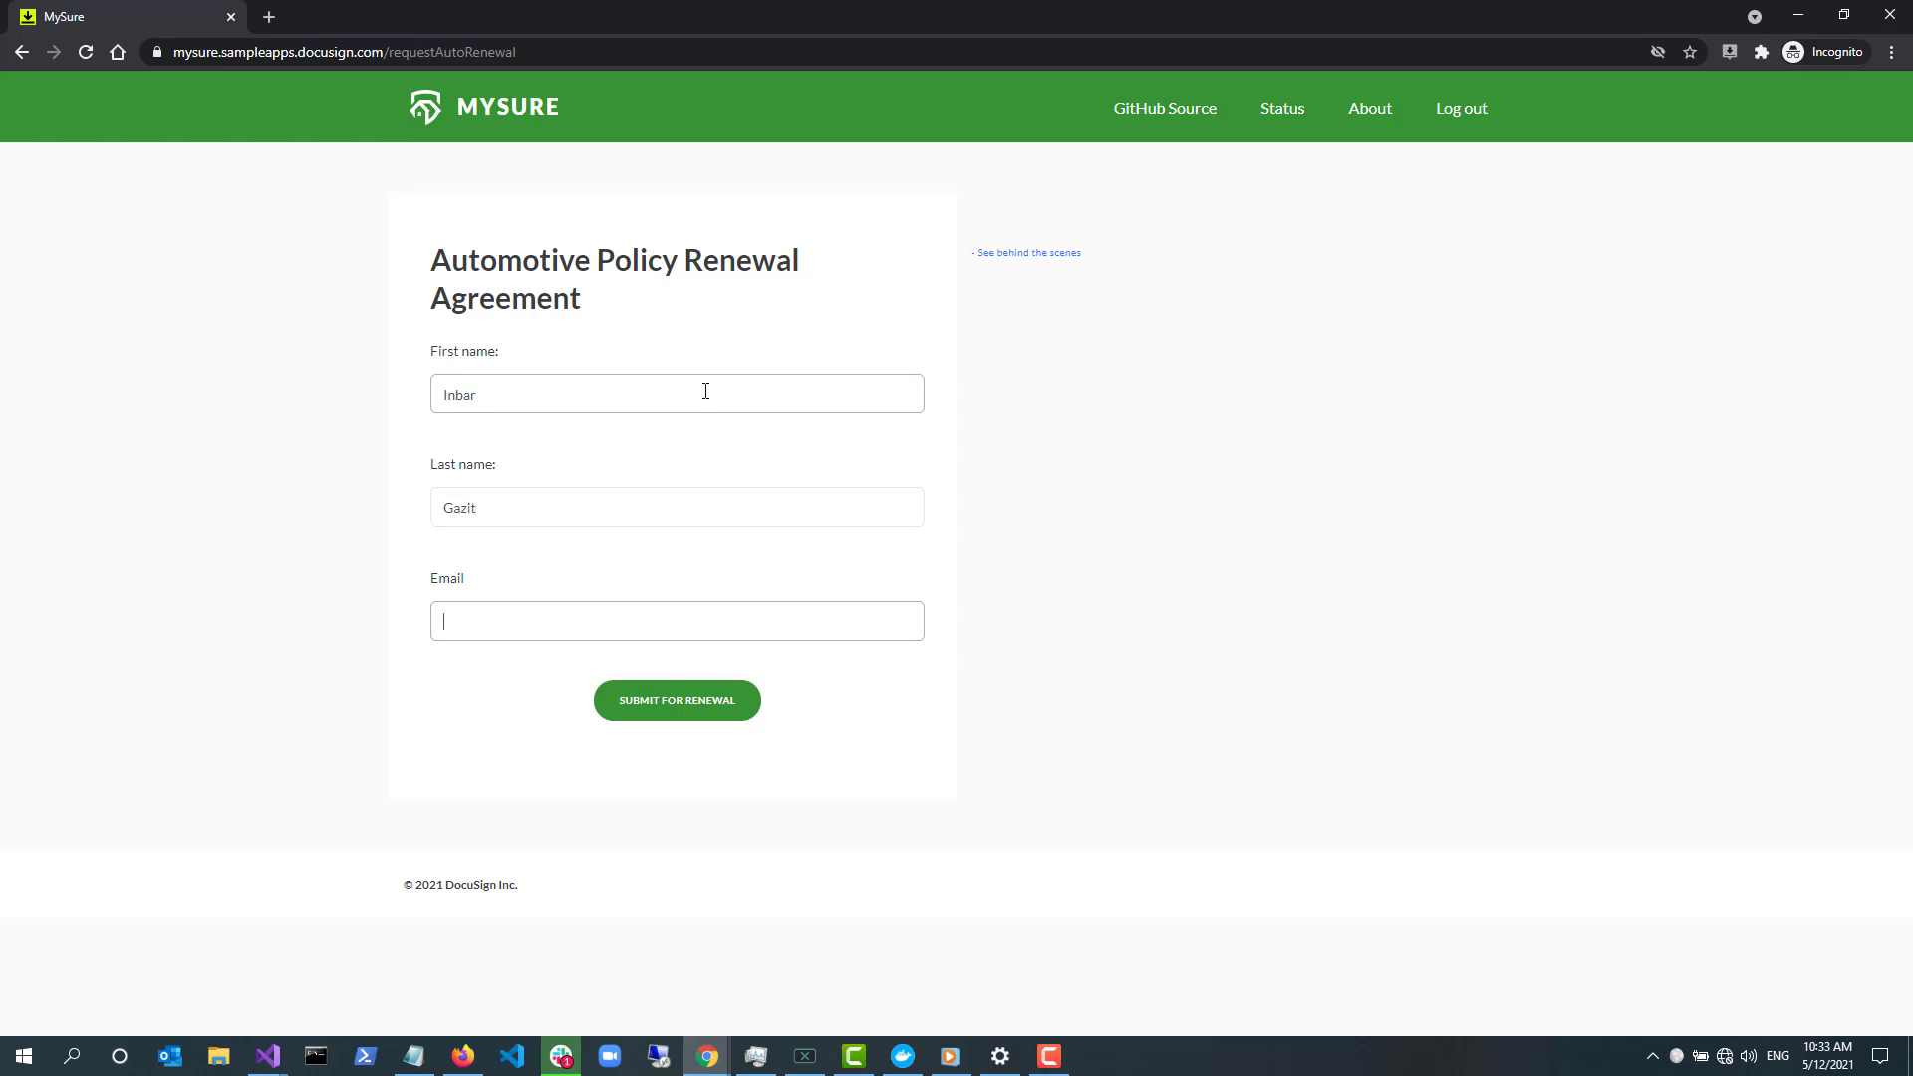
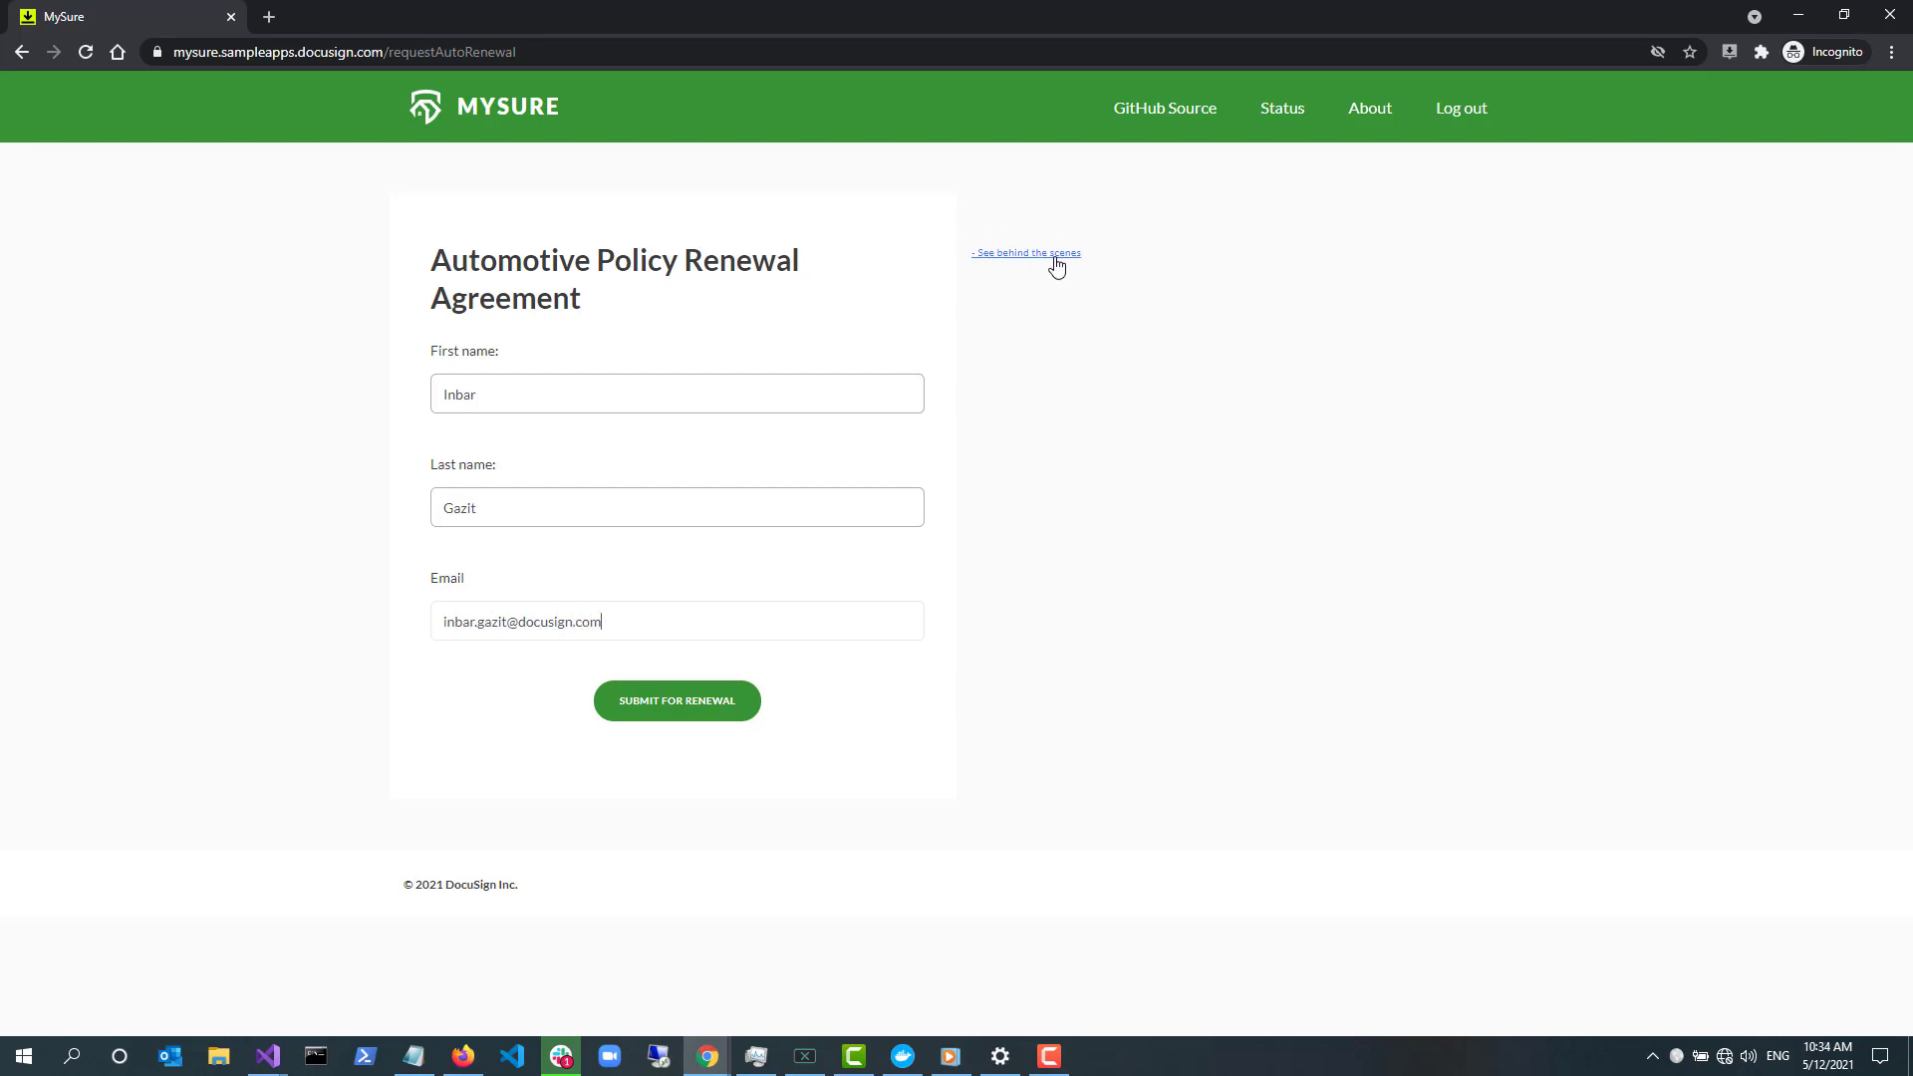
# Step: Expand 'See behind the scenes' to read how the Click API creates and embeds the clickwrap
pyautogui.click(1026, 253)
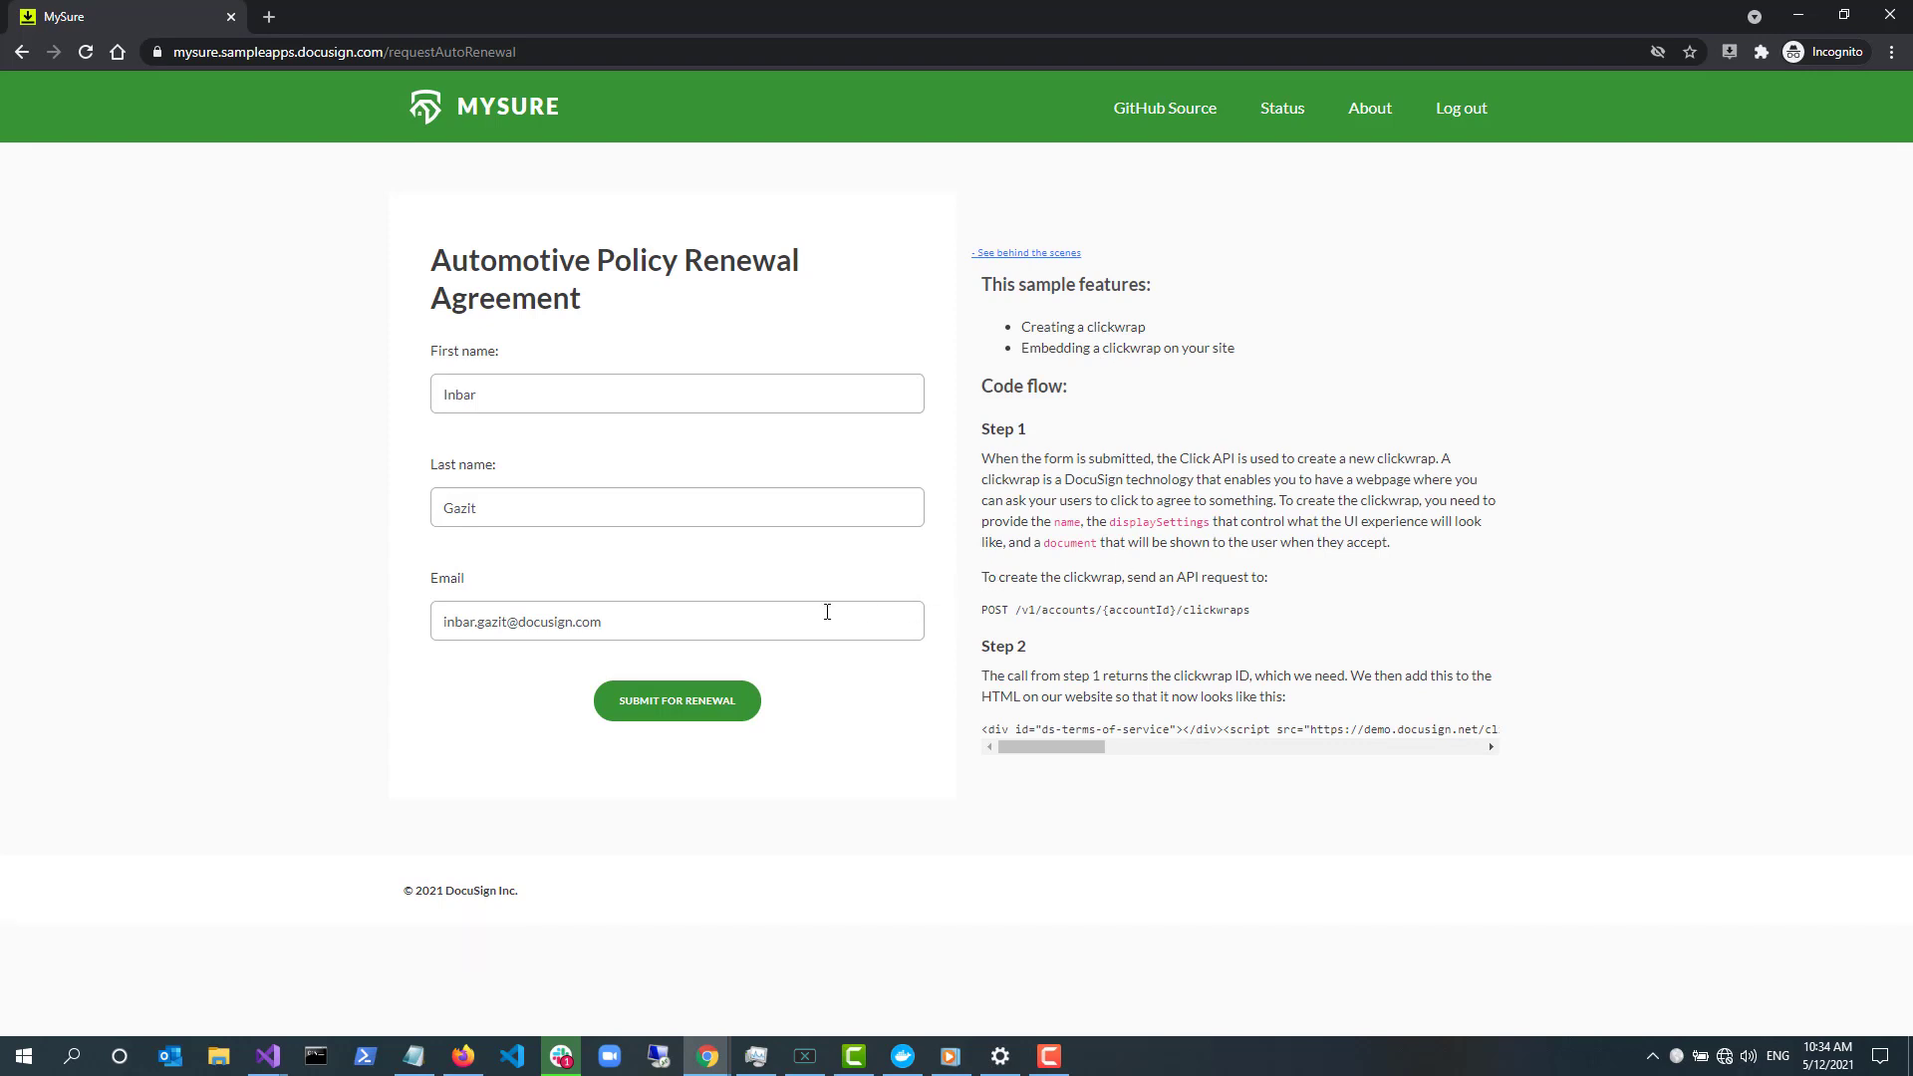
pyautogui.moveTo(956, 647)
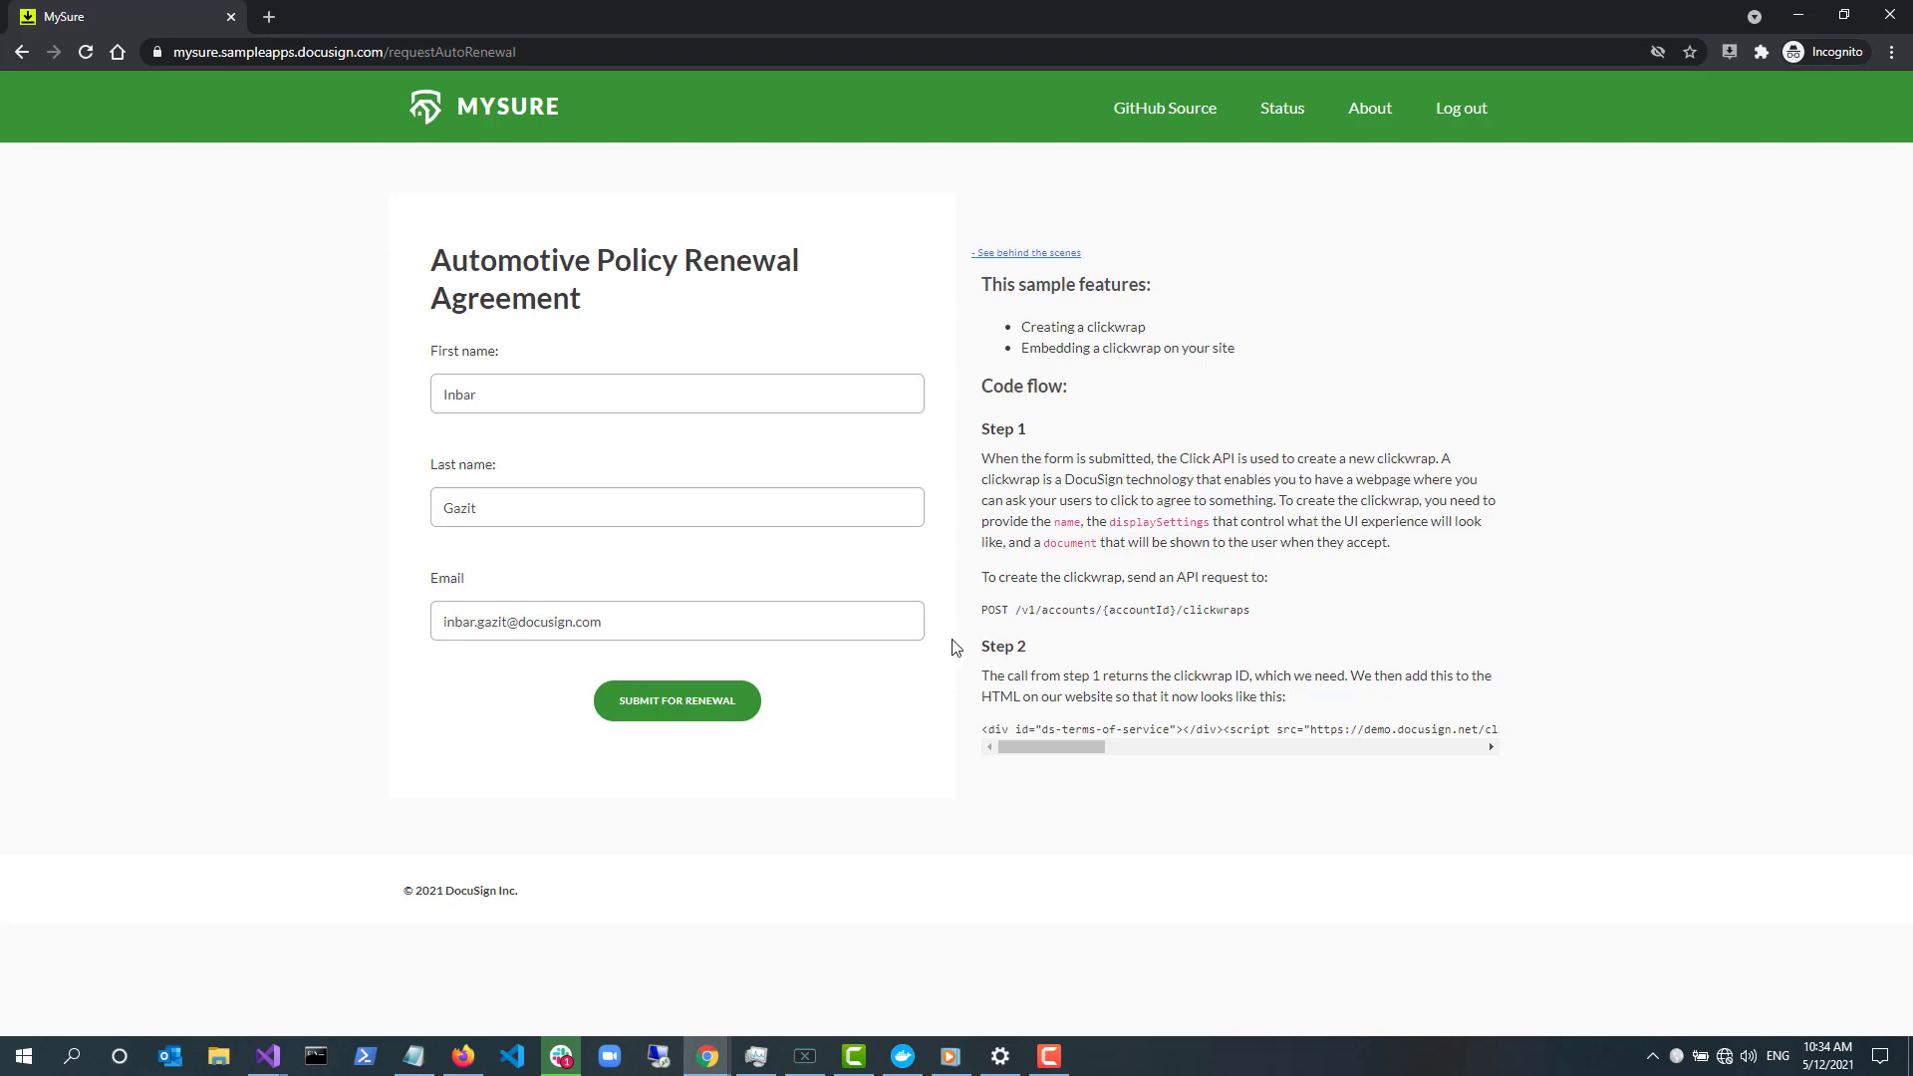
pyautogui.hscroll(3)
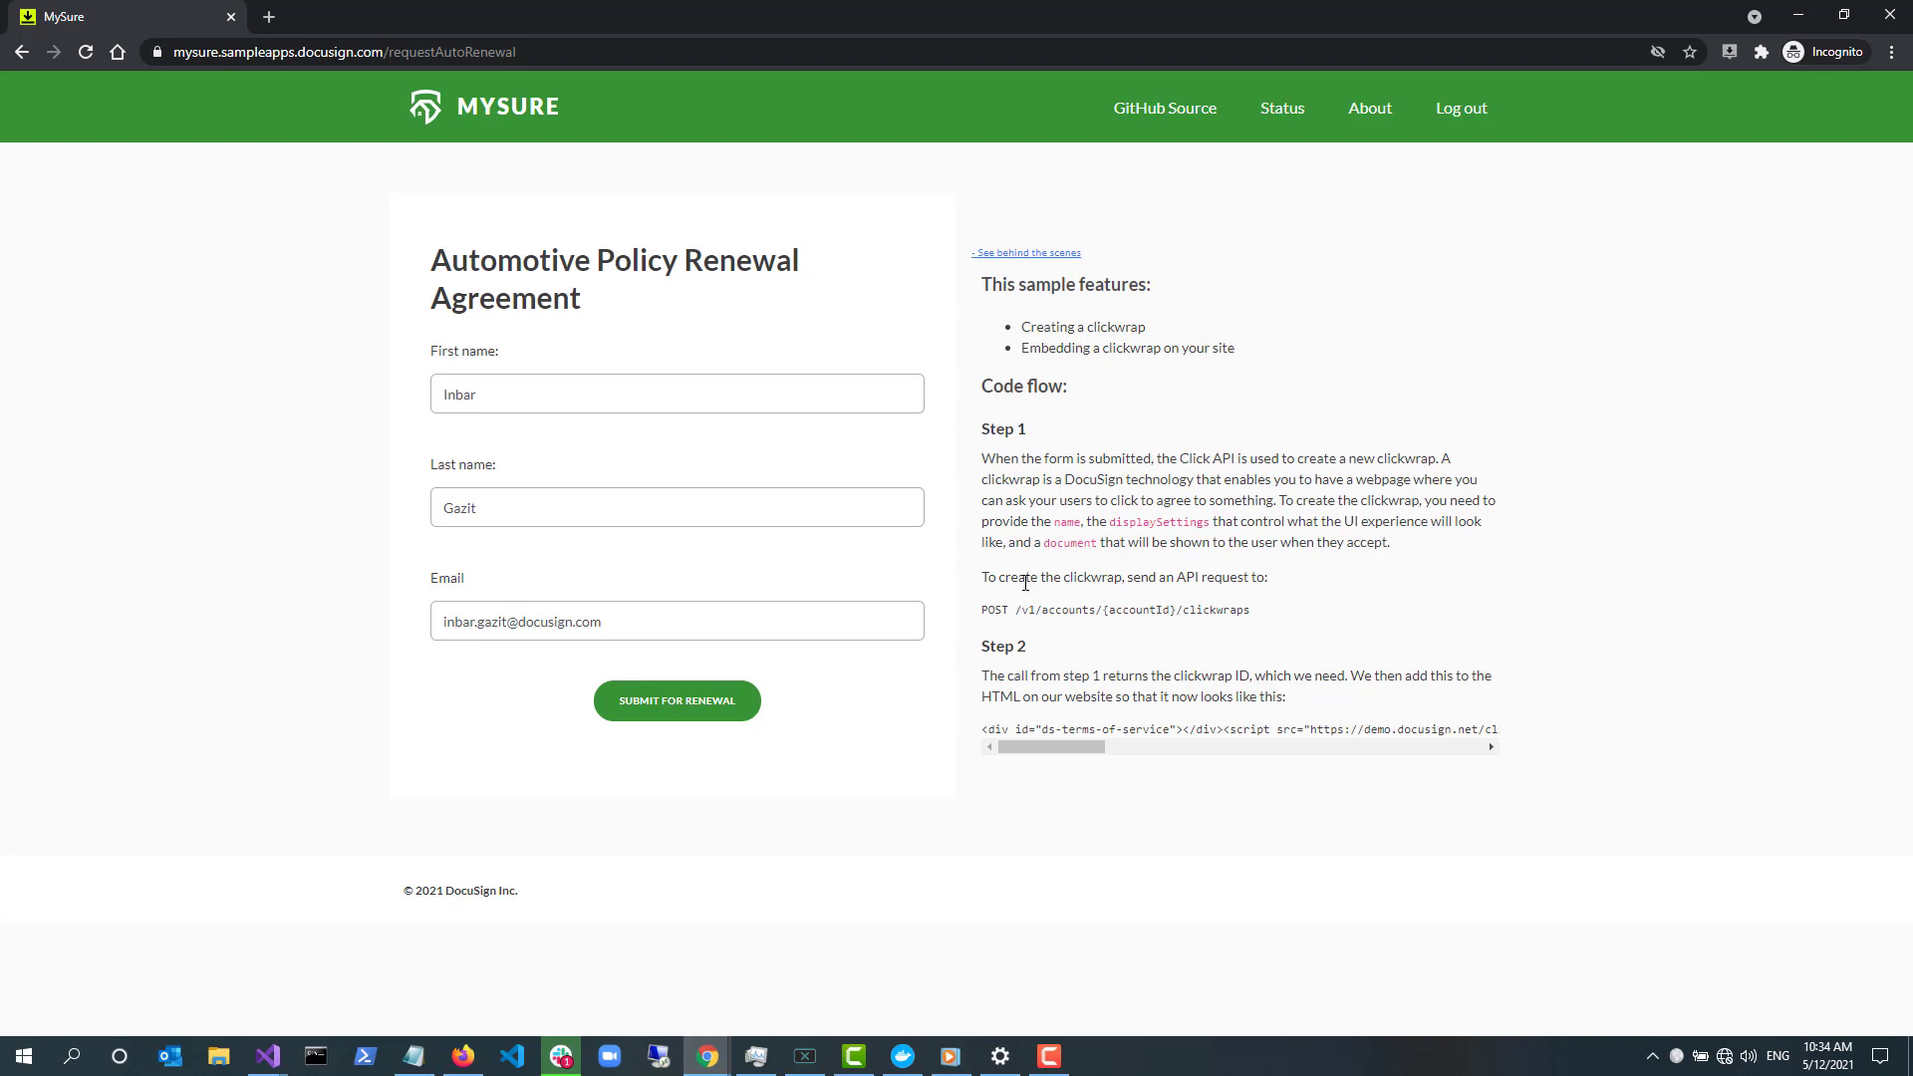
pyautogui.doubleClick(551, 621)
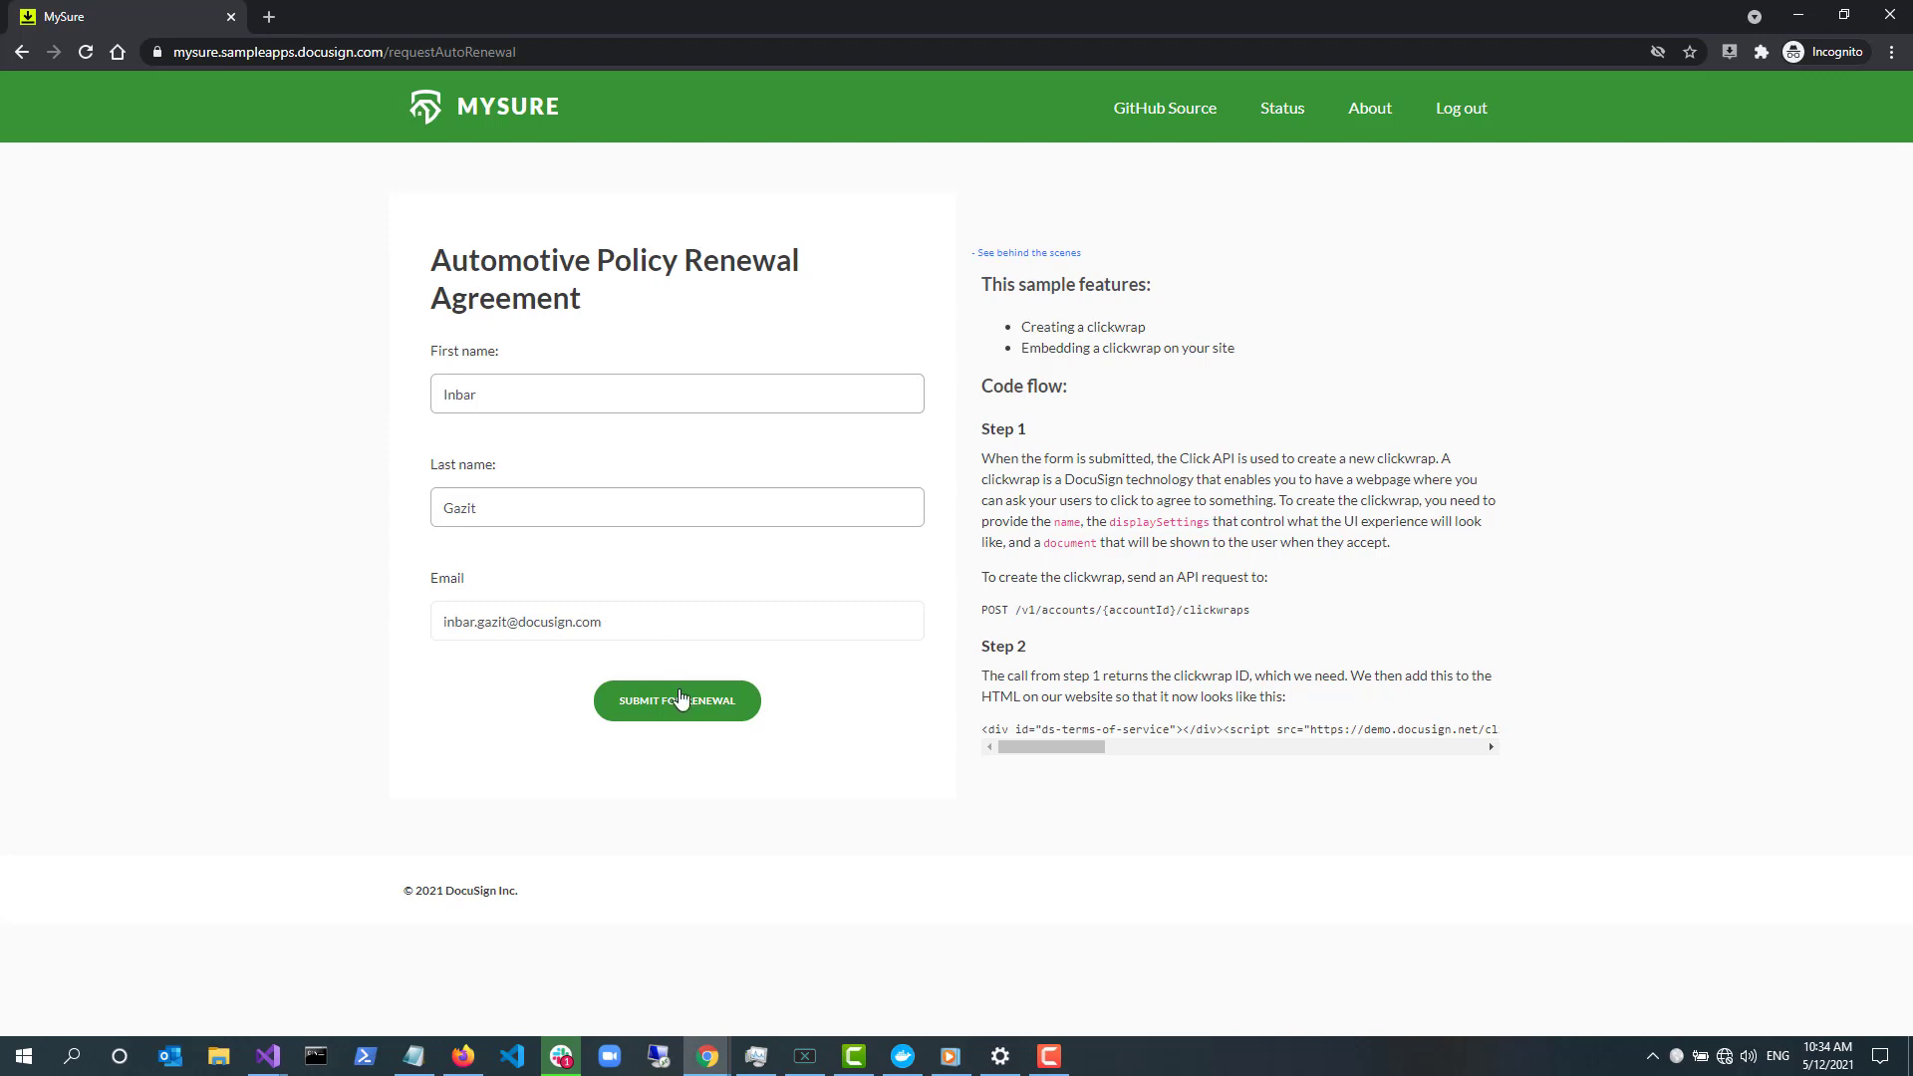
# Step: Submit the renewal, scroll the Insurance Renewal Terms, tick the agreement checkbox and click I AGREE
pyautogui.click(676, 701)
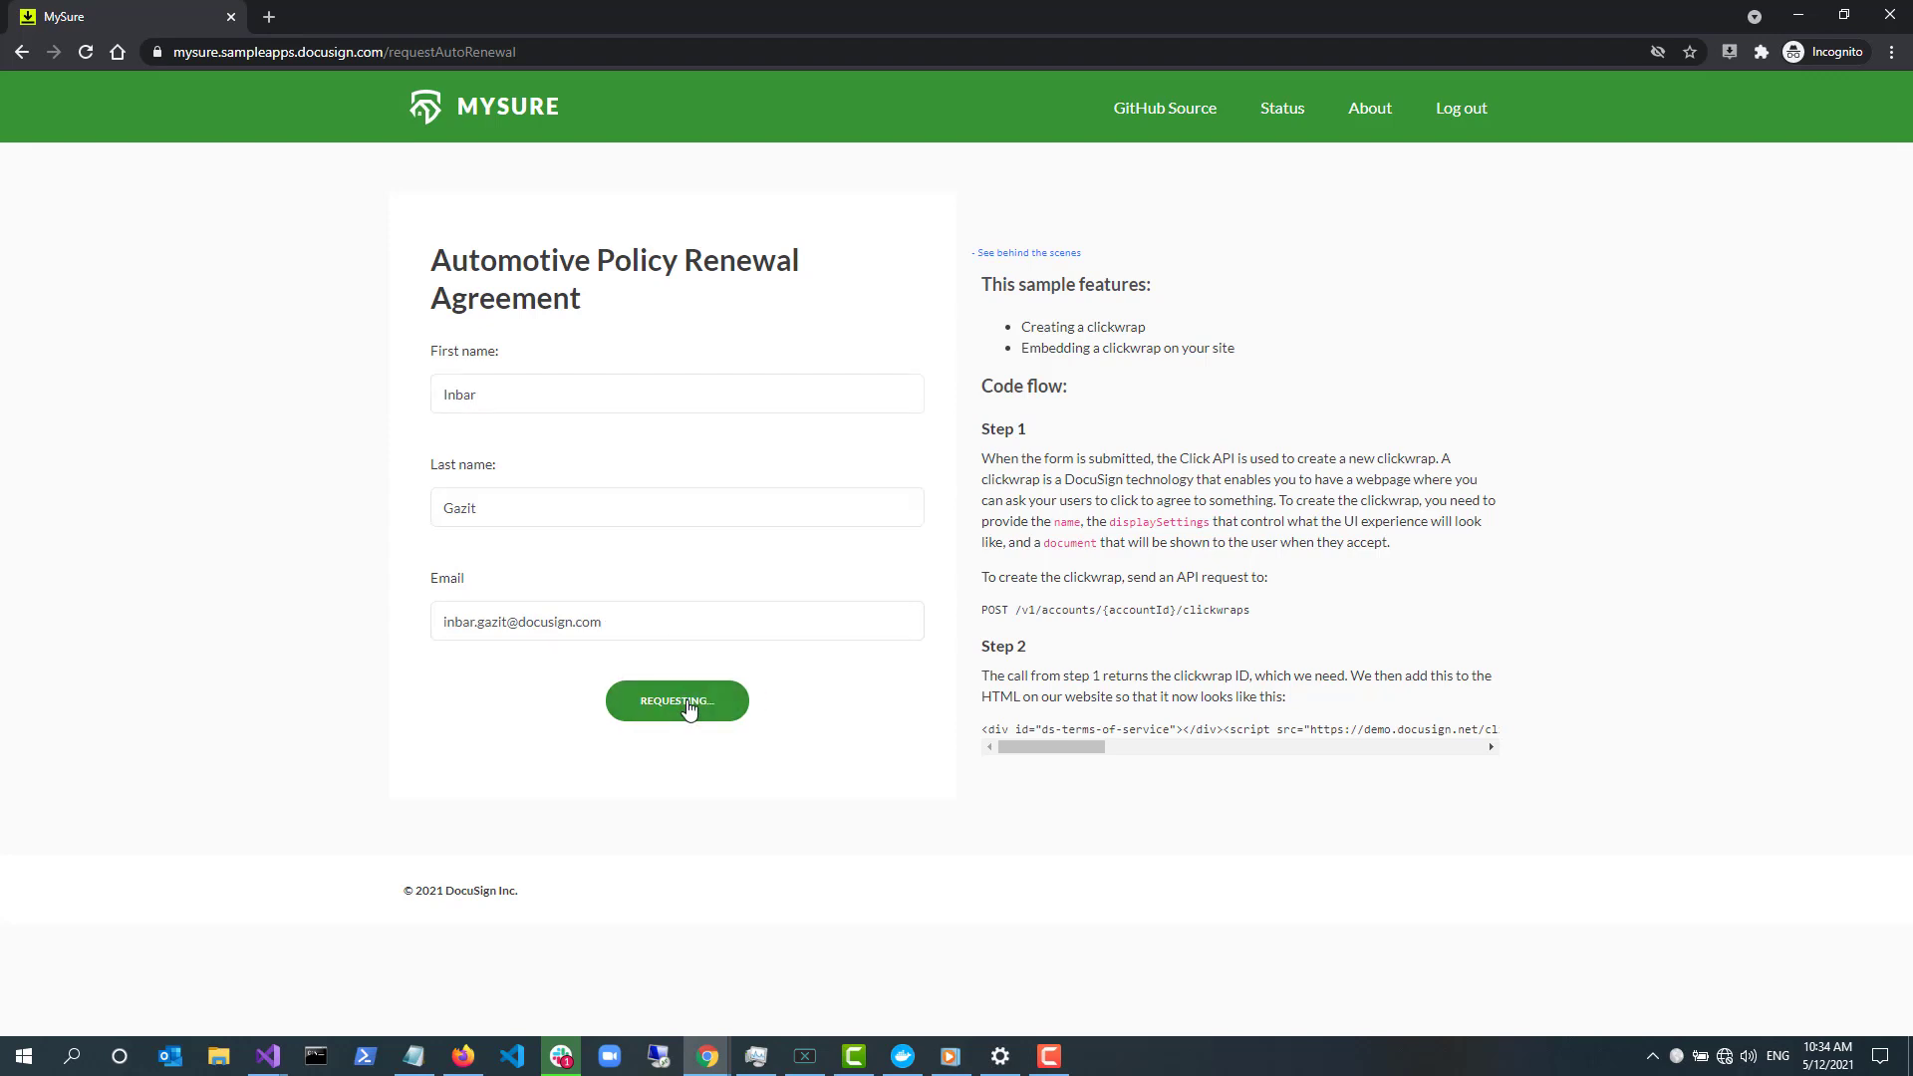
pyautogui.click(676, 701)
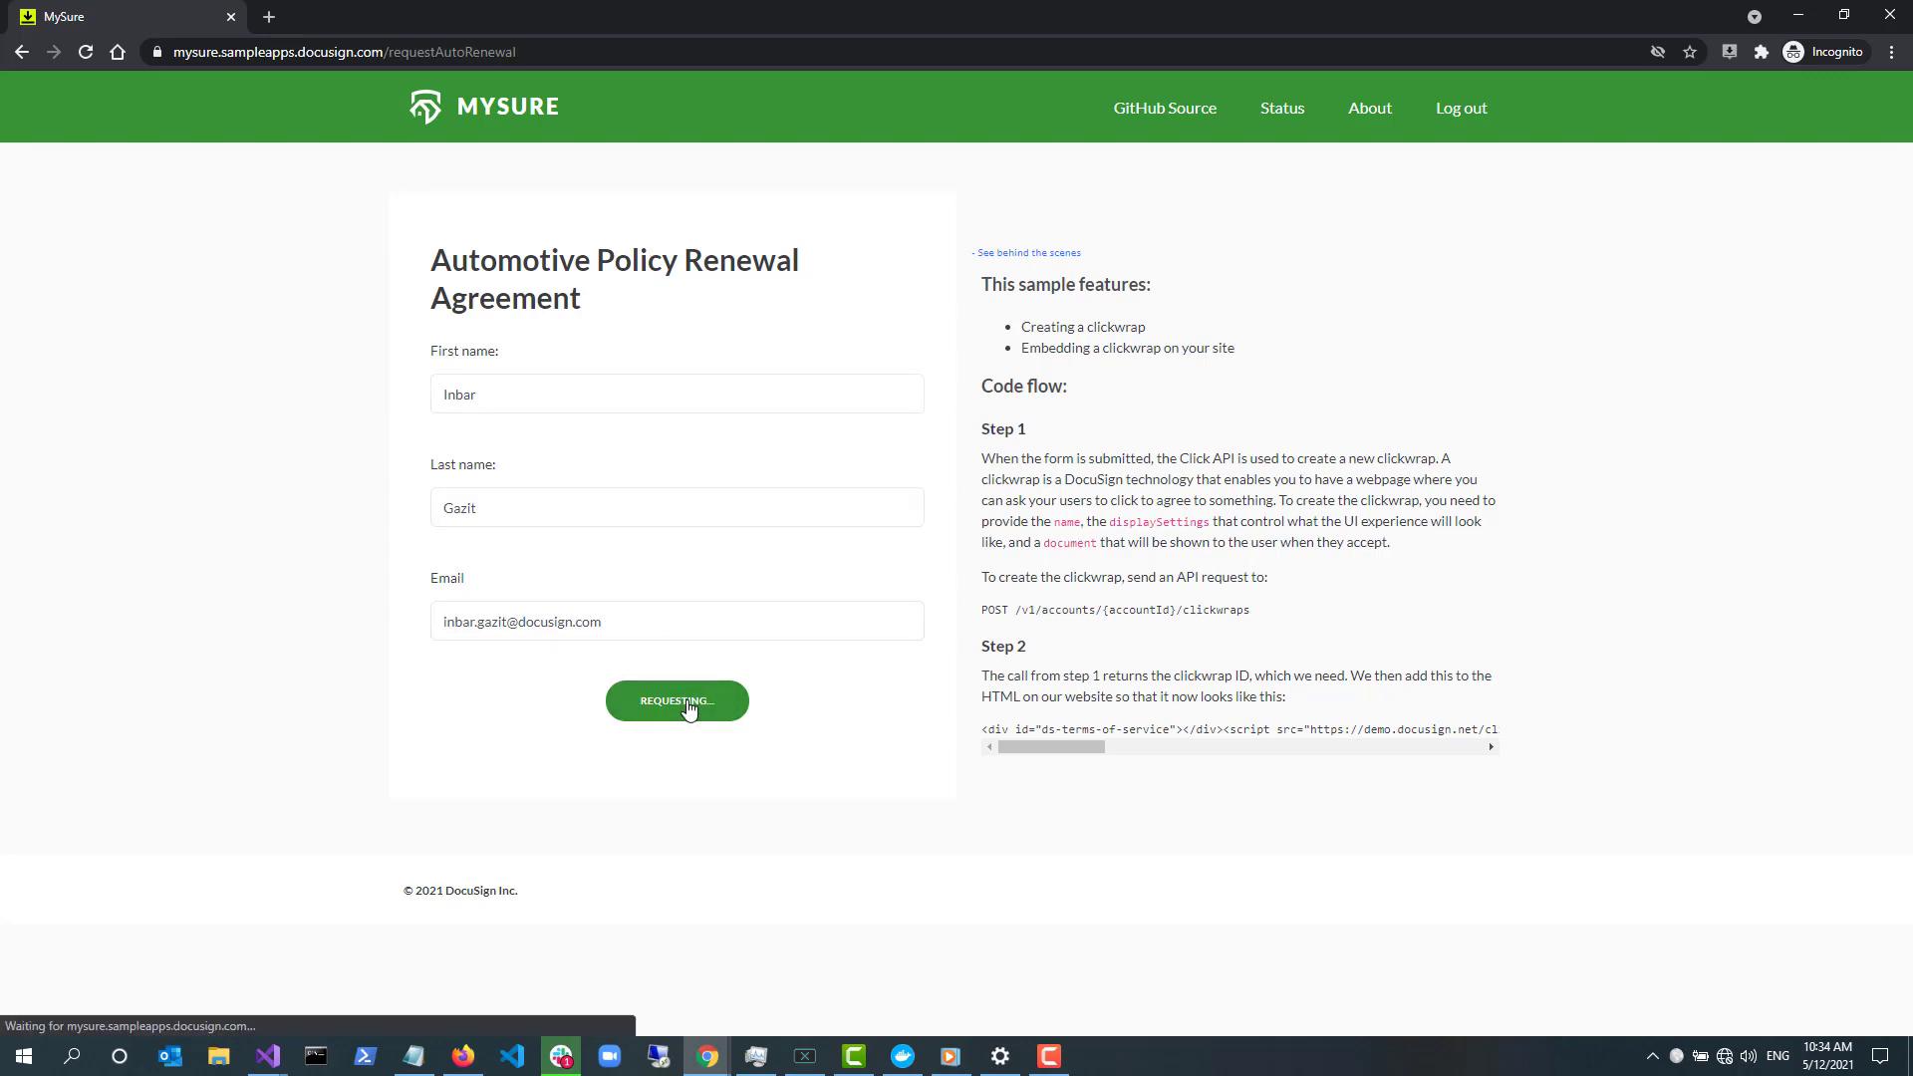
pyautogui.click(675, 700)
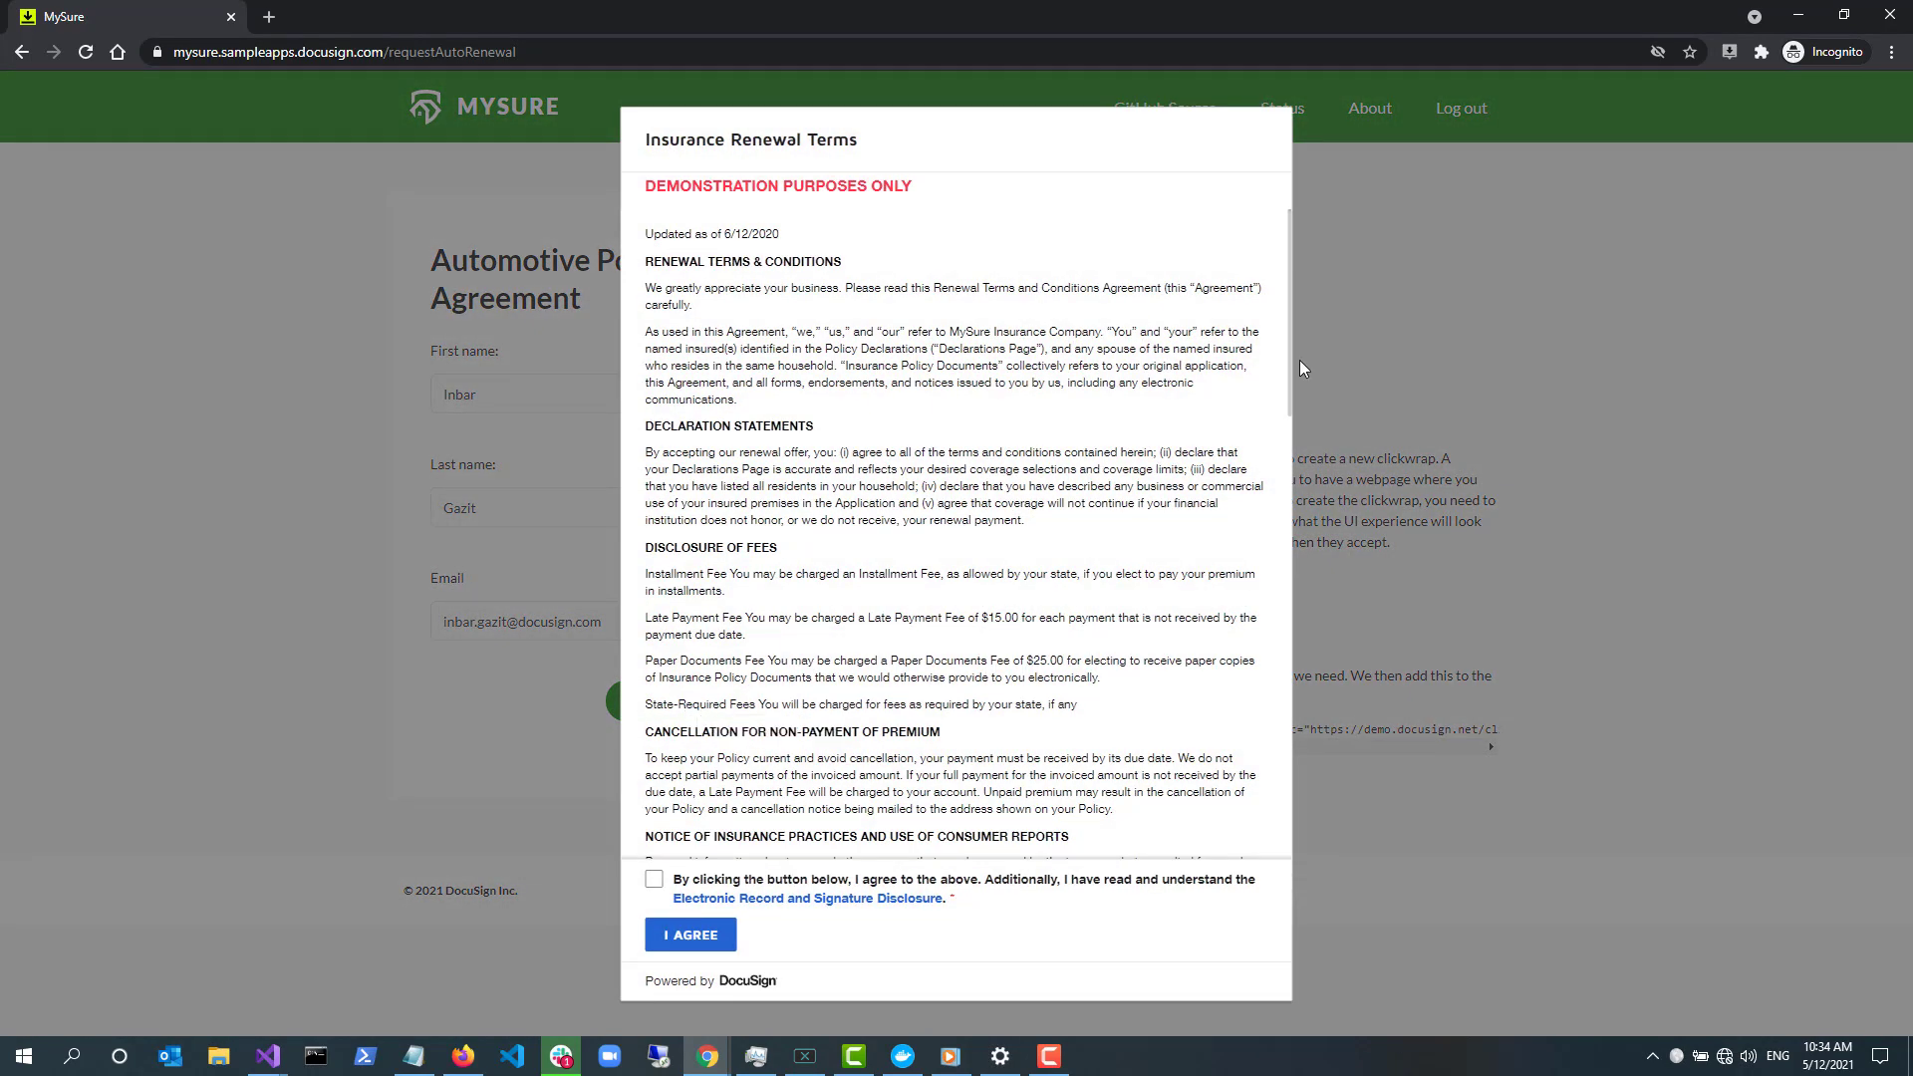
pyautogui.scroll(-3)
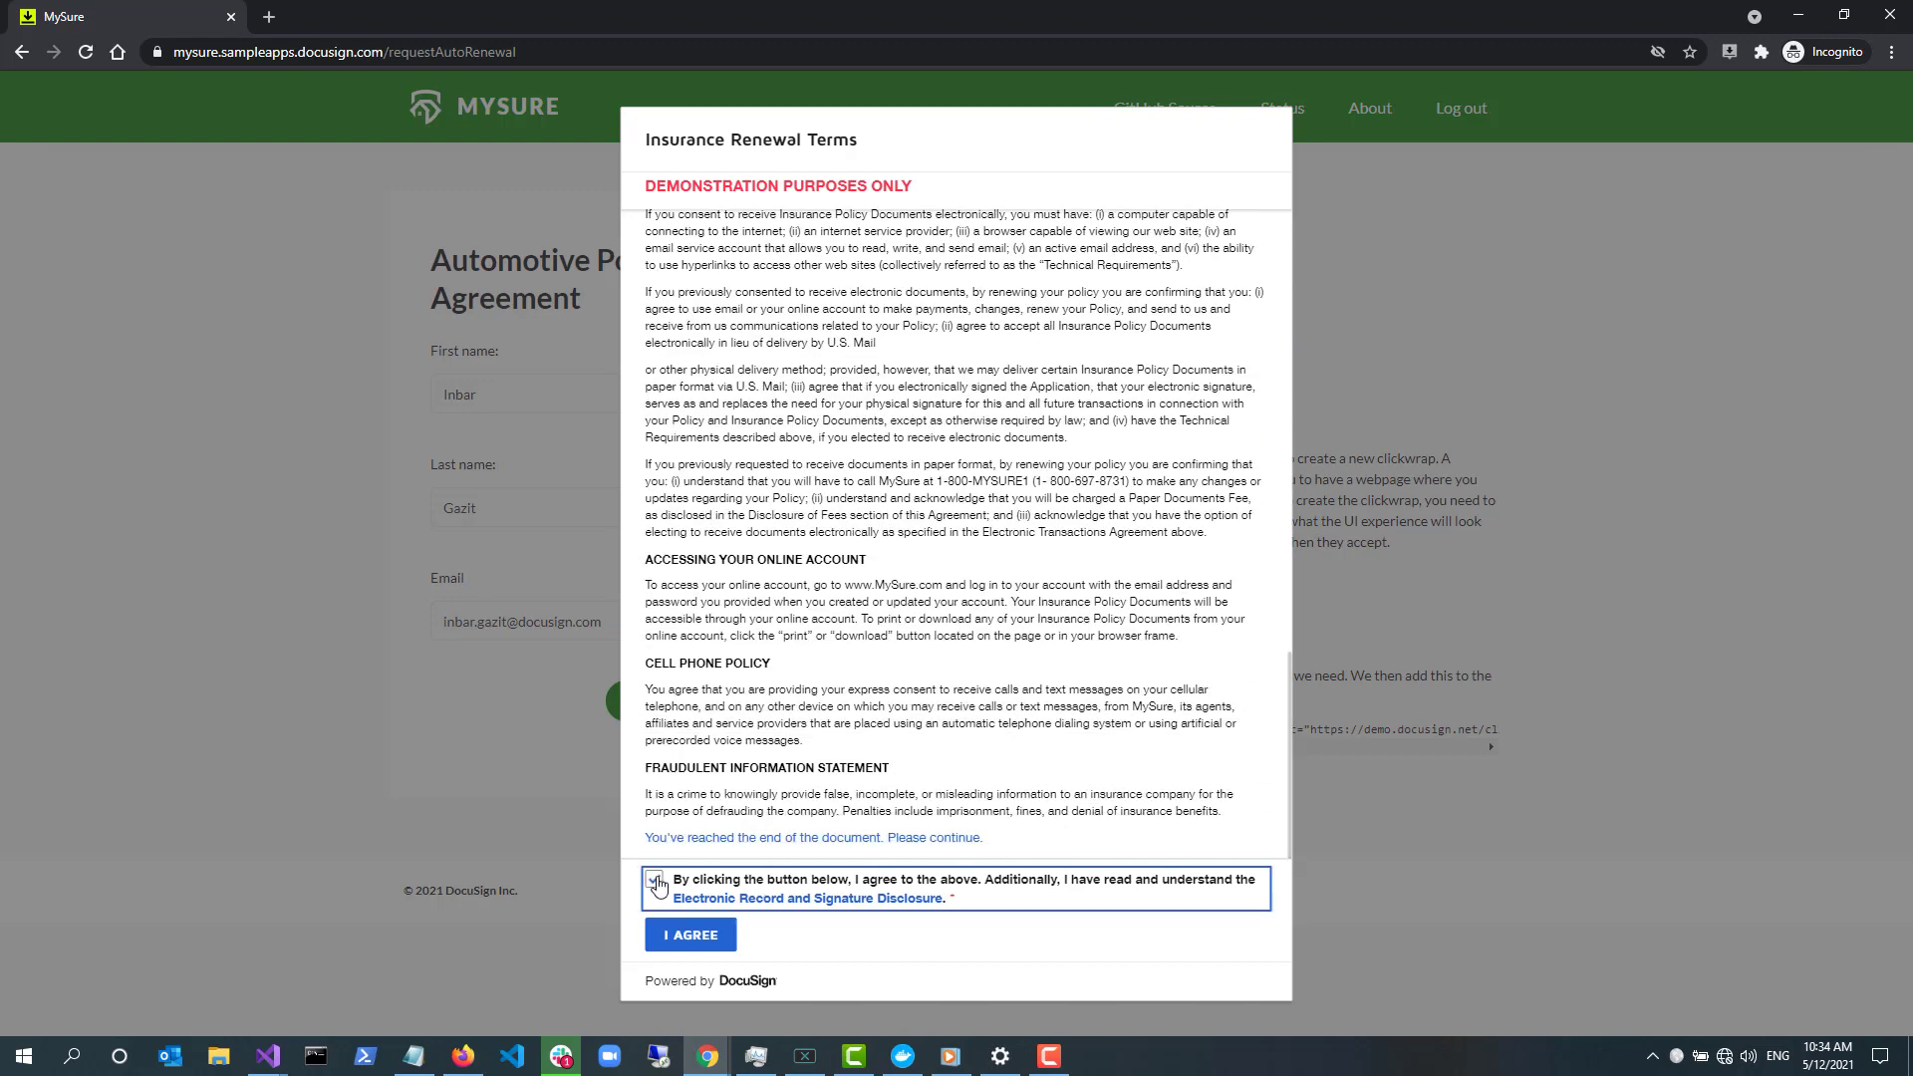
pyautogui.click(655, 880)
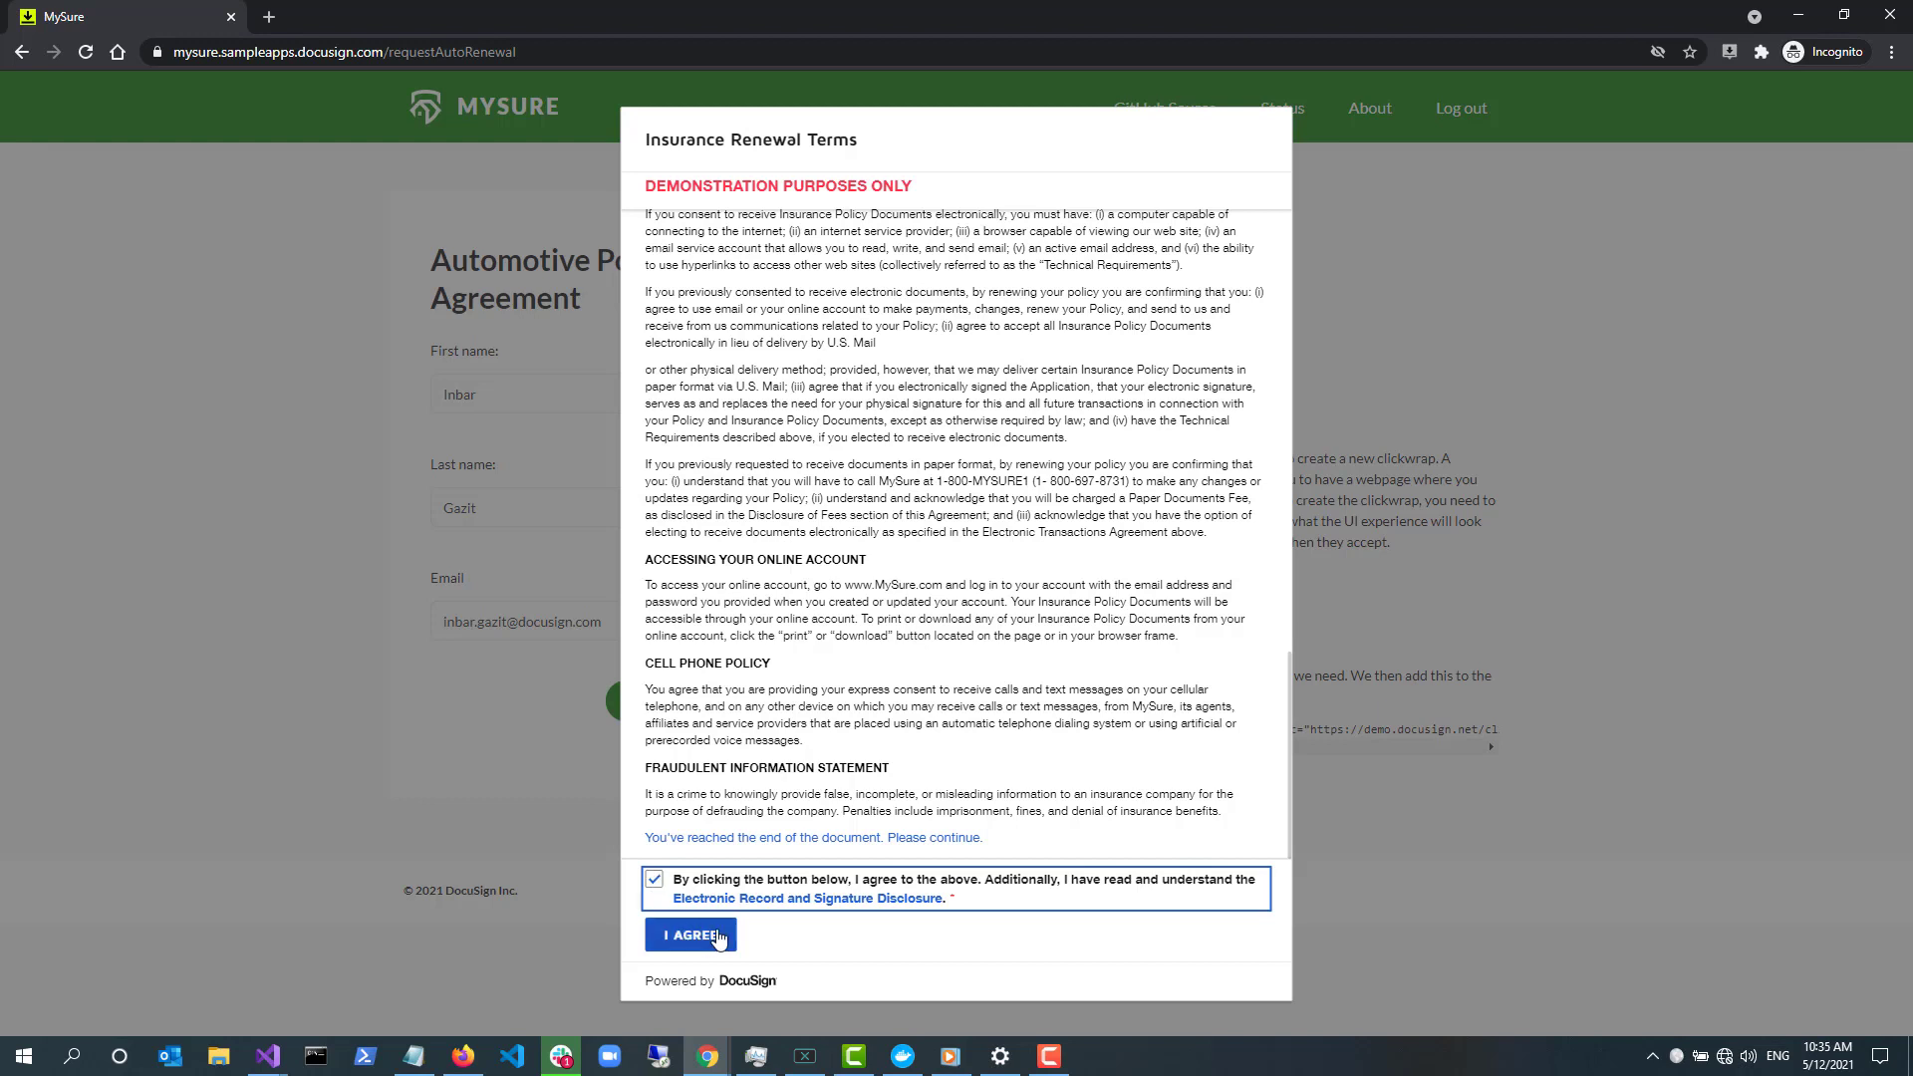
pyautogui.moveTo(1292, 718)
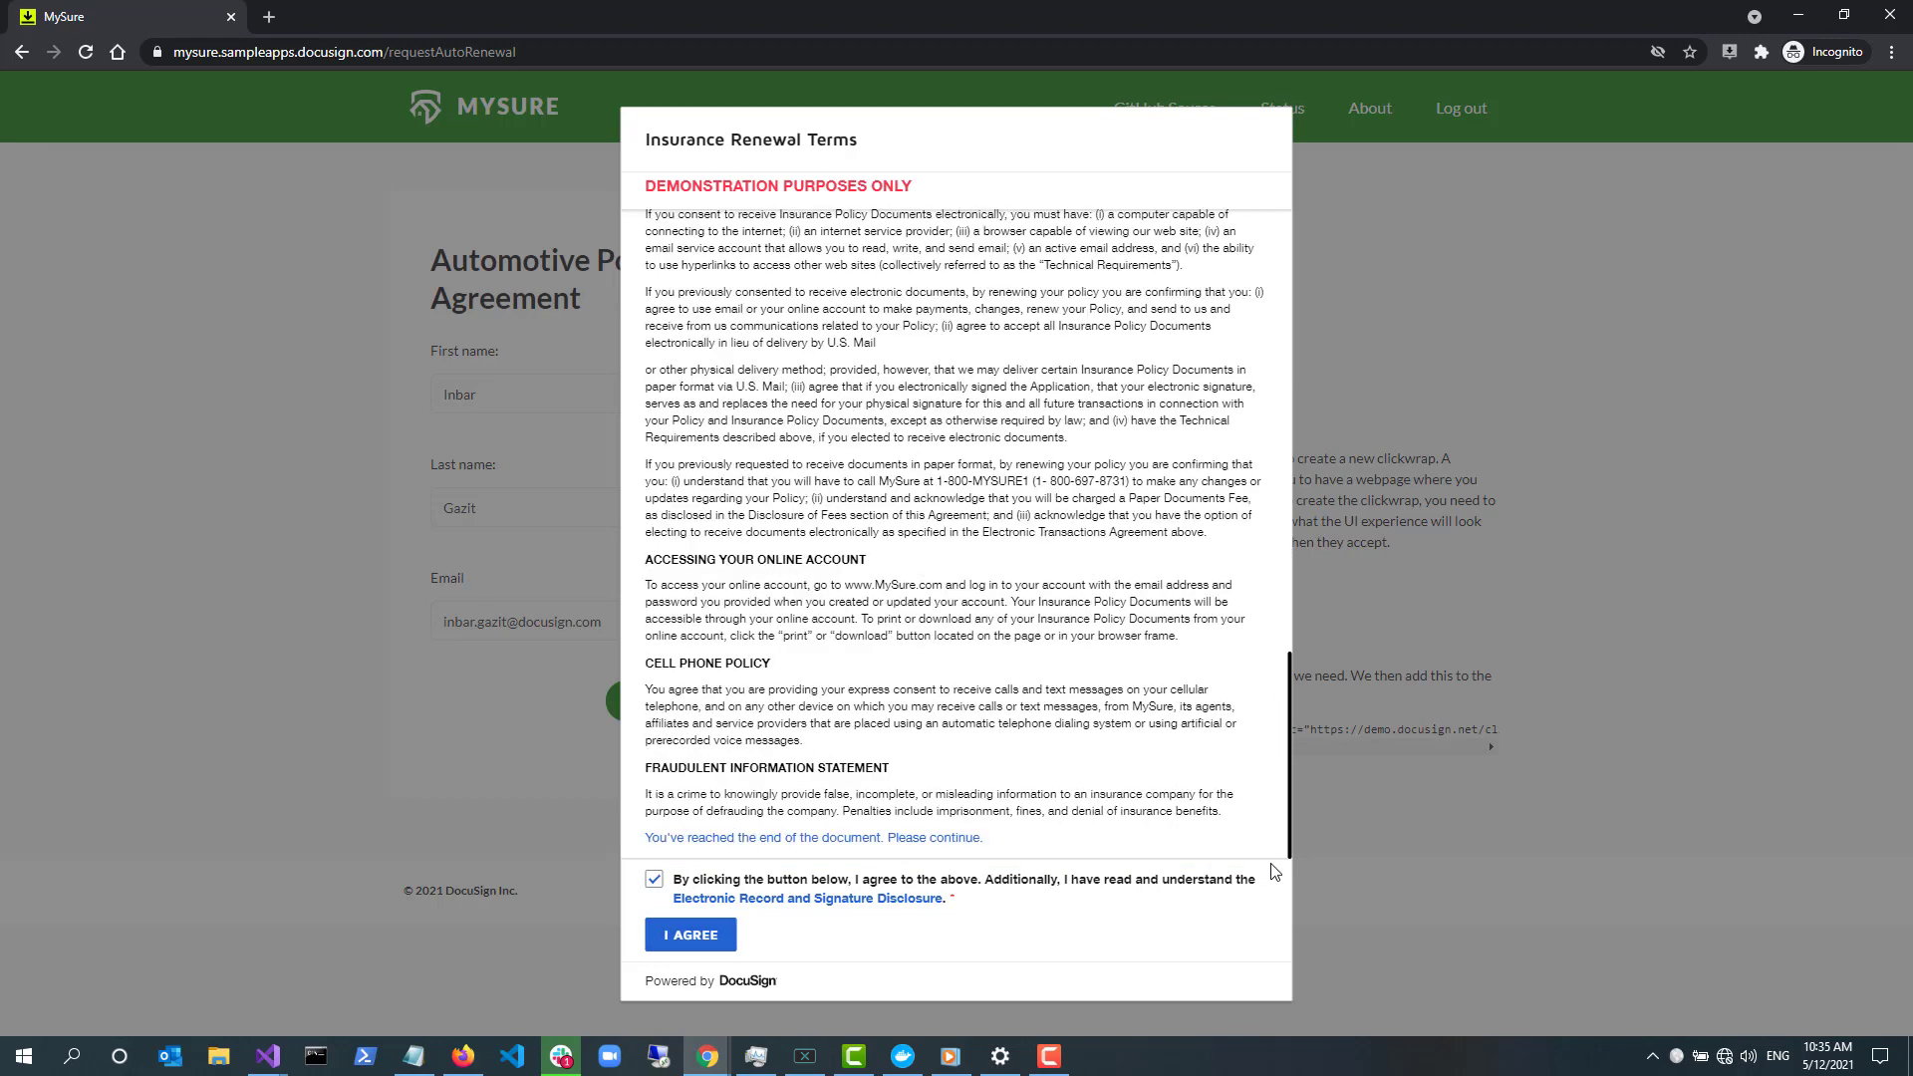
pyautogui.click(689, 935)
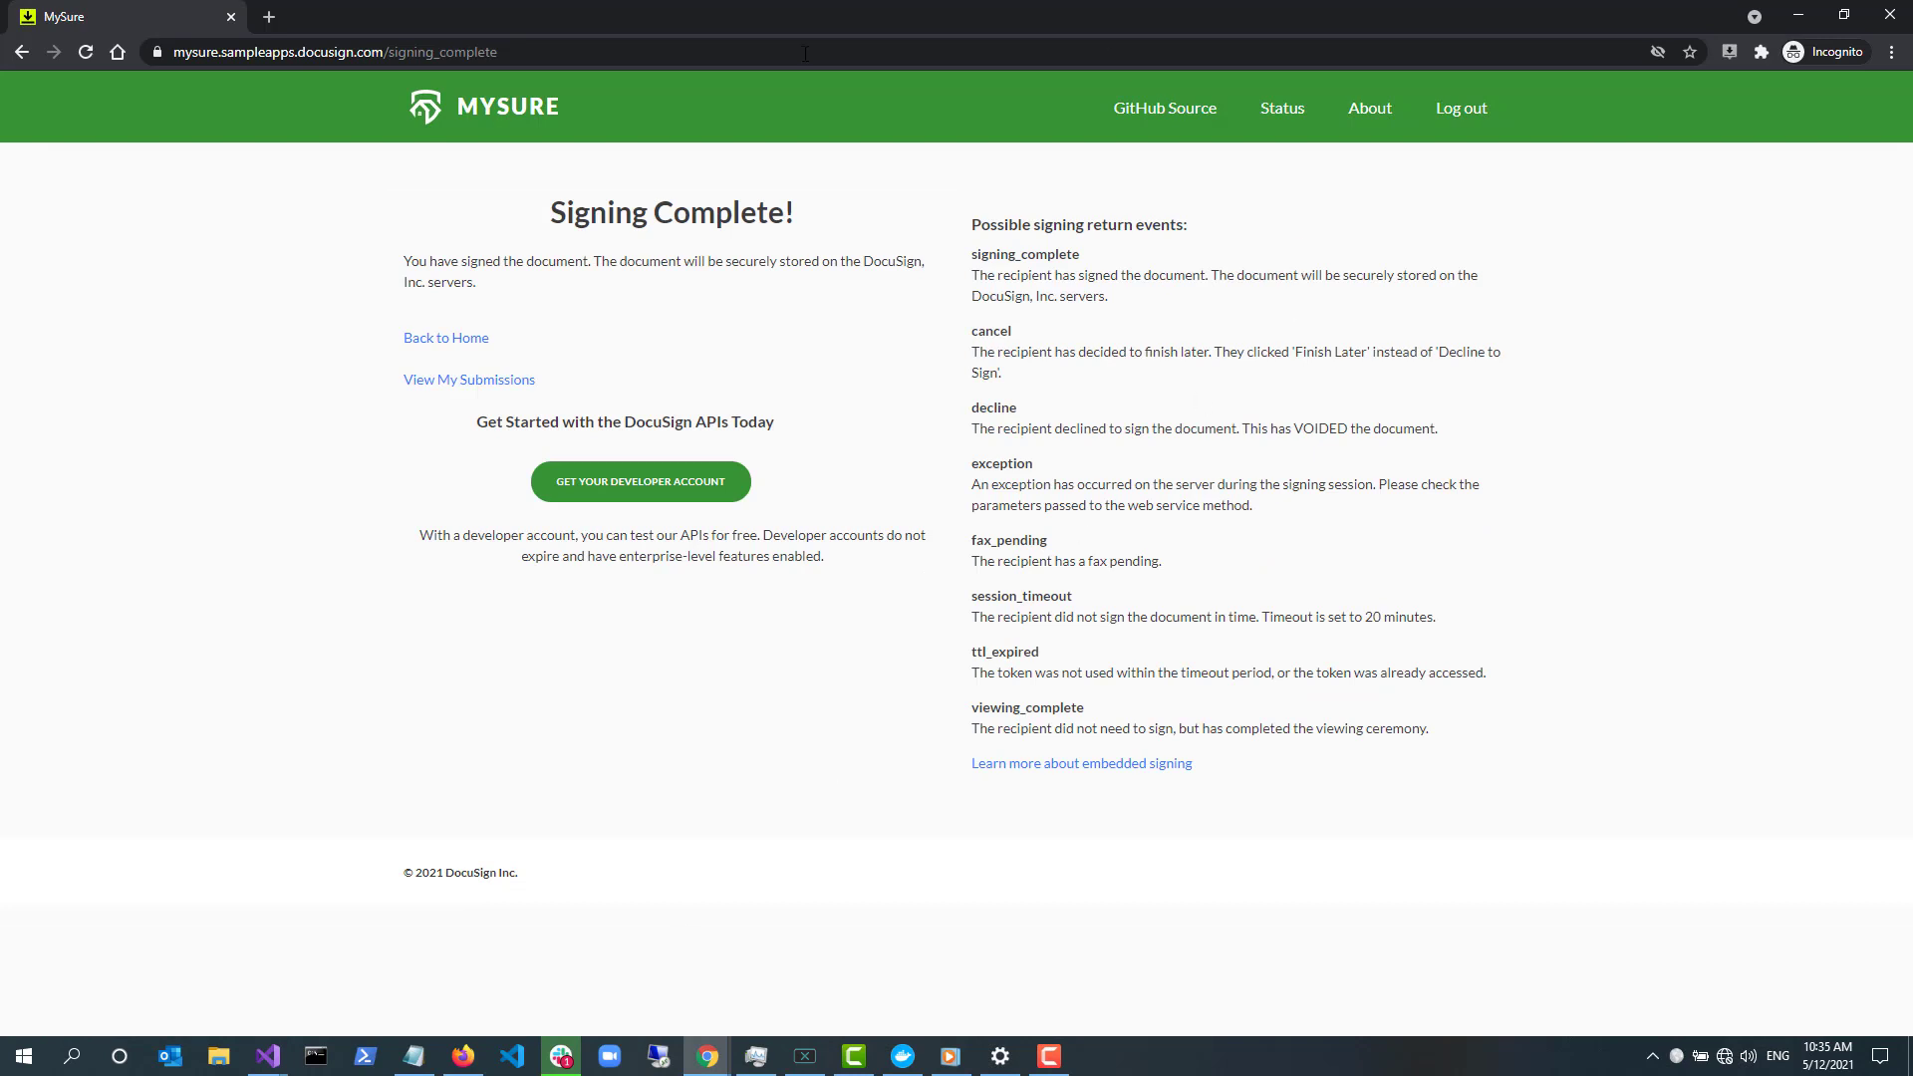
pyautogui.click(446, 336)
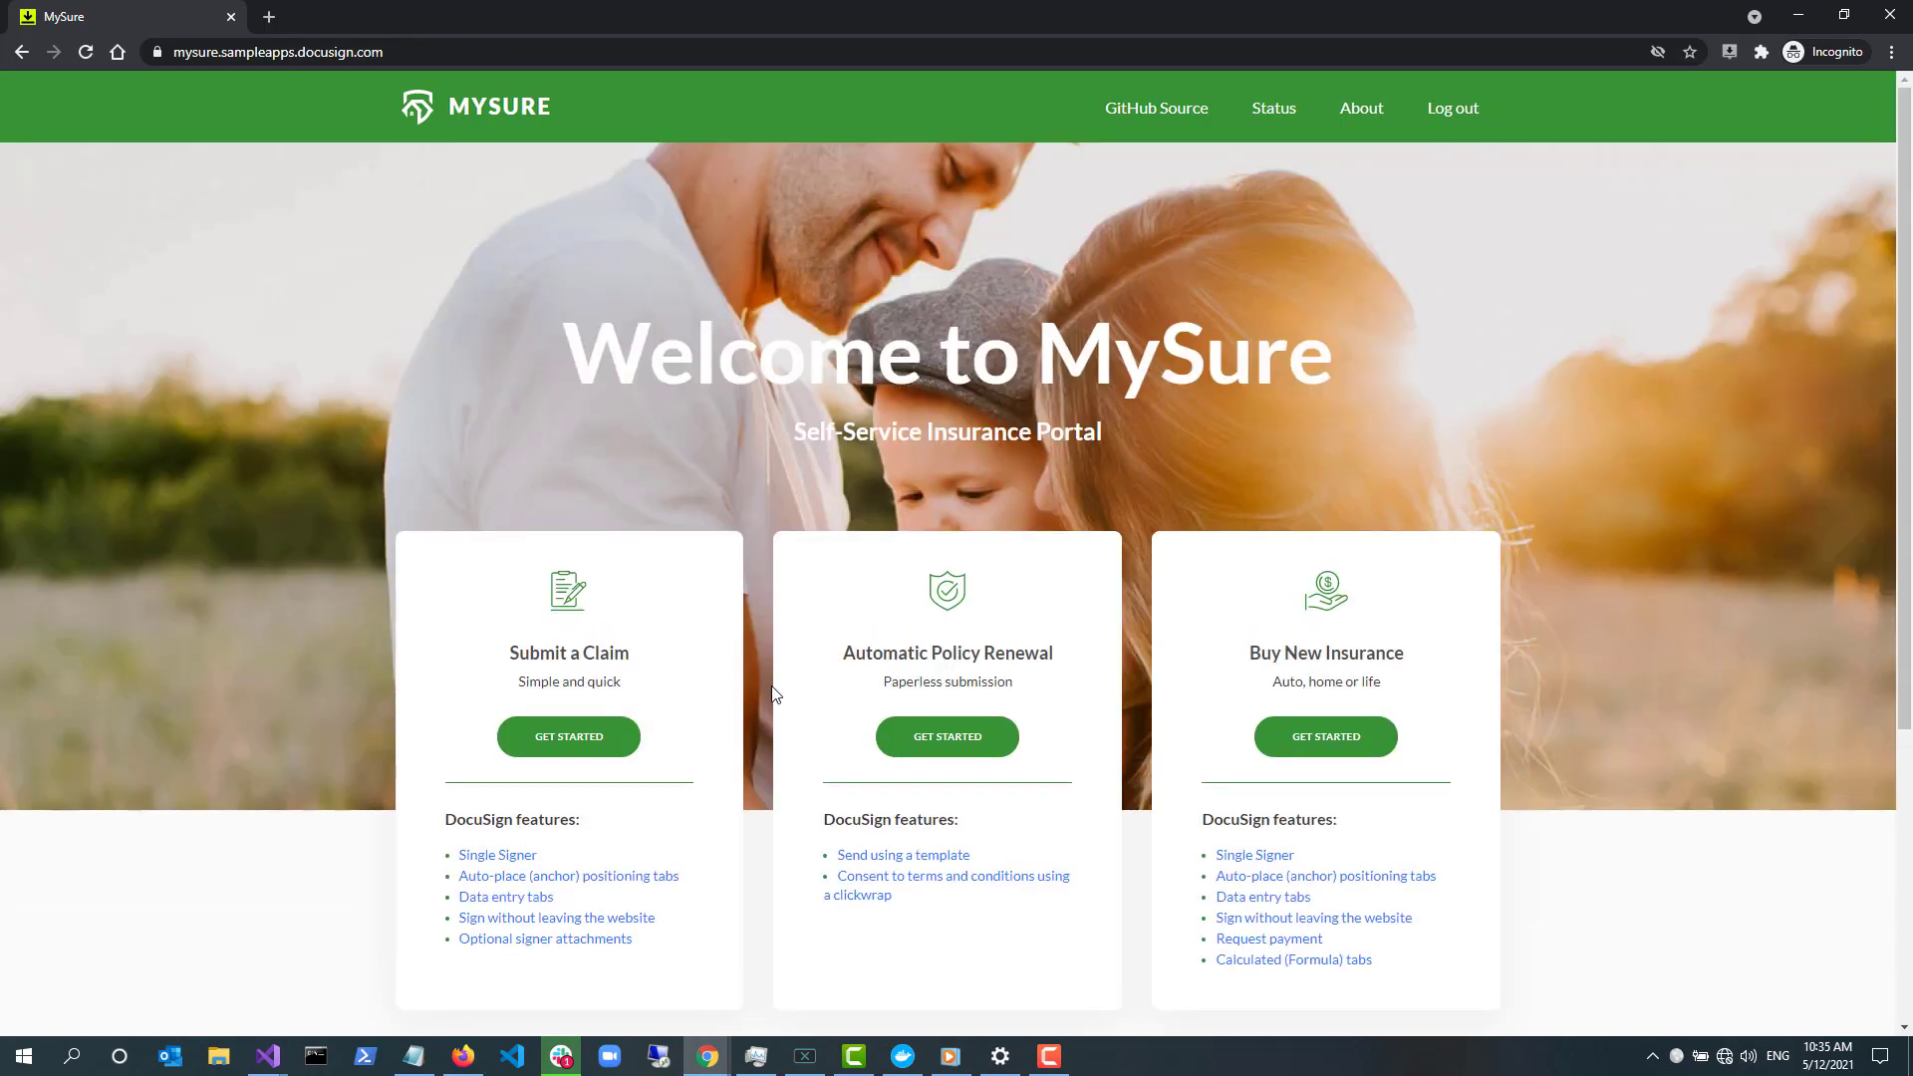
pyautogui.scroll(-3)
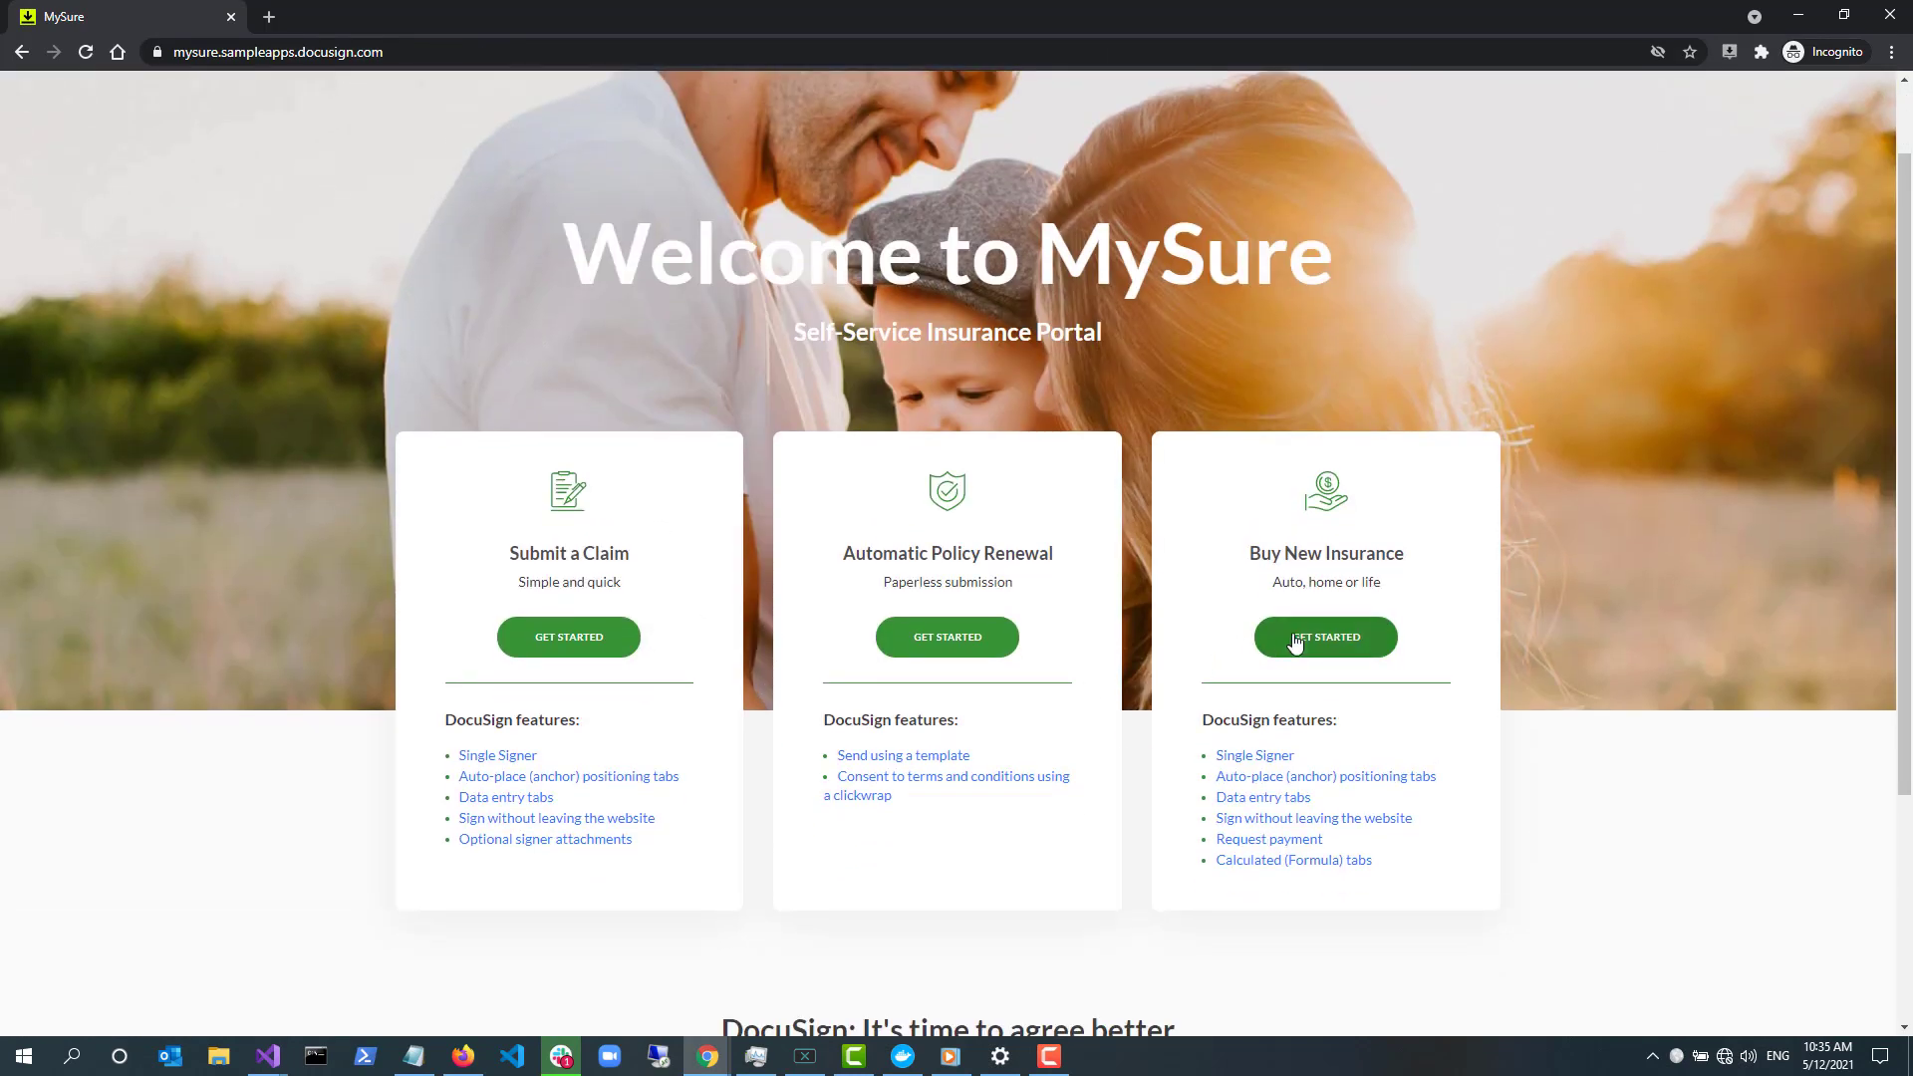
pyautogui.click(1326, 636)
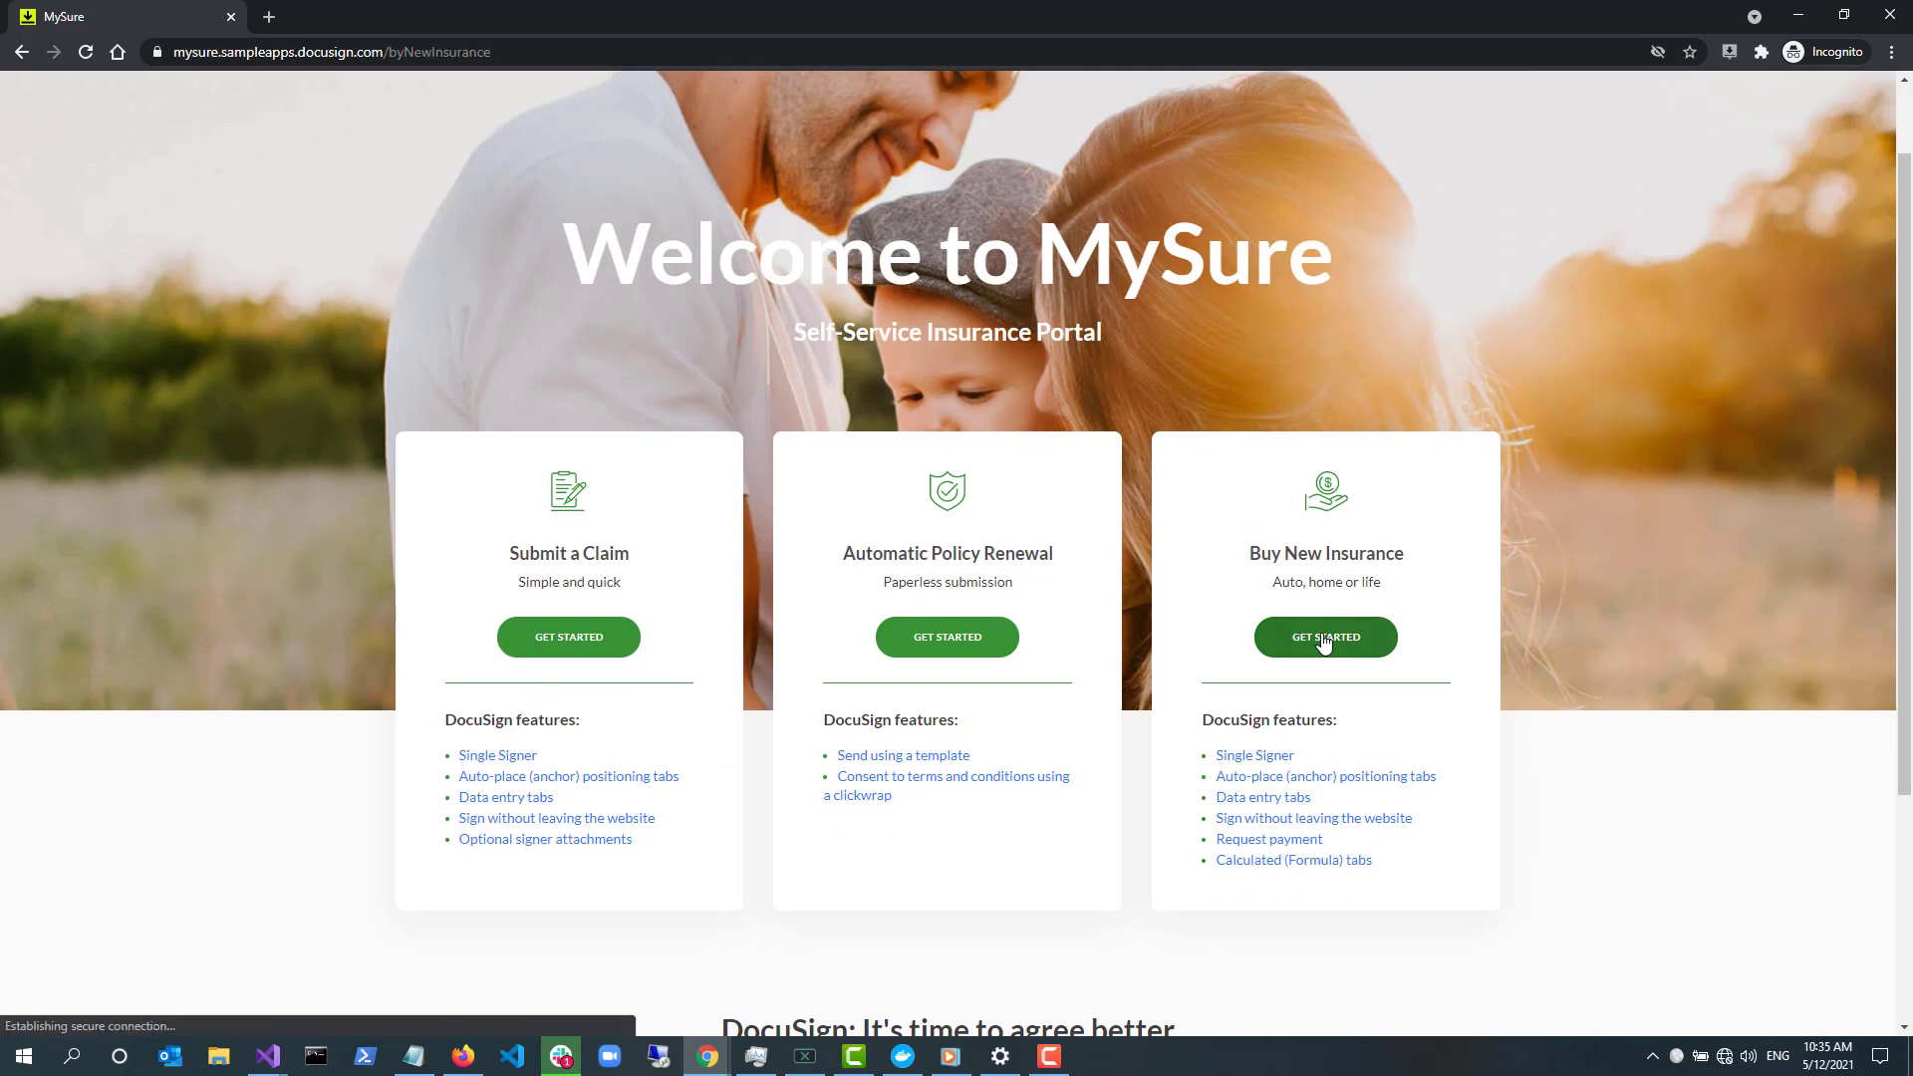
pyautogui.click(1325, 636)
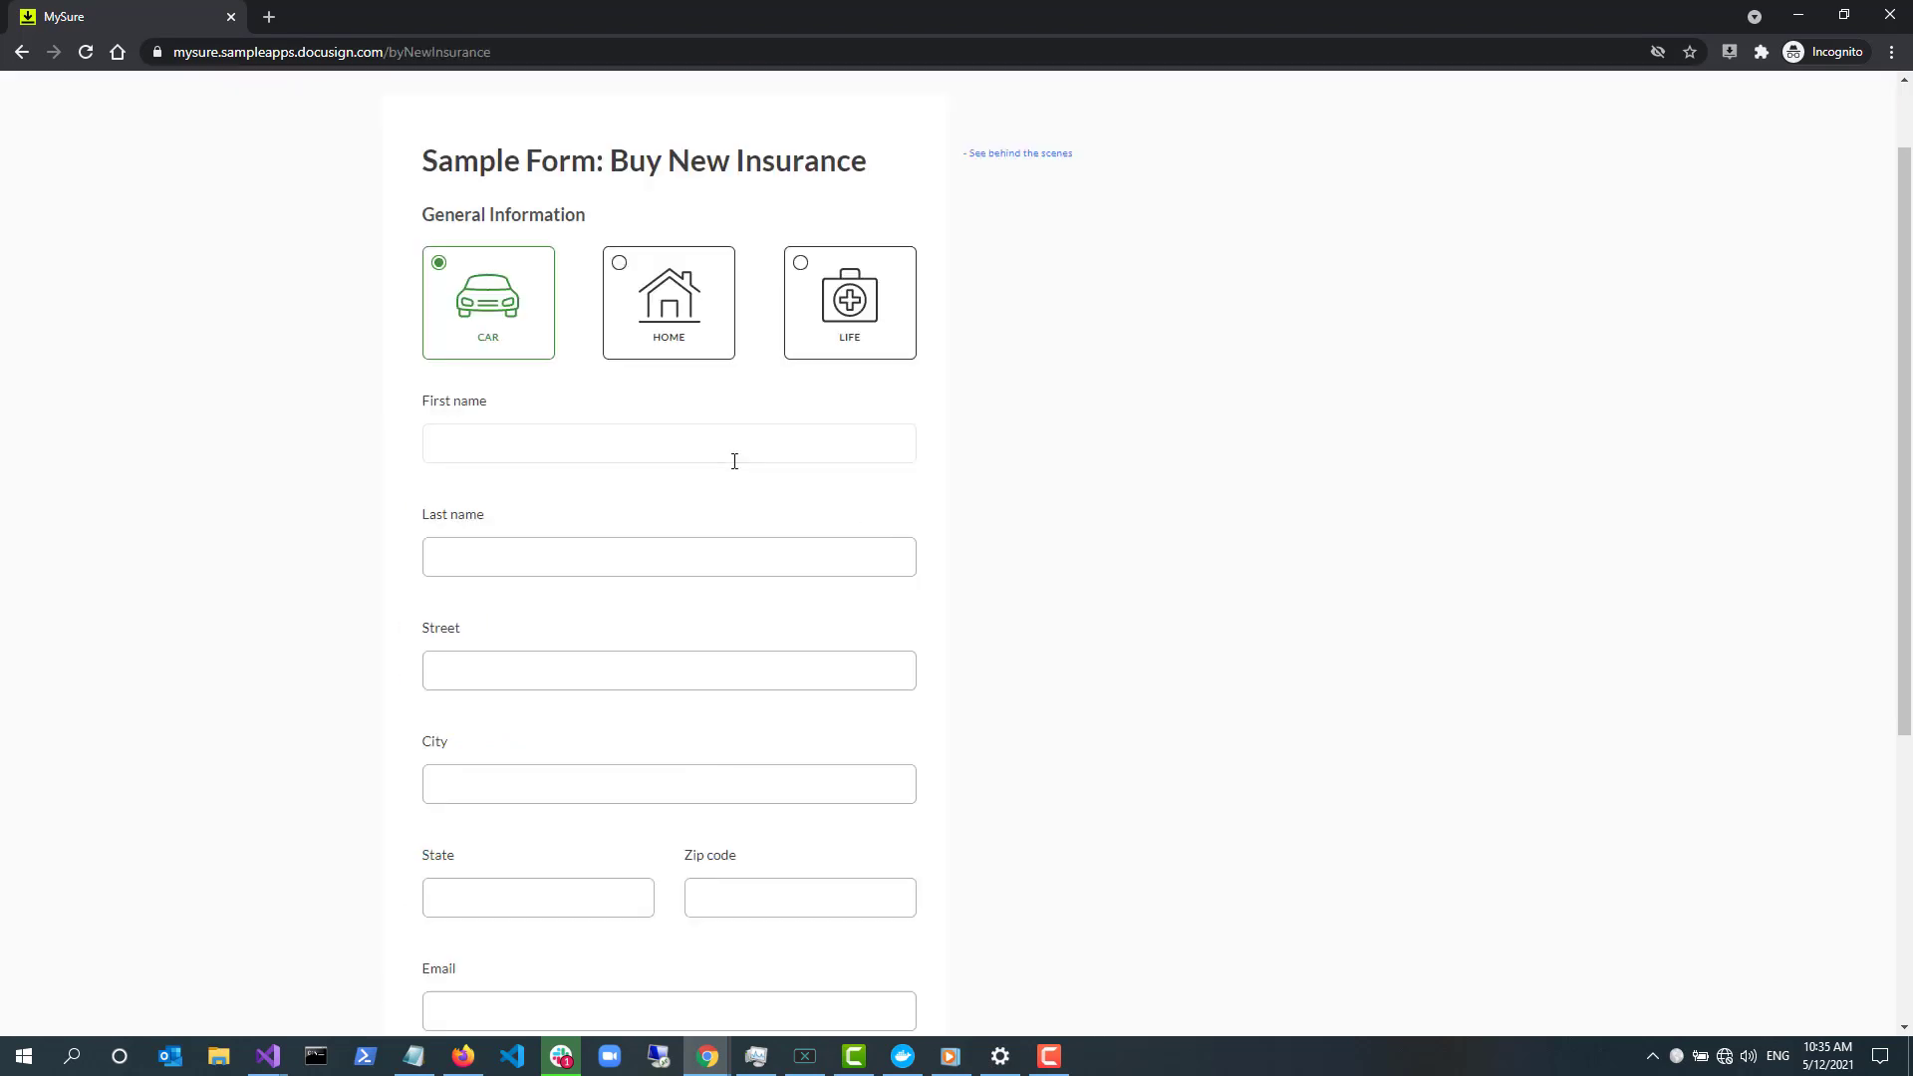
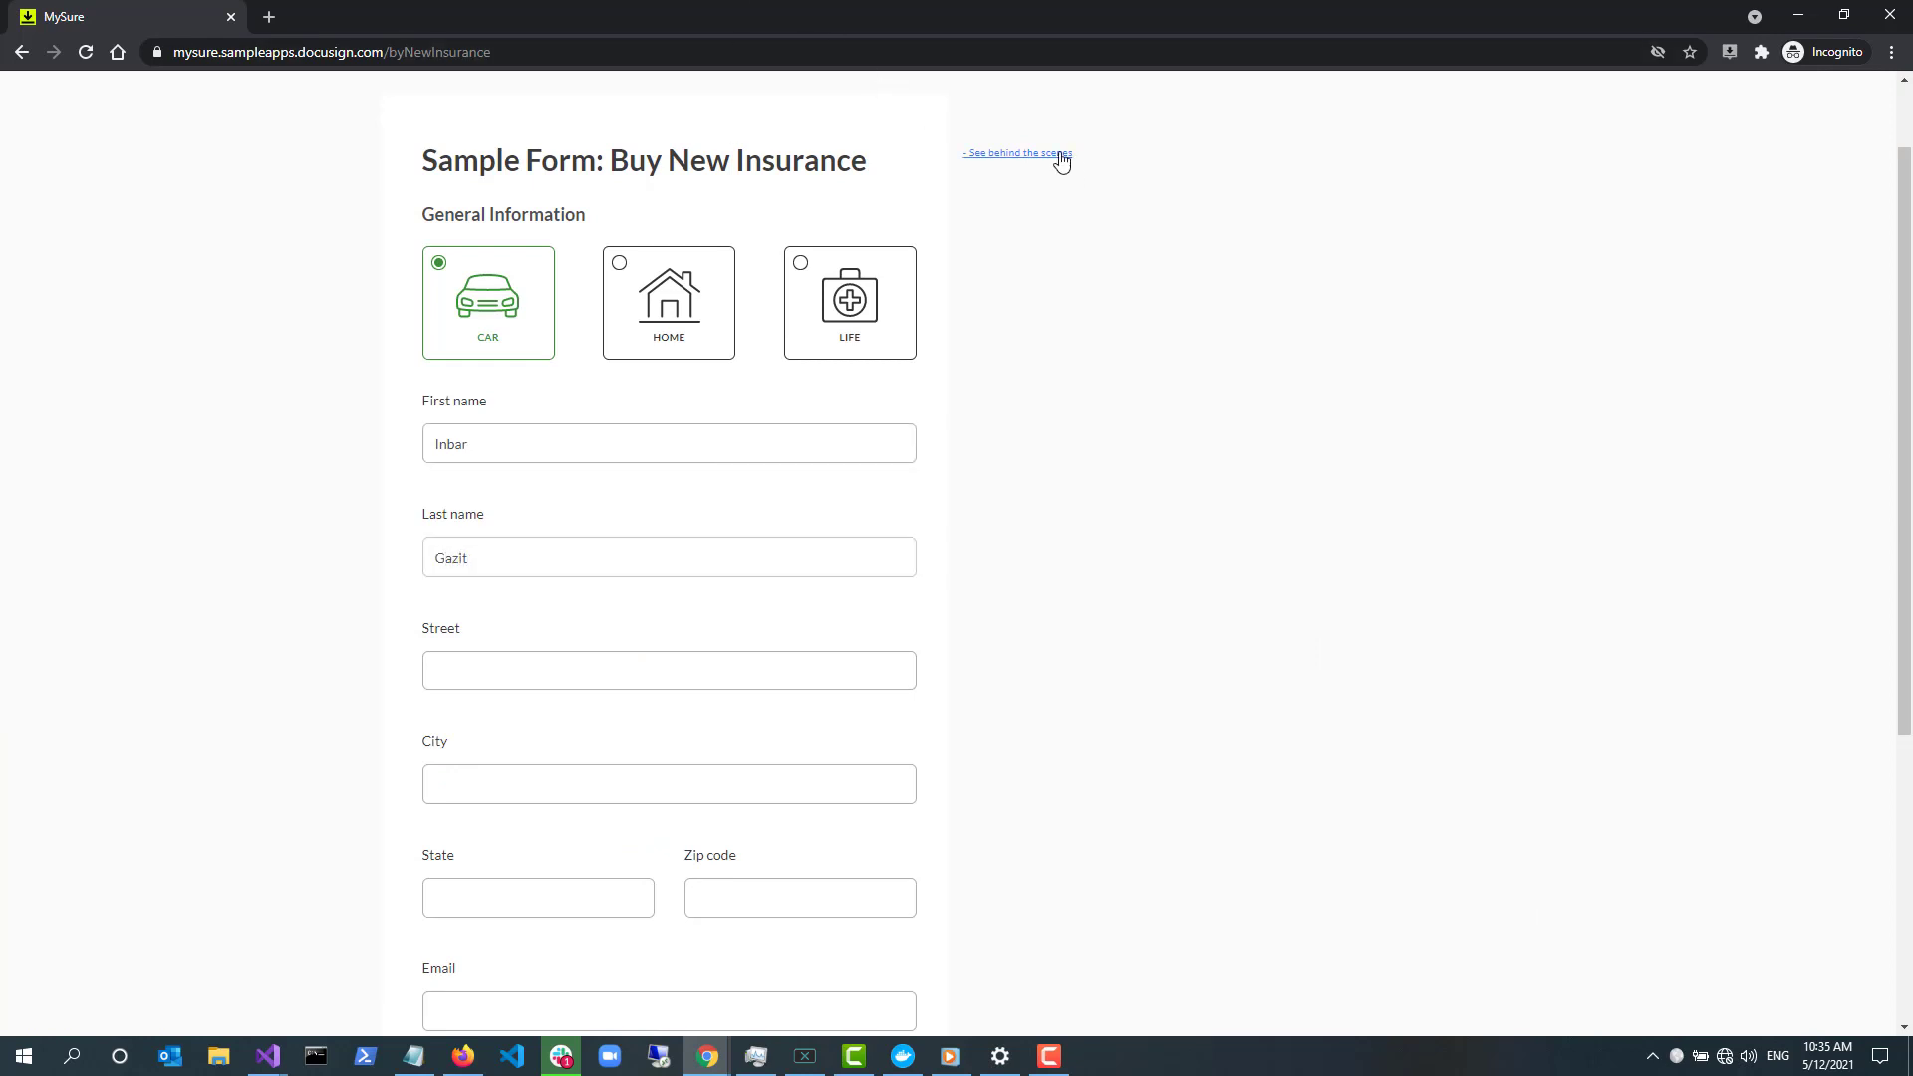
# Step: Enter the address 00 Main street, Seattle, and choose the state
pyautogui.click(1017, 152)
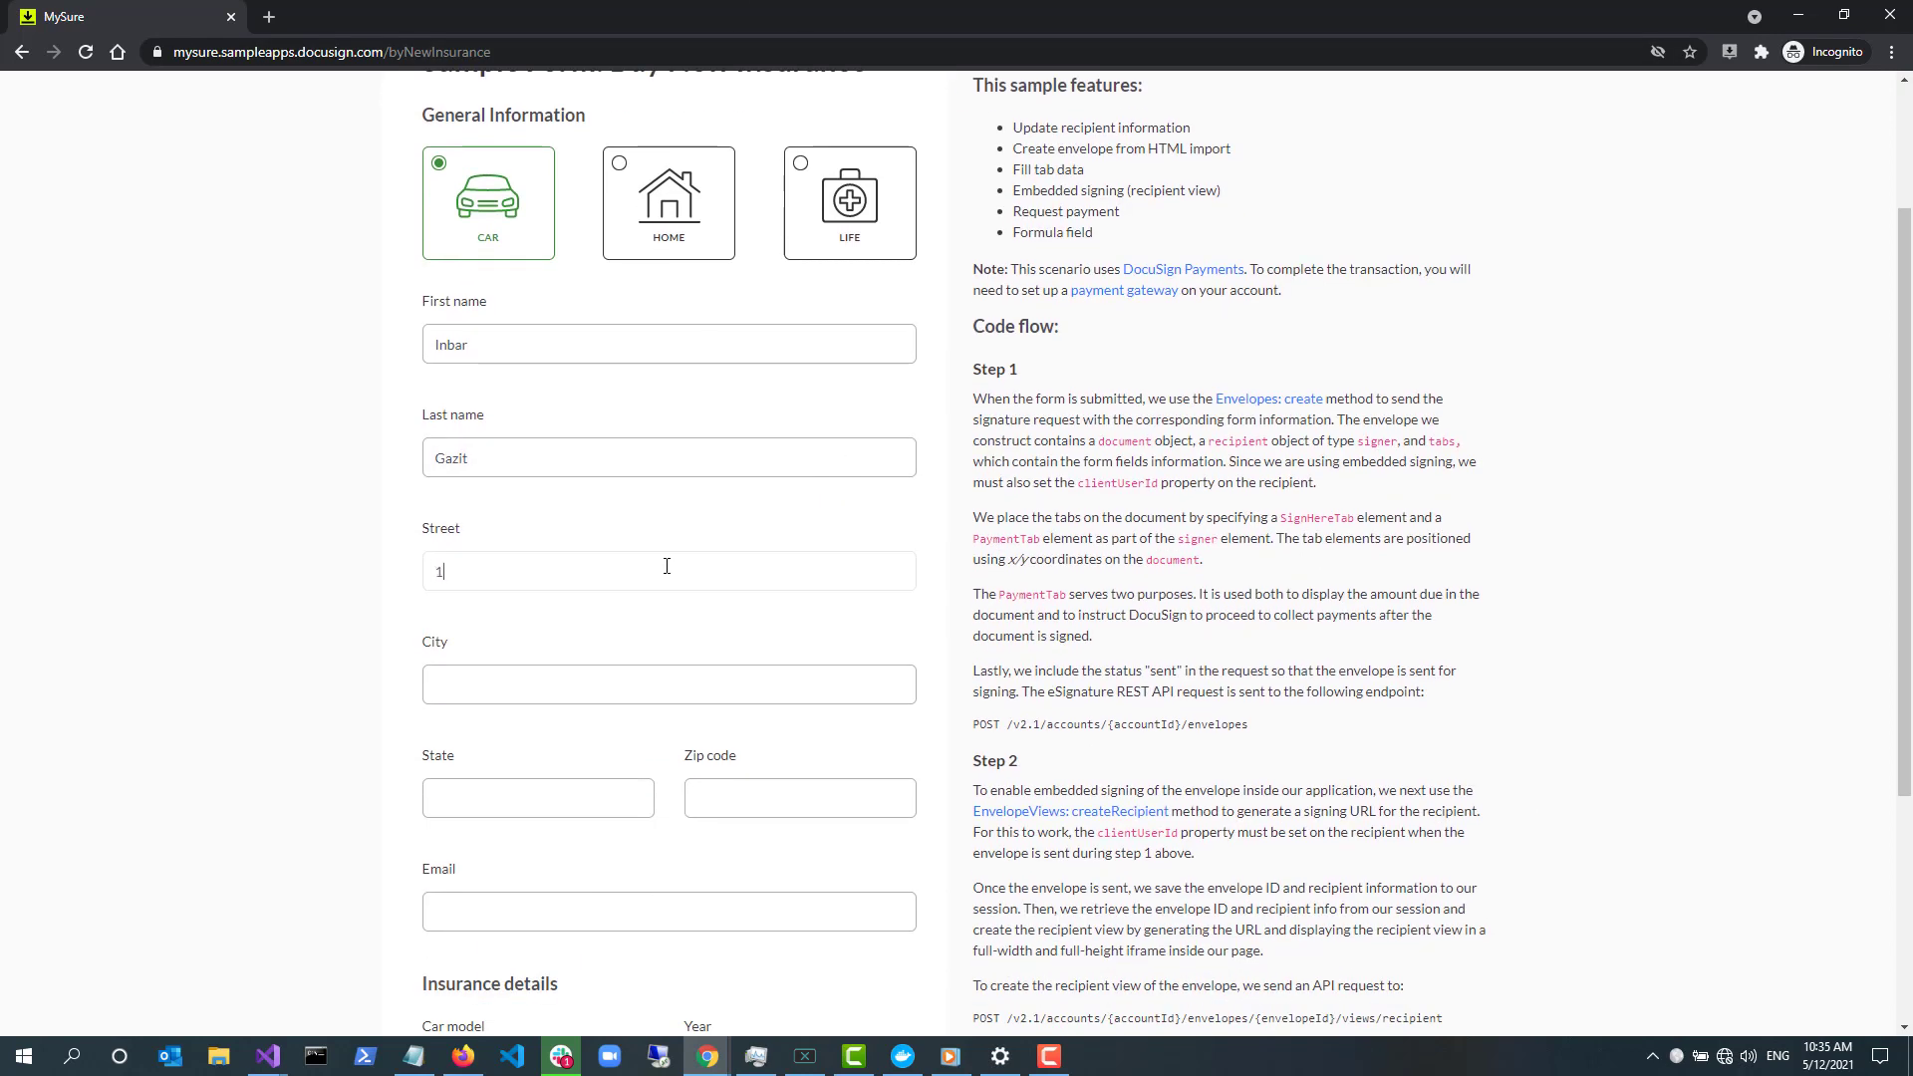
pyautogui.write('00 Main street')
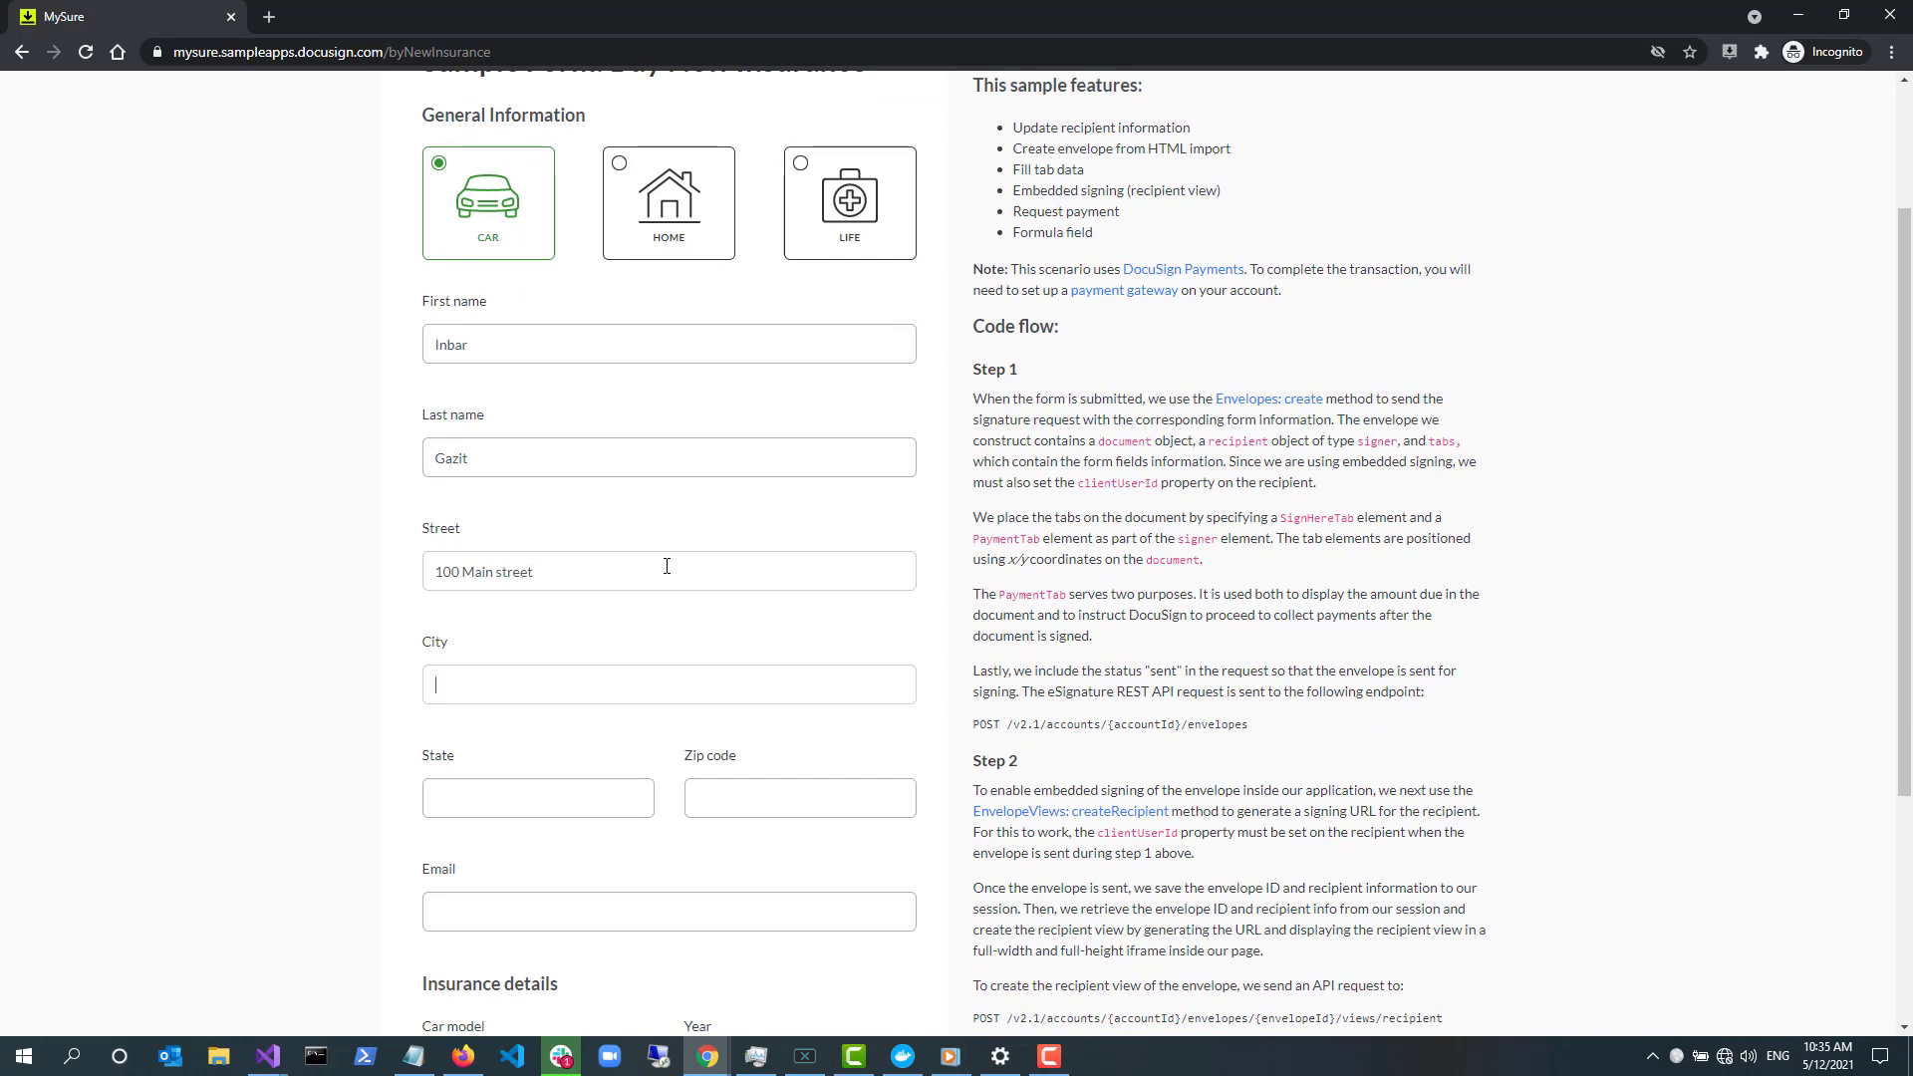
pyautogui.write('Se')
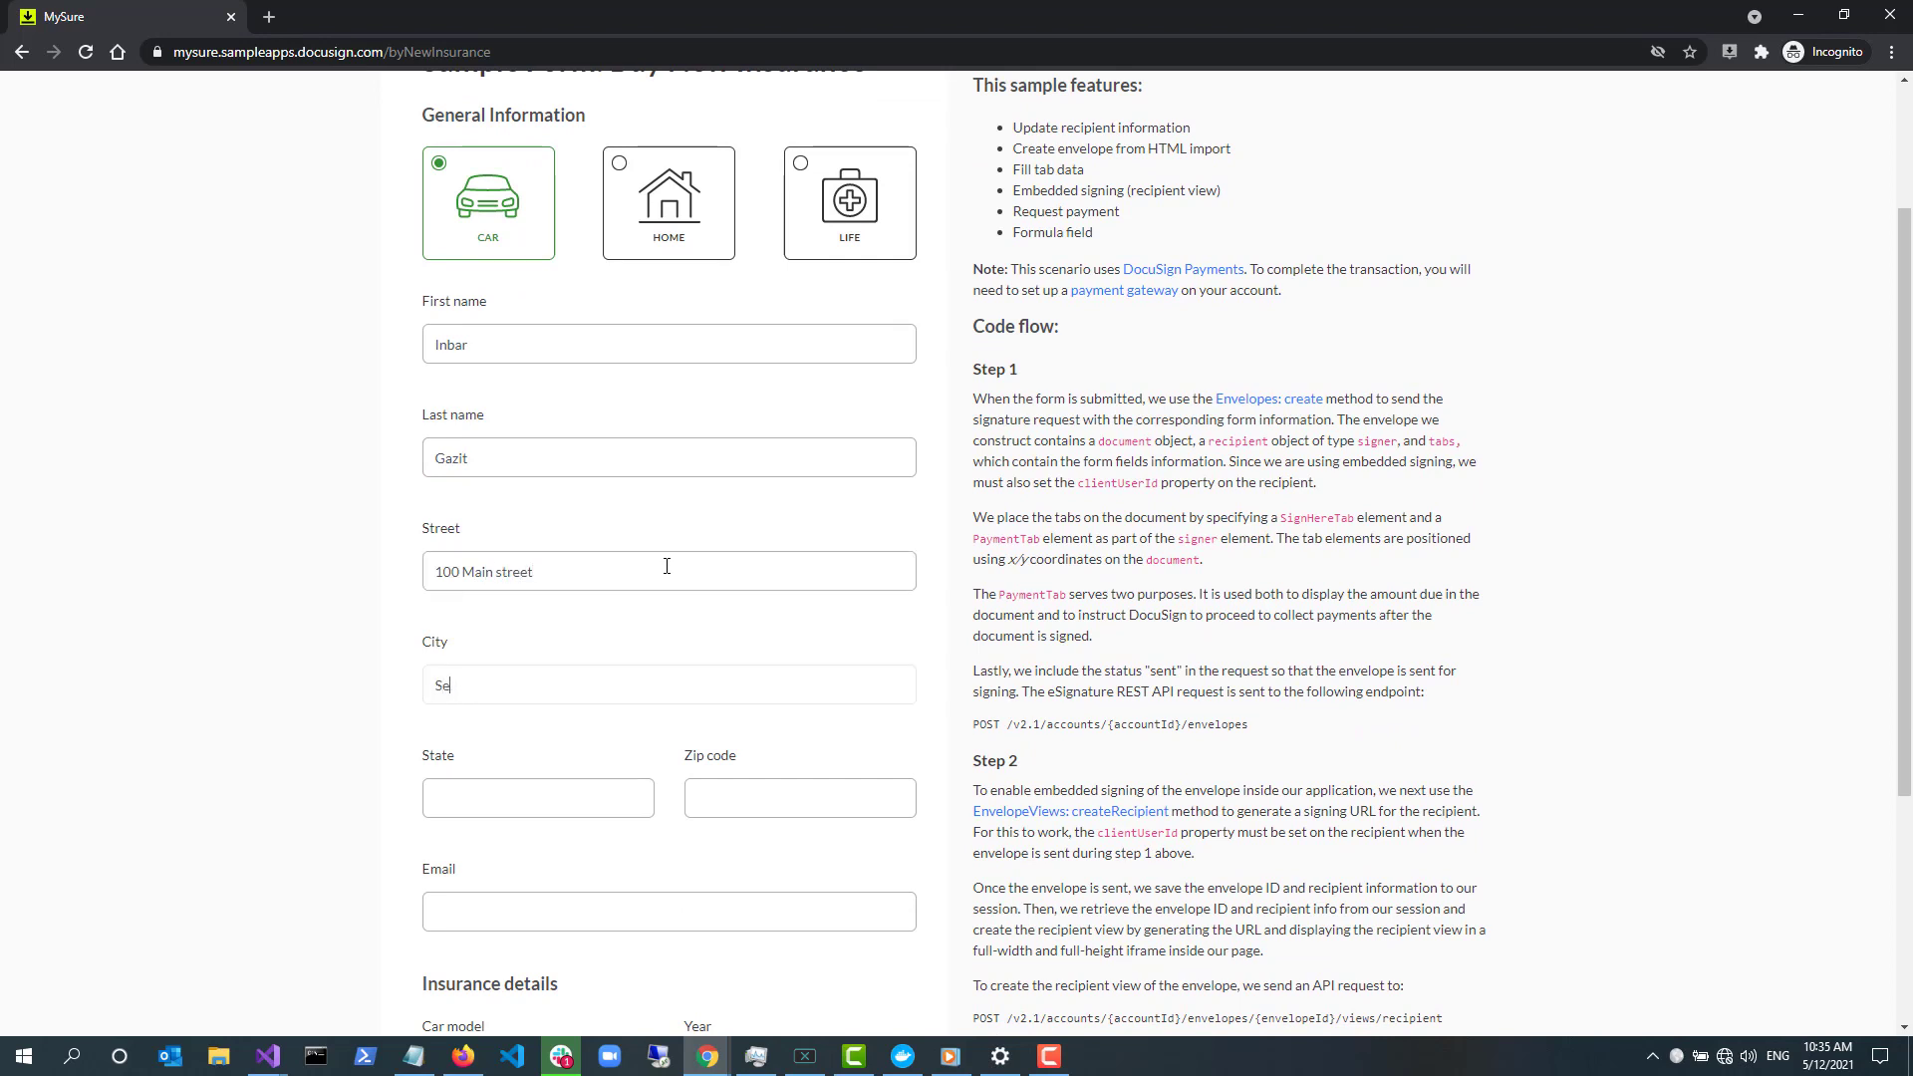
pyautogui.write('attle')
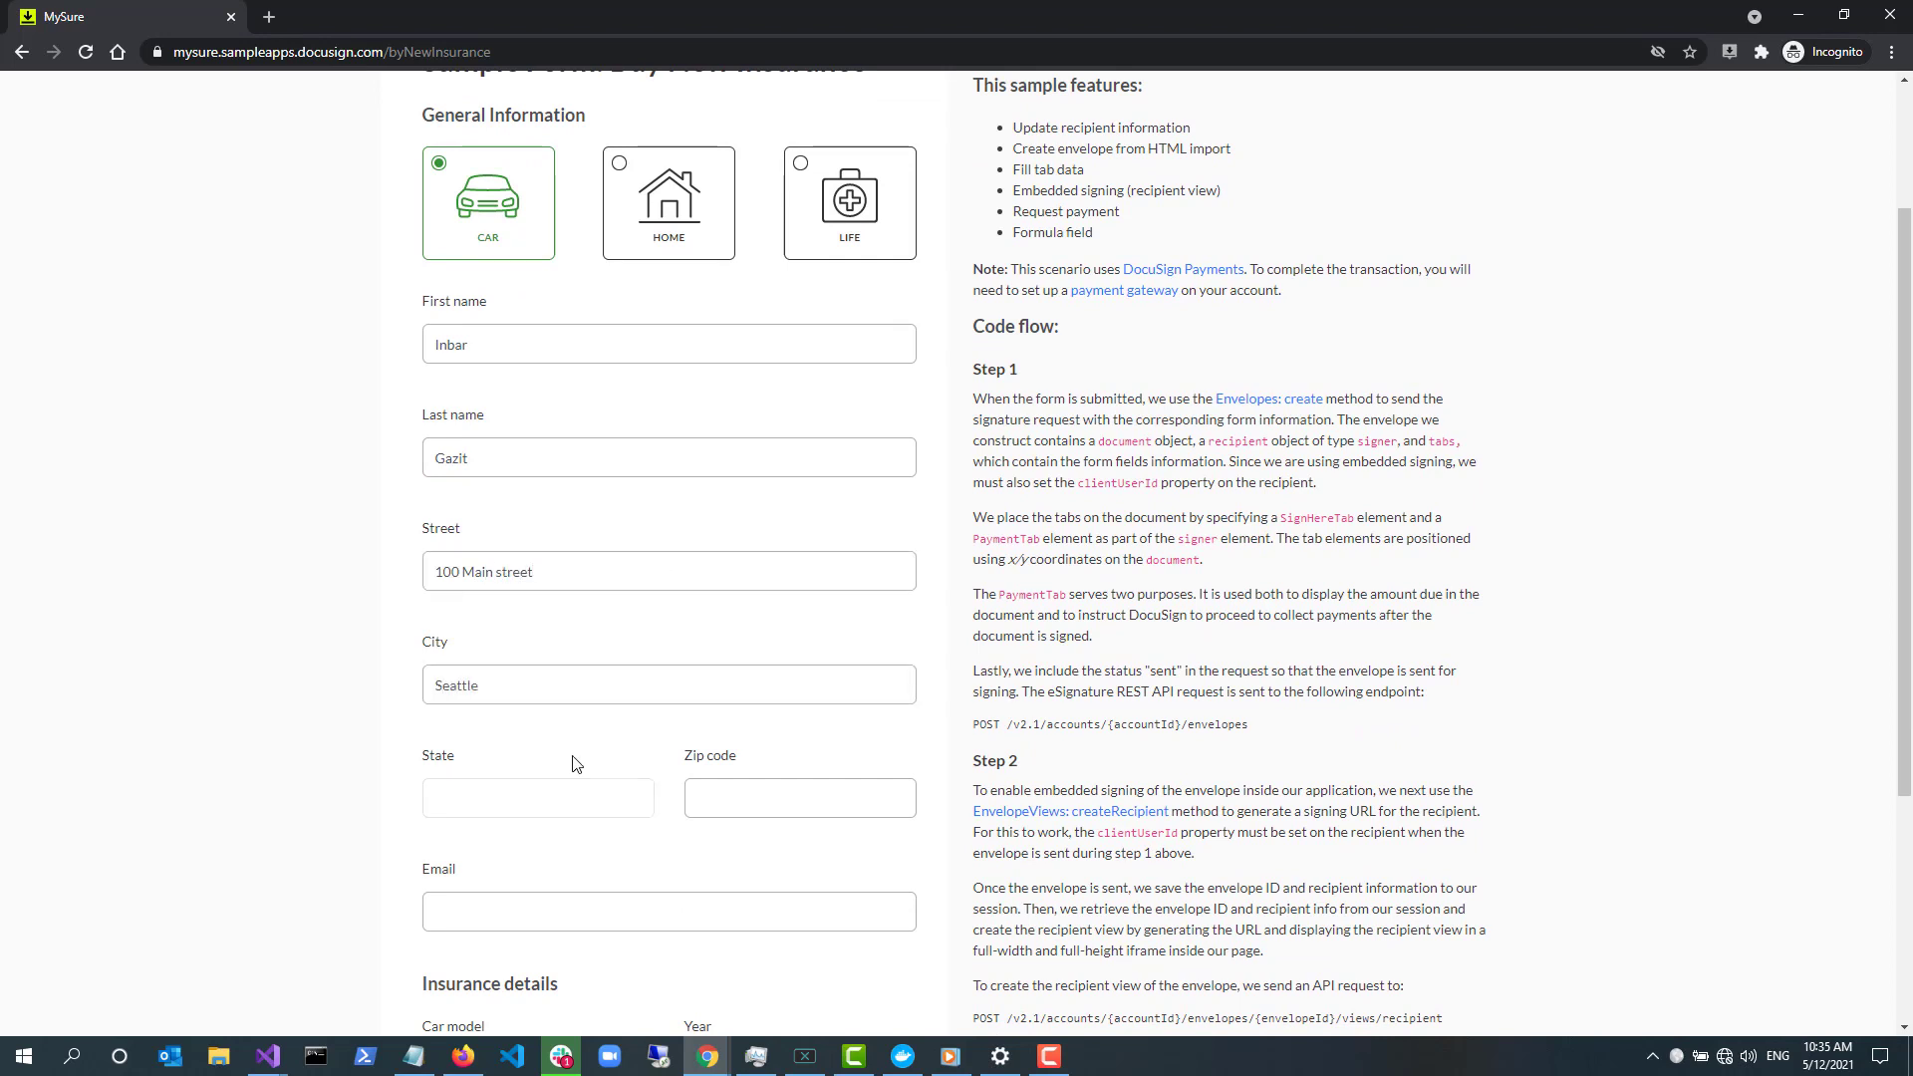
pyautogui.scroll(-3)
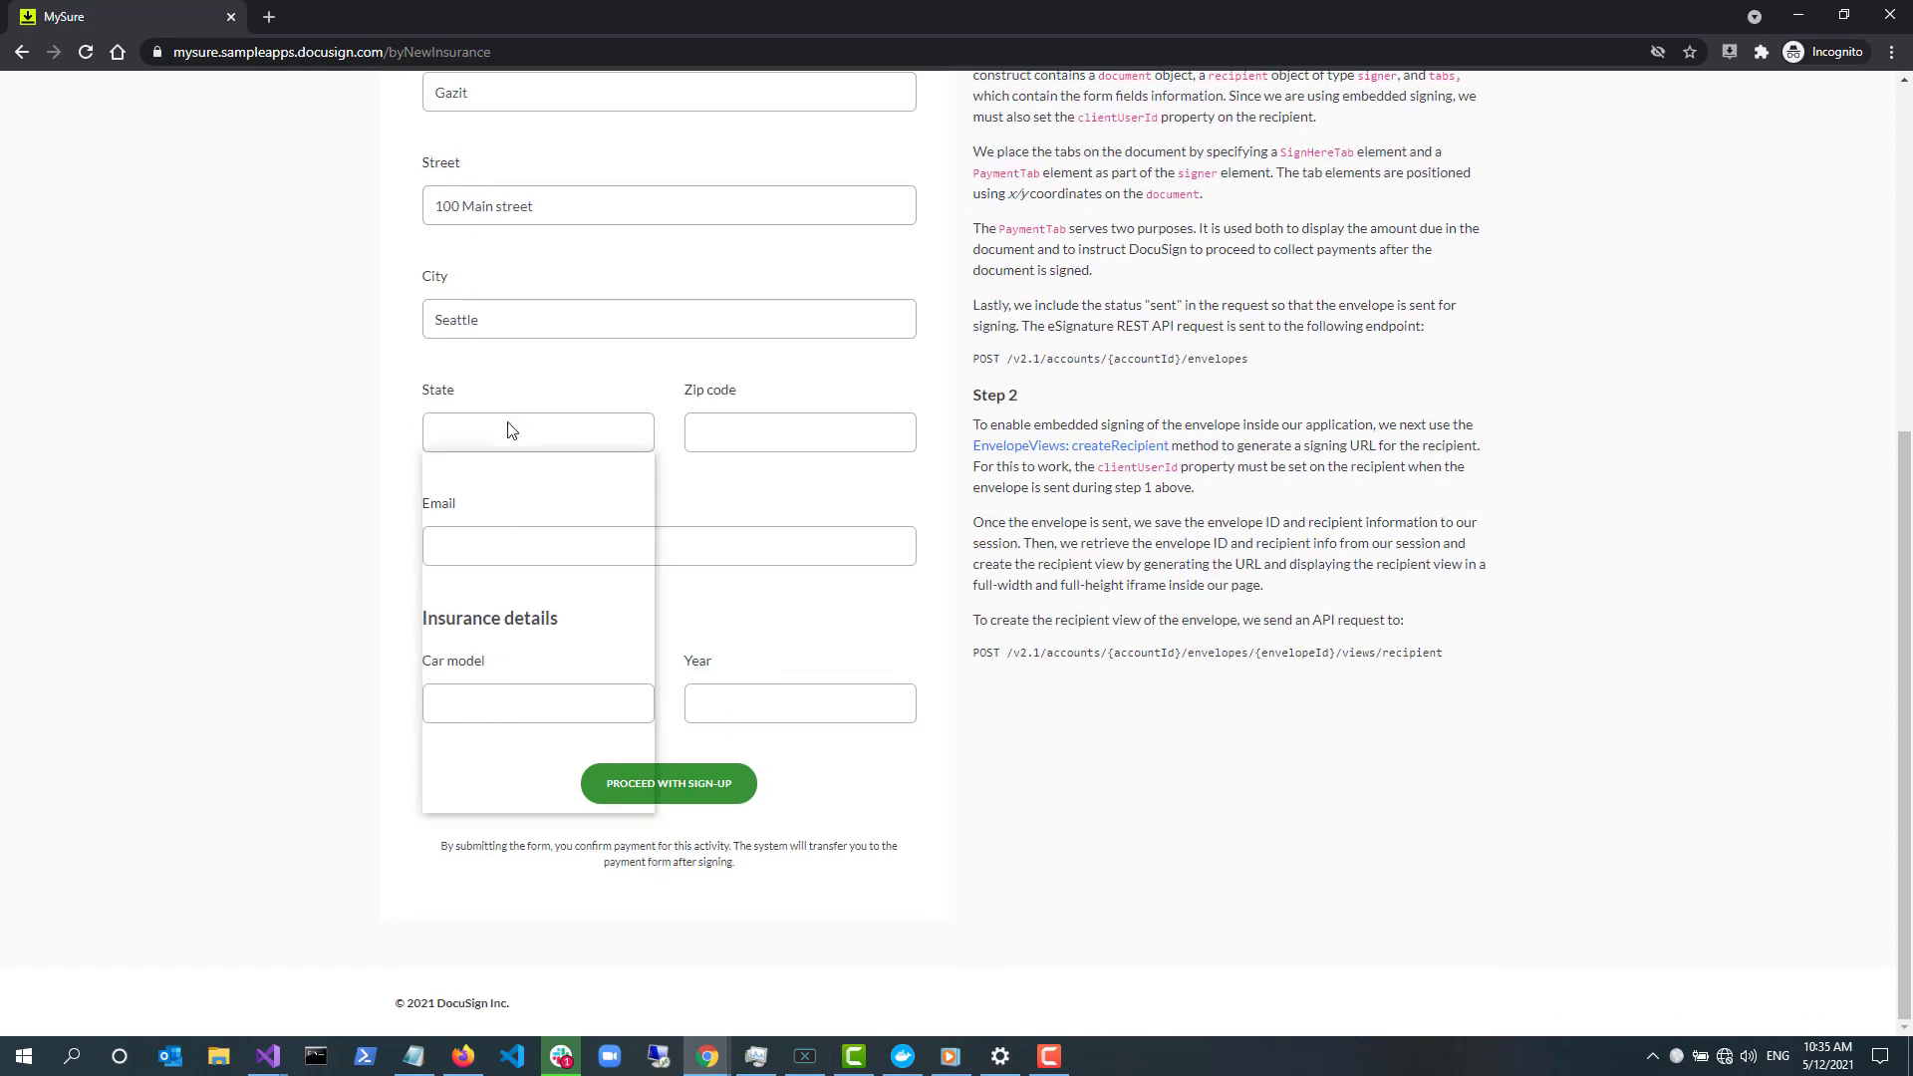
pyautogui.click(537, 431)
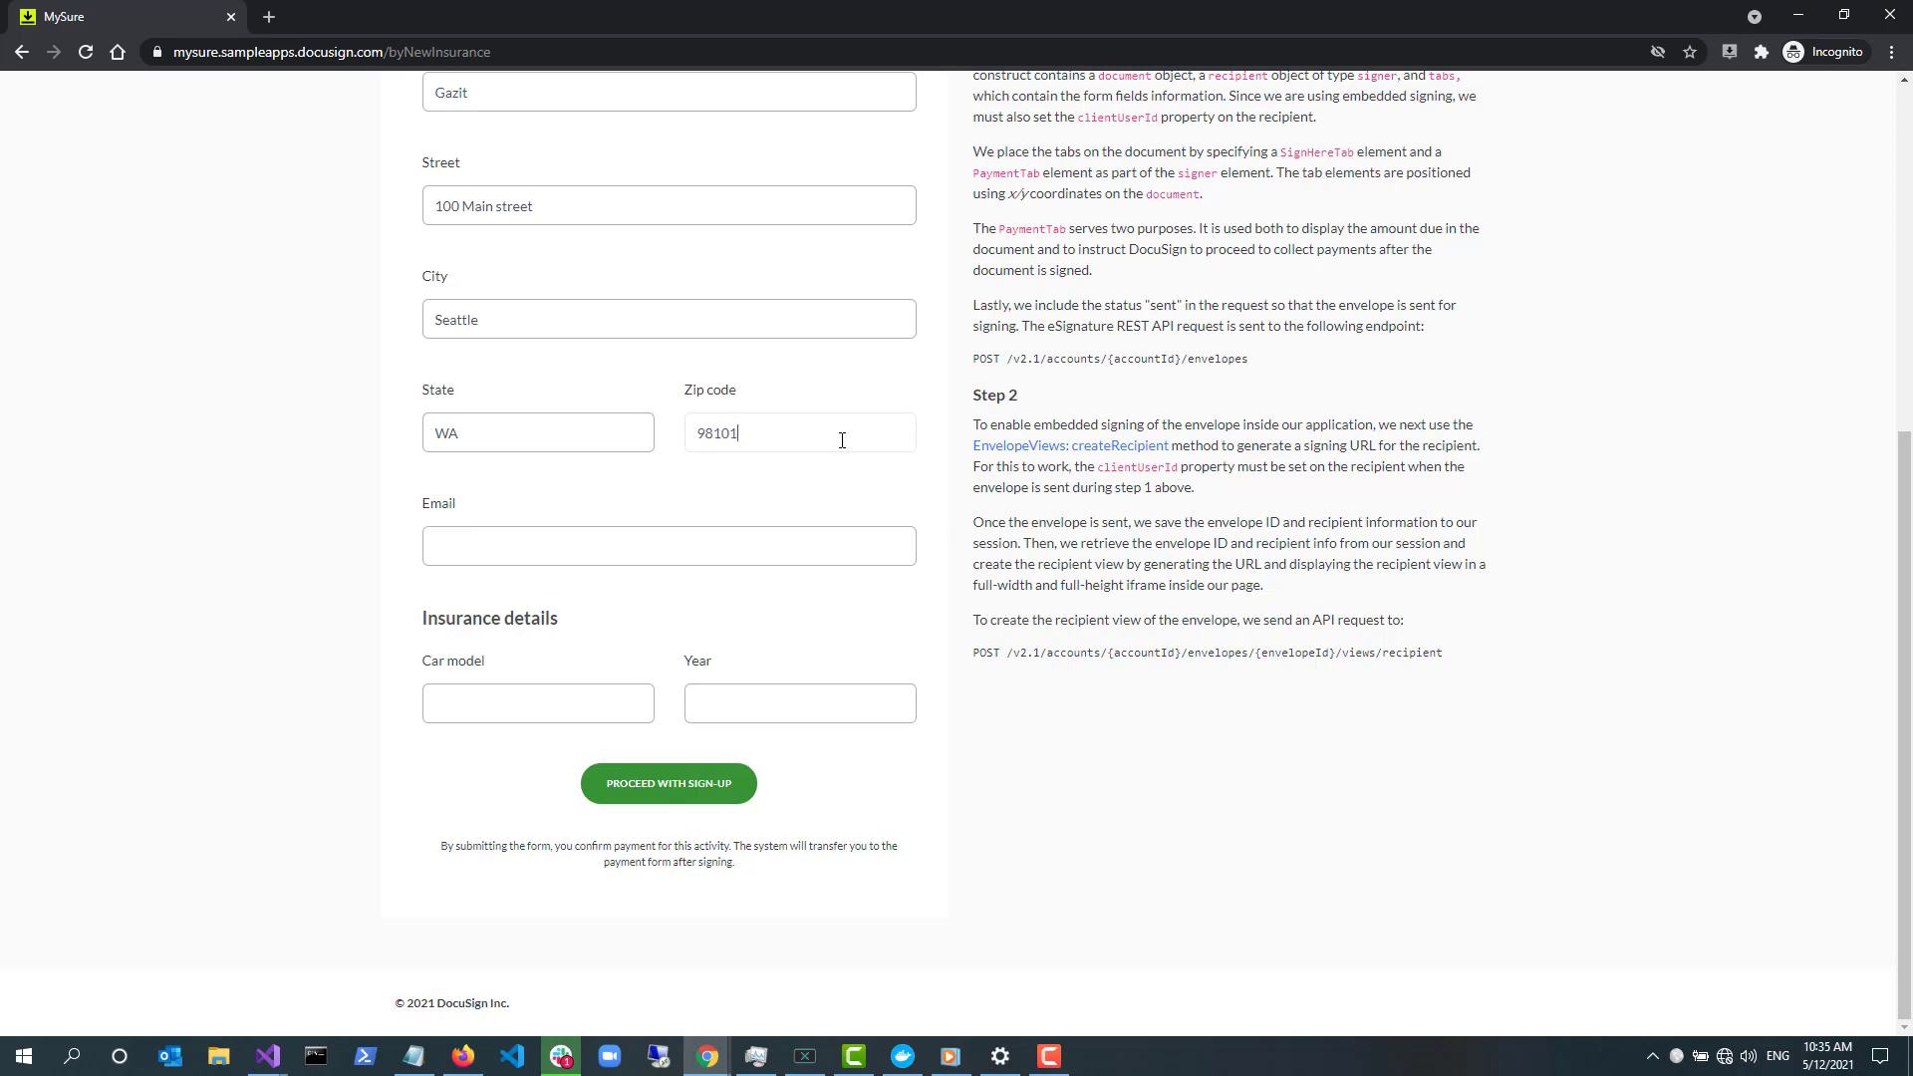
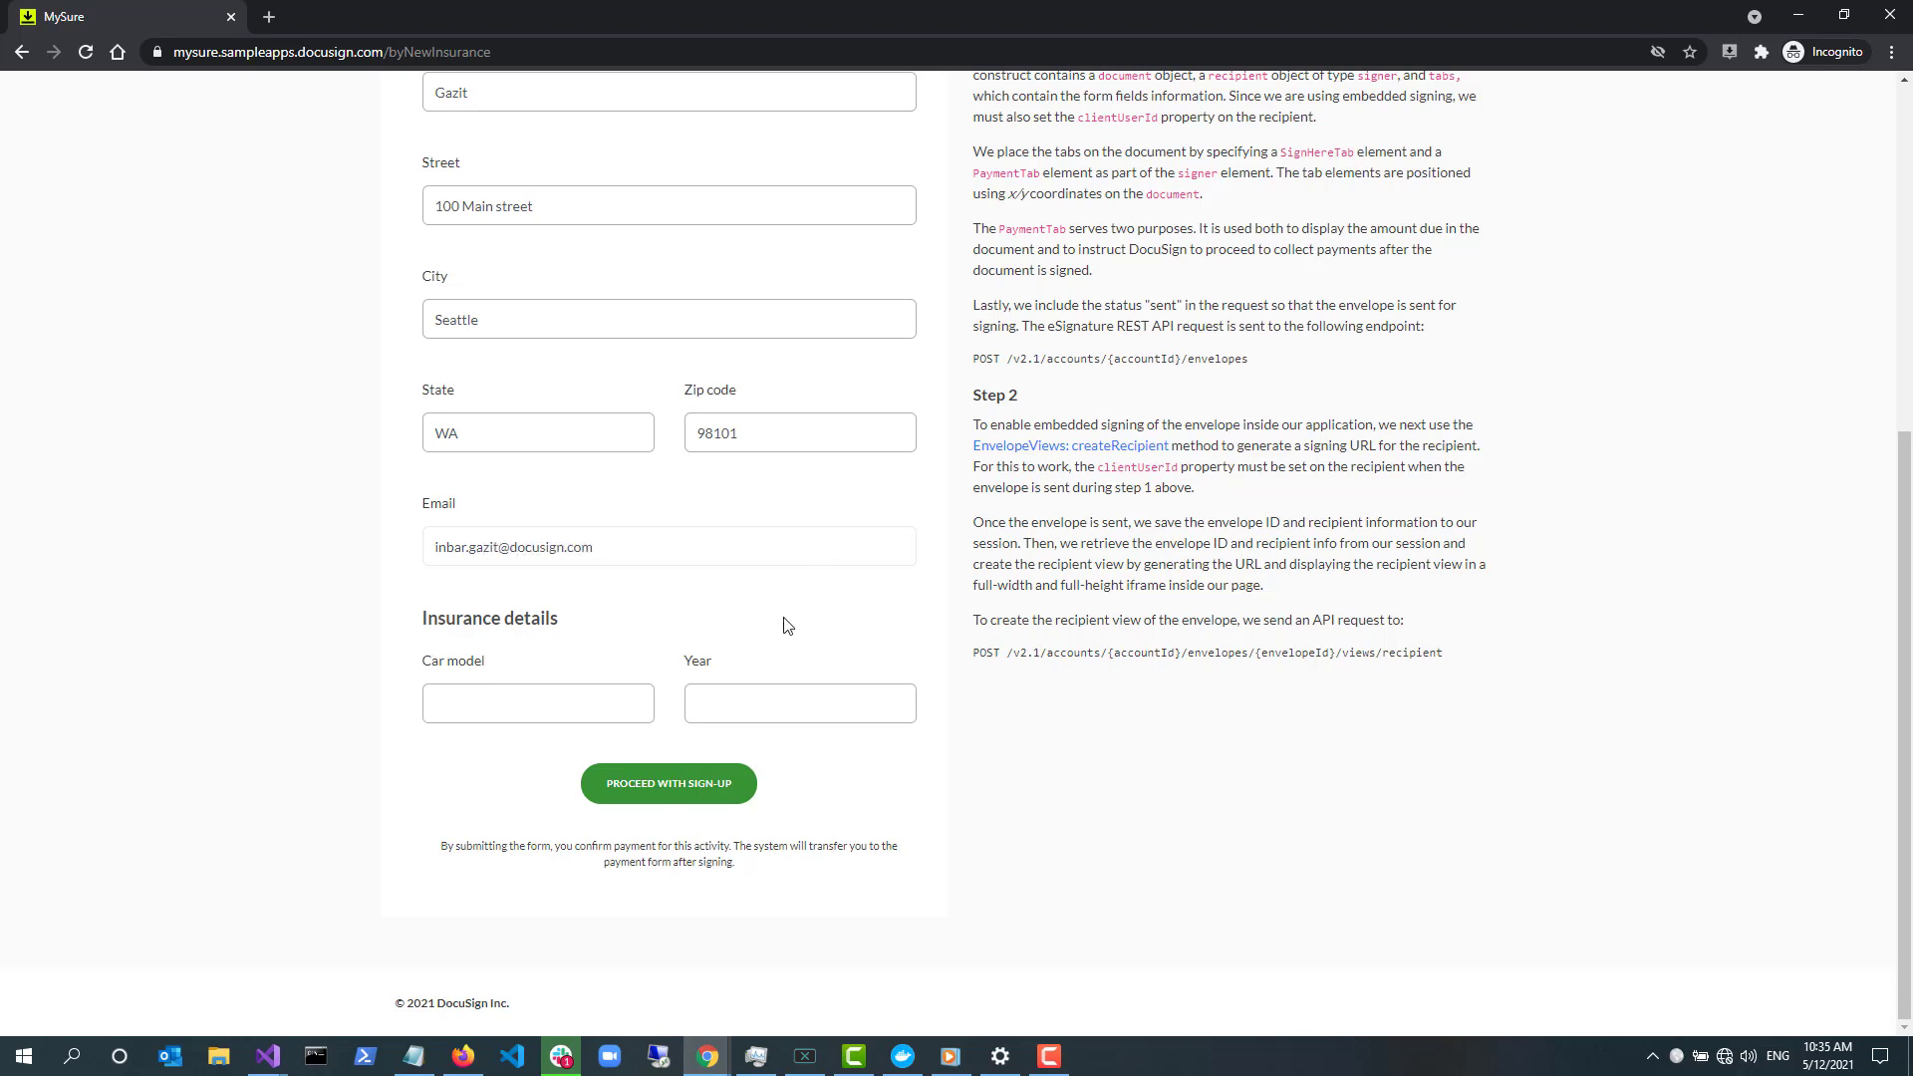
# Step: Type 'inbar' as the email and 'totyo' as the car model
pyautogui.write('totyoa')
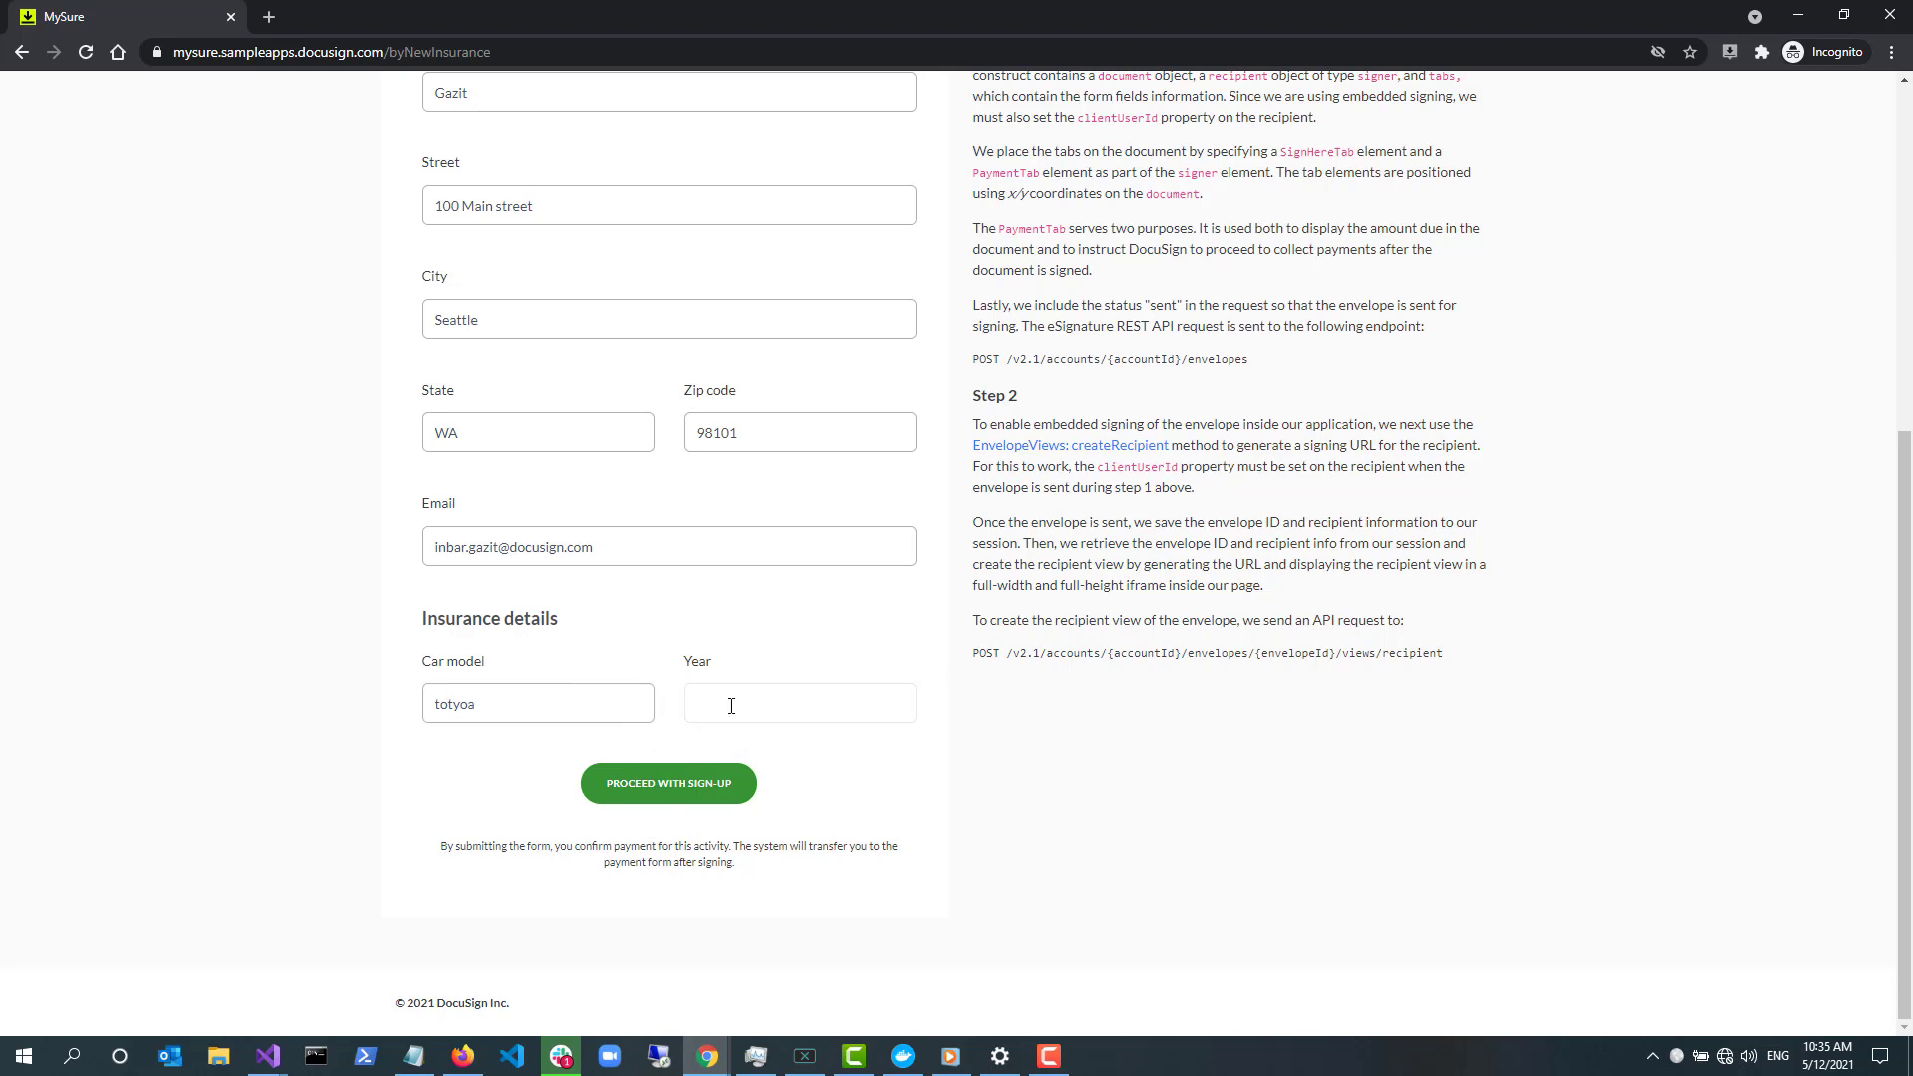
pyautogui.click(668, 784)
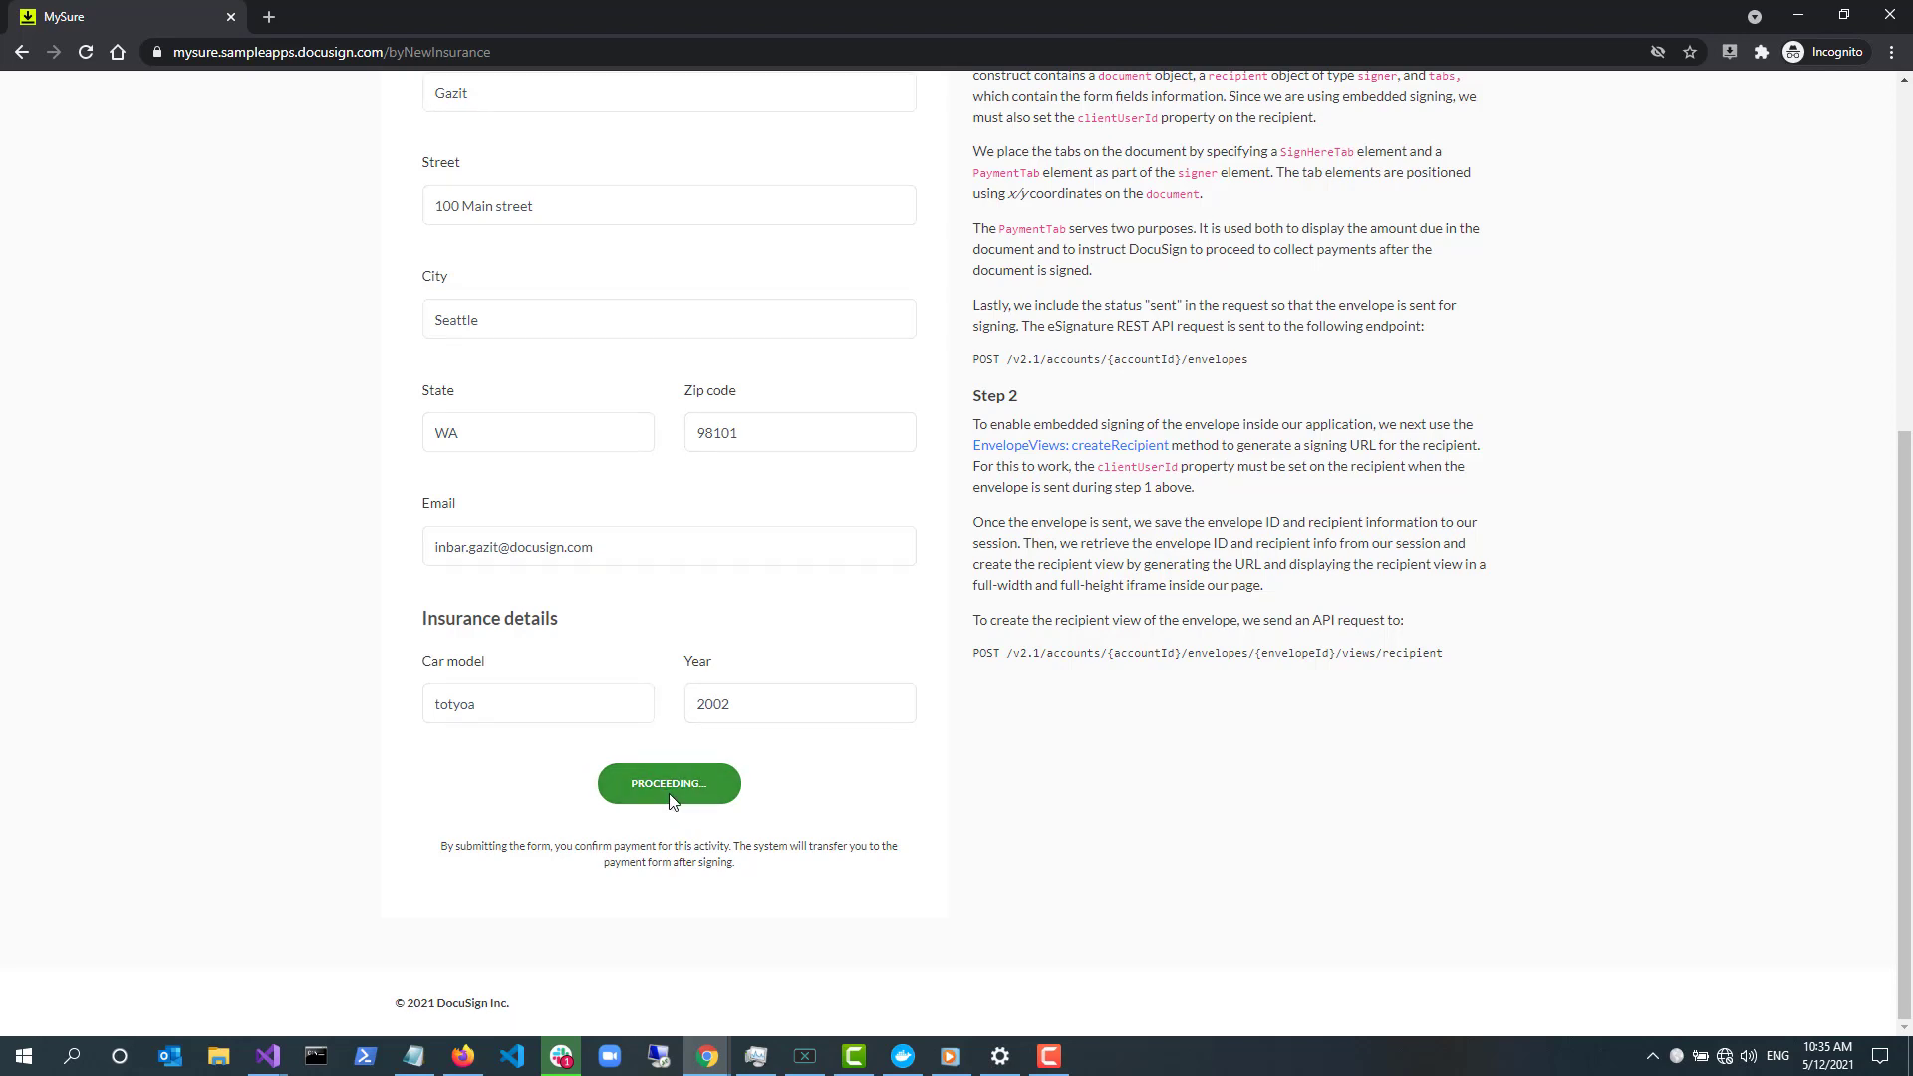
# Step: Submit the form and enter coverage 2500 and deductible 200 in the document
pyautogui.click(669, 784)
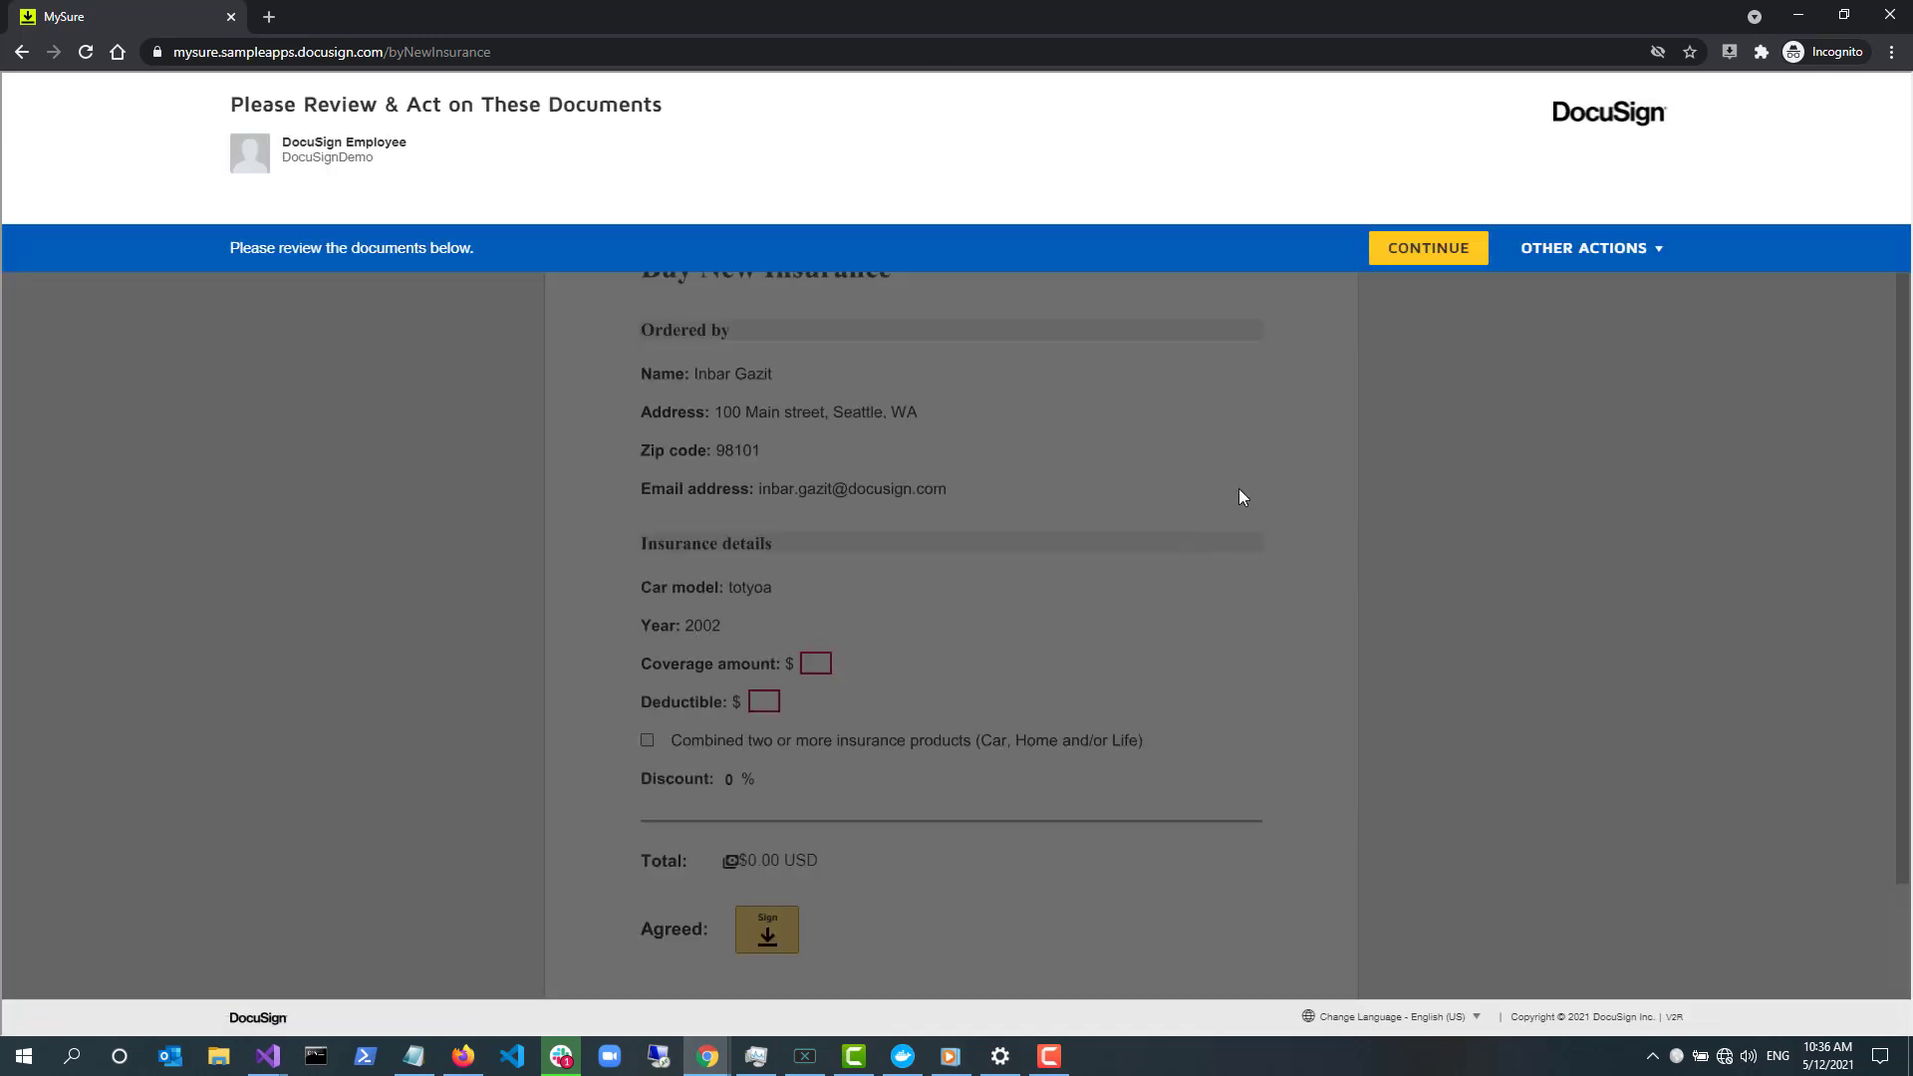
pyautogui.click(1428, 248)
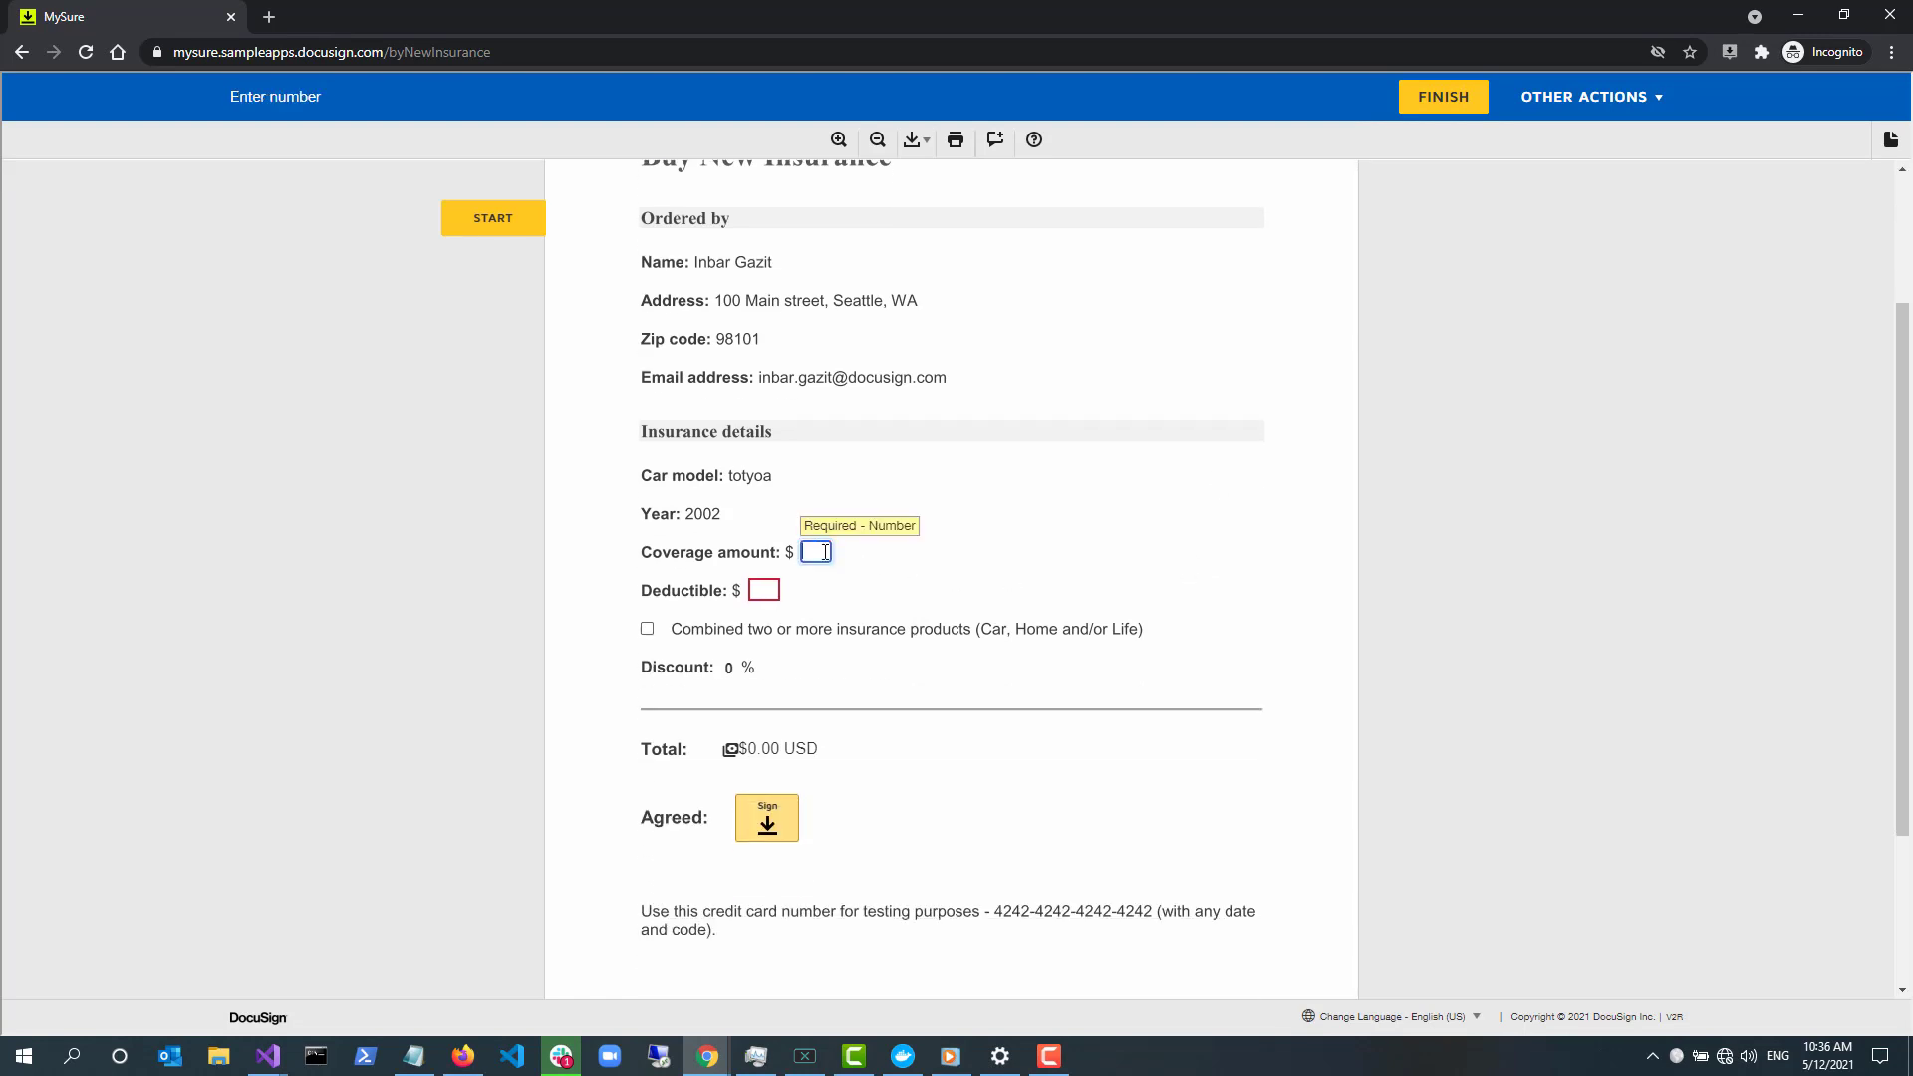
pyautogui.write('2000')
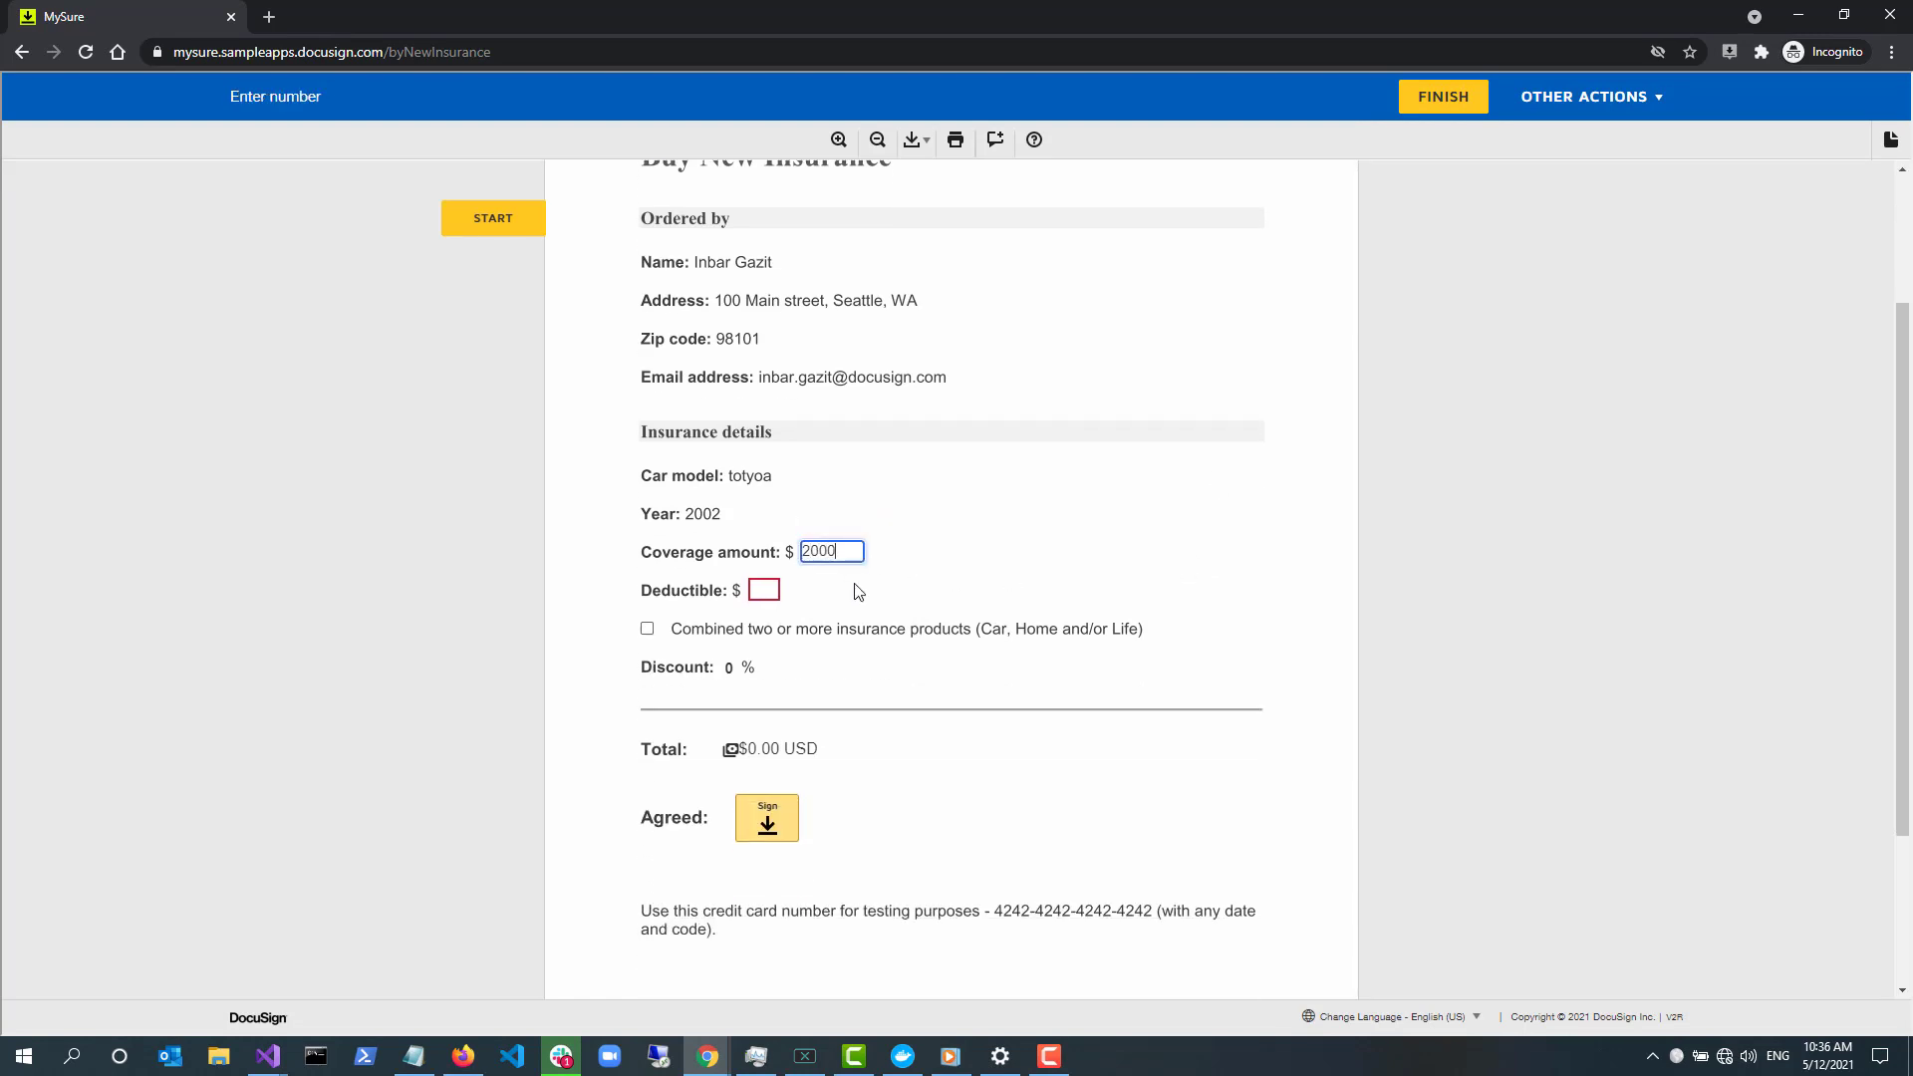
pyautogui.click(765, 590)
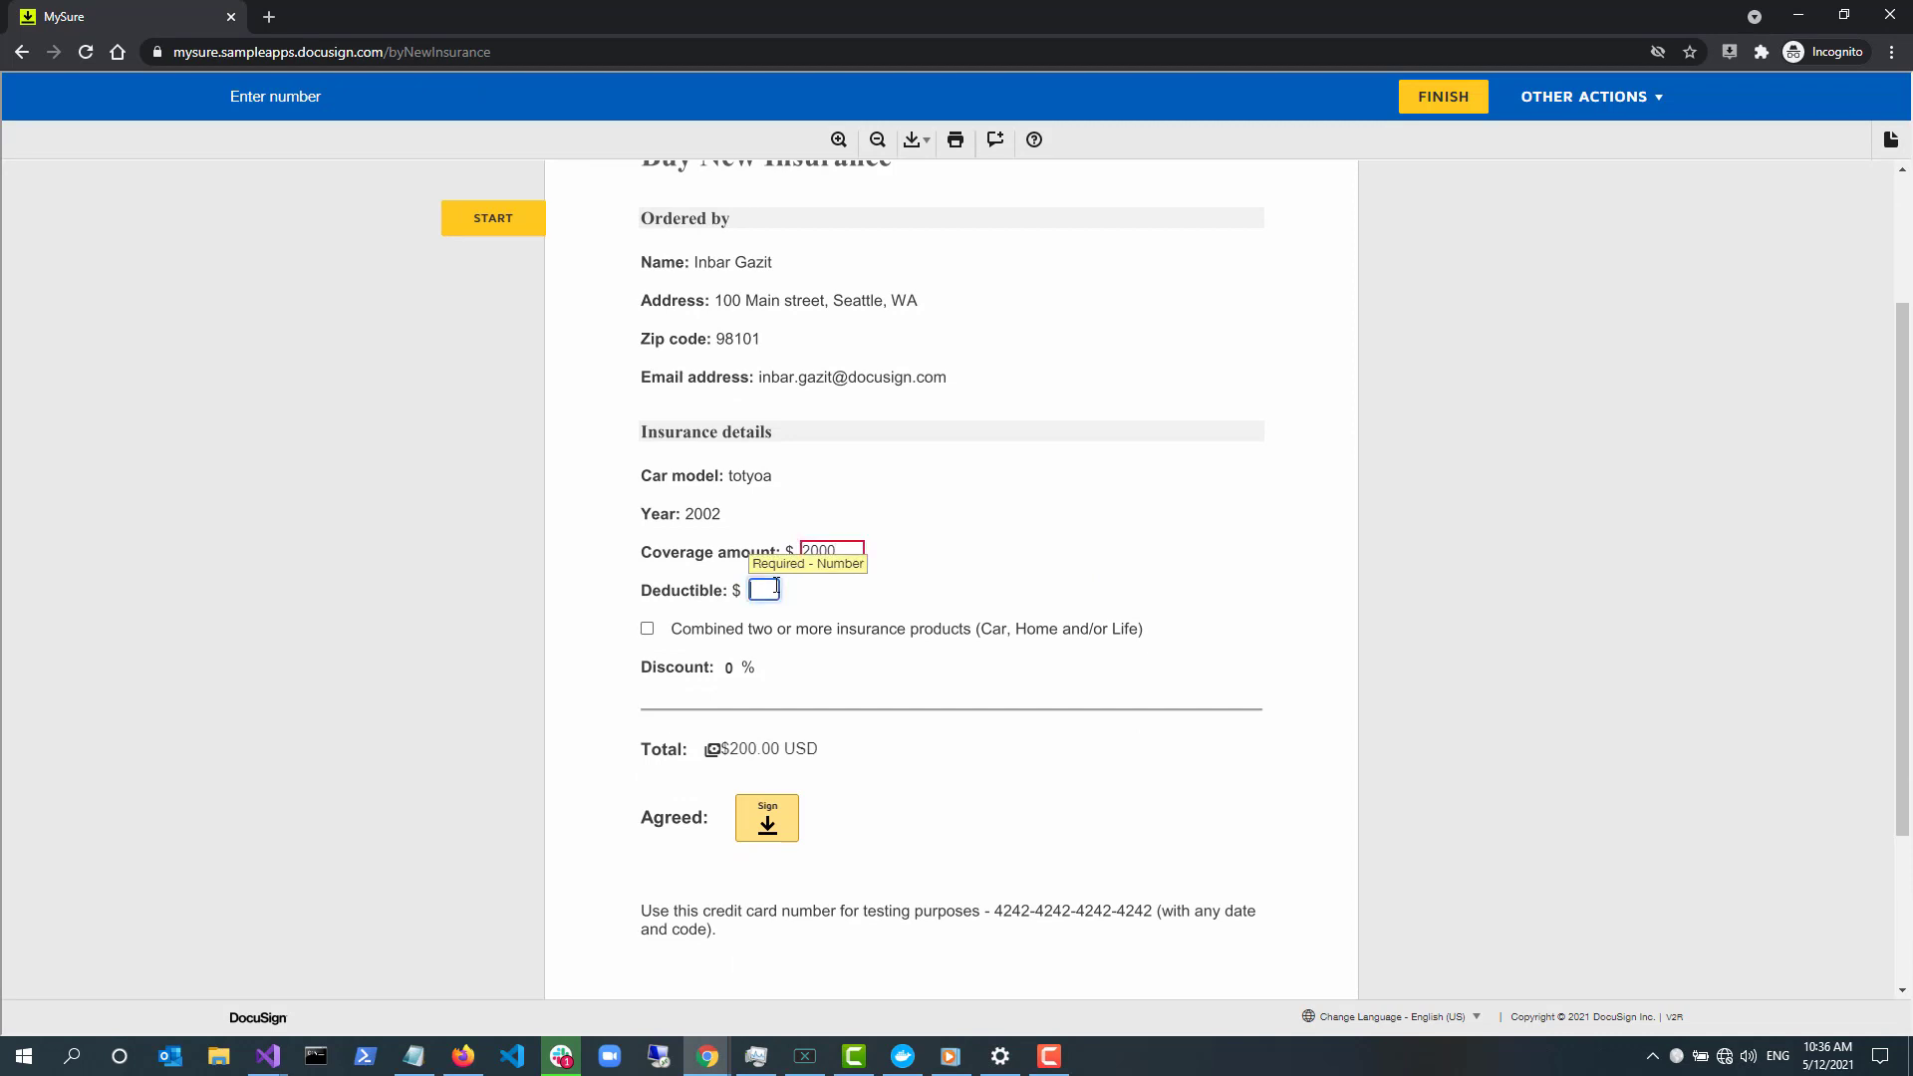
pyautogui.write('100')
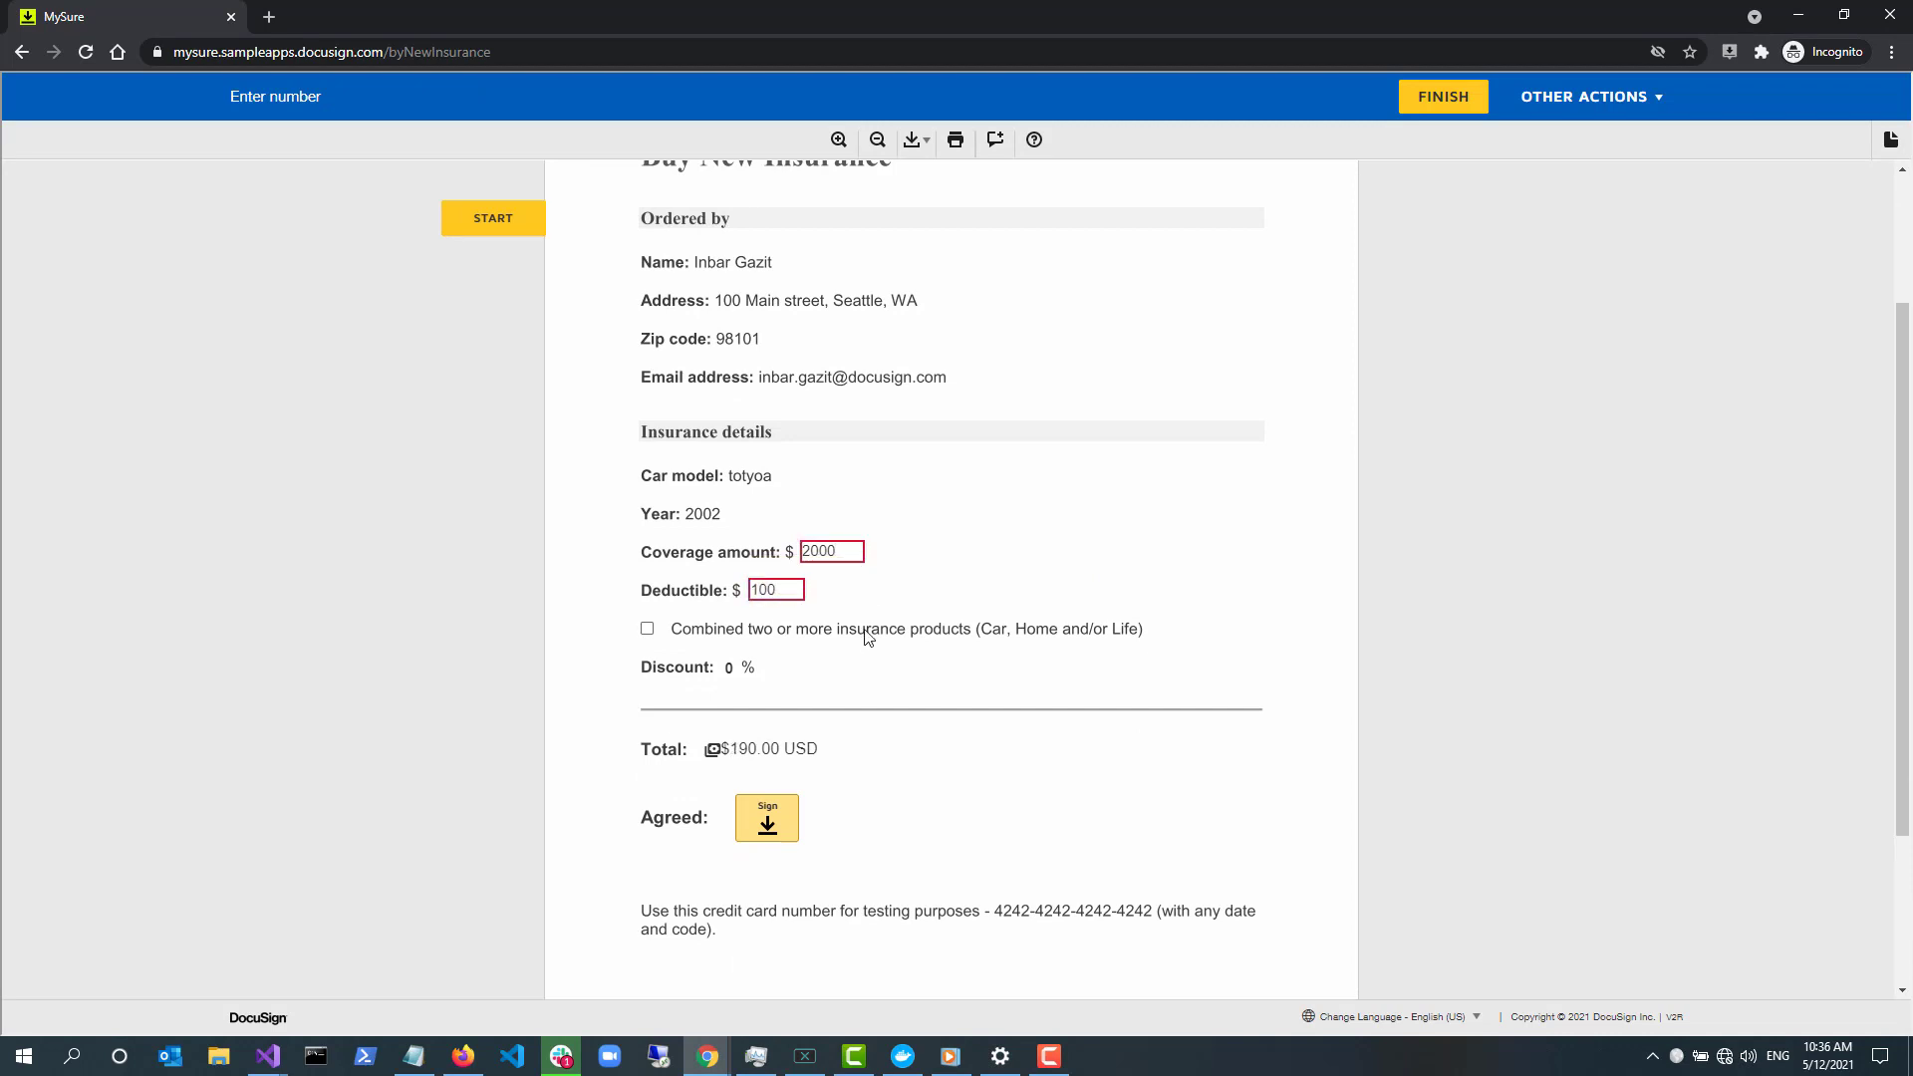
# Step: Claim the combined-products discount for a $218.50 total and sign the agreement
pyautogui.click(646, 628)
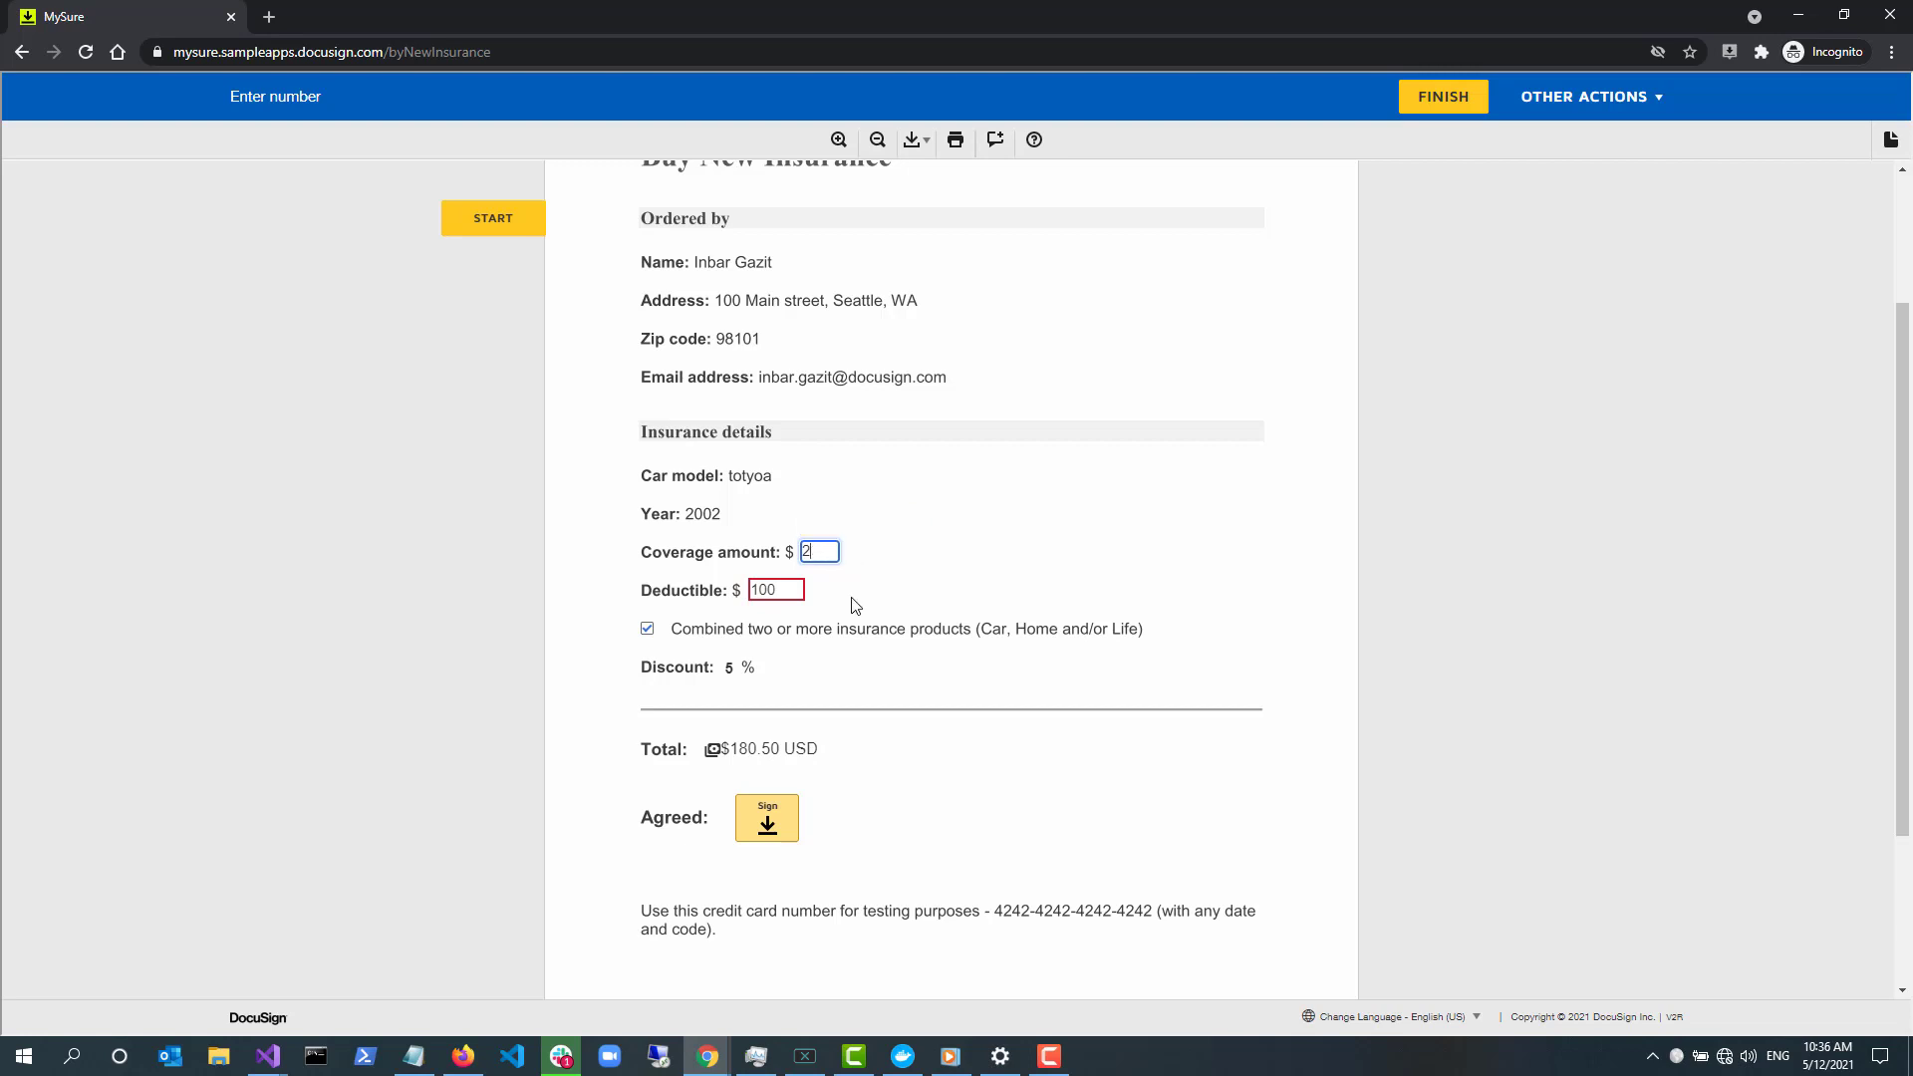
pyautogui.write('500')
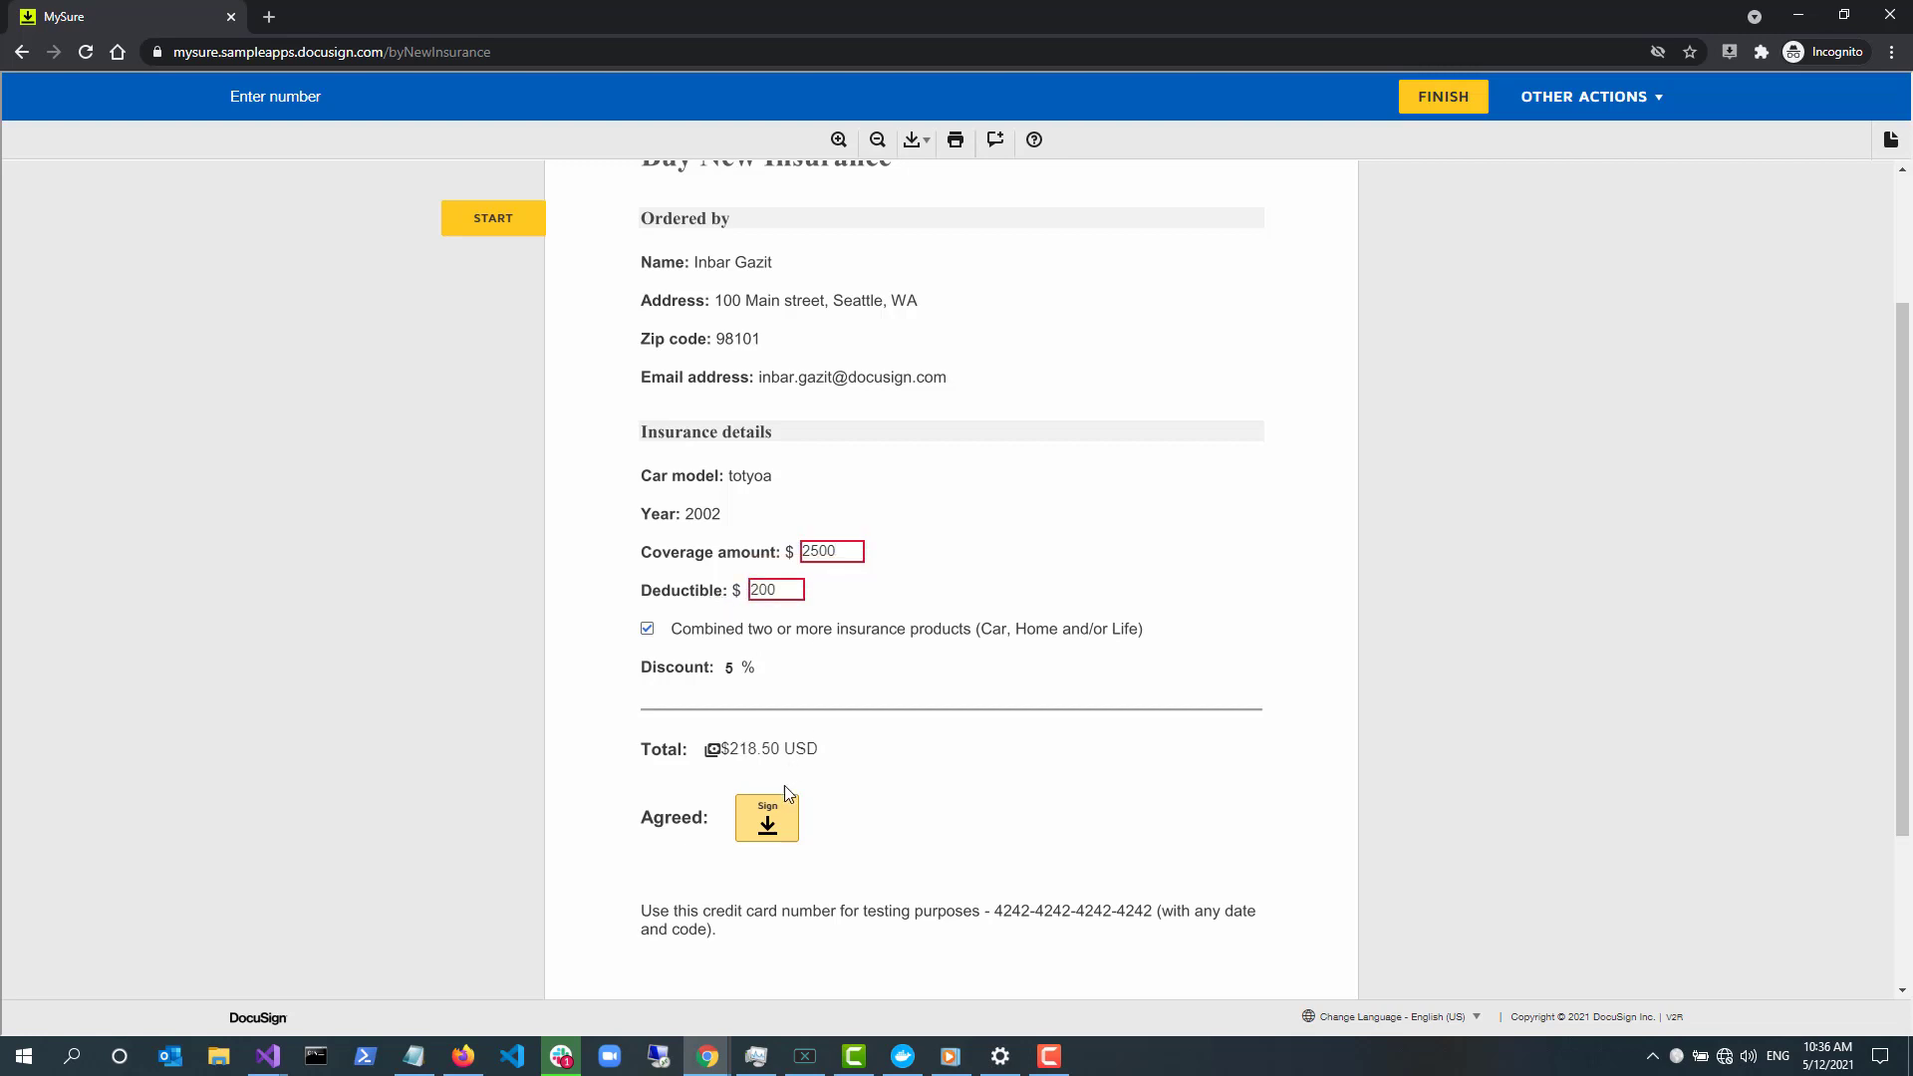
pyautogui.click(767, 815)
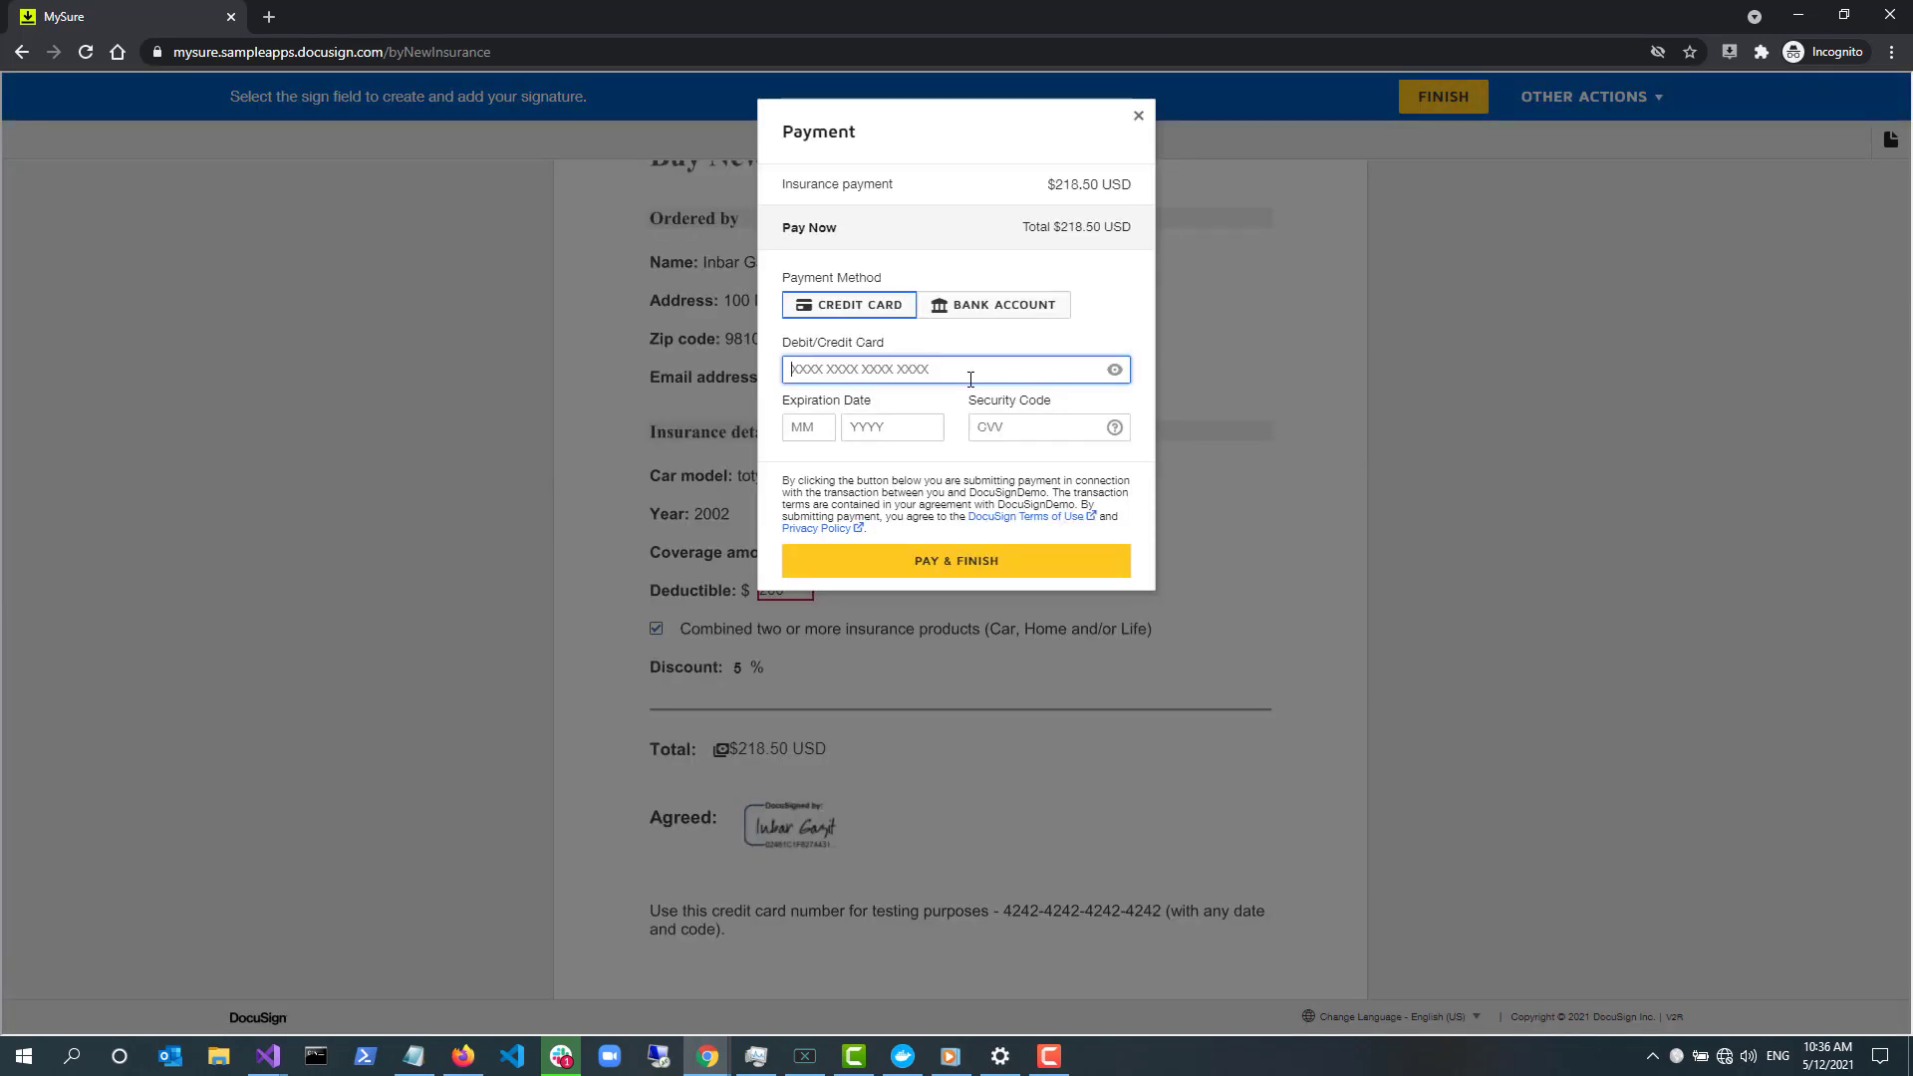
pyautogui.write('4242 4242 4242')
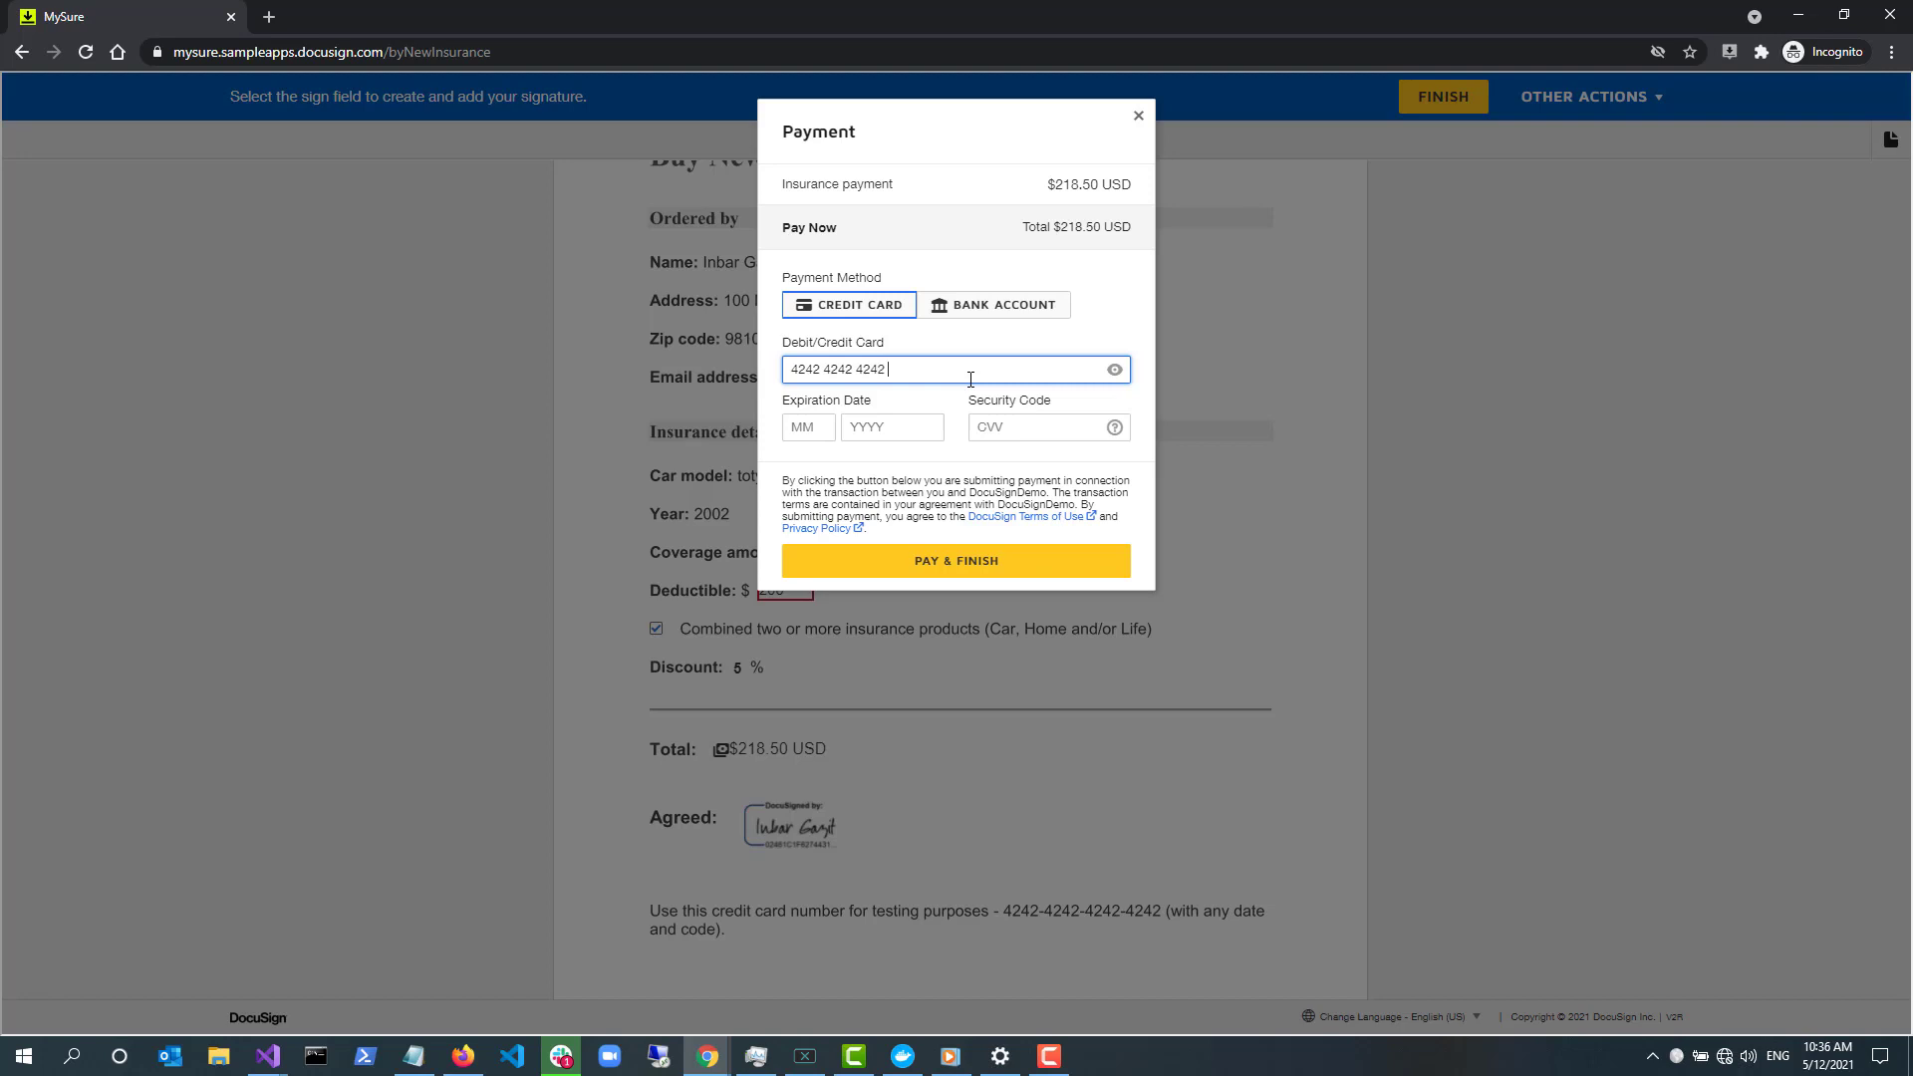
pyautogui.click(808, 427)
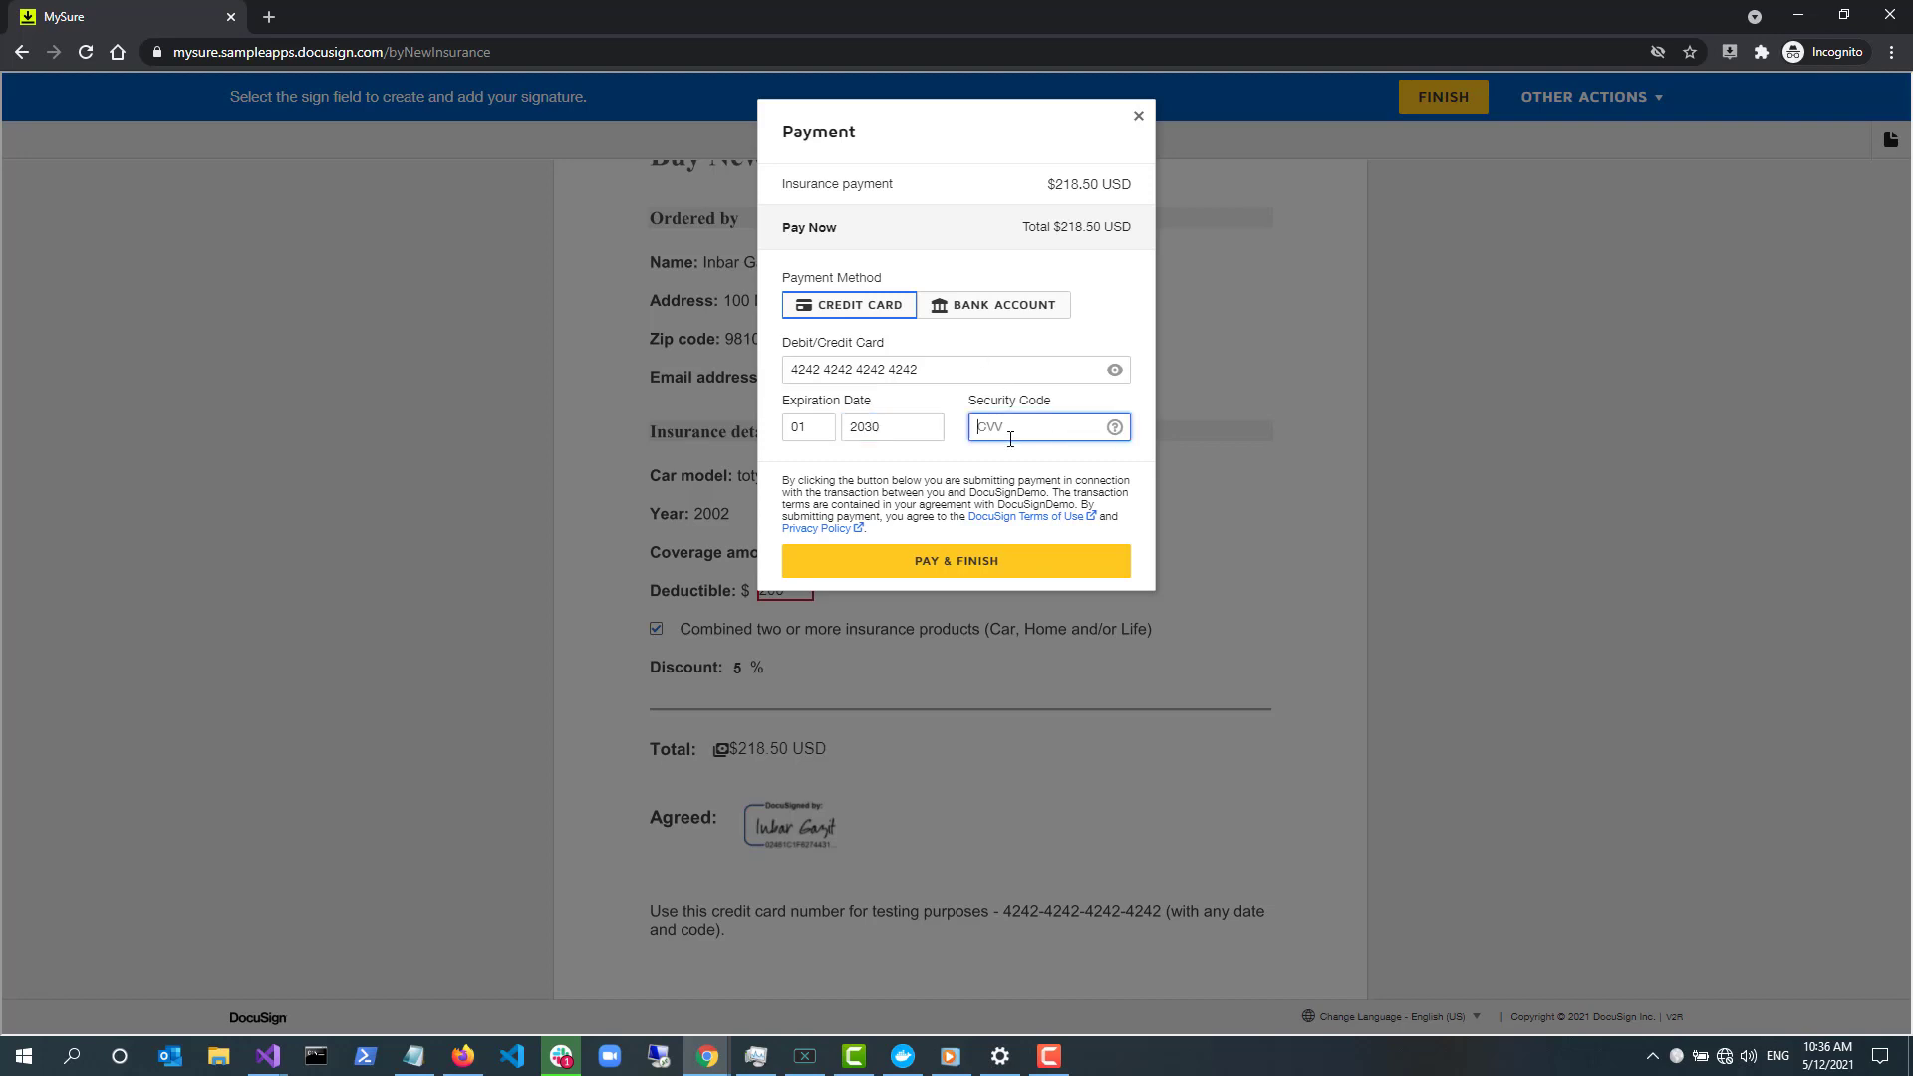
pyautogui.write('424')
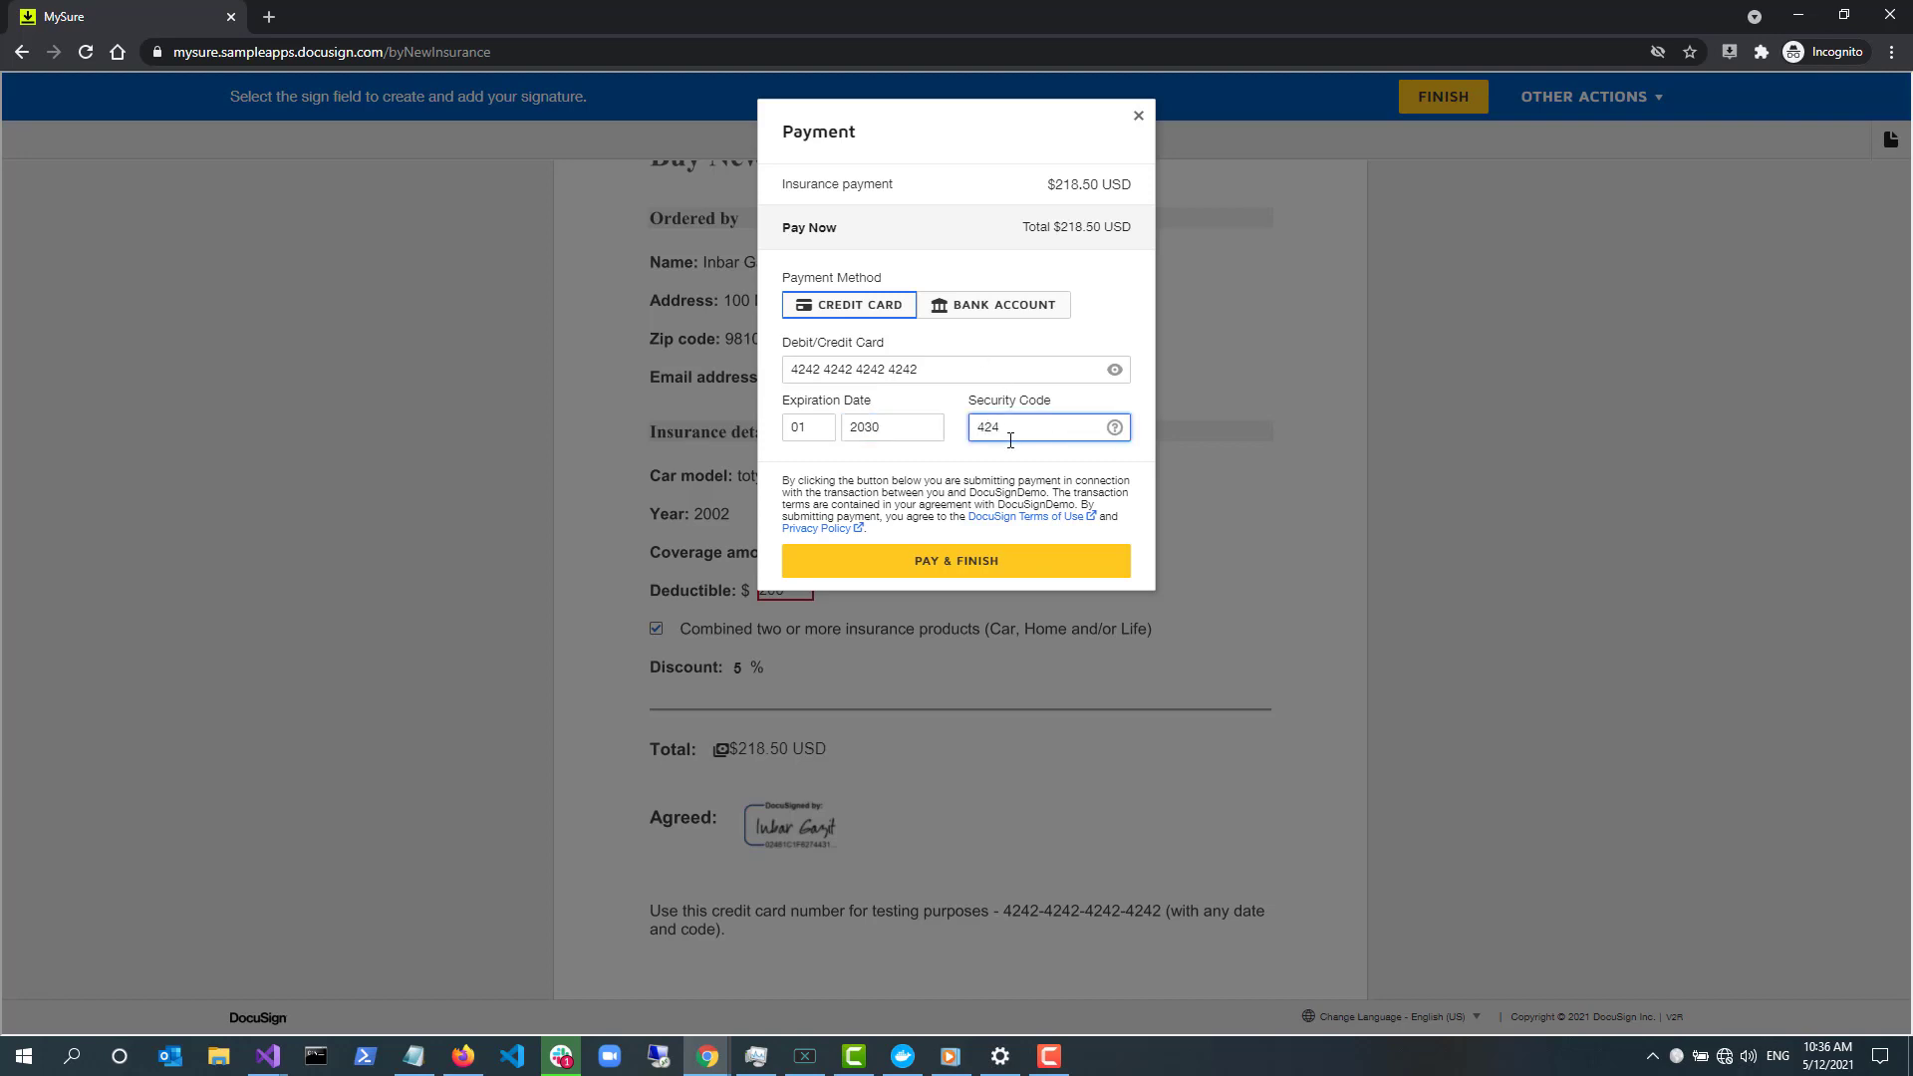
pyautogui.click(957, 560)
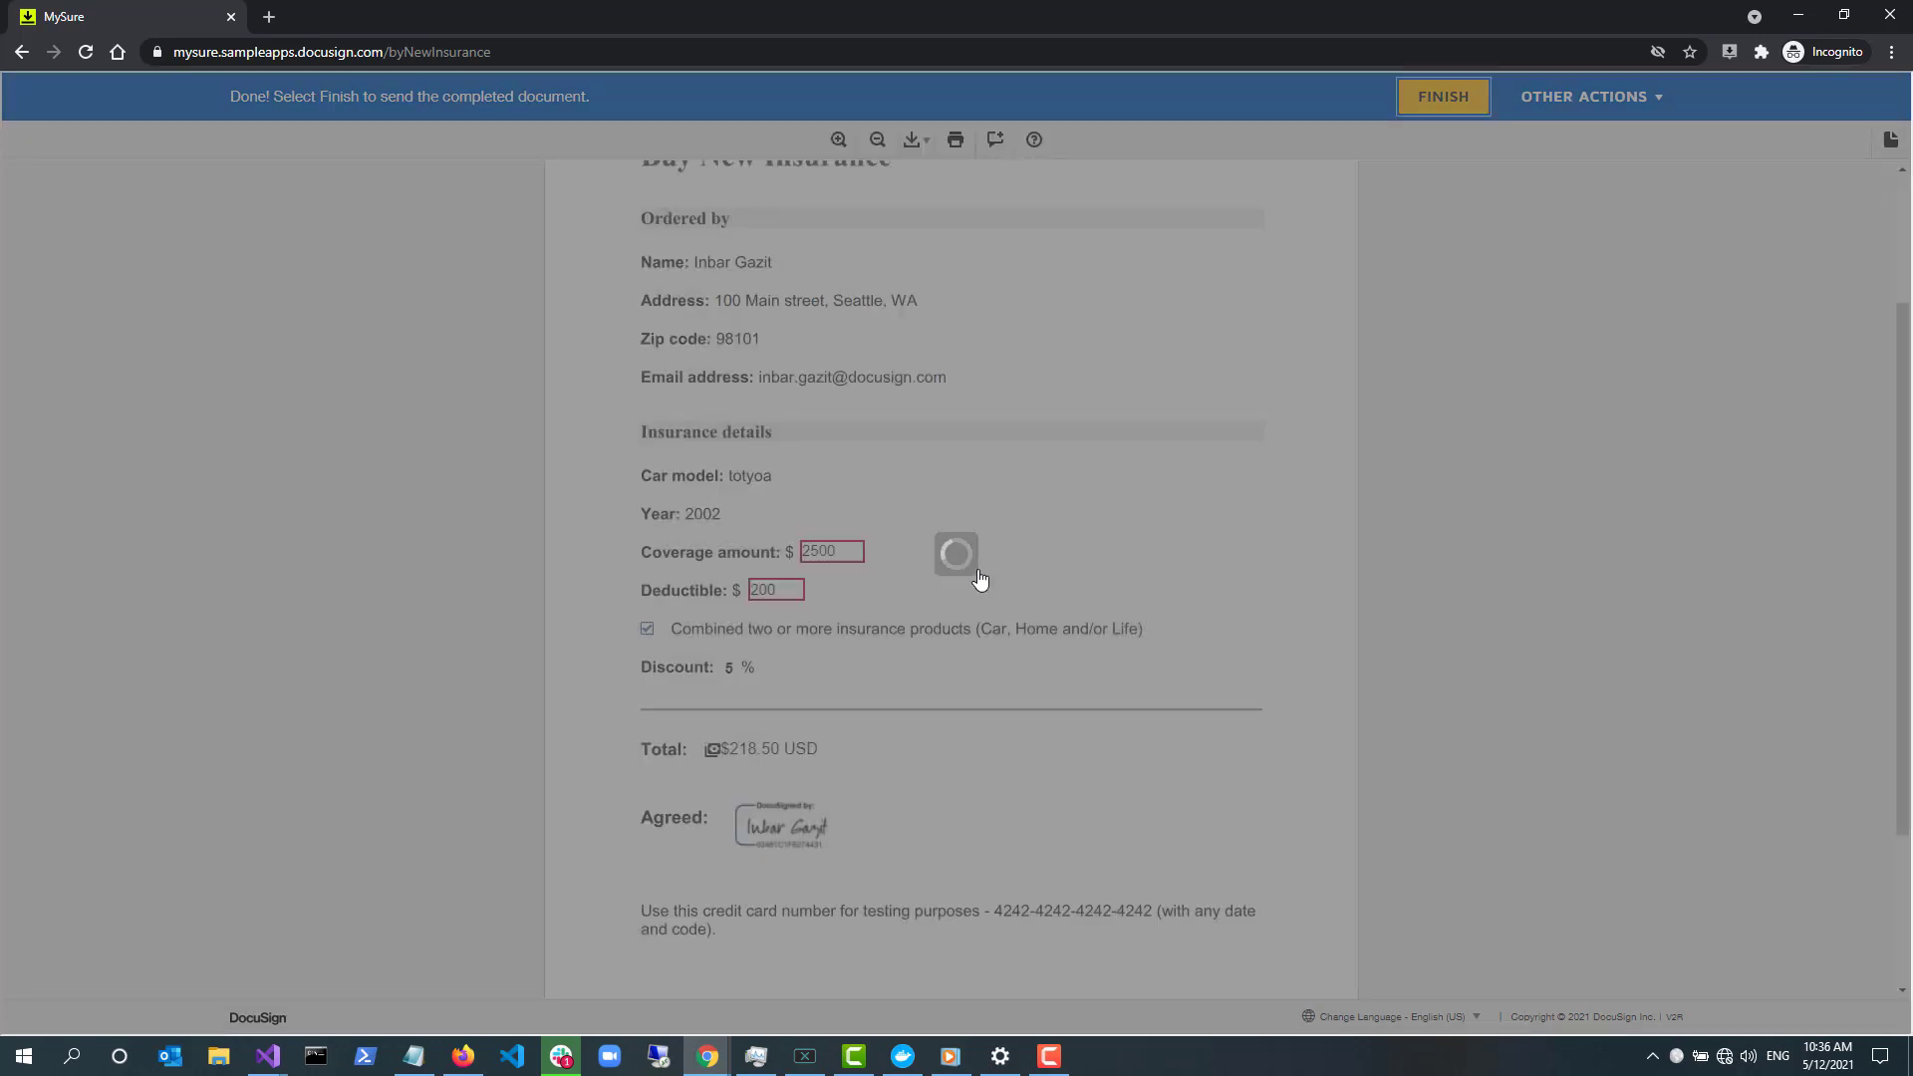
pyautogui.click(1442, 97)
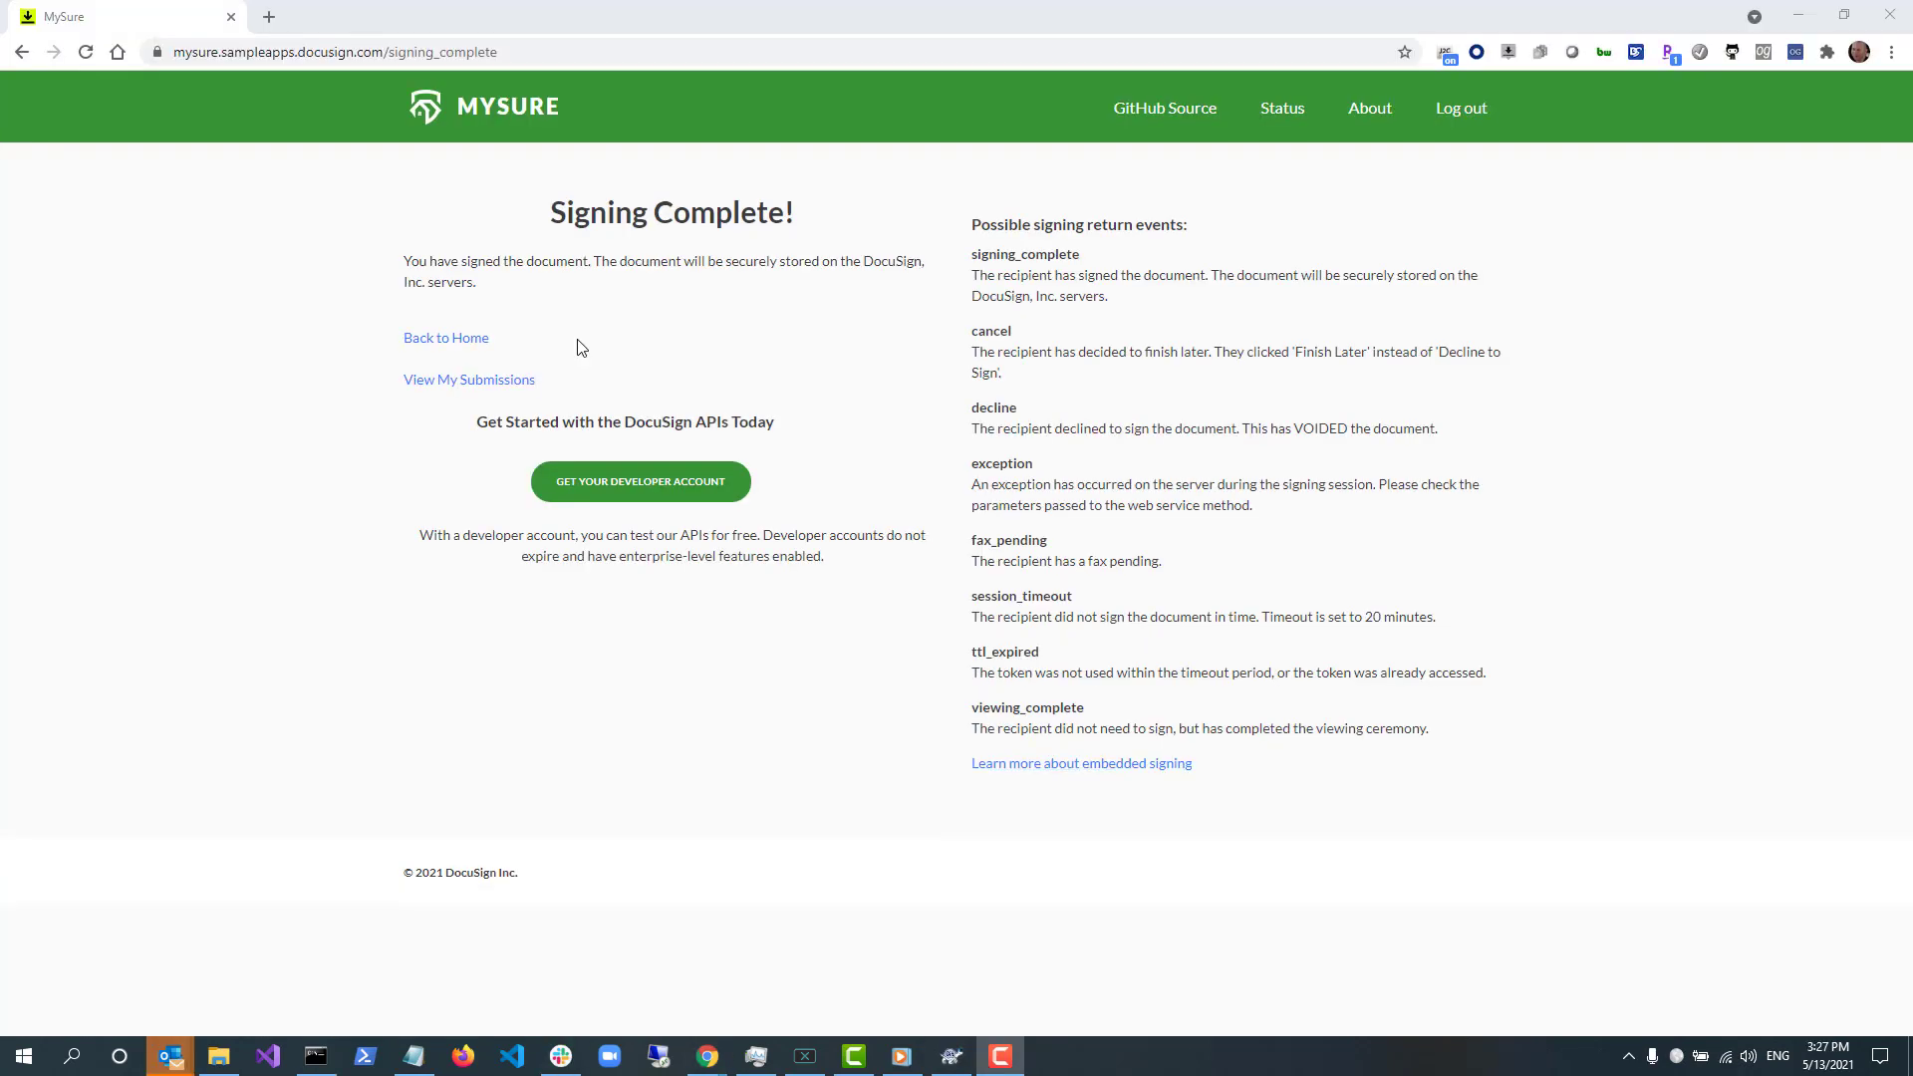
pyautogui.moveTo(756, 263)
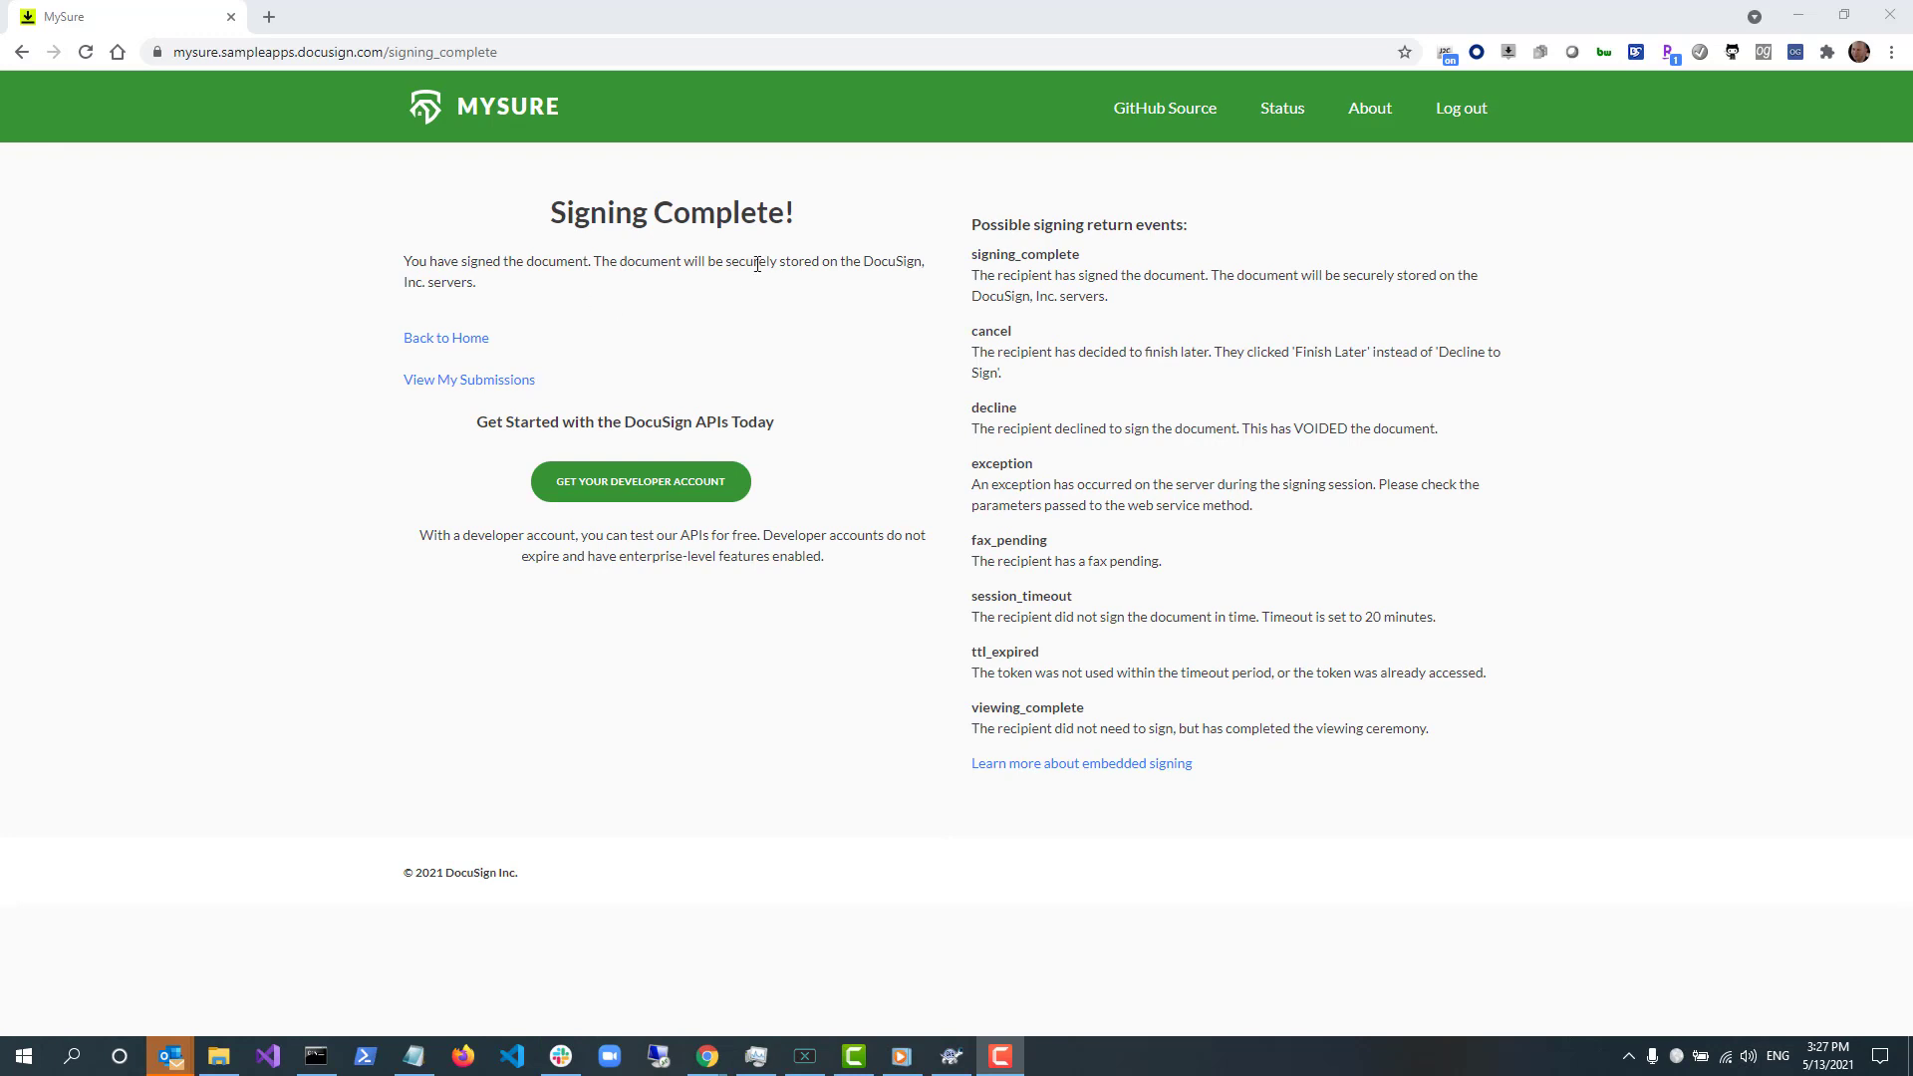
pyautogui.moveTo(1214, 149)
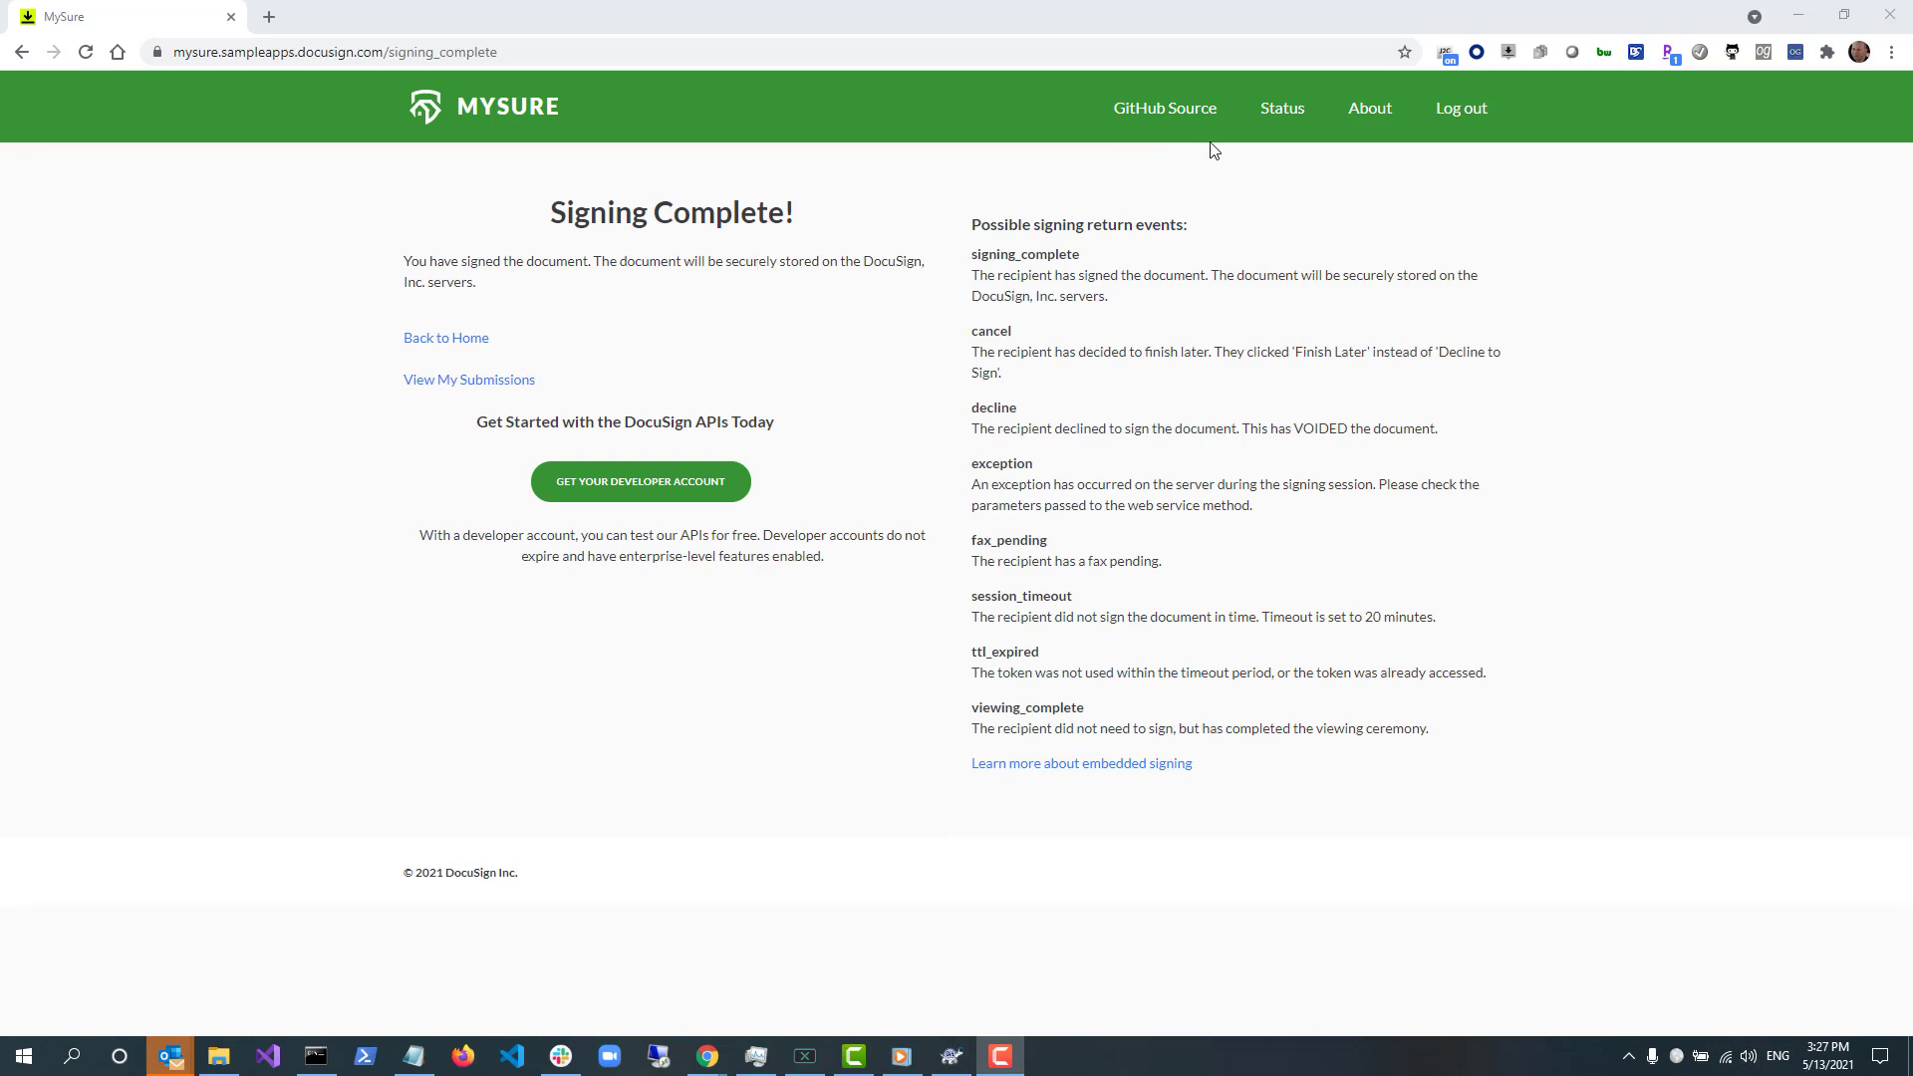
pyautogui.moveTo(1164, 107)
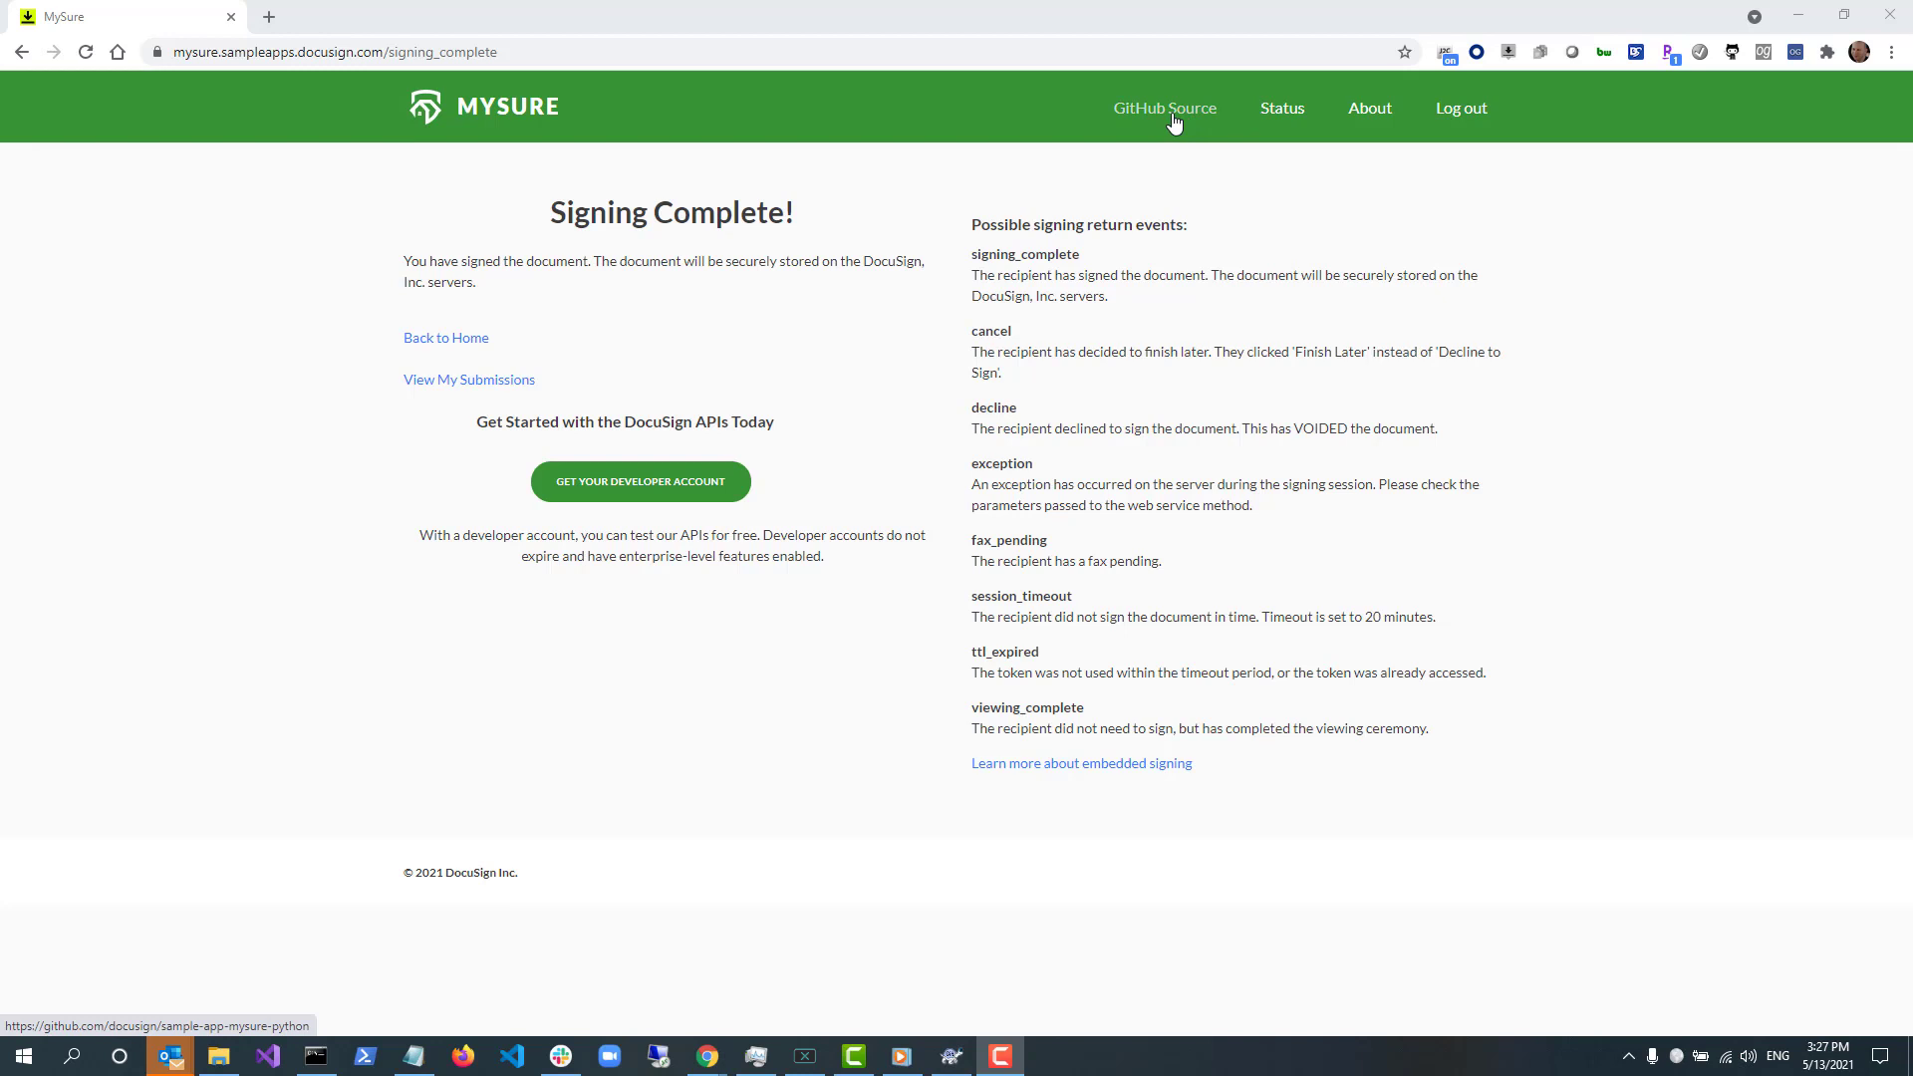
# Step: Open the sample-app-mysure-python repo and scroll its README through the installation steps
pyautogui.click(1163, 107)
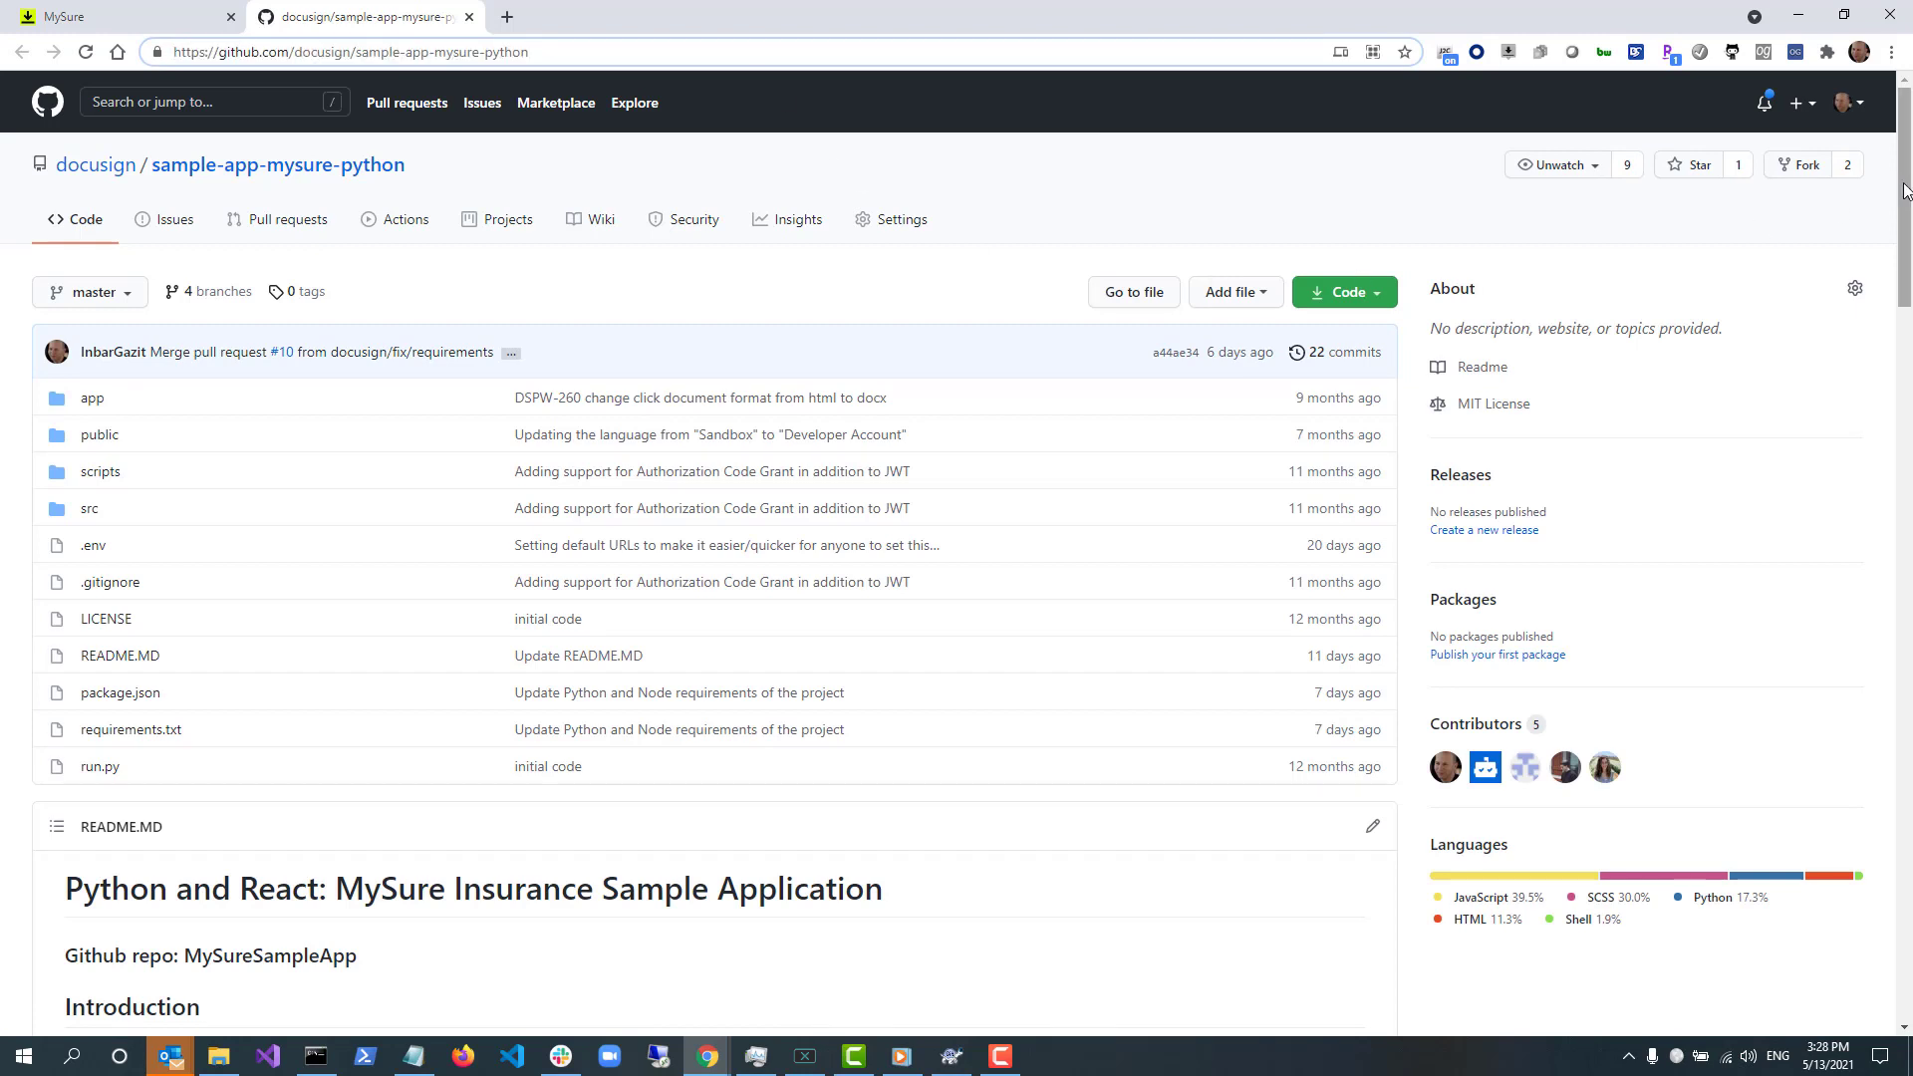
pyautogui.scroll(-3)
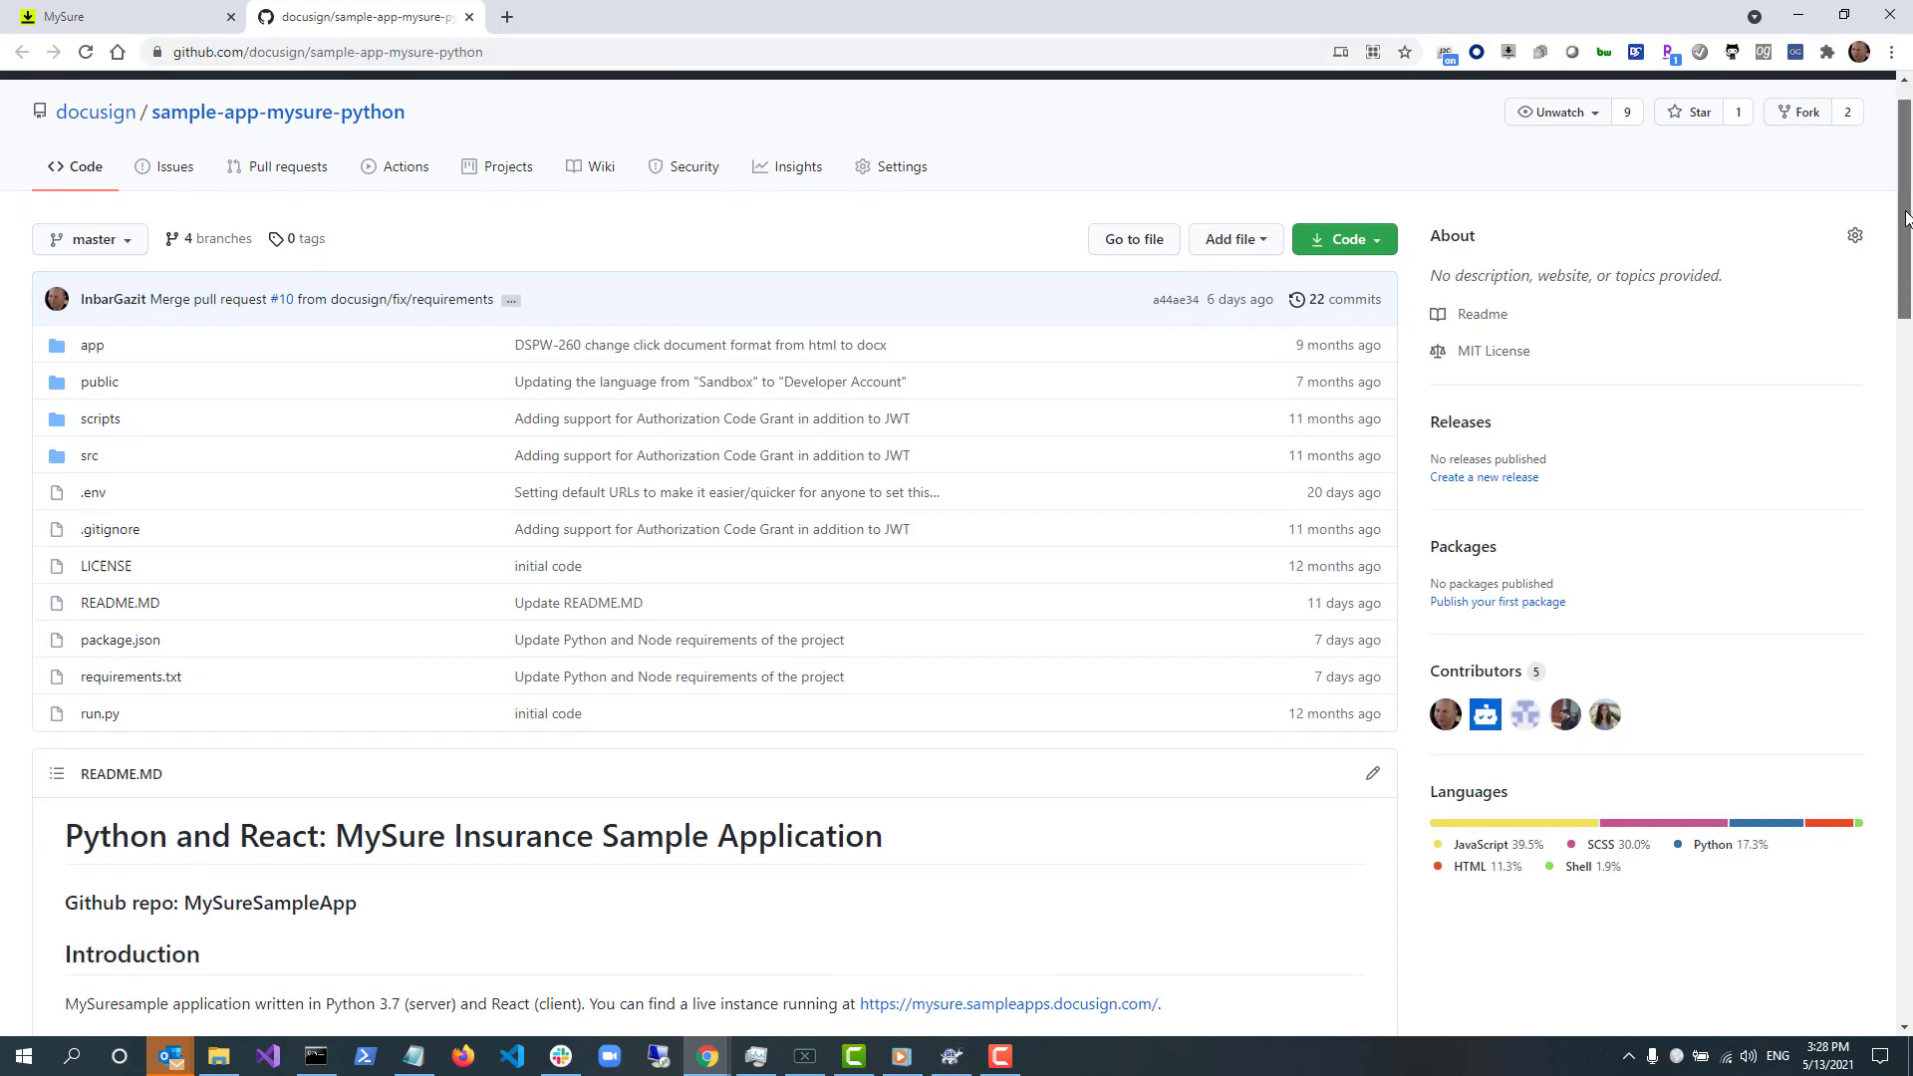
pyautogui.scroll(-3)
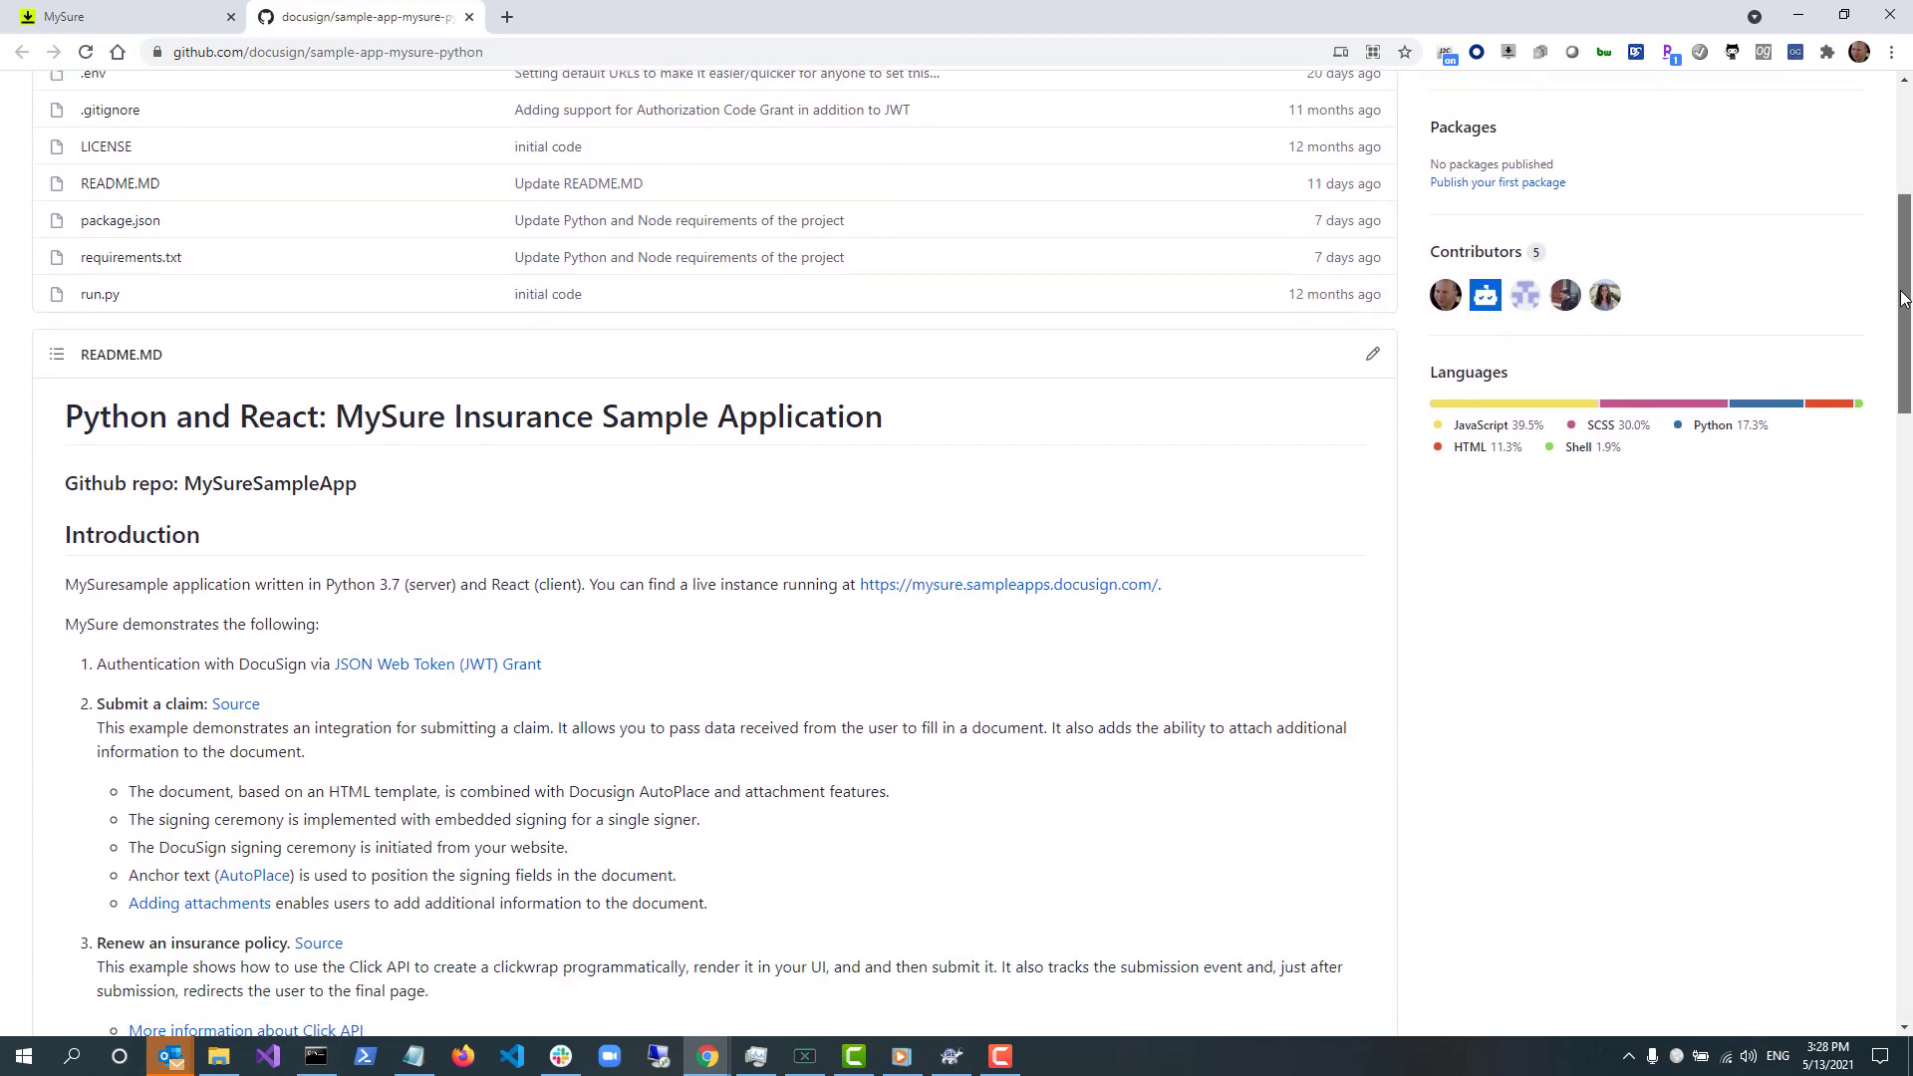
pyautogui.scroll(-3)
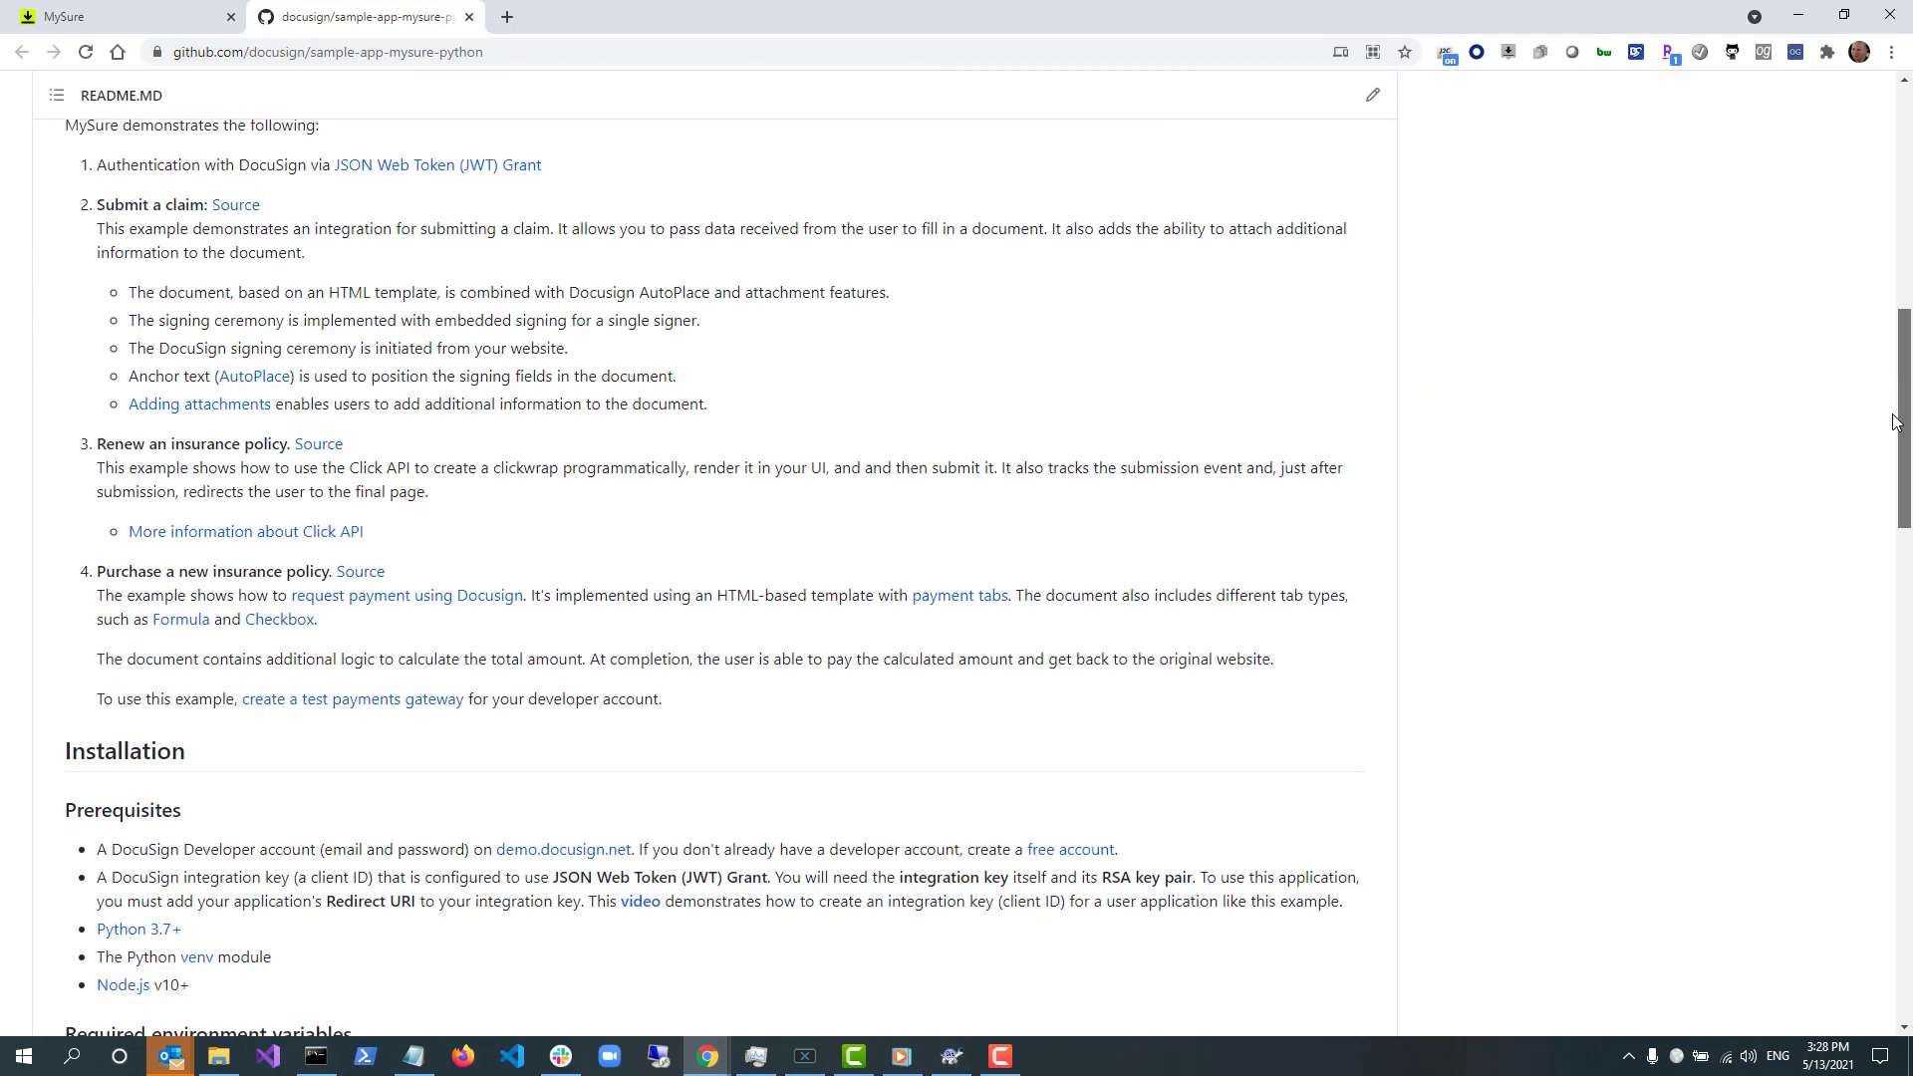
pyautogui.scroll(-3)
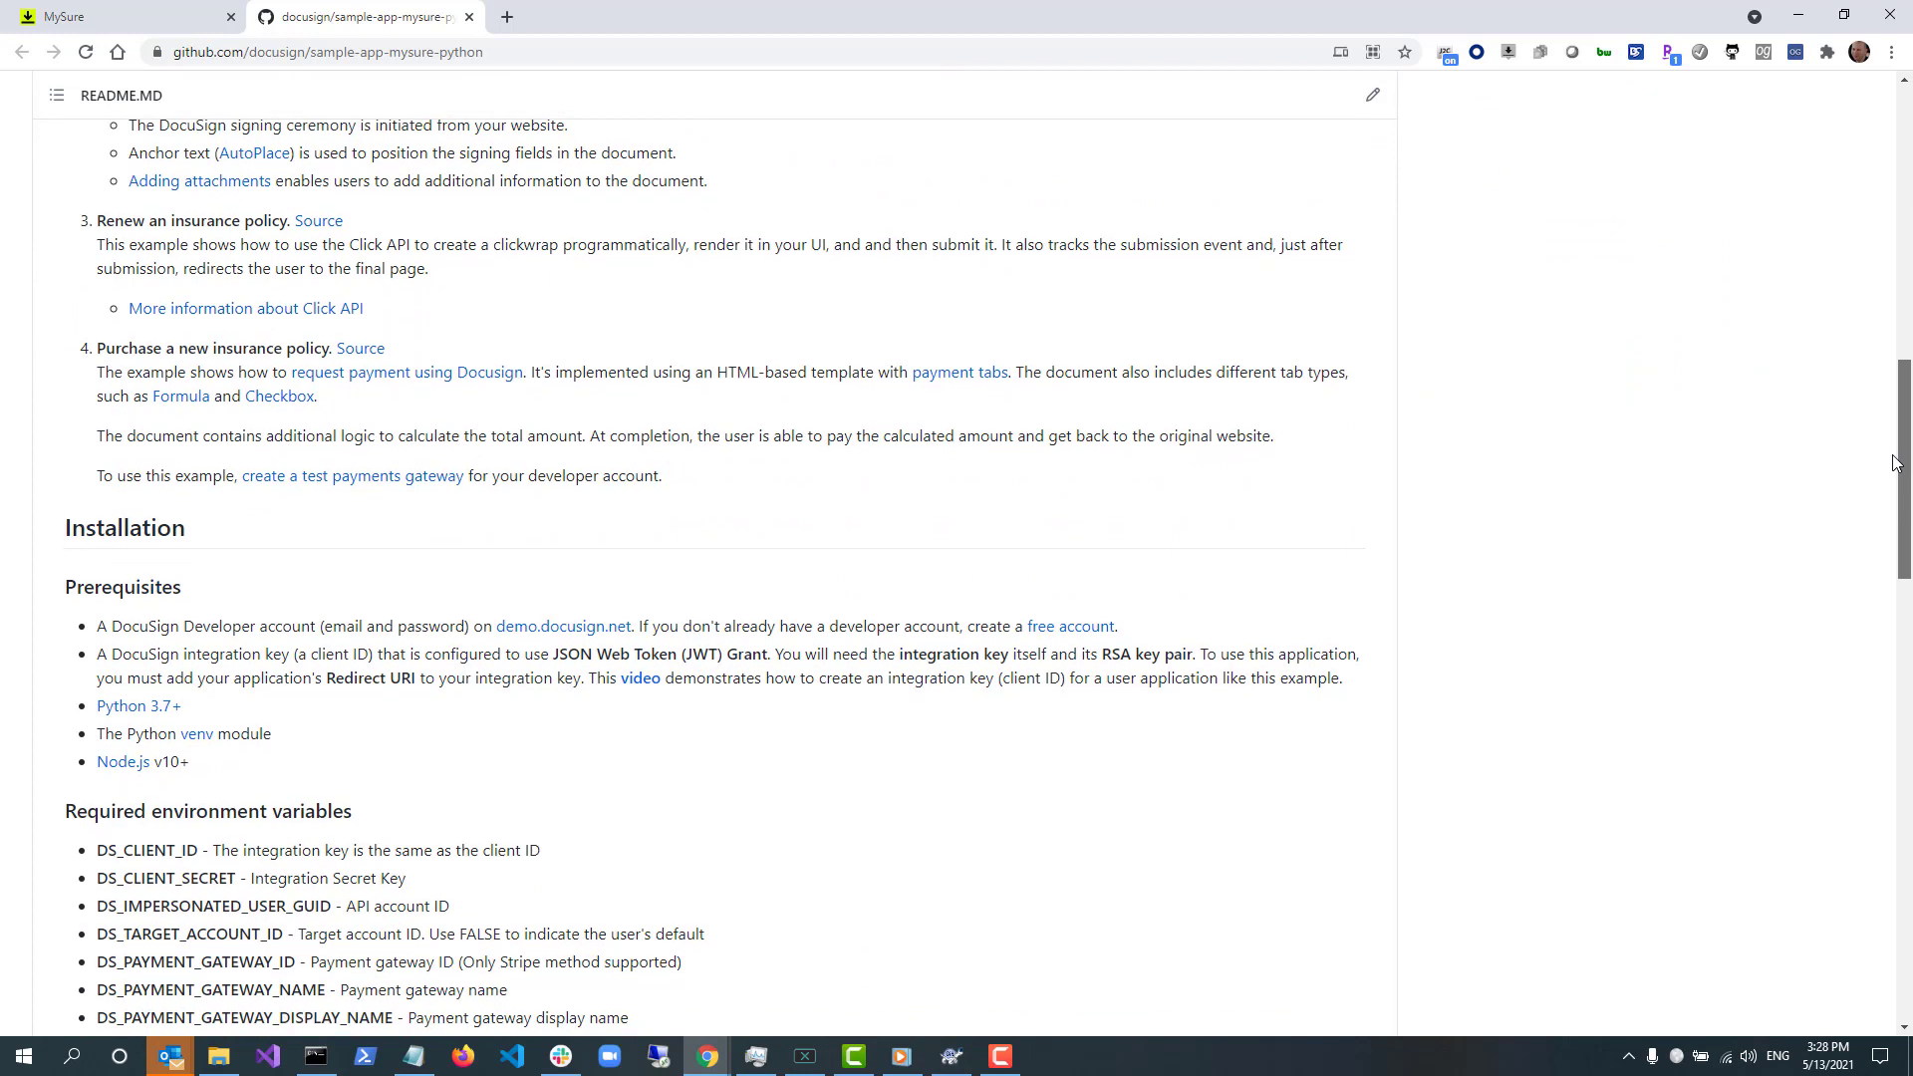
pyautogui.scroll(-3)
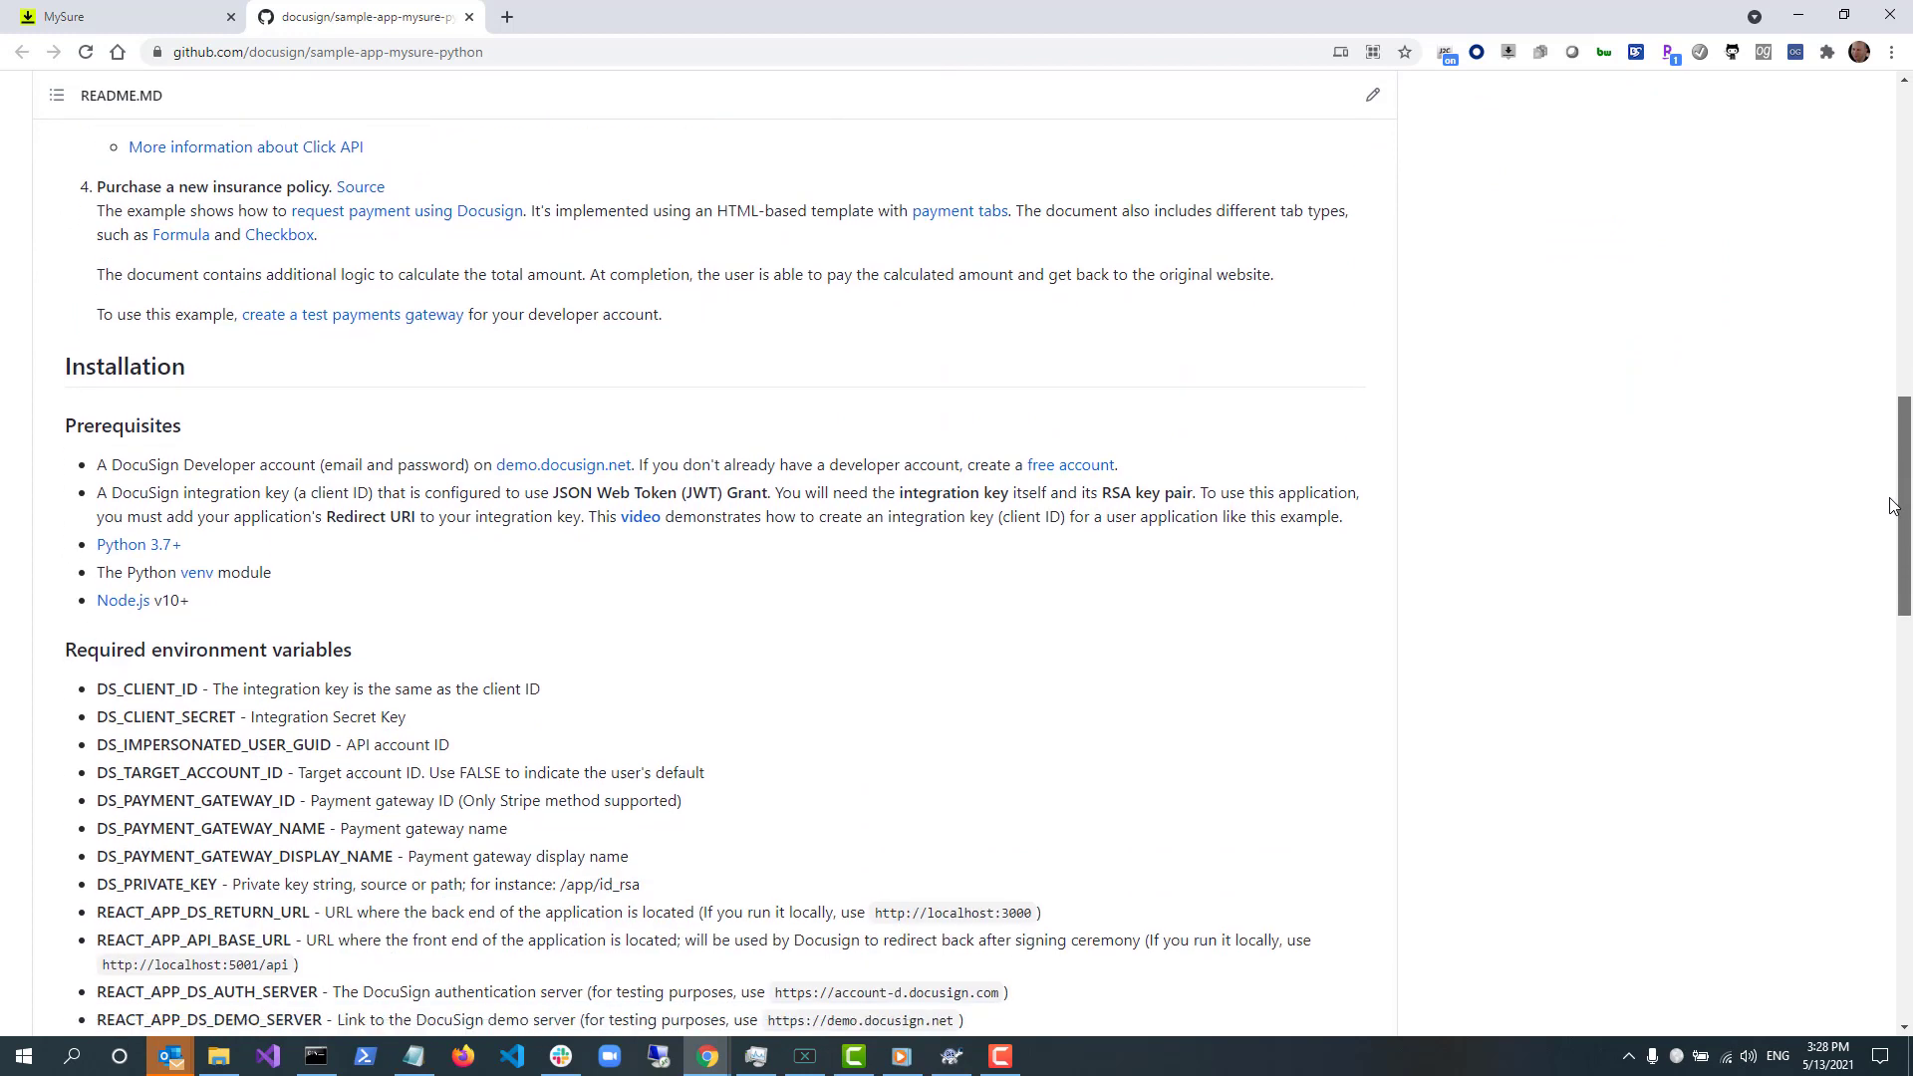
pyautogui.scroll(-3)
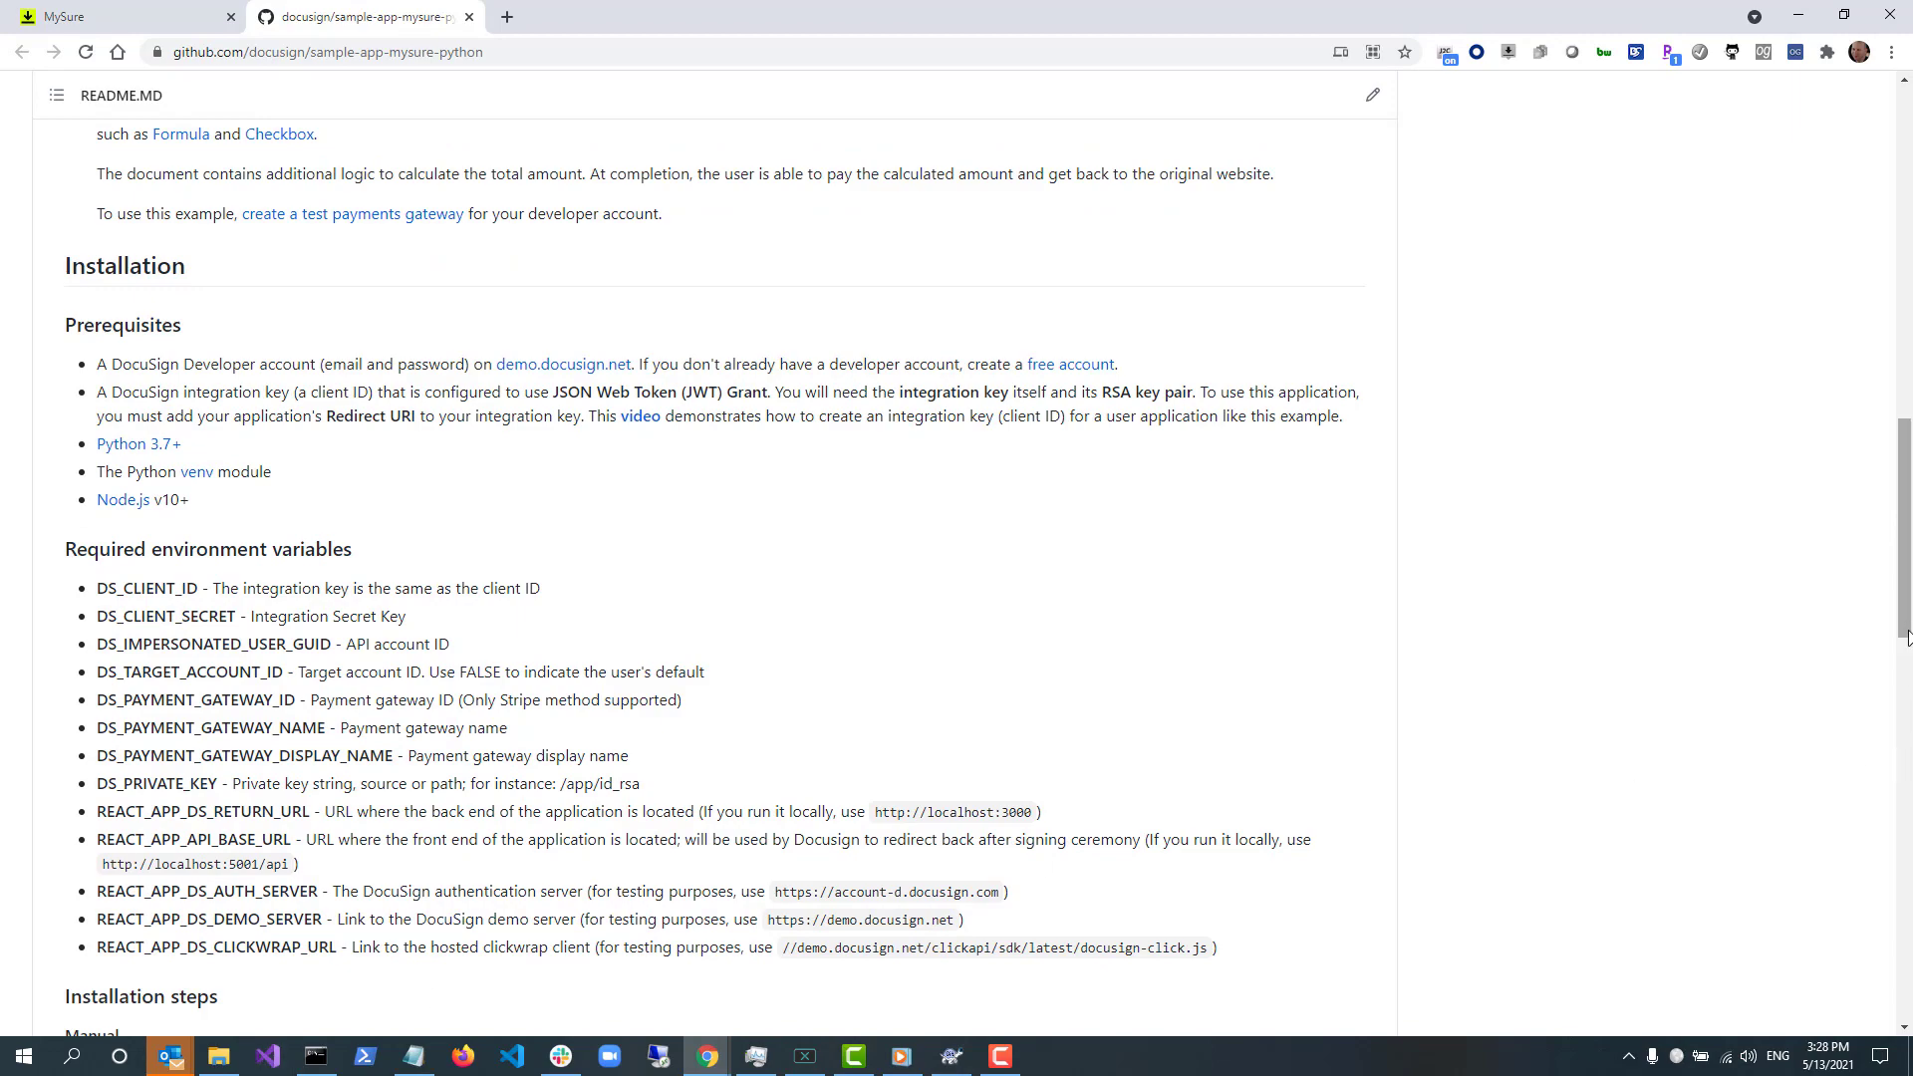
pyautogui.scroll(-3)
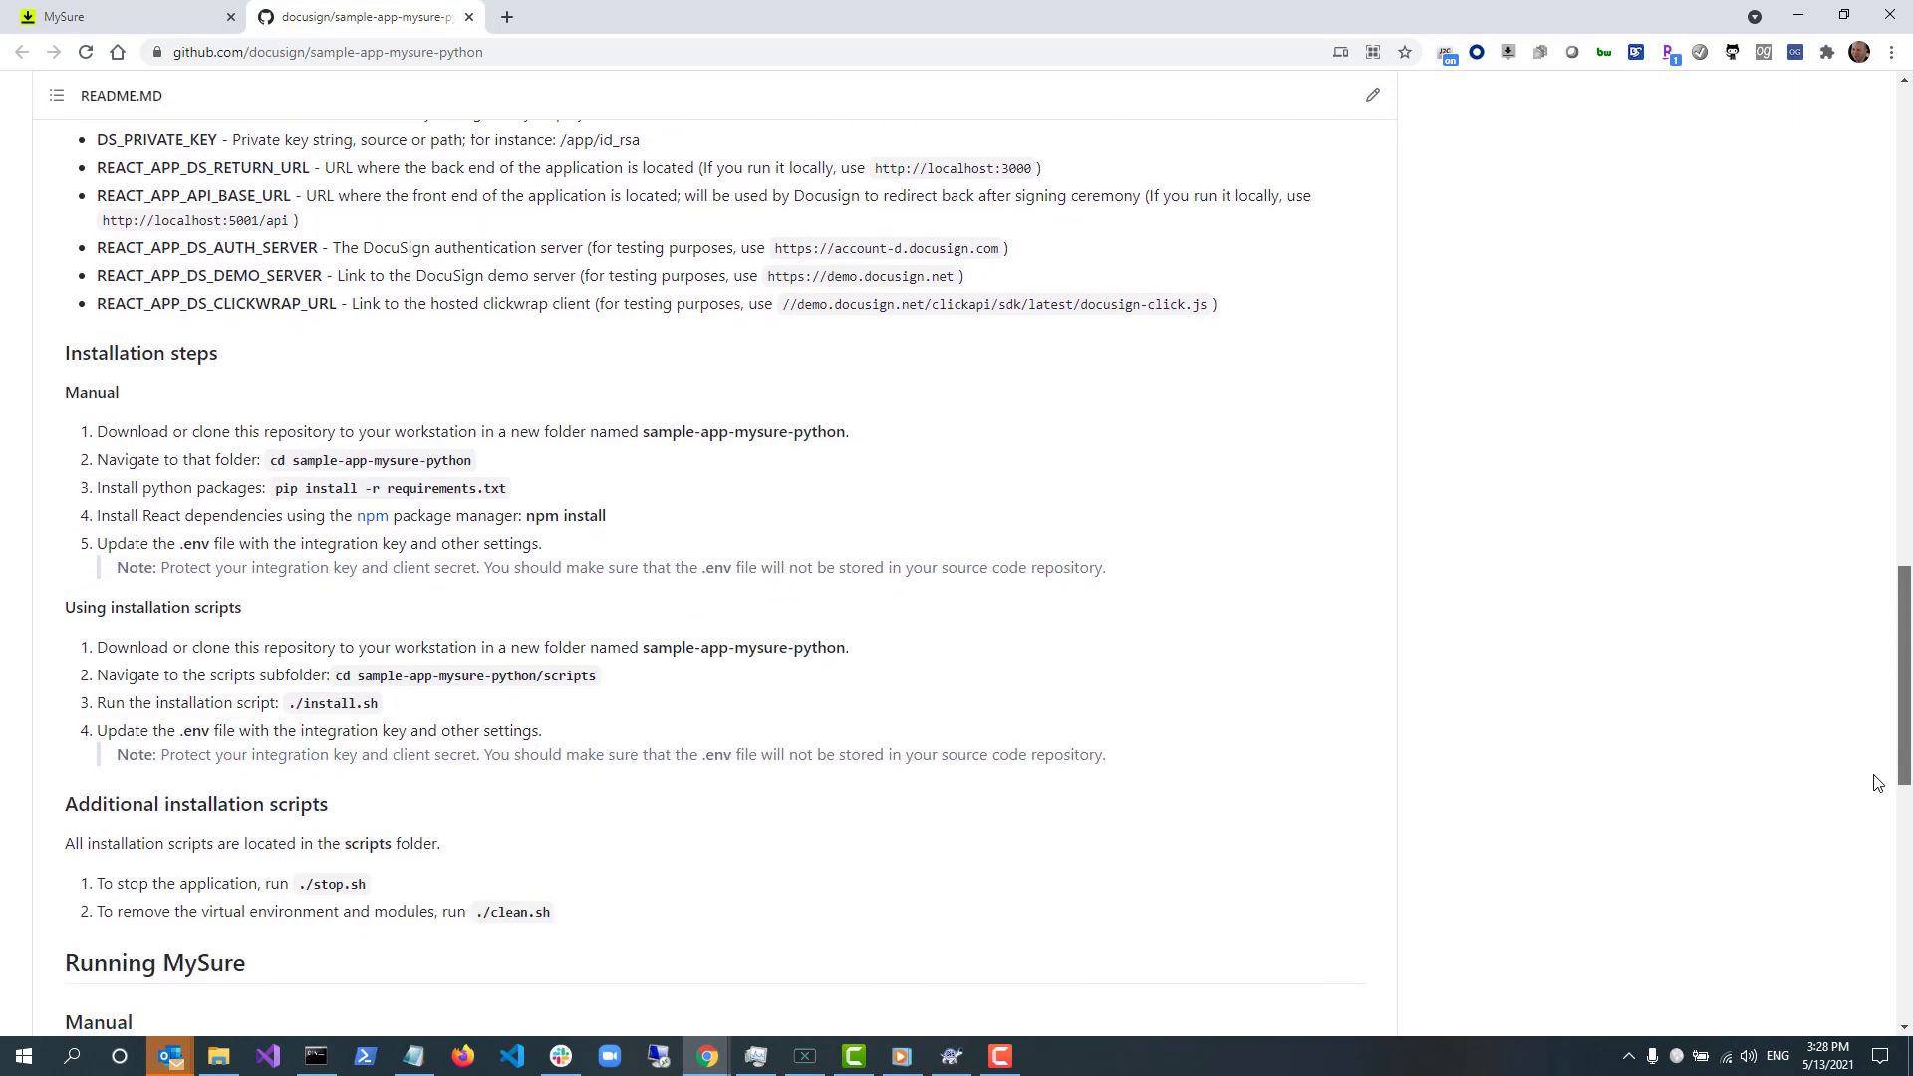
pyautogui.scroll(3)
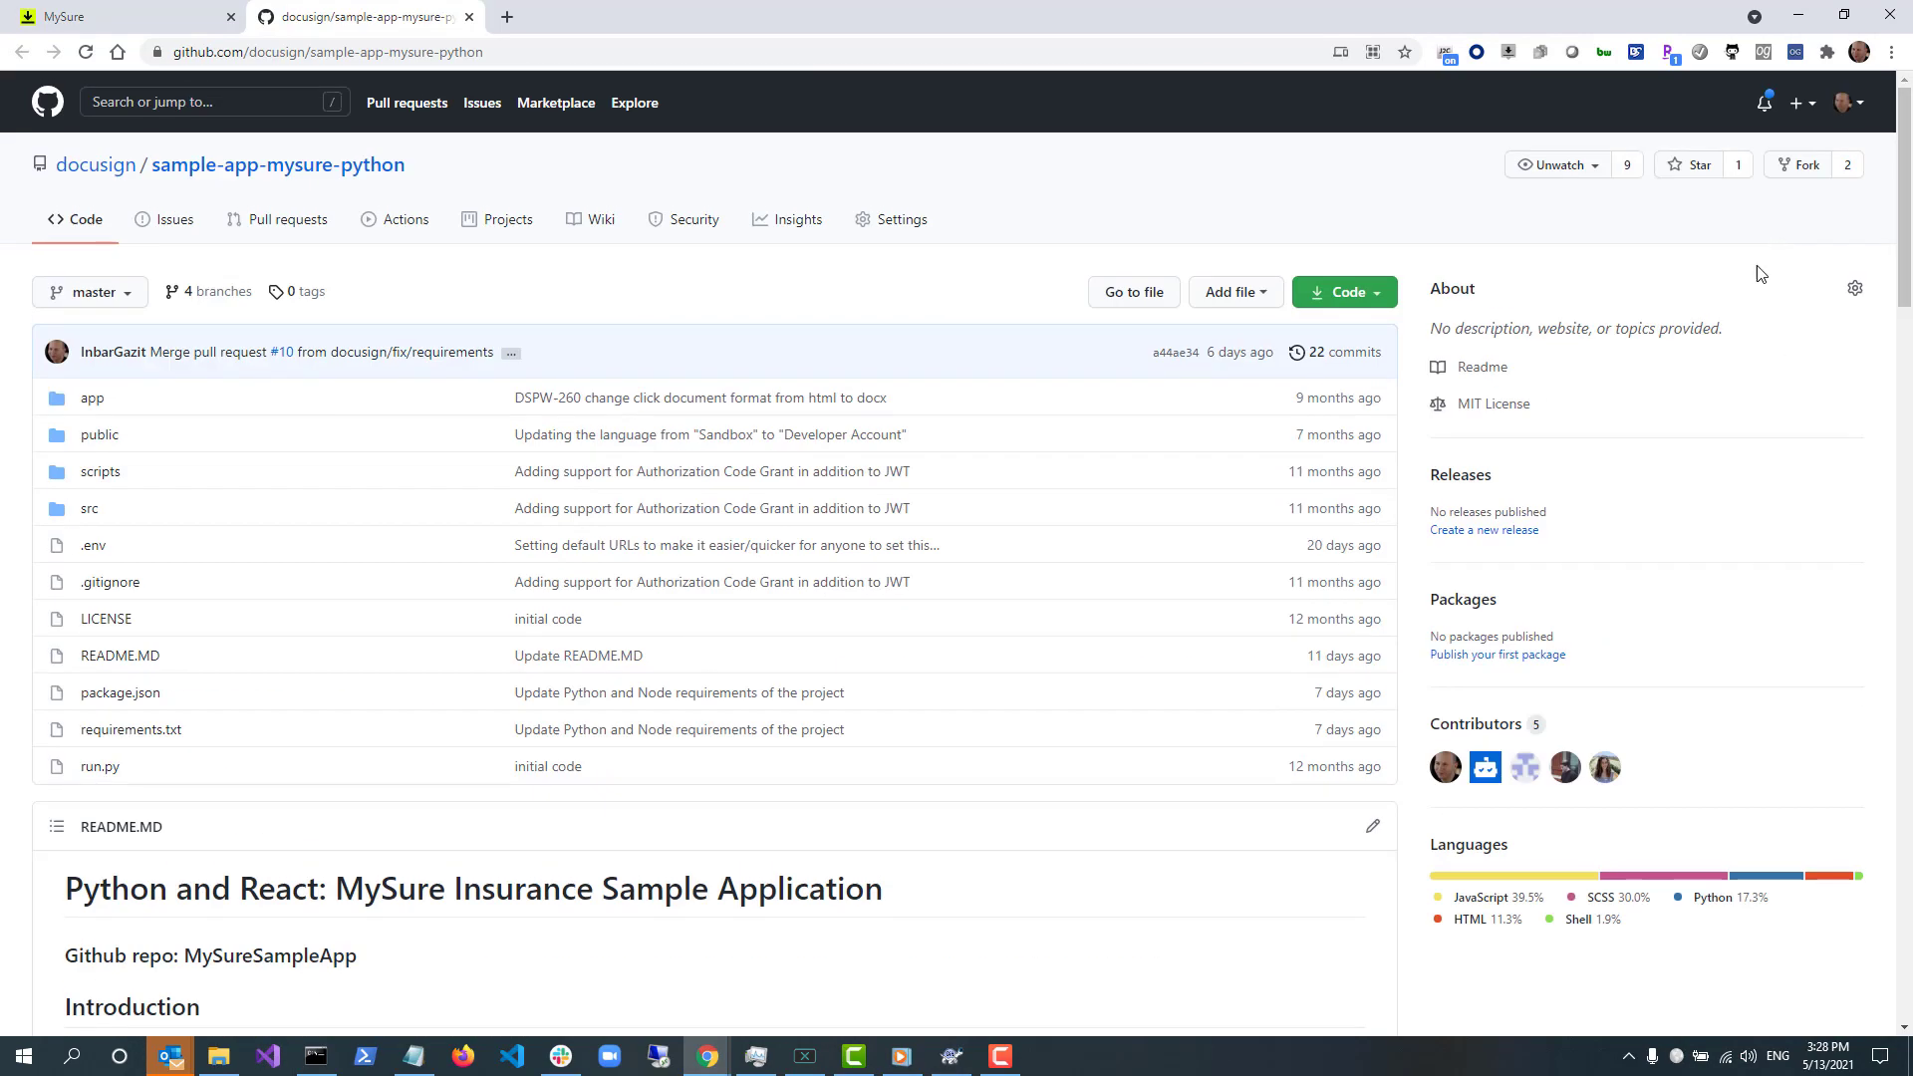
pyautogui.moveTo(529, 981)
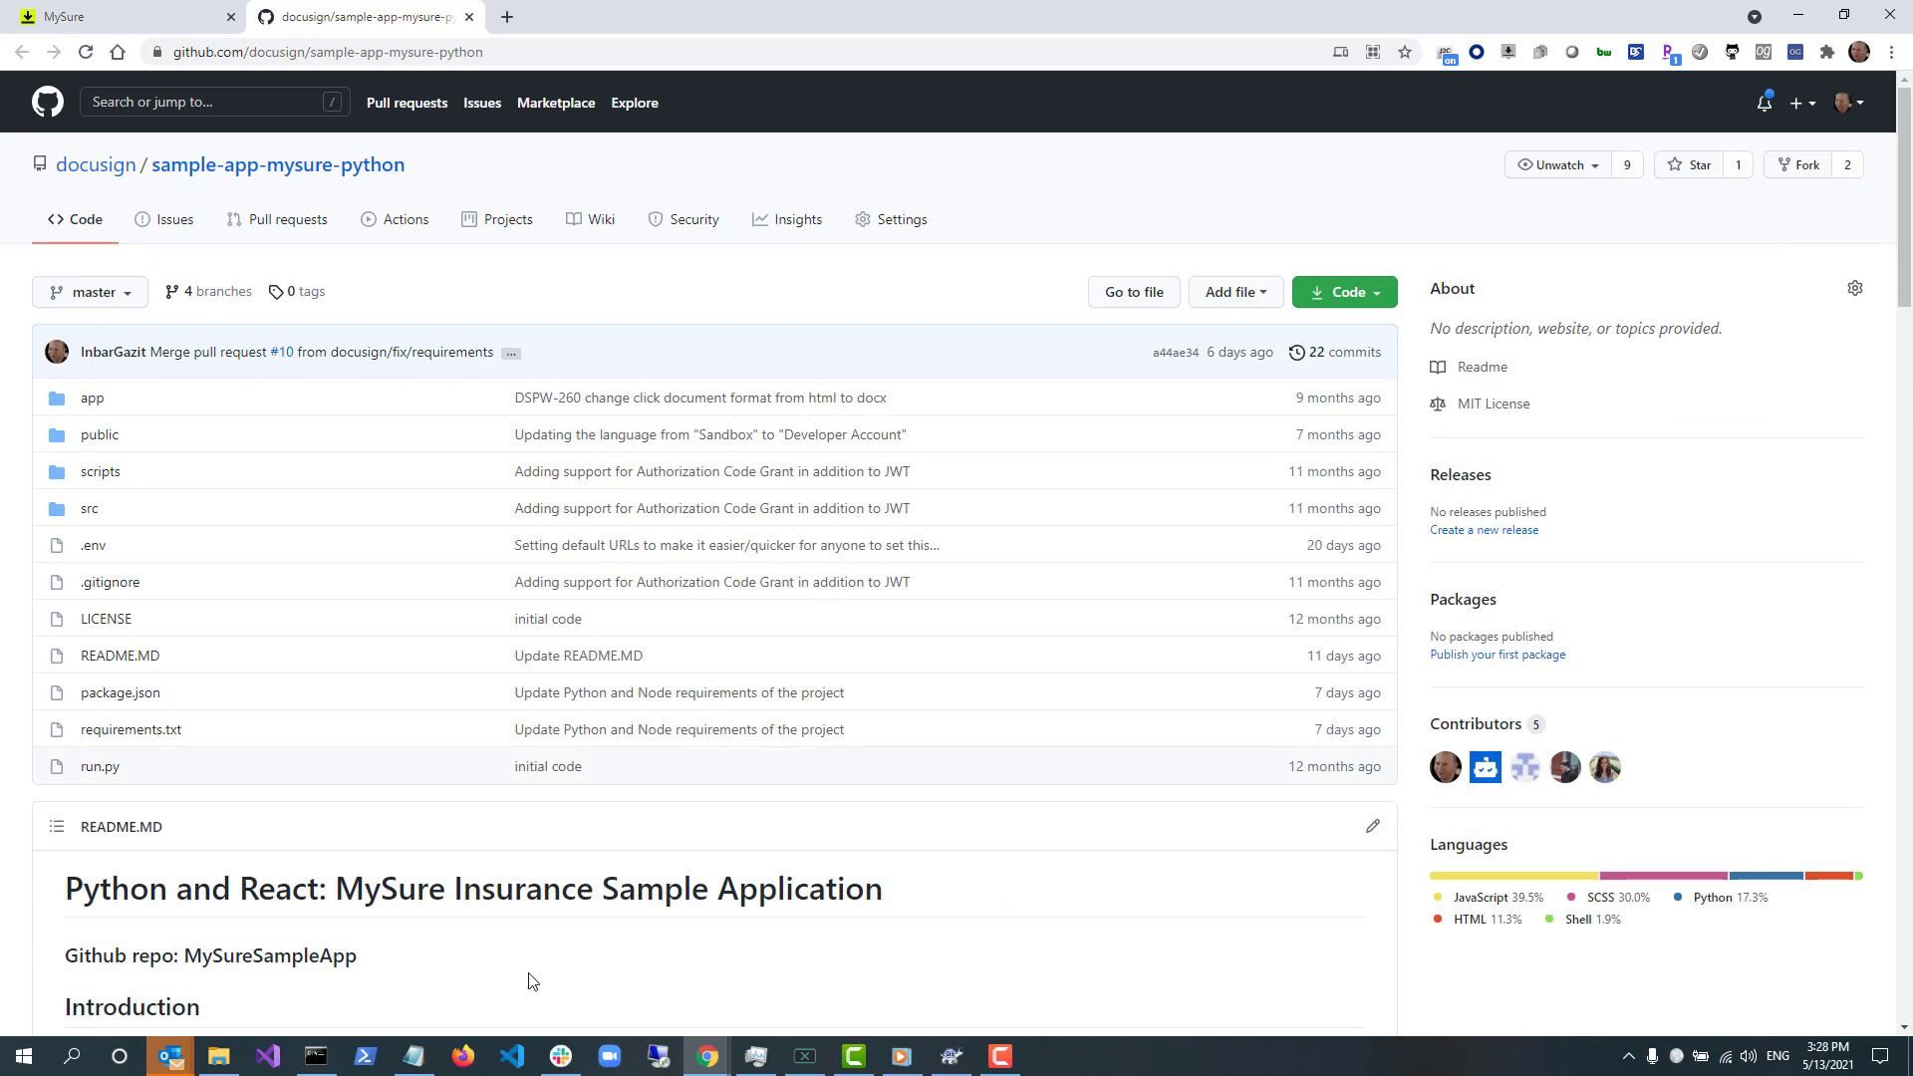
pyautogui.moveTo(289, 962)
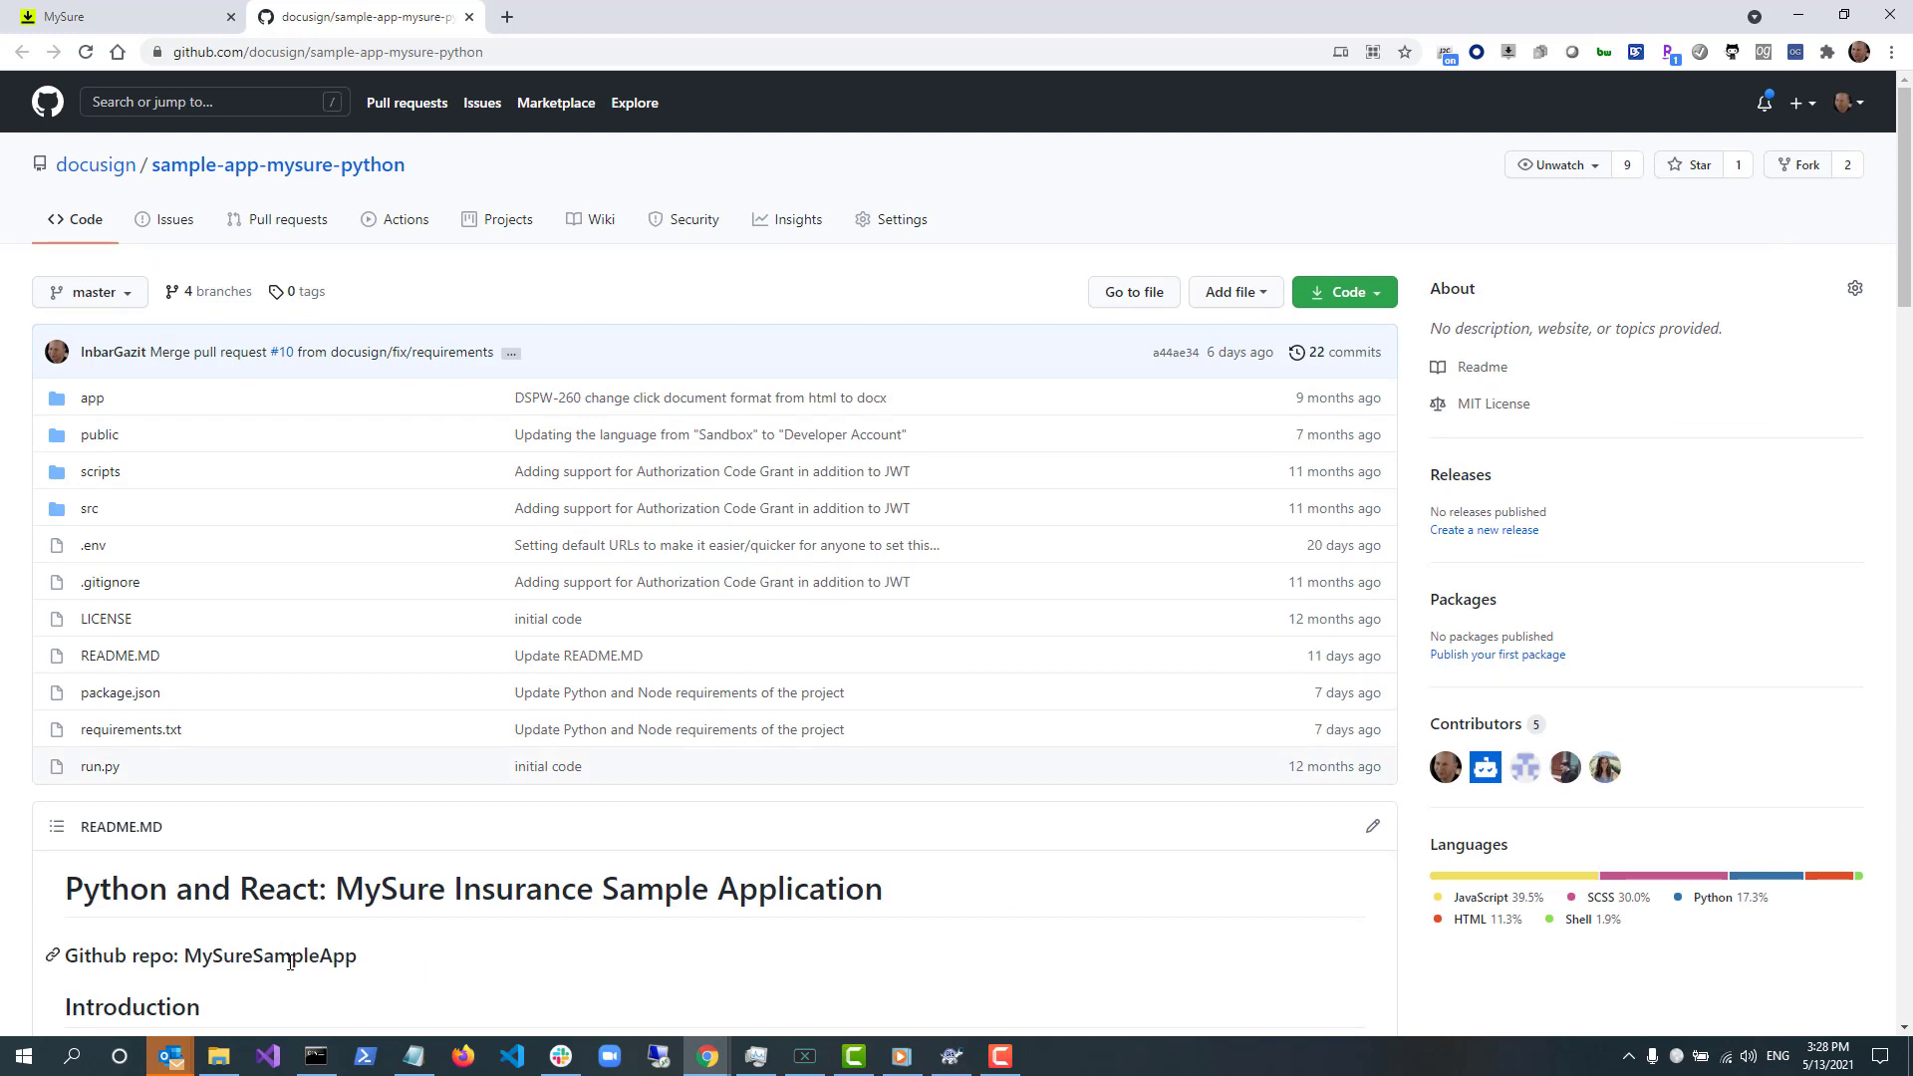
# Step: Open C:\Sample Apps, dismiss the finished clone report, and open sample-app-mysure-python
pyautogui.click(217, 1054)
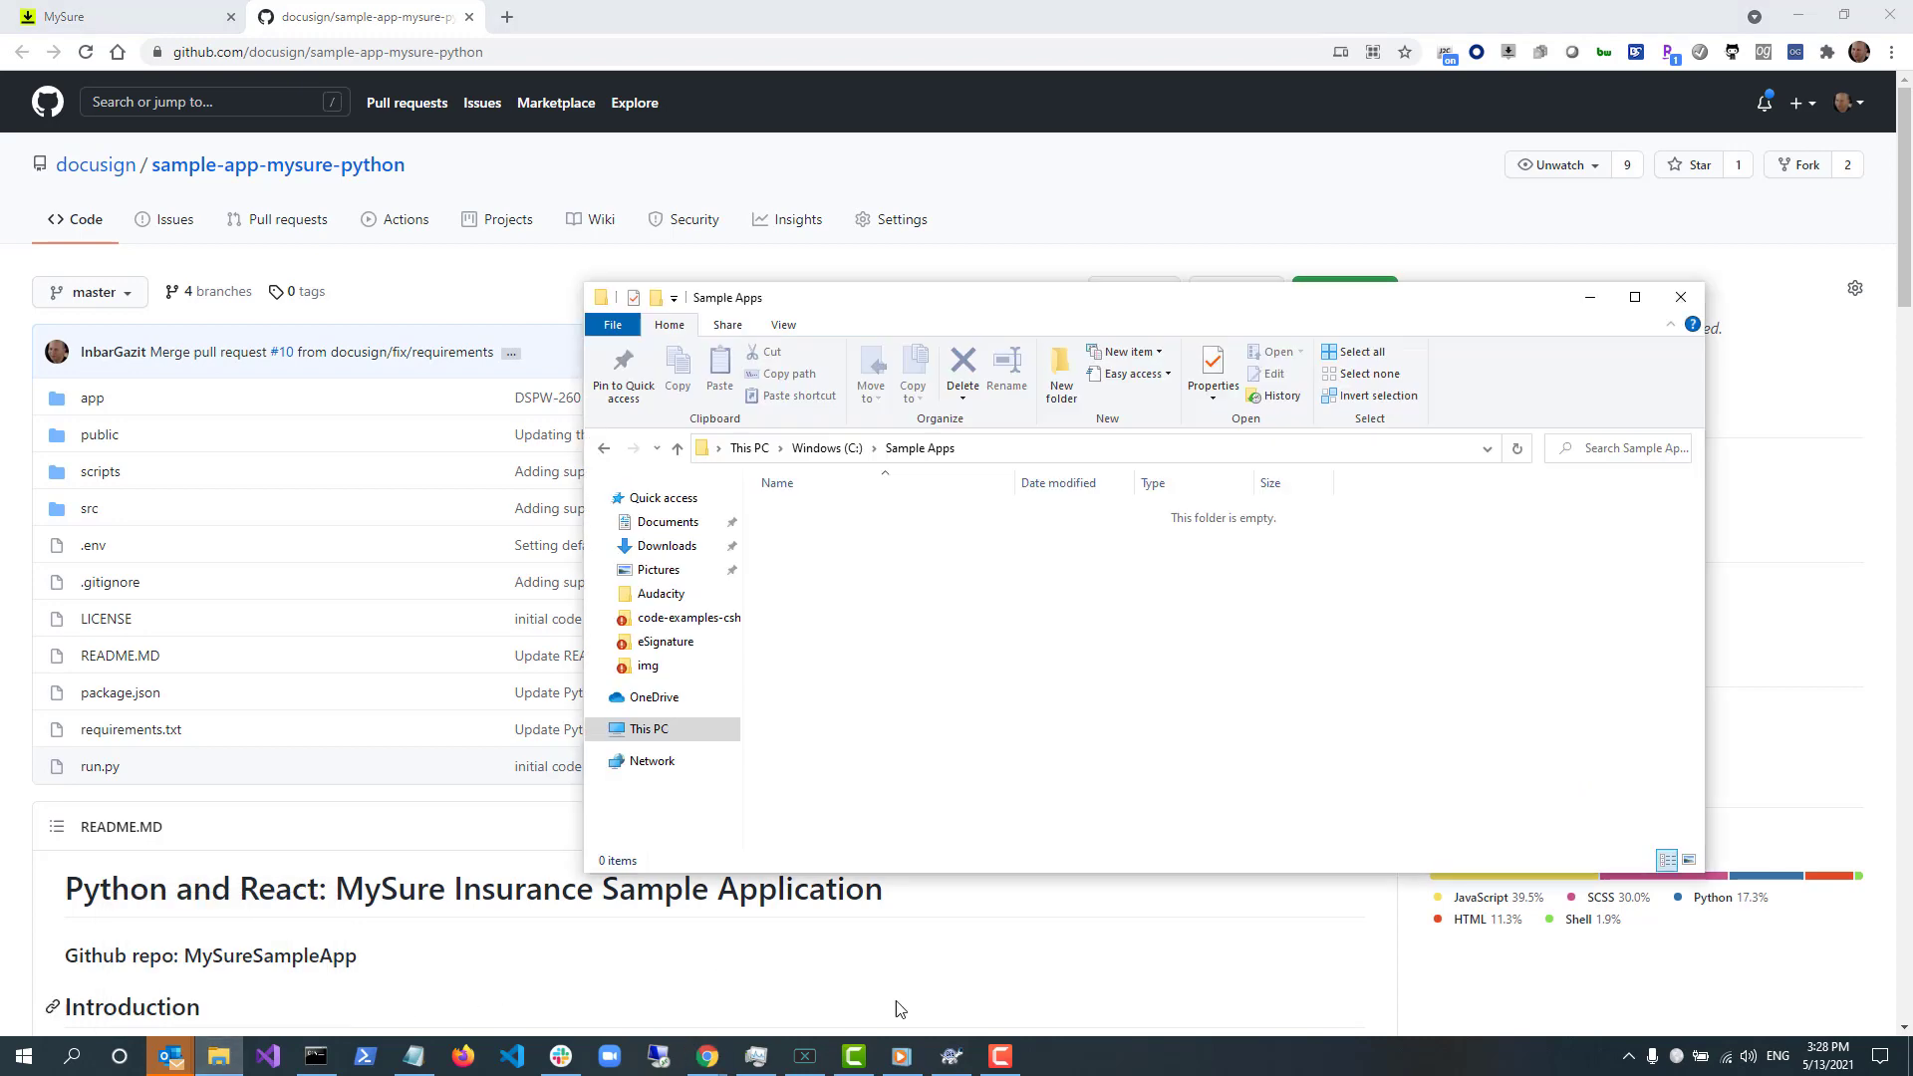
pyautogui.moveTo(969, 652)
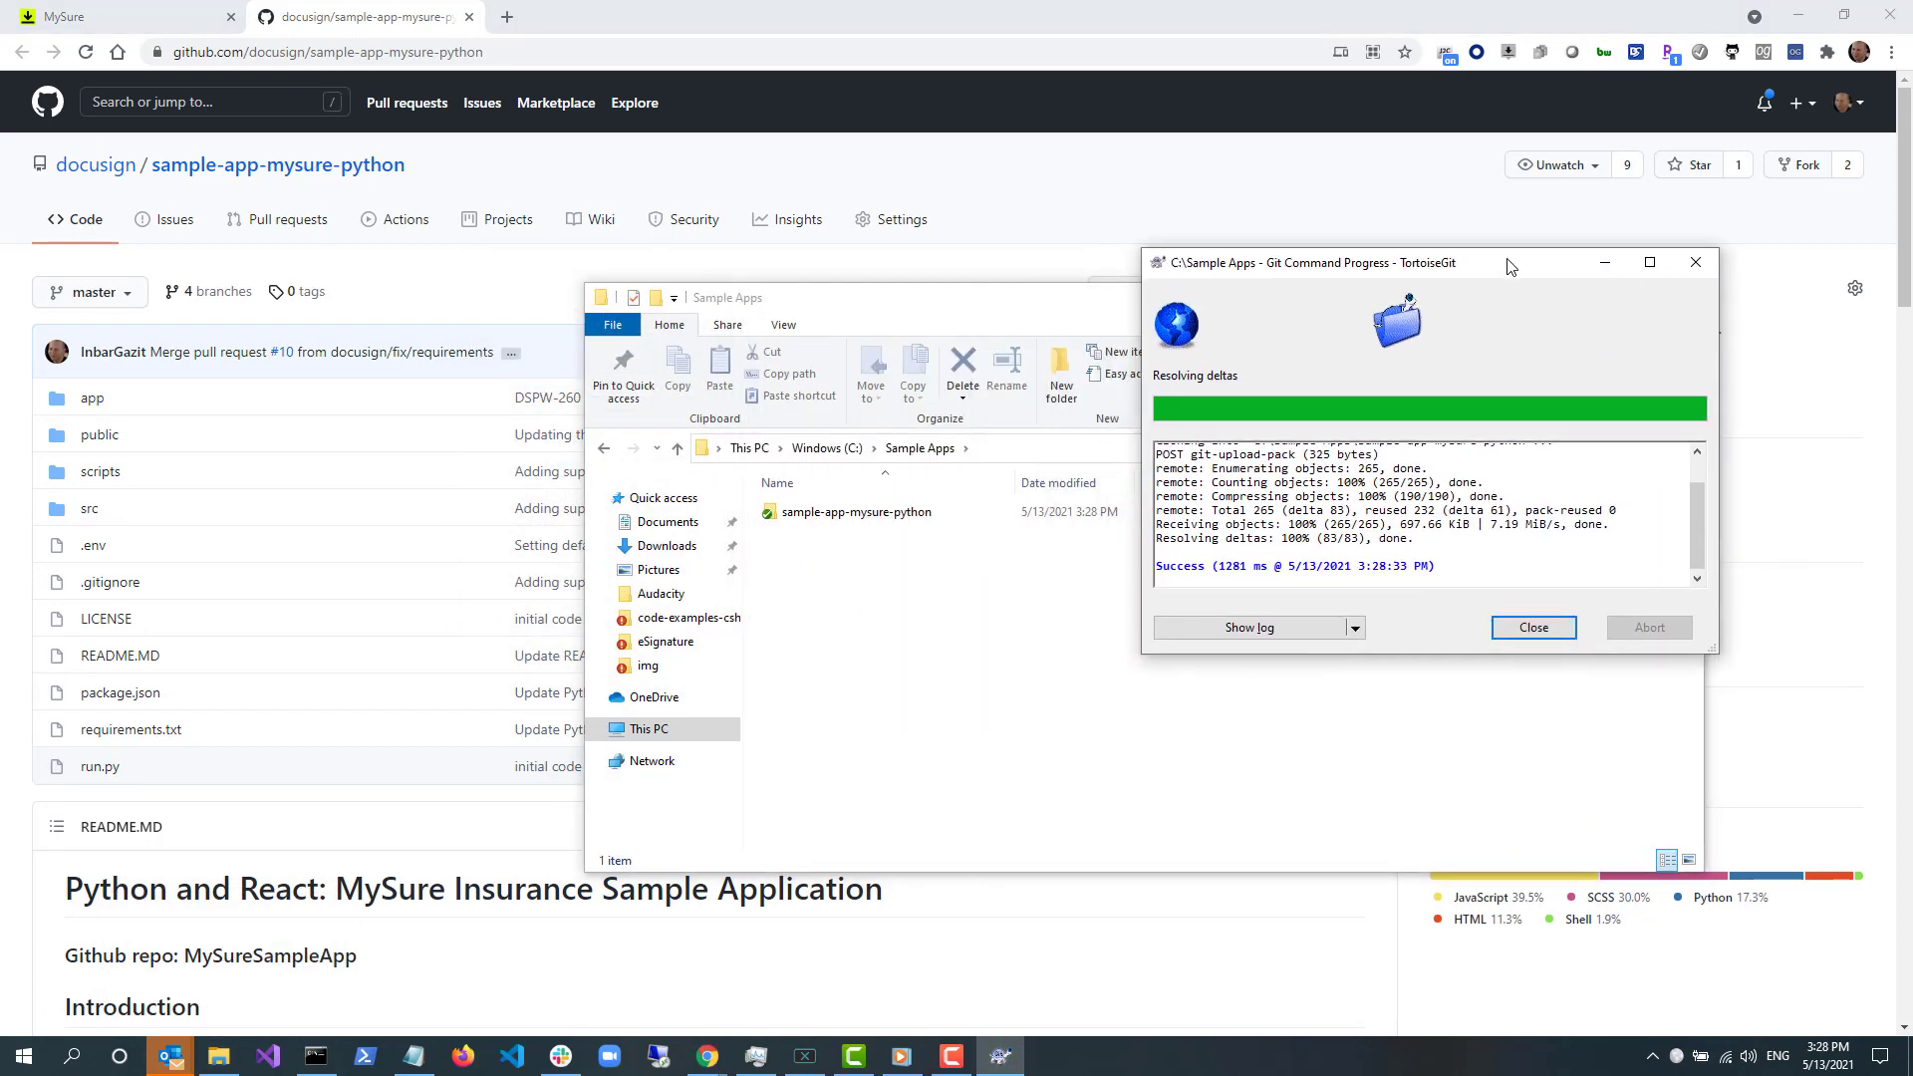
pyautogui.click(1534, 627)
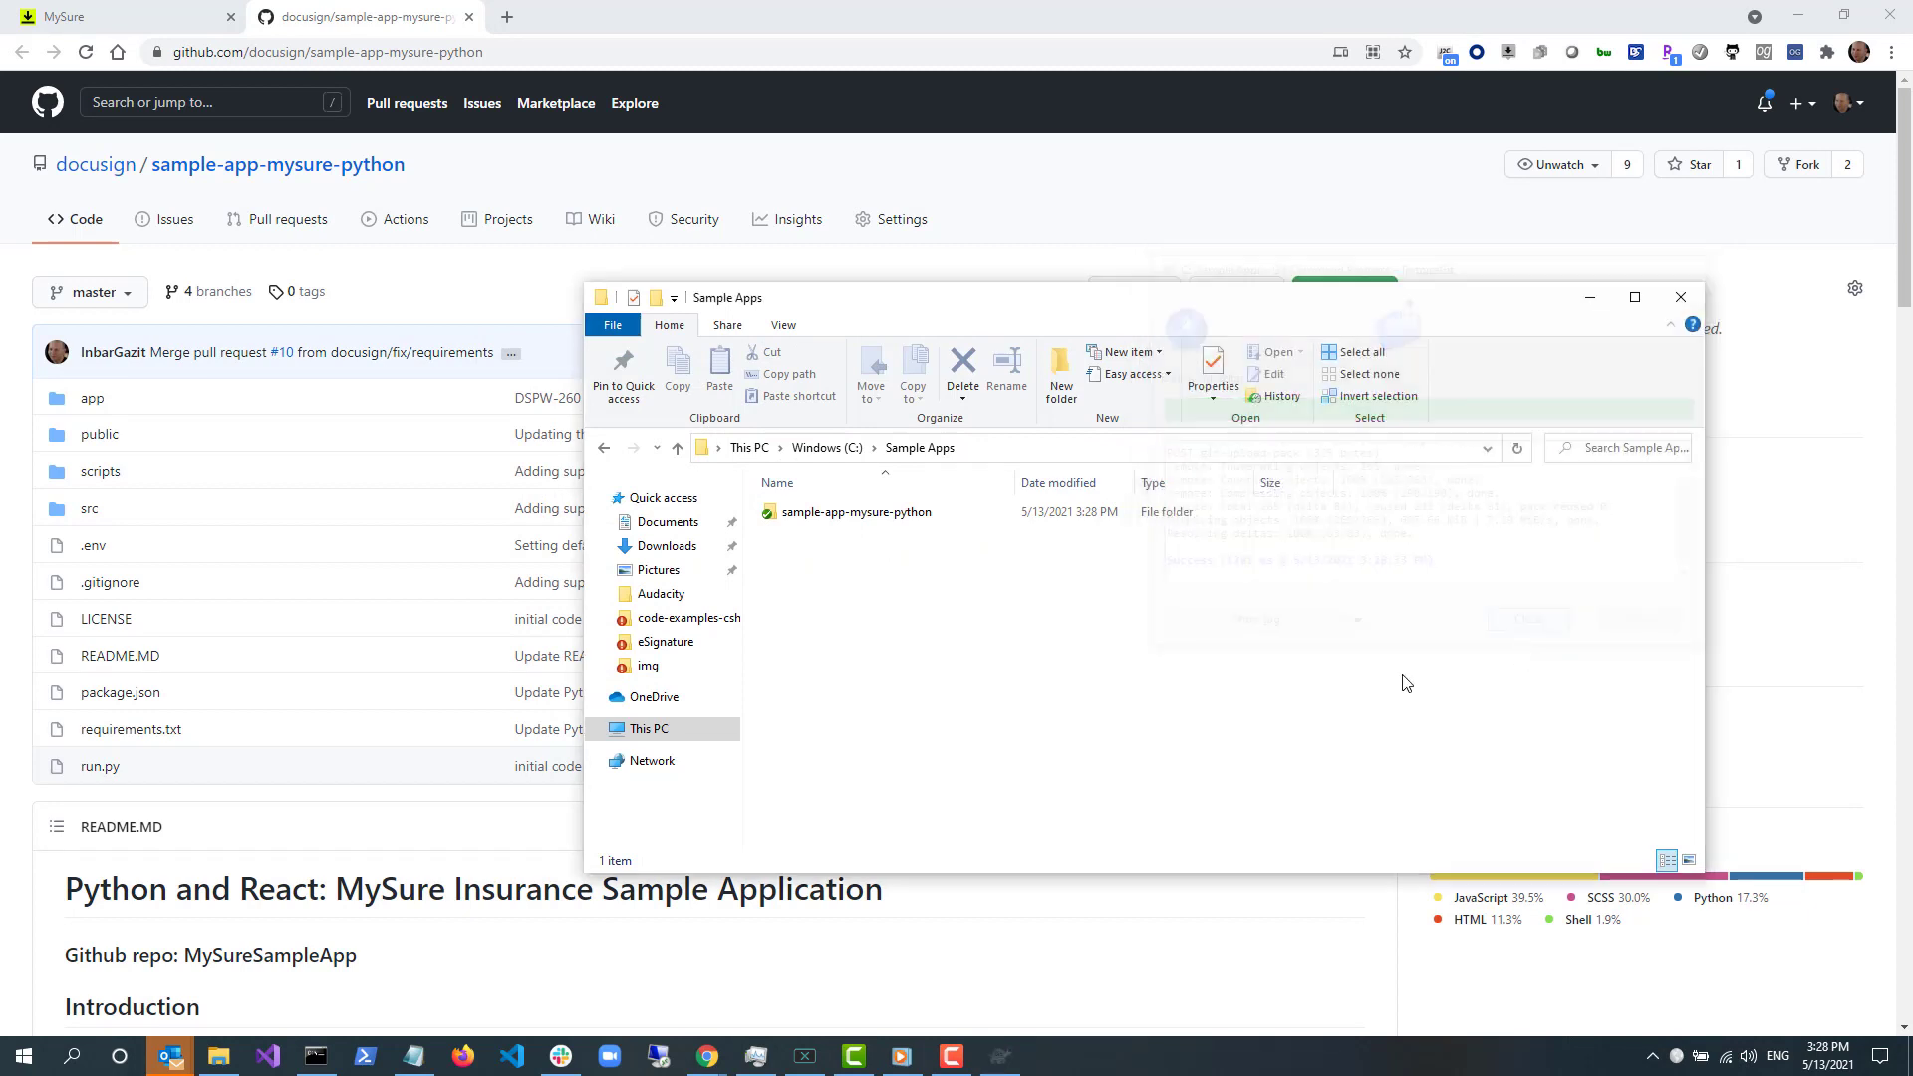
pyautogui.doubleClick(858, 512)
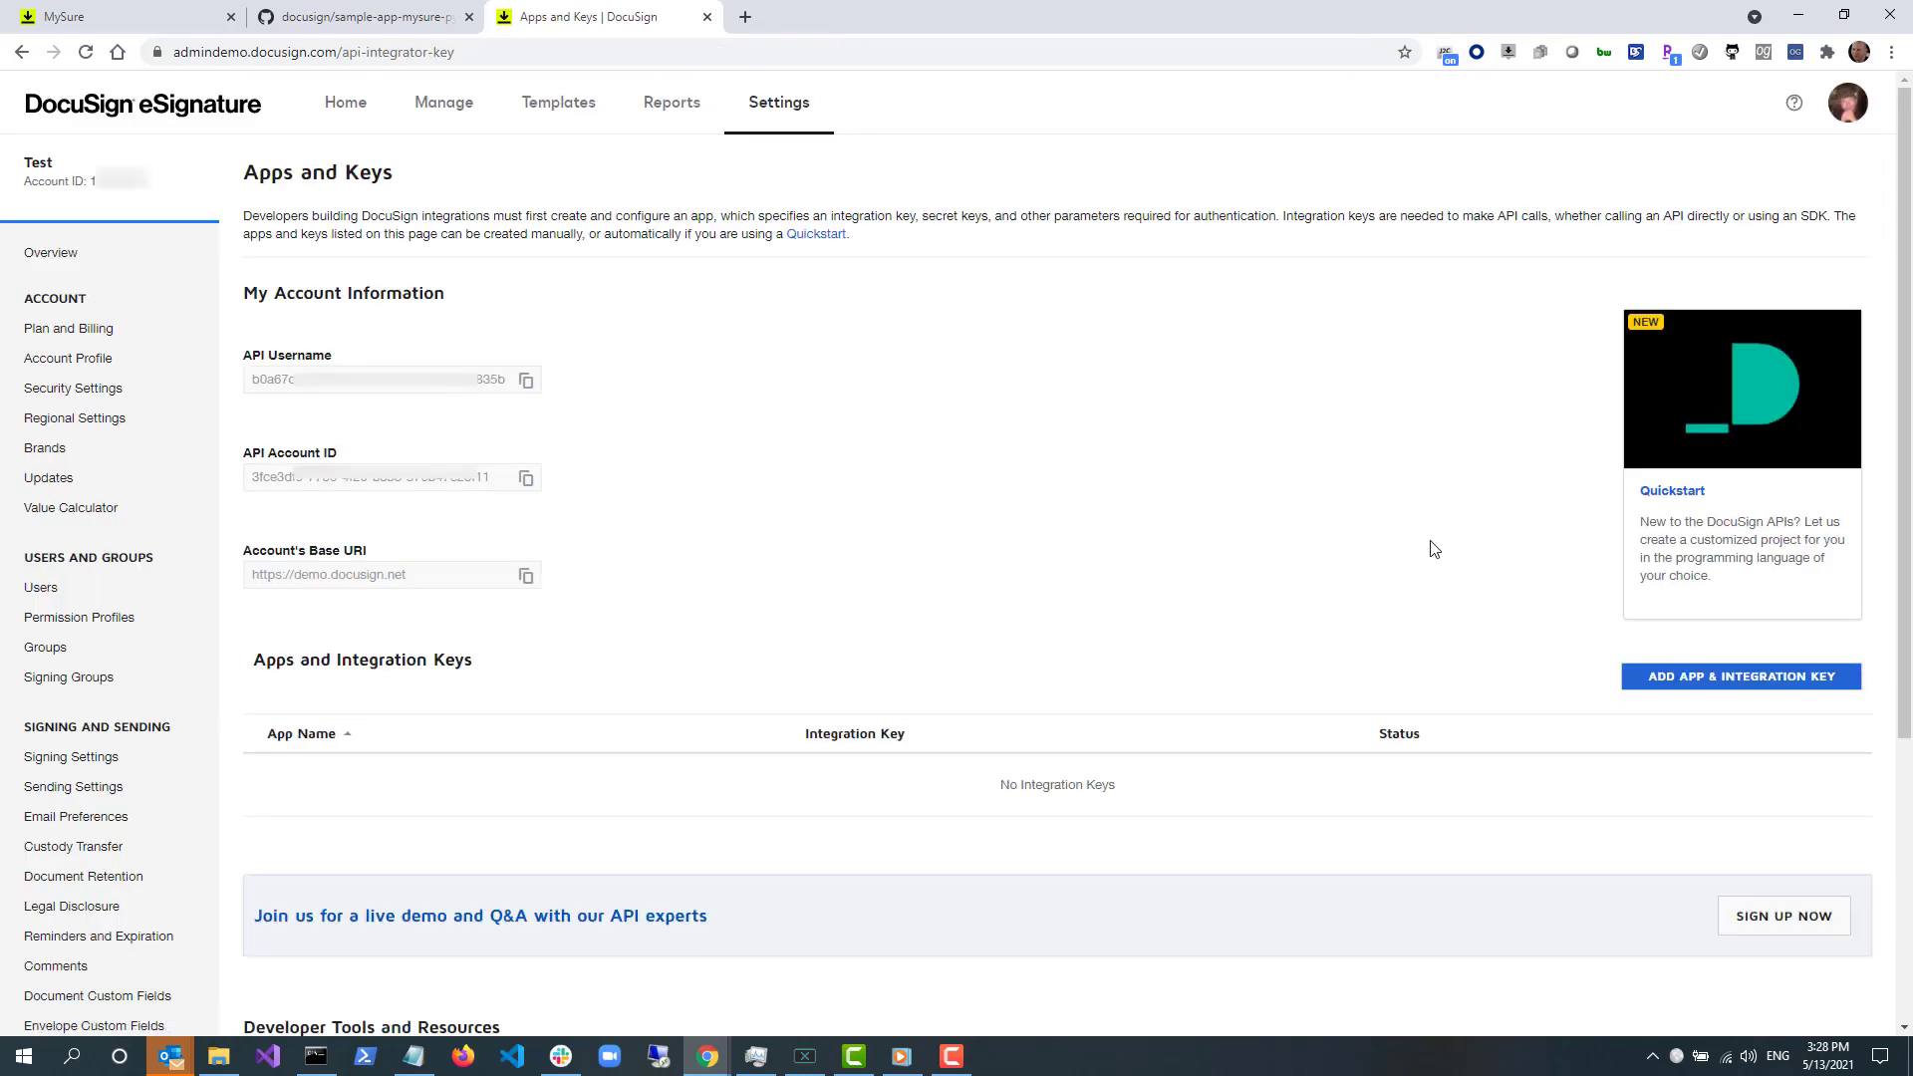
# Step: Add a new app named MySure with an integration key on Apps and Keys
pyautogui.click(1740, 676)
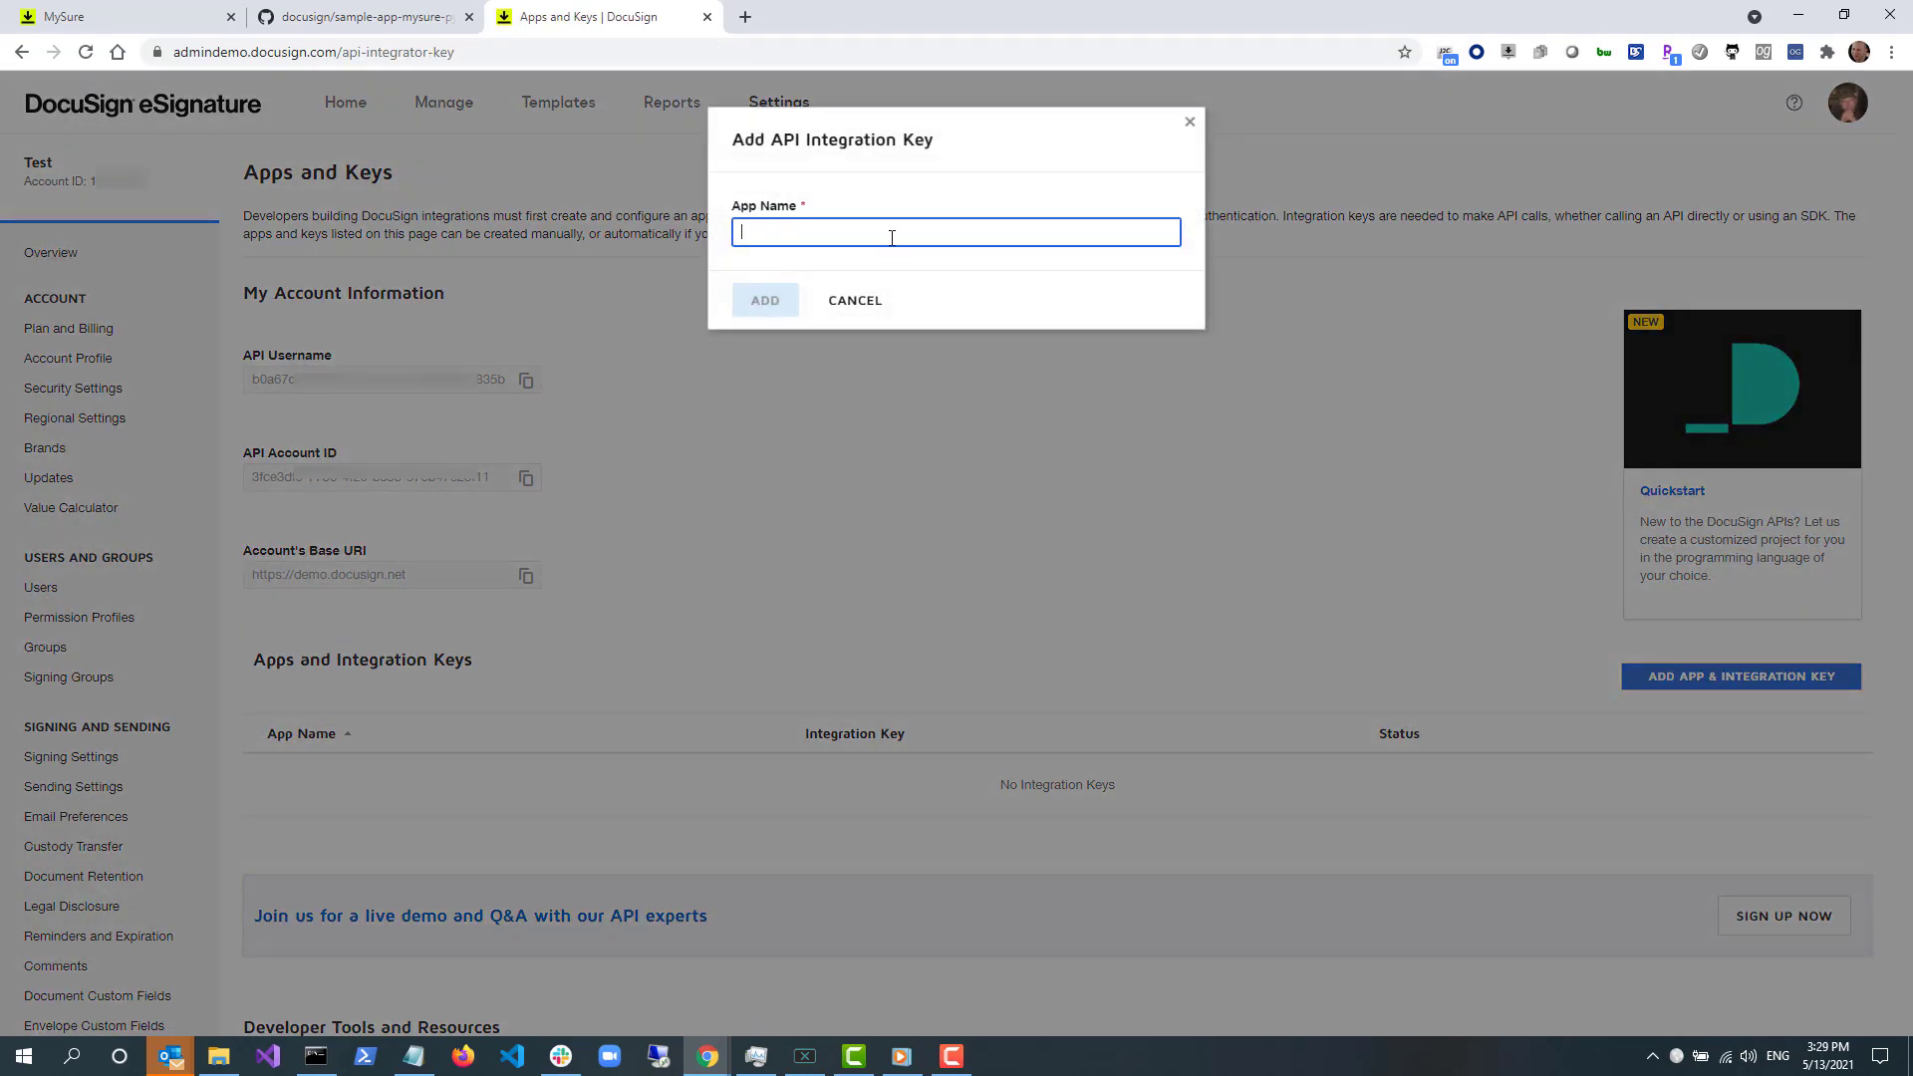
pyautogui.write('MySure')
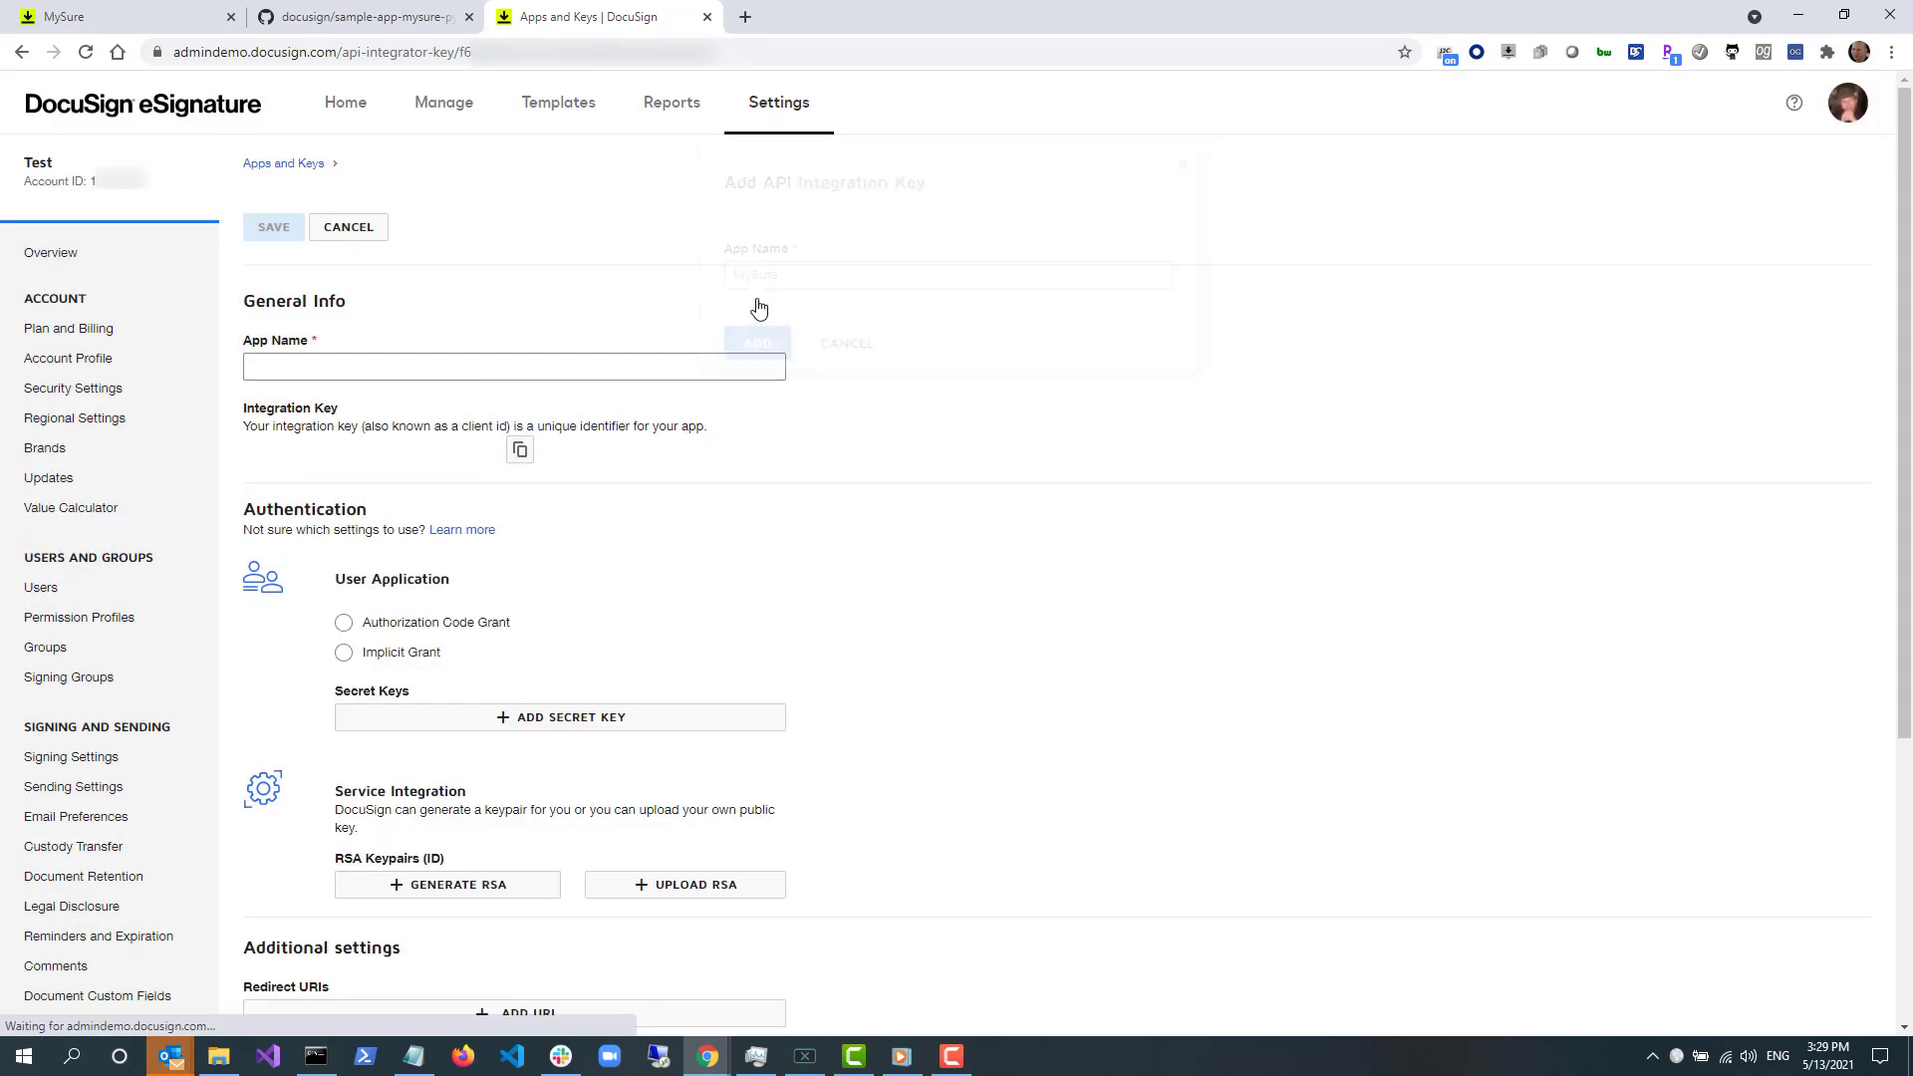
pyautogui.click(518, 450)
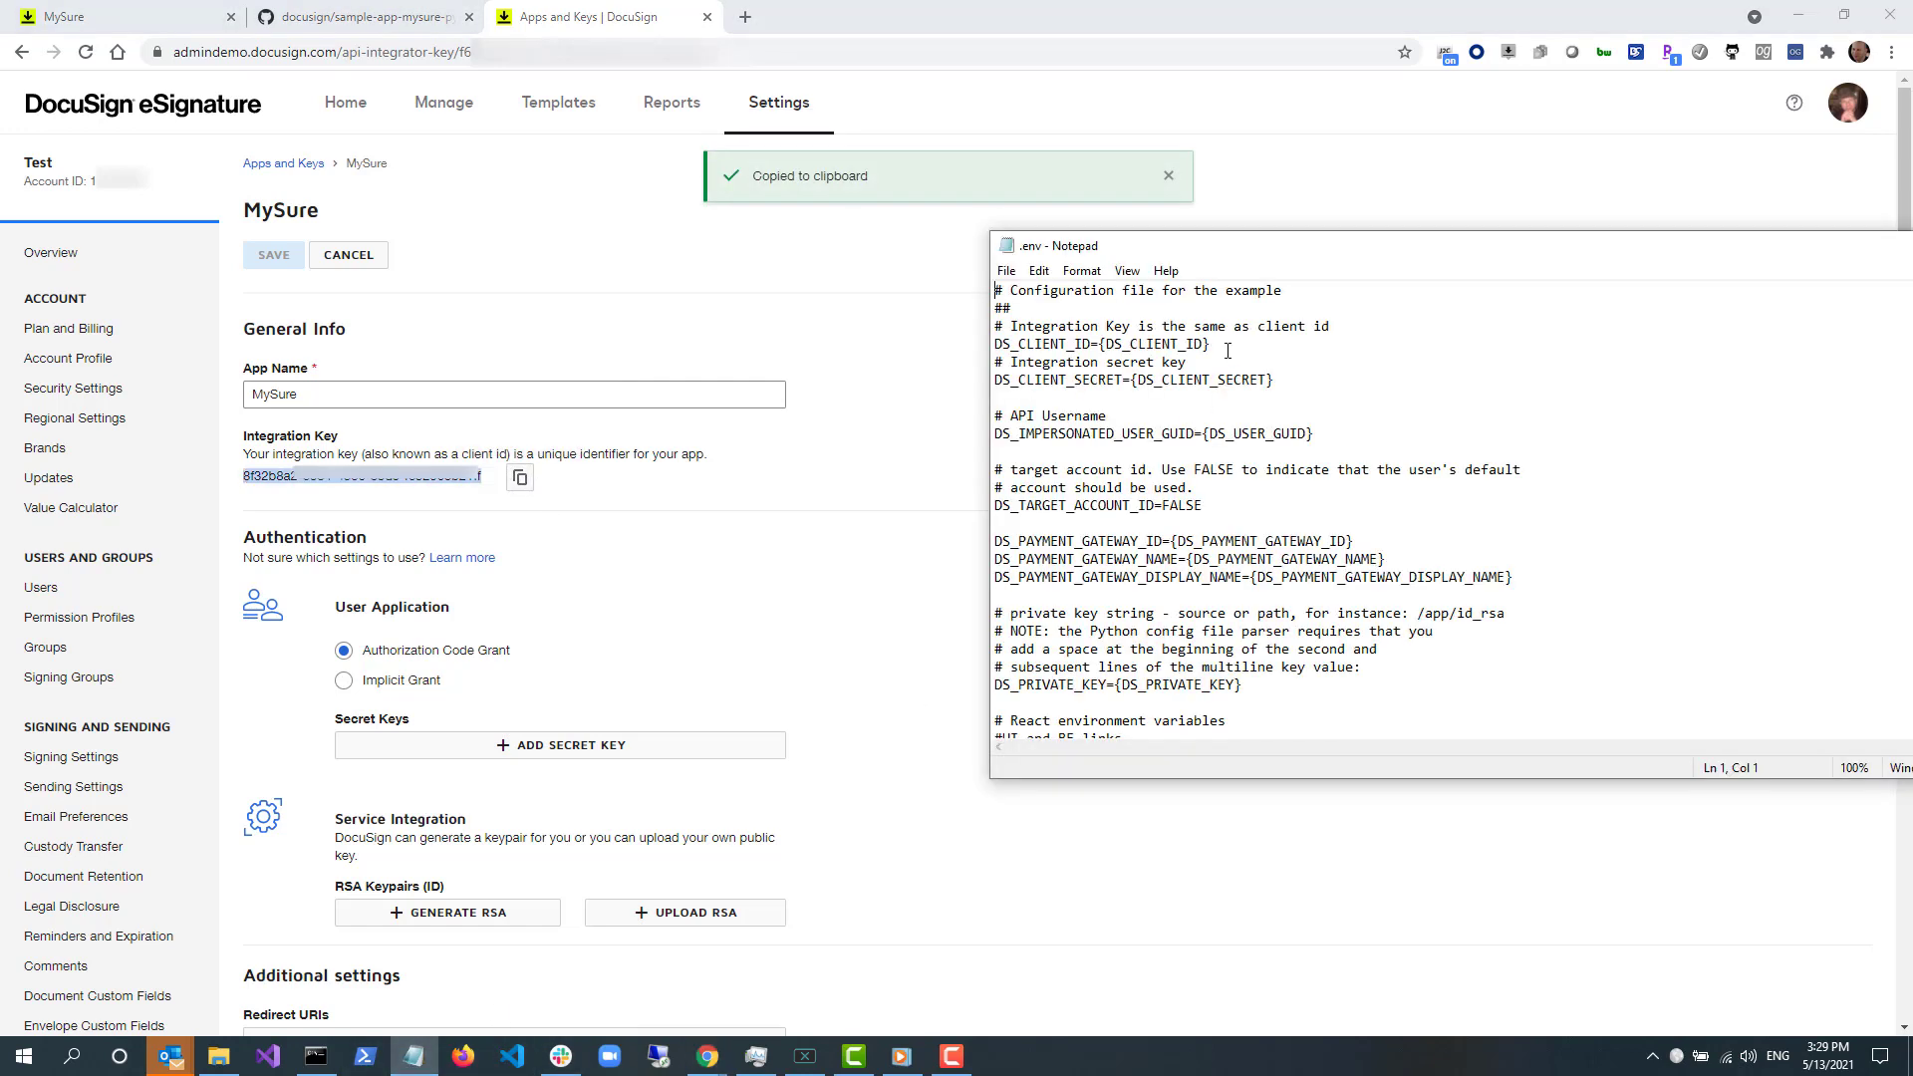
# Step: Paste the integration key as DS_CLIENT_ID and a new secret key as DS_CLIENT_SECRET
pyautogui.press('ctrl+v')
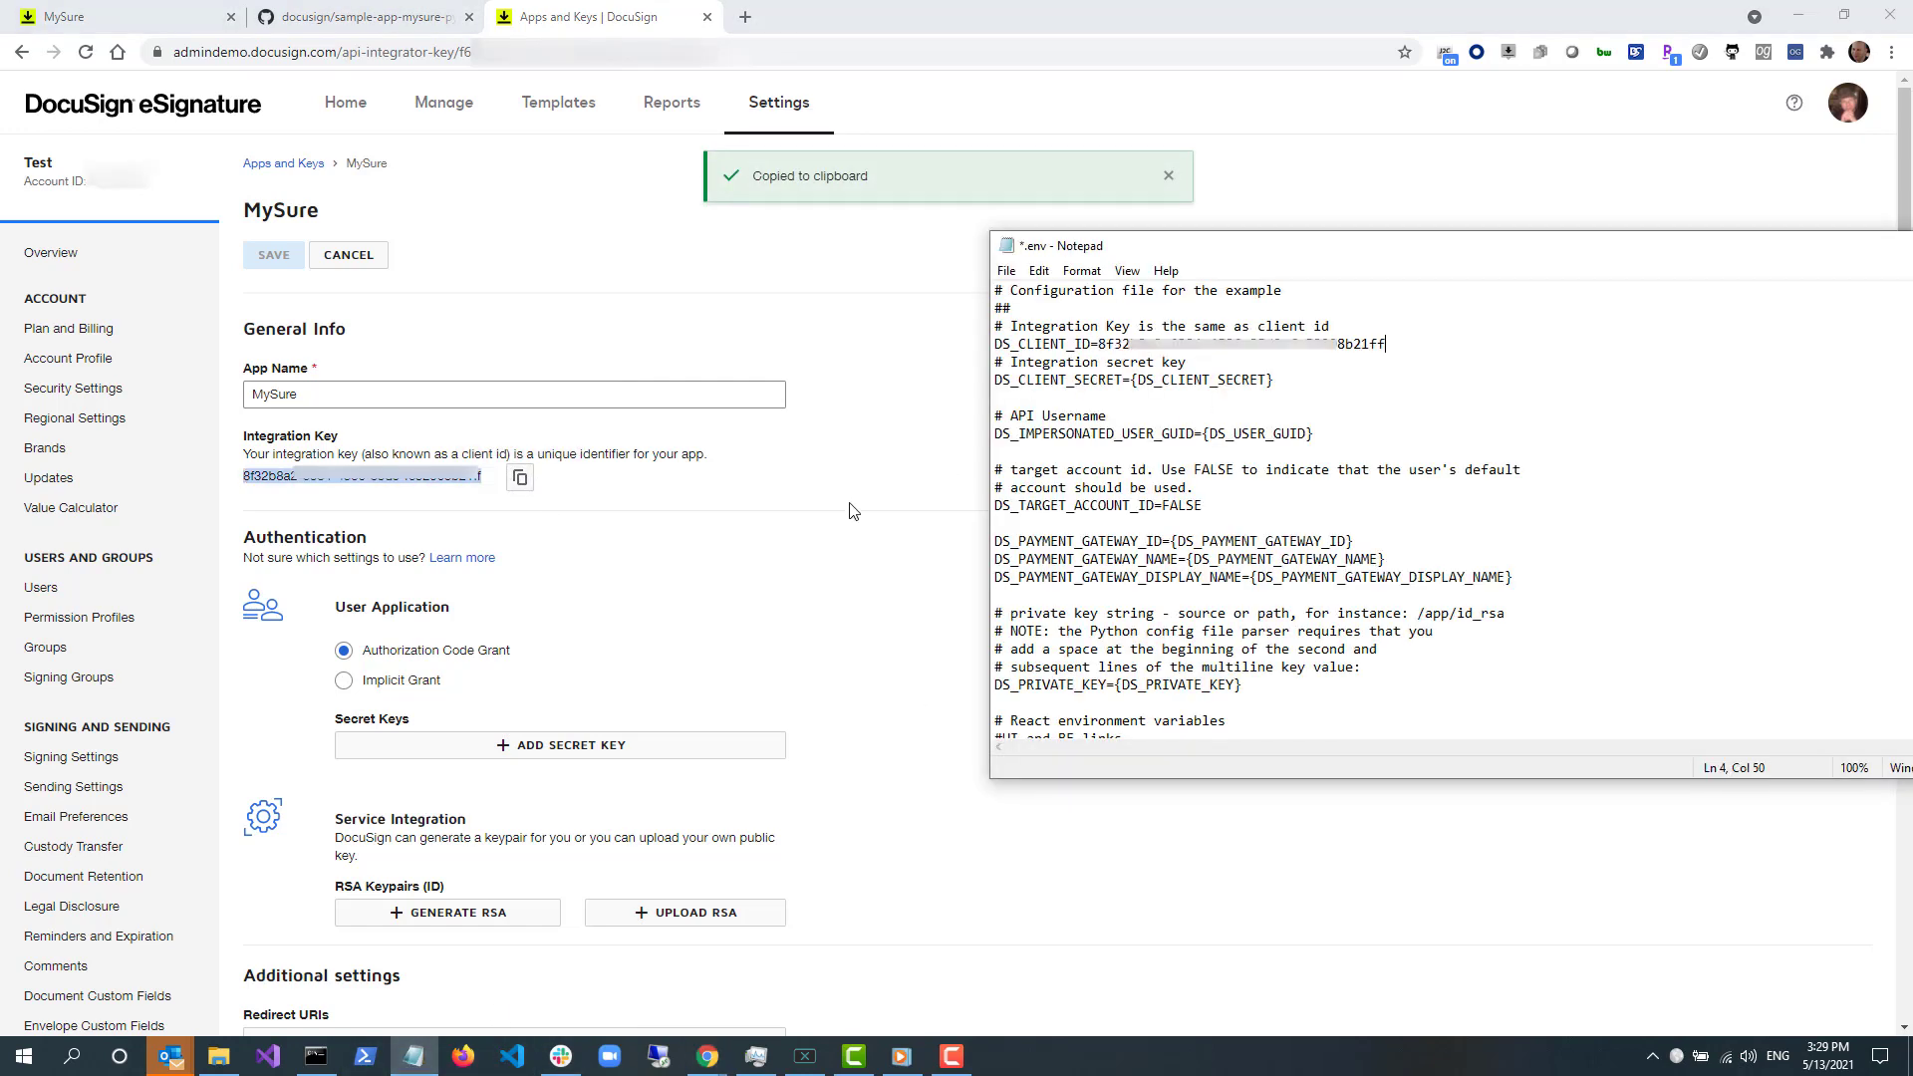
pyautogui.click(559, 745)
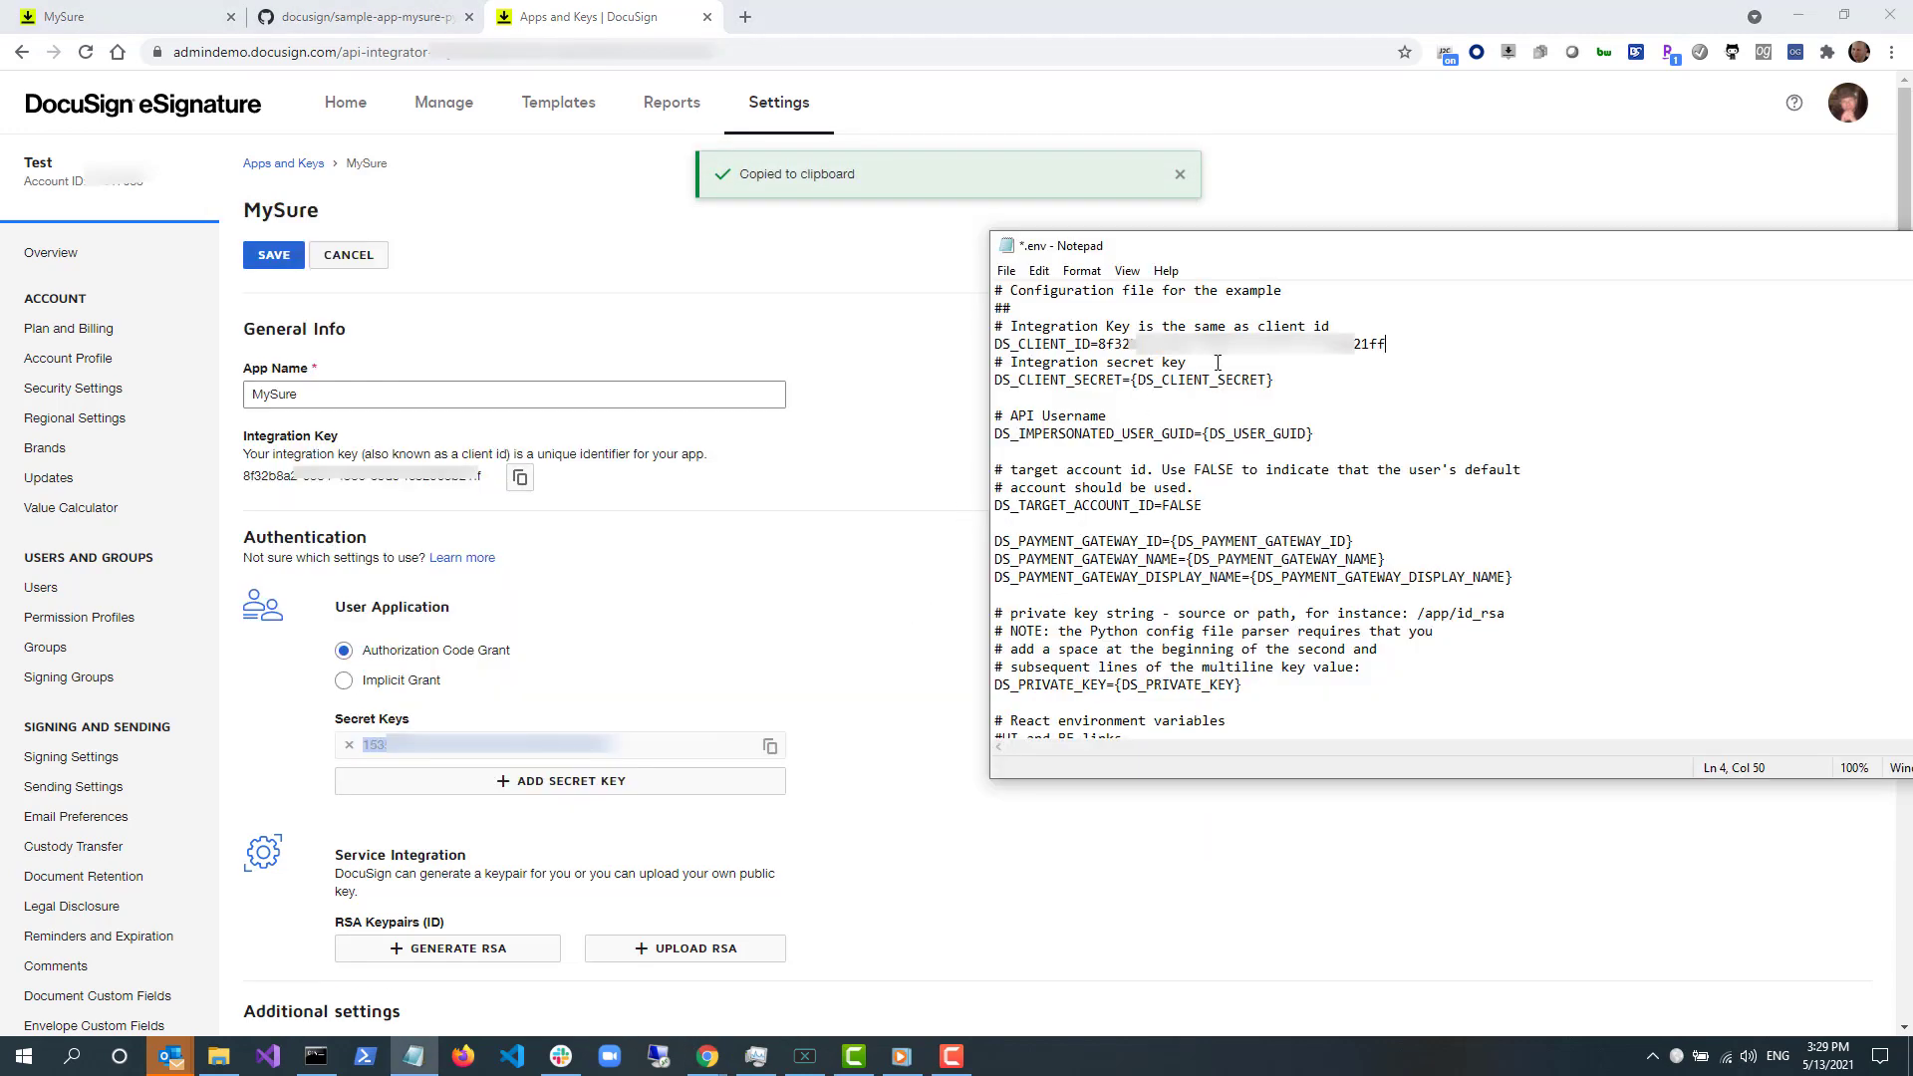
pyautogui.doubleClick(1201, 379)
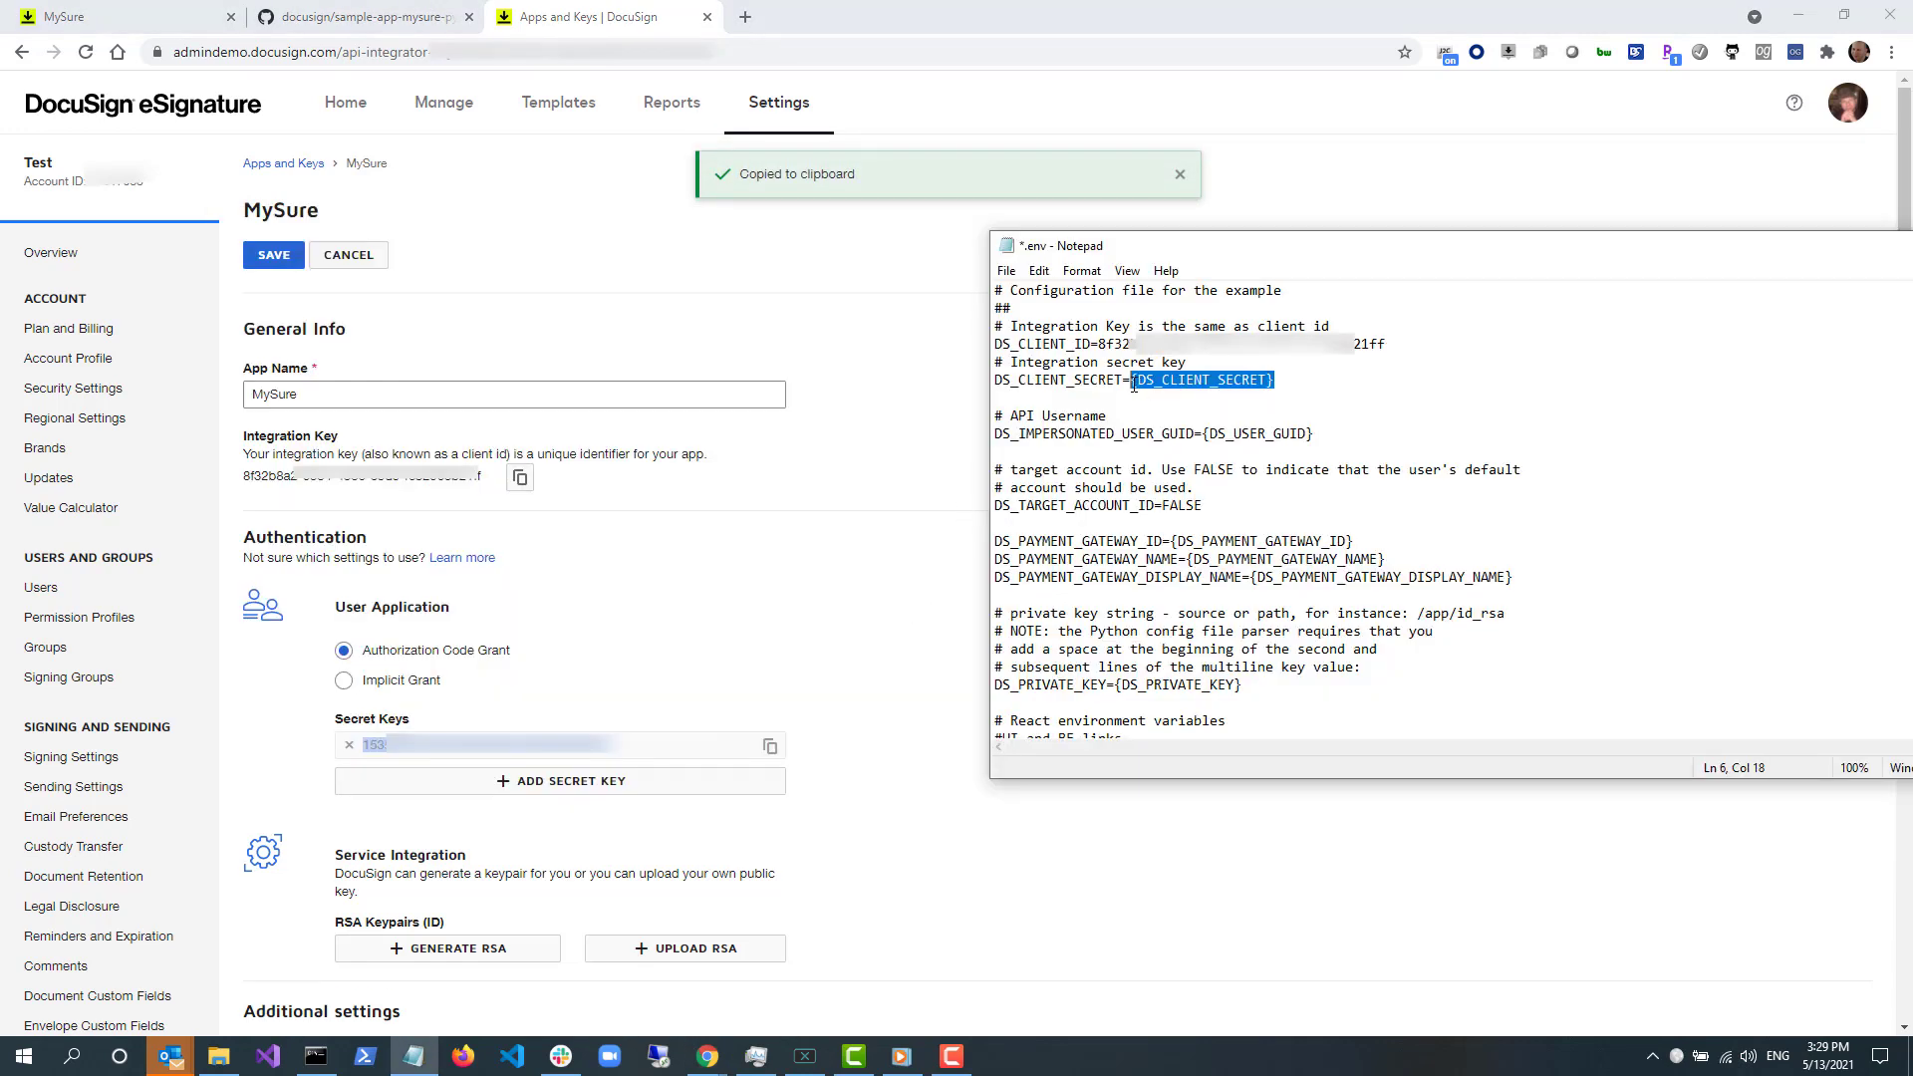
pyautogui.press('ctrl+v')
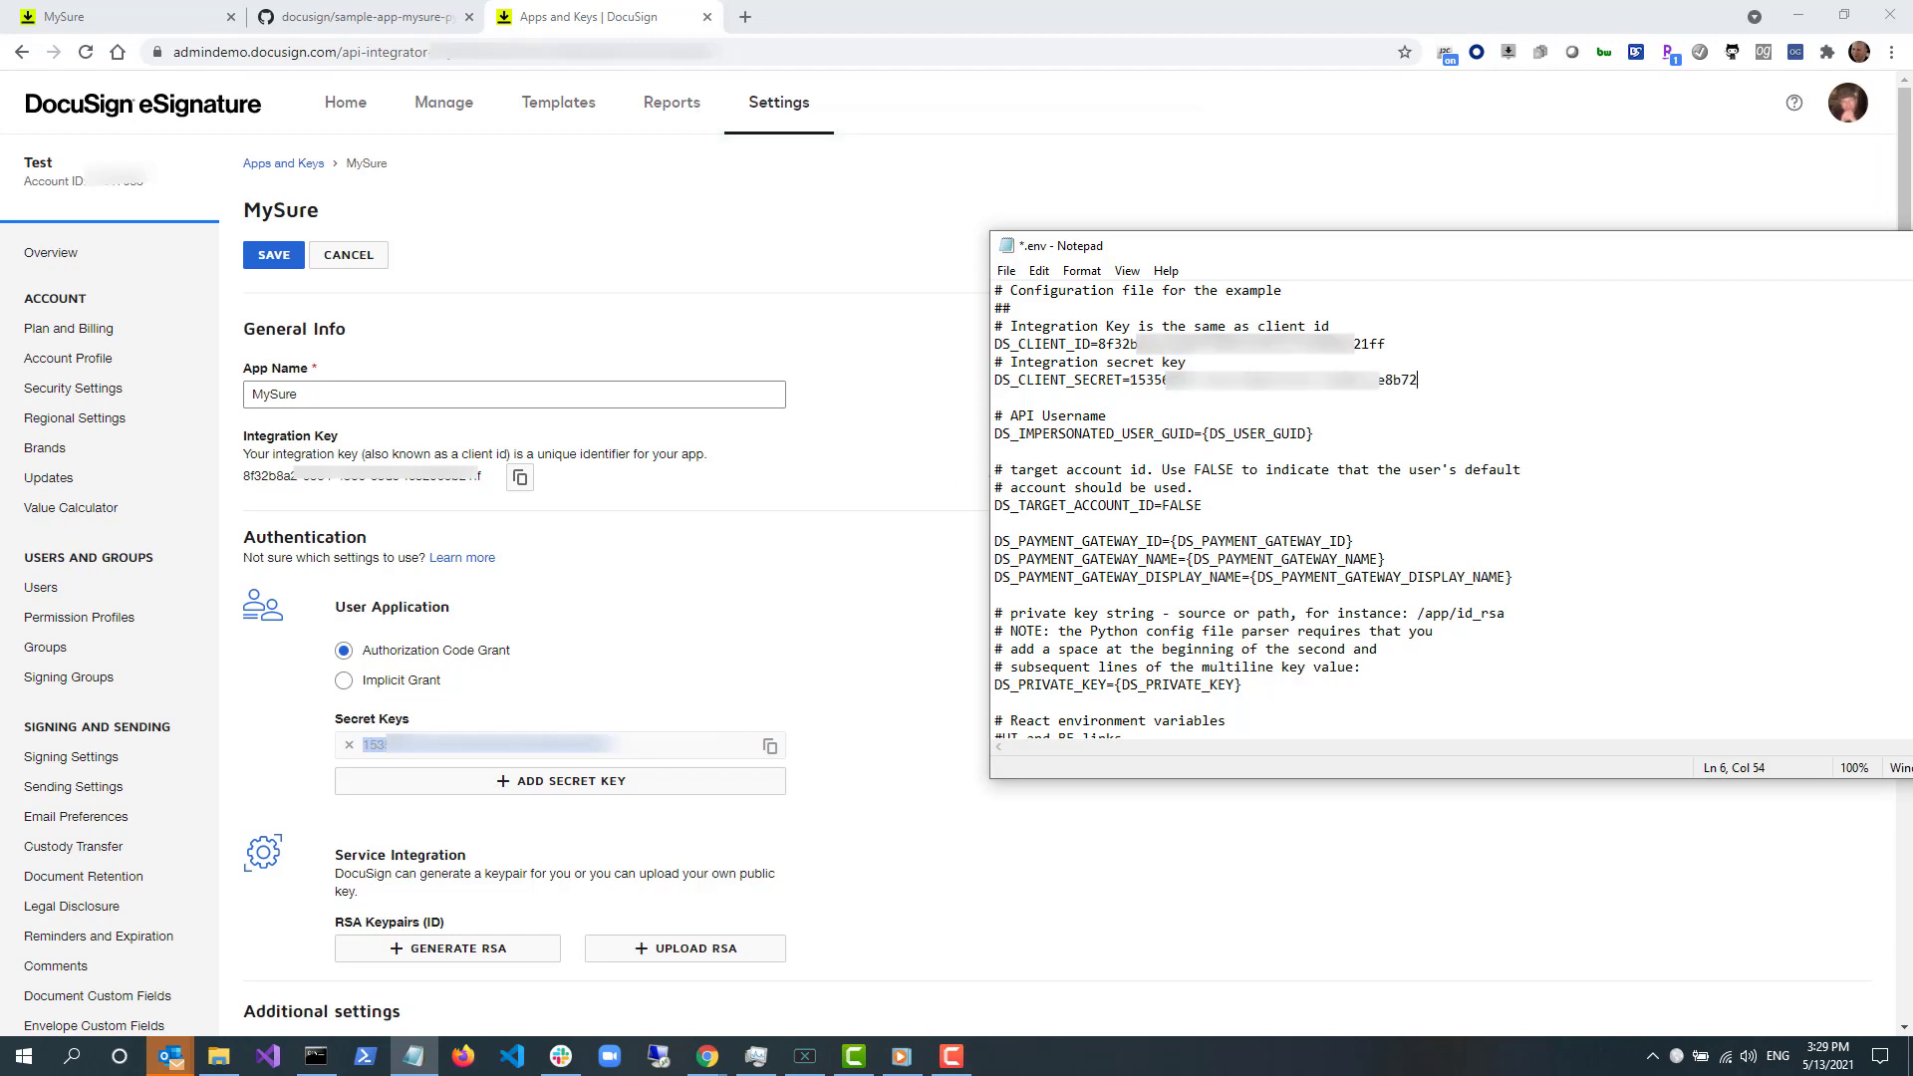
pyautogui.scroll(-3)
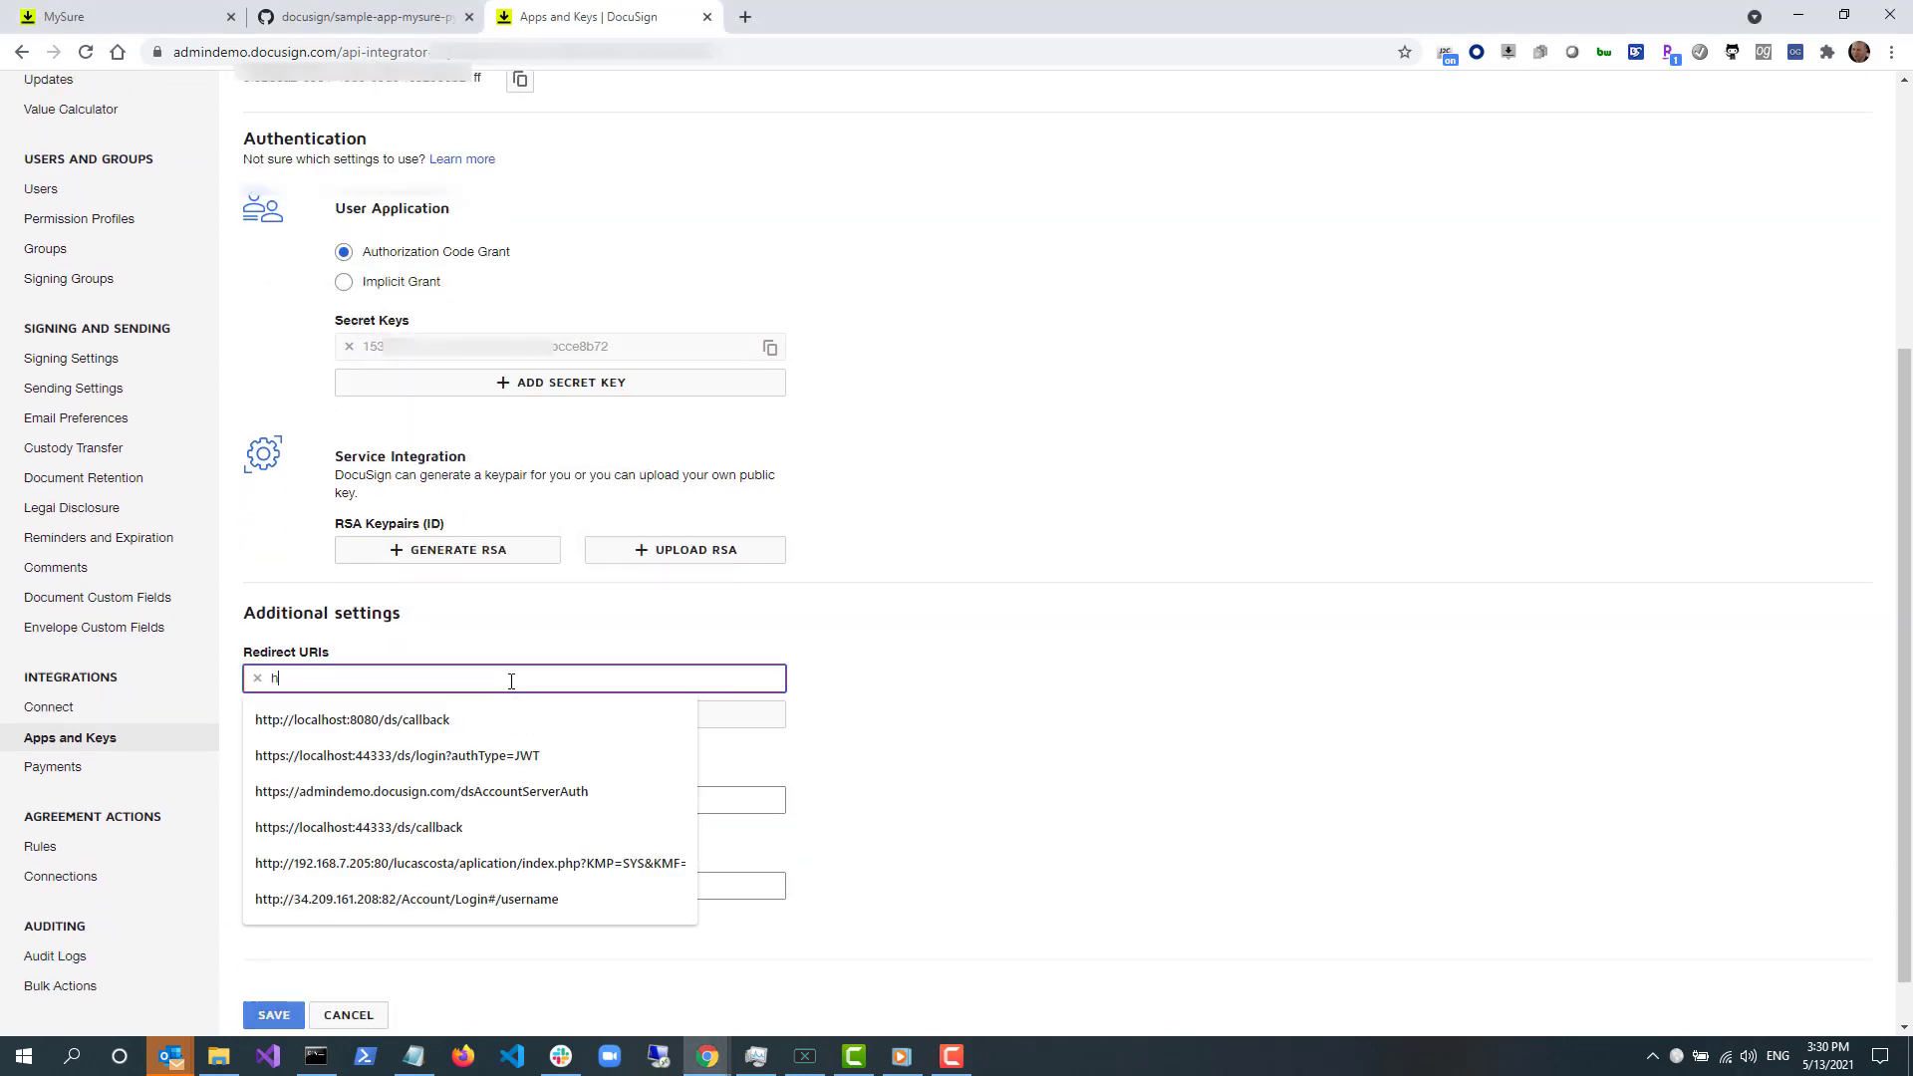
pyautogui.write('ttp://')
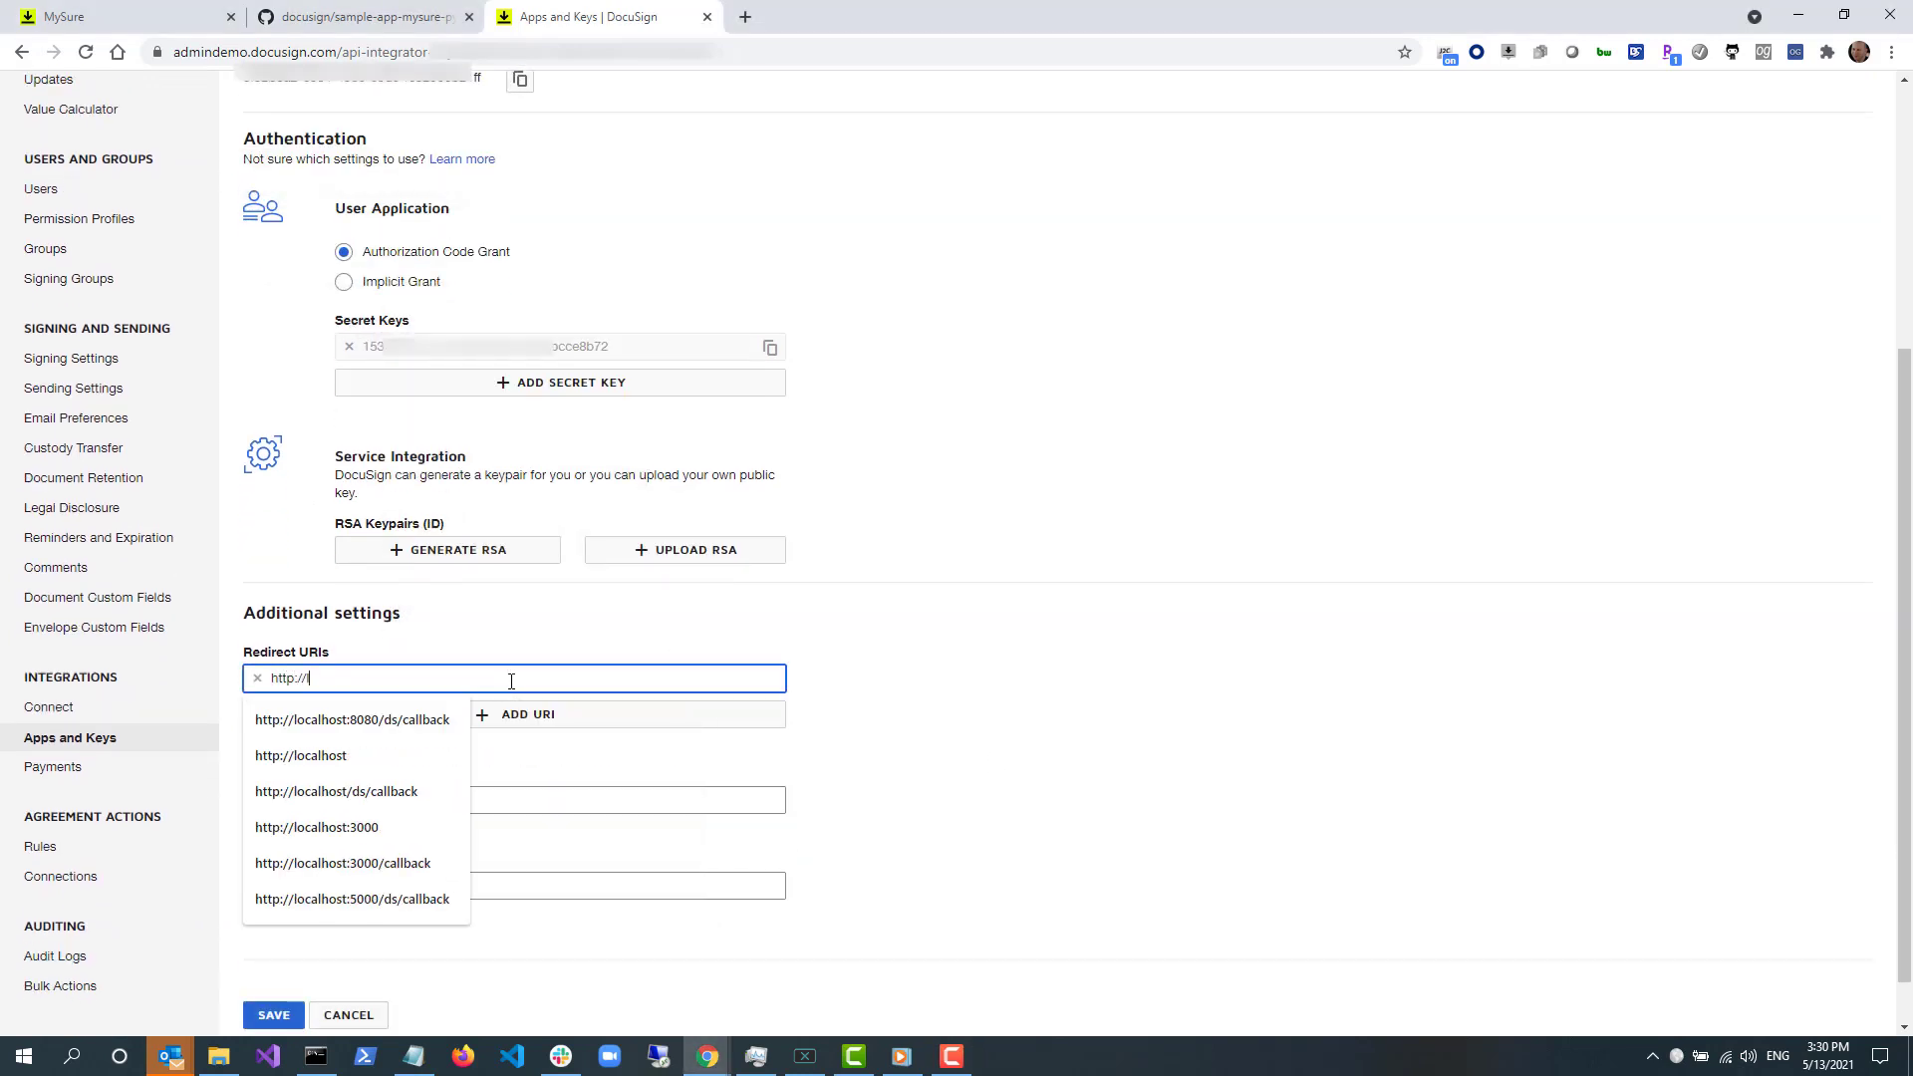
pyautogui.write('localhost:300')
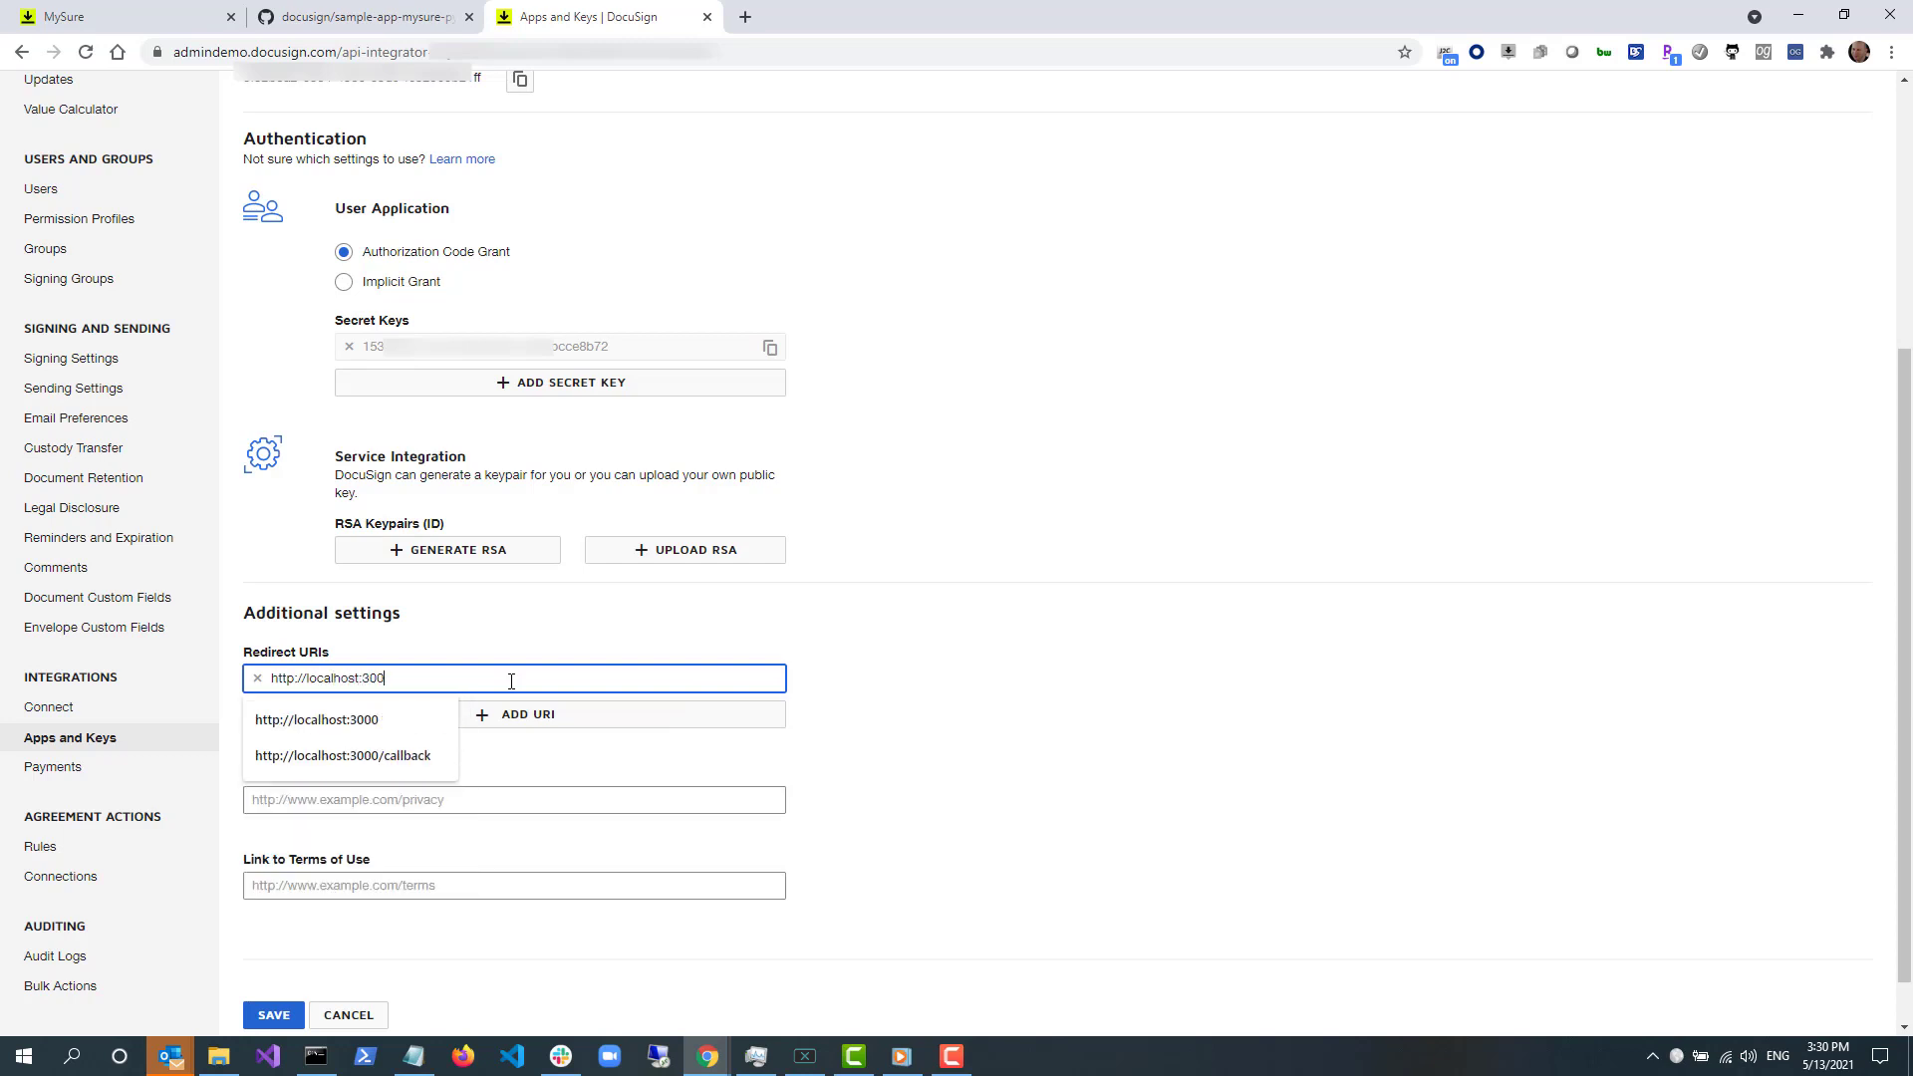
pyautogui.click(346, 756)
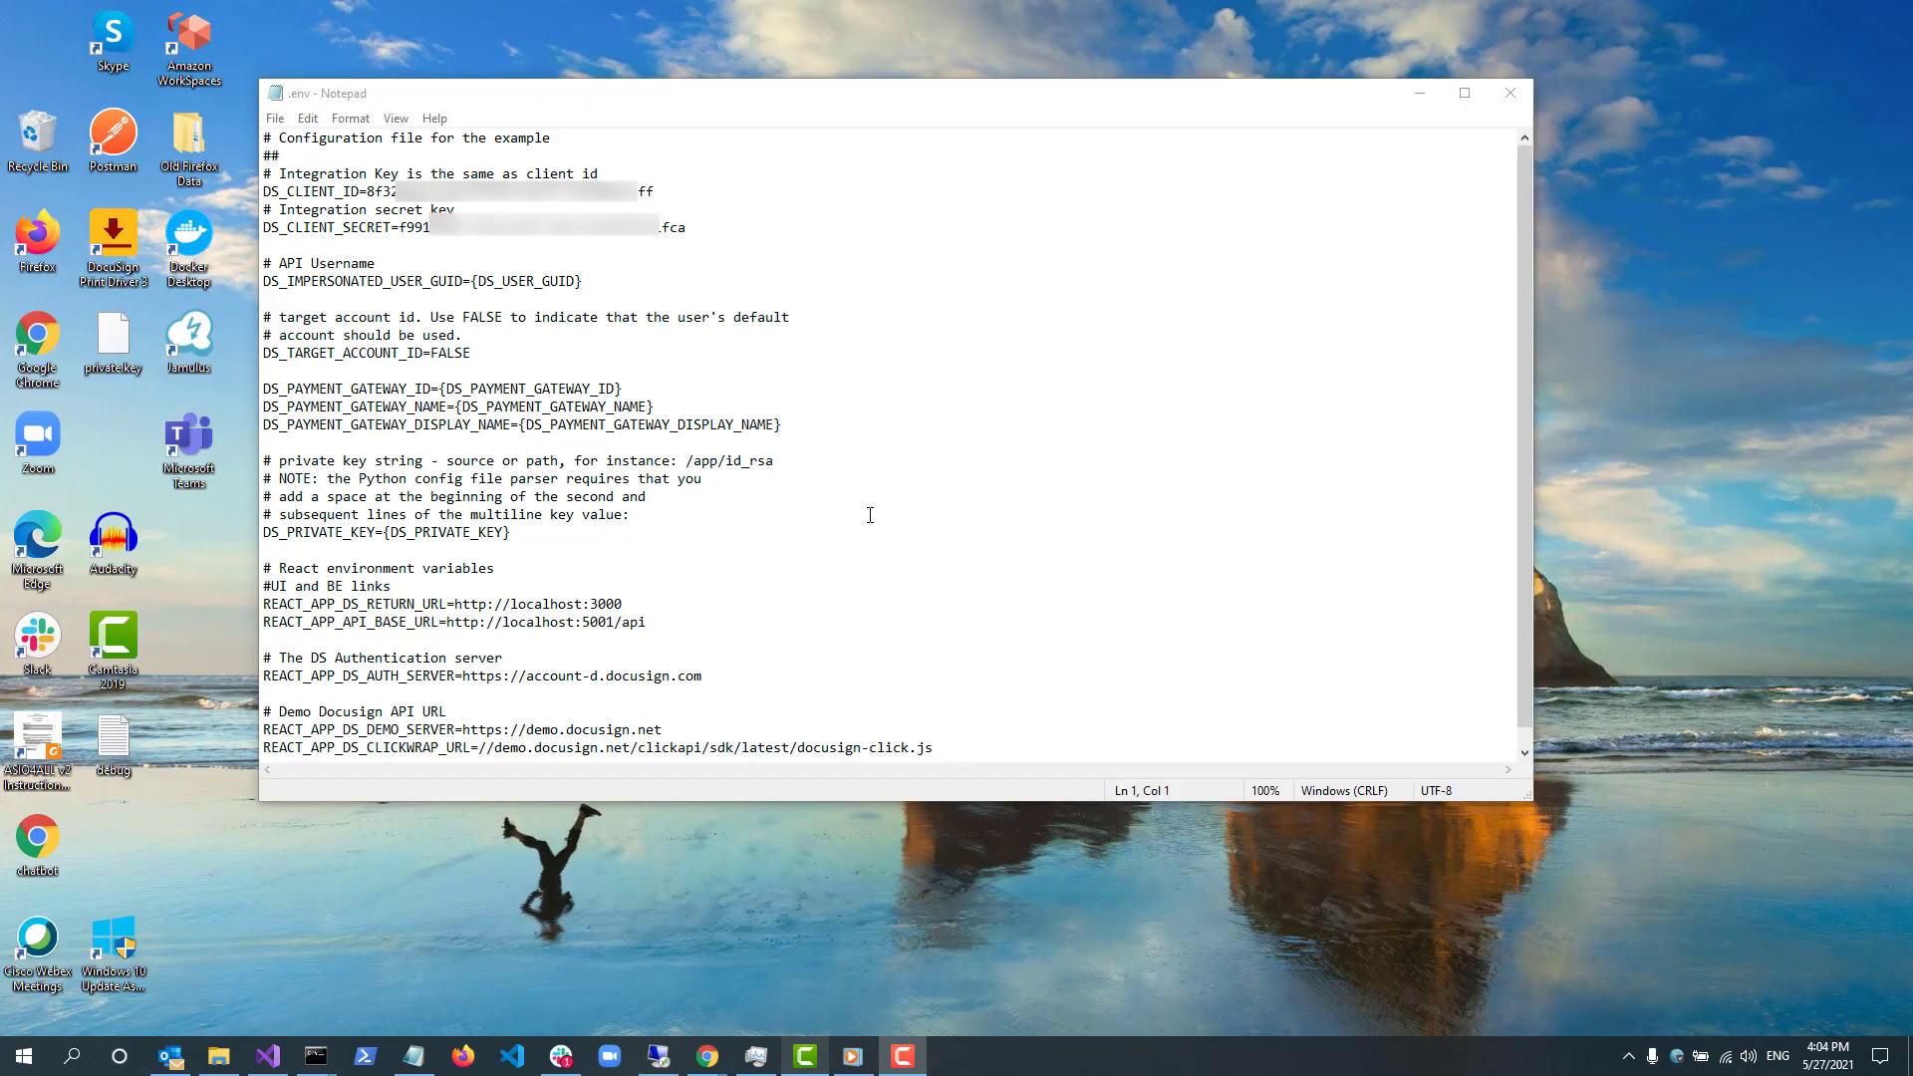
# Step: Open the Python 3.9.5 release page on python.org
pyautogui.click(263, 208)
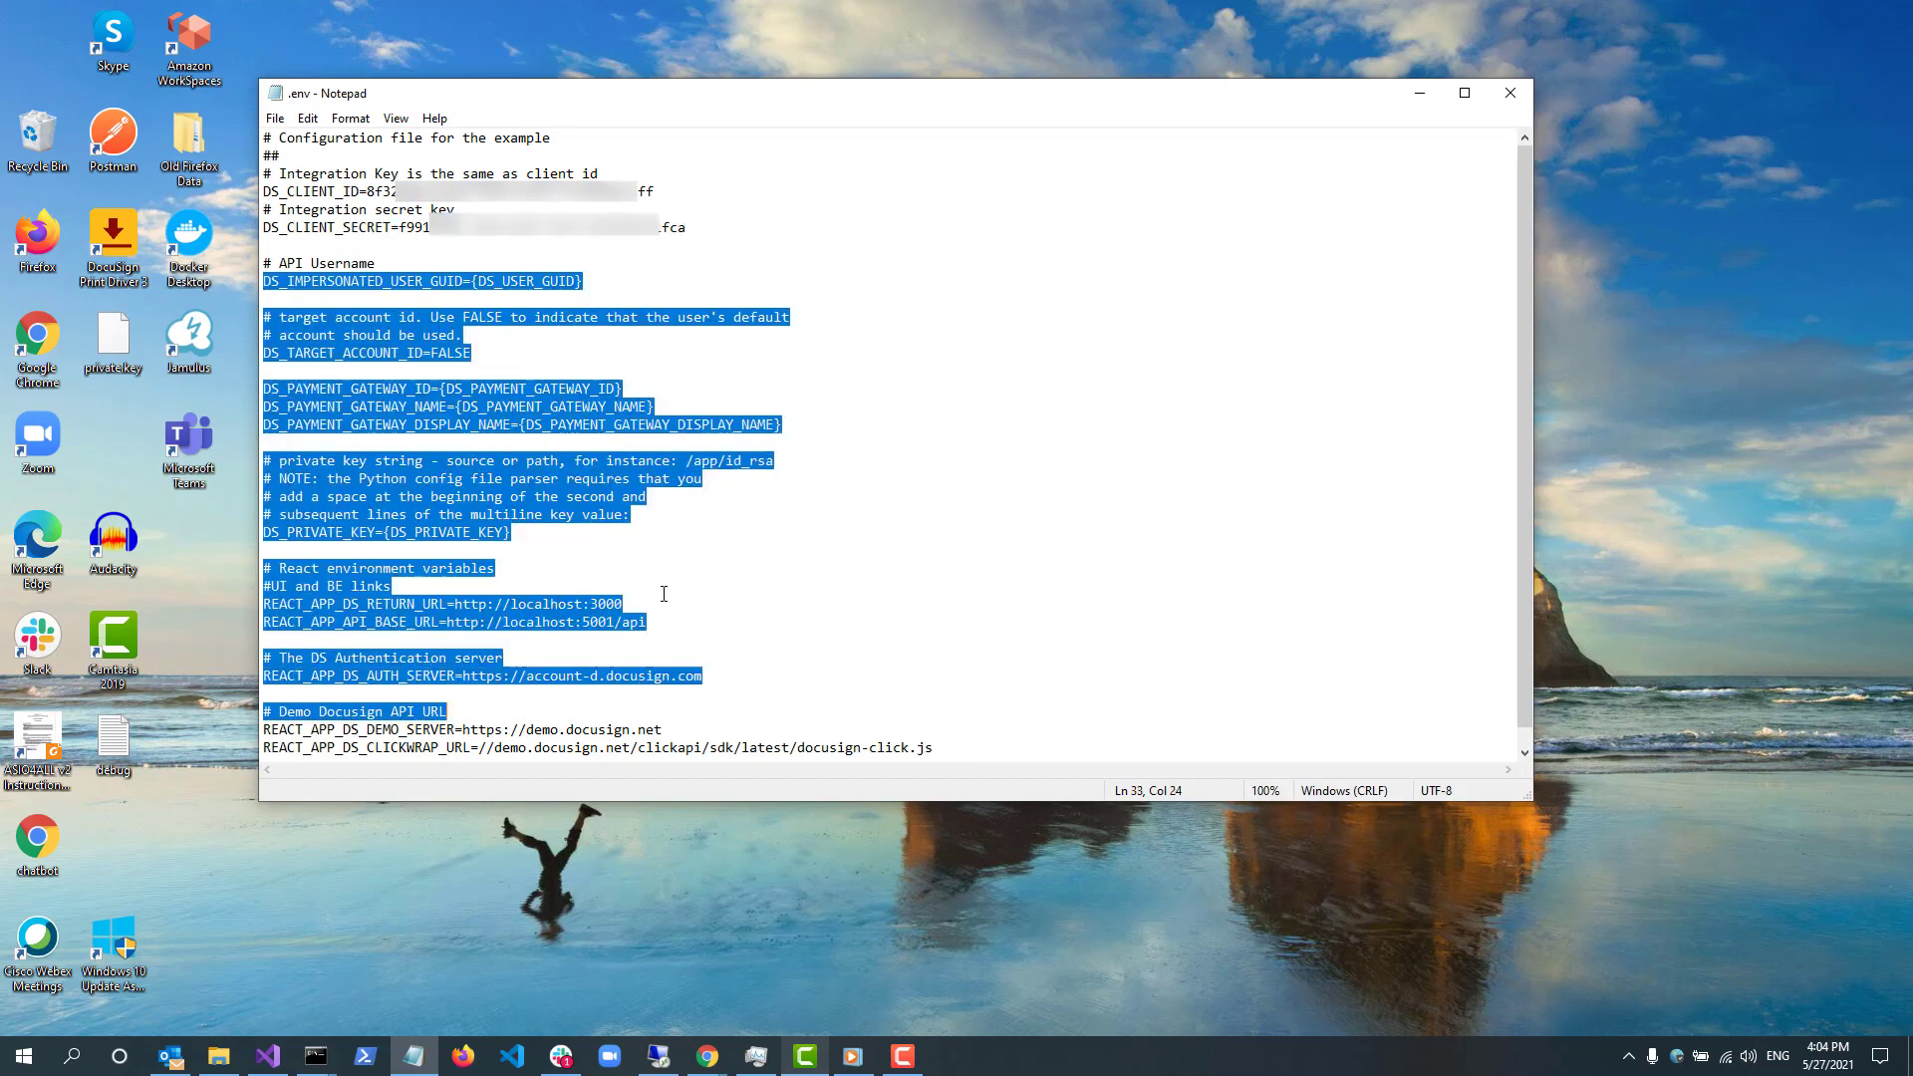
pyautogui.click(663, 594)
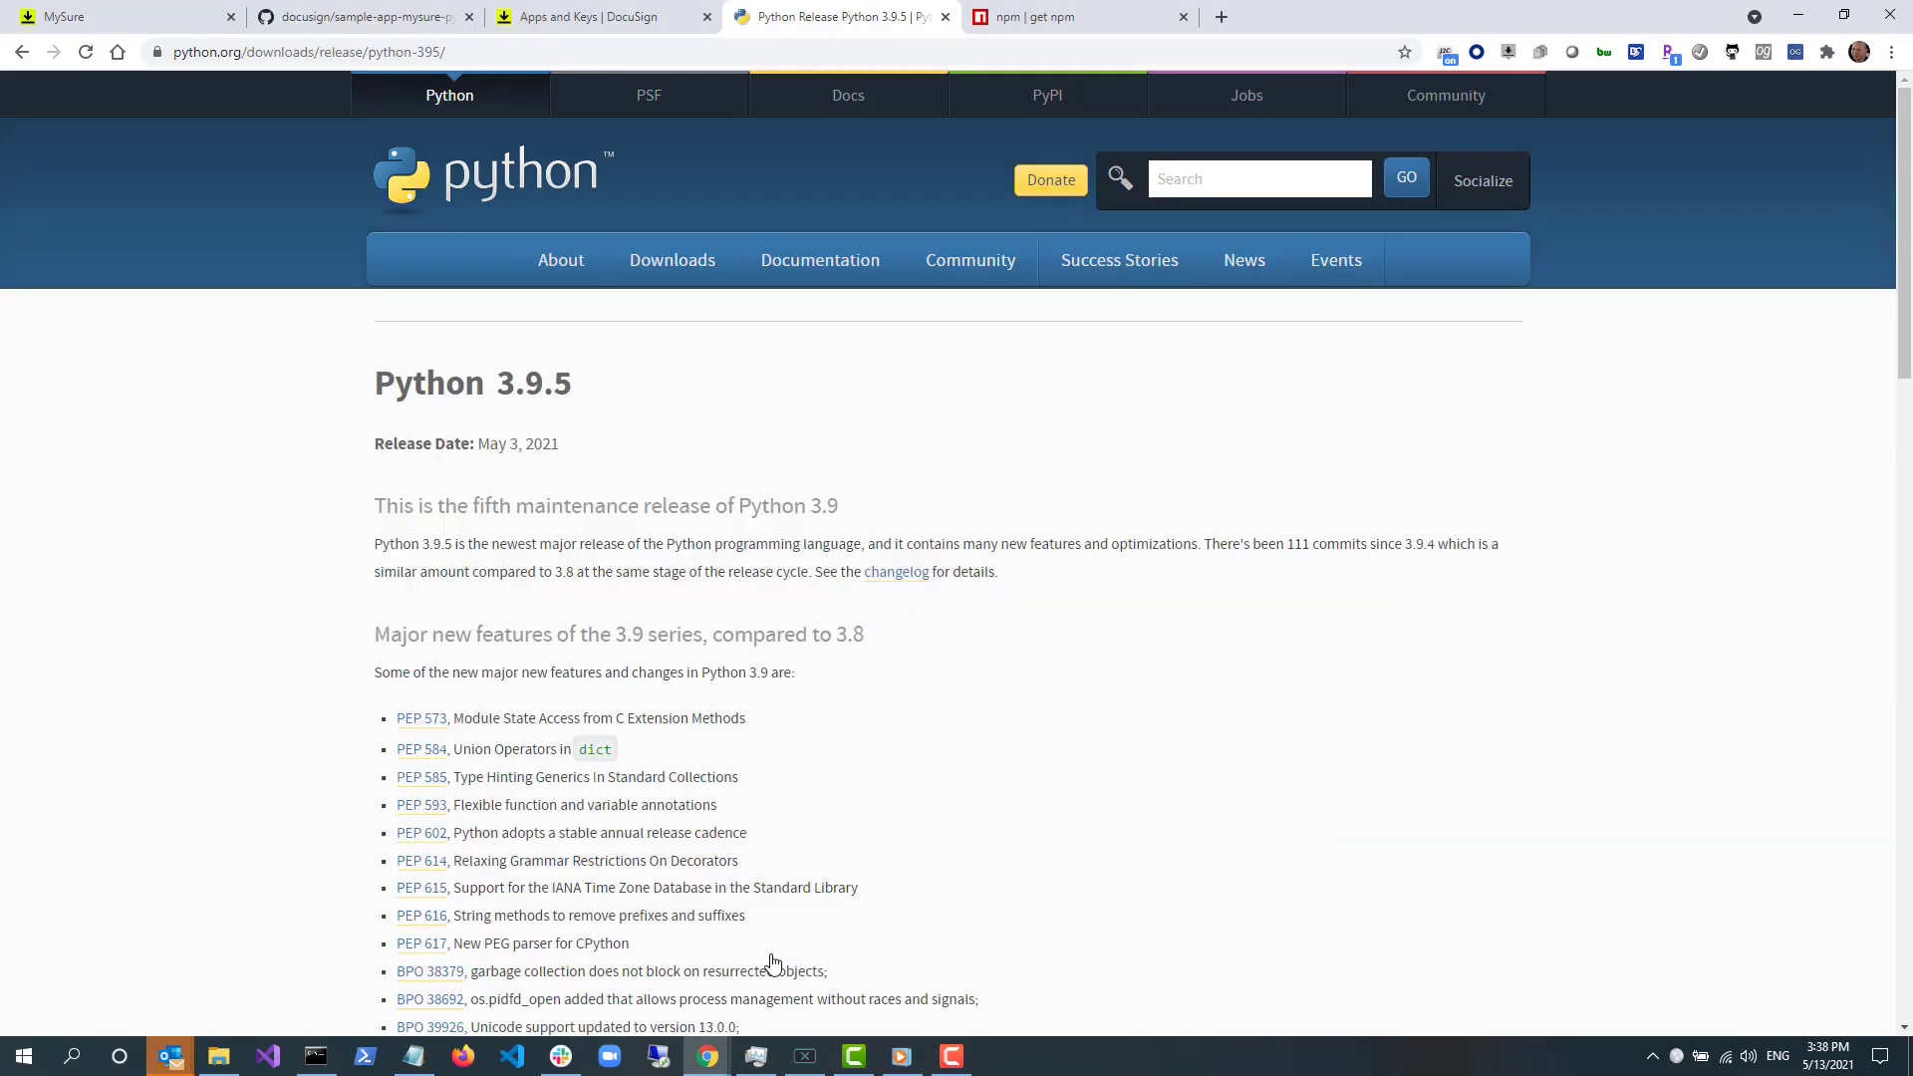
pyautogui.moveTo(727, 387)
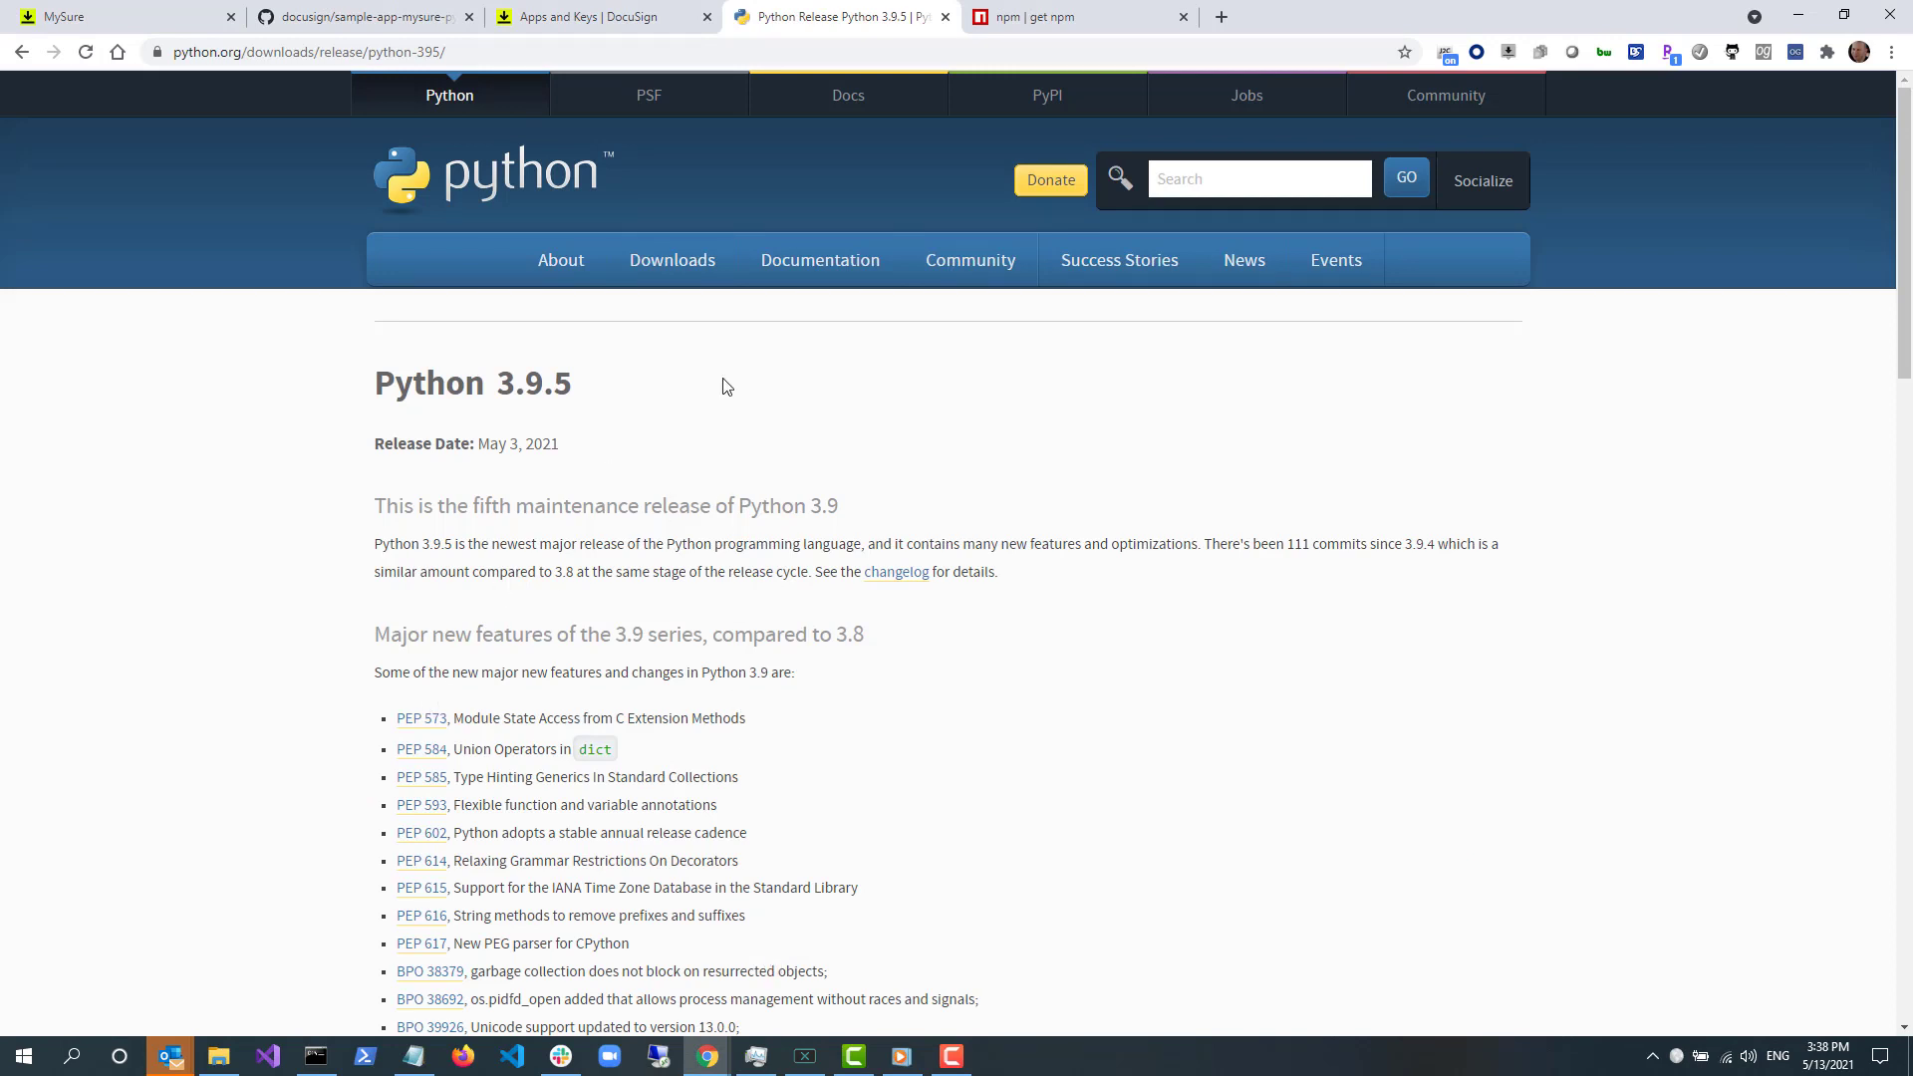
# Step: View python.org's downloads, then npm's Get npm page, and reach nodejs.org's download page
pyautogui.click(671, 260)
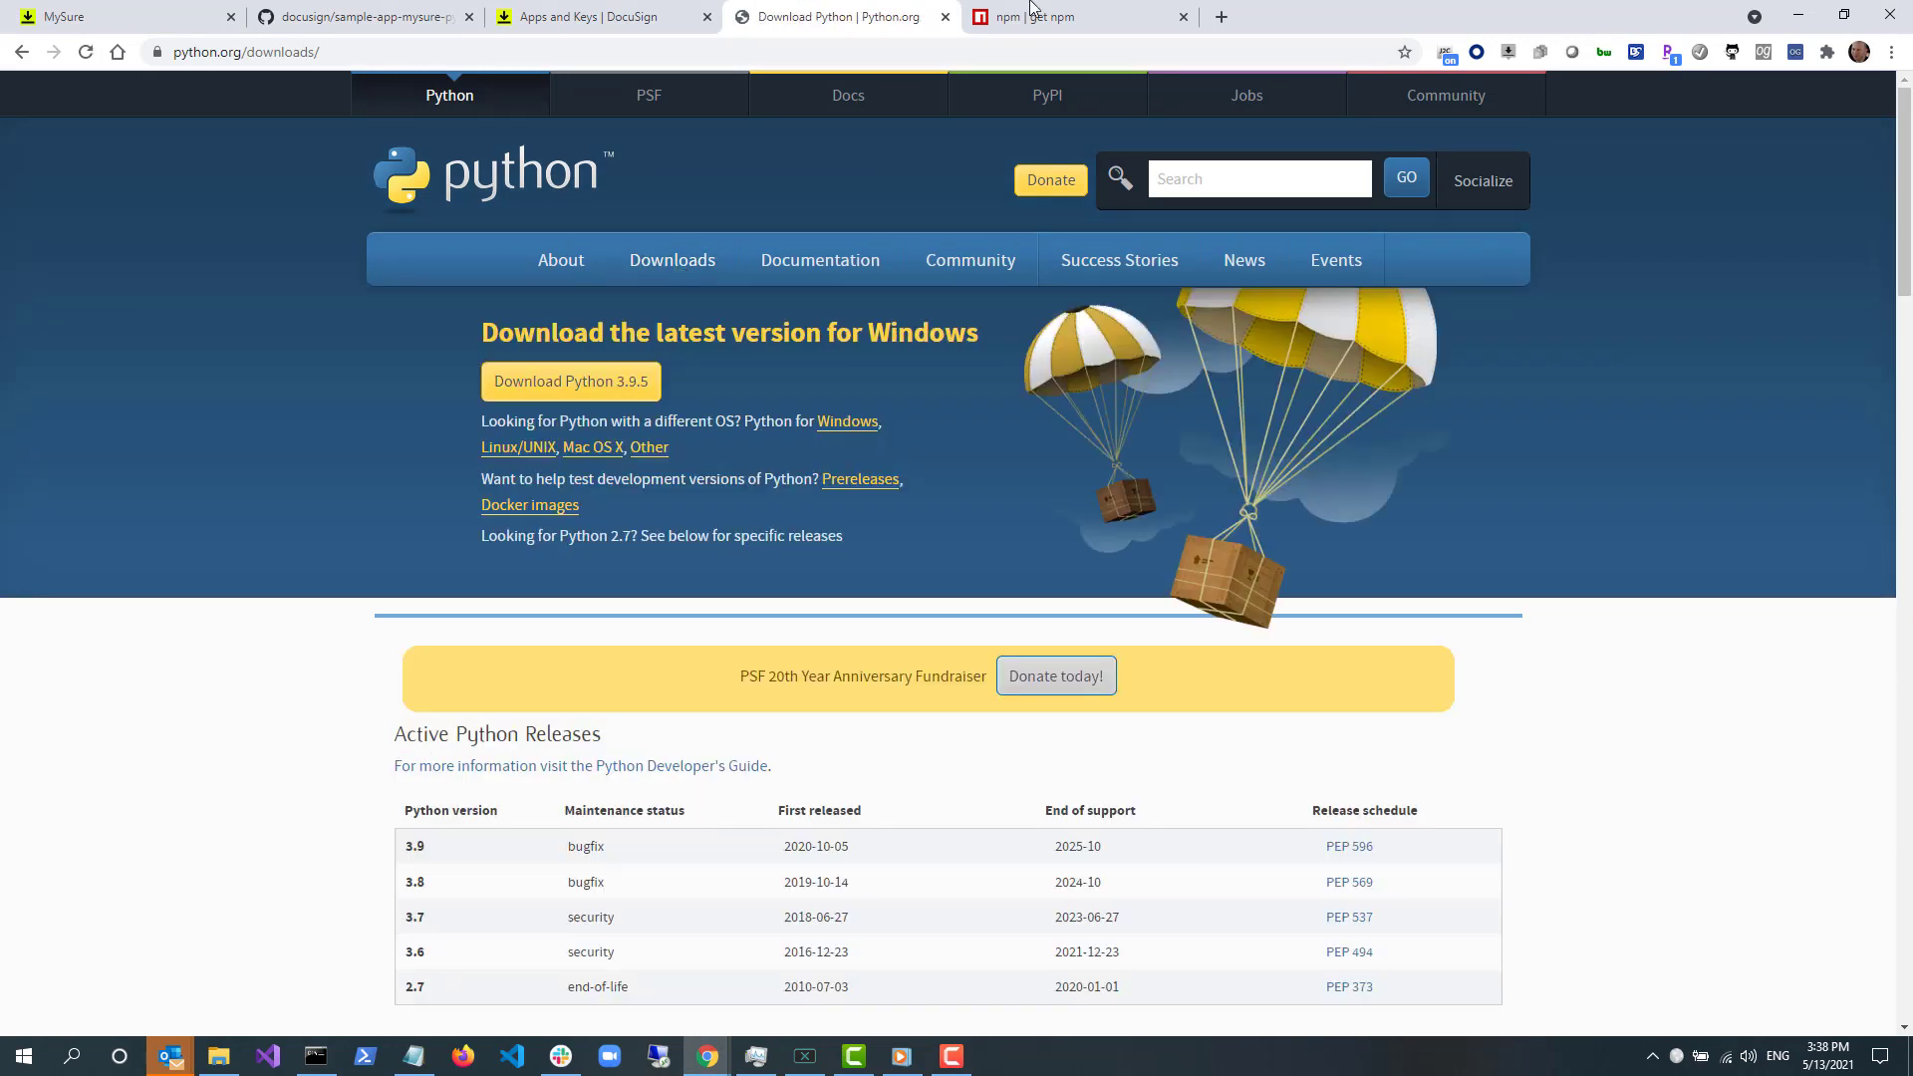
pyautogui.moveTo(570, 381)
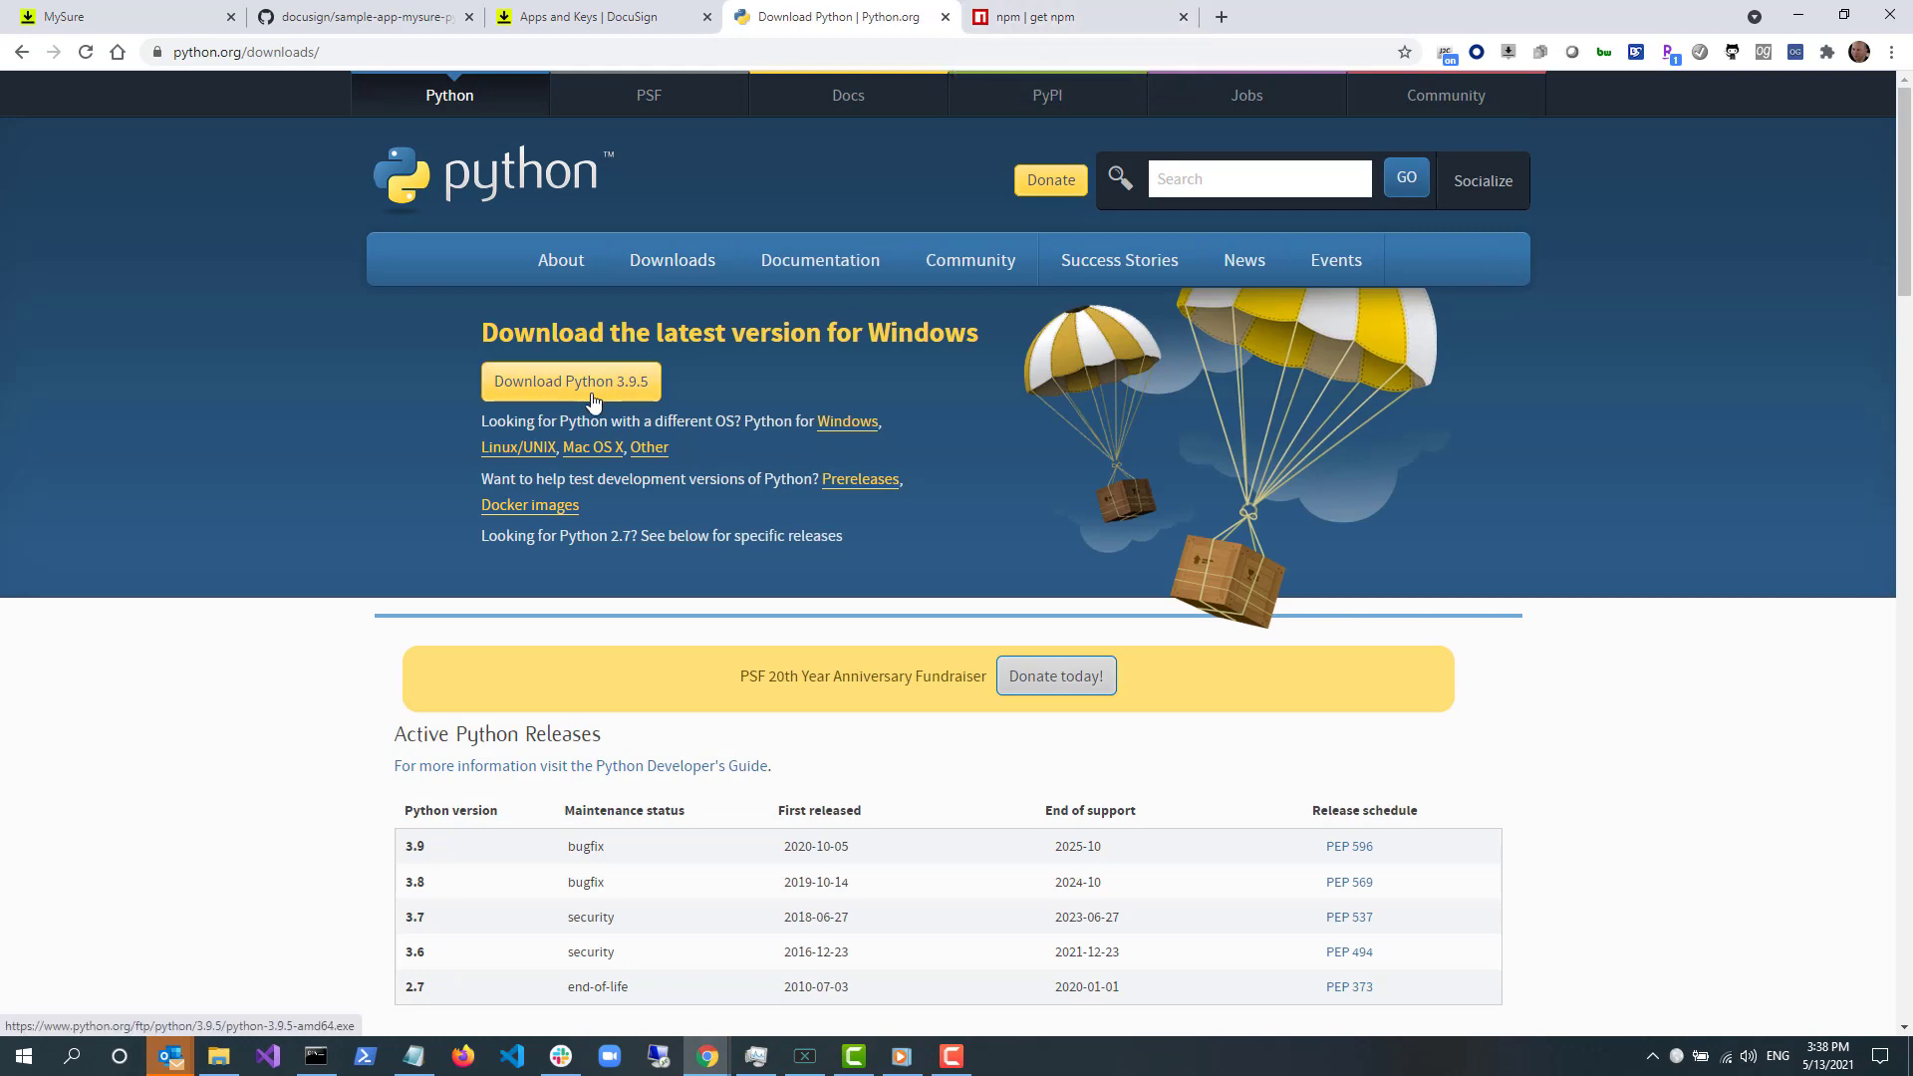
pyautogui.click(1080, 17)
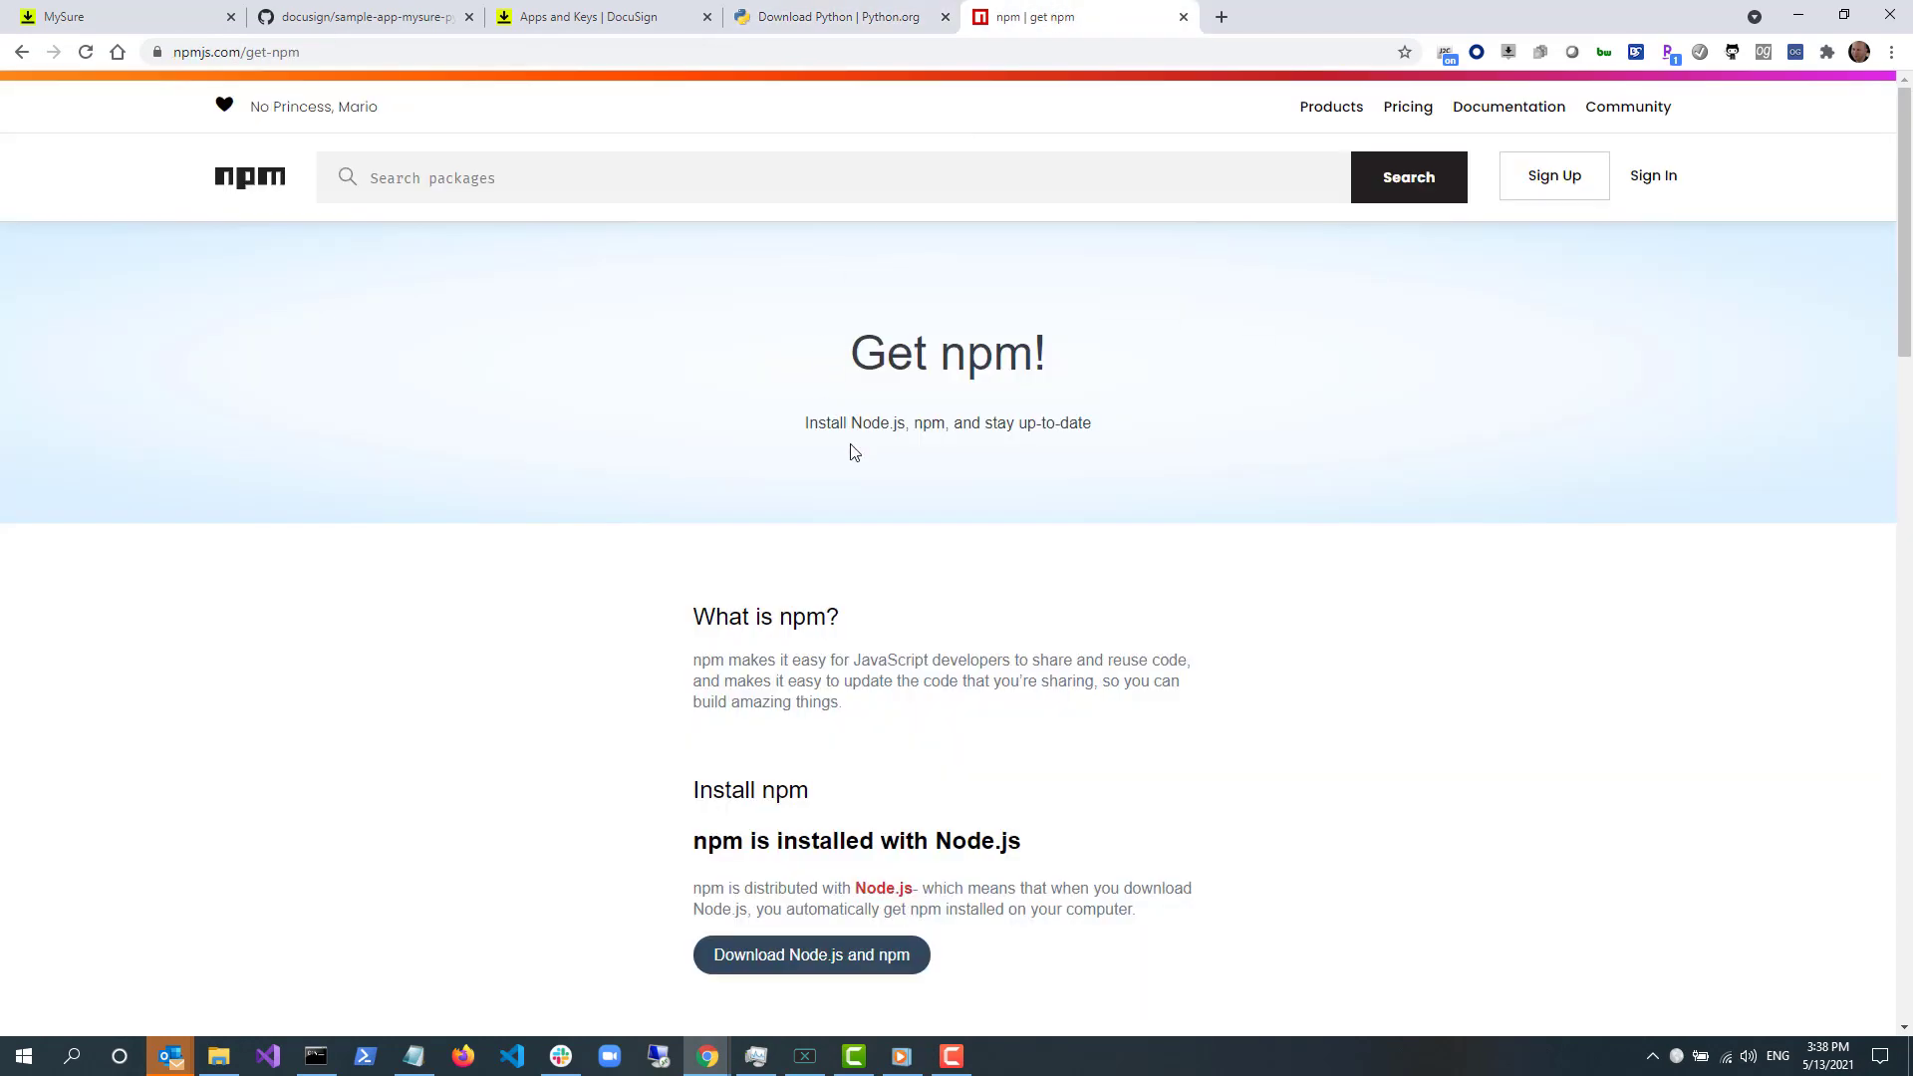
pyautogui.click(810, 954)
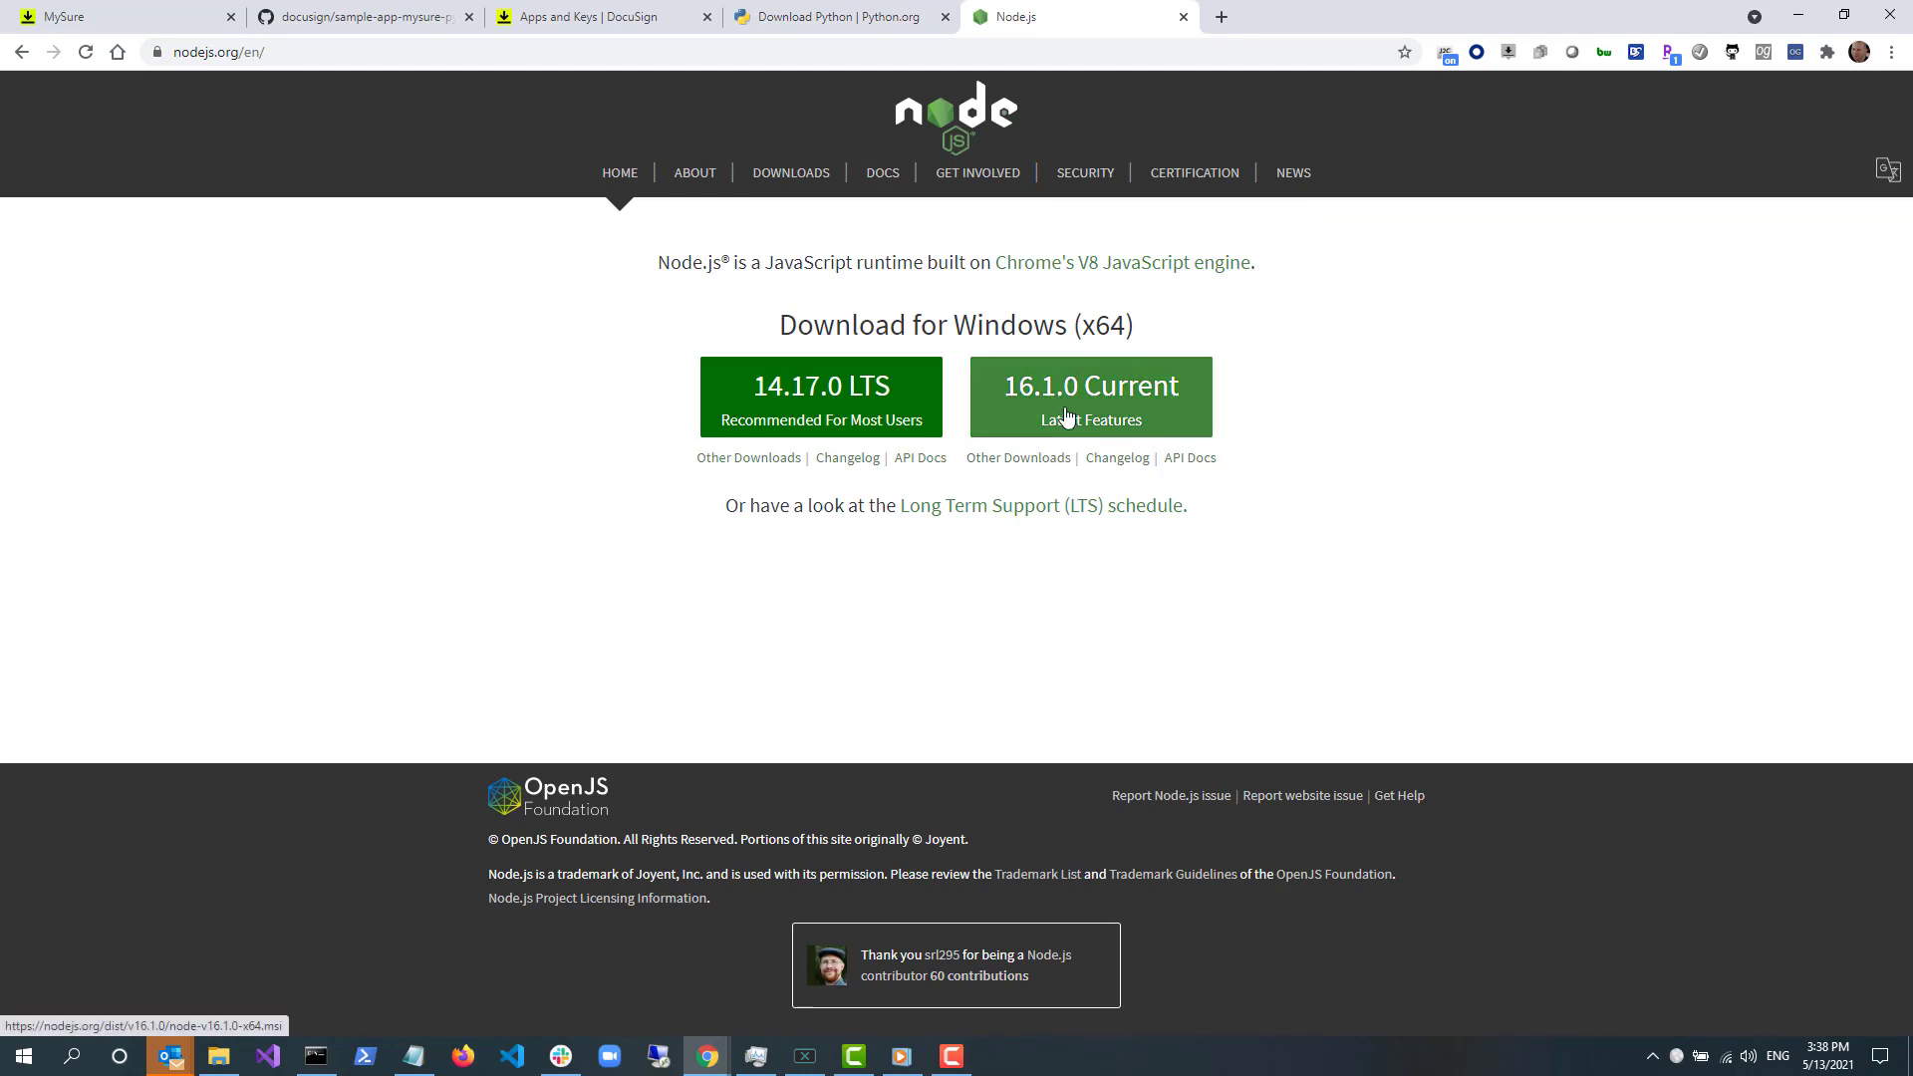
pyautogui.moveTo(953, 45)
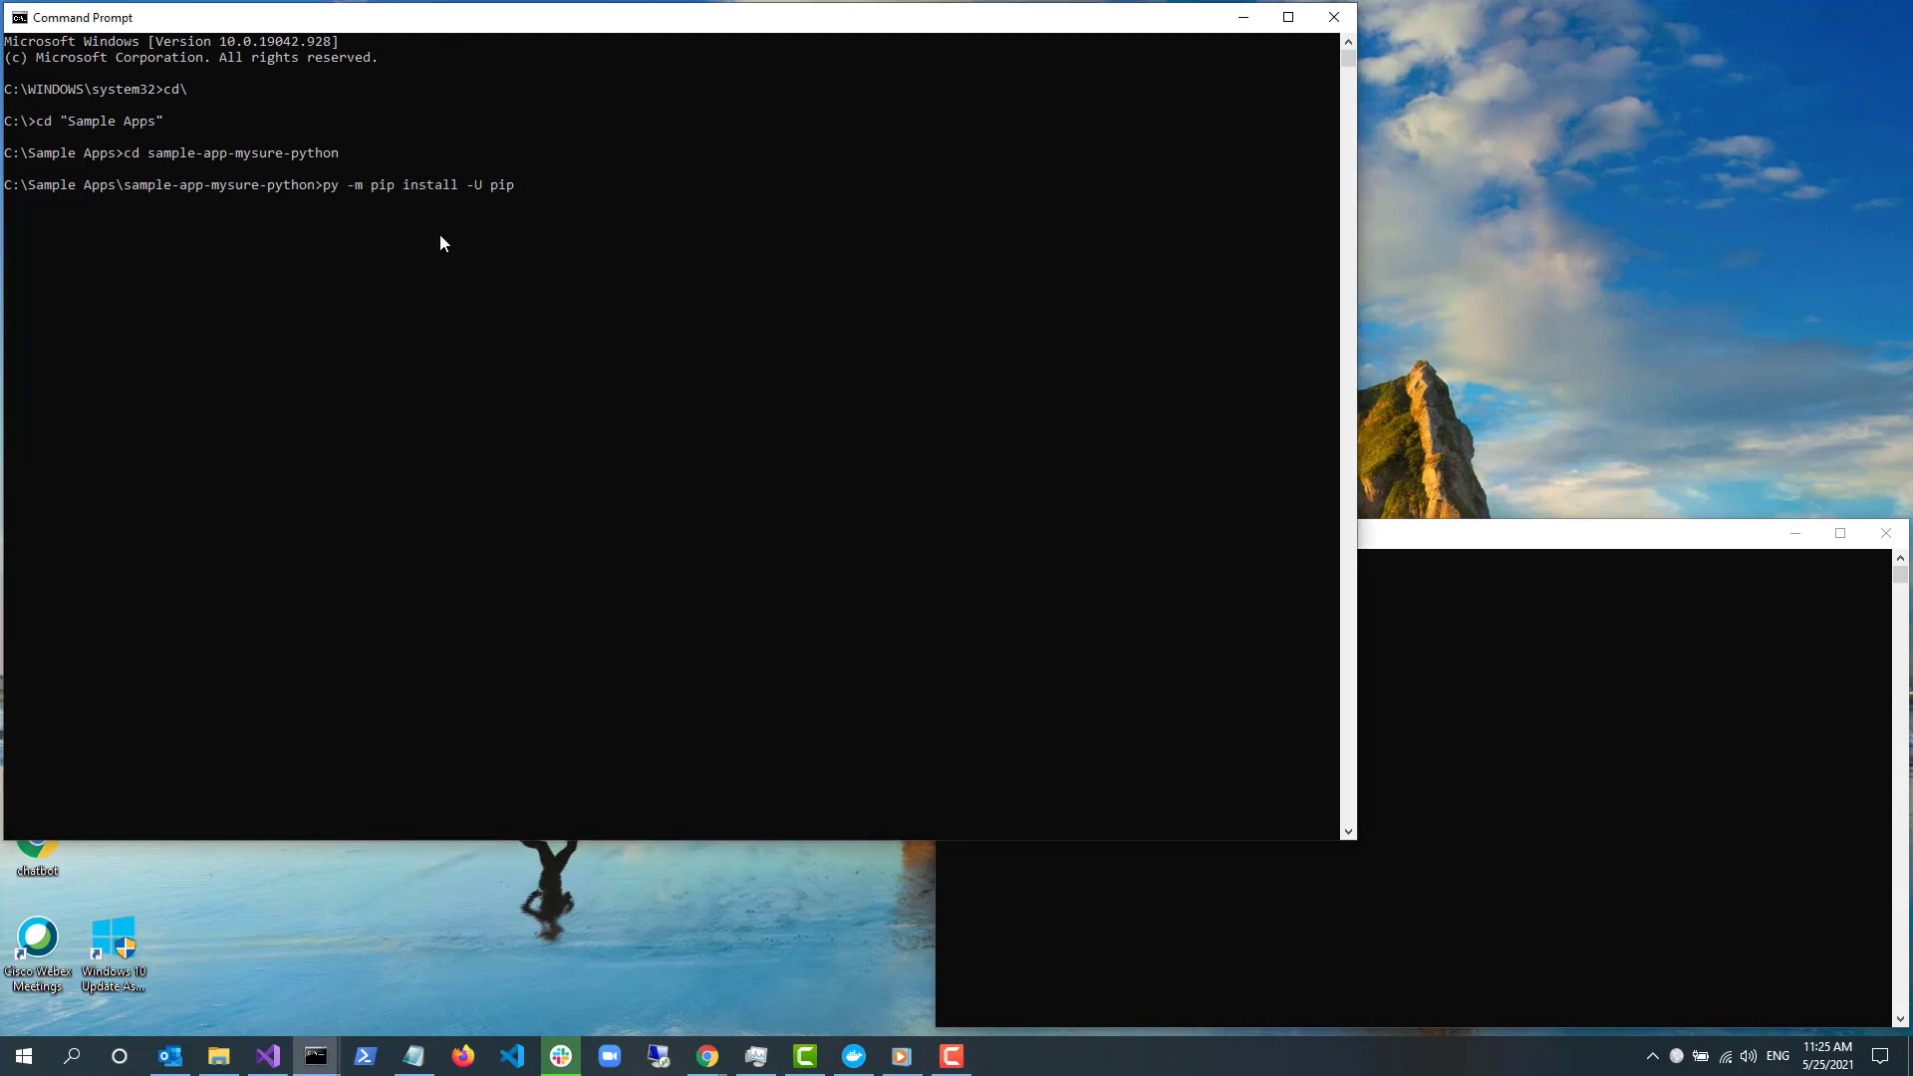
# Step: Run the pip upgrade, confirming pip 21.1.2 is current, and enter npm install --no-optional
pyautogui.press('Return')
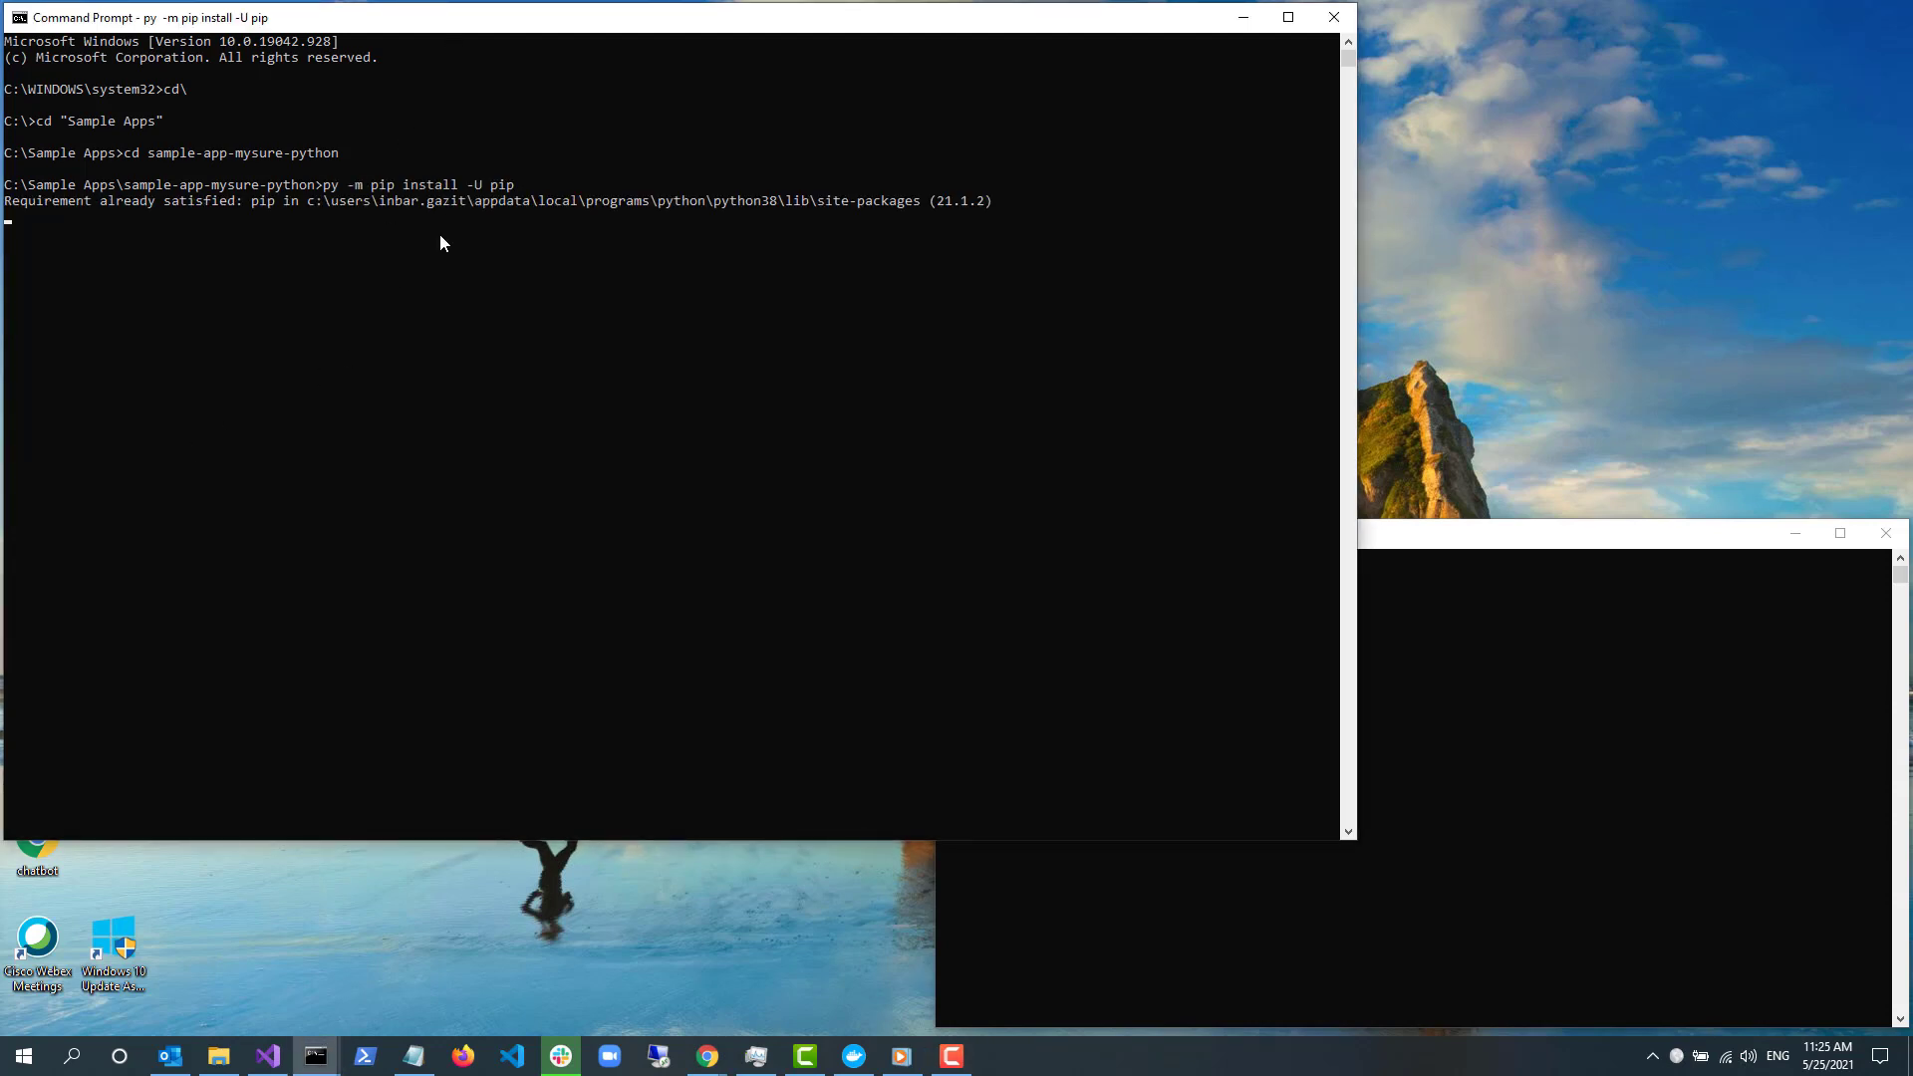
pyautogui.press('Return')
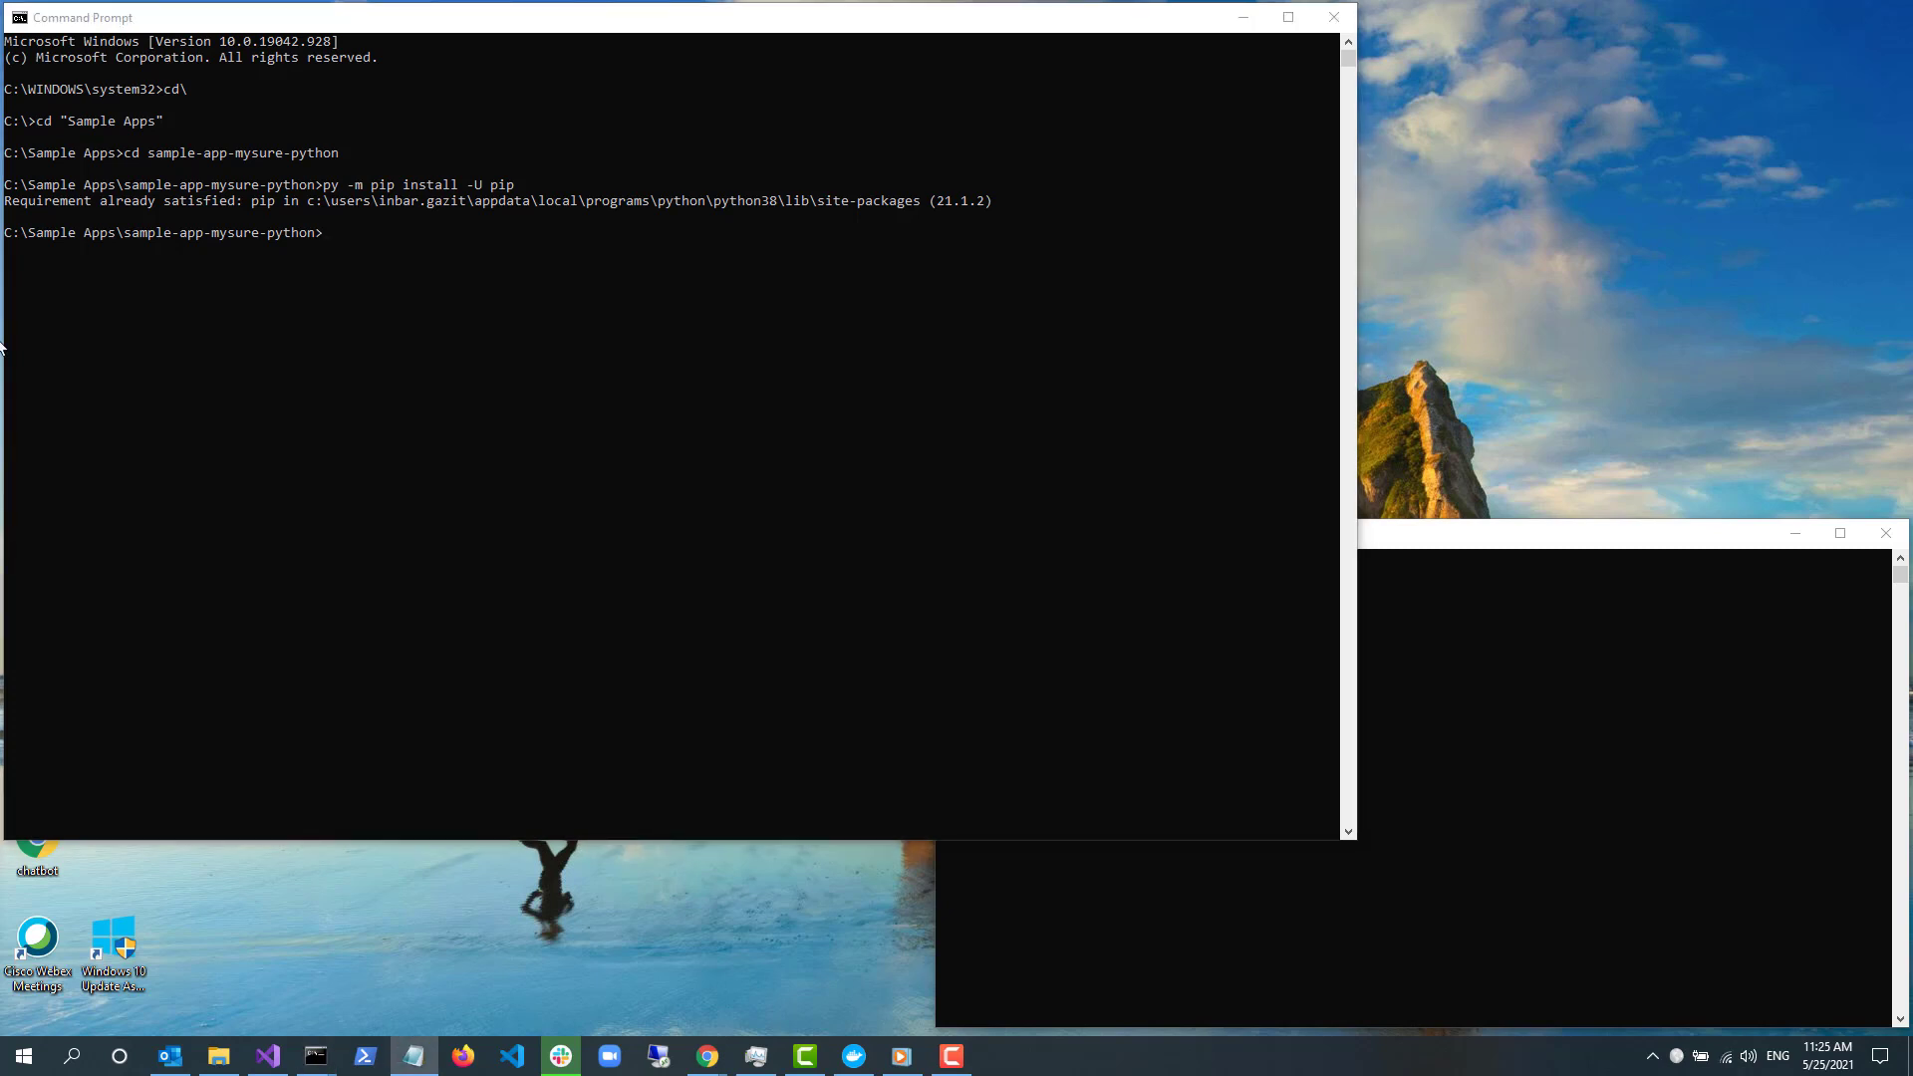
pyautogui.write('npm install --no-optional')
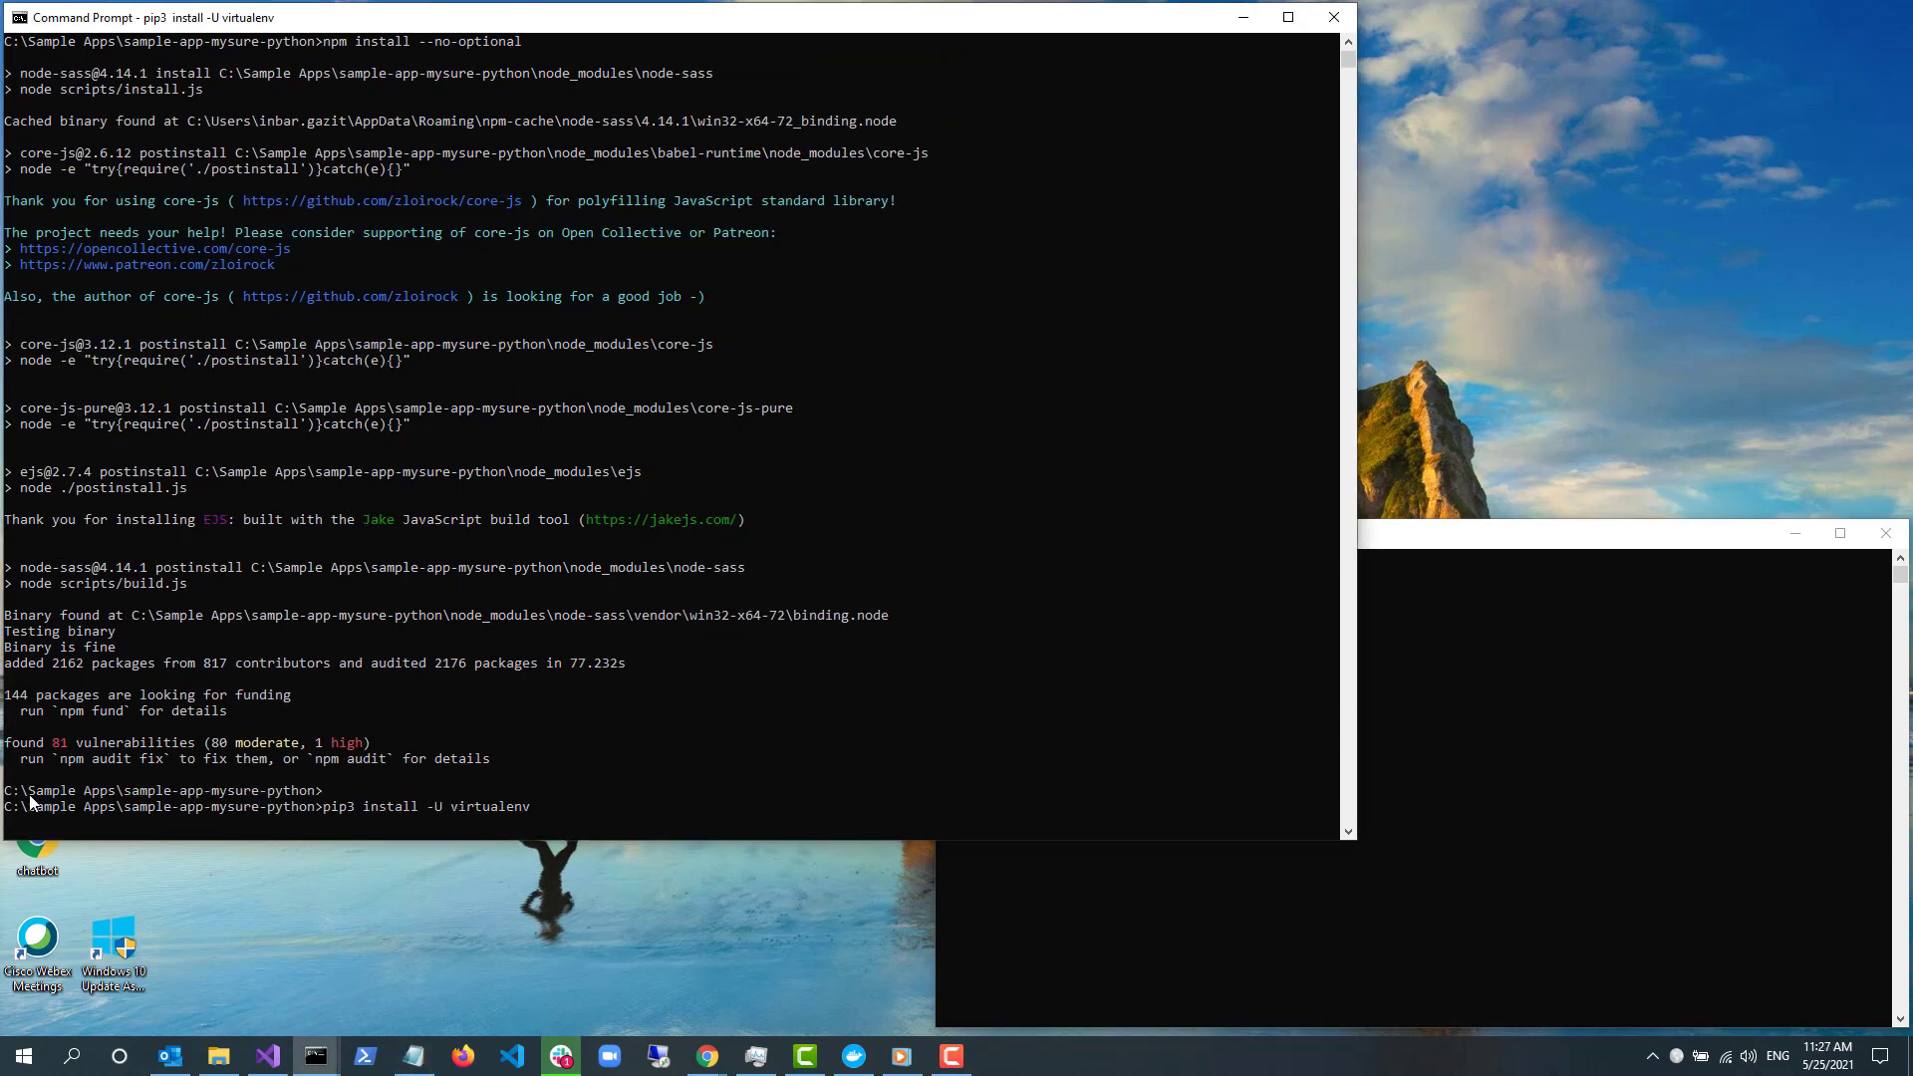
# Step: Install virtualenv, create and activate the venv environment, and upgrade Flask inside it
pyautogui.press('Return')
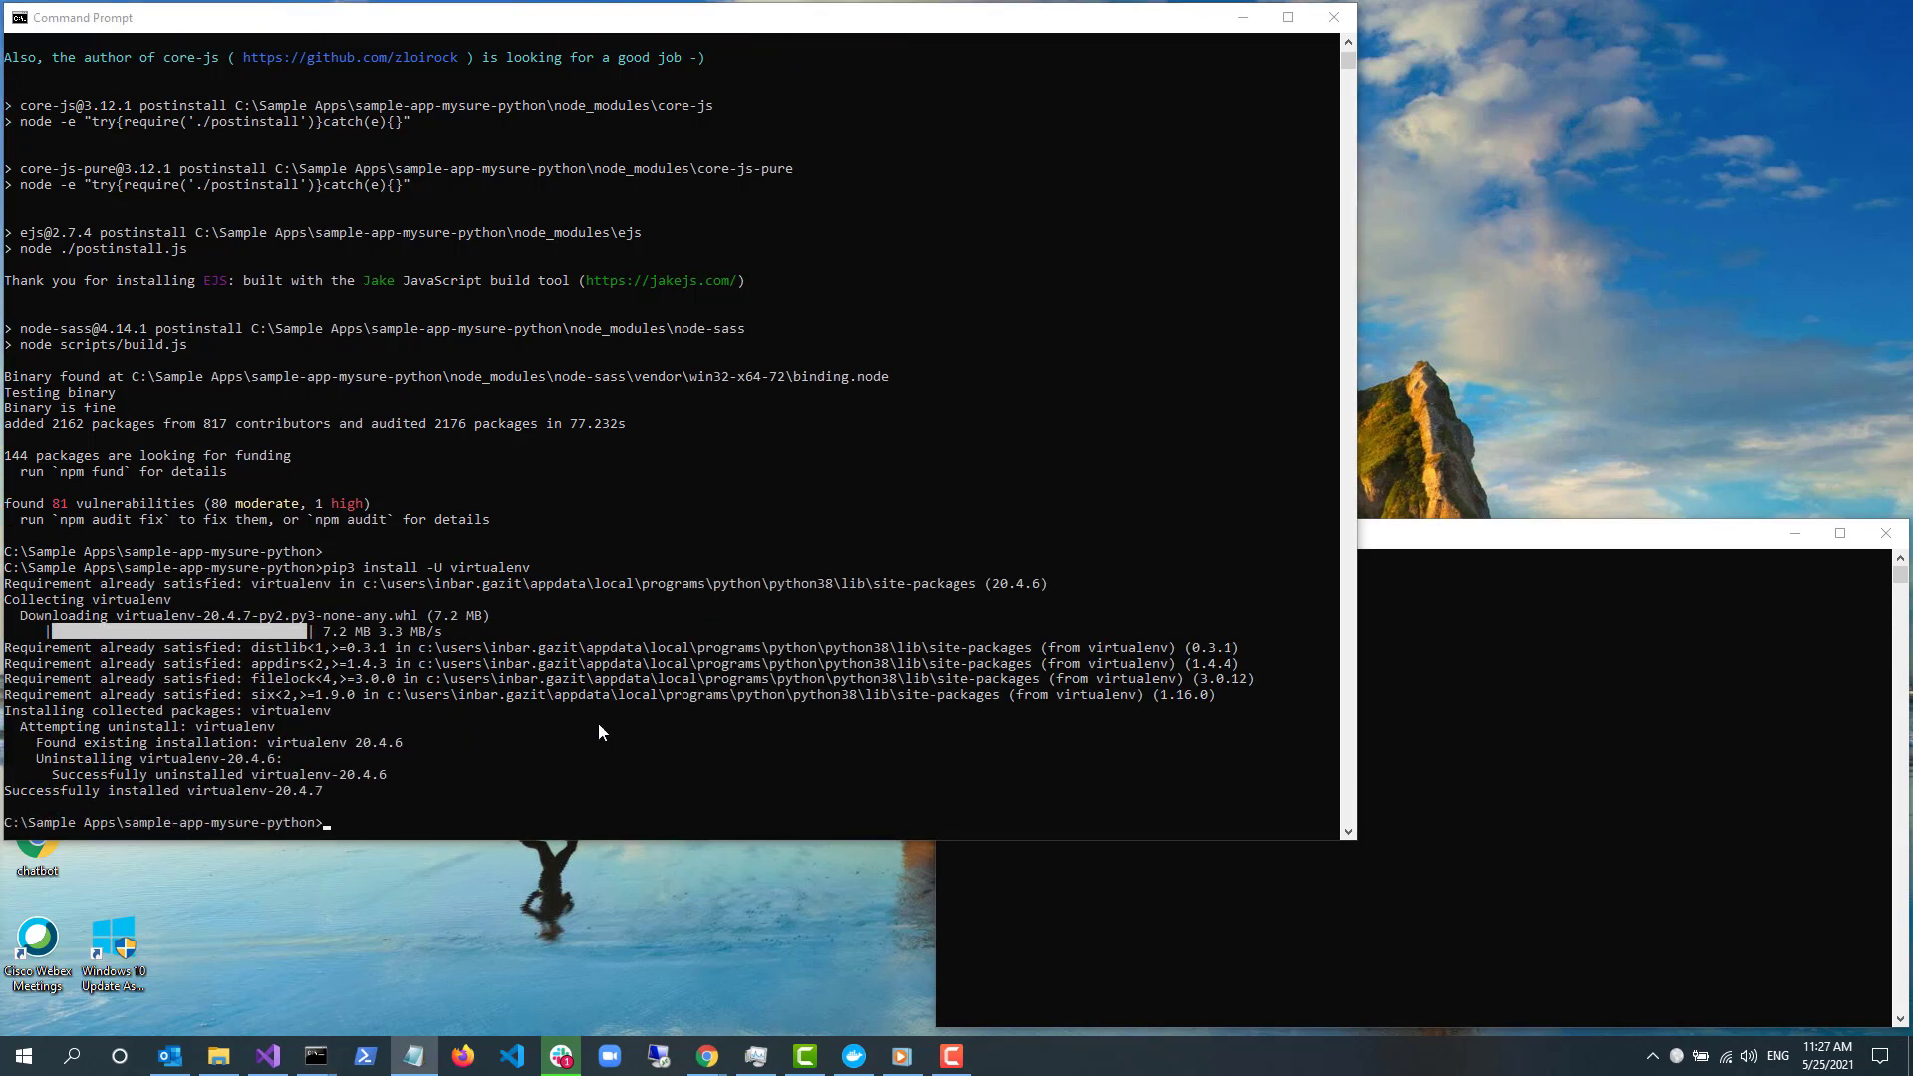
pyautogui.write('virtualenv venv')
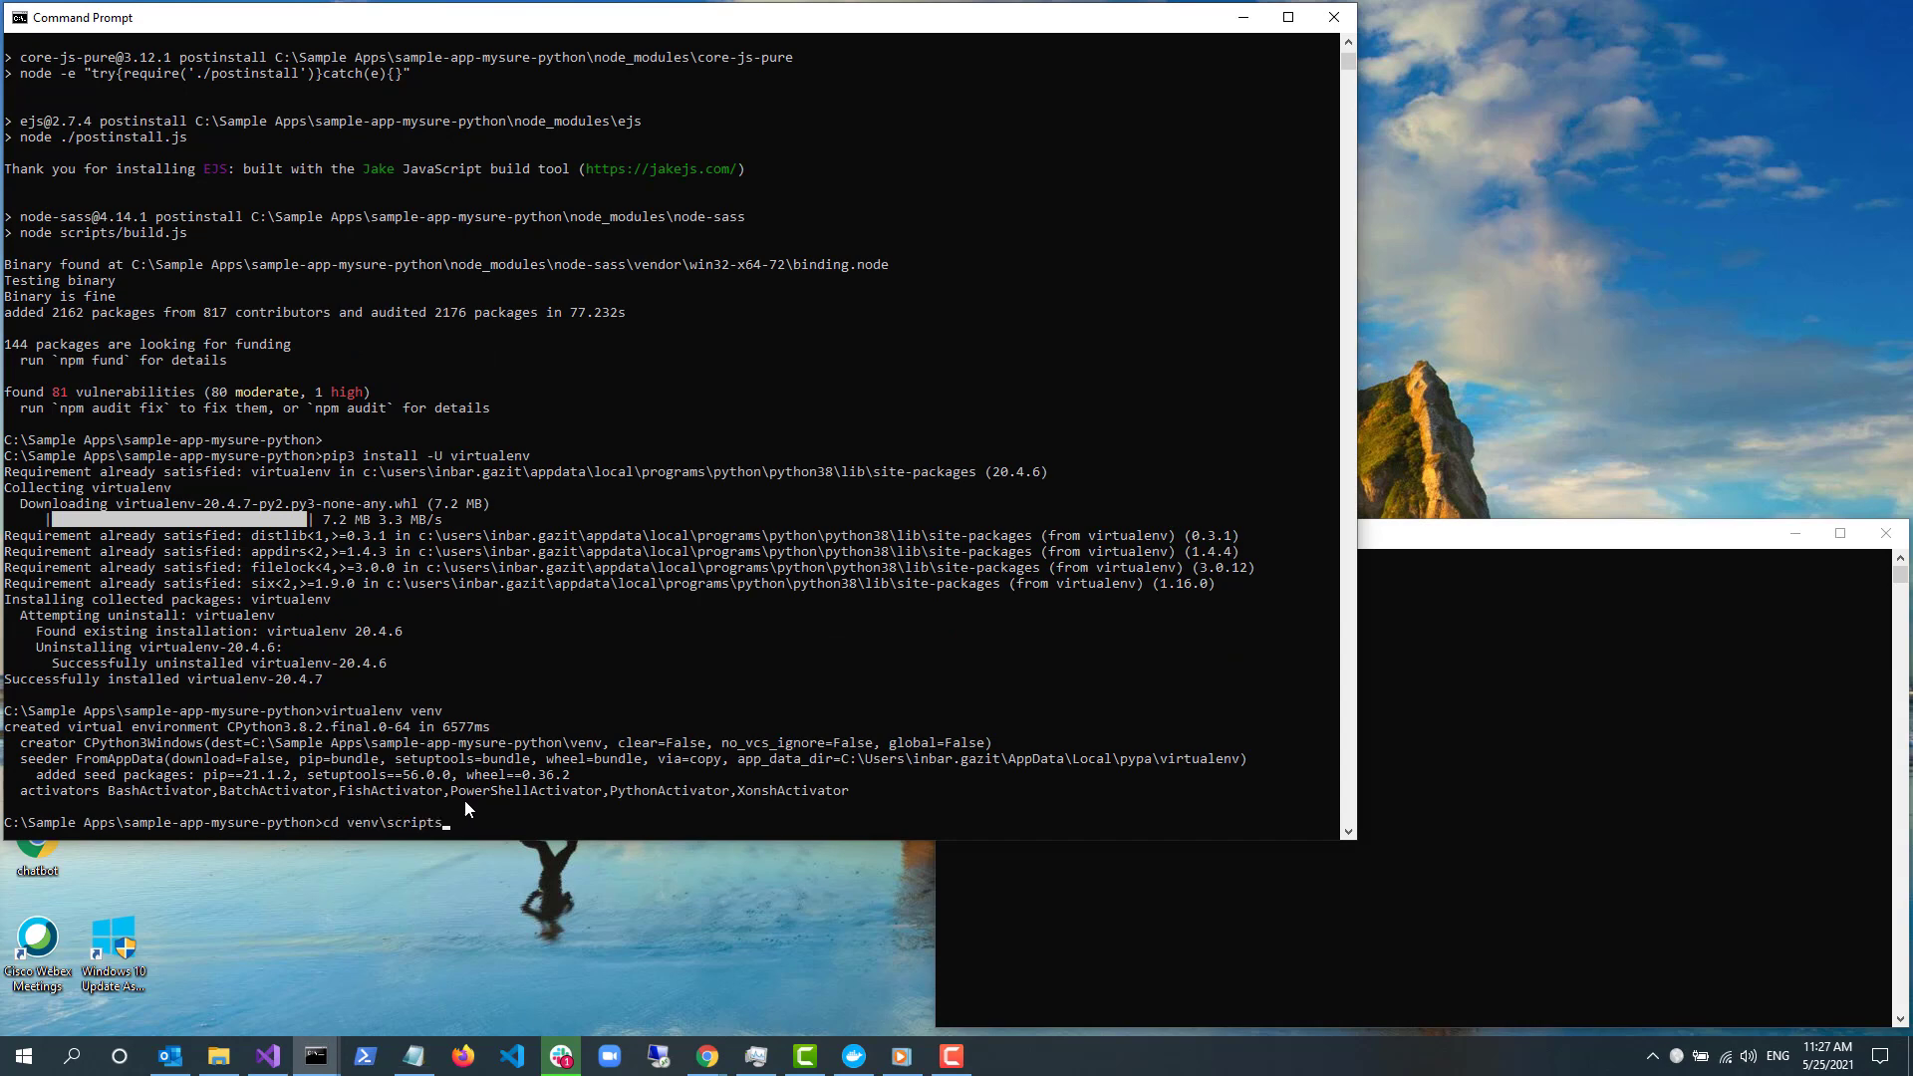
pyautogui.press('Return')
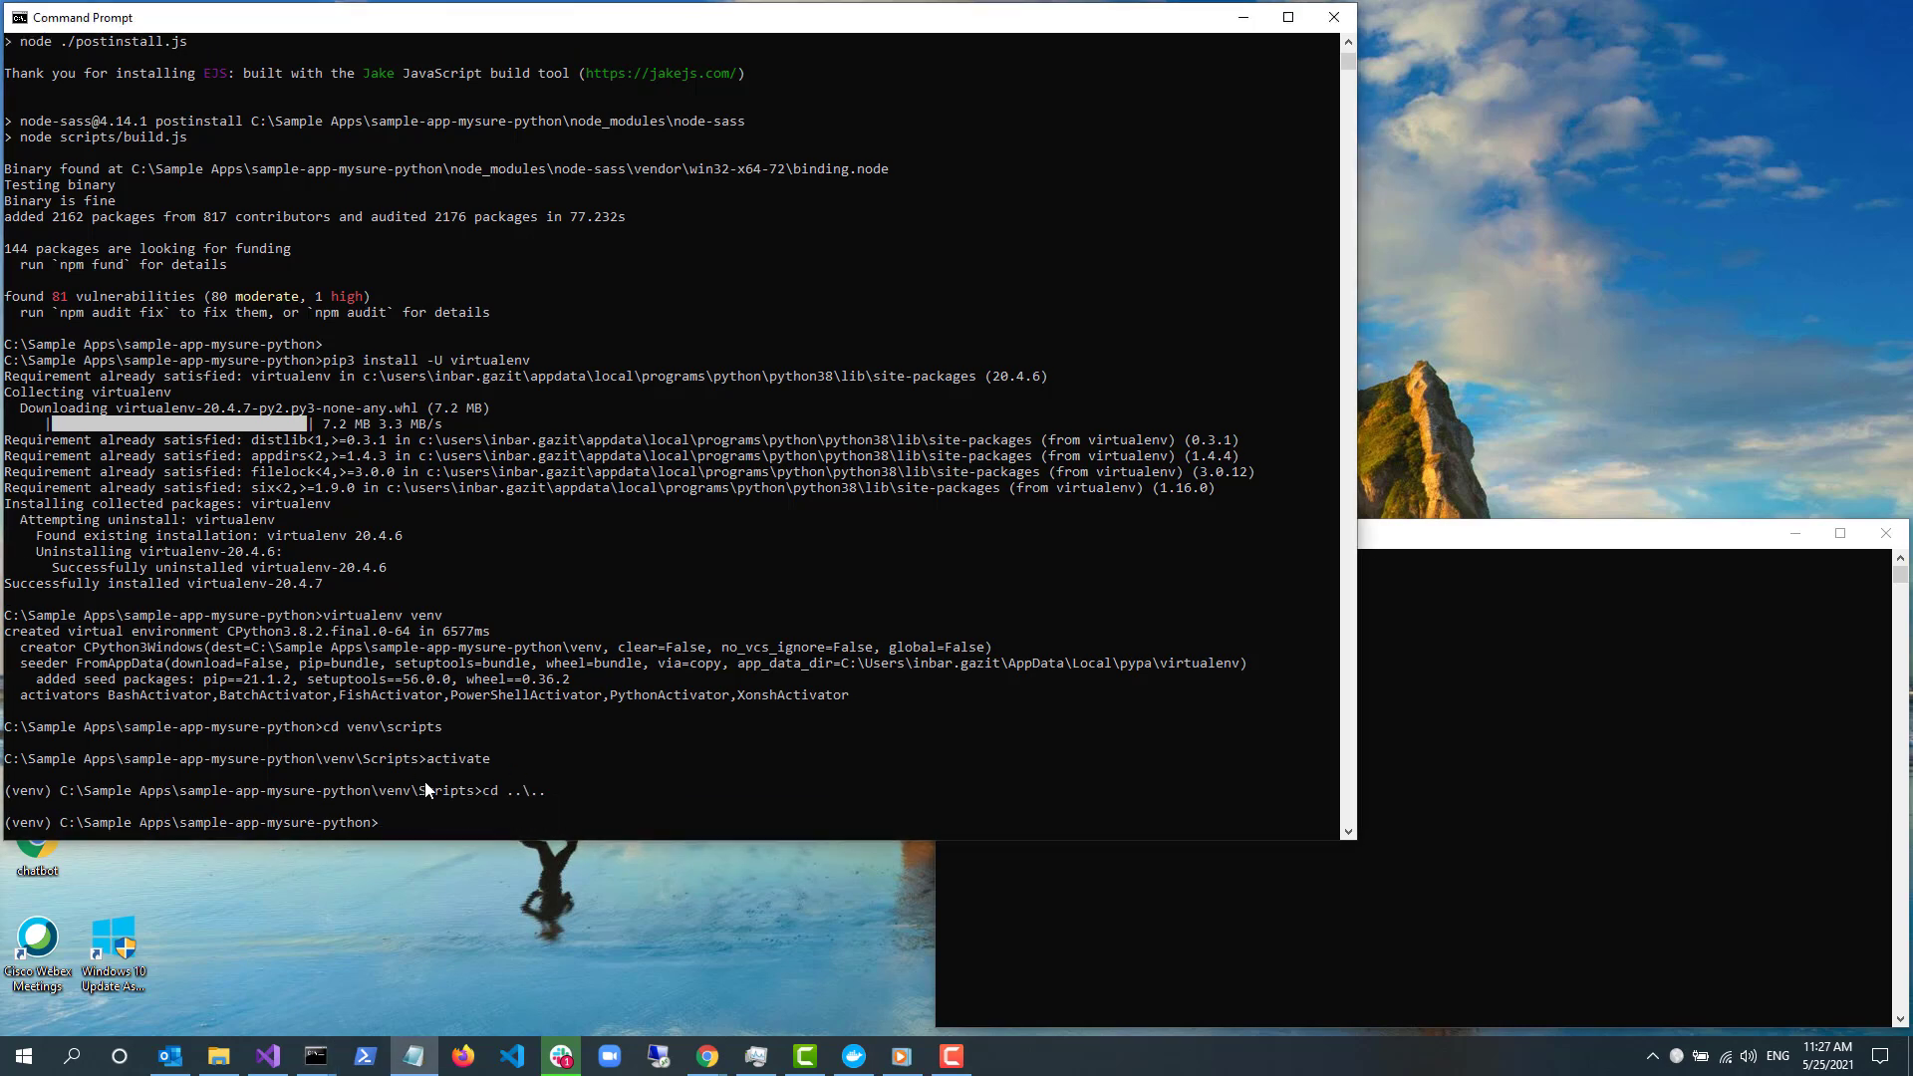
pyautogui.write('pip install --upgrade Flask')
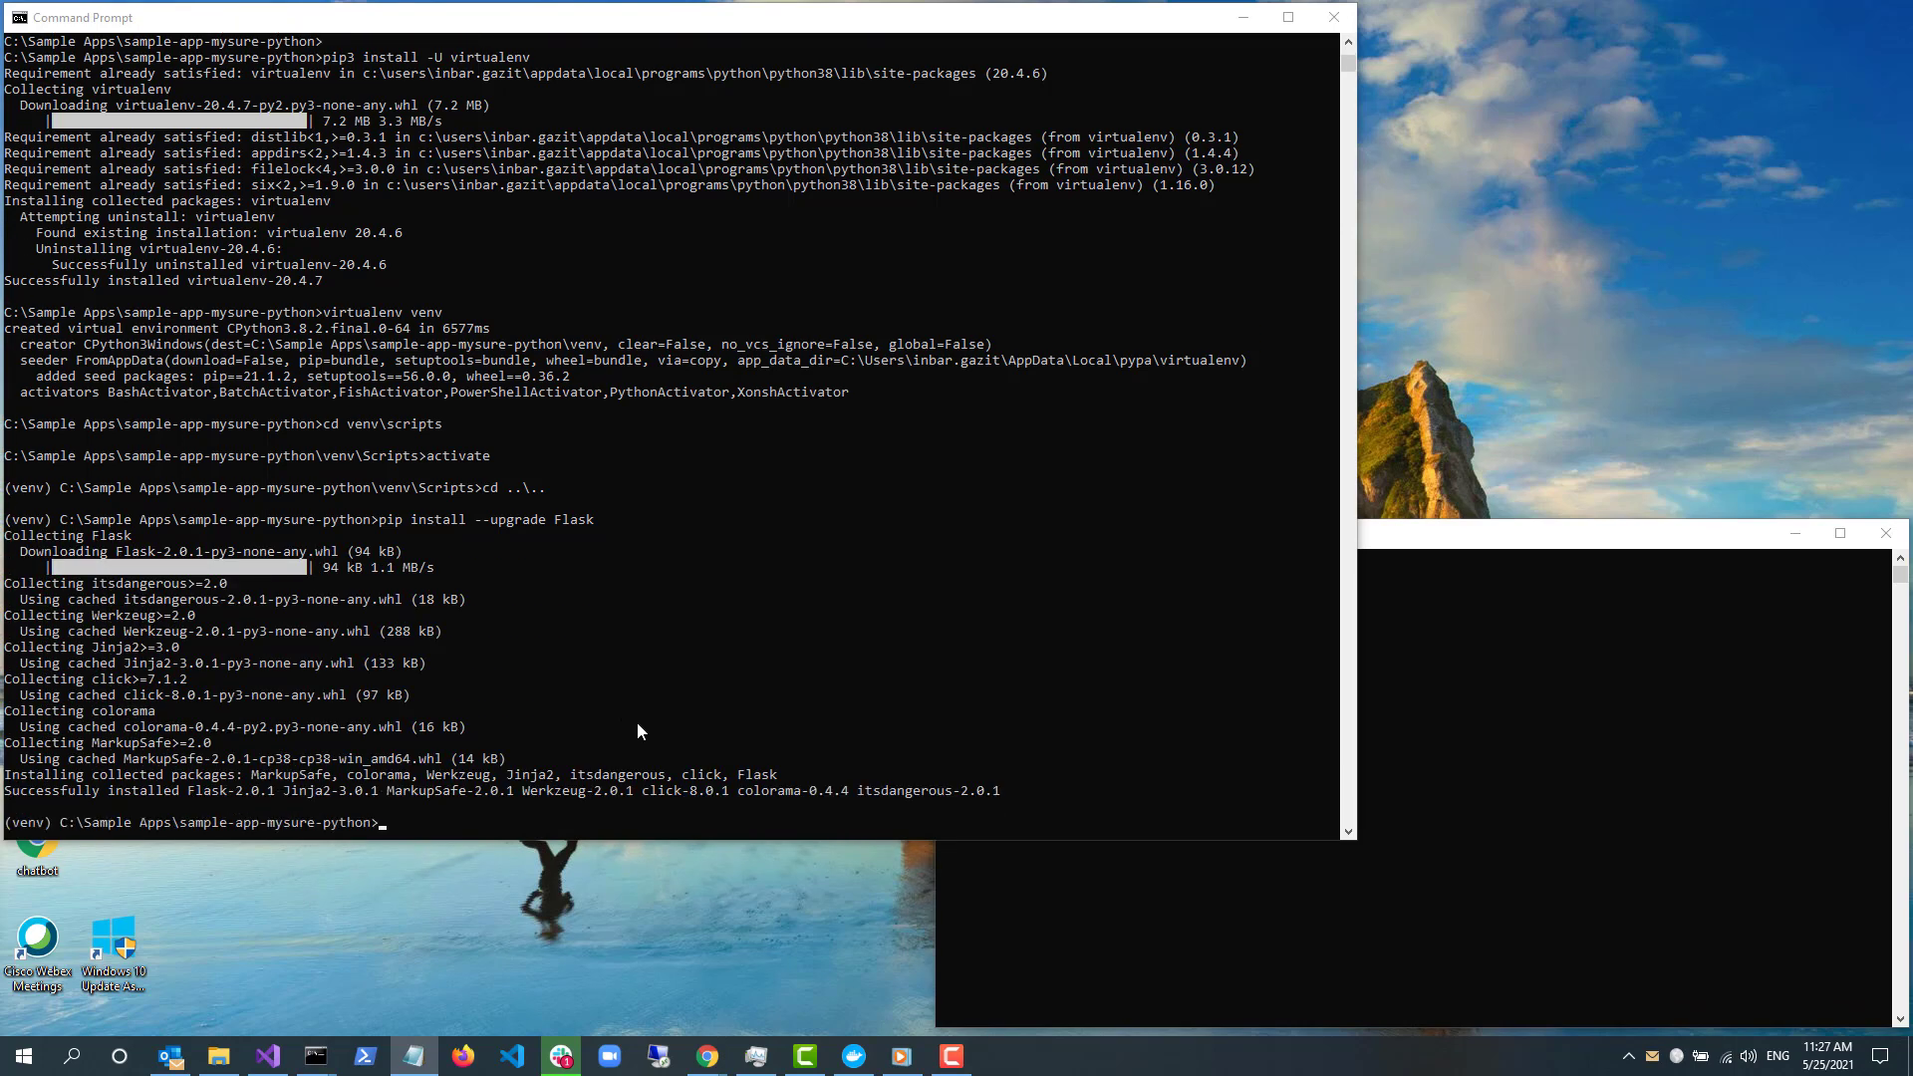
pyautogui.write('pip install -r requirements.txt')
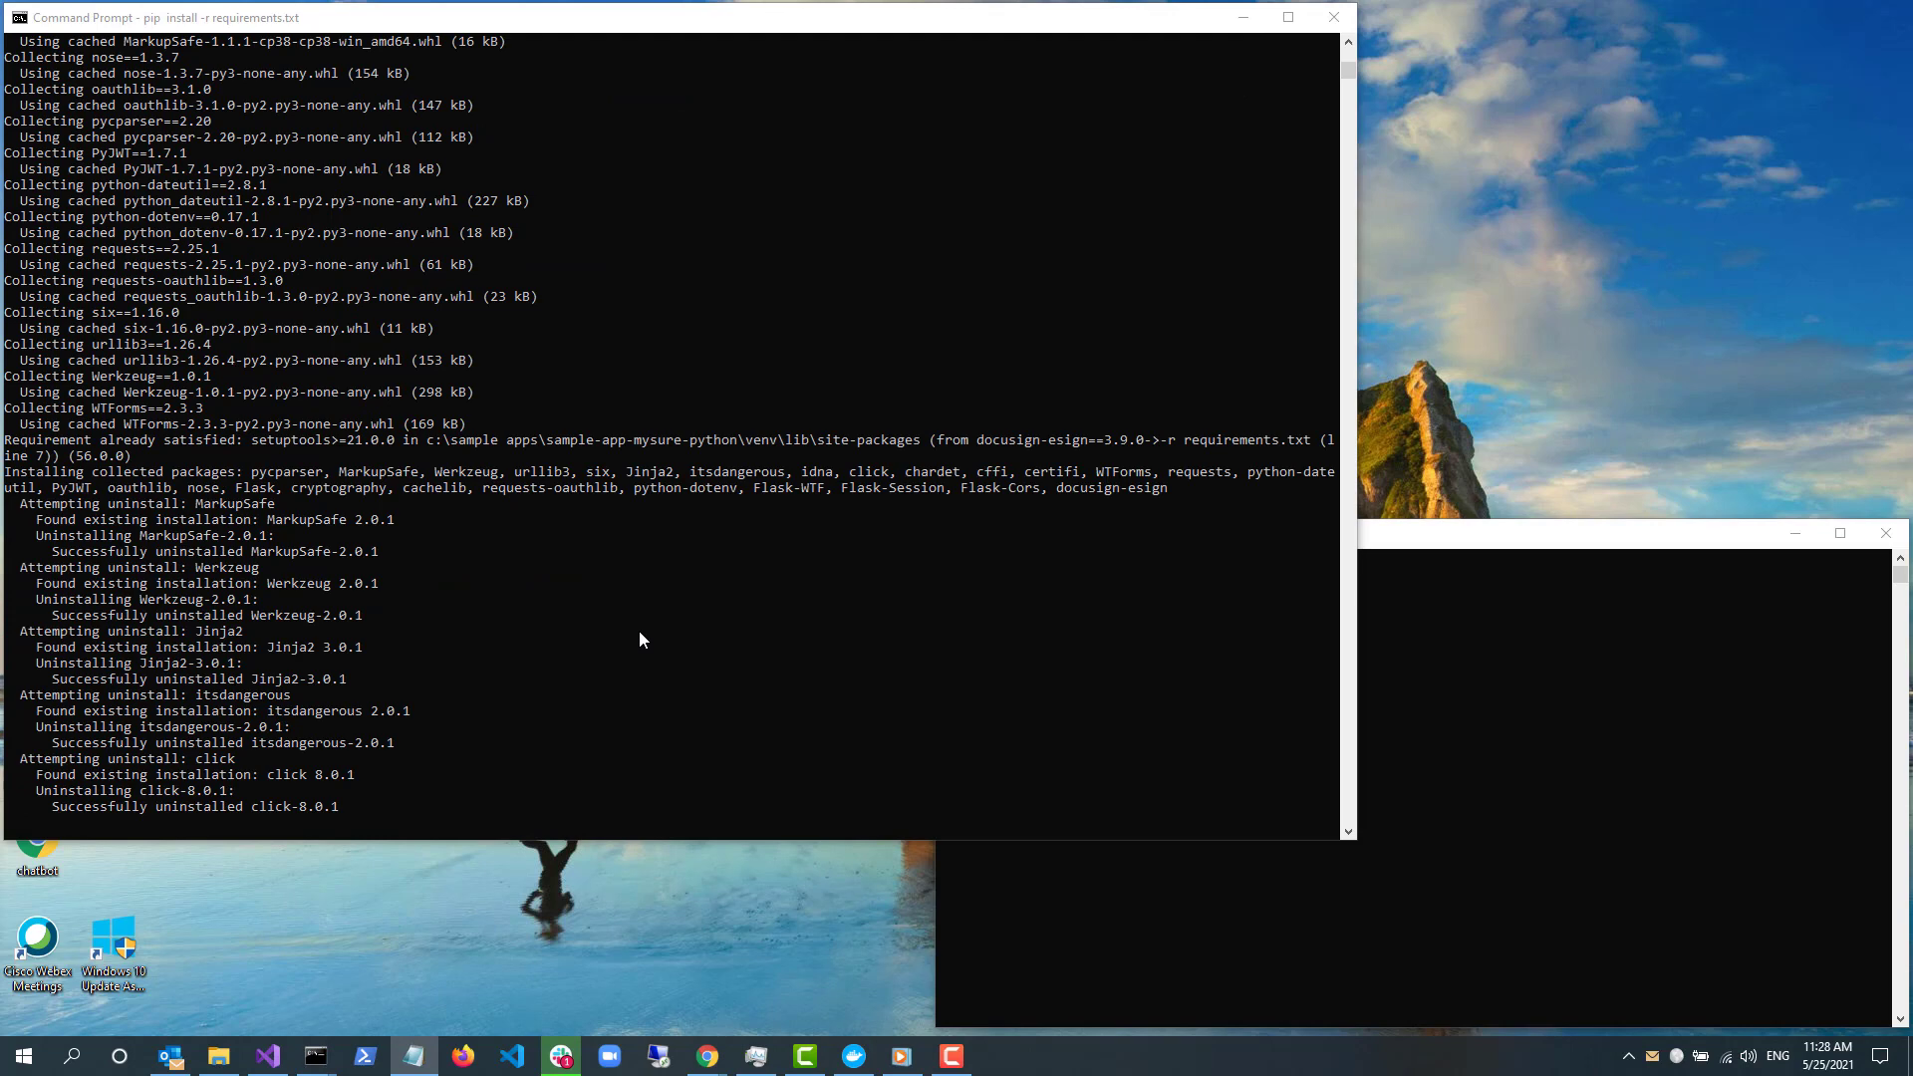
# Step: Finish installing requirements.txt (Flask 1.1.2, docusign-esign 3.9.0) and enter flask run --port 5001
pyautogui.scroll(-3)
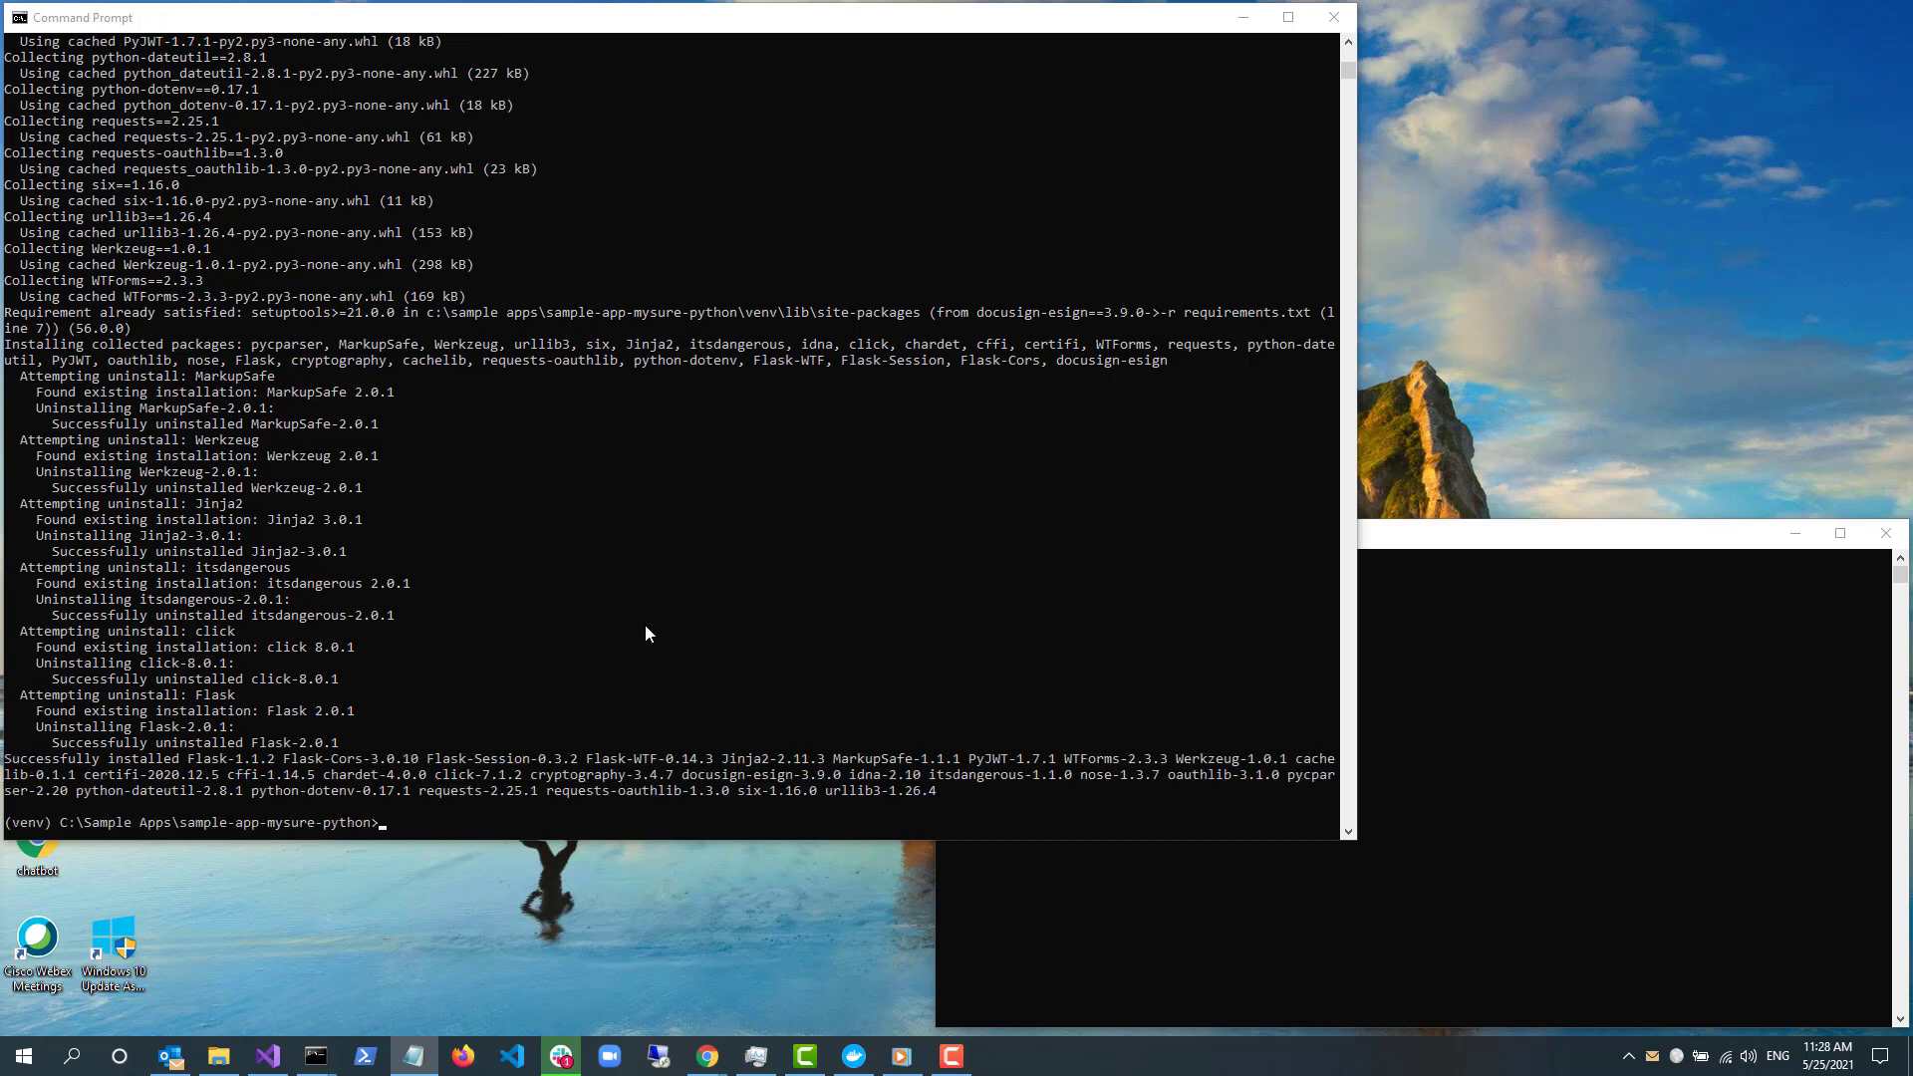
pyautogui.write('flask run --port 5001')
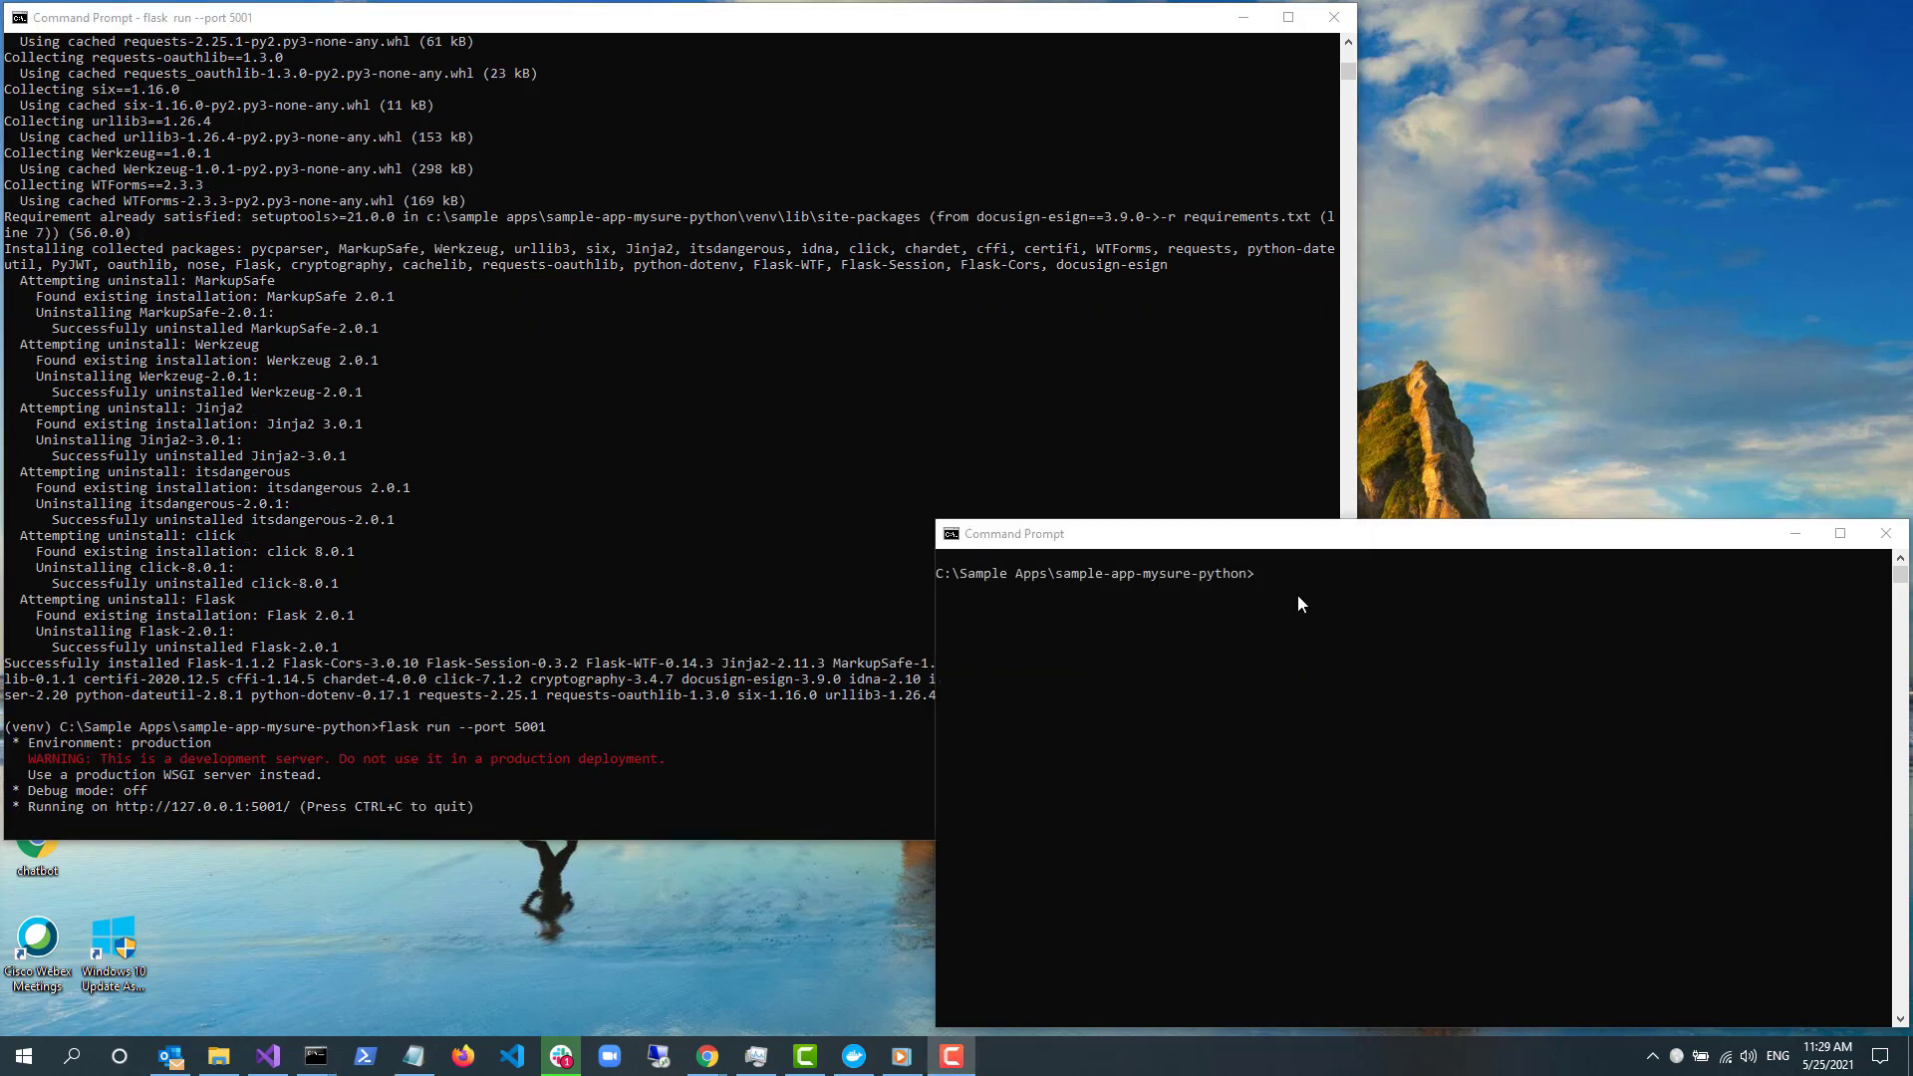
# Step: Launch the front end with npm start in the second Command Prompt window
pyautogui.click(1299, 598)
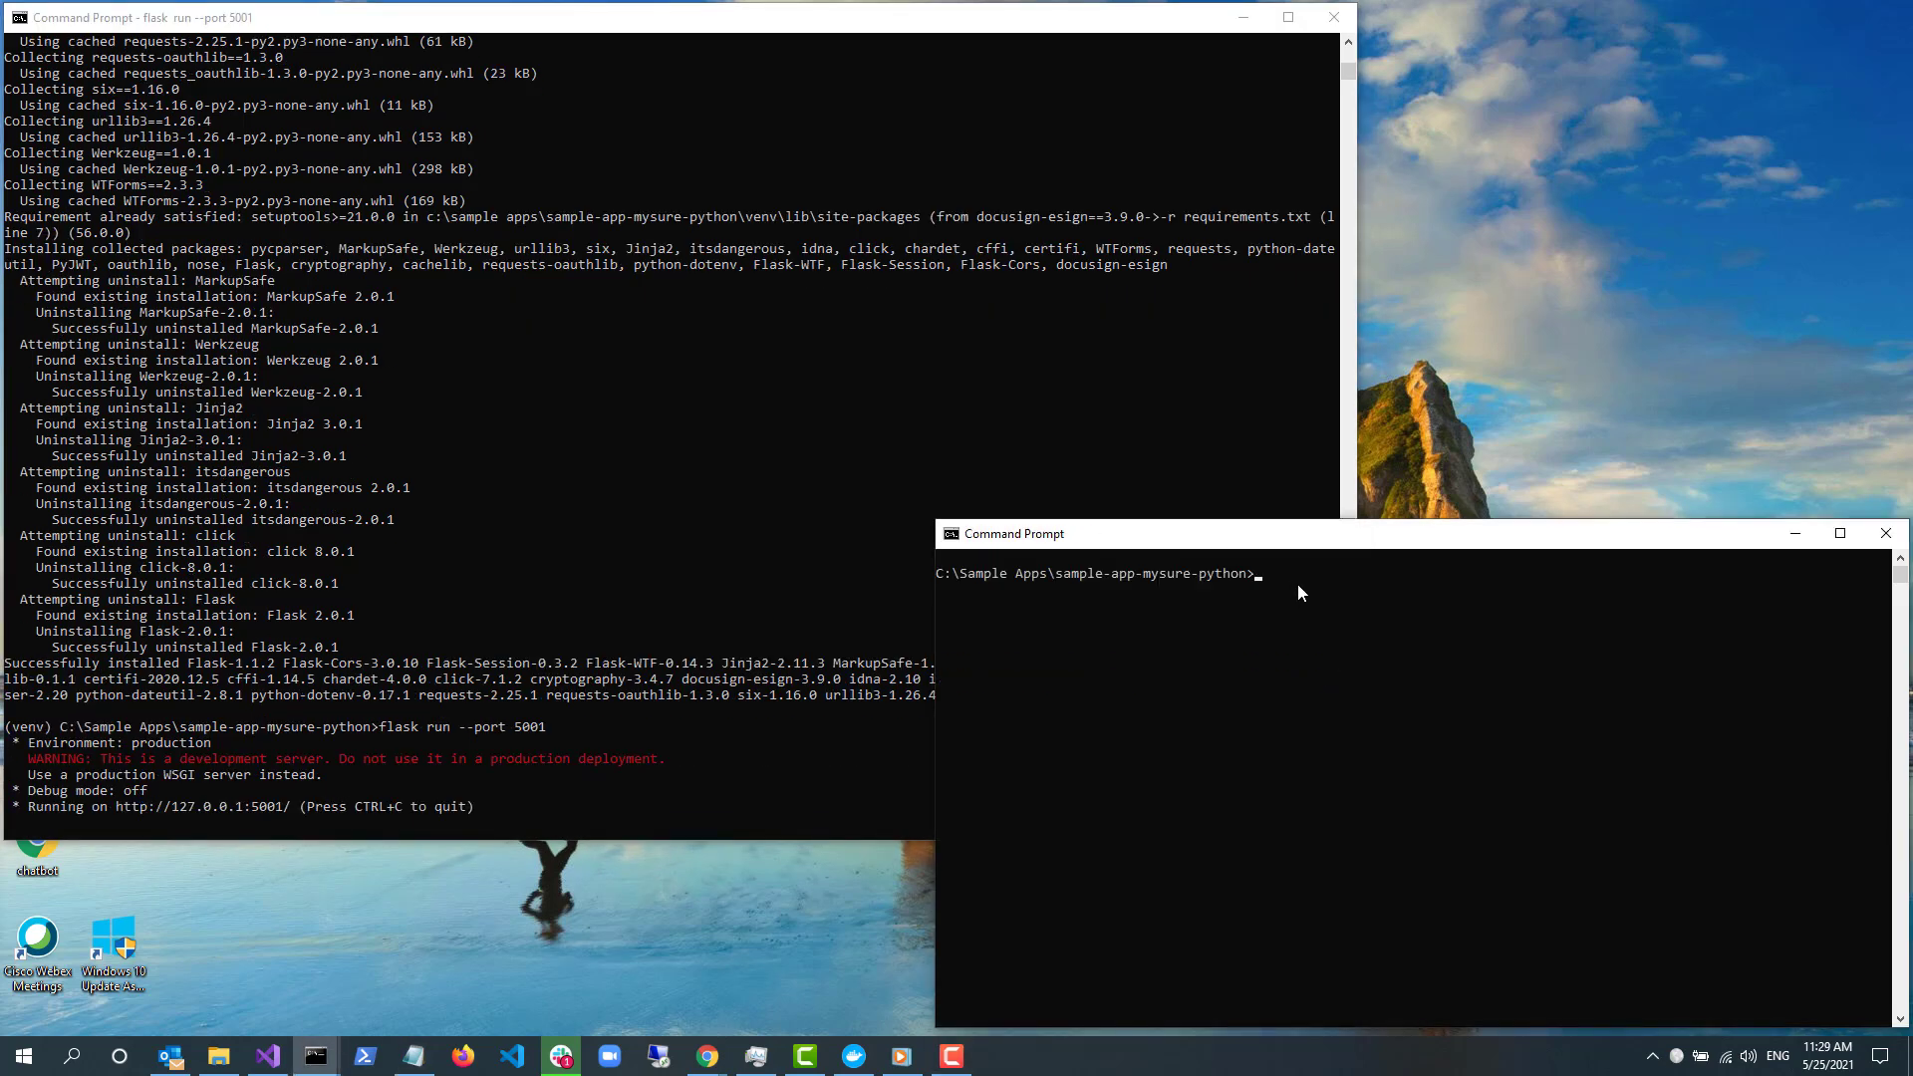
pyautogui.write('npm start')
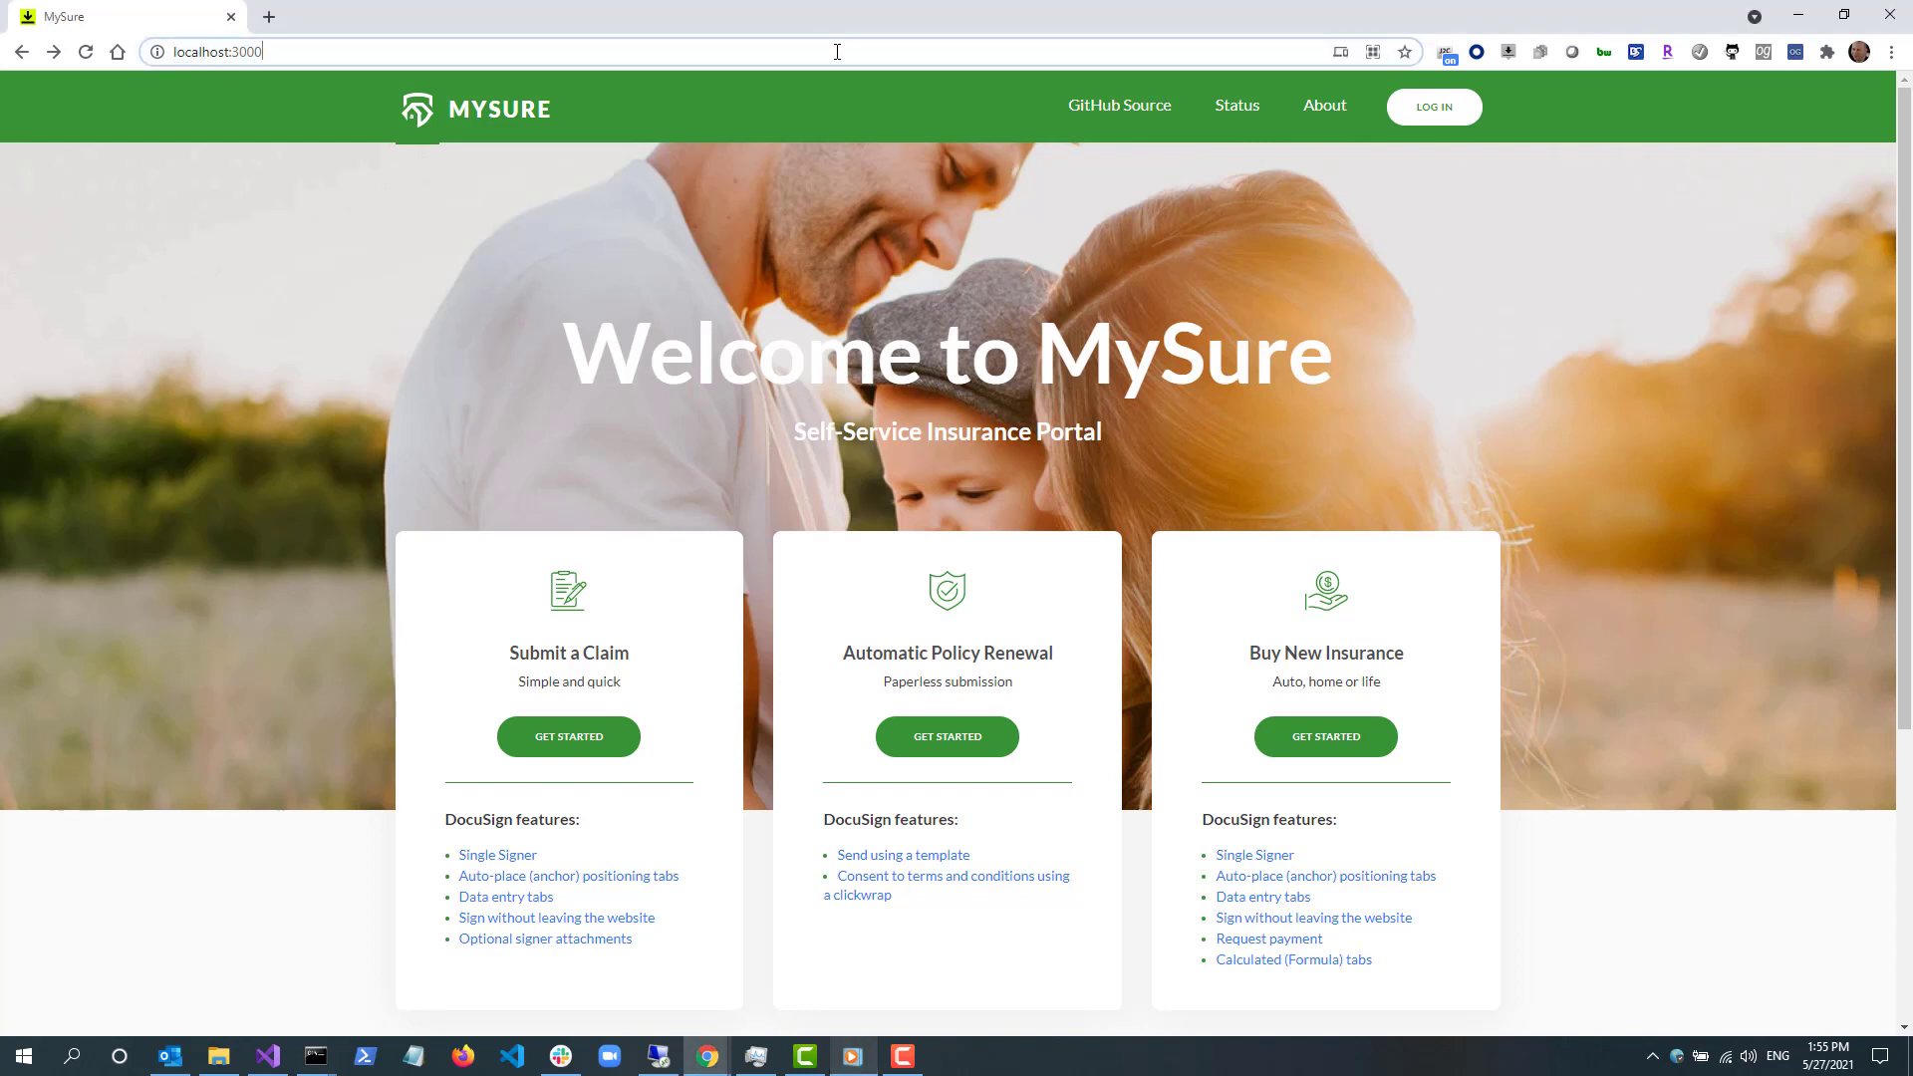
pyautogui.moveTo(1433, 126)
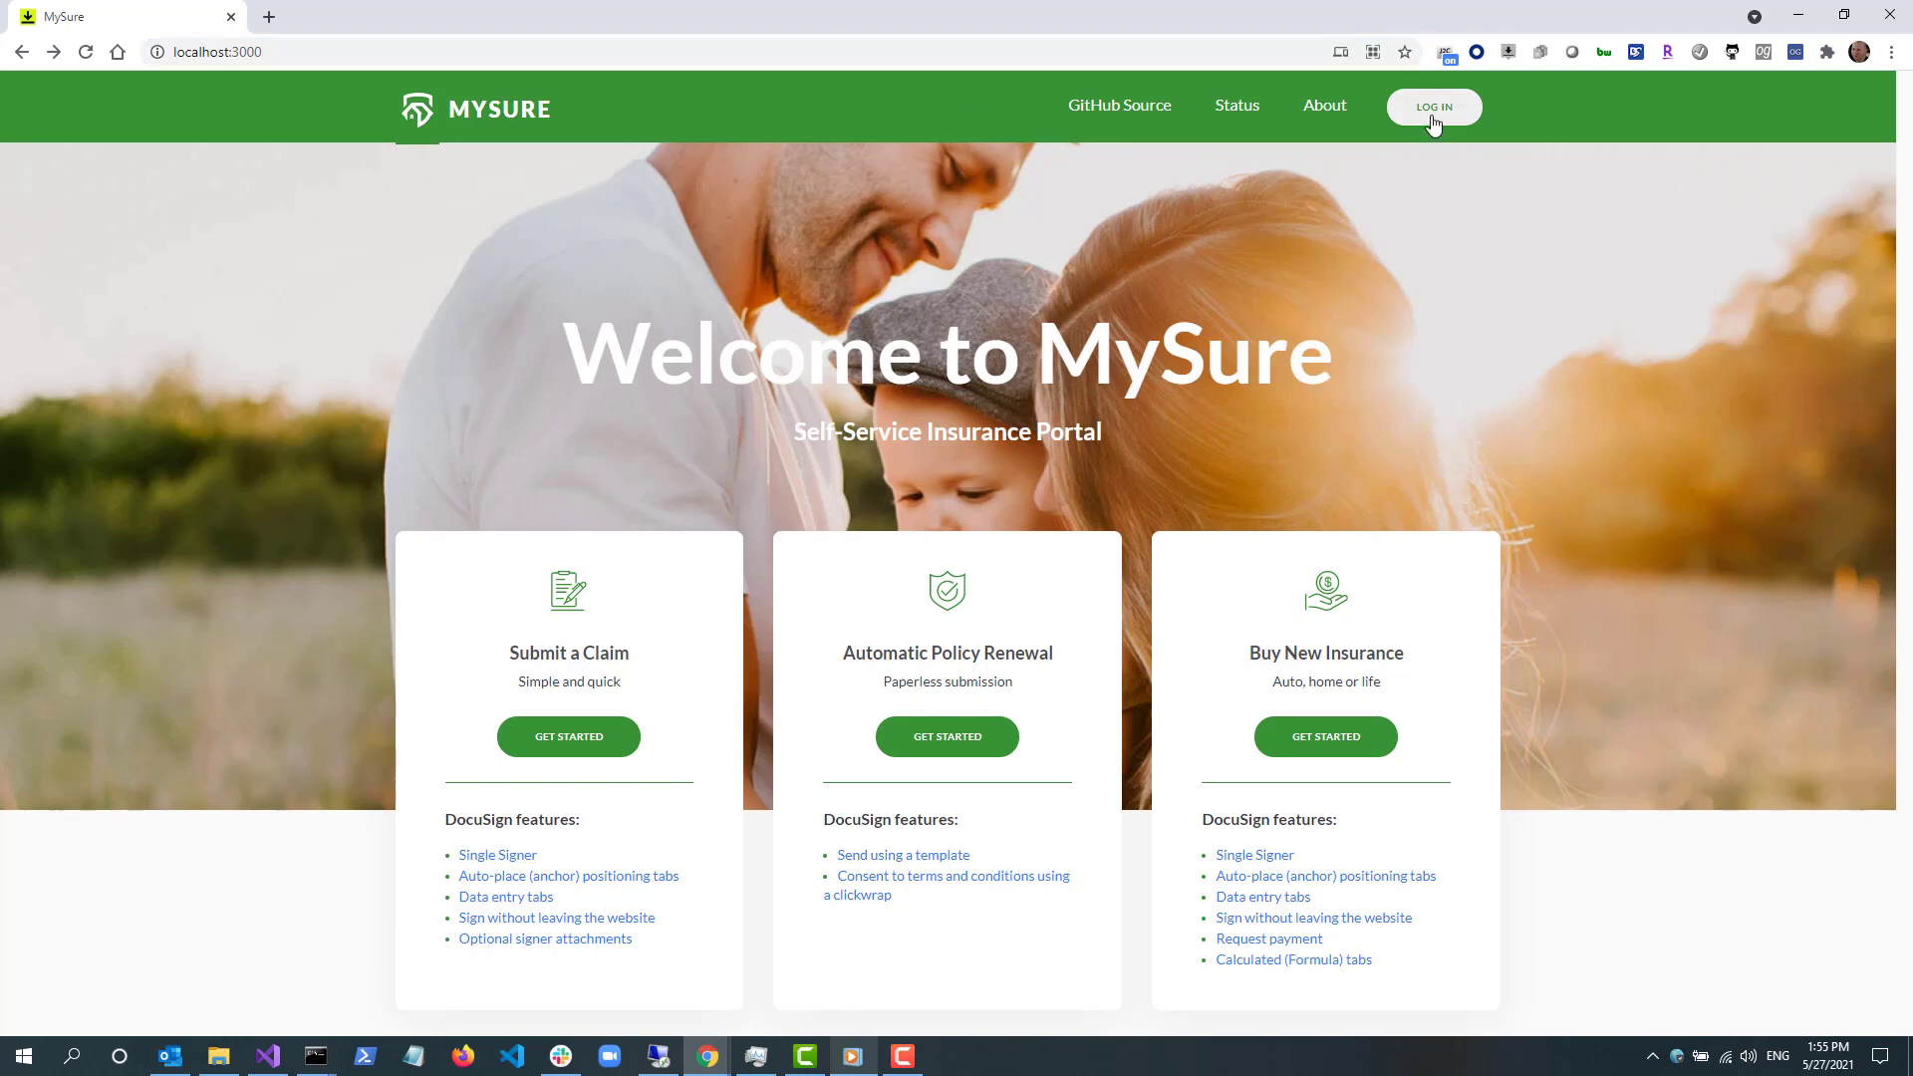
# Step: Choose 'Log in with your DocuSign developer account' in MySure's login dialog and confirm
pyautogui.click(1433, 107)
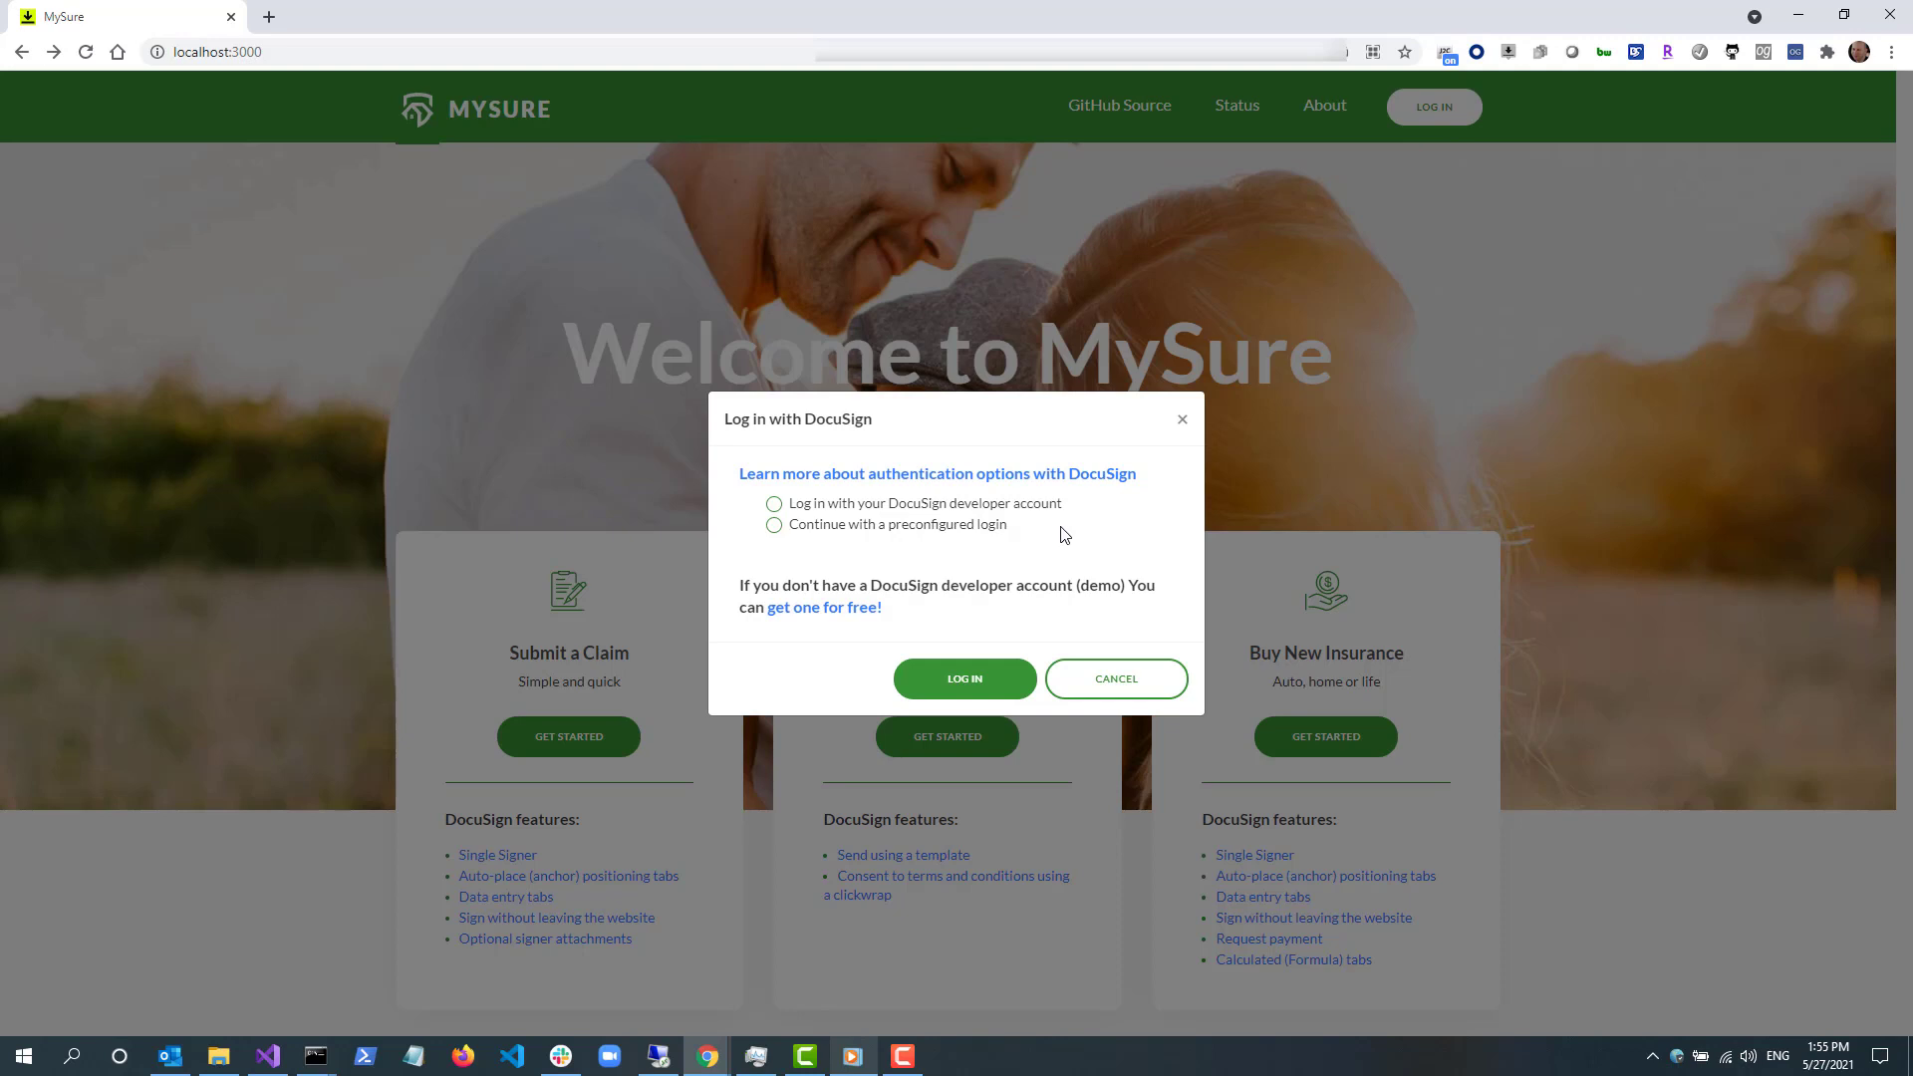
pyautogui.click(774, 502)
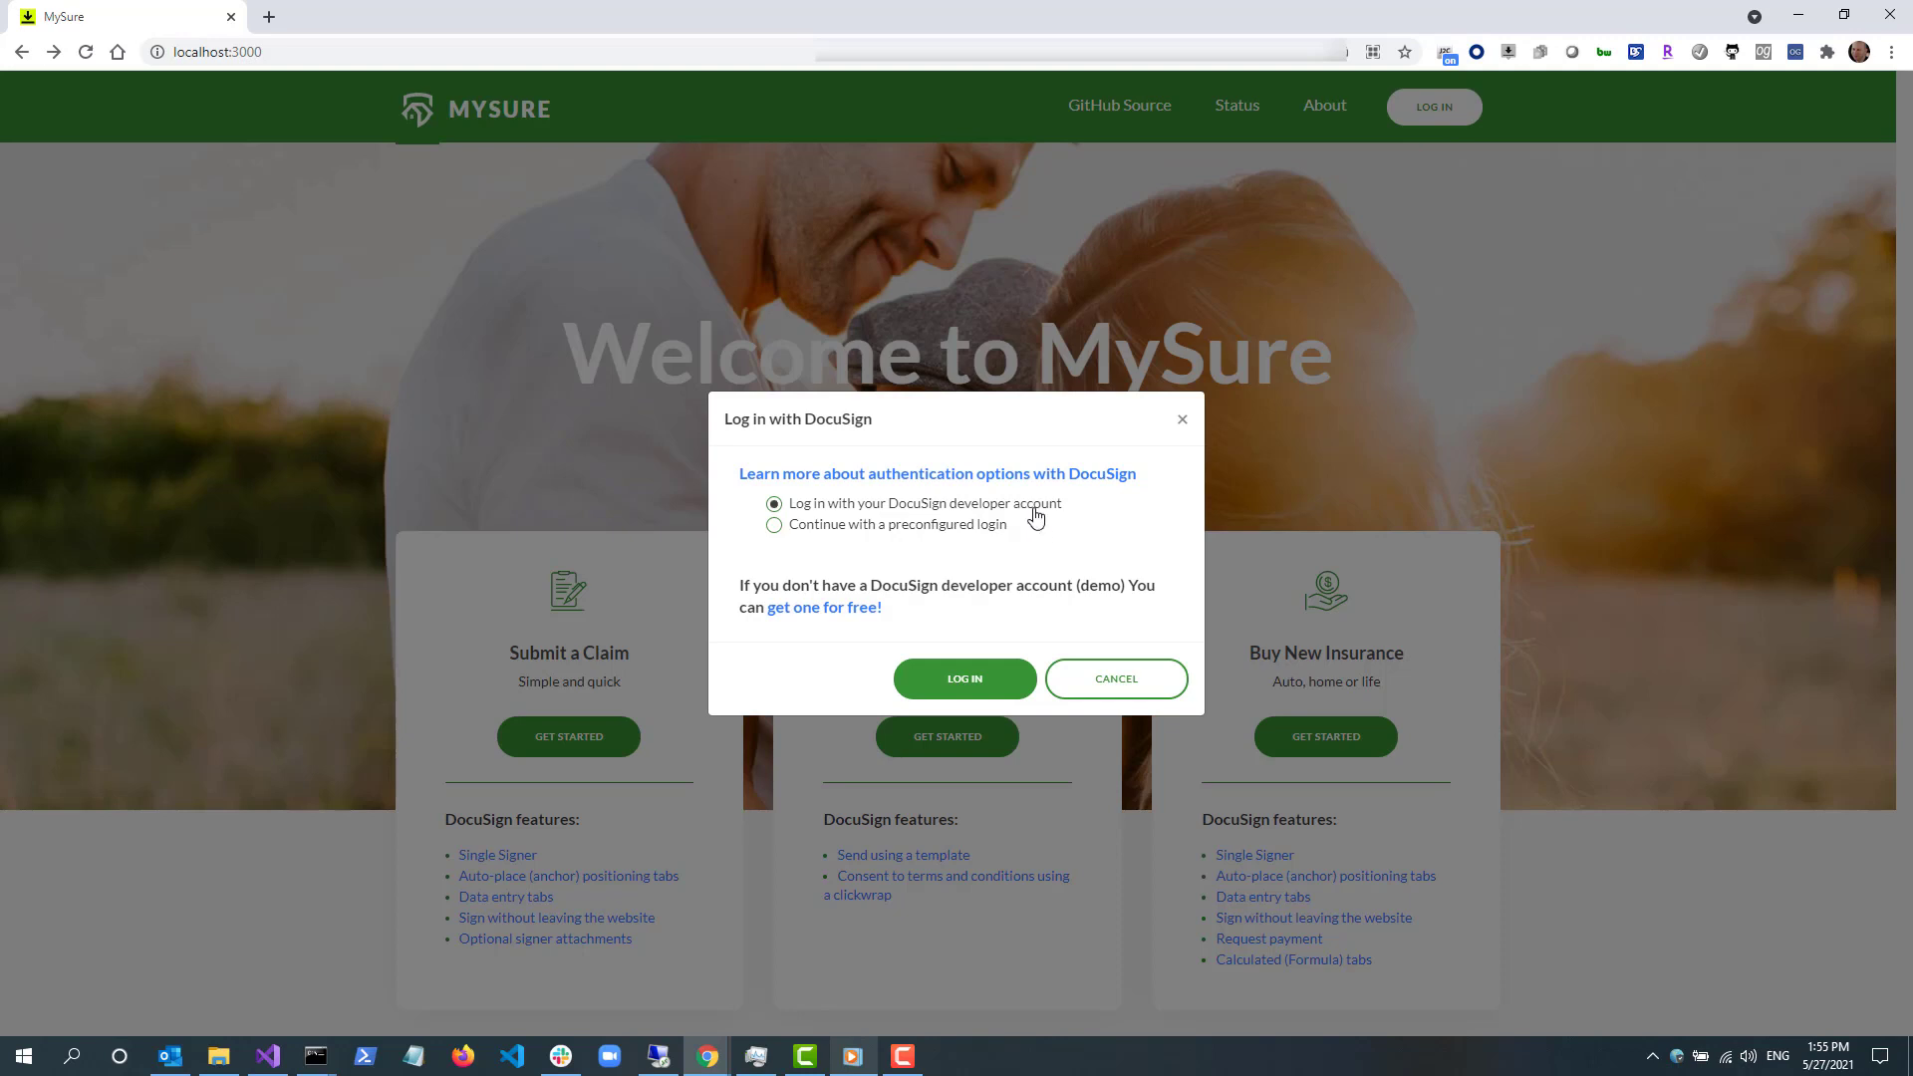
pyautogui.moveTo(964, 678)
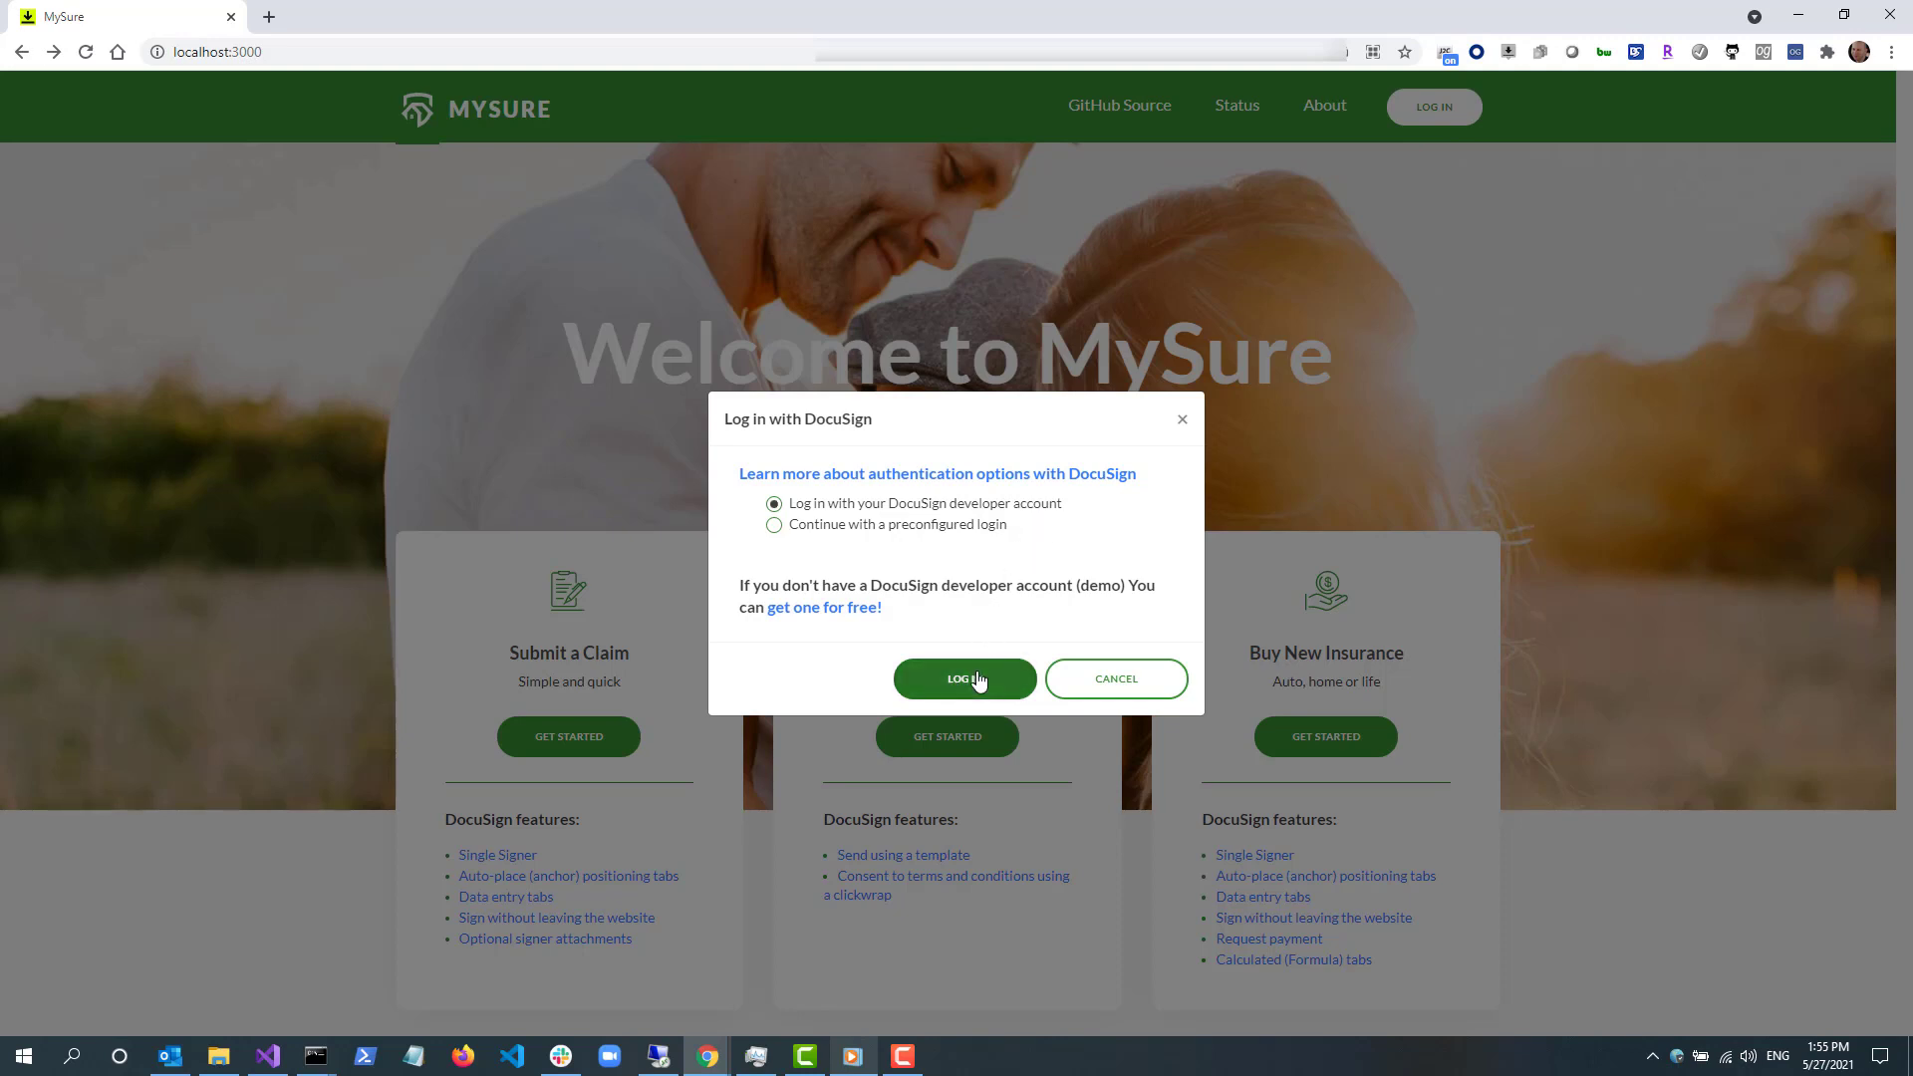
pyautogui.click(963, 679)
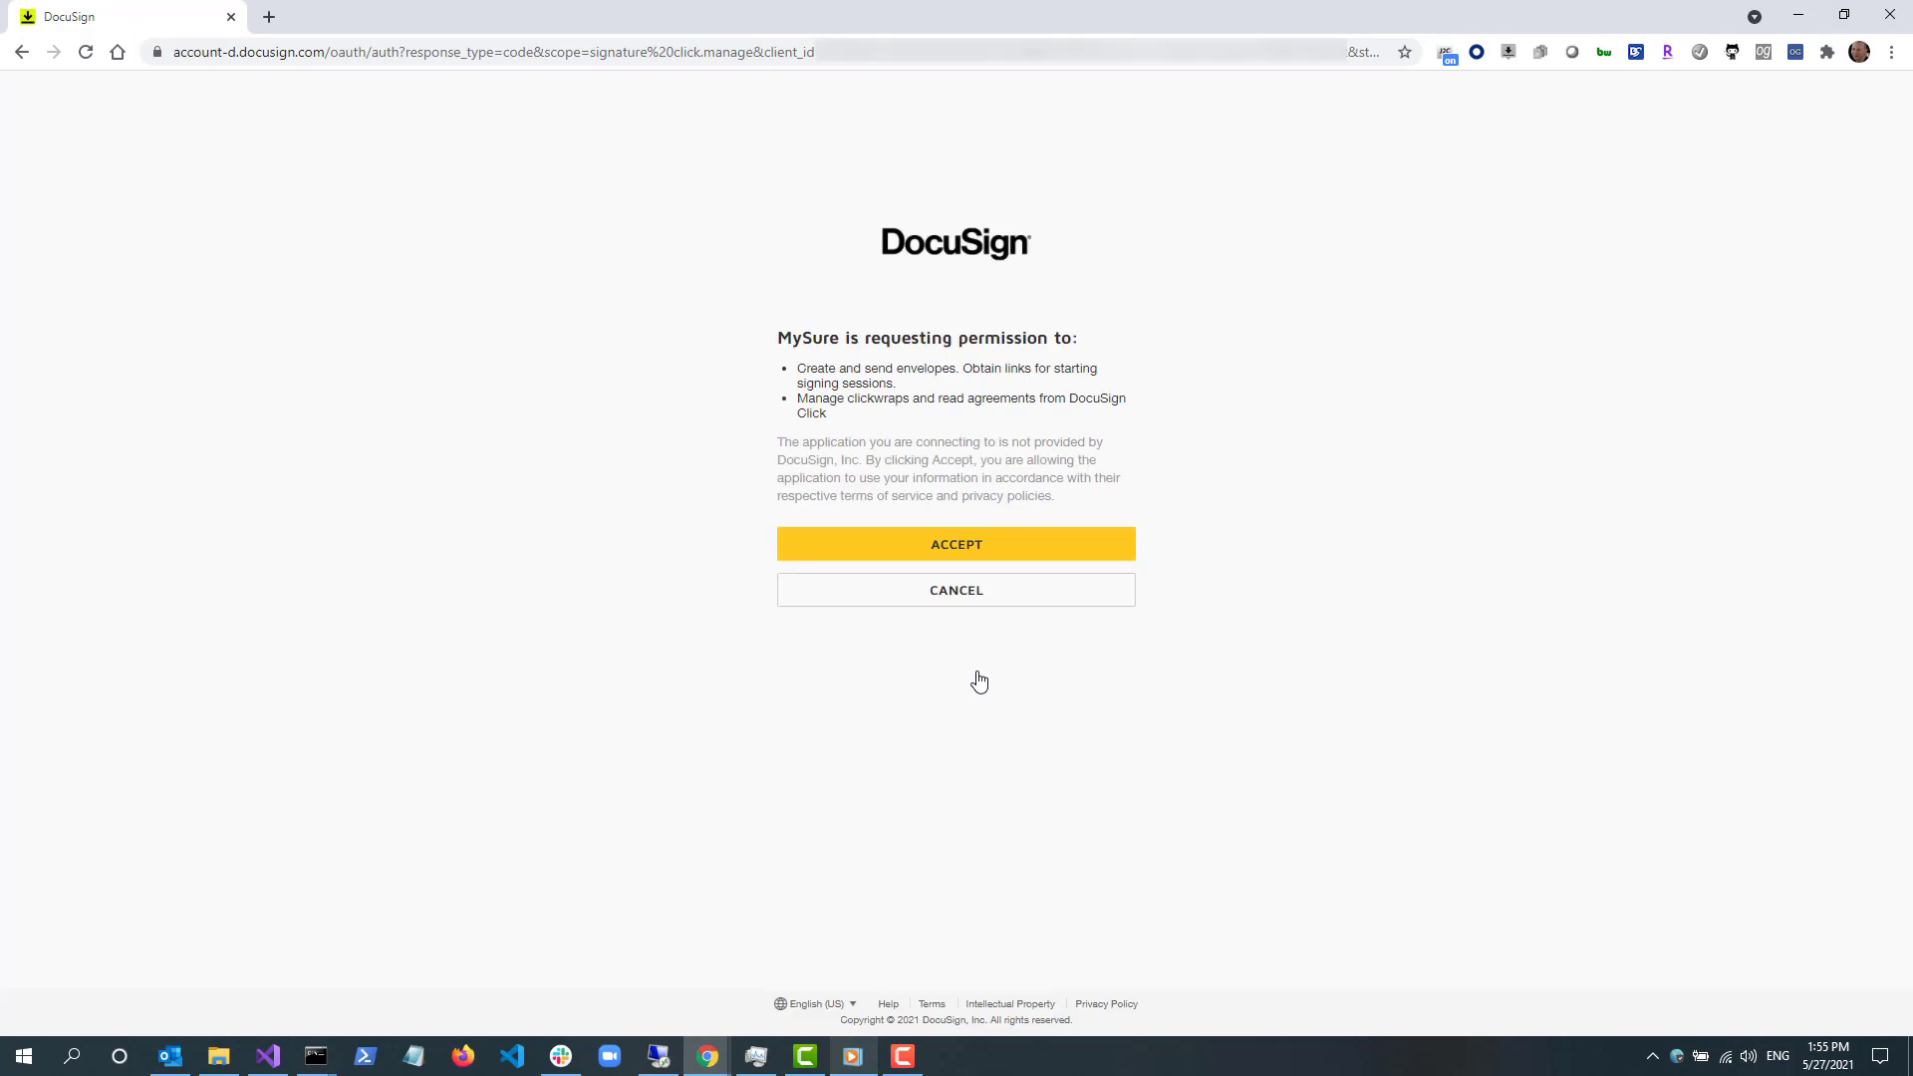
pyautogui.moveTo(1236, 335)
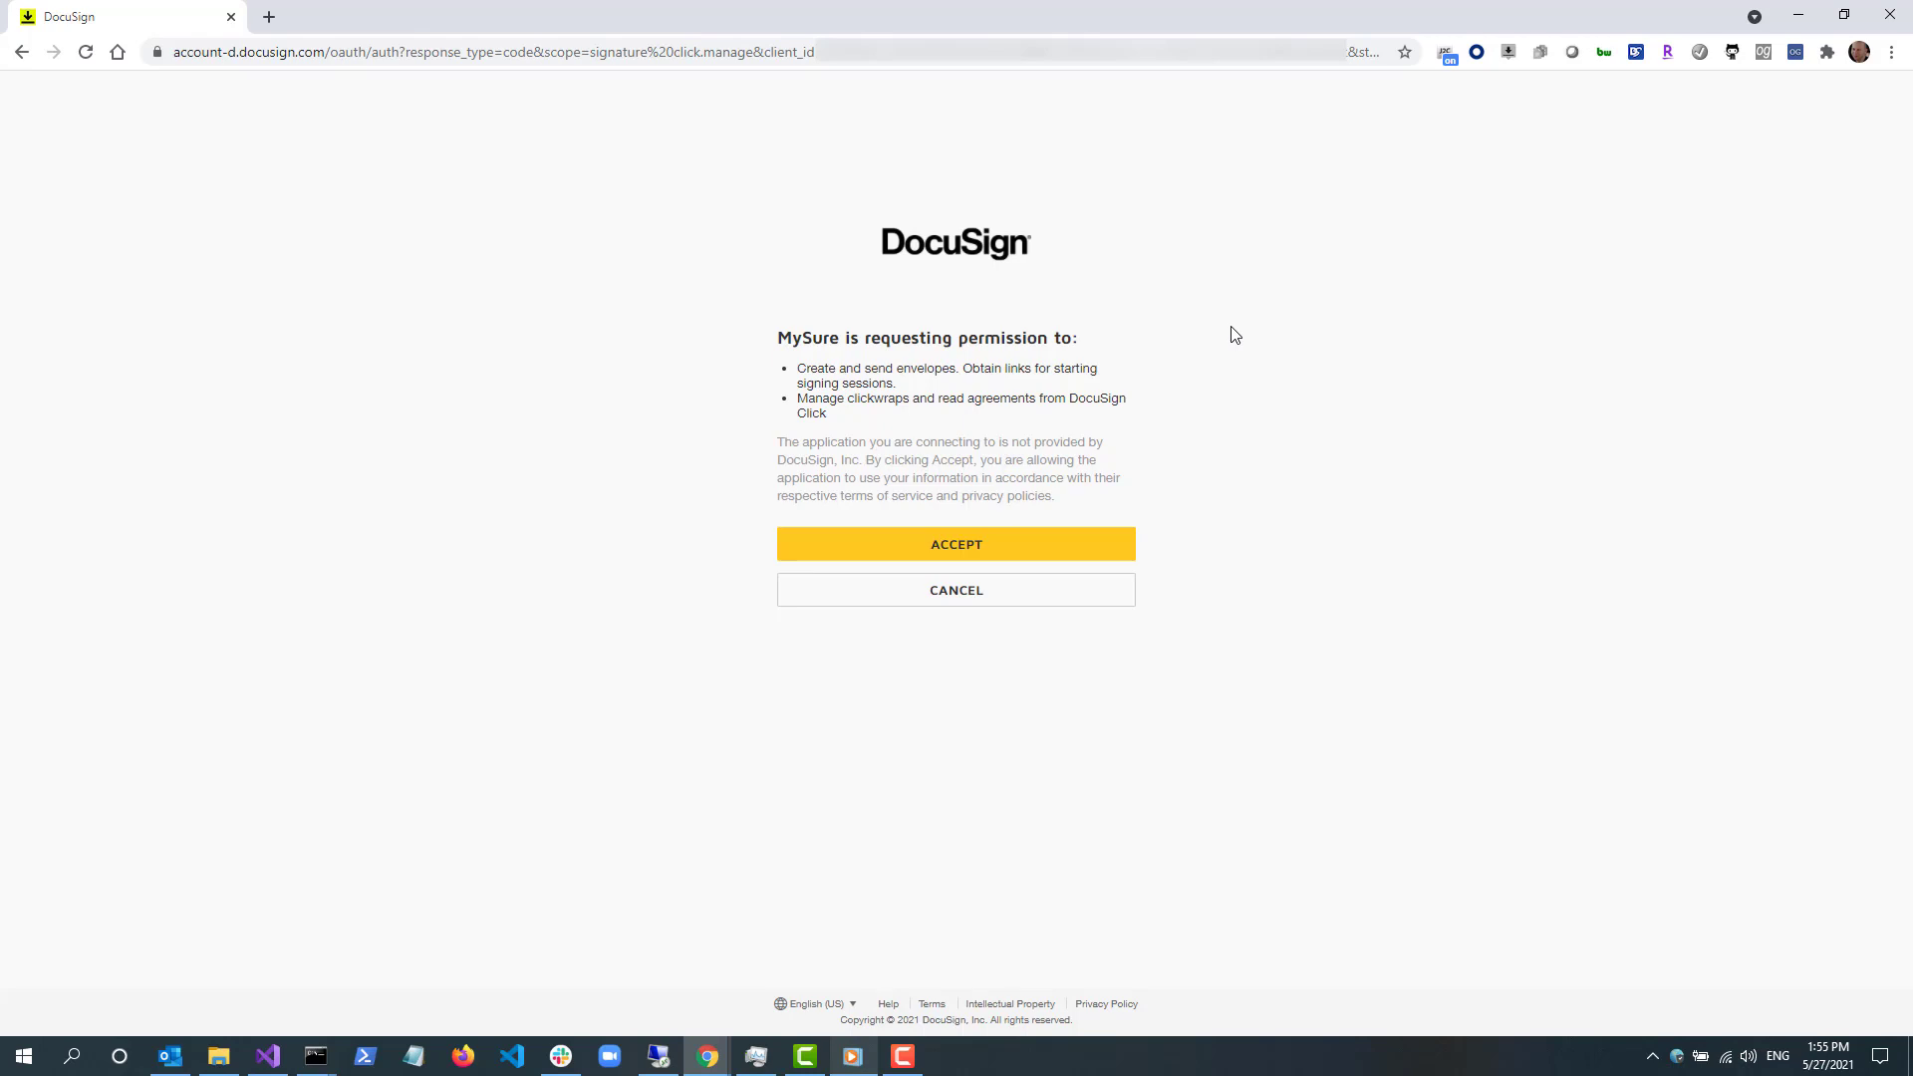
pyautogui.moveTo(1183, 358)
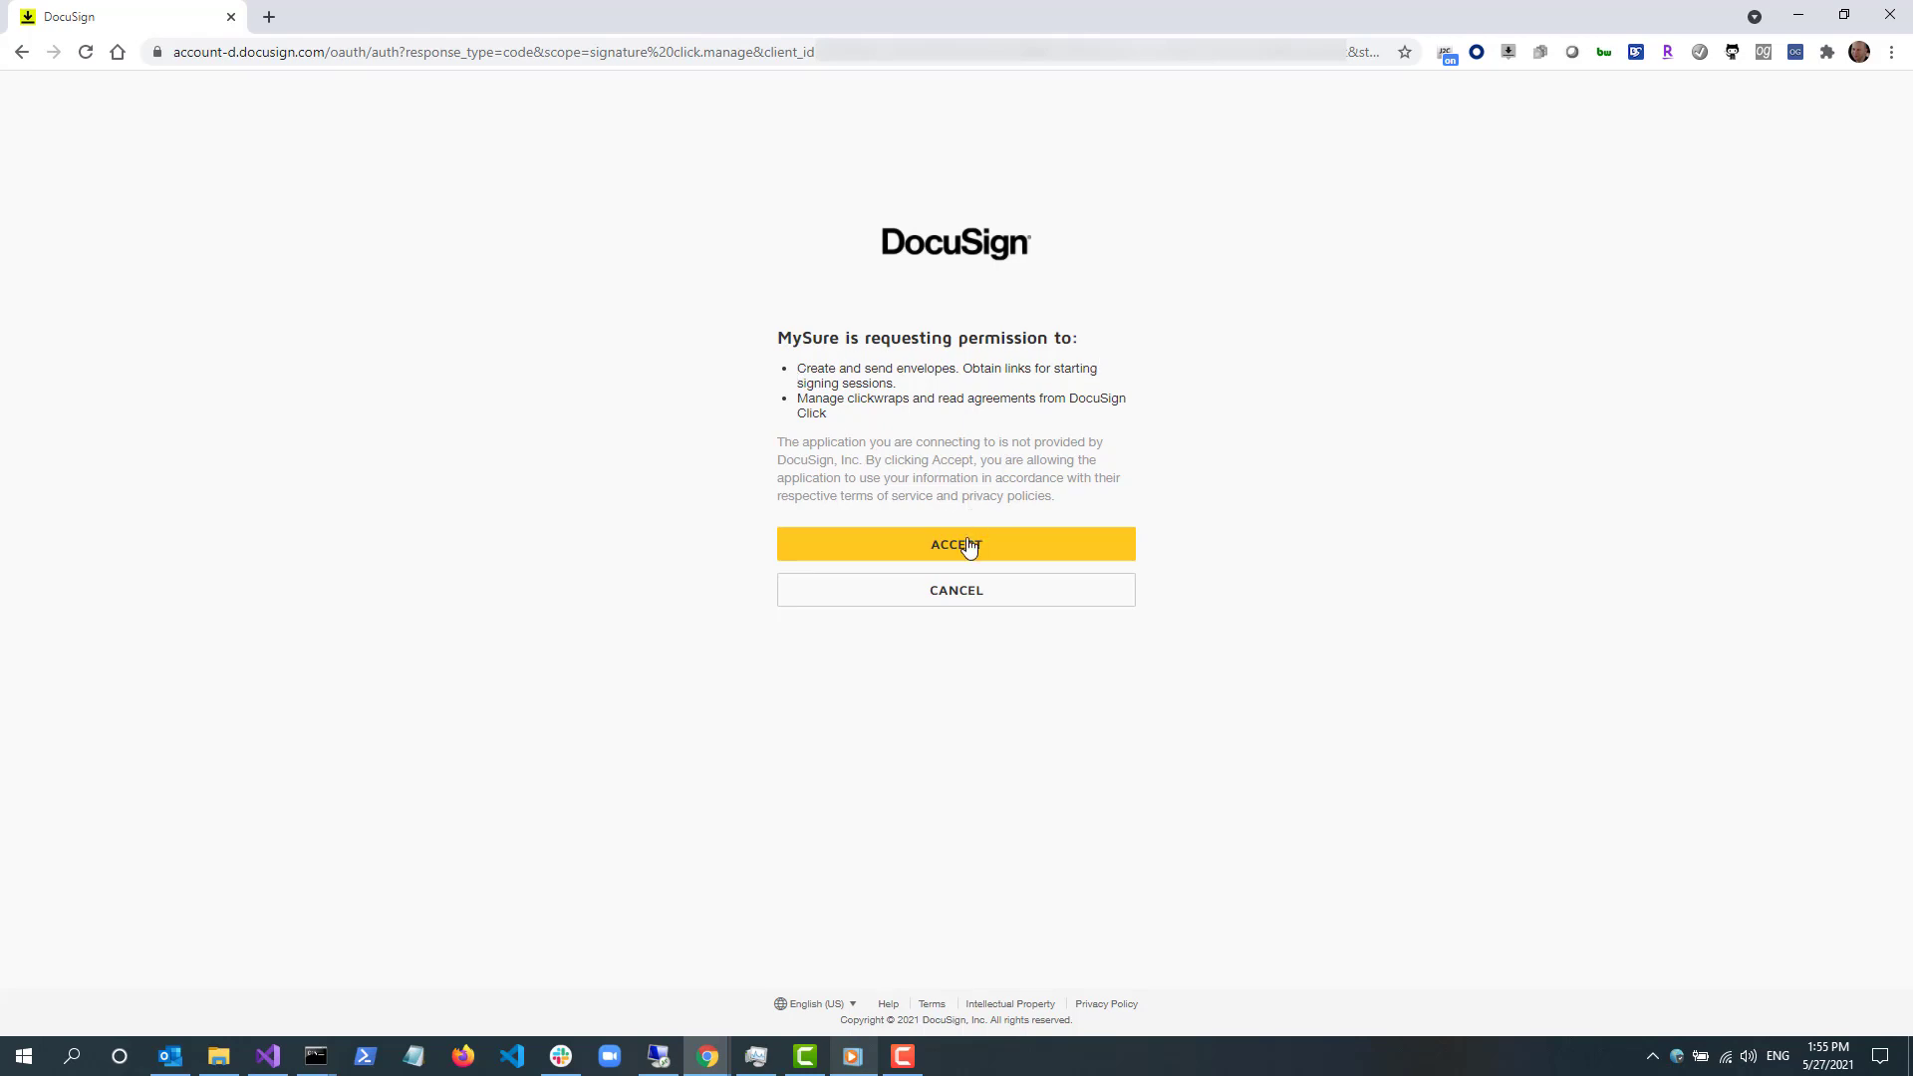
# Step: Accept DocuSign's consent request granting MySure its permissions
pyautogui.click(955, 544)
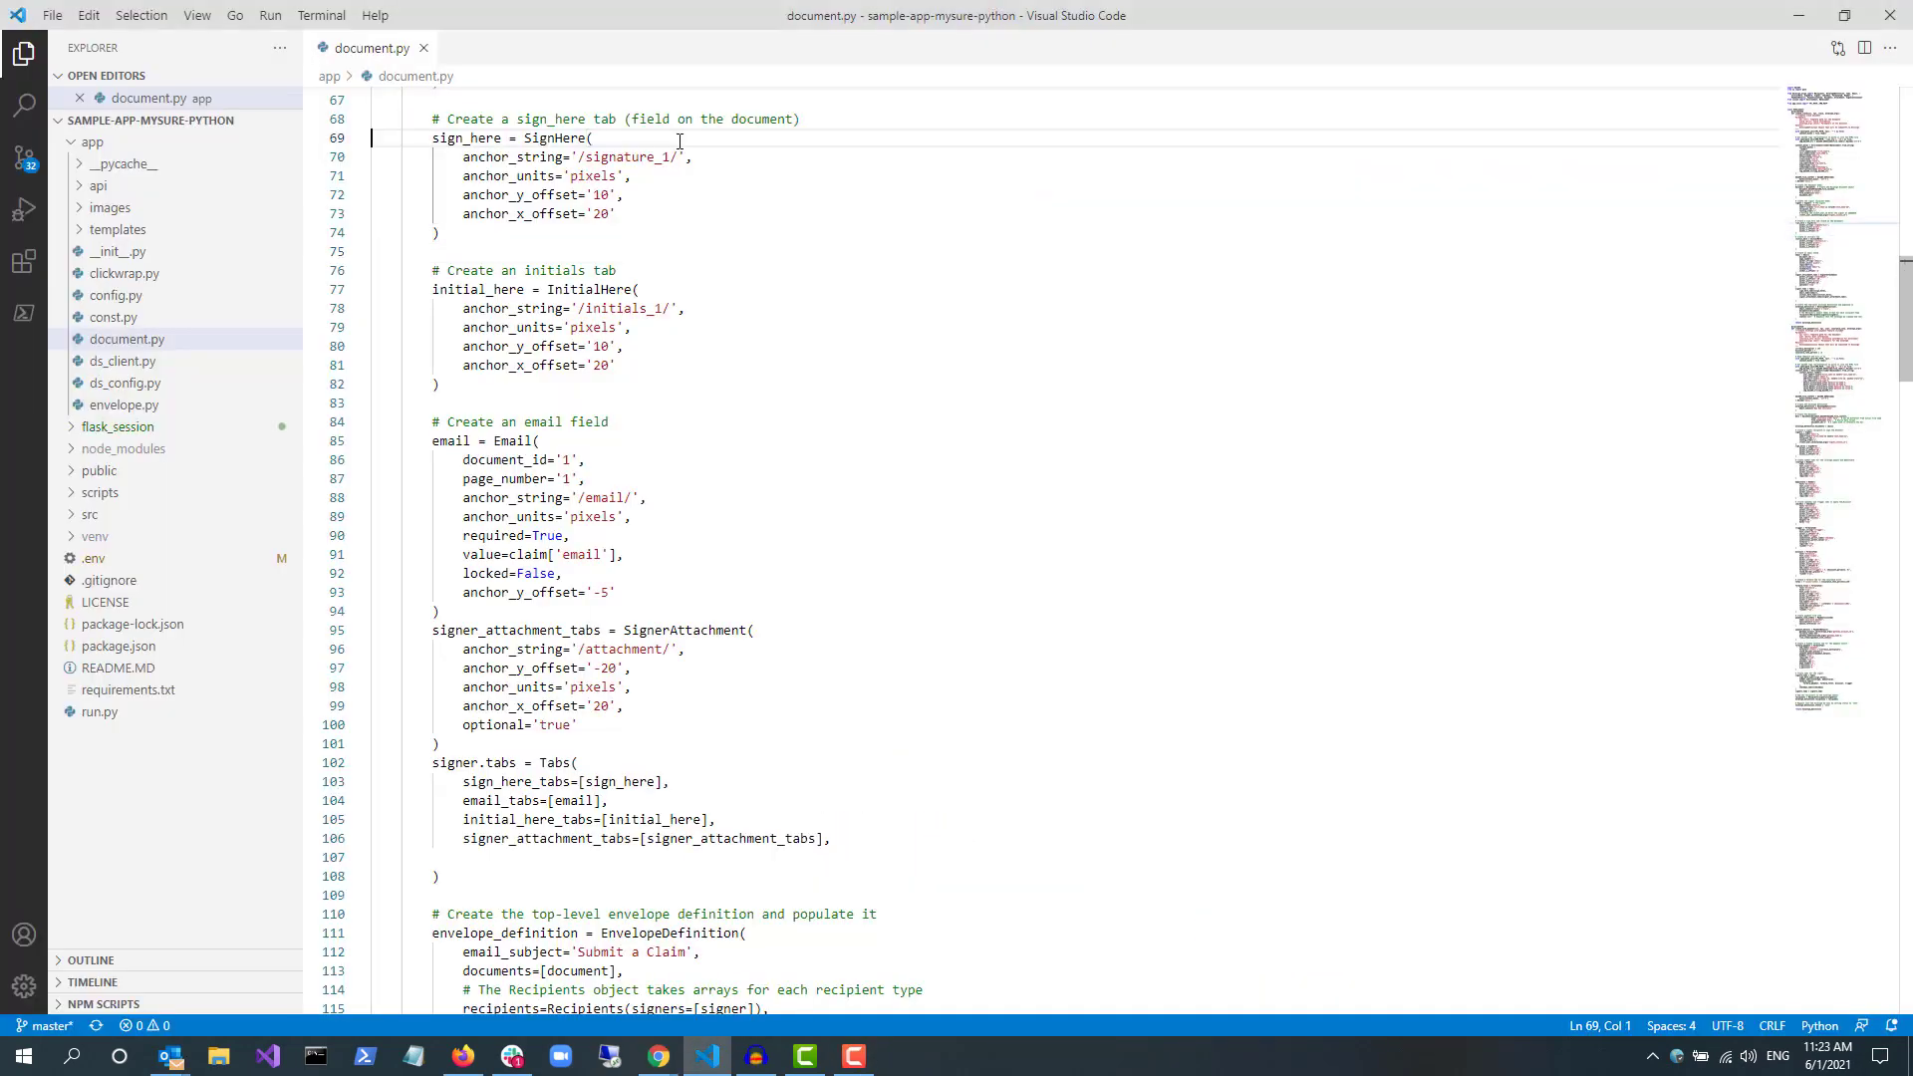
# Step: Define sign_here2 = SignHere() with x_position '100', y_position '100', document_id '1', page_number '1'
pyautogui.click(550, 270)
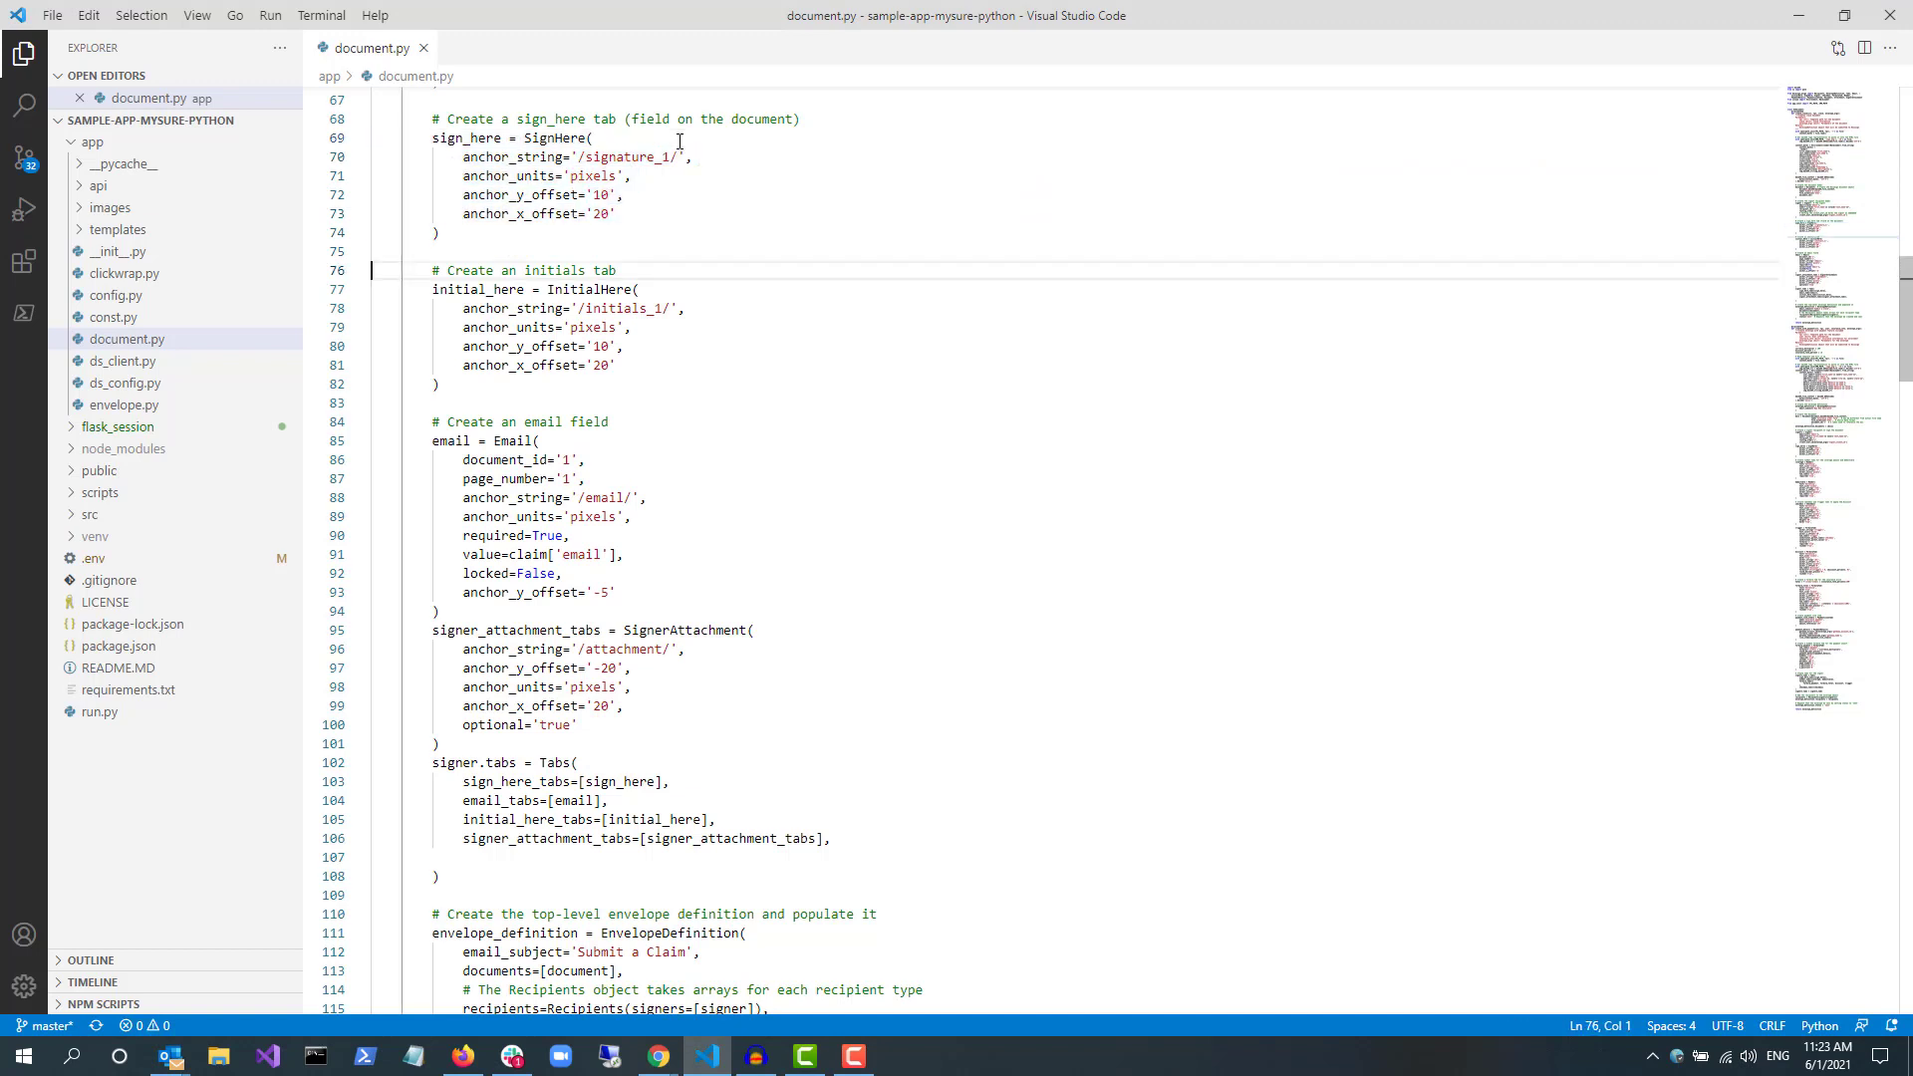
pyautogui.write('sign_here2 = SignHere(')
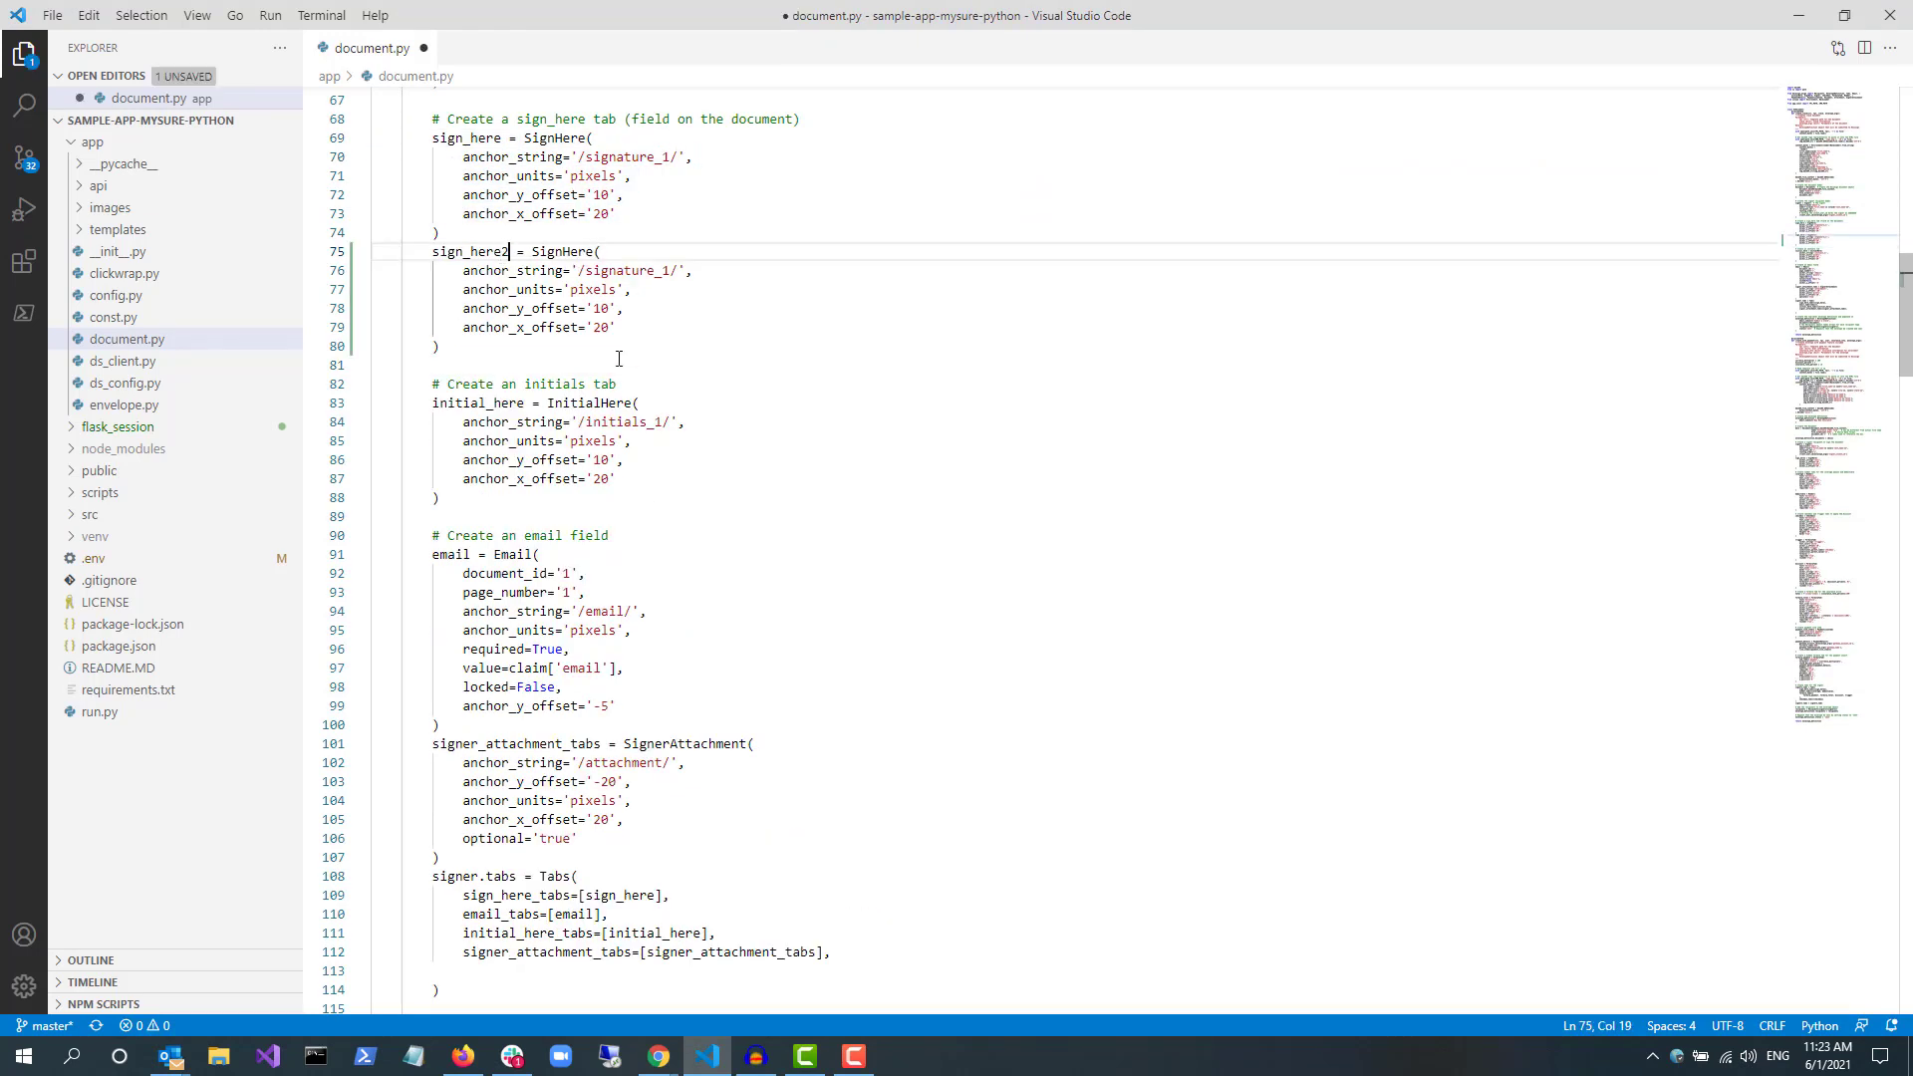
pyautogui.click(719, 270)
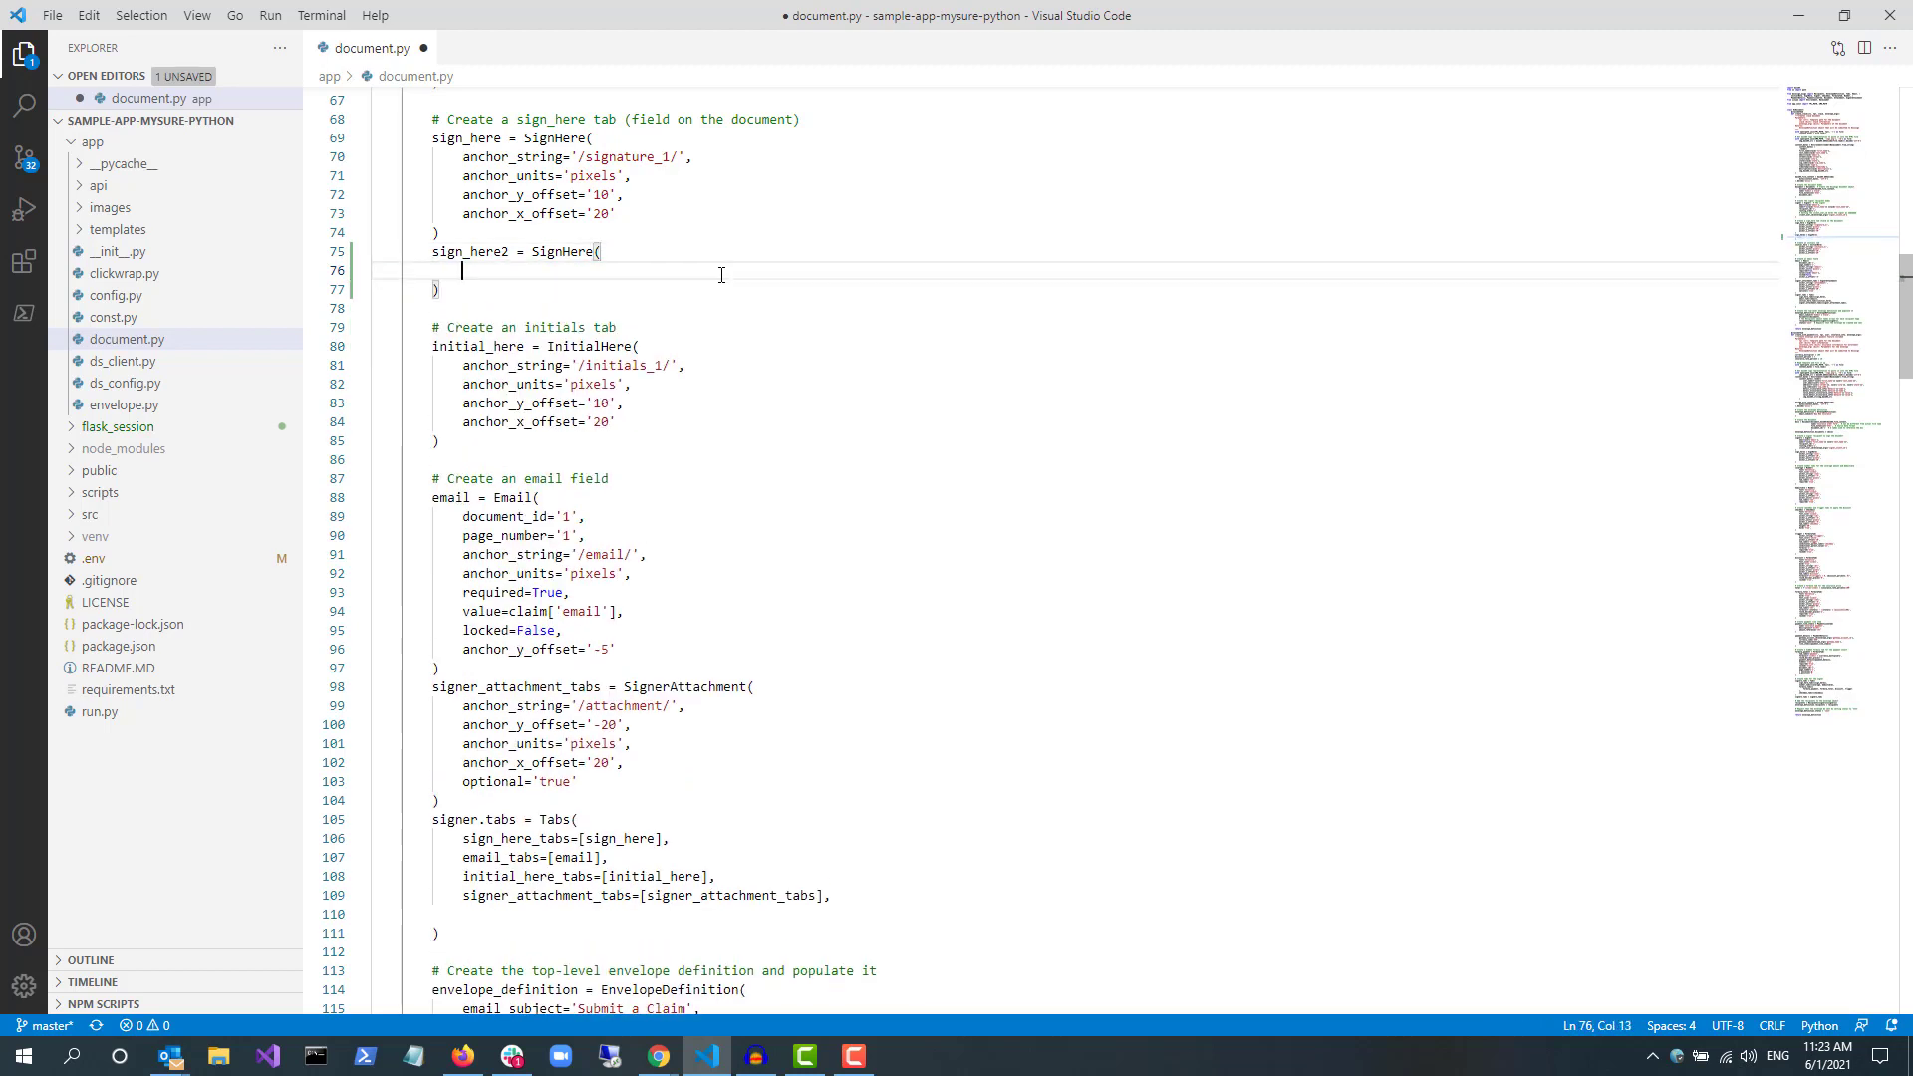
pyautogui.write('x_position = 100')
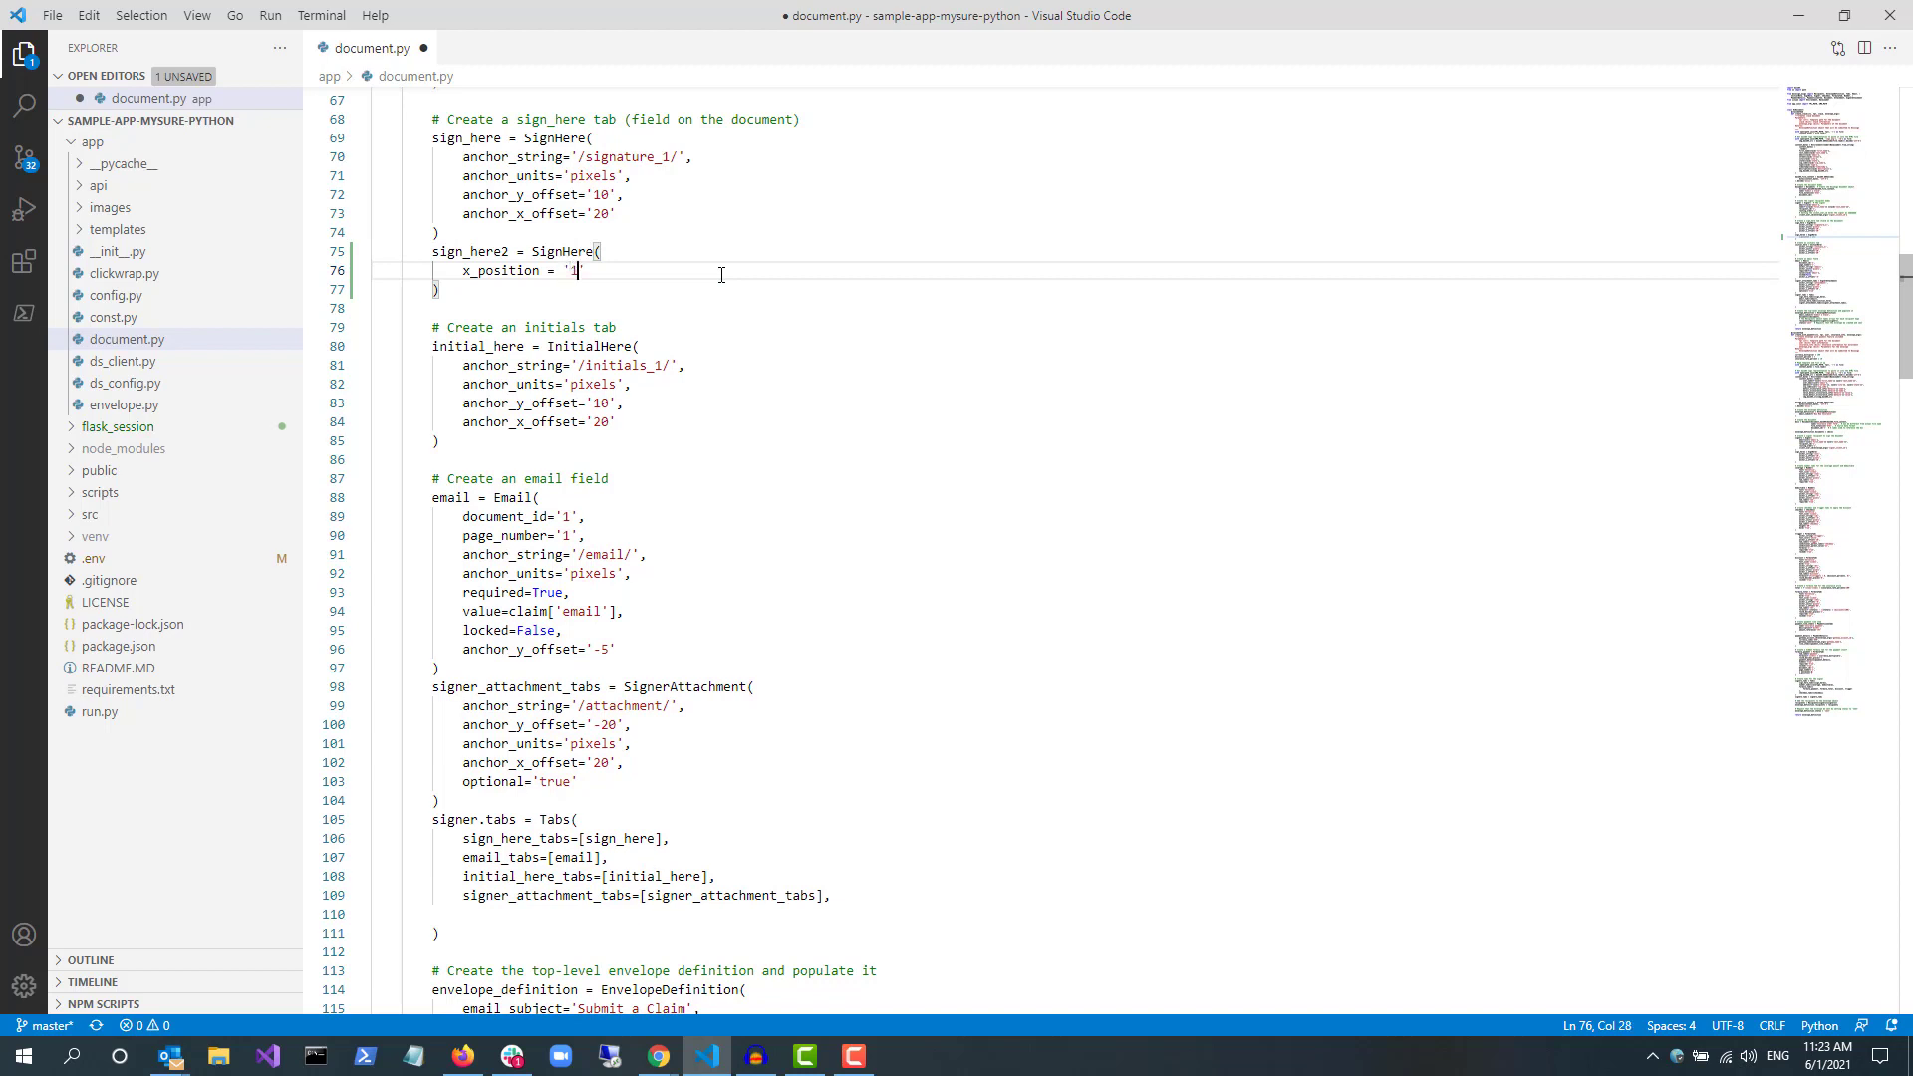
pyautogui.write("00',")
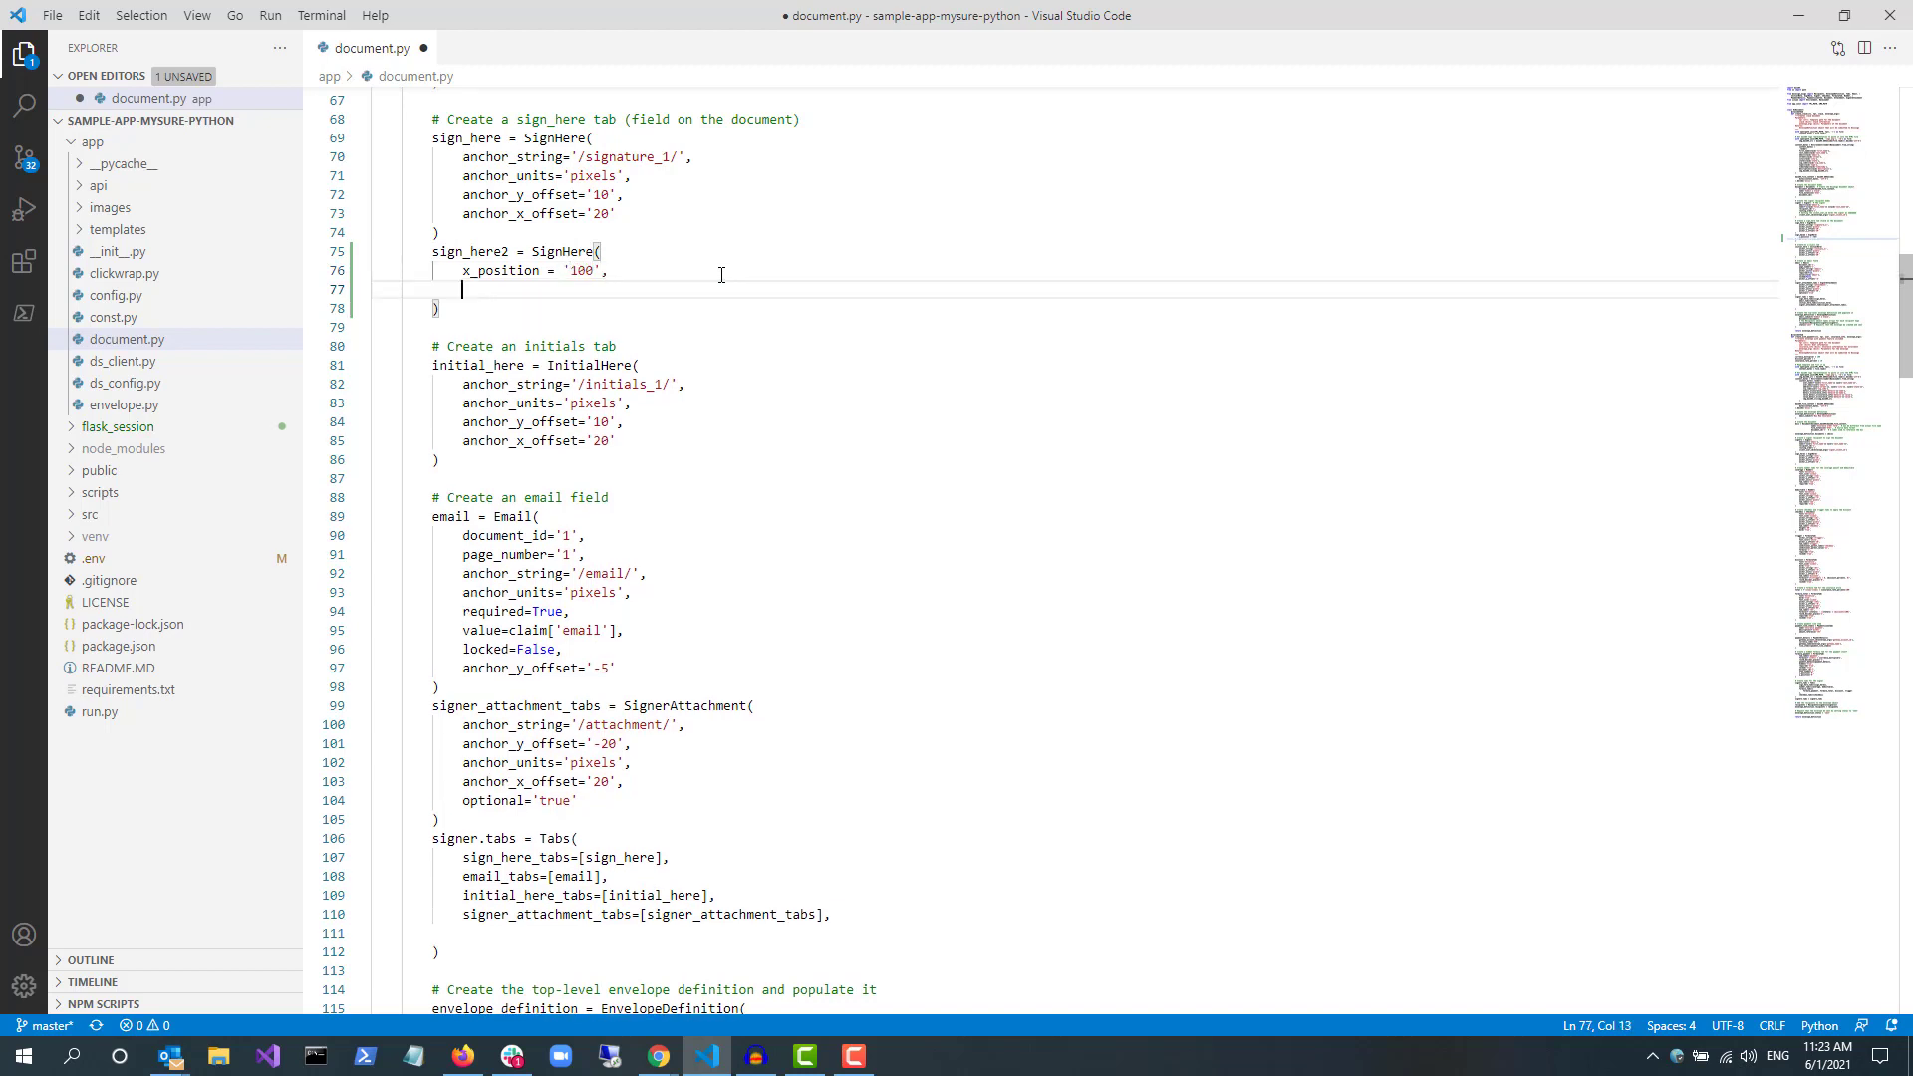
pyautogui.write('y_position =')
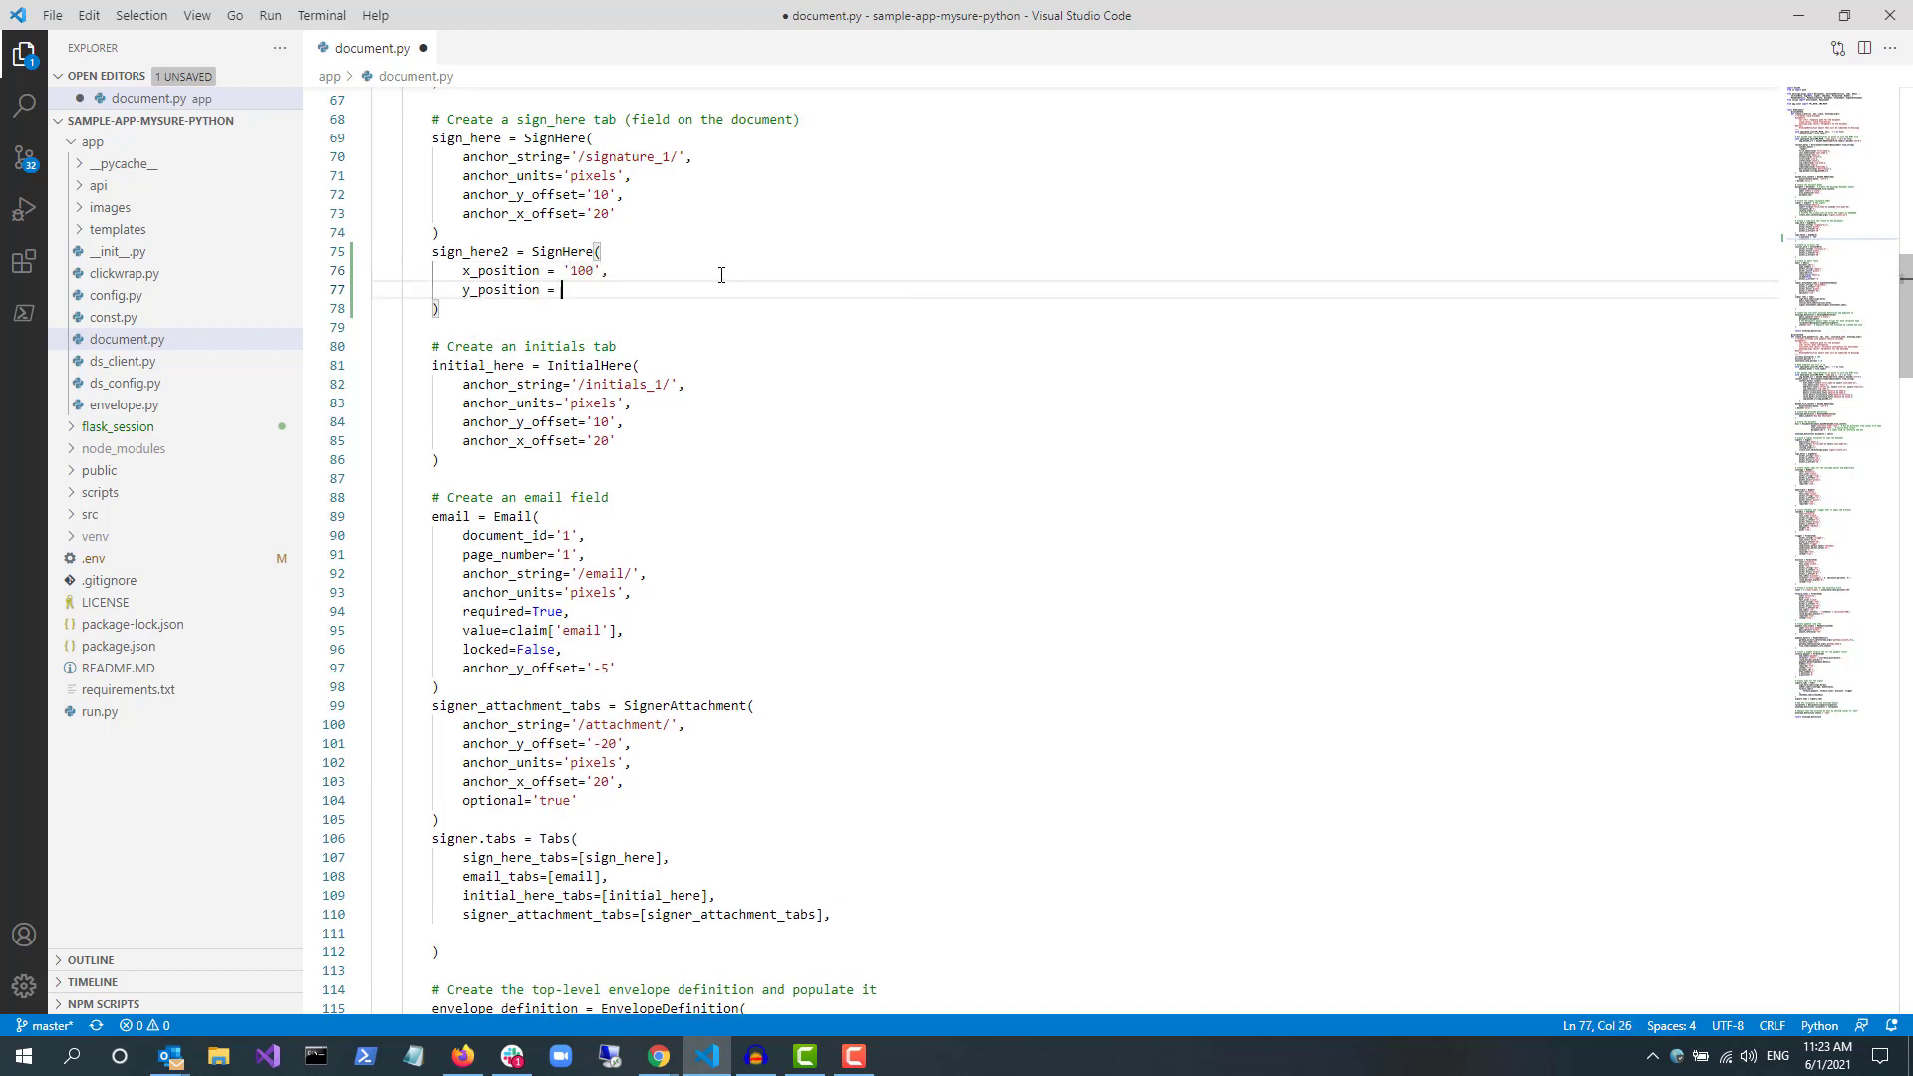
pyautogui.write("'100'")
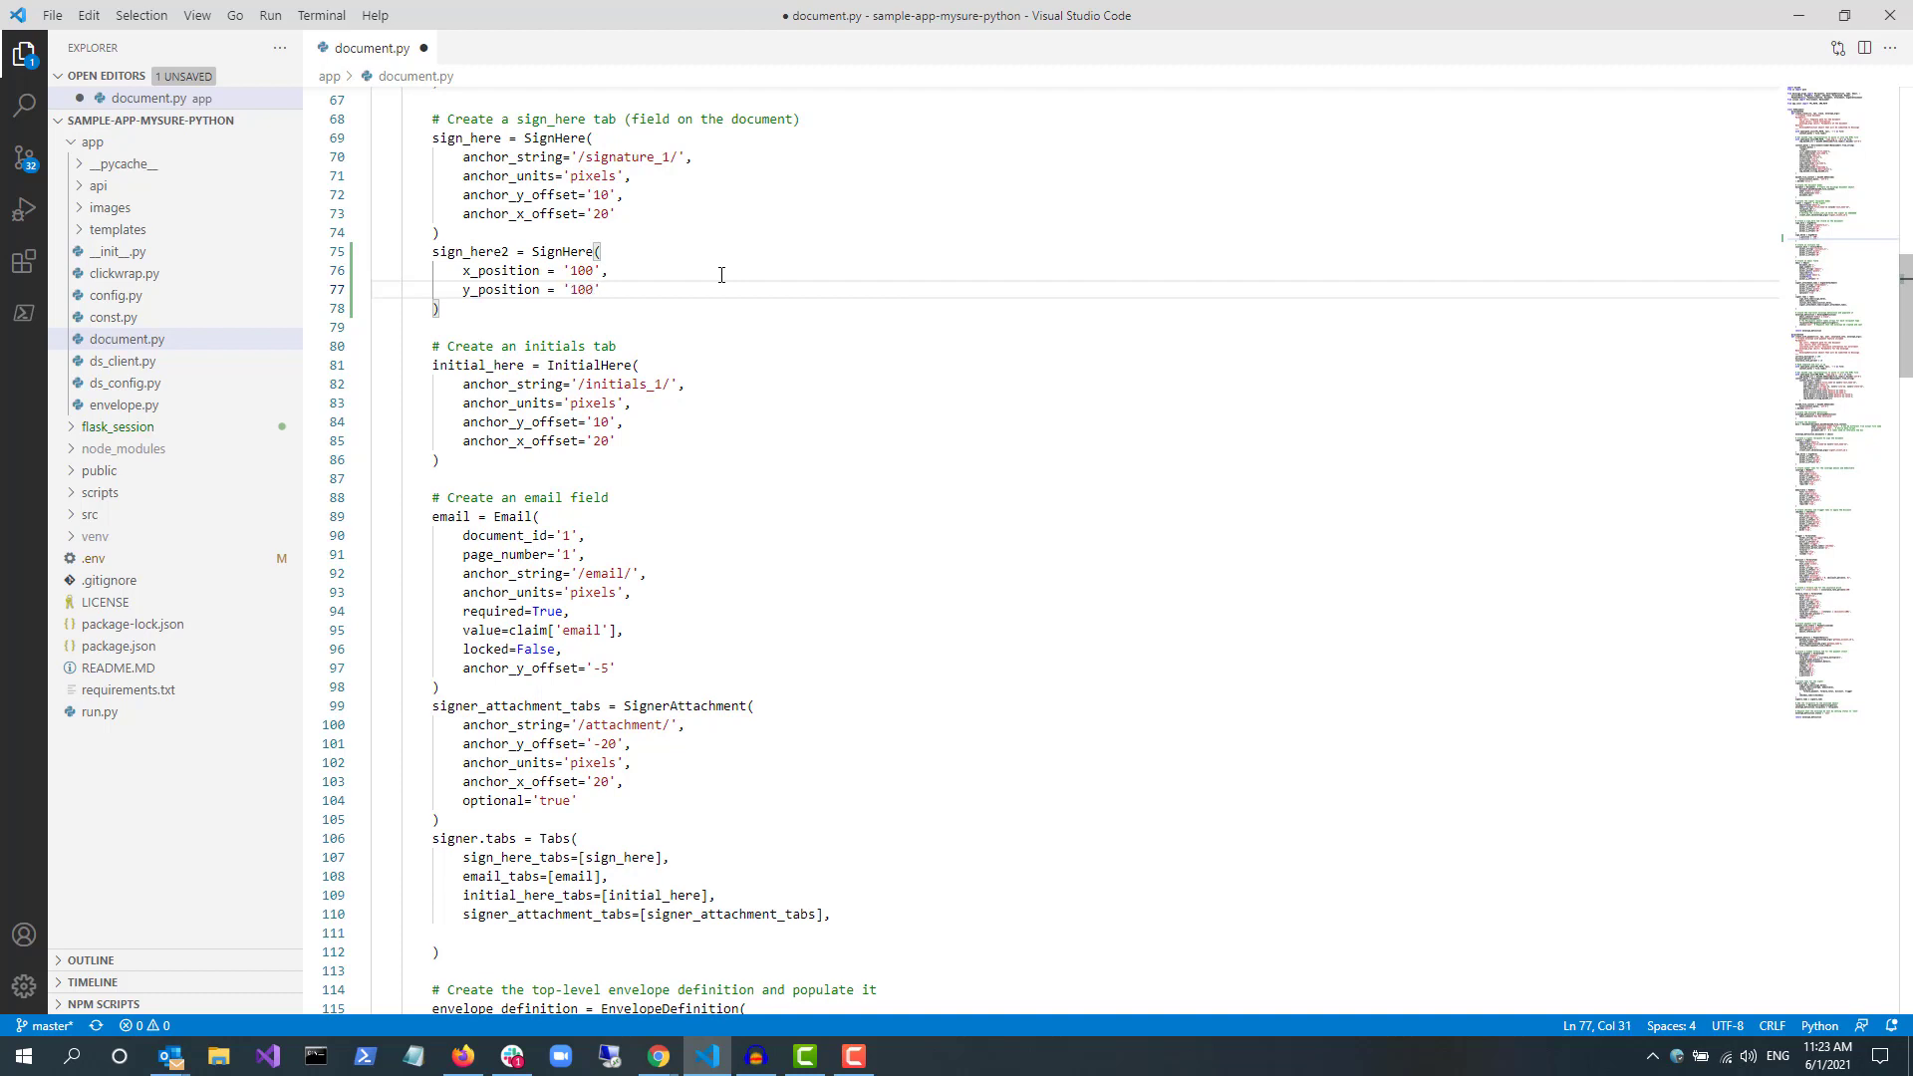
pyautogui.write('document_id =')
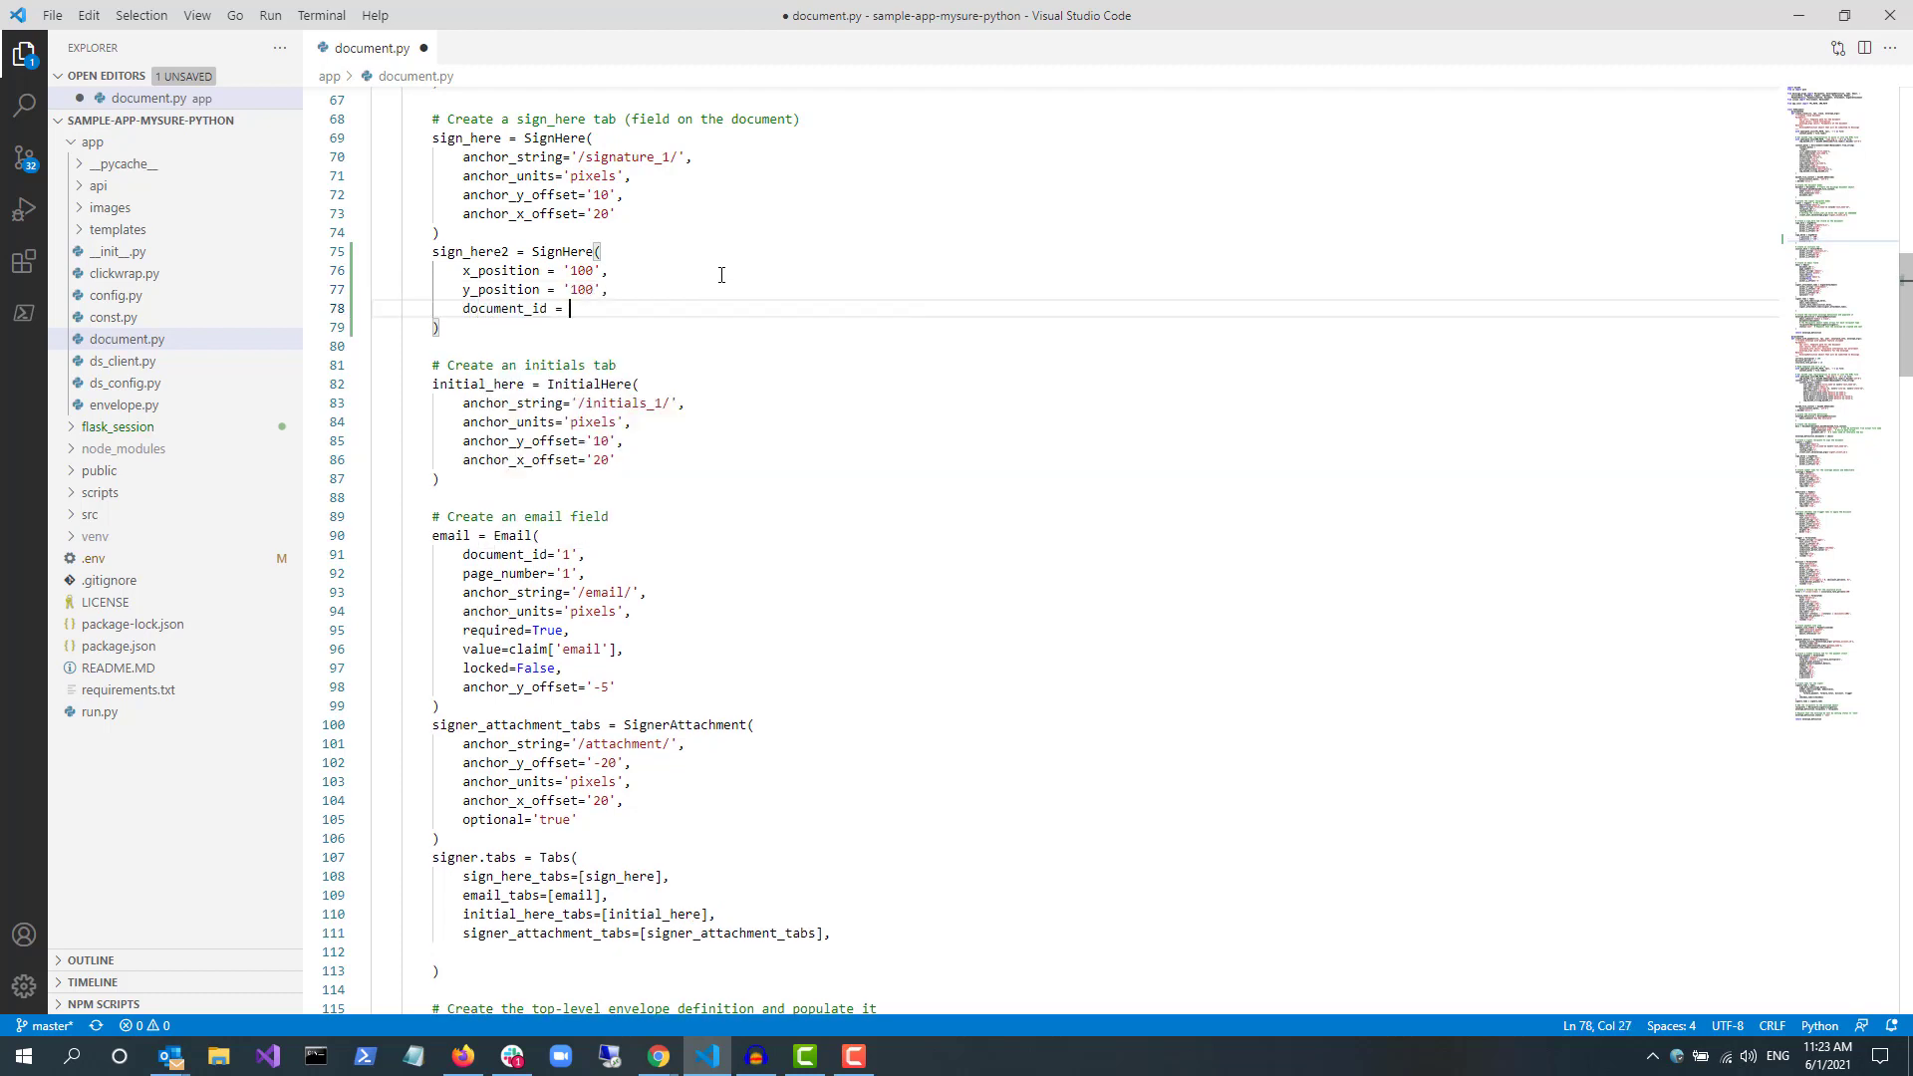
pyautogui.write("'1'")
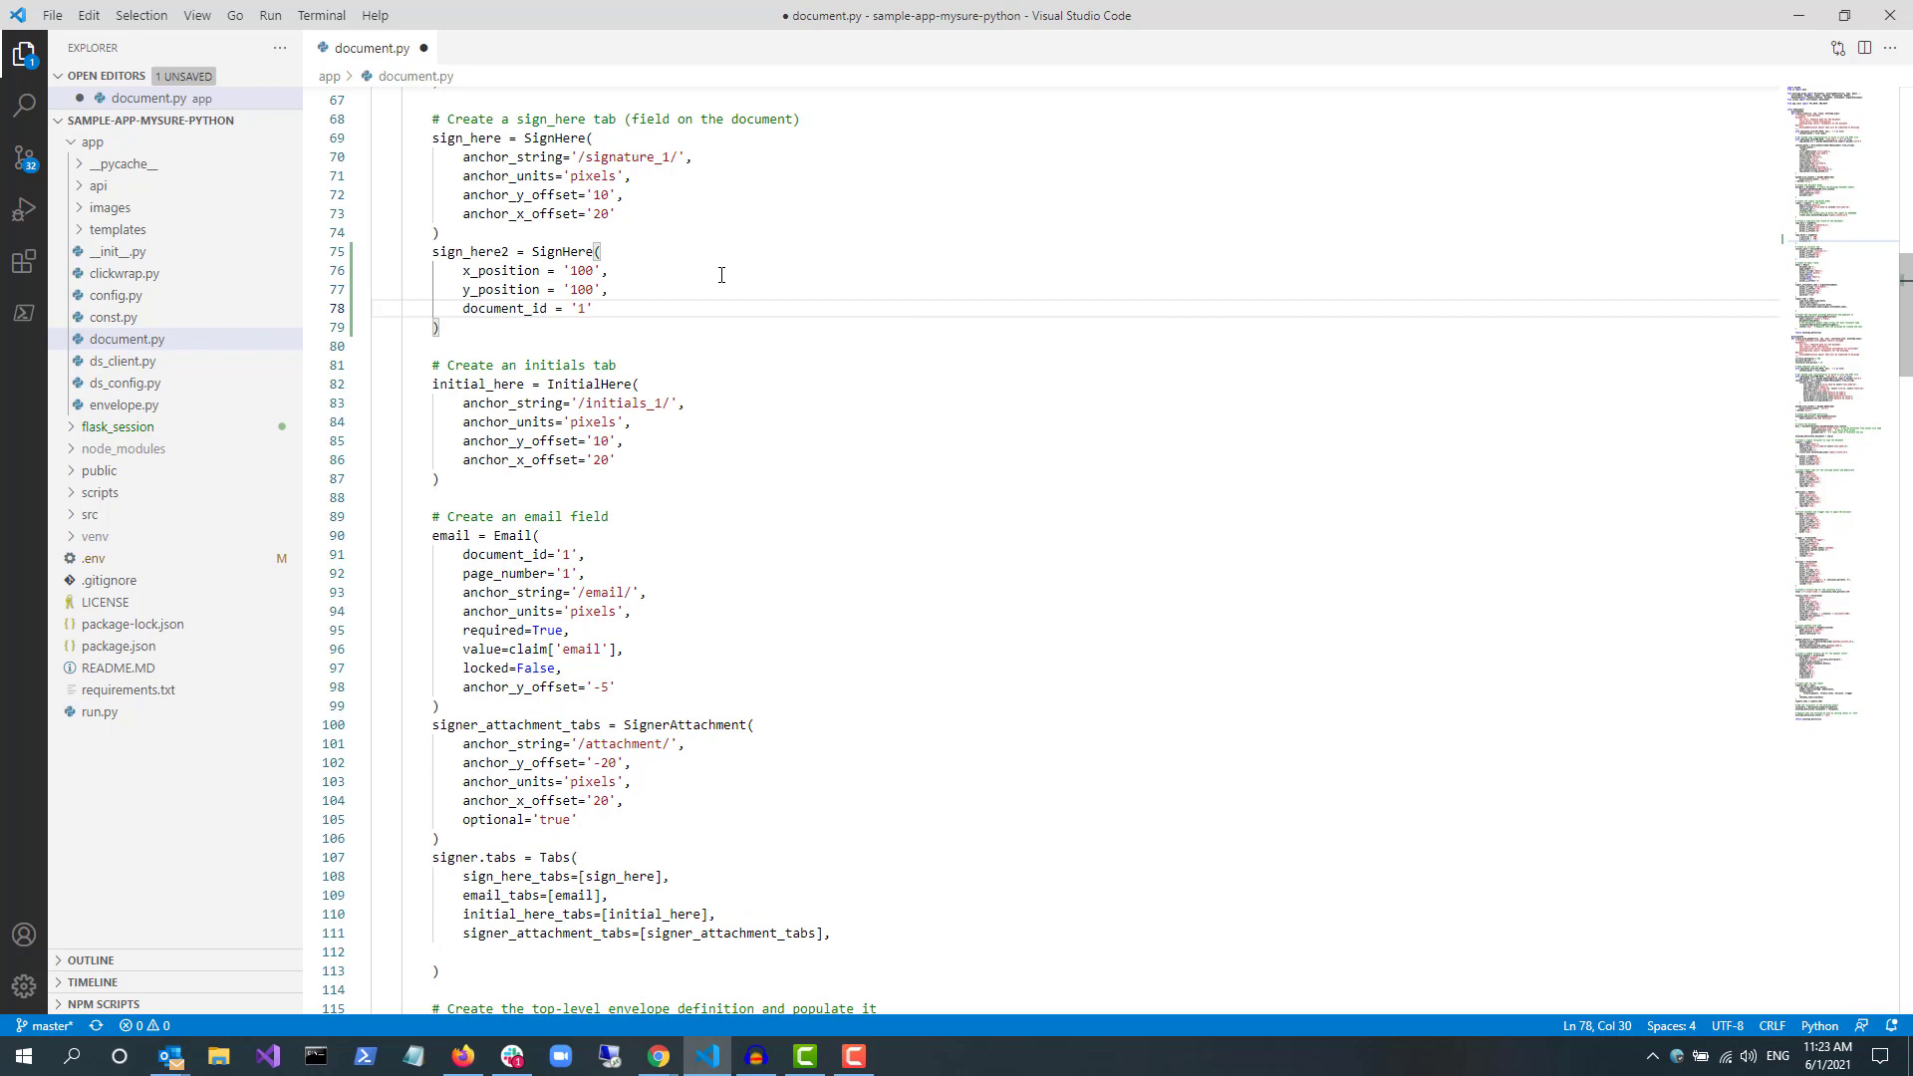
pyautogui.write('page_number')
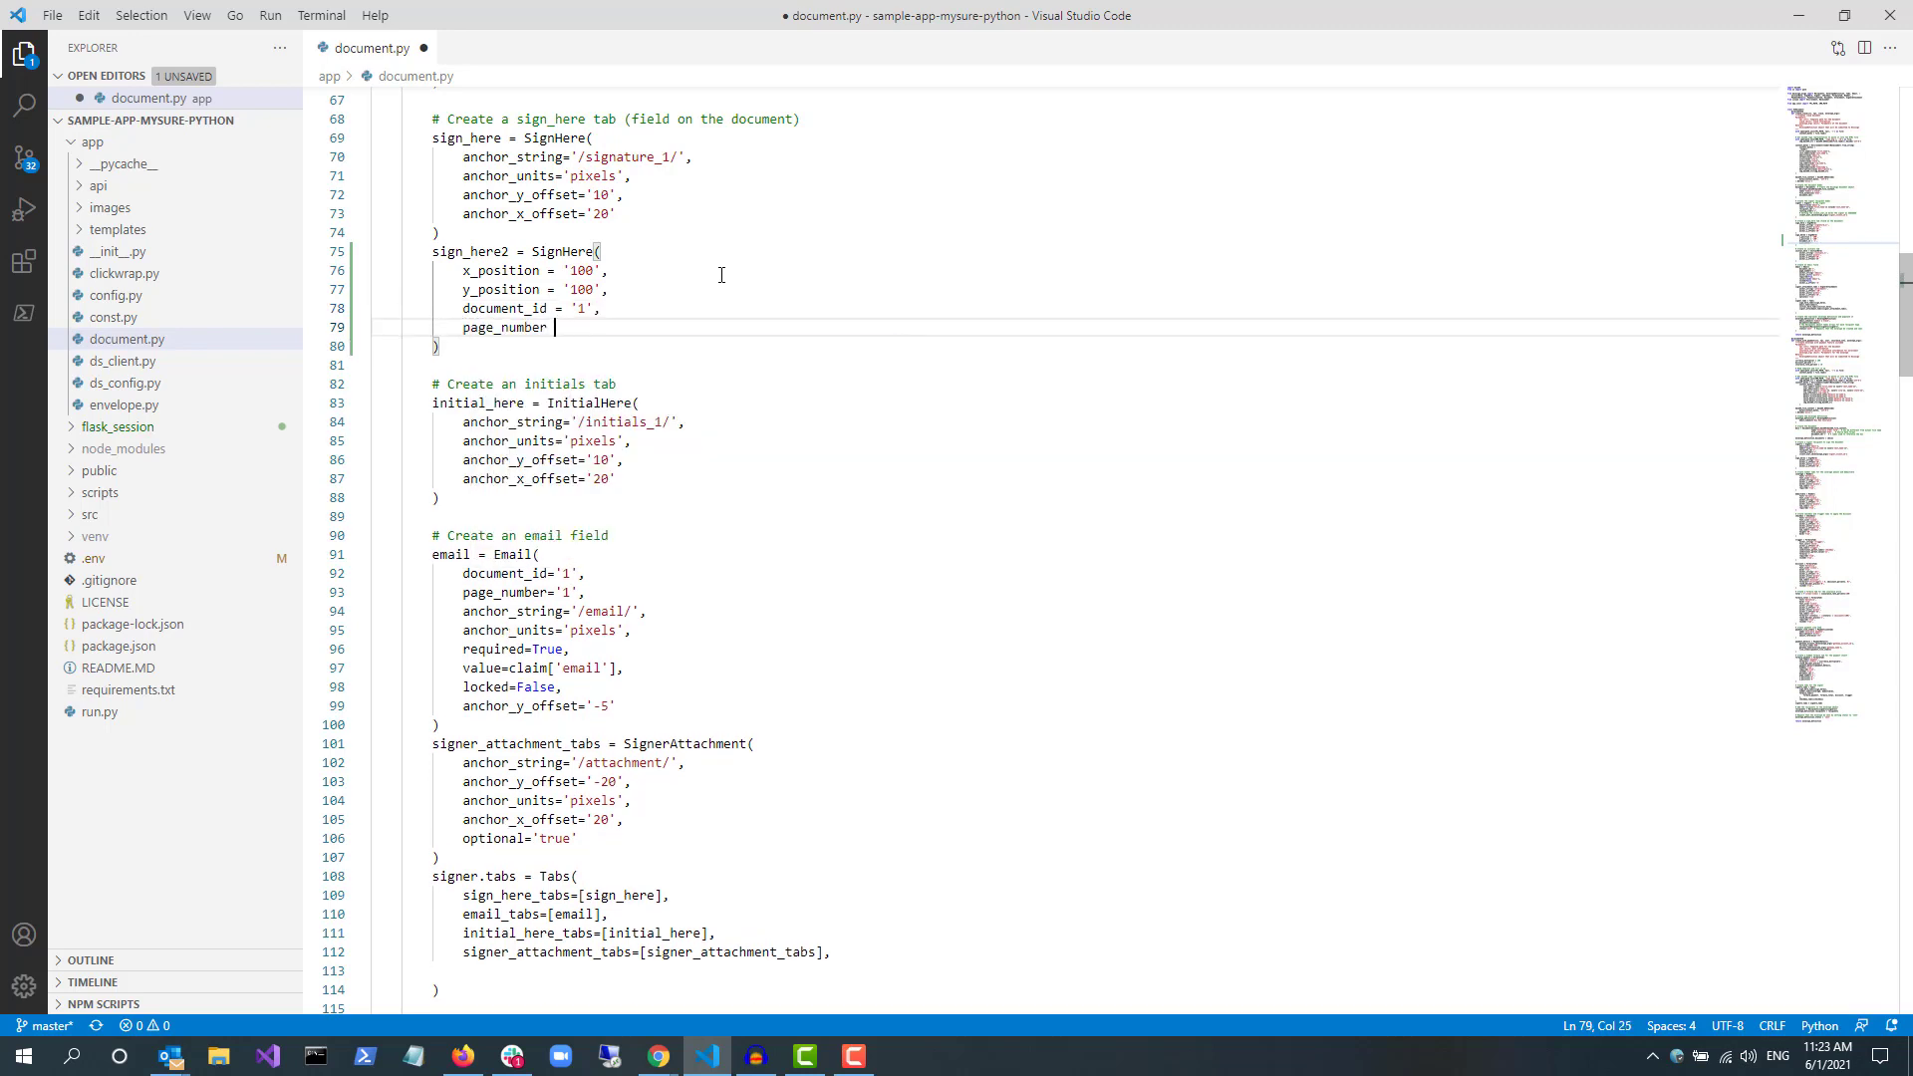
pyautogui.write("= '1'")
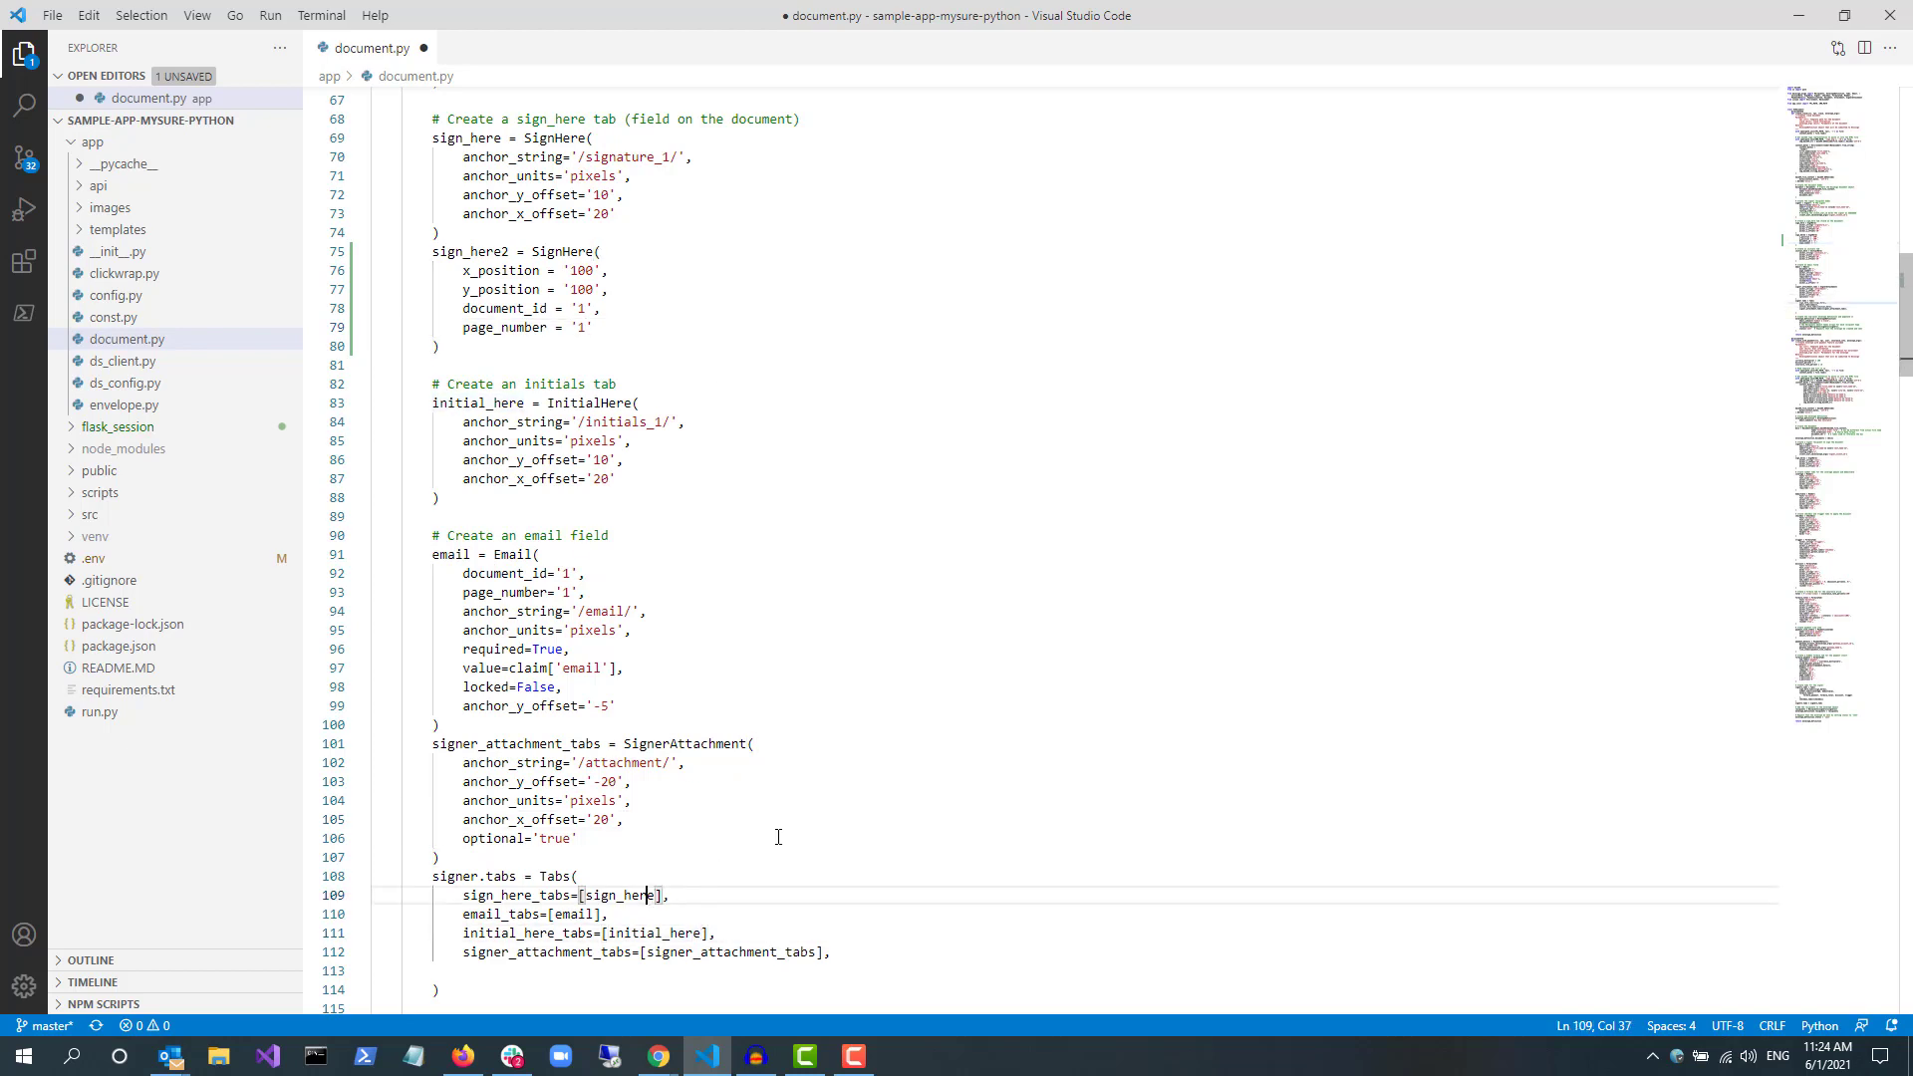
pyautogui.write(', si')
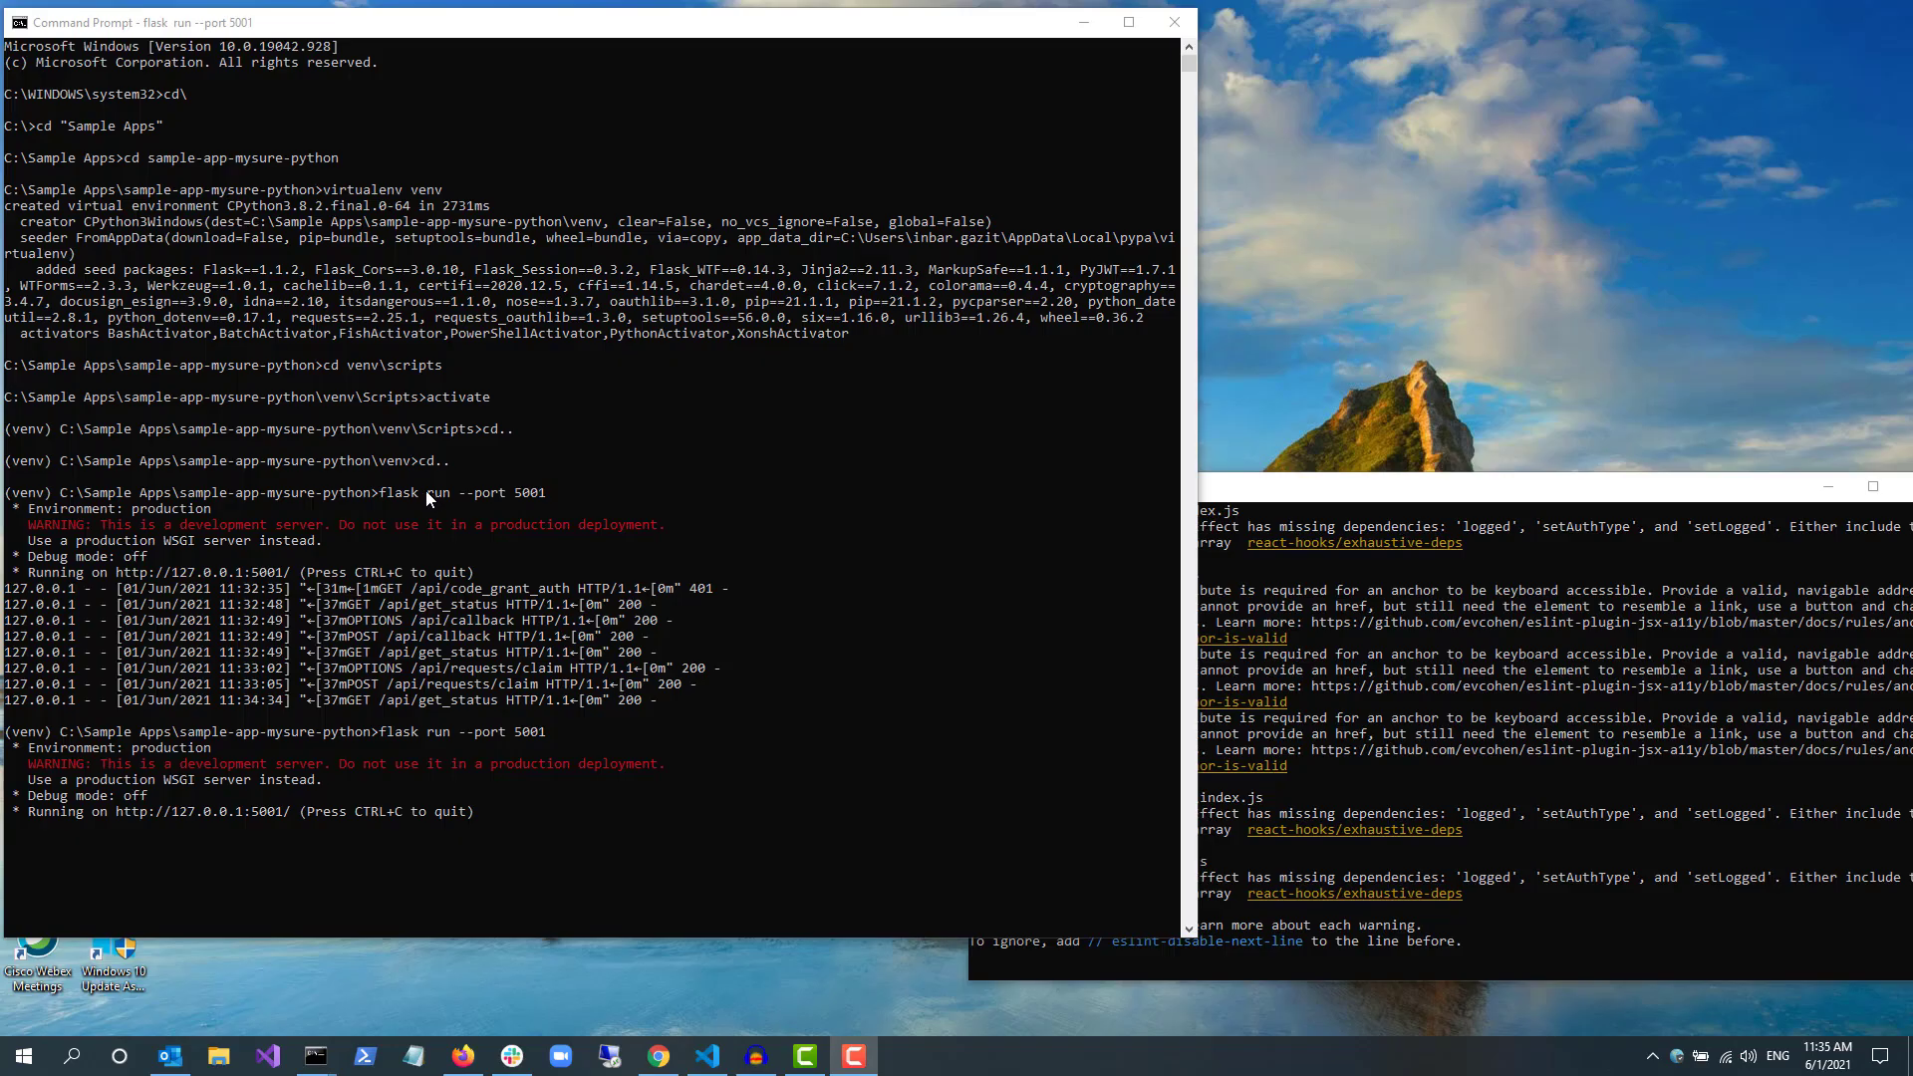
# Step: Stop the Flask server with Ctrl+C and relaunch it with flask run --port 5001
pyautogui.press('ctrl+c')
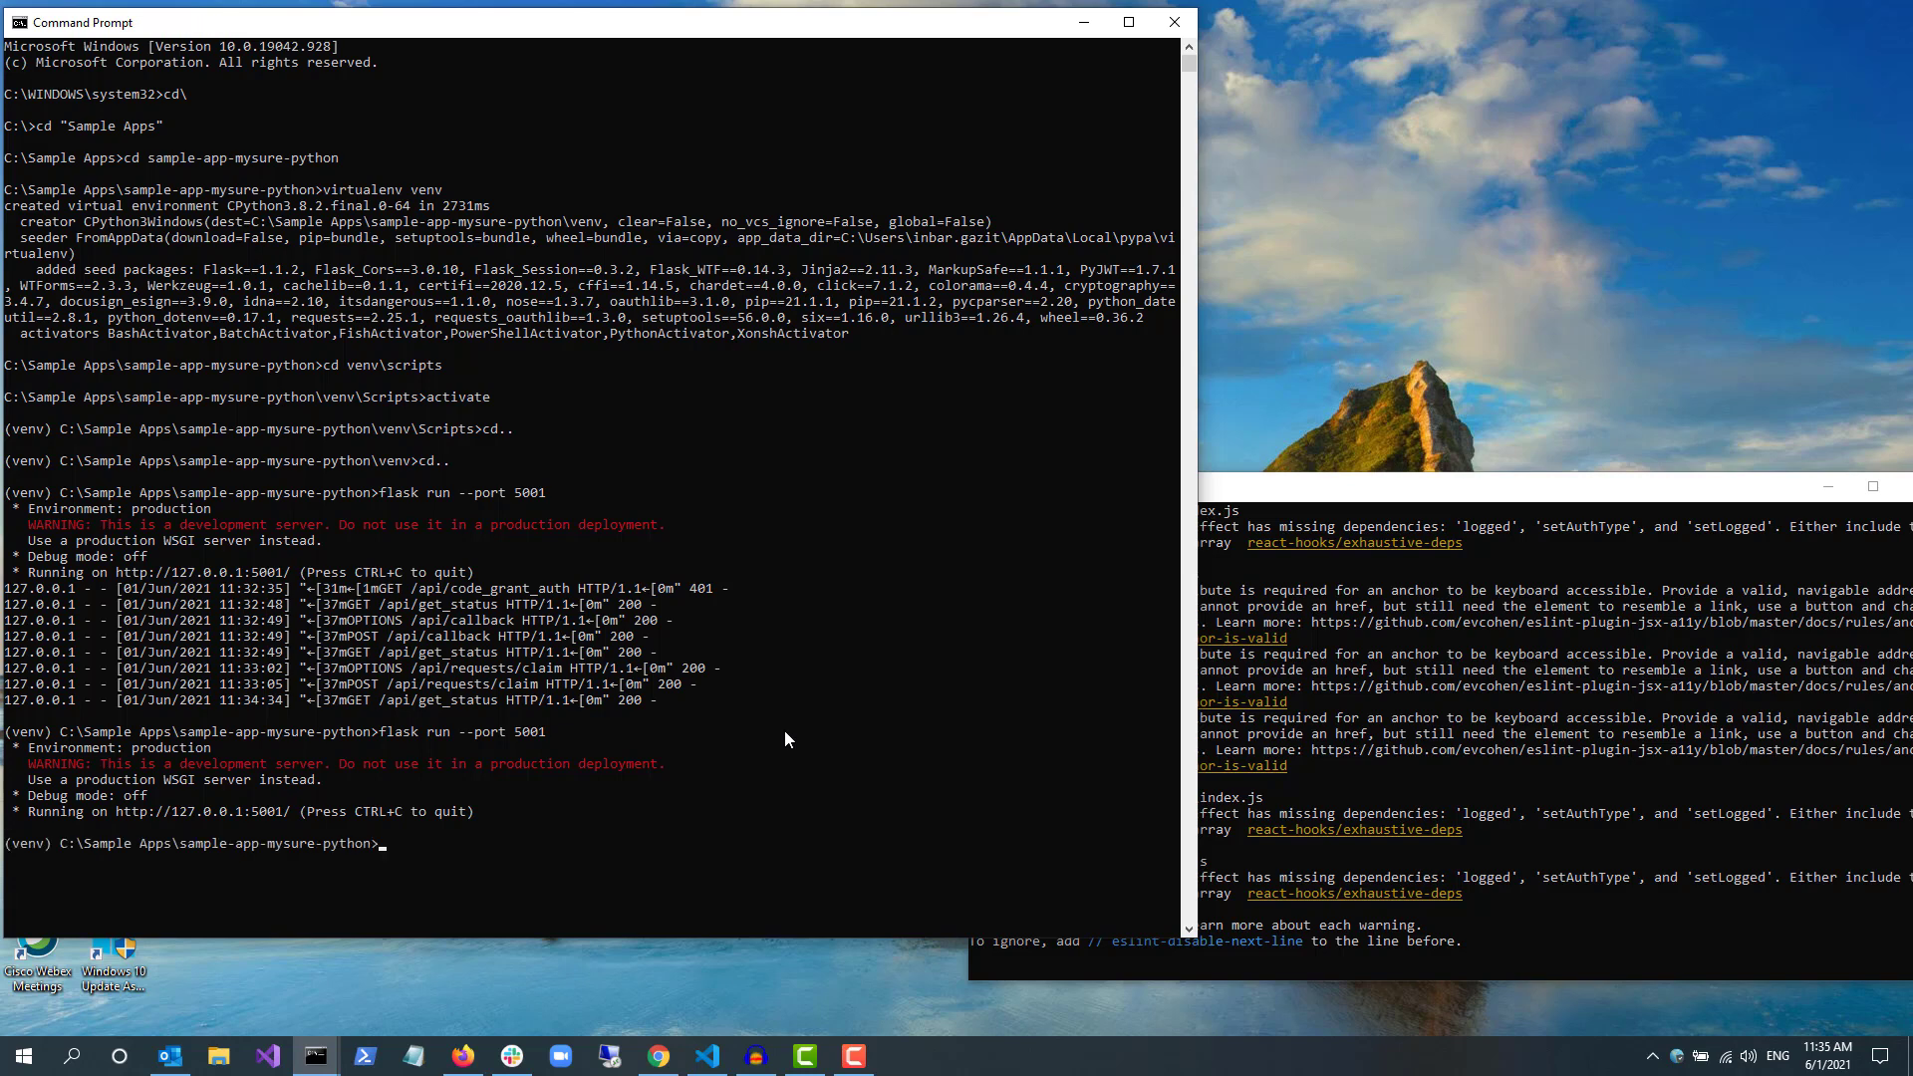
pyautogui.write('flask run --port 5001')
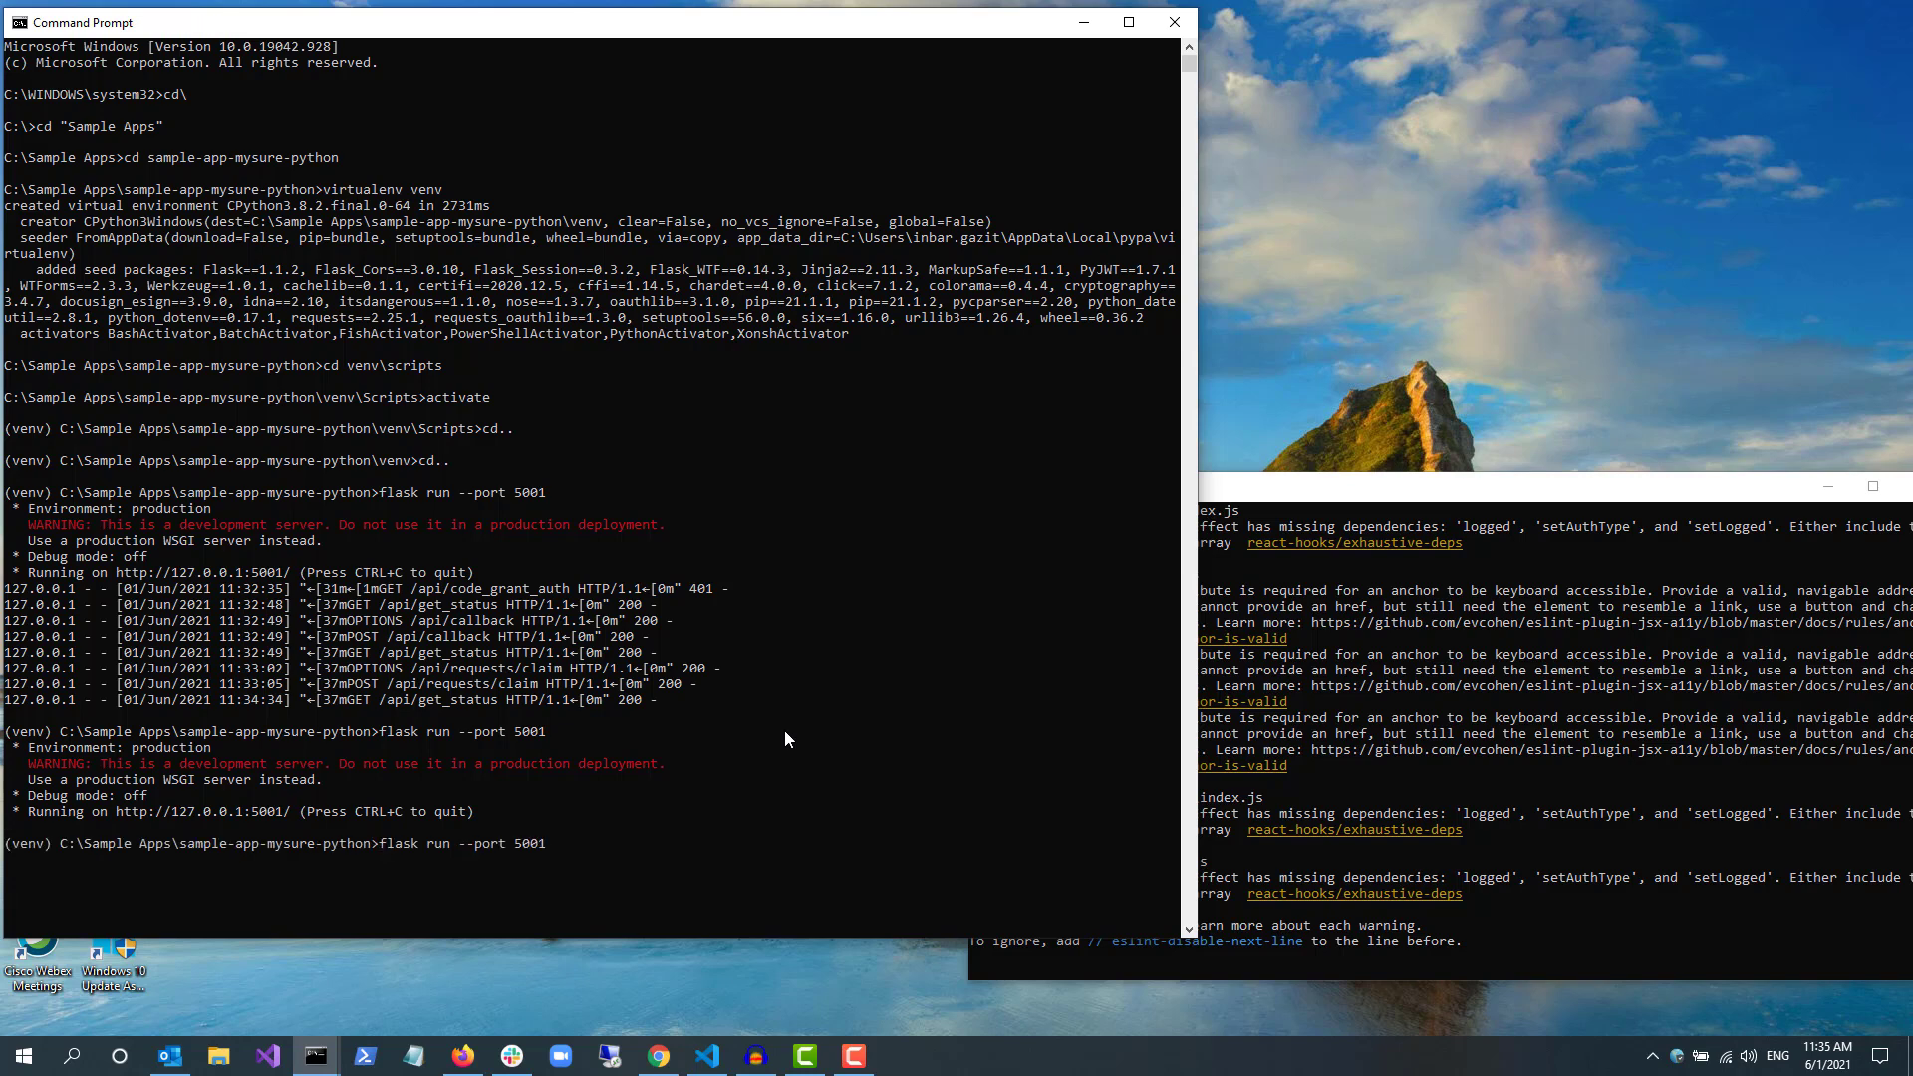
pyautogui.press('Return')
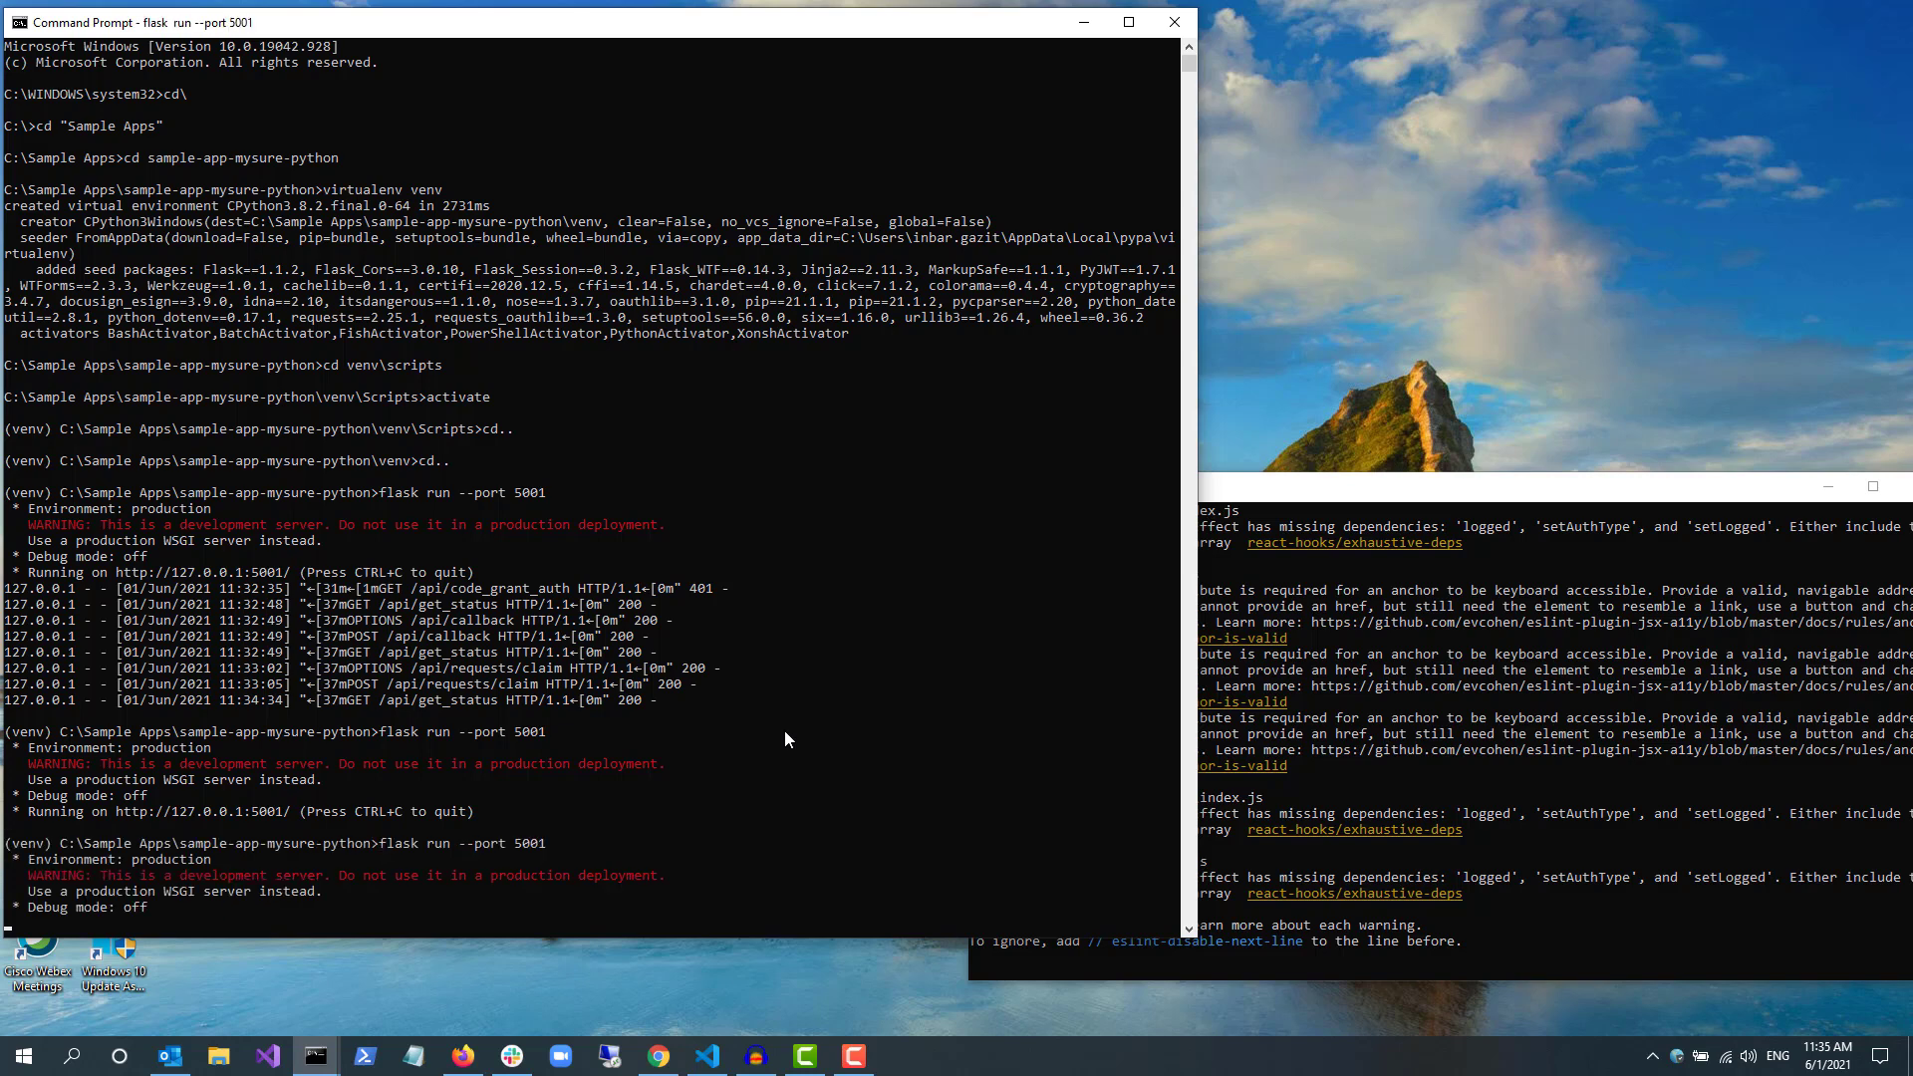
pyautogui.scroll(-3)
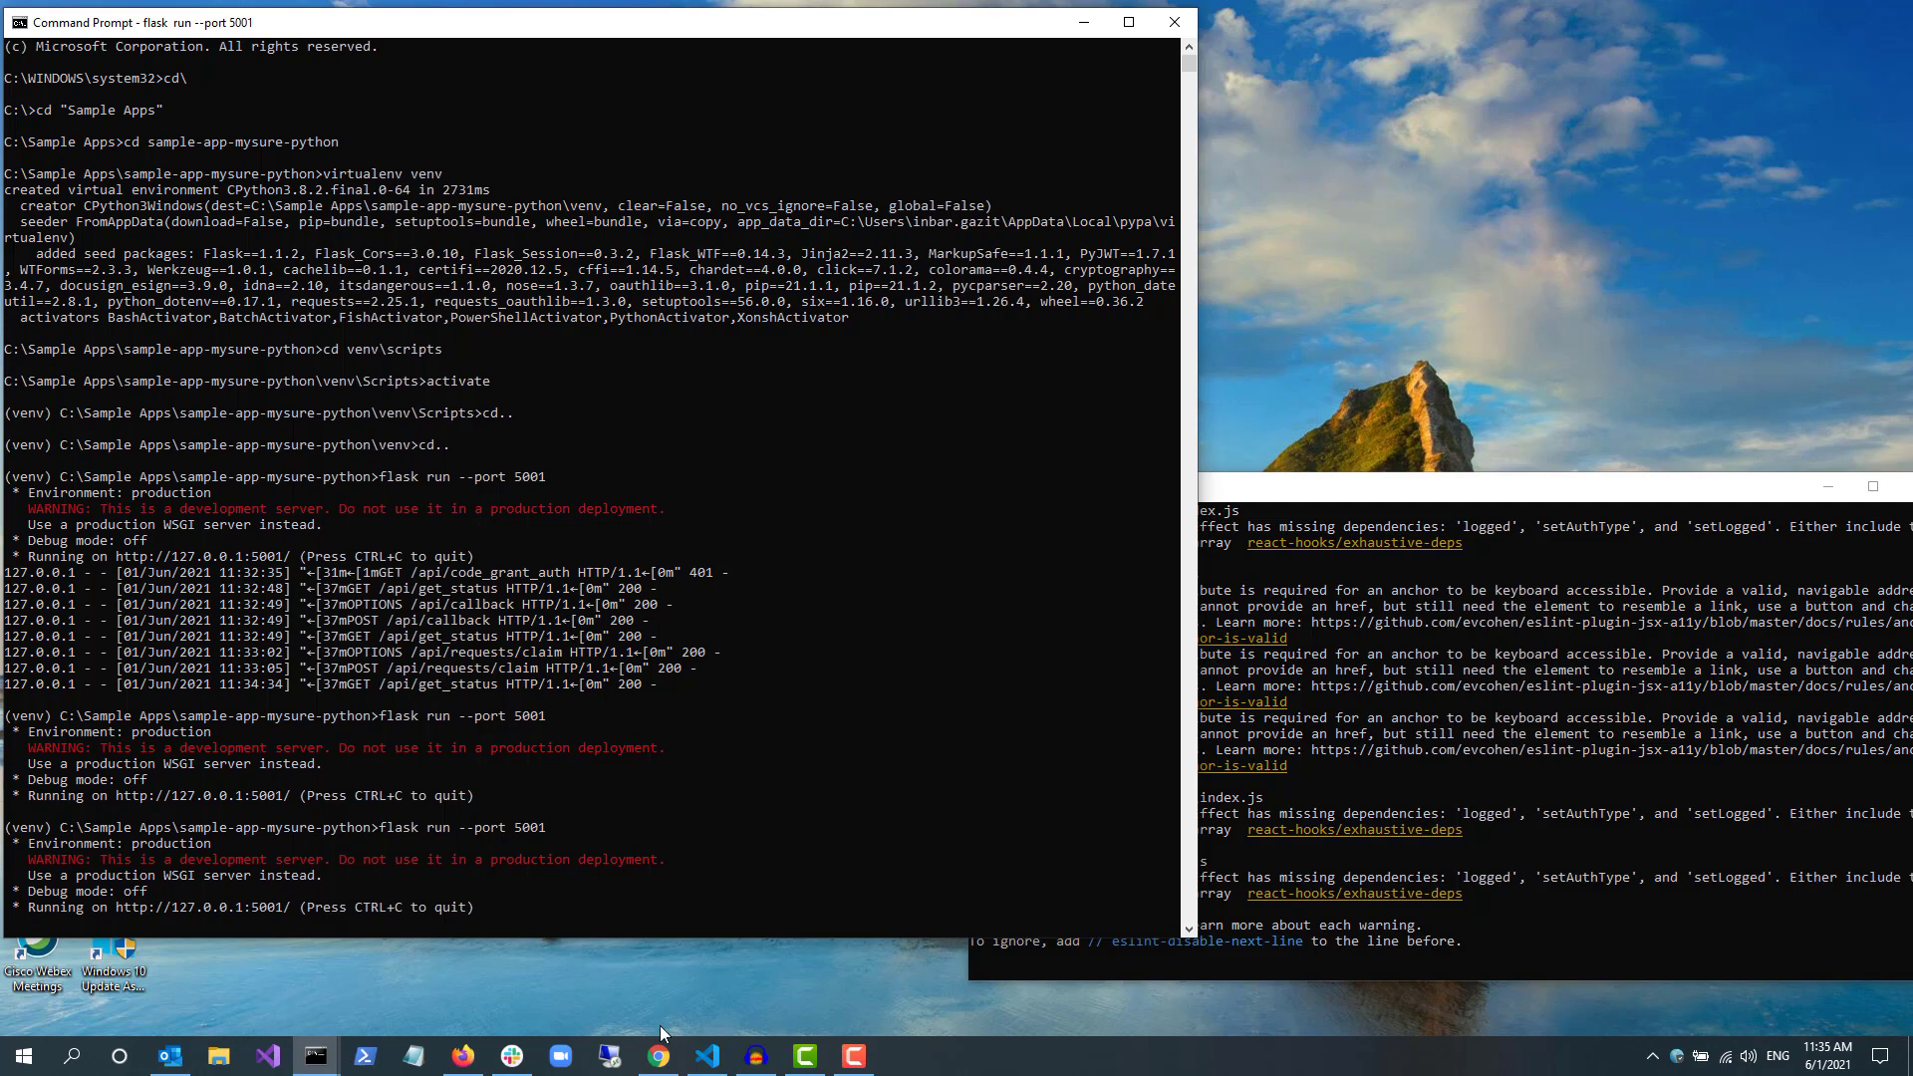
# Step: Log out of MySure and log back in with the DocuSign developer account
pyautogui.click(656, 1055)
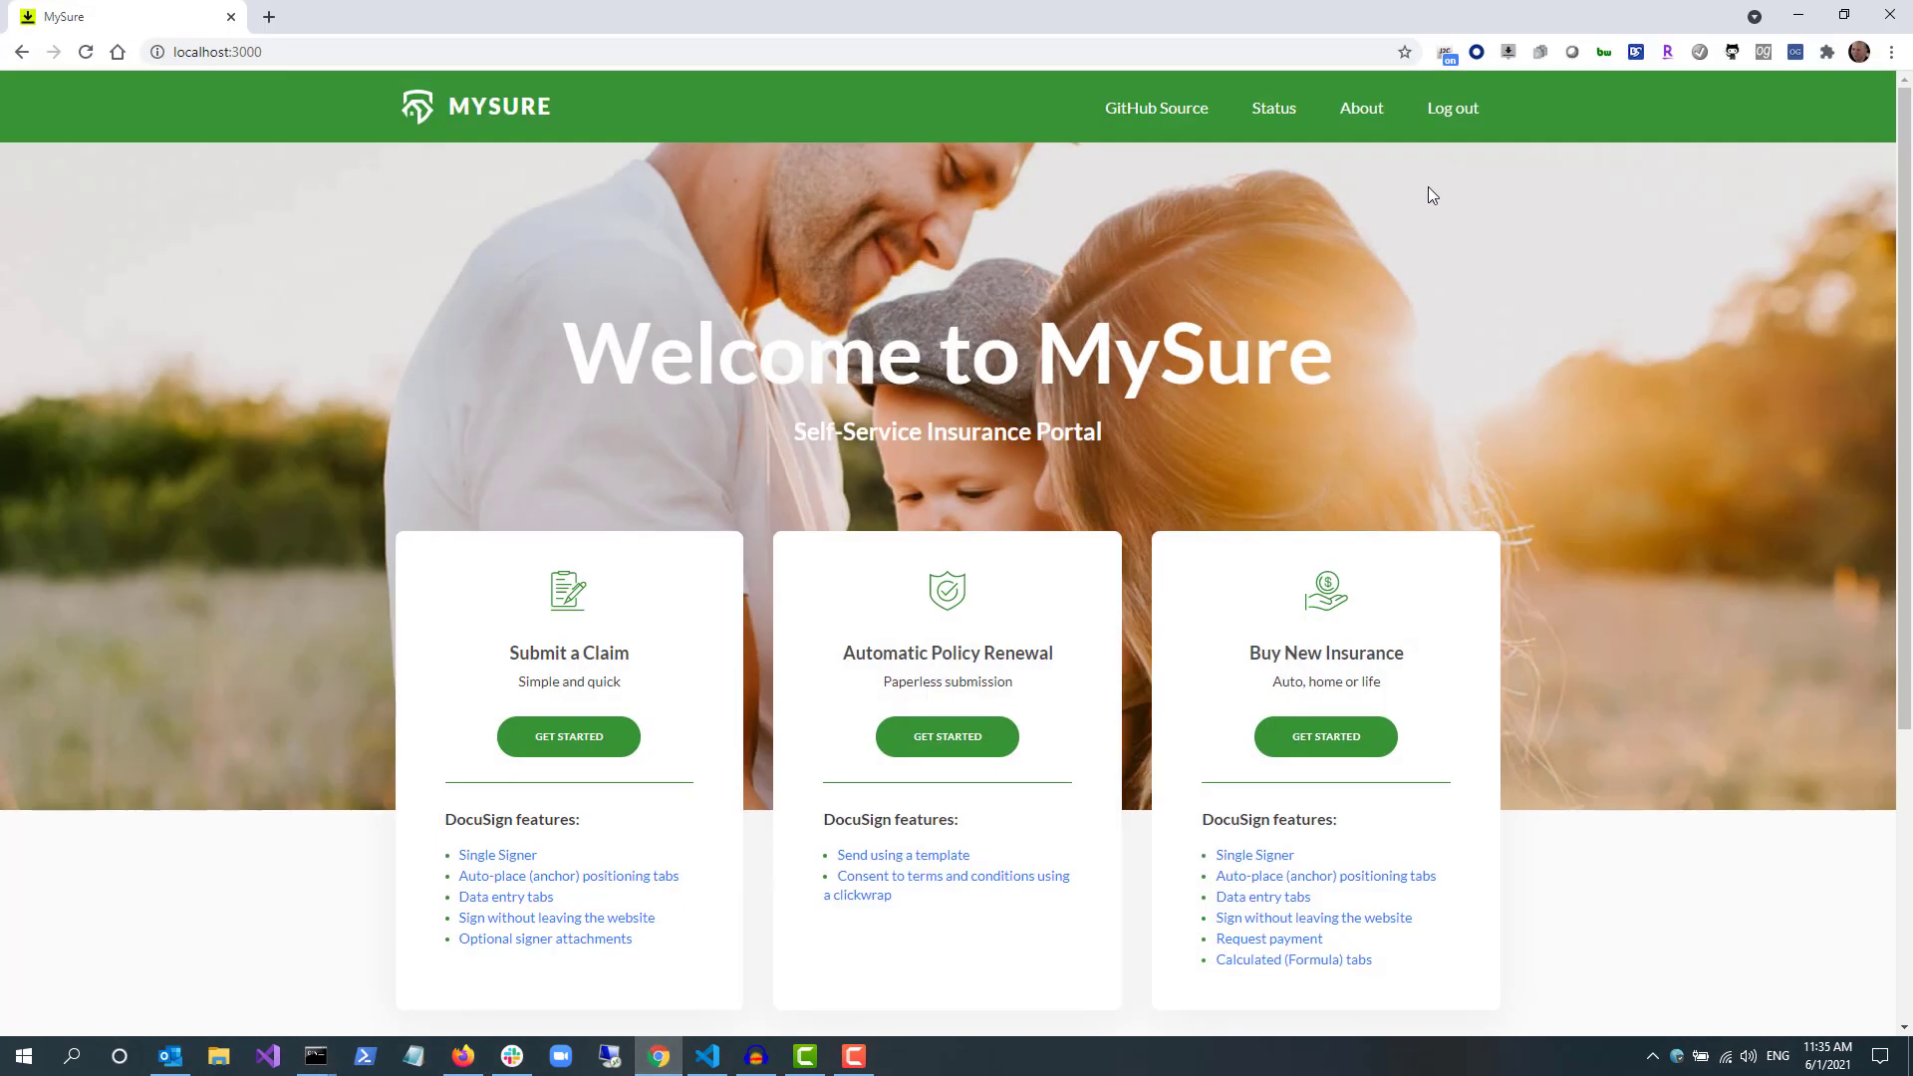
pyautogui.click(1452, 108)
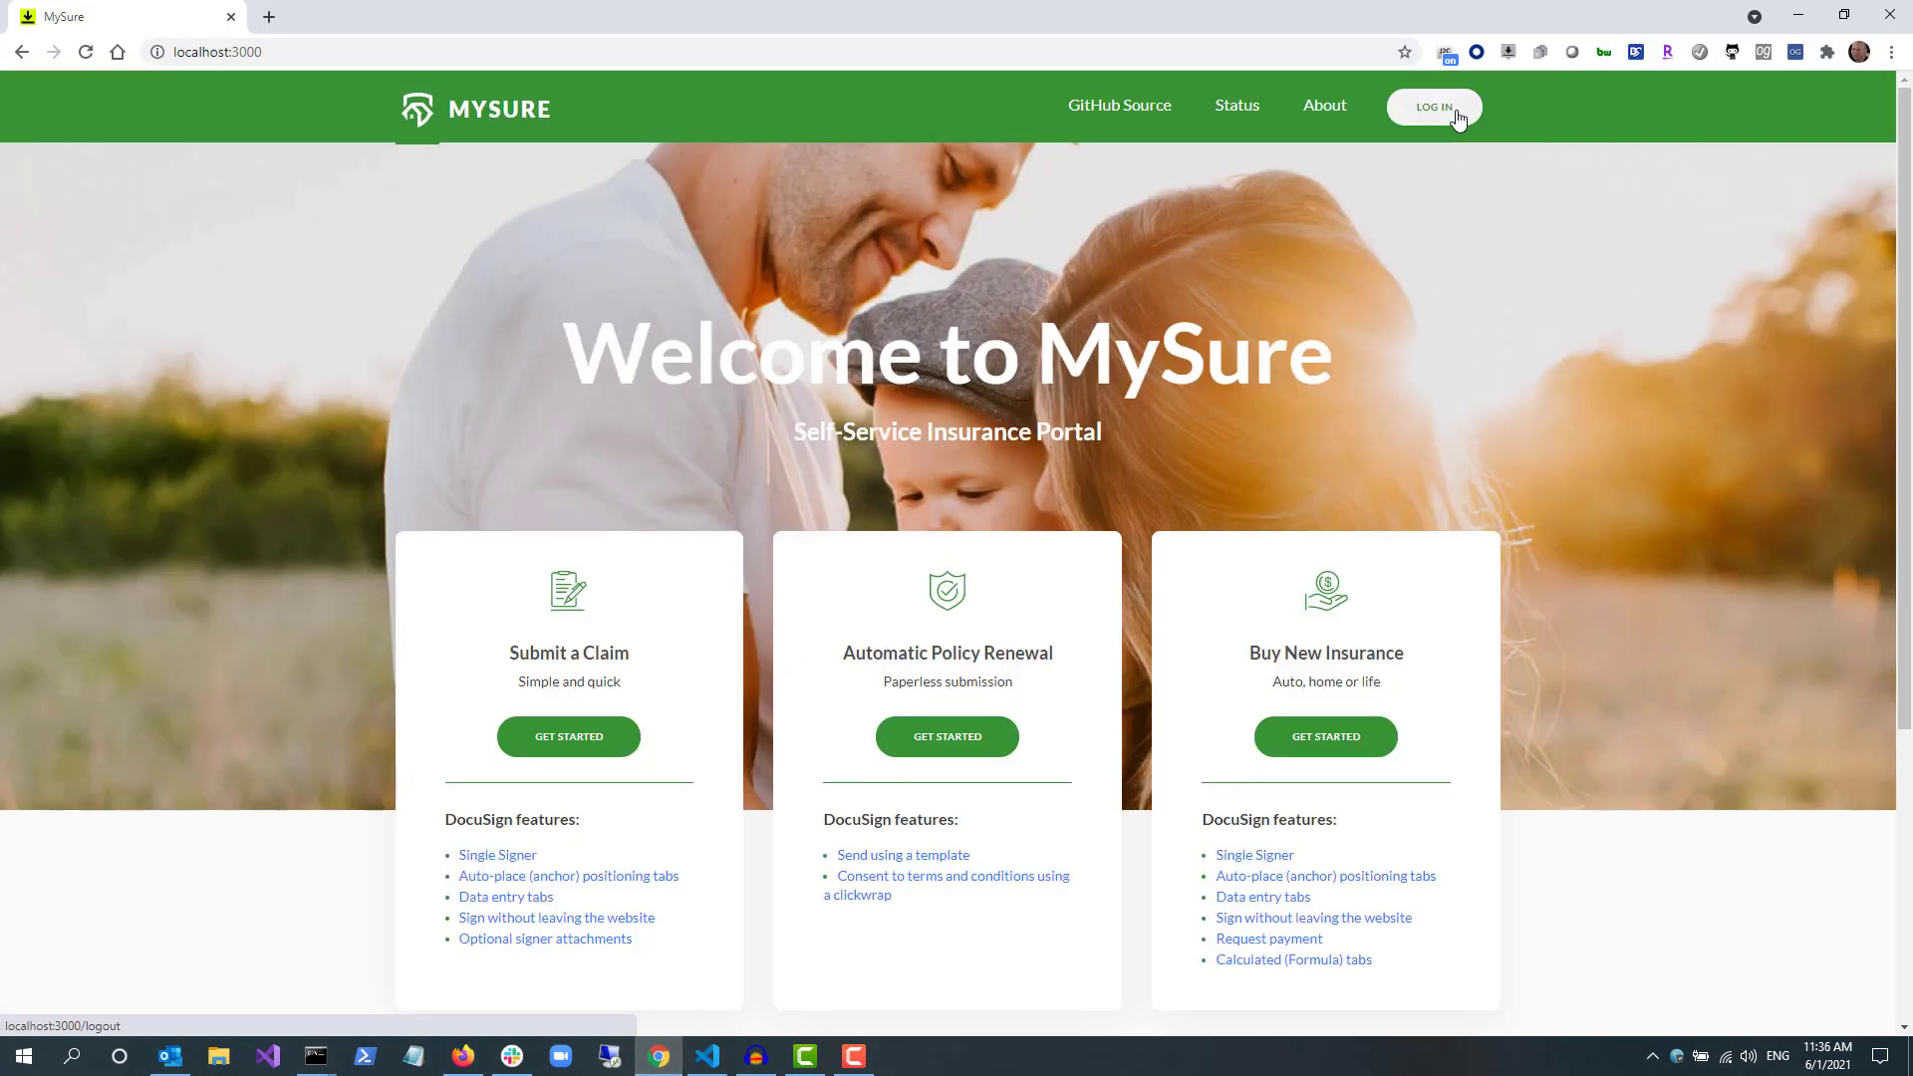
pyautogui.click(1433, 107)
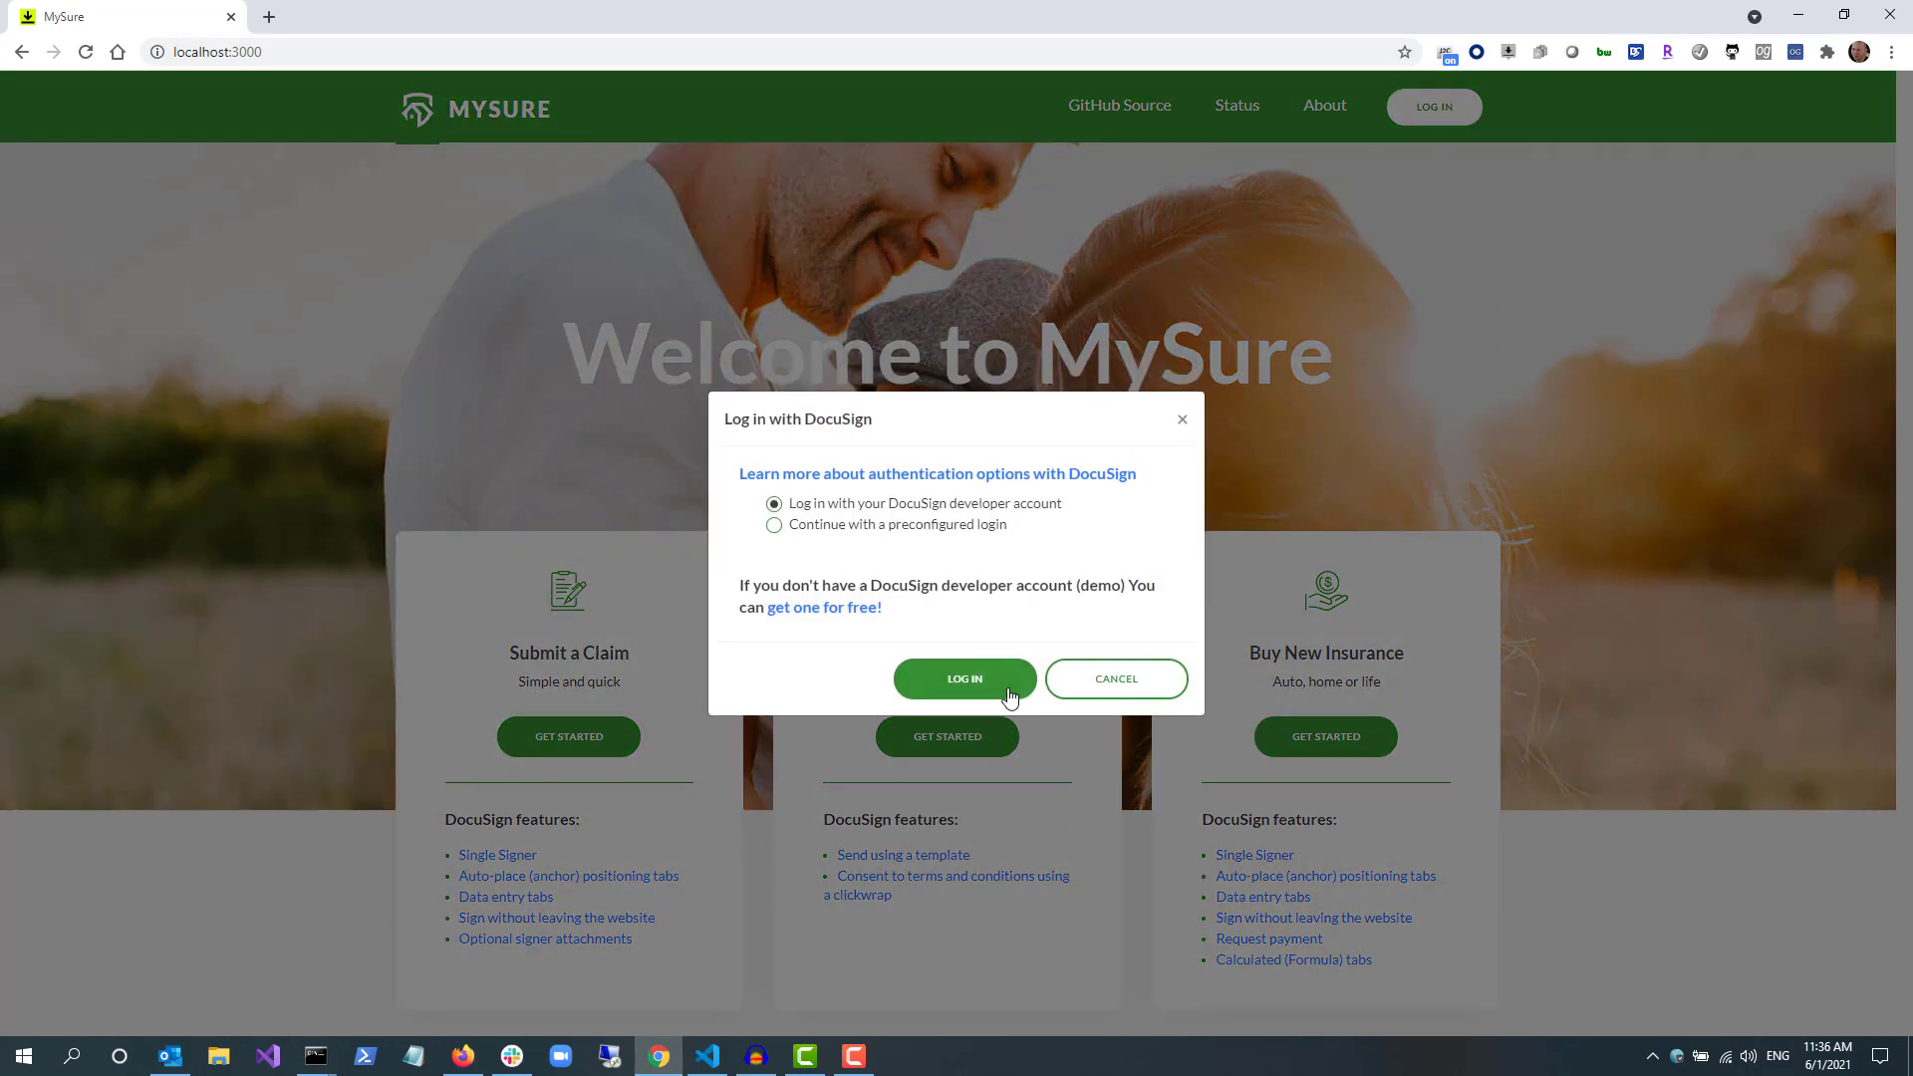
pyautogui.click(963, 678)
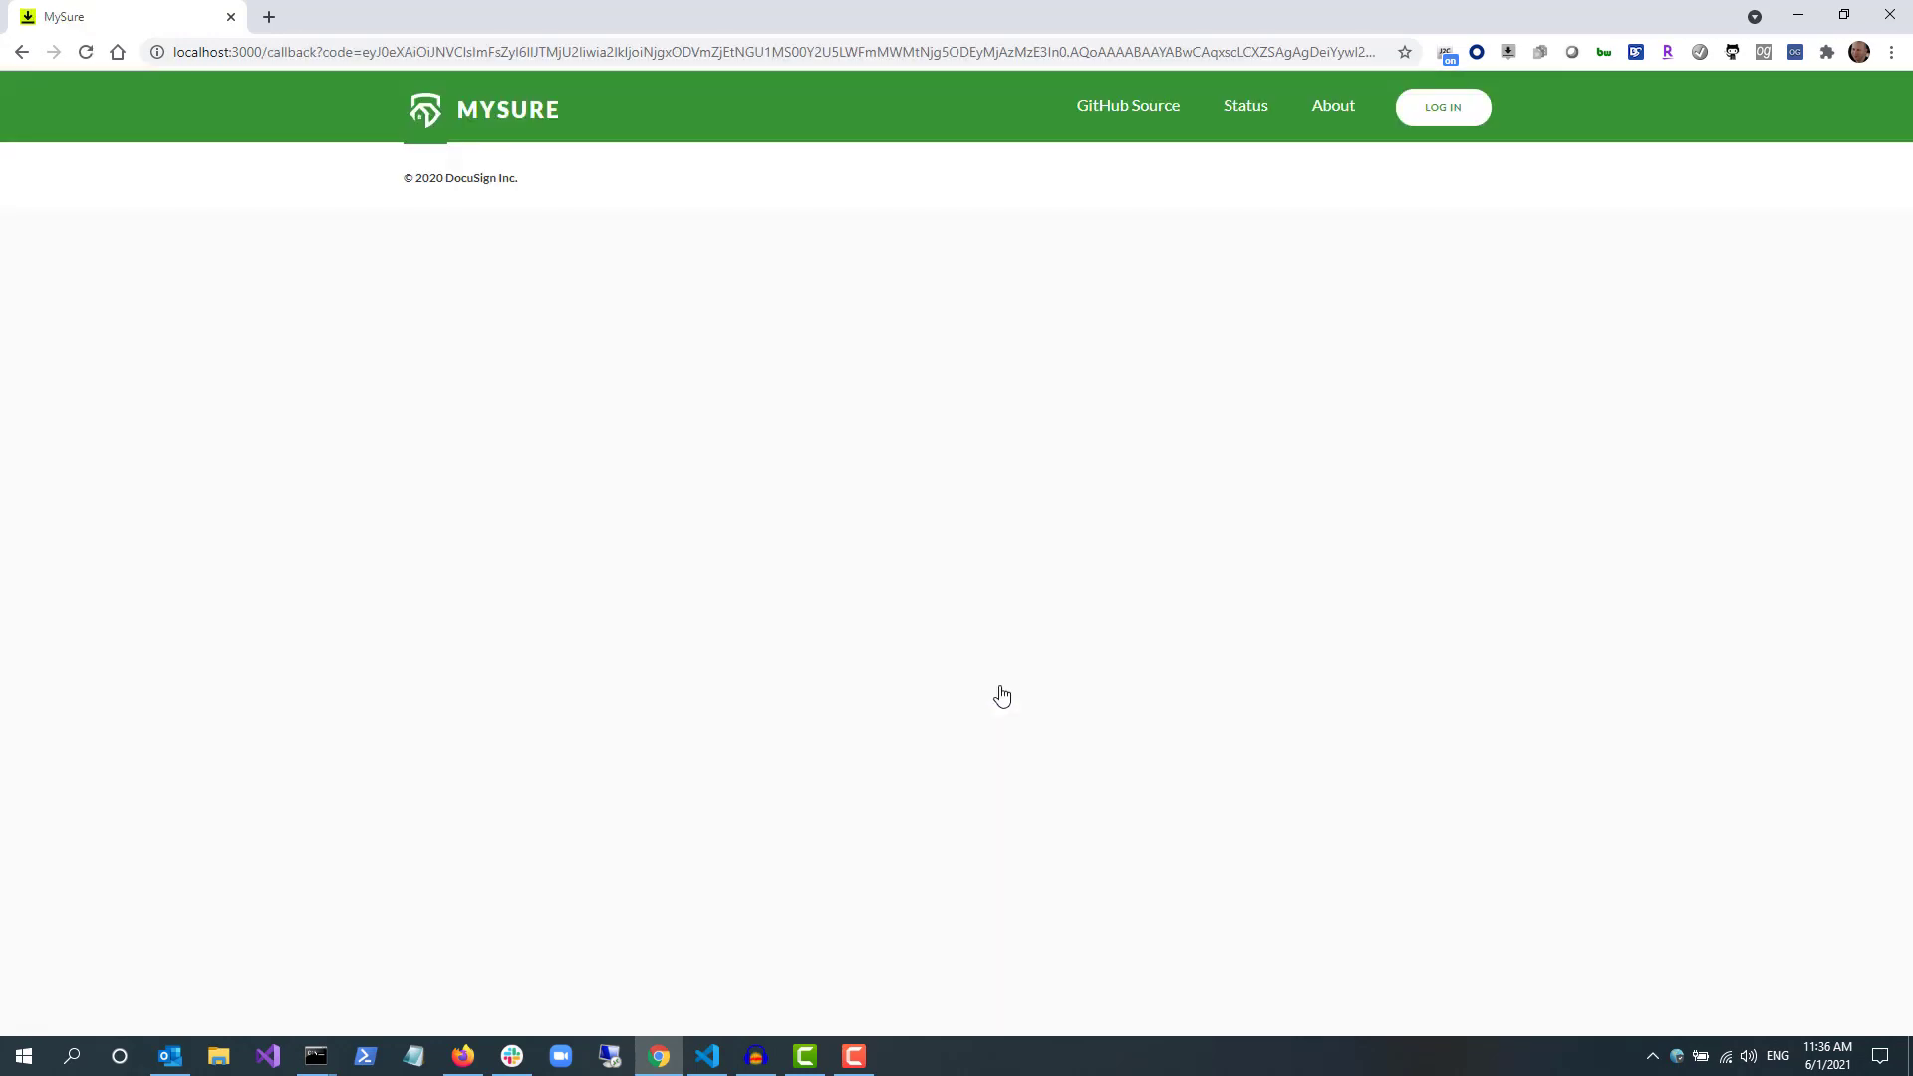
# Step: Start a new car damage claim submission described as 'Got my car wrecked'
pyautogui.click(1441, 108)
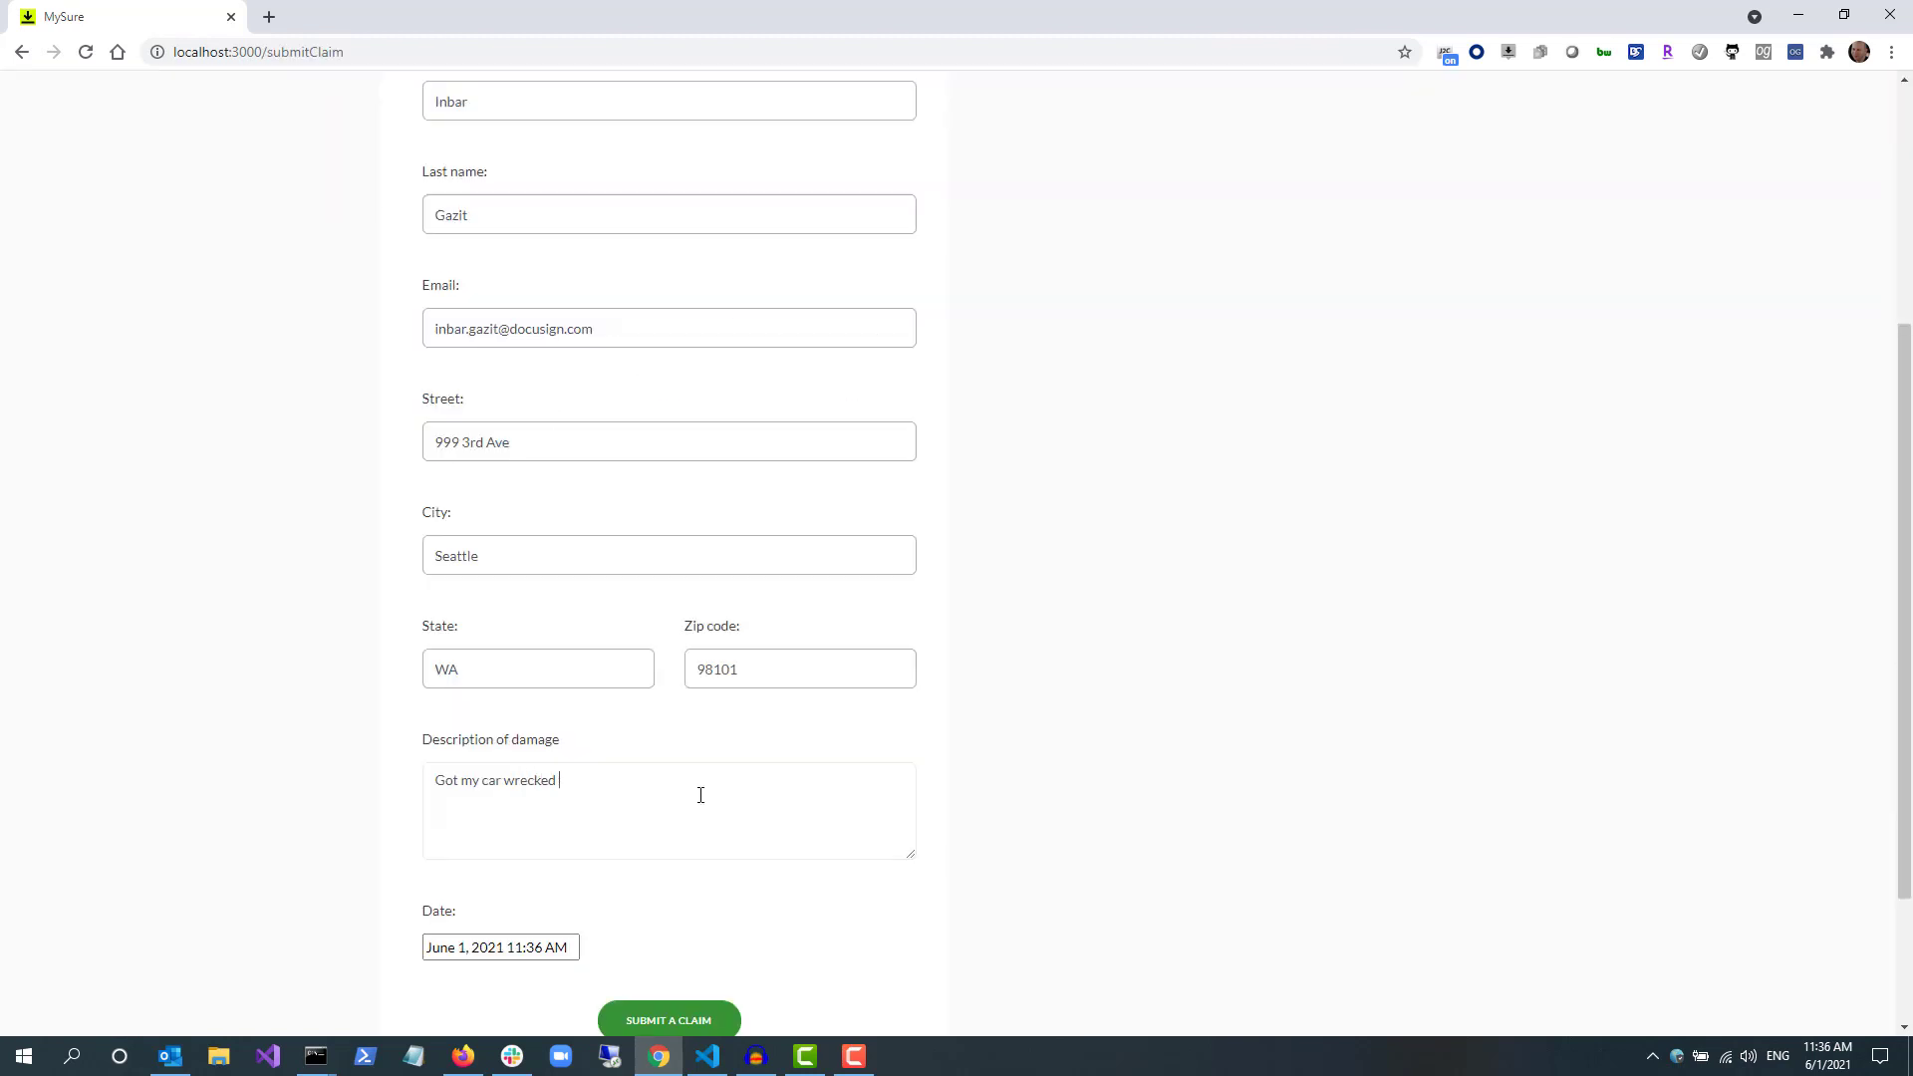
pyautogui.scroll(3)
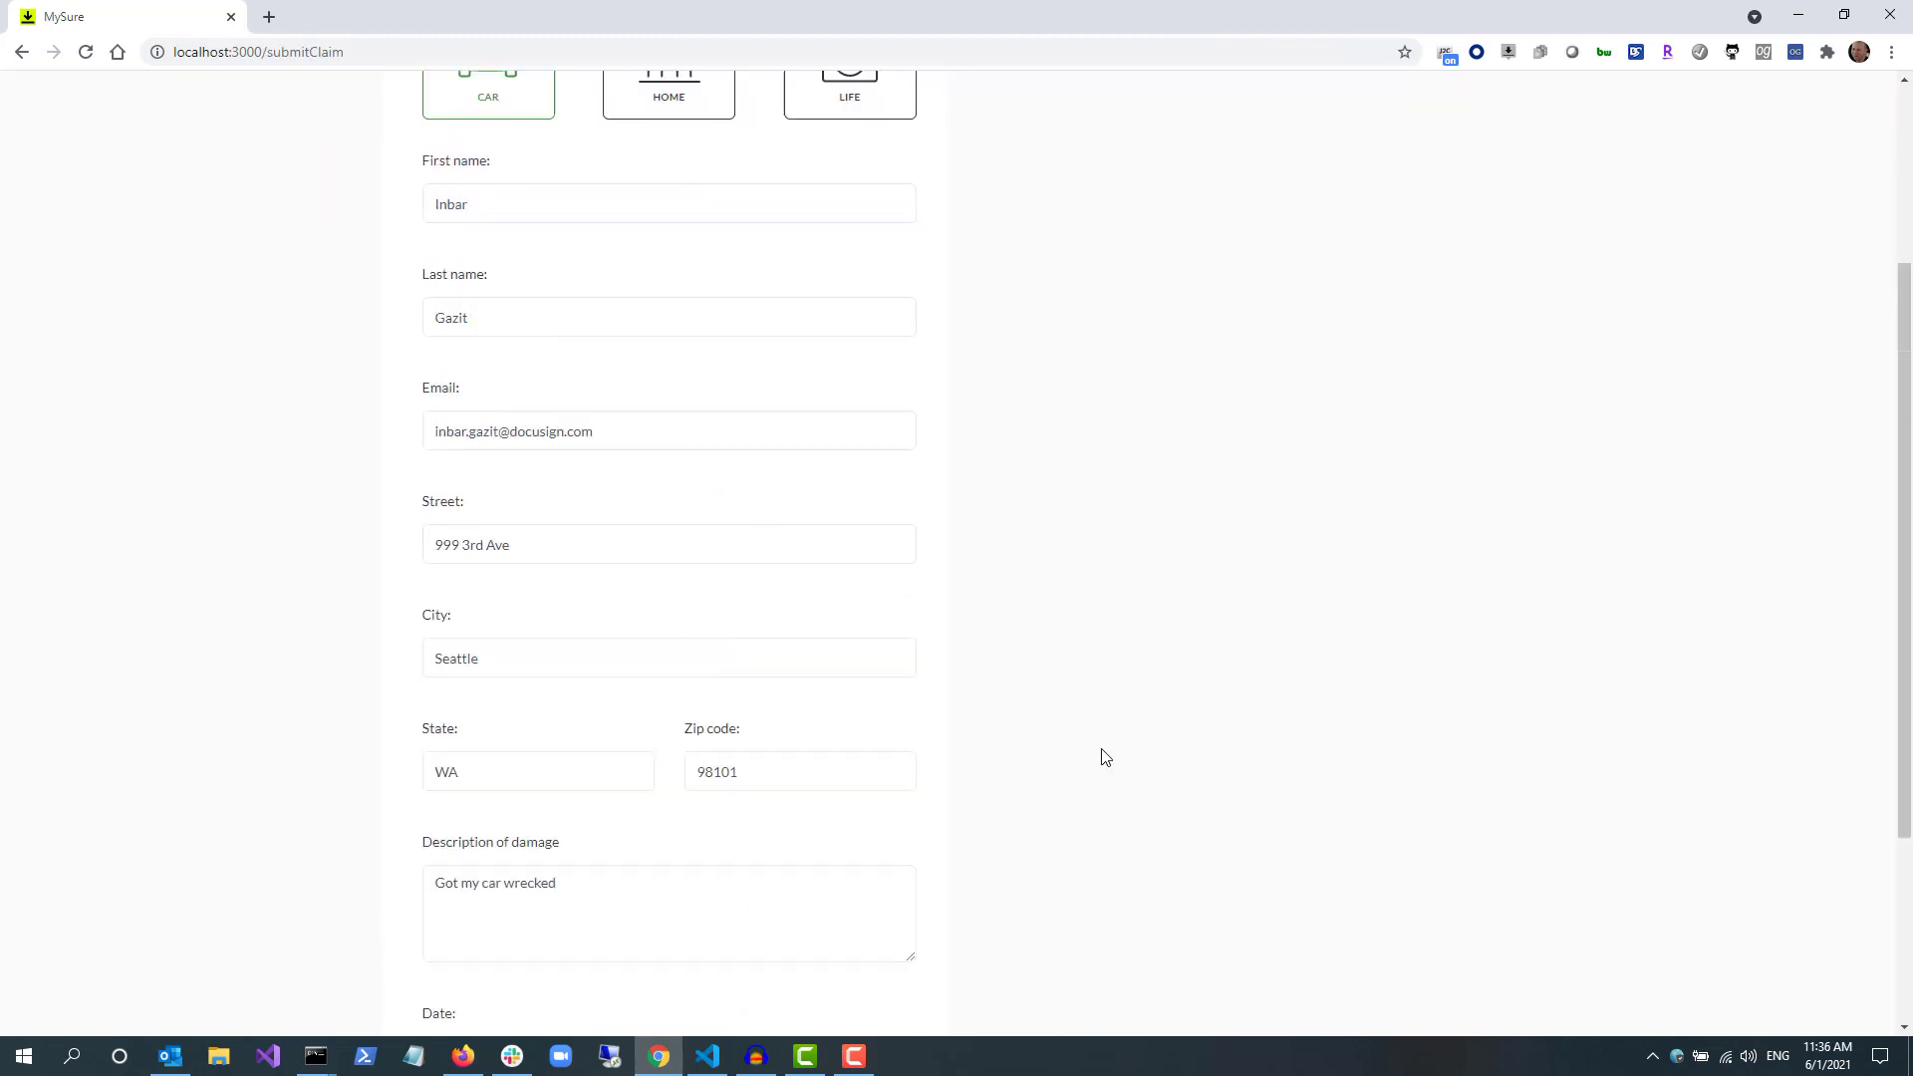
pyautogui.scroll(3)
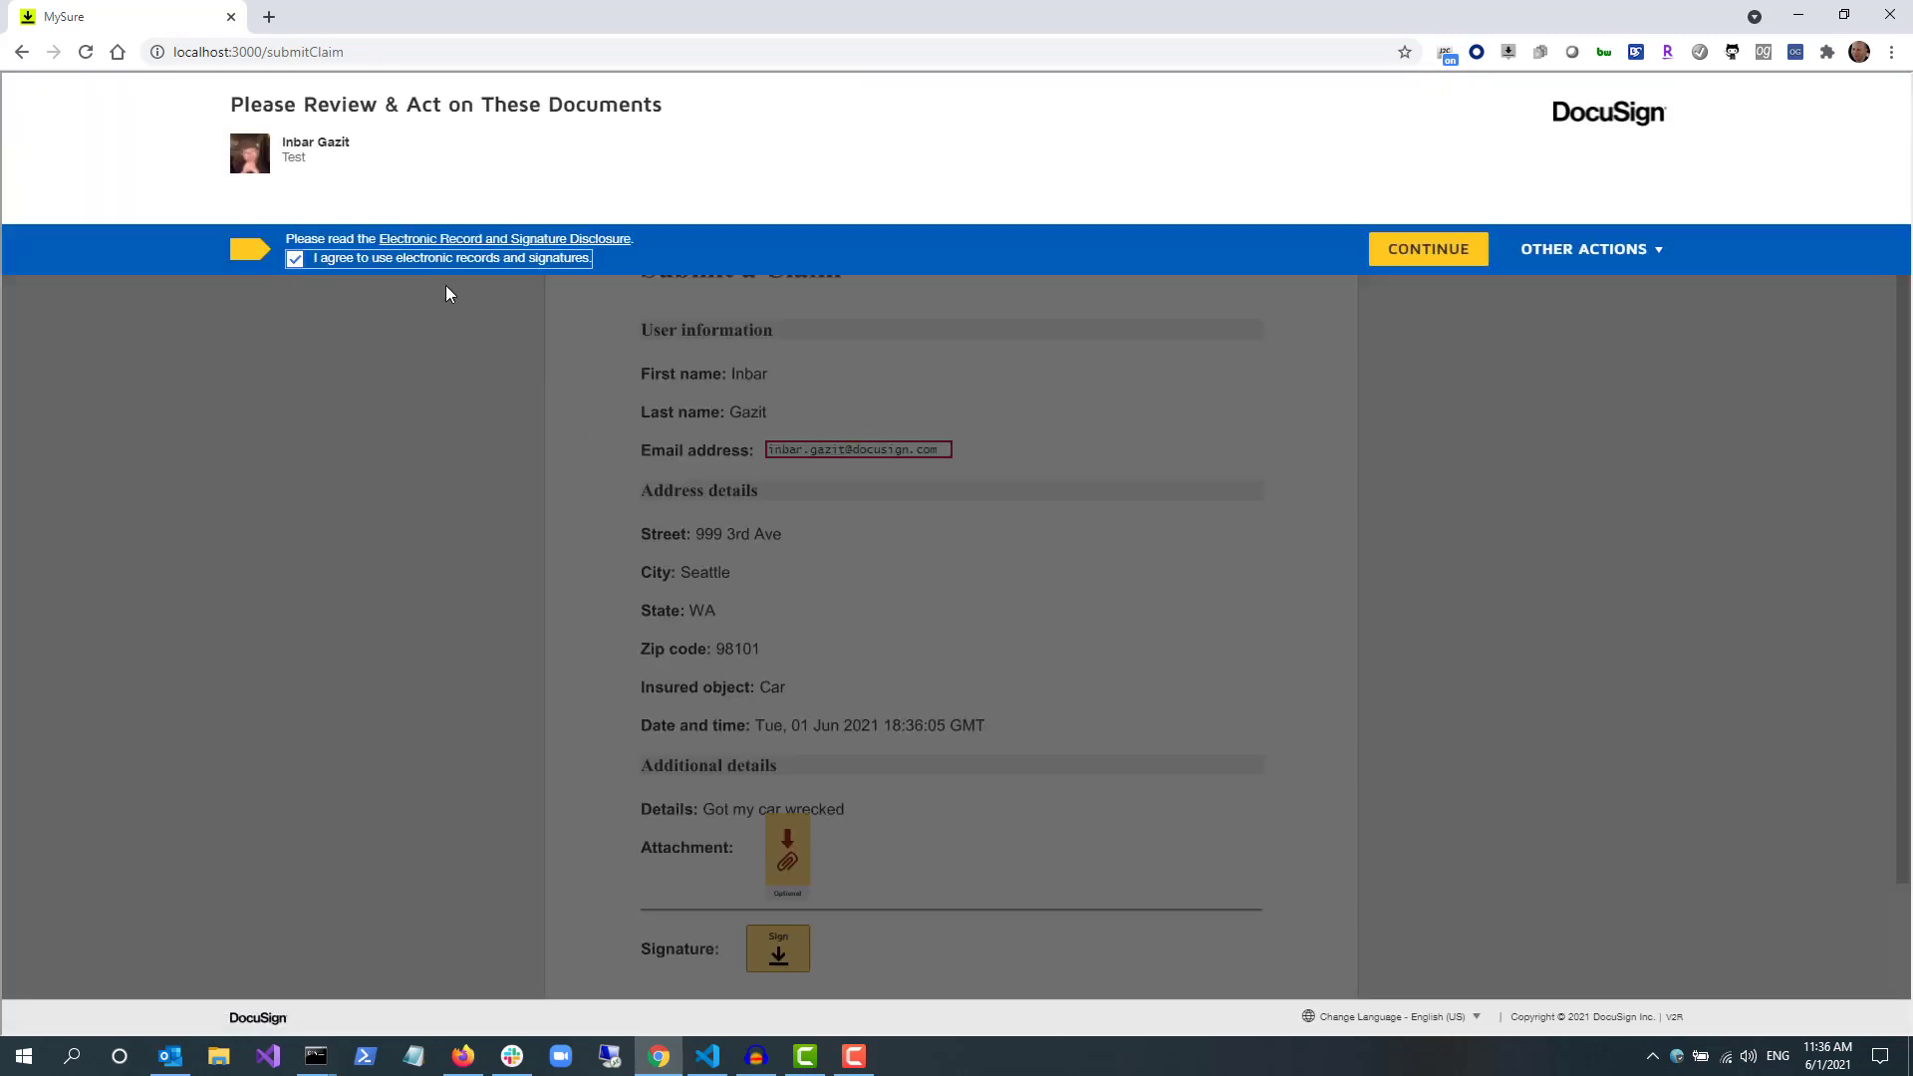
# Step: Accept the electronic-records agreement and continue to the claim document
pyautogui.click(1426, 250)
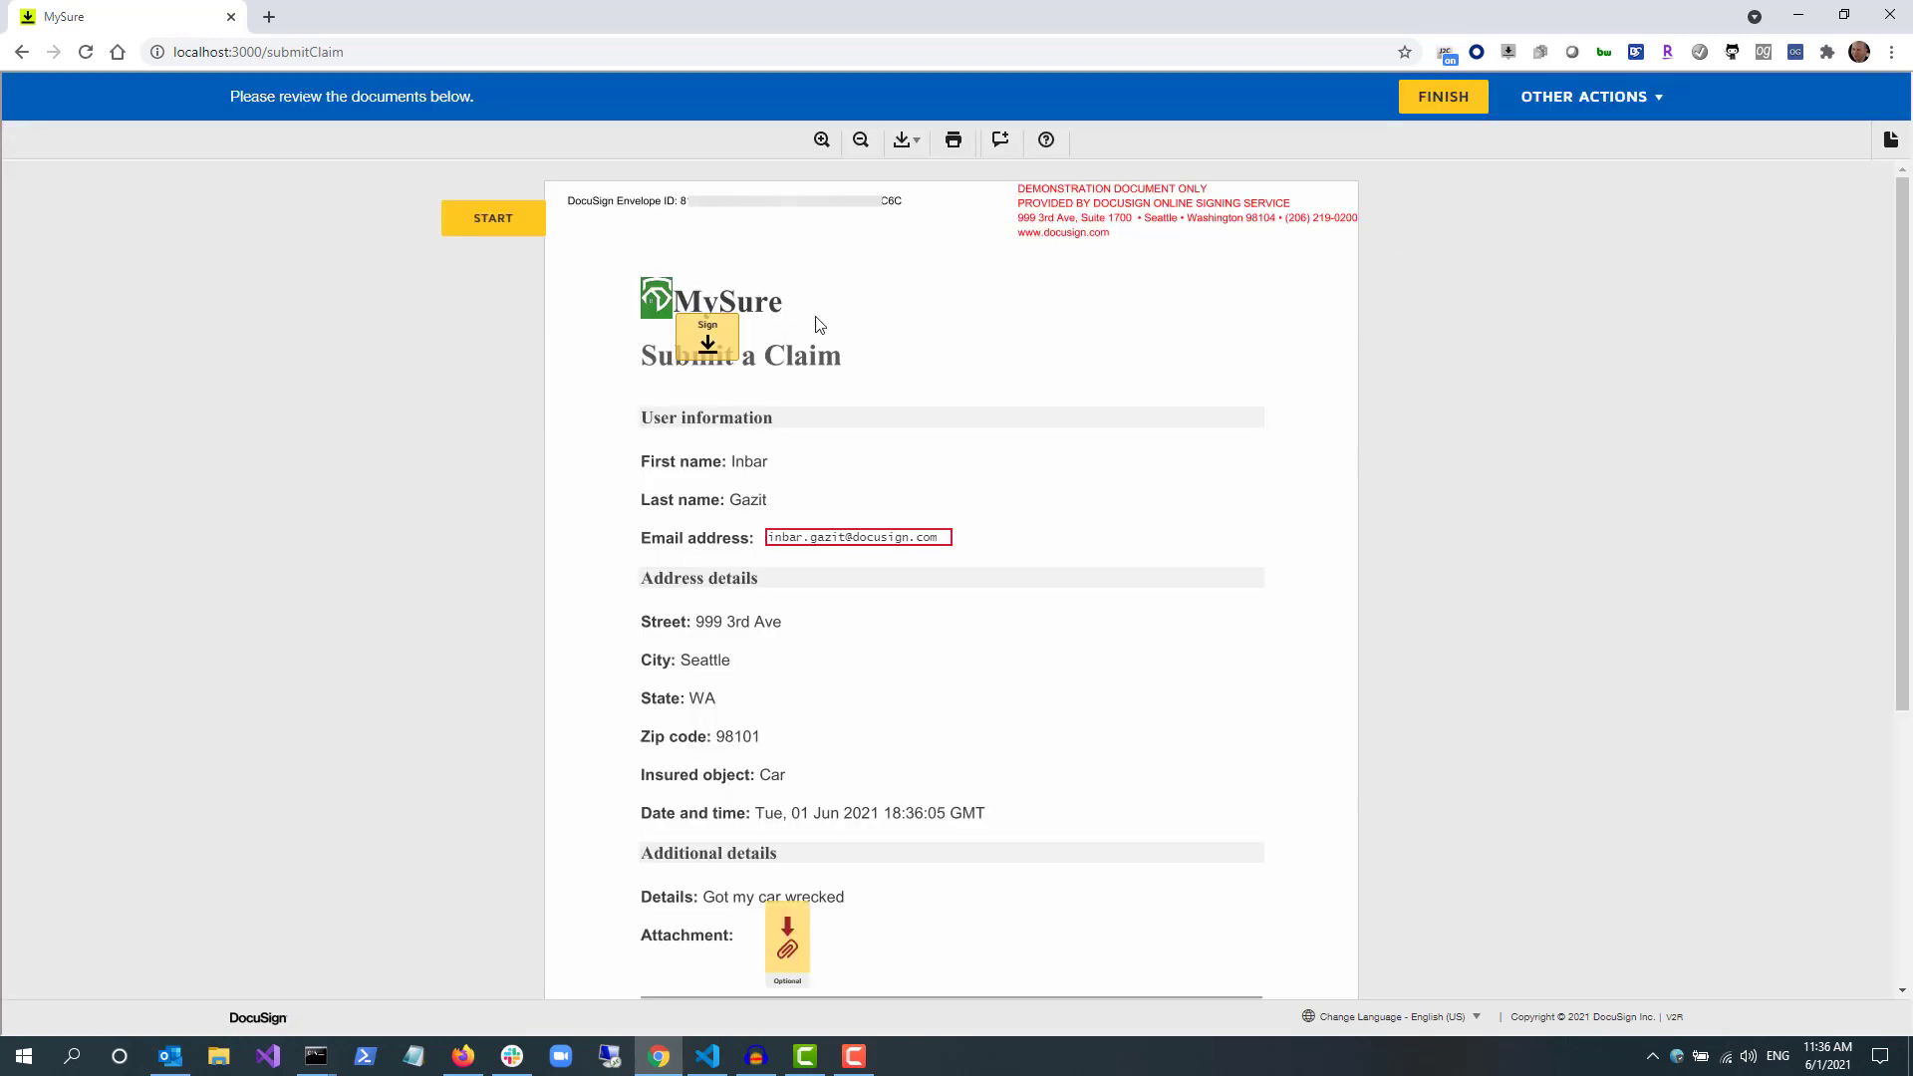
pyautogui.moveTo(708, 339)
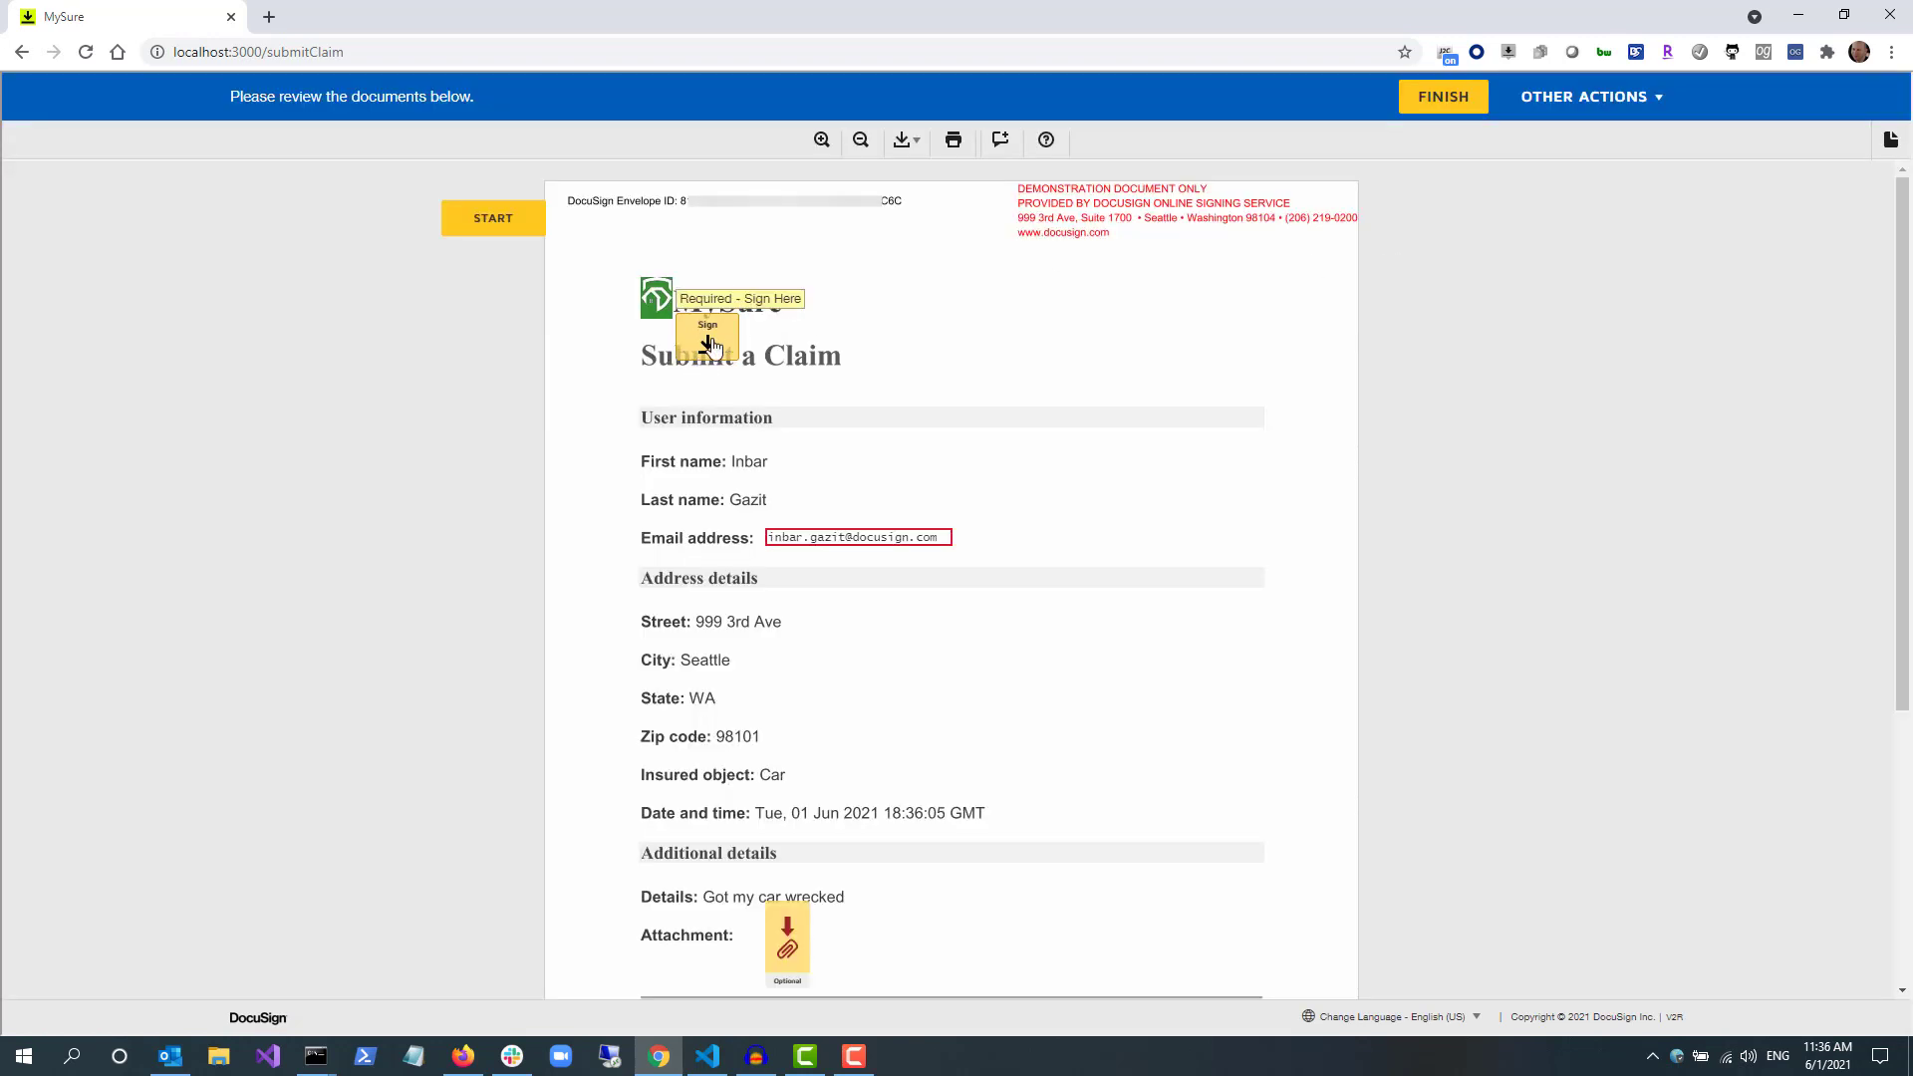